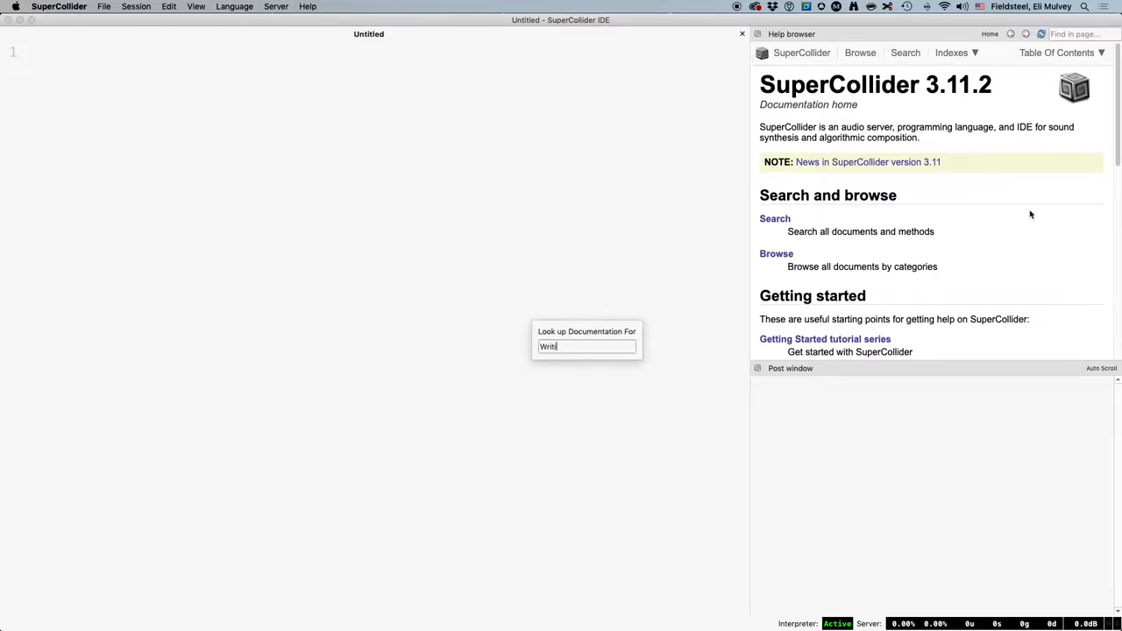
Step: Search the documentation for 'Writing Classes' and show that guide in the help browser
{"action": "key", "text": "Return"}
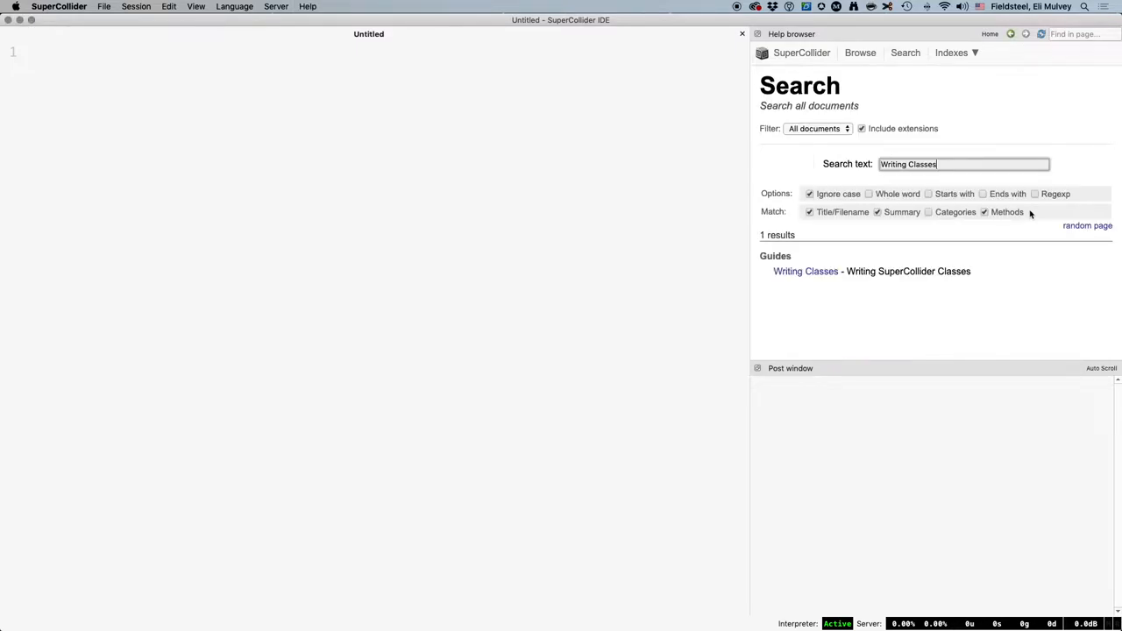
{"action": "left_click", "coordinate": [805, 270]}
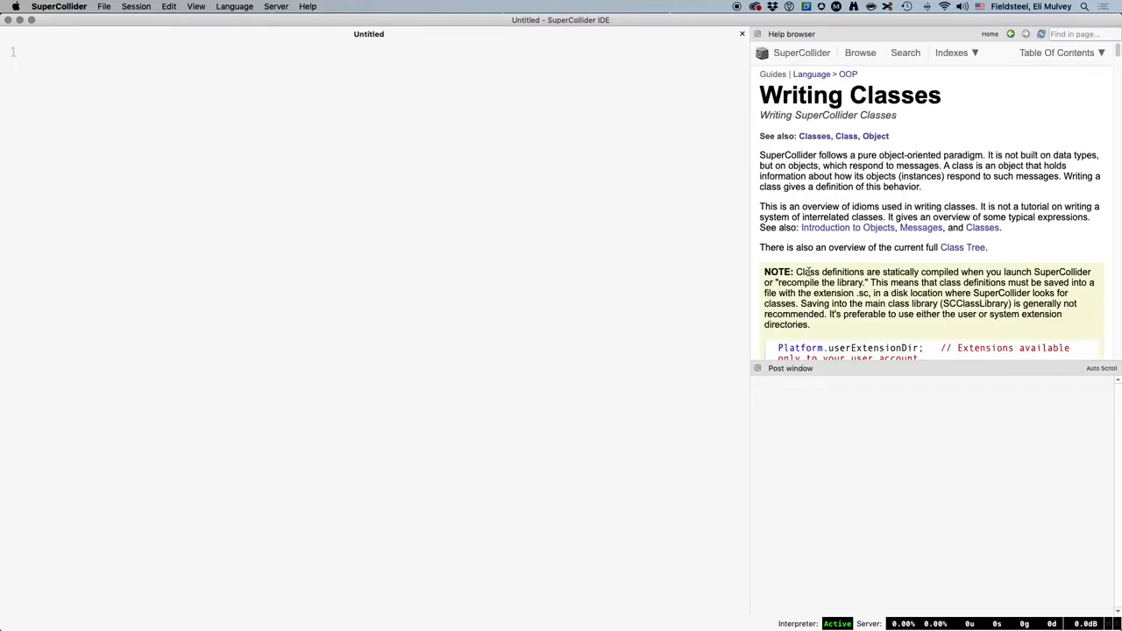
{"action": "mouse_move", "coordinate": [1085, 242]}
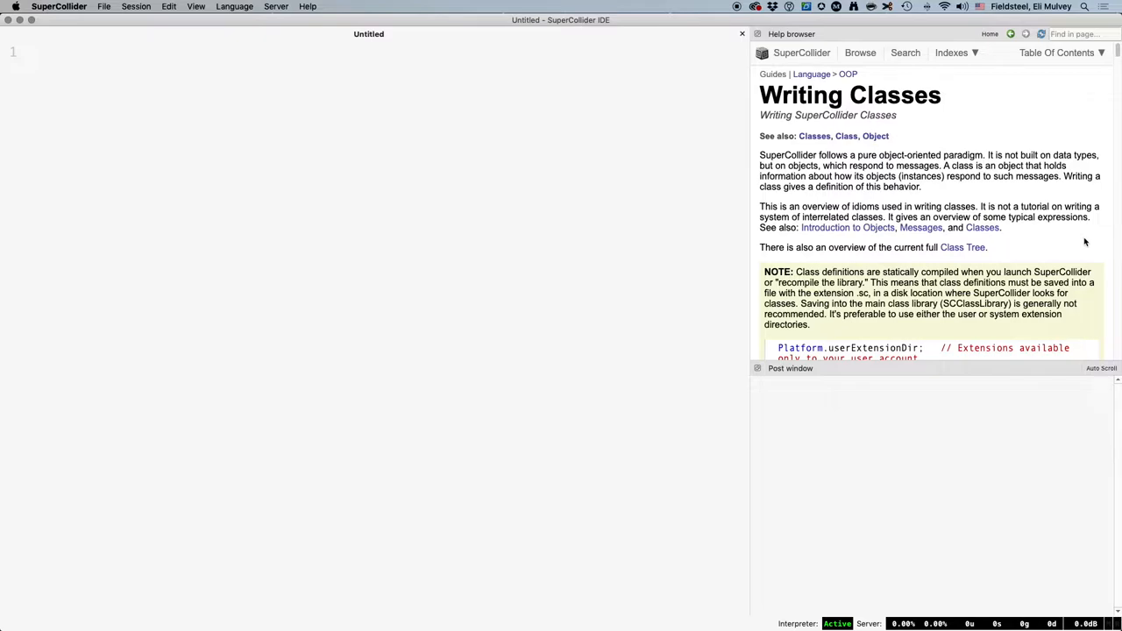
Step: Write and evaluate the example lines 144.tempodur;, 60.midicps; and 0.5.ampdb;
{"action": "left_click", "coordinate": [568, 275]}
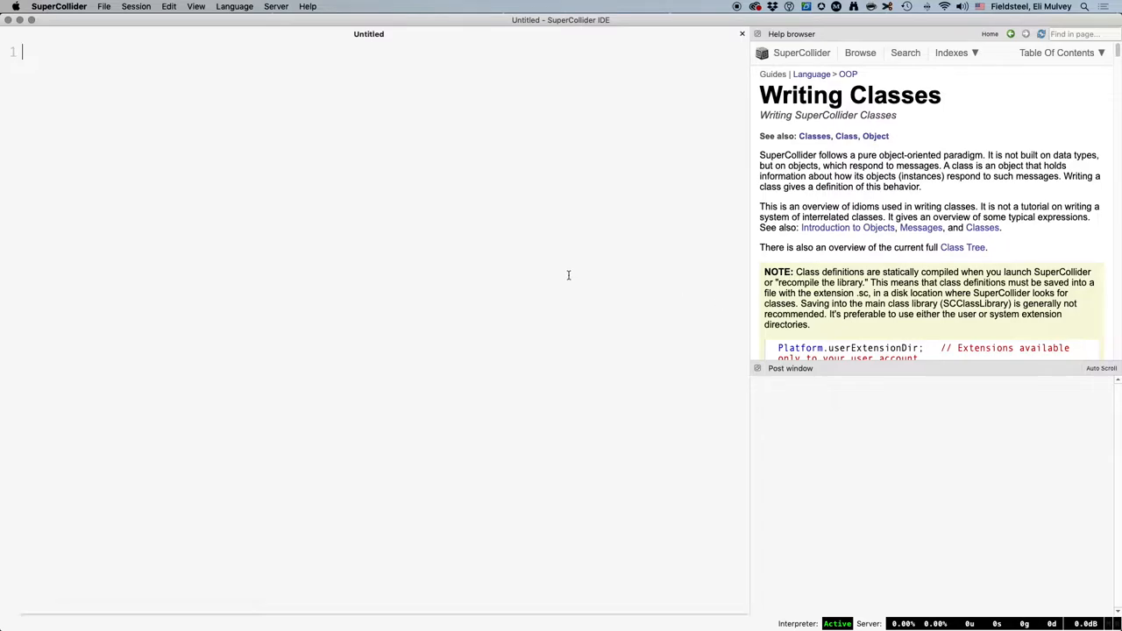
{"action": "type", "text": "144"}
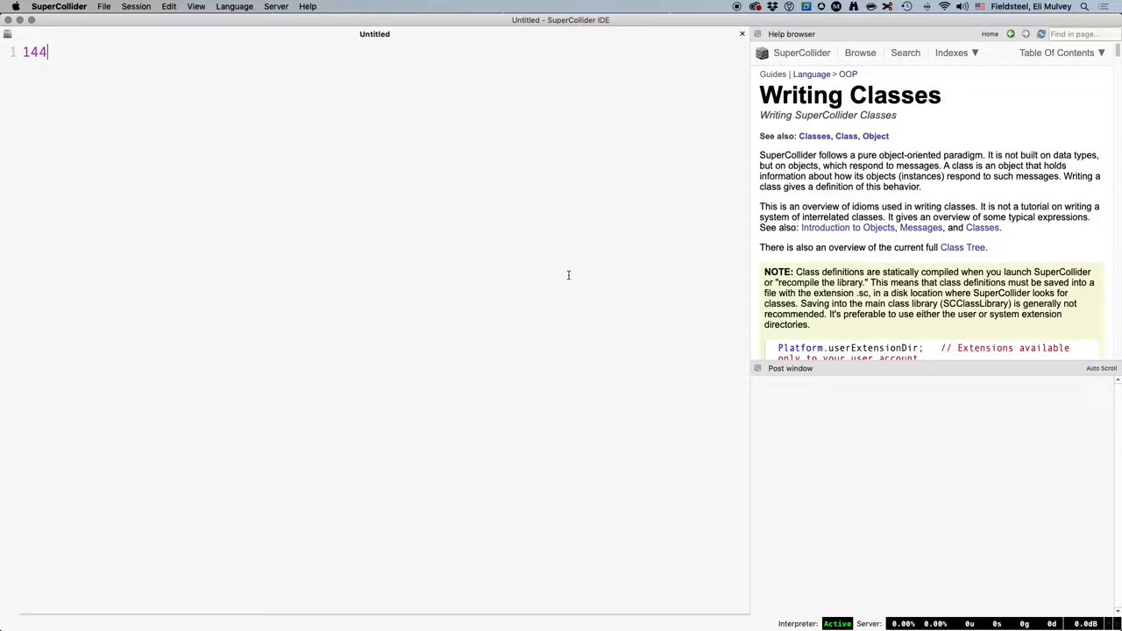
{"action": "type", "text": "."}
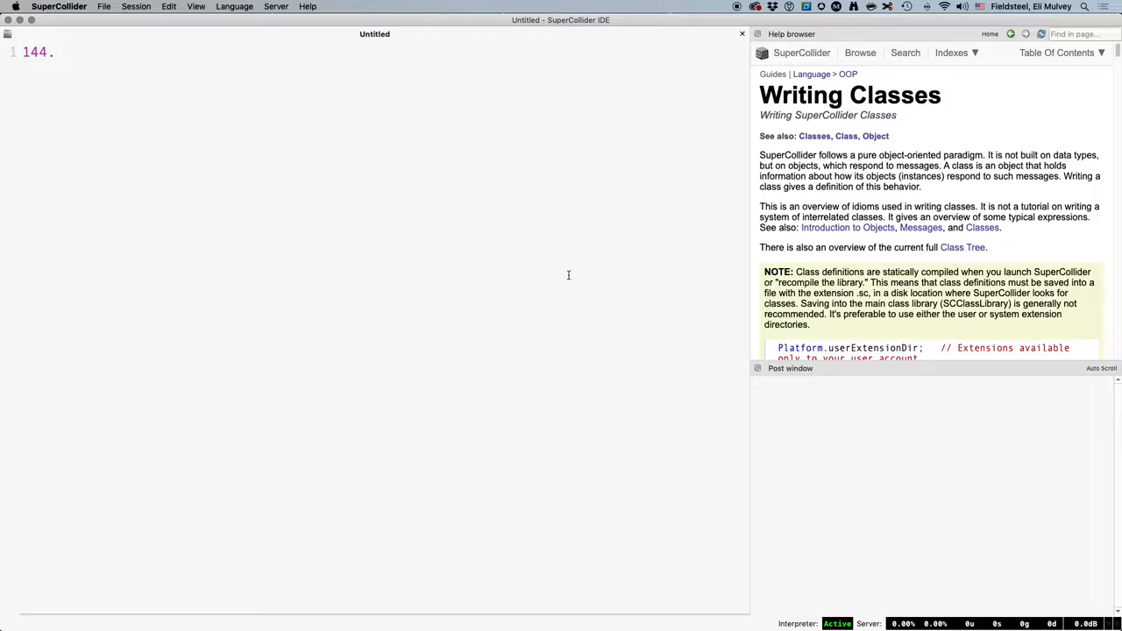
{"action": "type", "text": "tempodur;"}
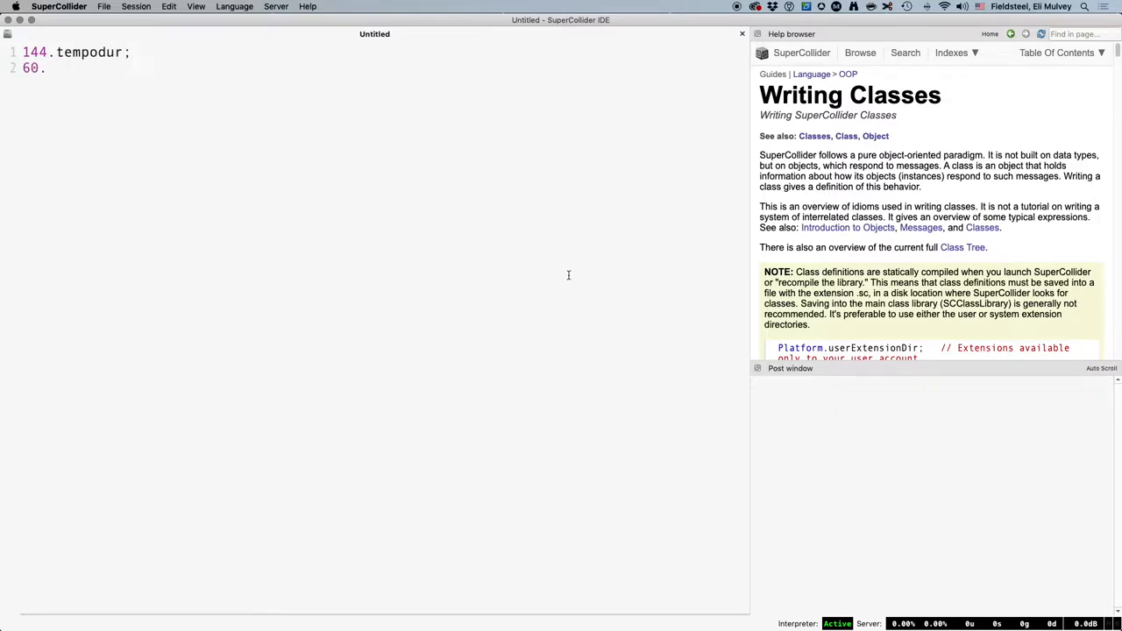
{"action": "type", "text": ".midicps;"}
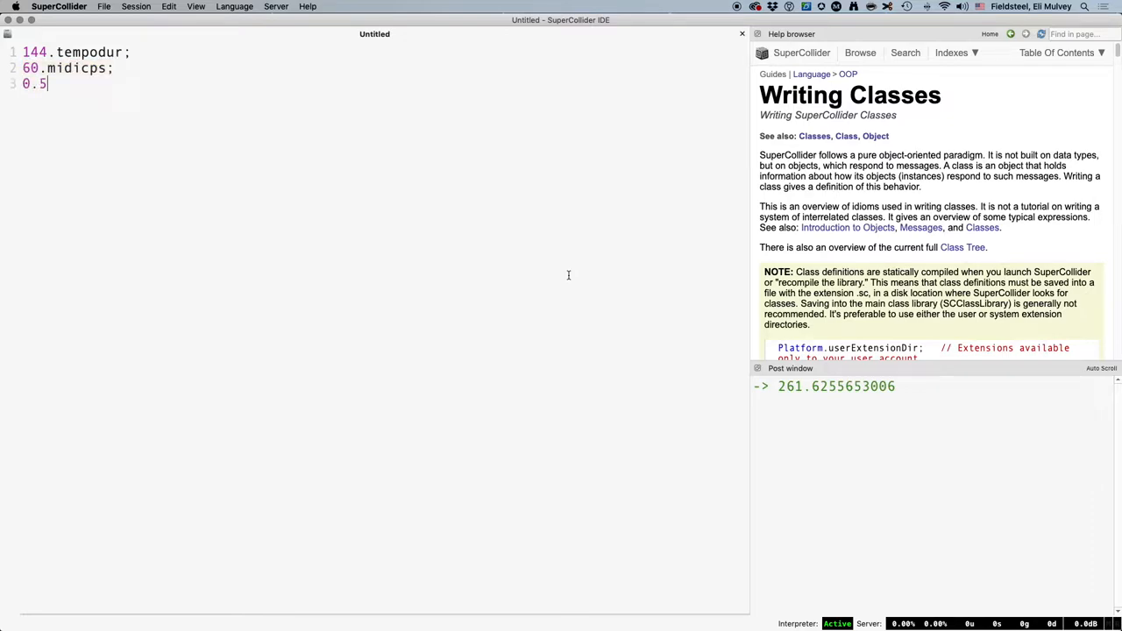
{"action": "type", "text": ".ampdb;"}
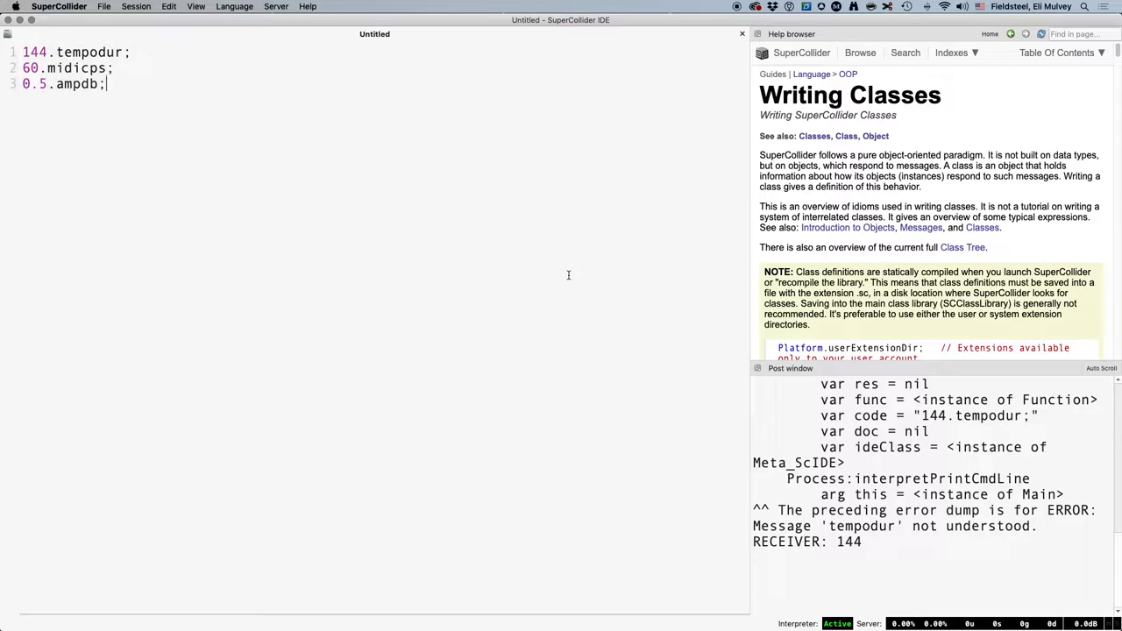
Step: Add the expression 144/60; on a fresh line and evaluate it
{"action": "key", "text": "Return"}
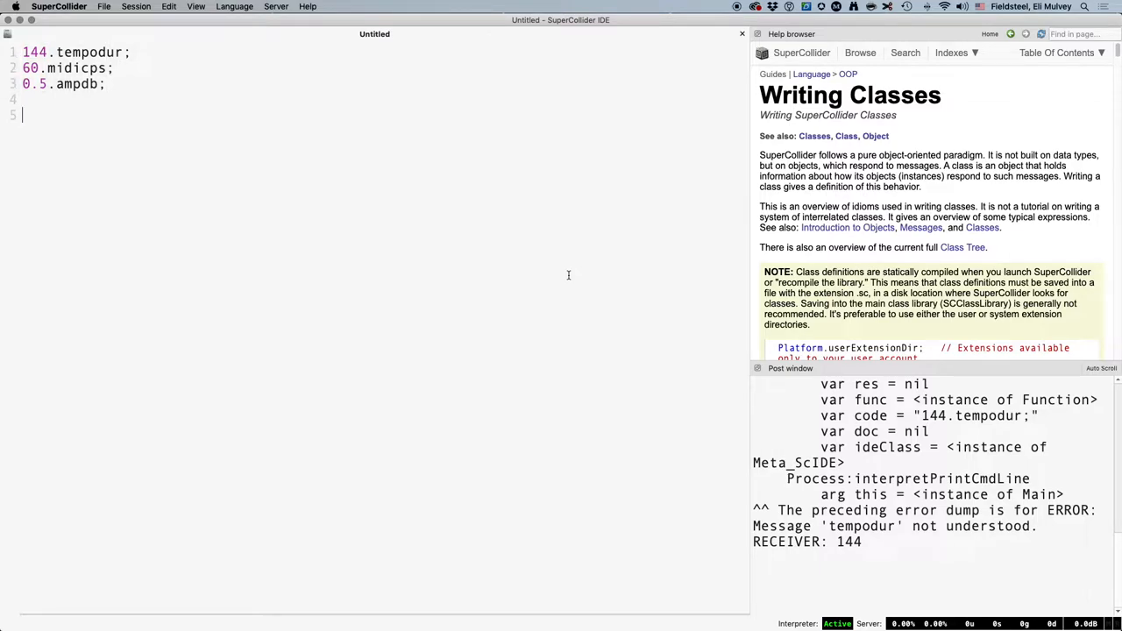
{"action": "type", "text": "144/60).reciprocal"}
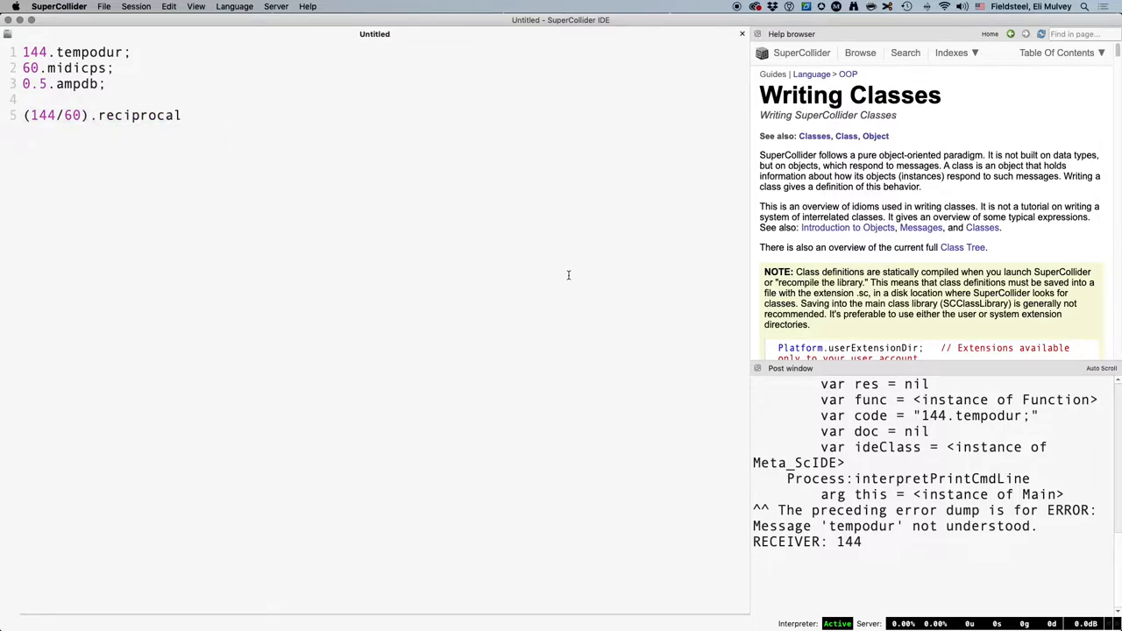
{"action": "type", "text": ";"}
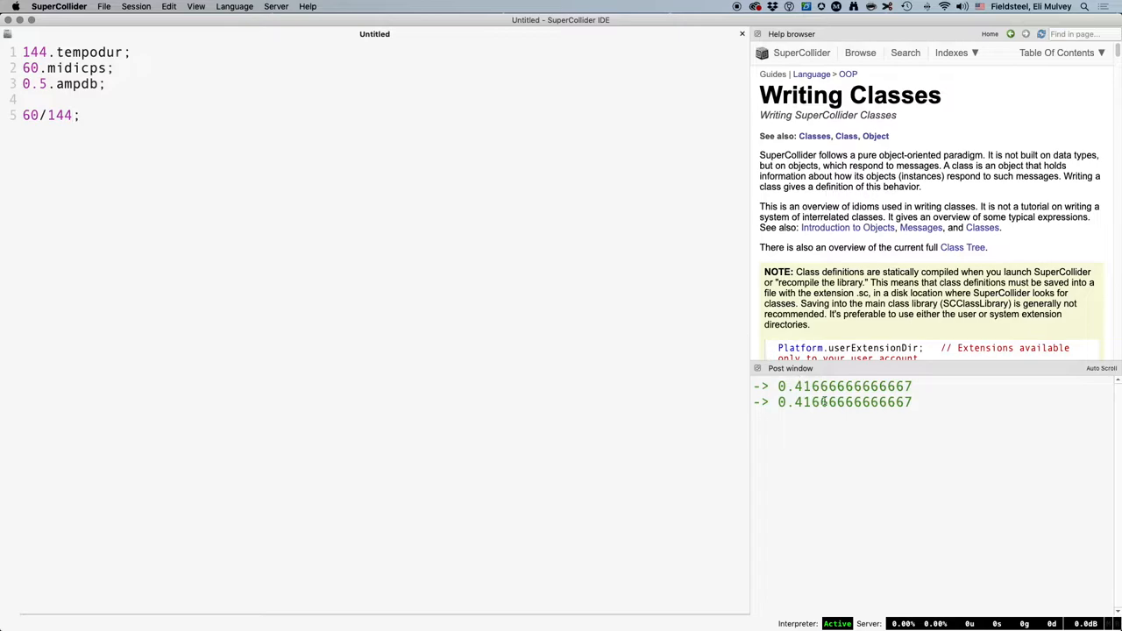
Step: Look up TempoClock help and write TempoClock.new(144/60).beatDur; in the document
{"action": "double_click", "coordinate": [845, 401]}
{"action": "type", "text": "b"}
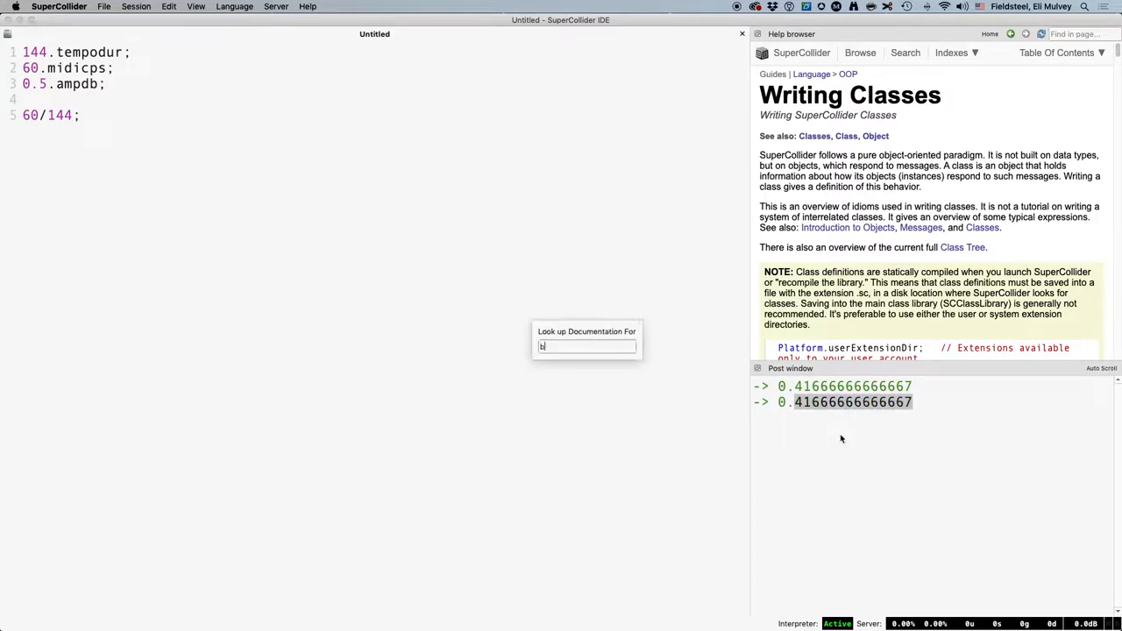
{"action": "key", "text": "Return"}
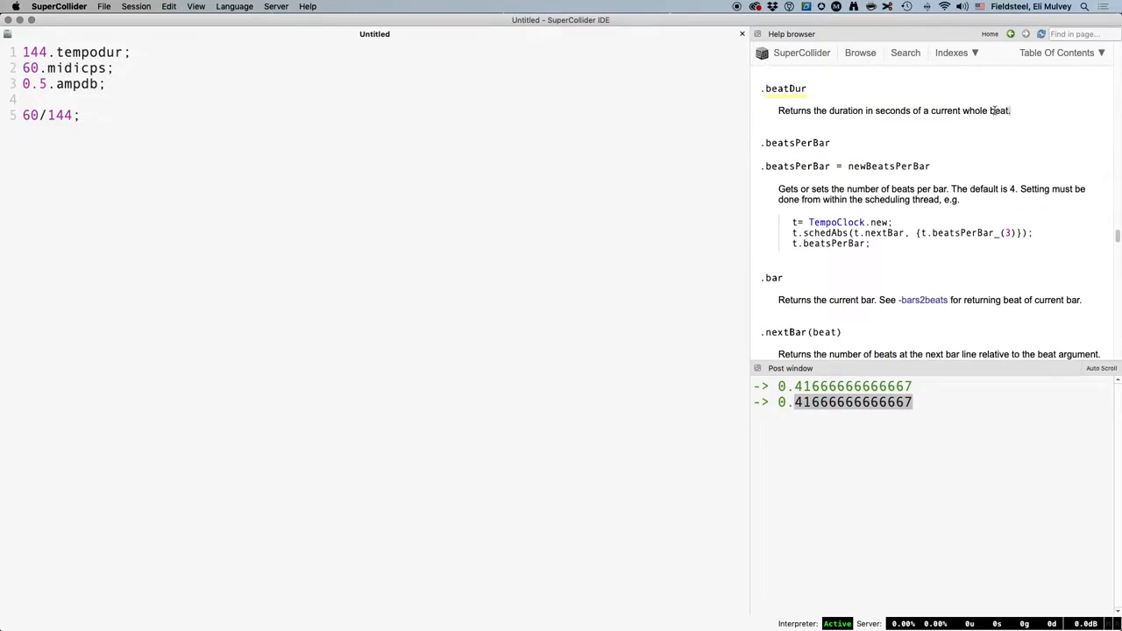
{"action": "mouse_move", "coordinate": [770, 122]}
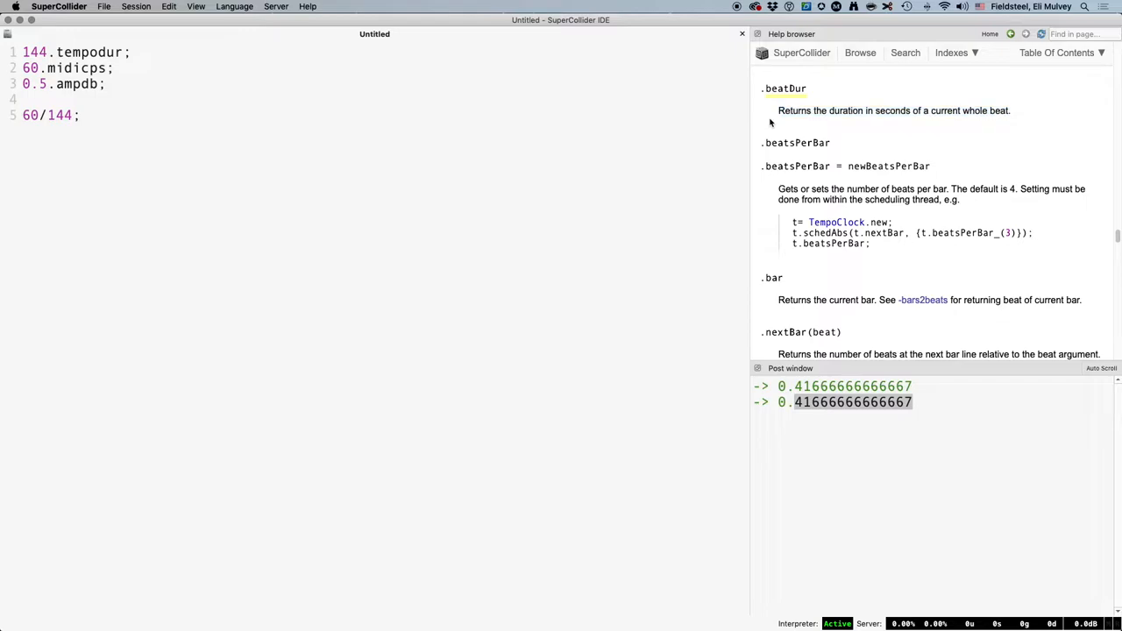
{"action": "type", "text": "TempoClock"}
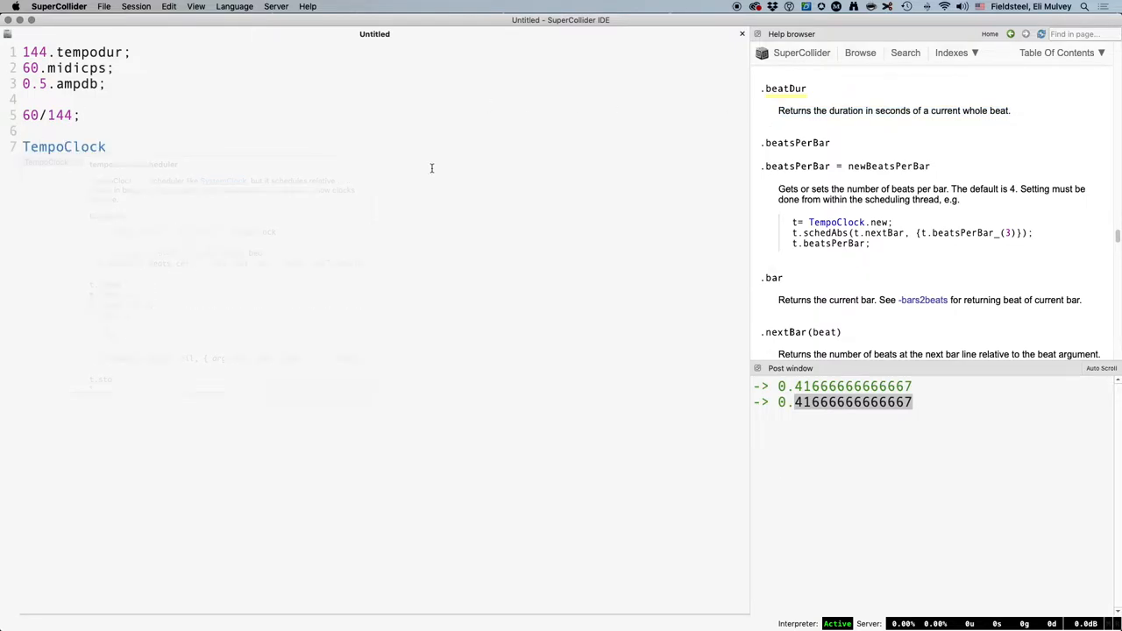
{"action": "type", "text": ".new(144/60)"}
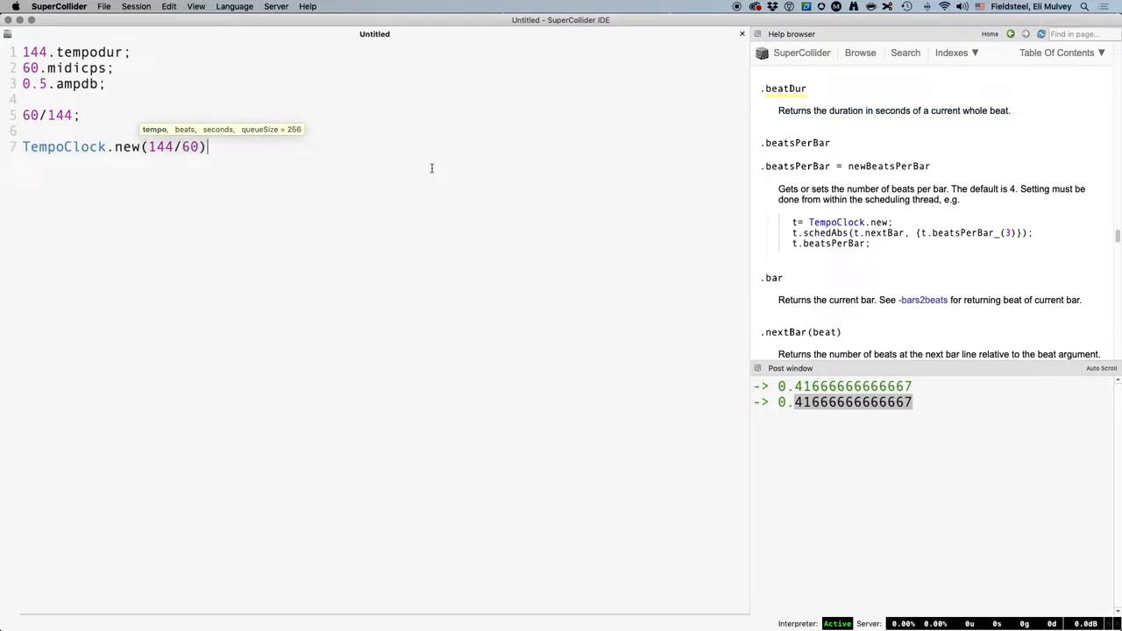
{"action": "type", "text": ".beatDur;"}
{"action": "type", "text": "("}
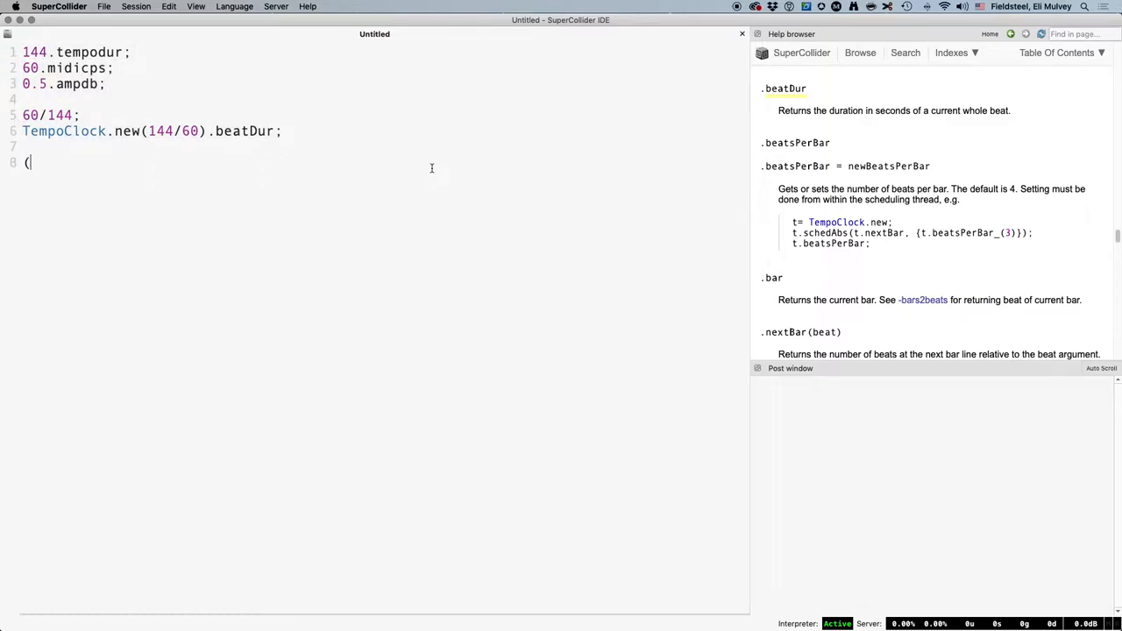
Step: Define ~tempodur as a function with arg bpm; returning 60/bpm; and evaluate it
{"action": "type", "text": "~tempodur = {}"}
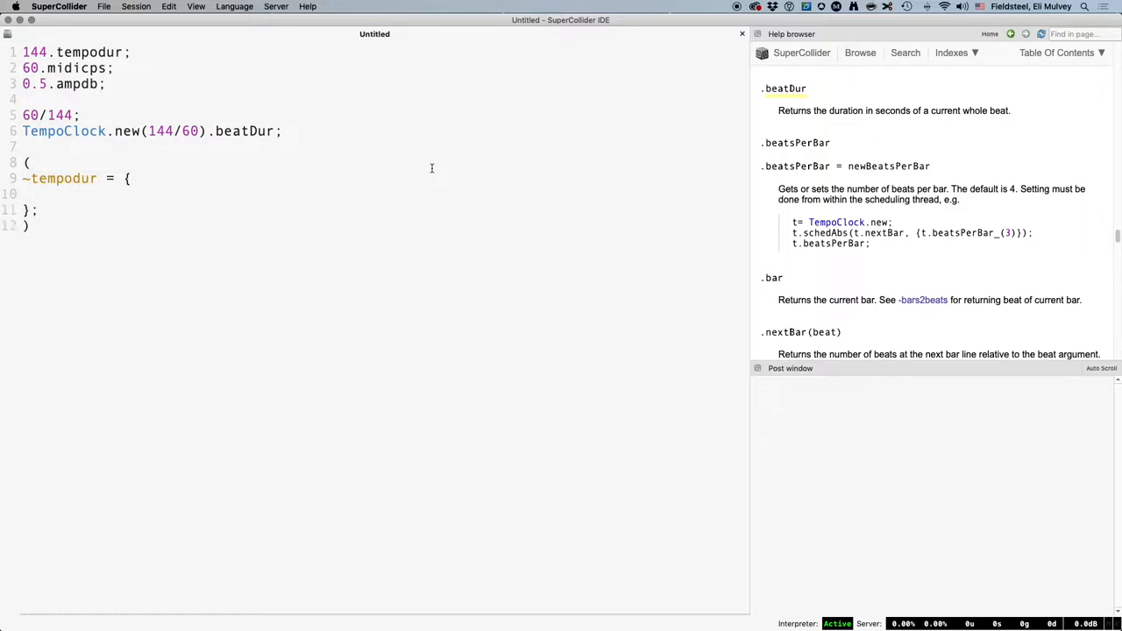
{"action": "type", "text": "arg bpm;"}
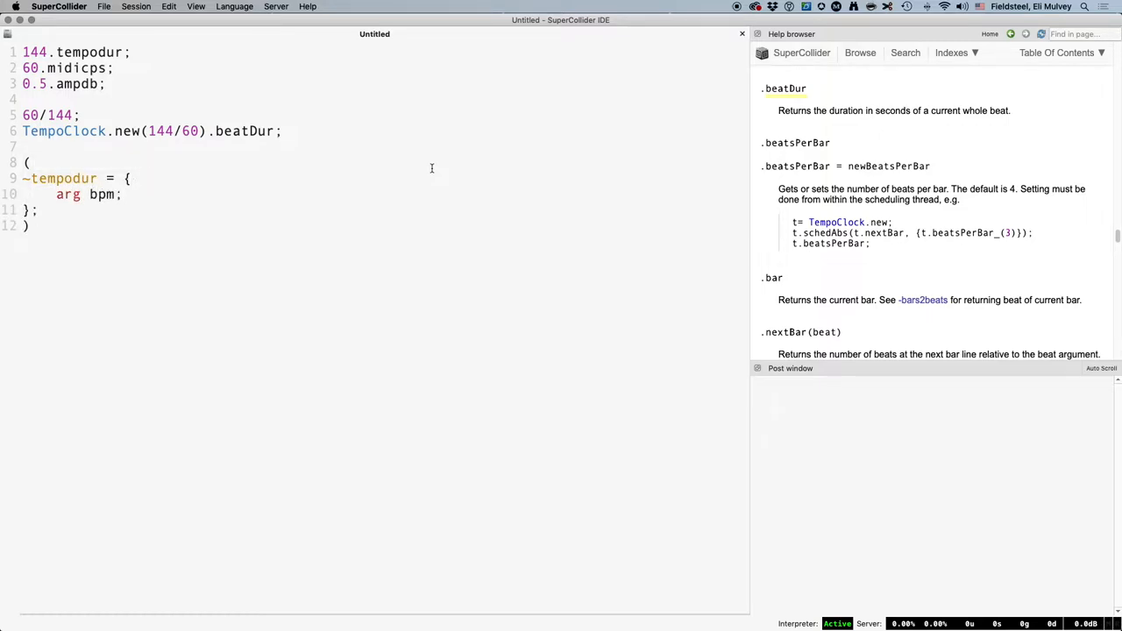
{"action": "key", "text": "Return"}
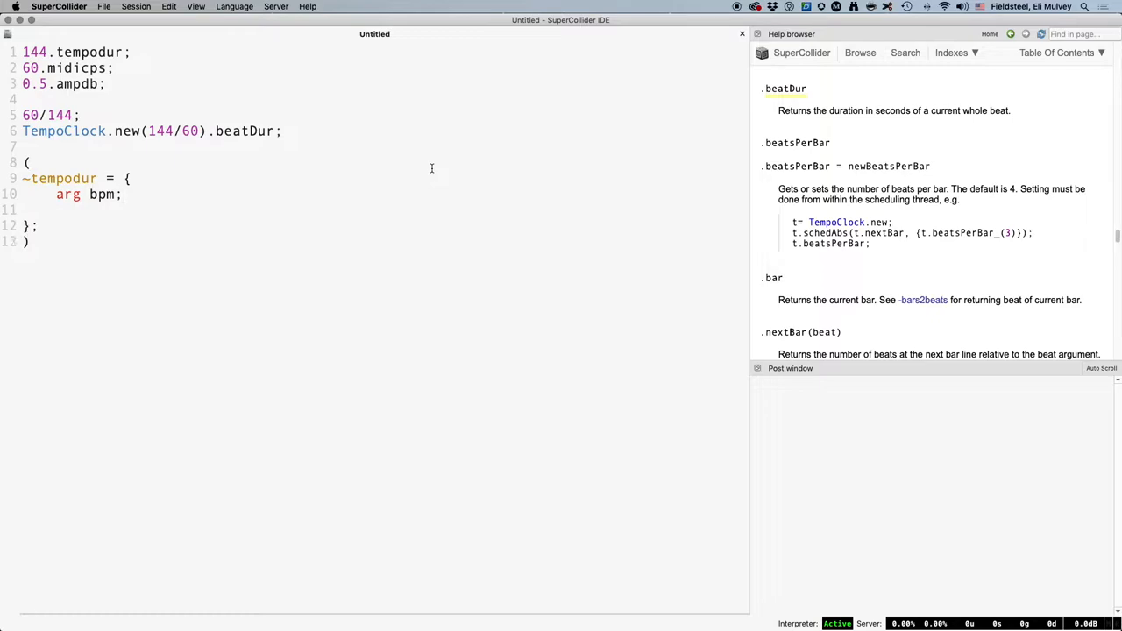
{"action": "type", "text": "60/bpm;"}
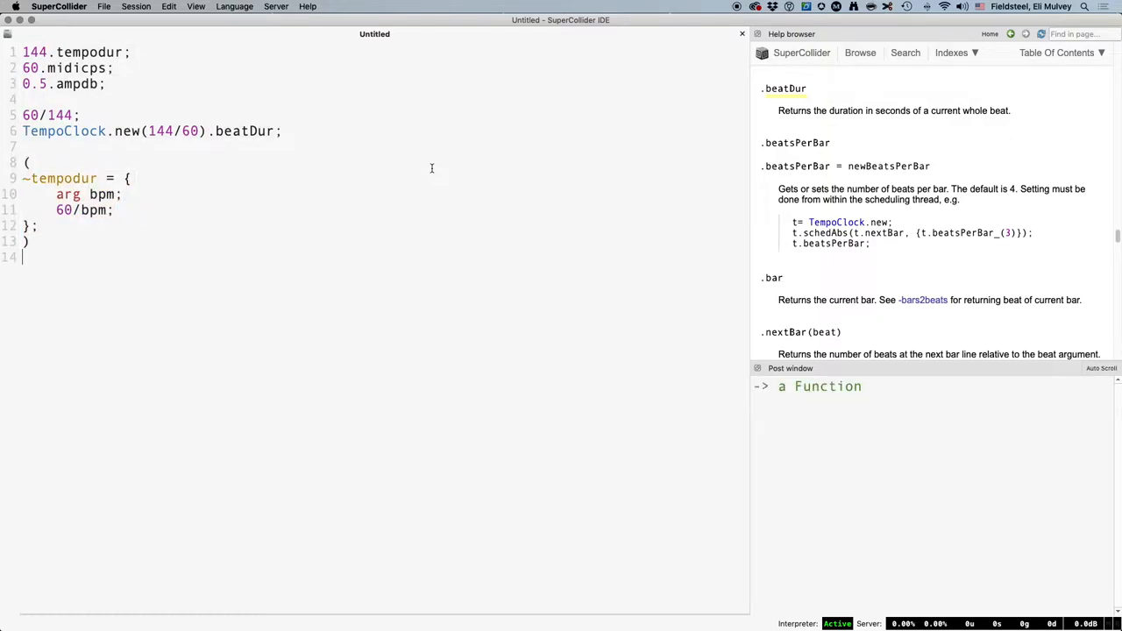
Step: Call ~tempodur.value(144) and shorten the call to ~tempodur.(144)
{"action": "type", "text": "~tempodu"}
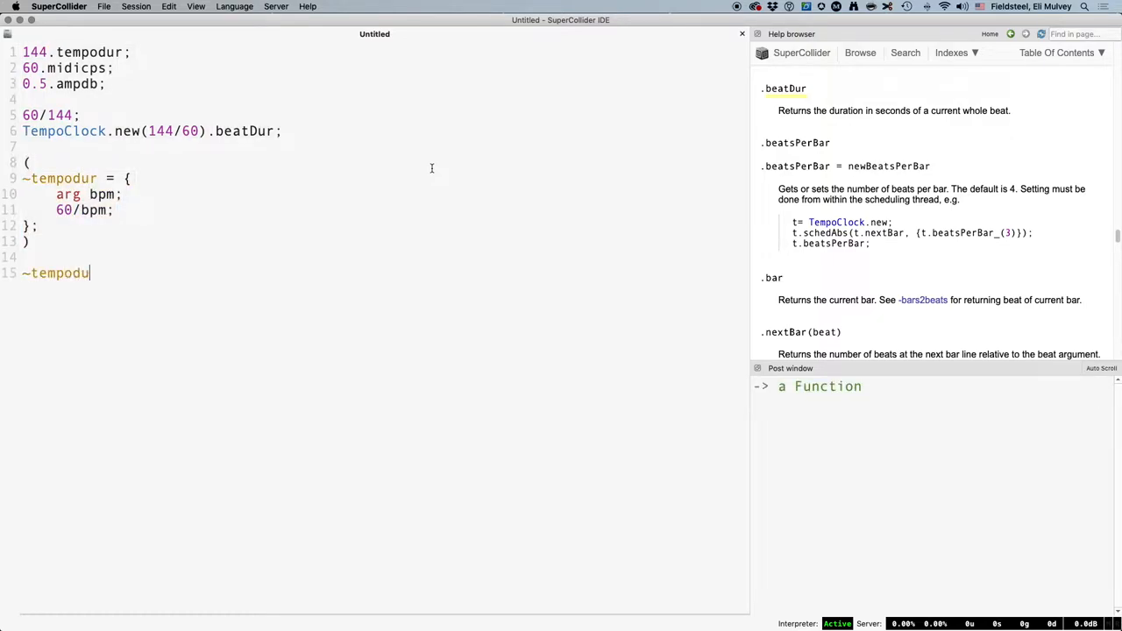
{"action": "type", "text": ".value("}
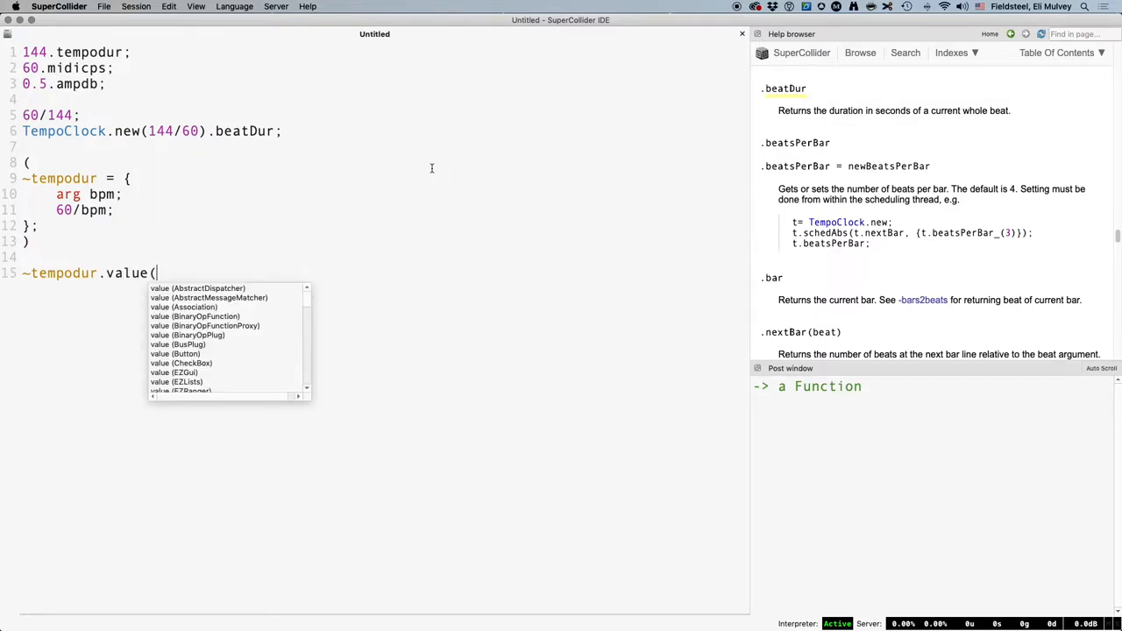
{"action": "type", "text": "144);"}
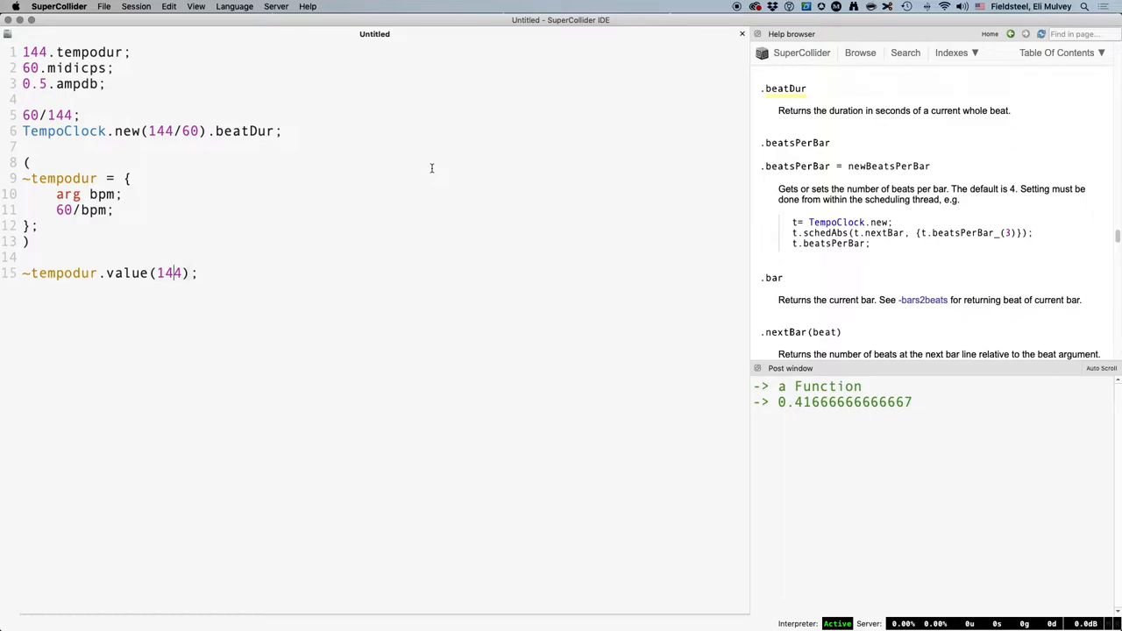
{"action": "key", "text": "backspace"}
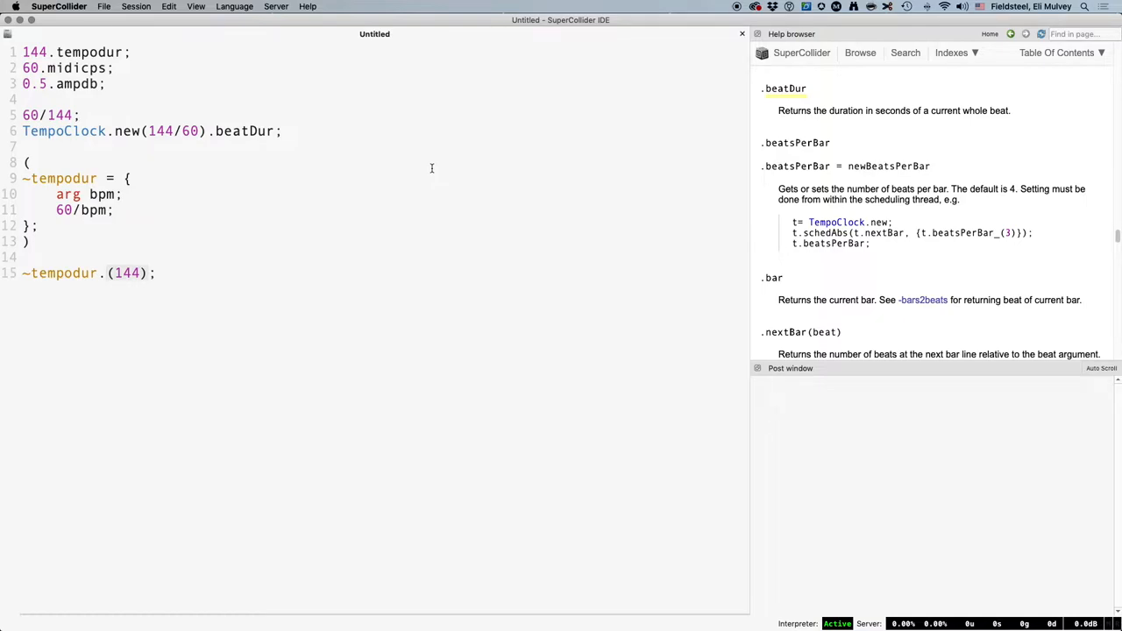
{"action": "left_click", "coordinate": [102, 274]}
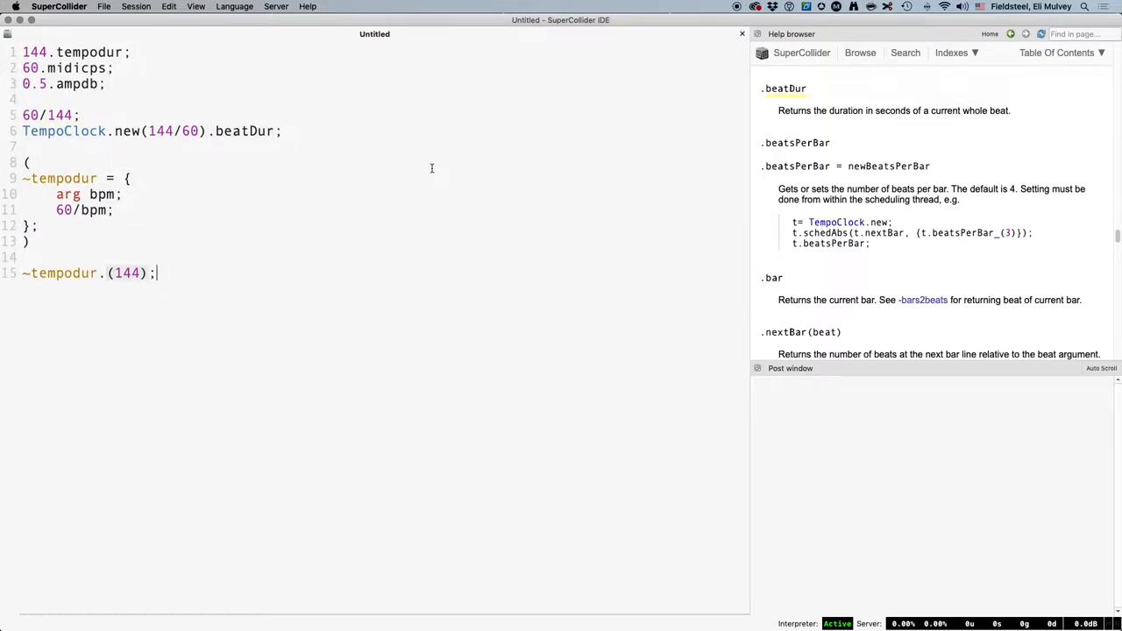
Step: Evaluate Platform.userExtensionDir; and Platform.systemExtensionDir; to post the extension paths
{"action": "type", "text": "Platform"}
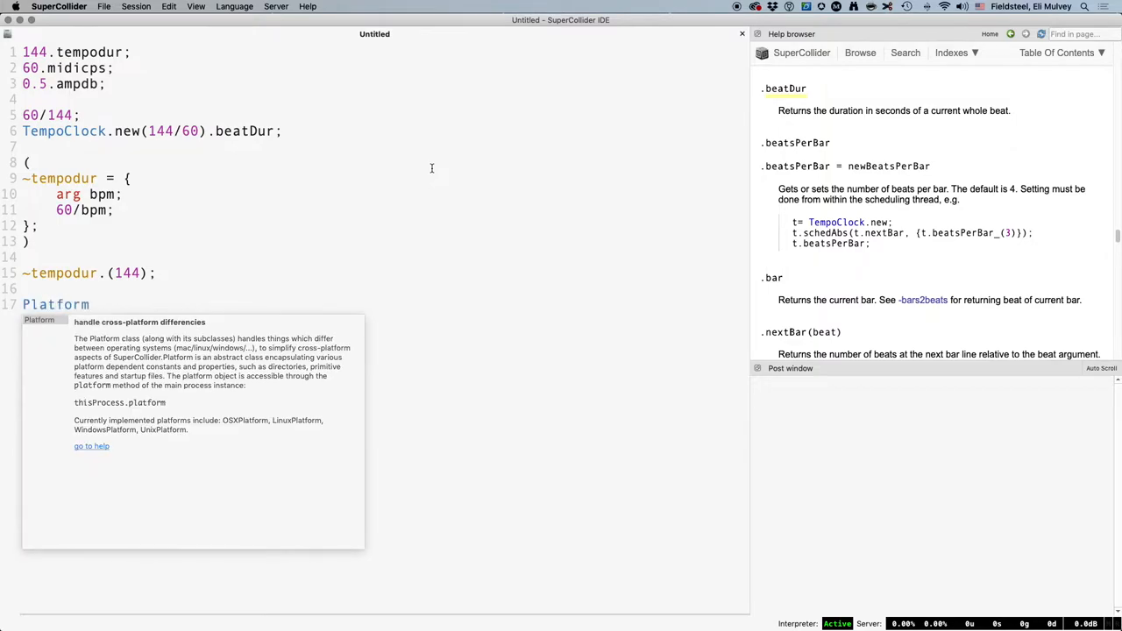
{"action": "type", "text": ".userExtensionDir;"}
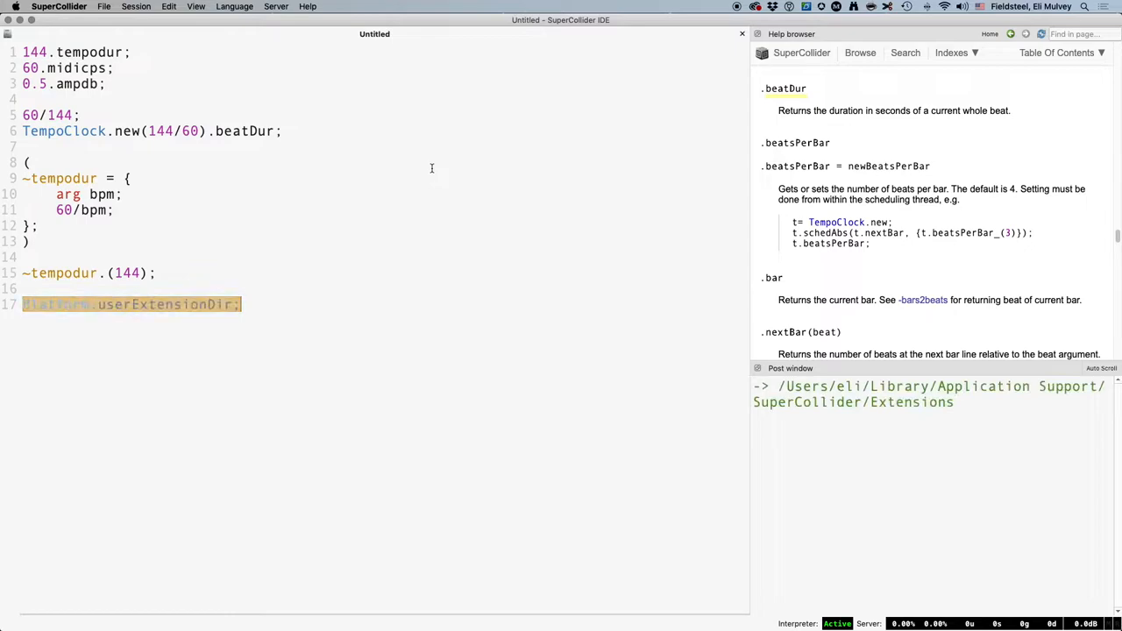
{"action": "type", "text": "Platf"}
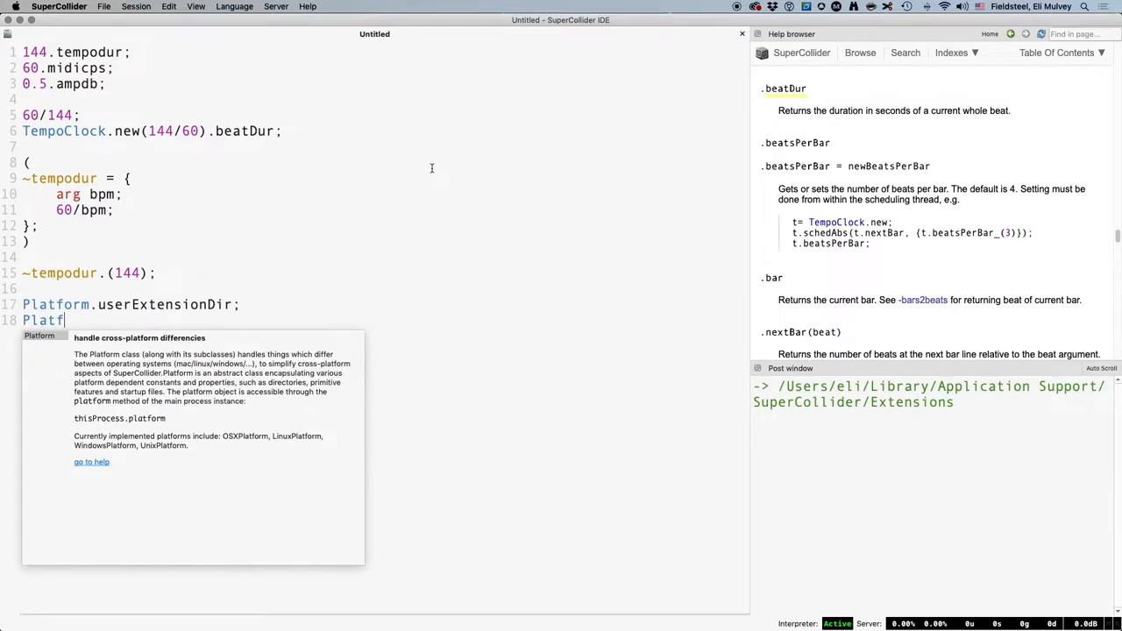
{"action": "type", "text": "systemExtensionDir"}
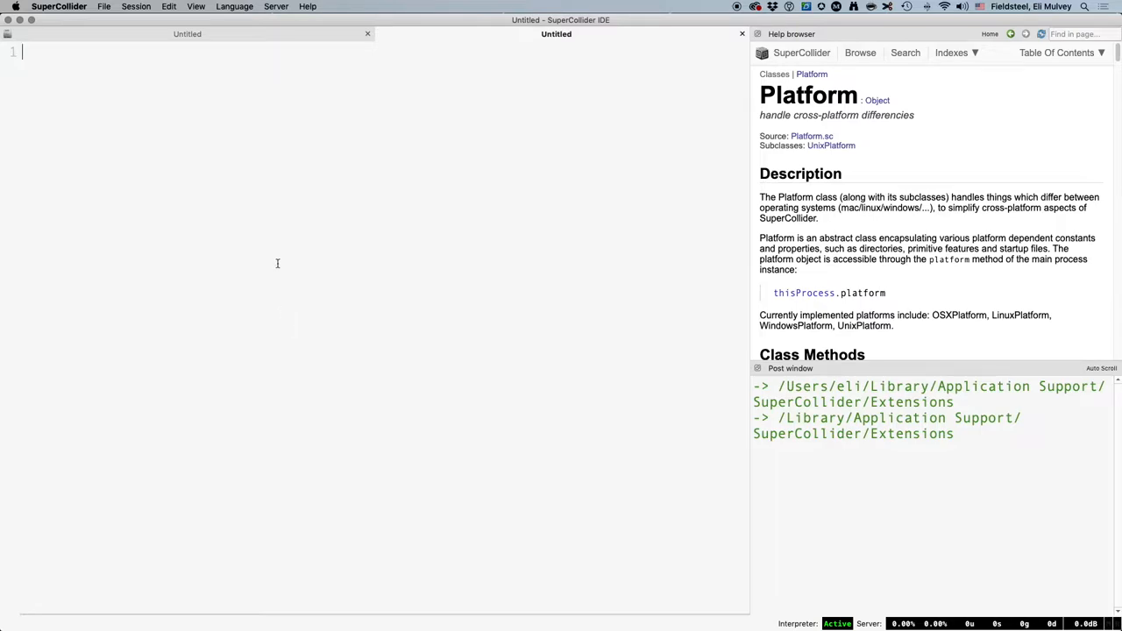
Step: Save As with the name tutorial28_extensions and the SuperCollider Class File (*.sc) type
{"action": "left_click", "coordinate": [104, 7]}
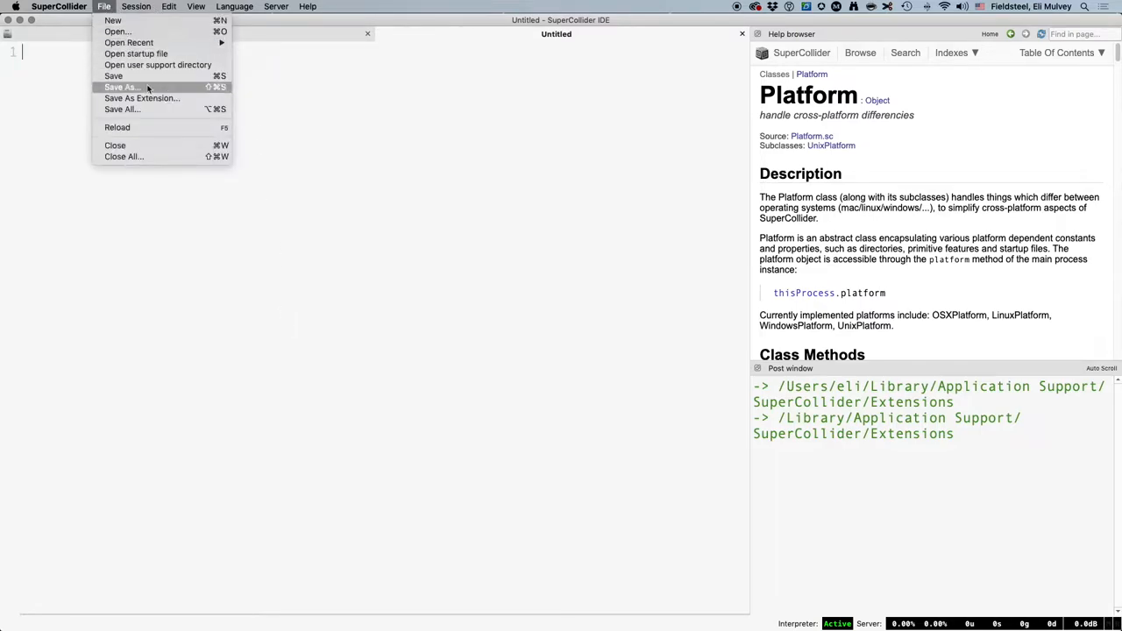
{"action": "left_click", "coordinate": [123, 88]}
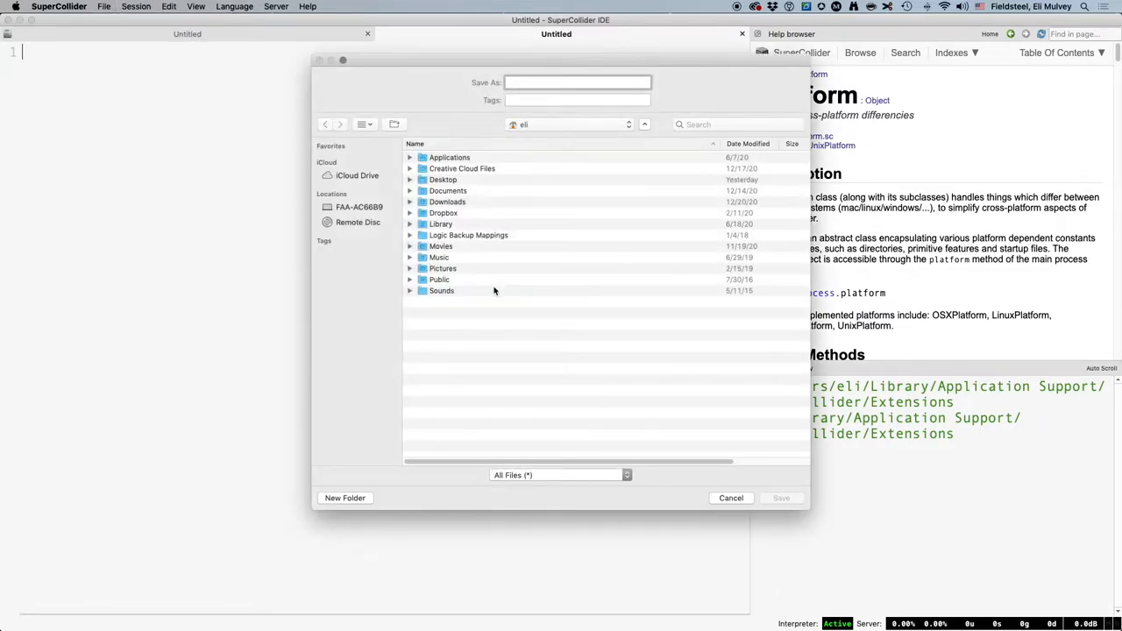
{"action": "type", "text": "tutorial28."}
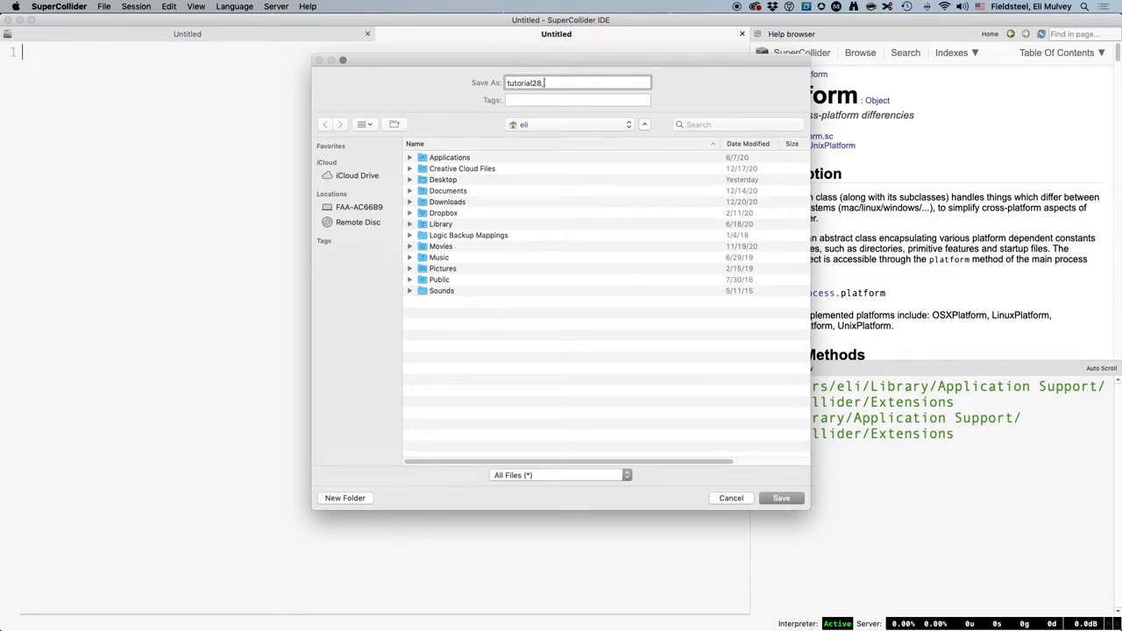
{"action": "type", "text": "_extensions"}
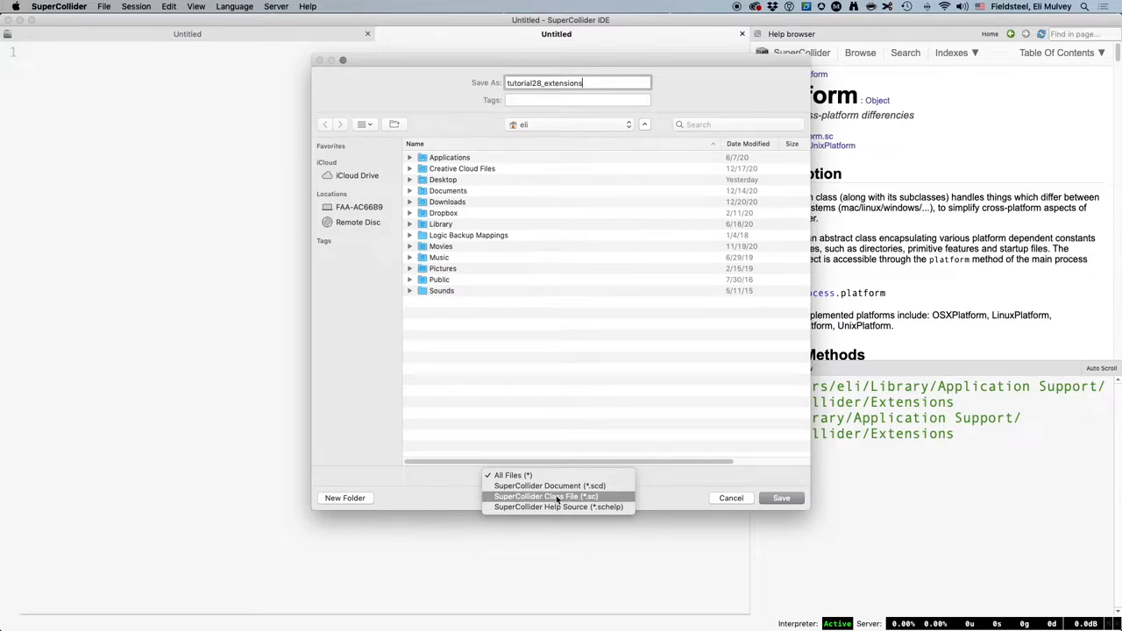
{"action": "left_click", "coordinate": [545, 496]}
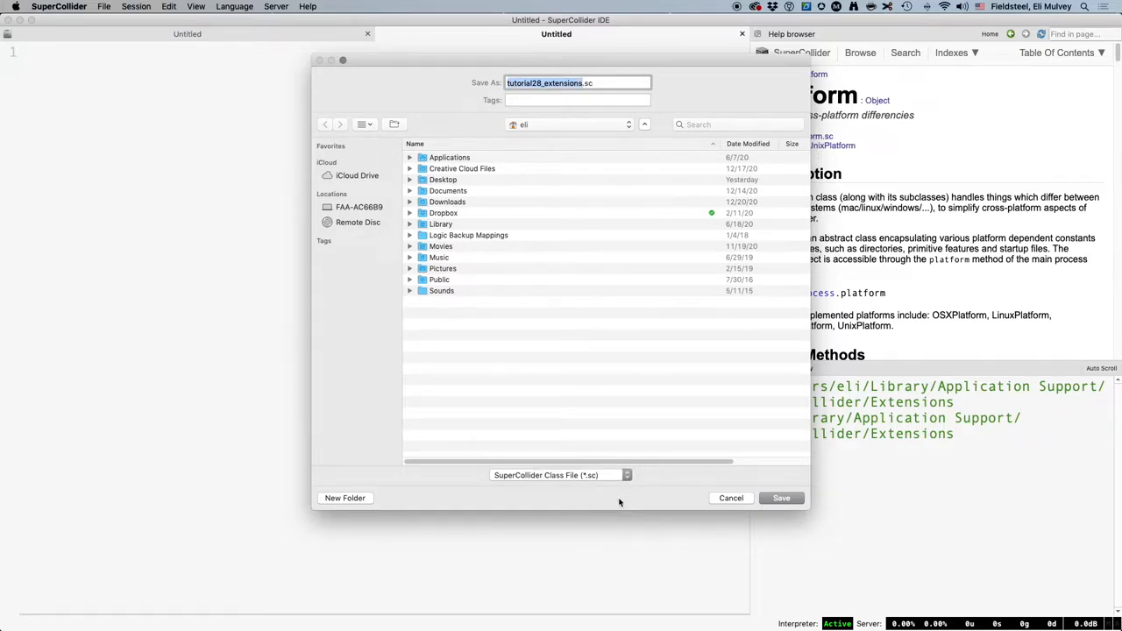
{"action": "mouse_move", "coordinate": [670, 112]}
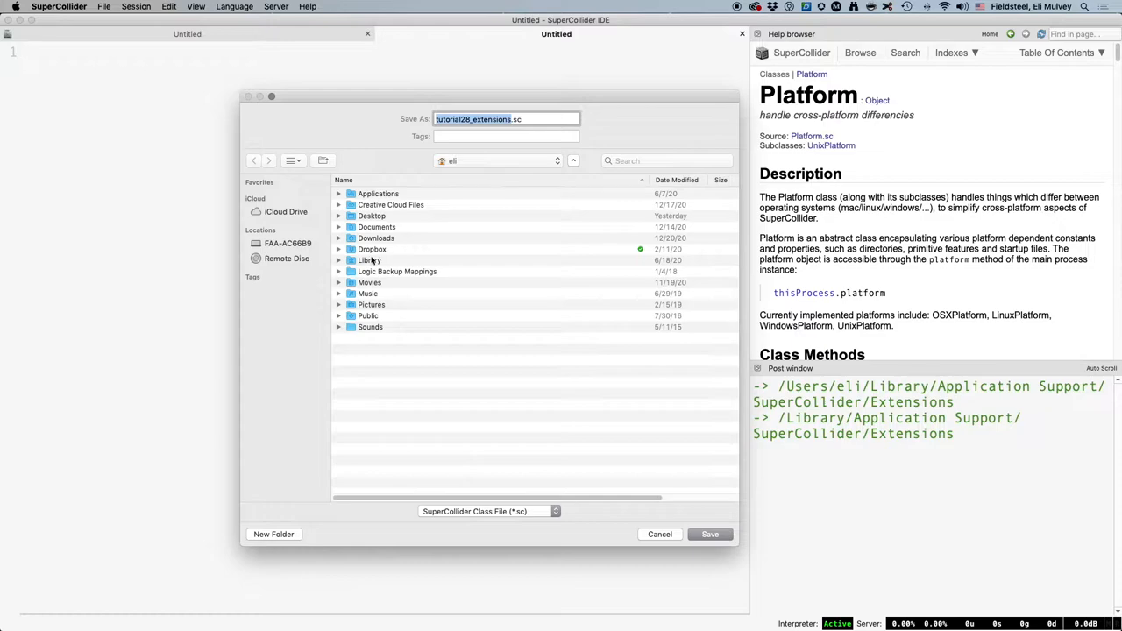
Step: Navigate to Library/Application Support/SuperCollider/Extensions and save the file there
{"action": "double_click", "coordinate": [368, 259]}
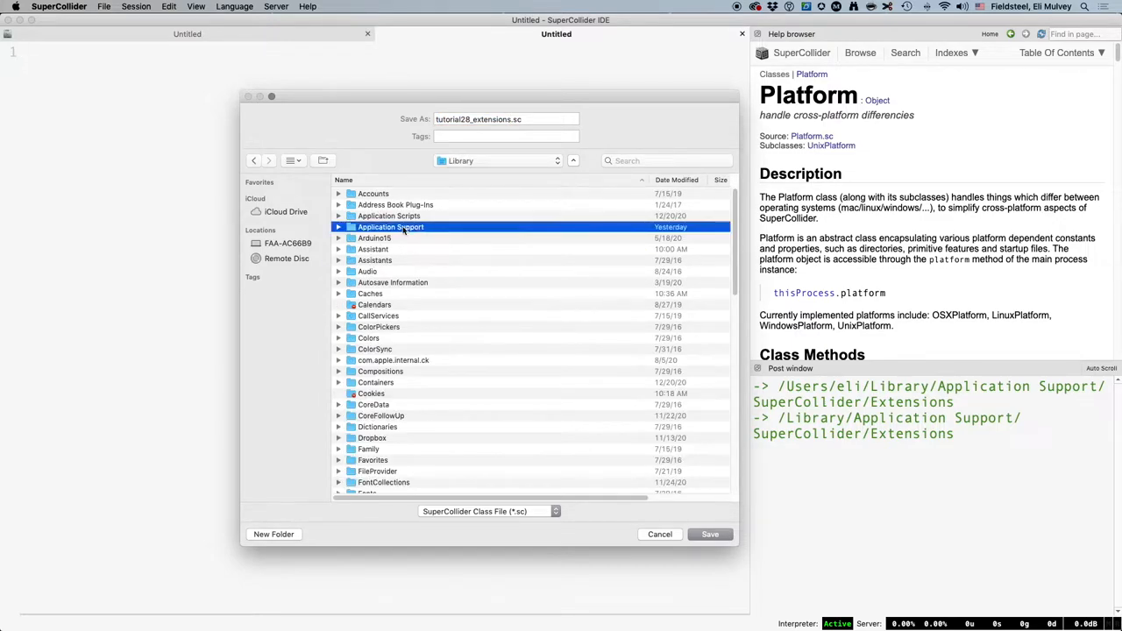
{"action": "double_click", "coordinate": [391, 226]}
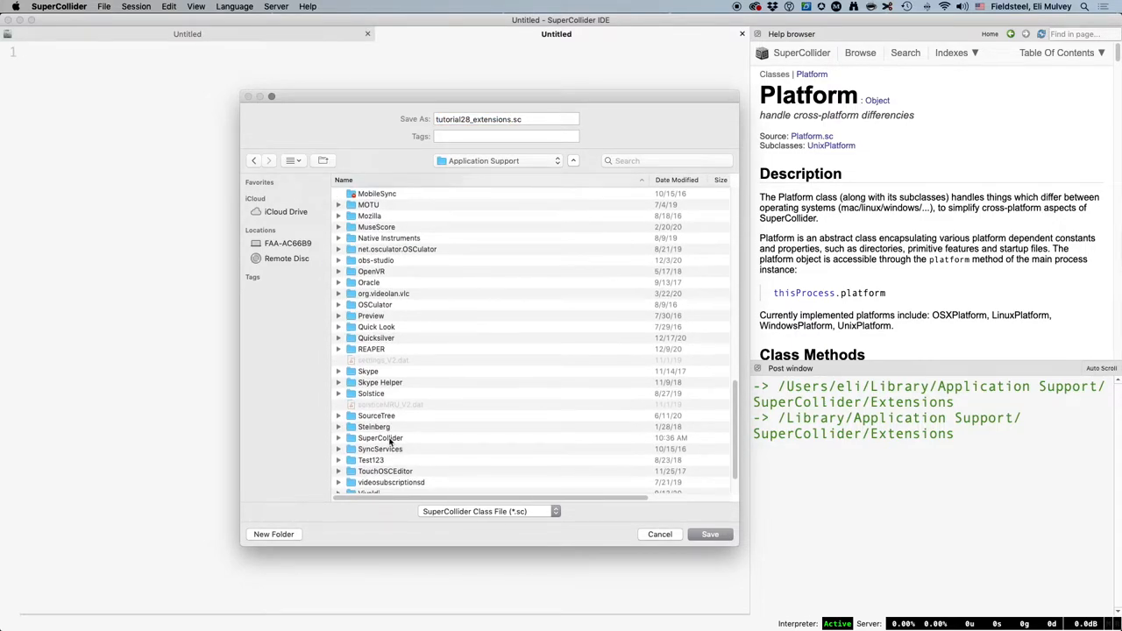
{"action": "double_click", "coordinate": [381, 438]}
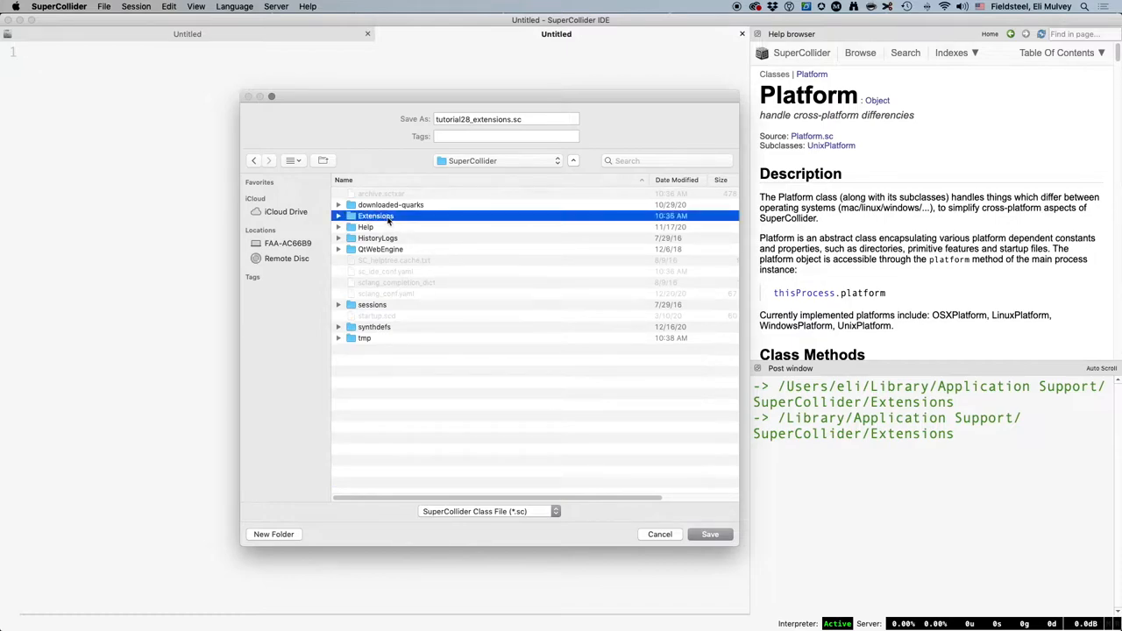
{"action": "left_click", "coordinate": [709, 533]}
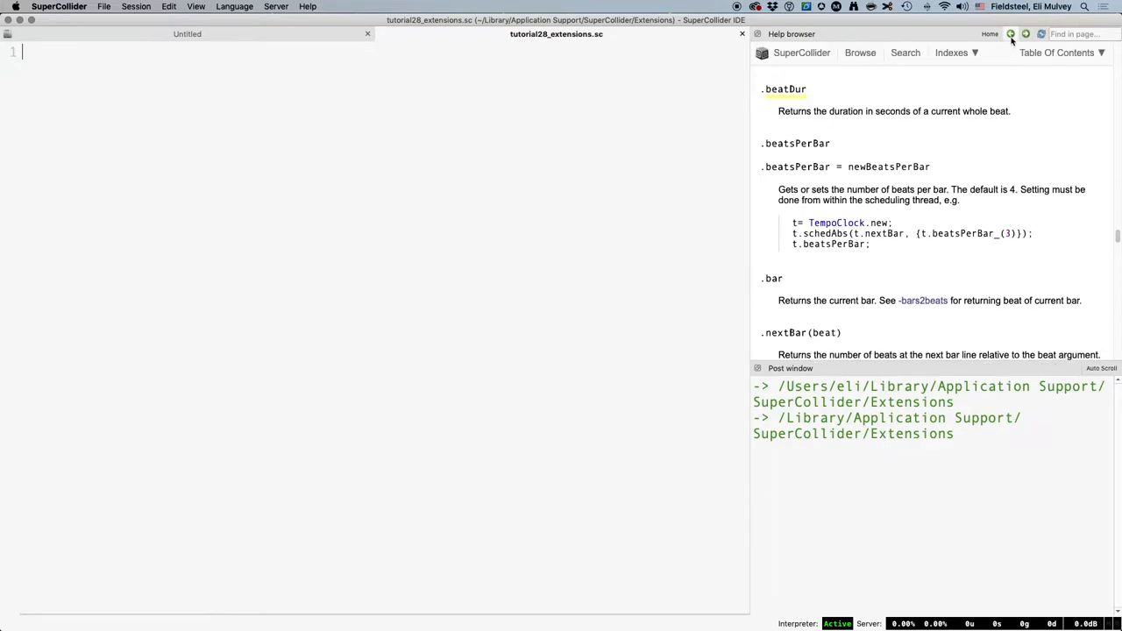
Step: Go back to the Writing Classes guide and scroll to its External method files section
{"action": "left_click", "coordinate": [1010, 35]}
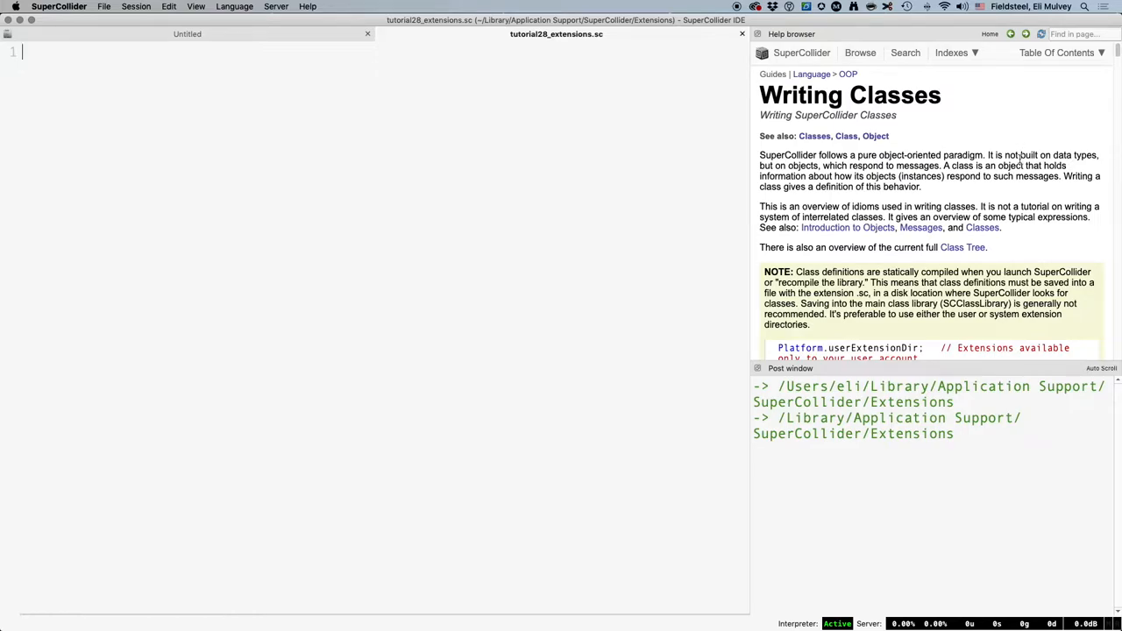
{"action": "scroll", "scroll_direction": "down", "scroll_amount": 3}
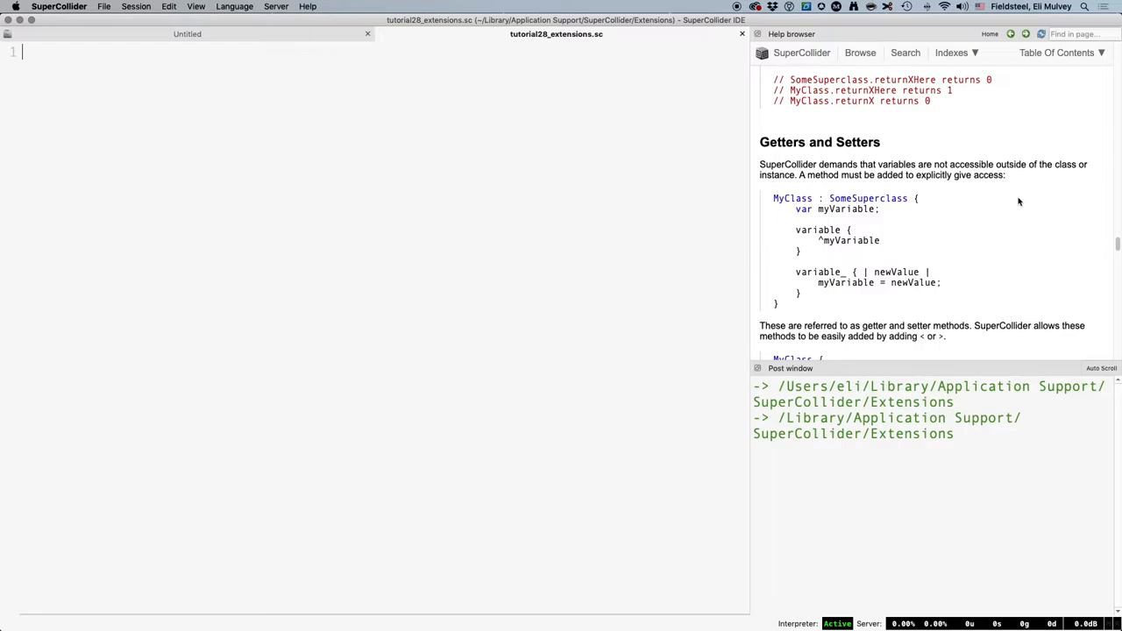
{"action": "scroll", "scroll_direction": "down", "scroll_amount": 3}
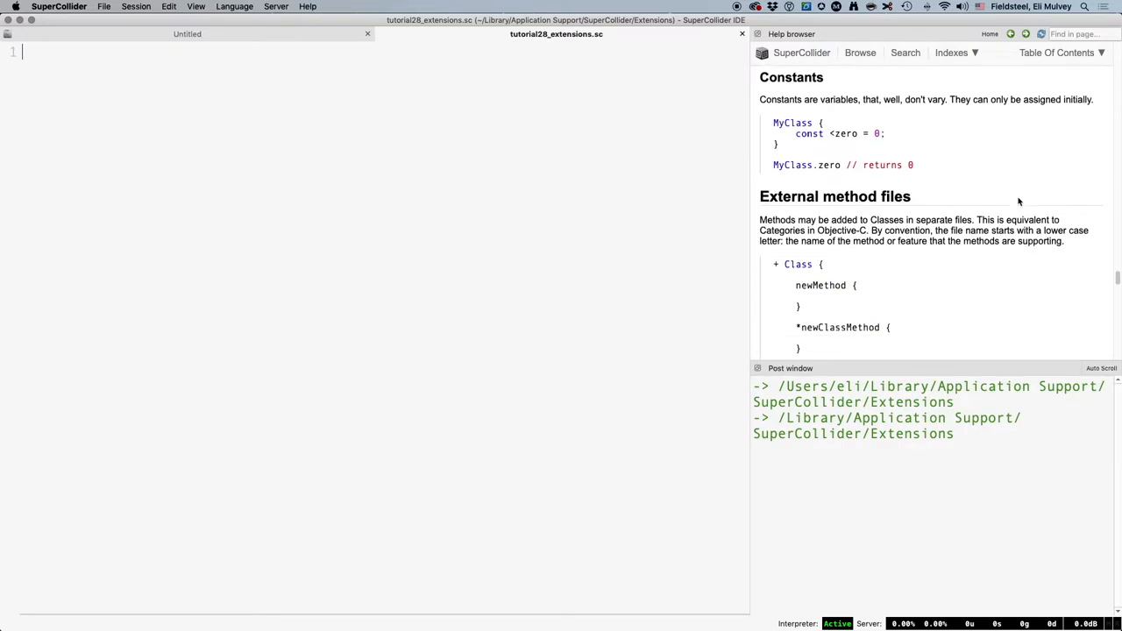
{"action": "scroll", "scroll_direction": "down", "scroll_amount": 3}
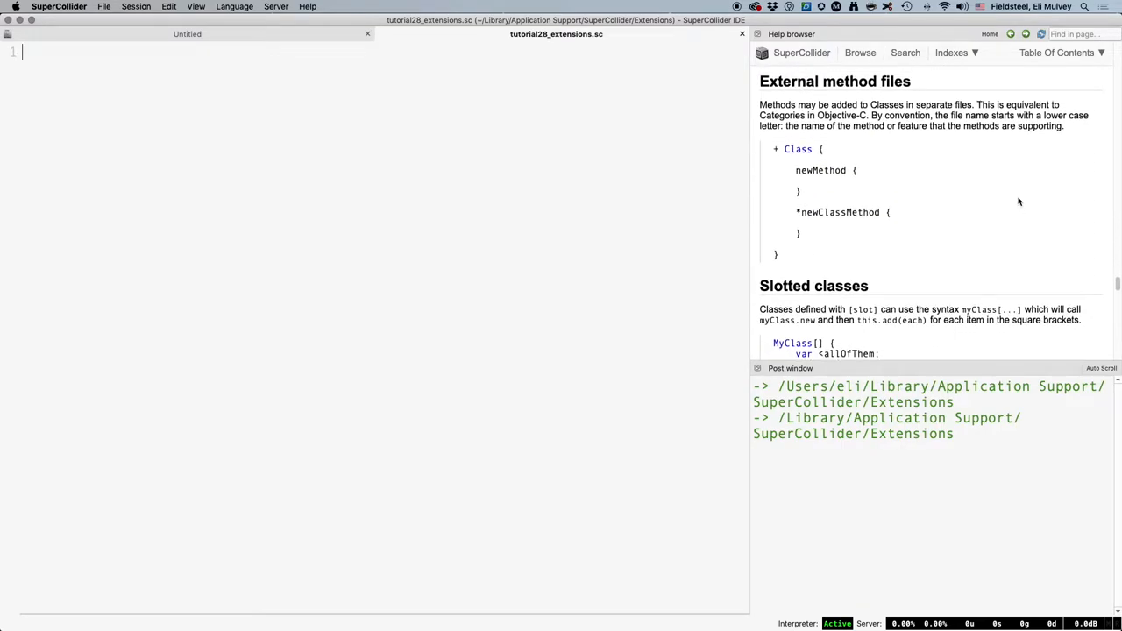
{"action": "mouse_move", "coordinate": [782, 160]}
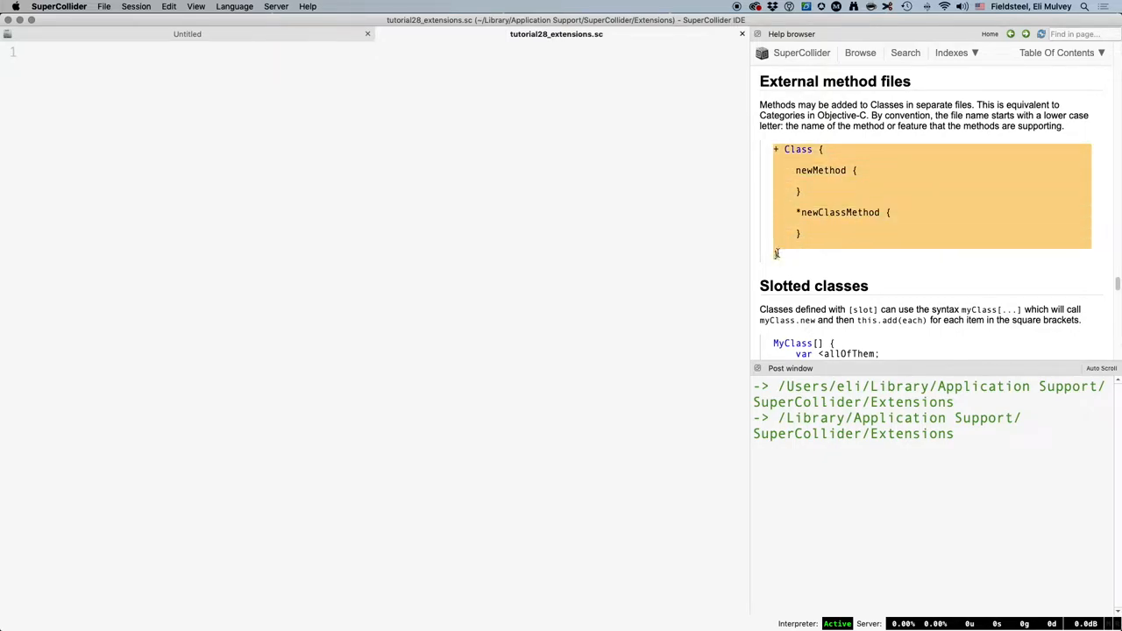
{"action": "mouse_move", "coordinate": [623, 267]}
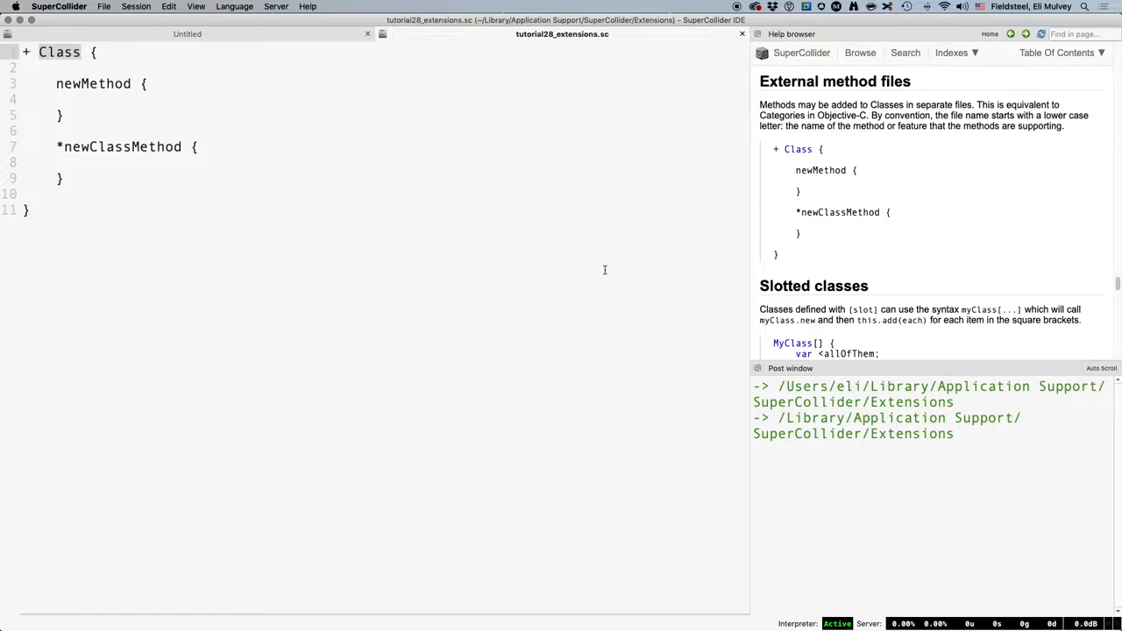
Step: Paste the external method template into tutorial28_extensions.sc and change Class to Integer
{"action": "left_click", "coordinate": [185, 33]}
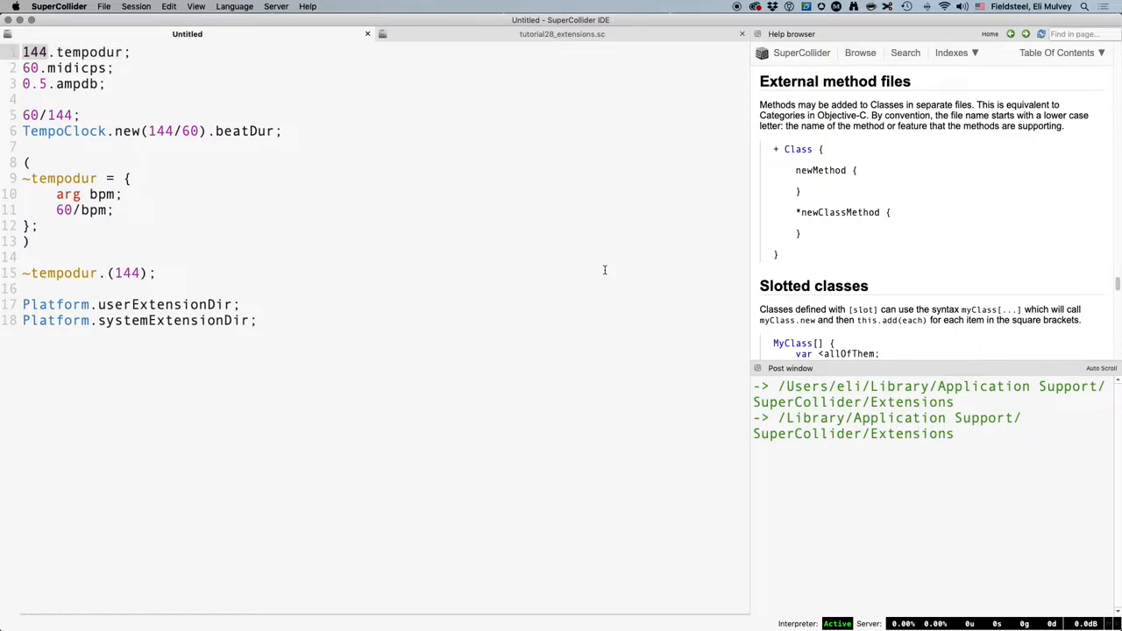
{"action": "left_click", "coordinate": [561, 34]}
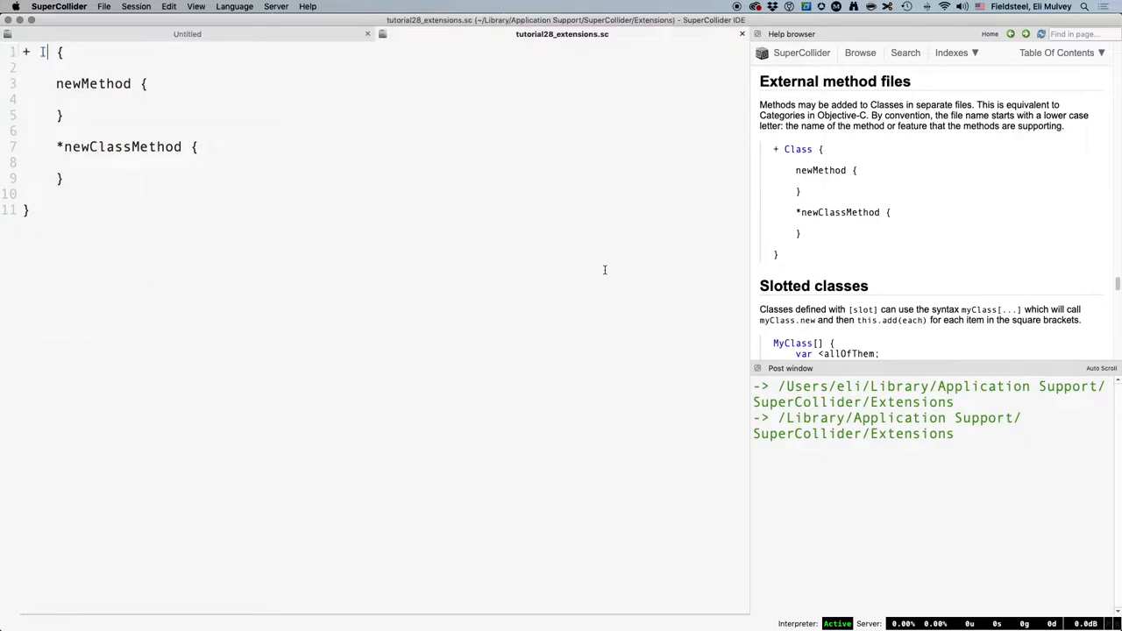
{"action": "type", "text": "nteger"}
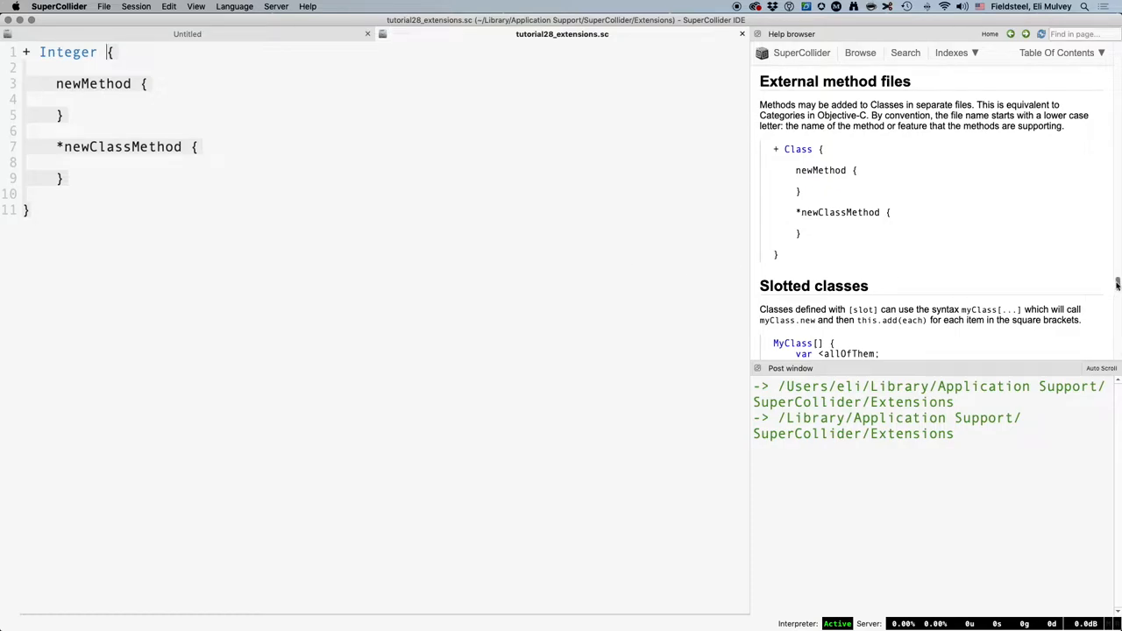
Step: Scroll the Writing Classes guide through Methods down to the Class Methods section
{"action": "scroll", "scroll_direction": "down", "scroll_amount": 3}
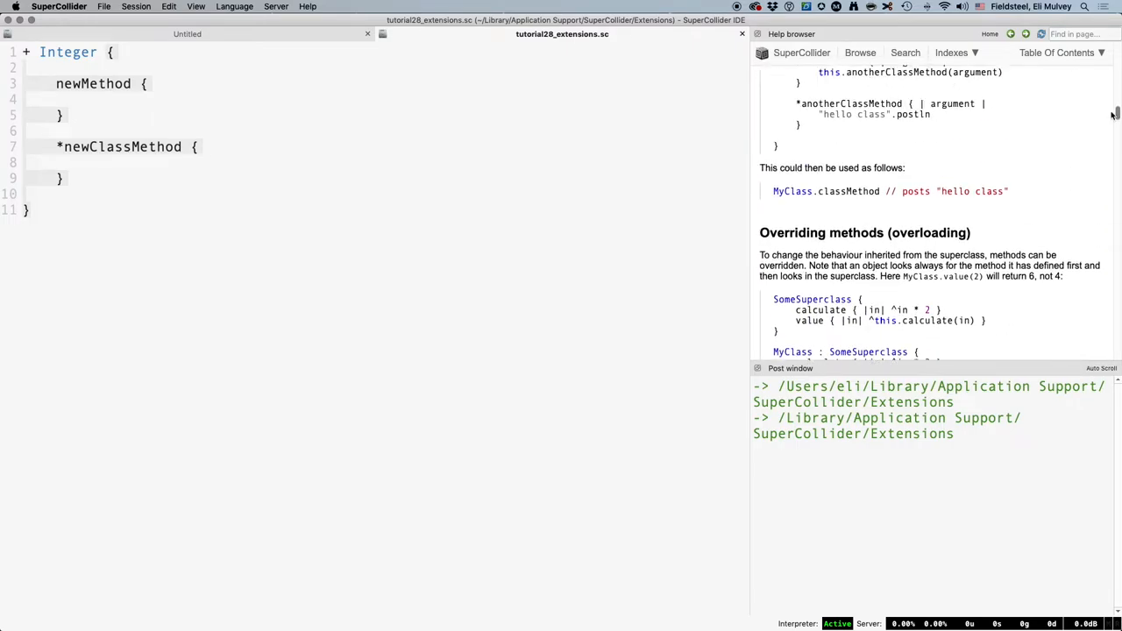
{"action": "scroll", "scroll_direction": "up", "scroll_amount": 3}
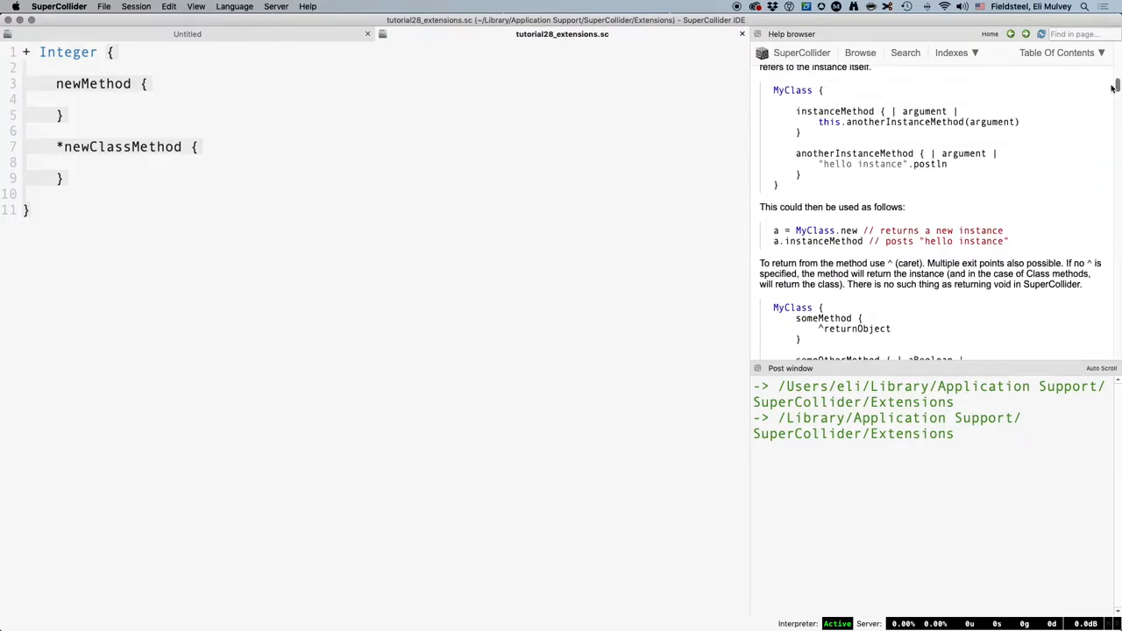
{"action": "scroll", "scroll_direction": "up", "scroll_amount": 3}
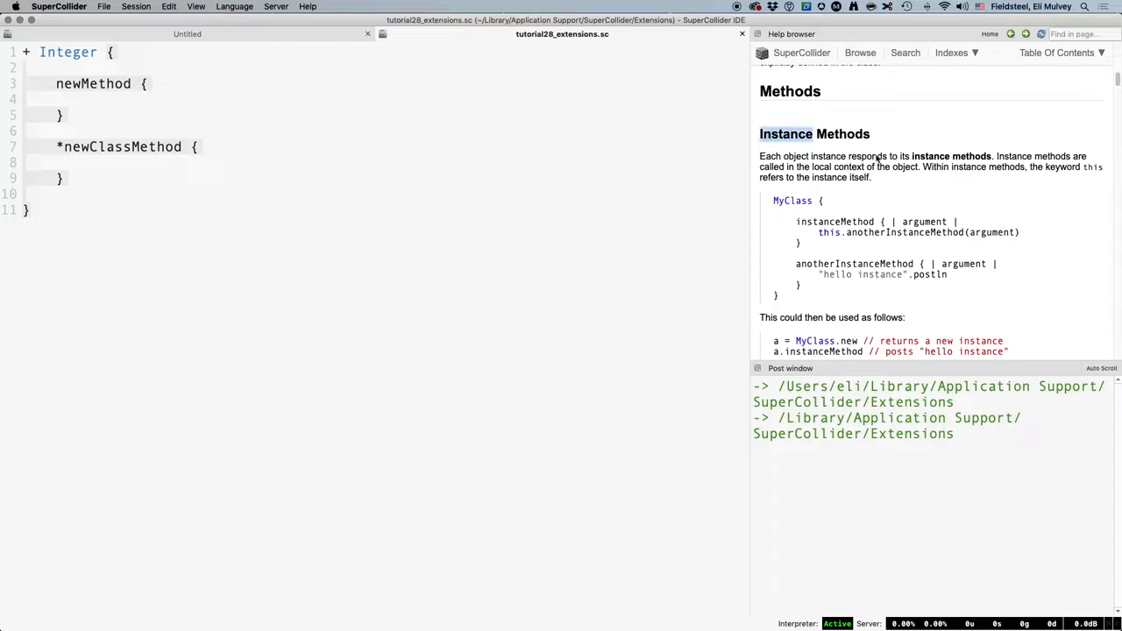
{"action": "scroll", "scroll_direction": "down", "scroll_amount": 3}
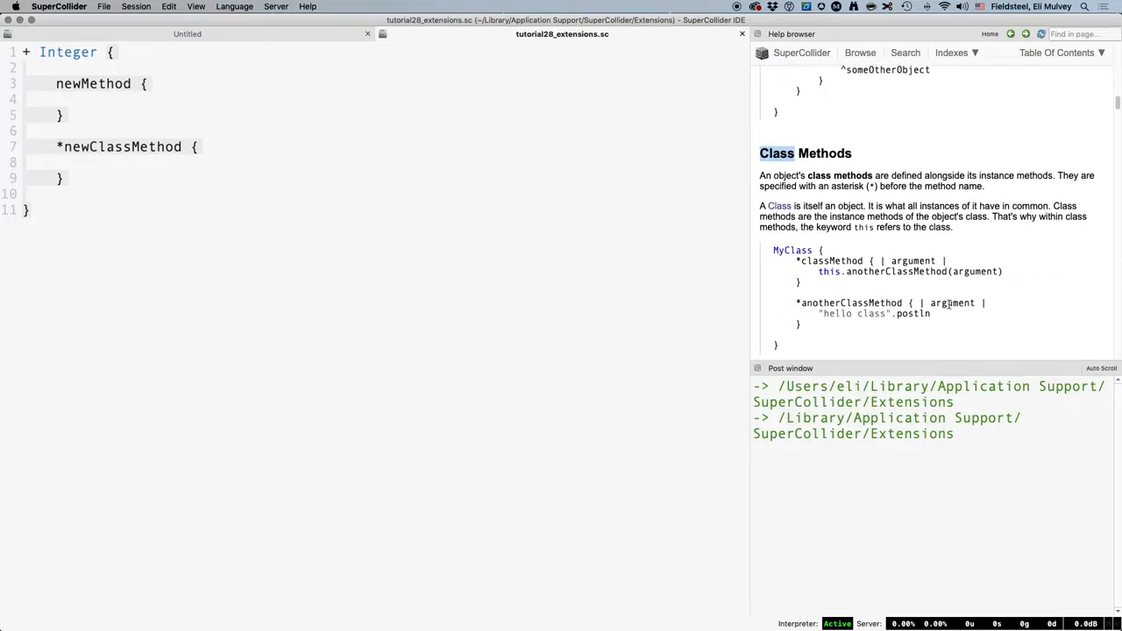
{"action": "scroll", "scroll_direction": "down", "scroll_amount": 3}
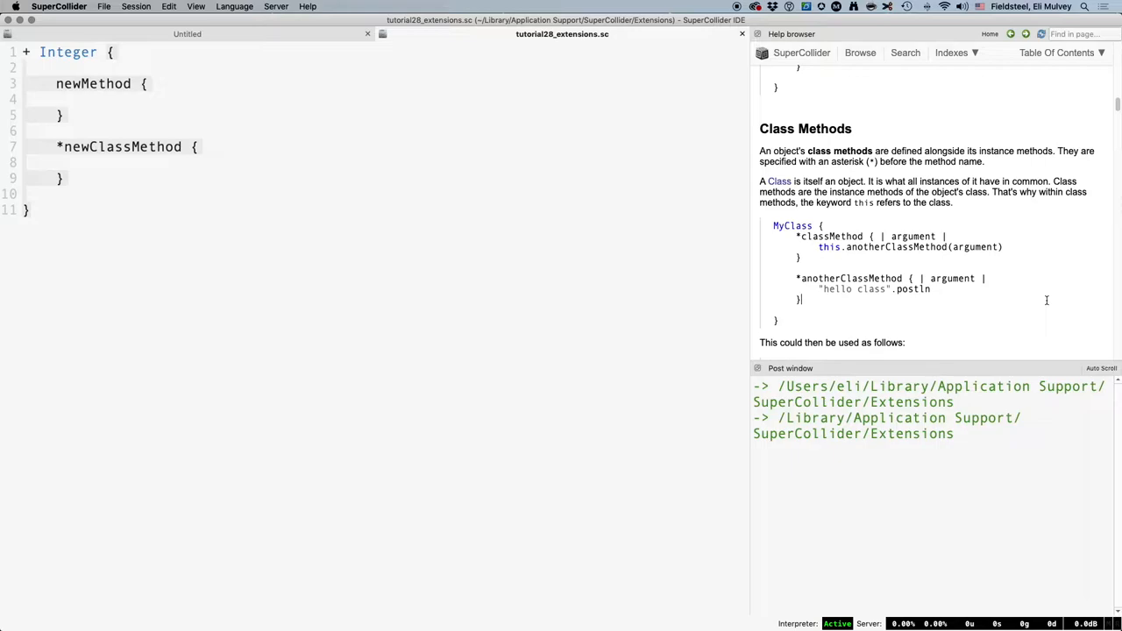
Step: In the Untitled document, try temporary Integer and Window lines, remove them, and return to the end of the code
{"action": "left_click", "coordinate": [186, 33]}
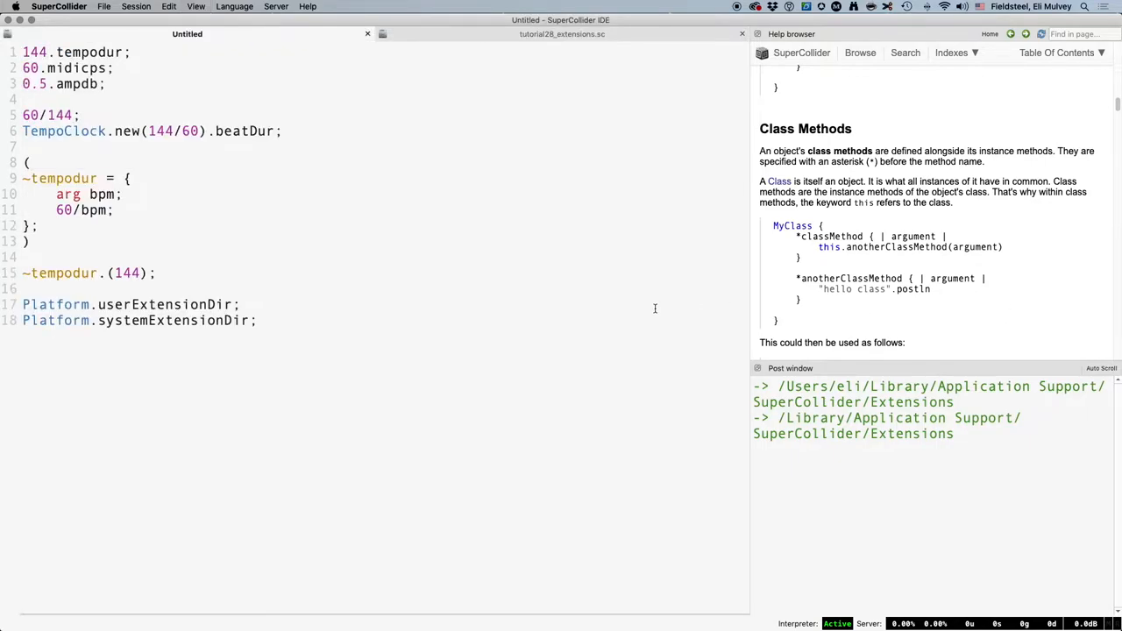
{"action": "type", "text": "Integer"}
{"action": "type", "text": "Float"}
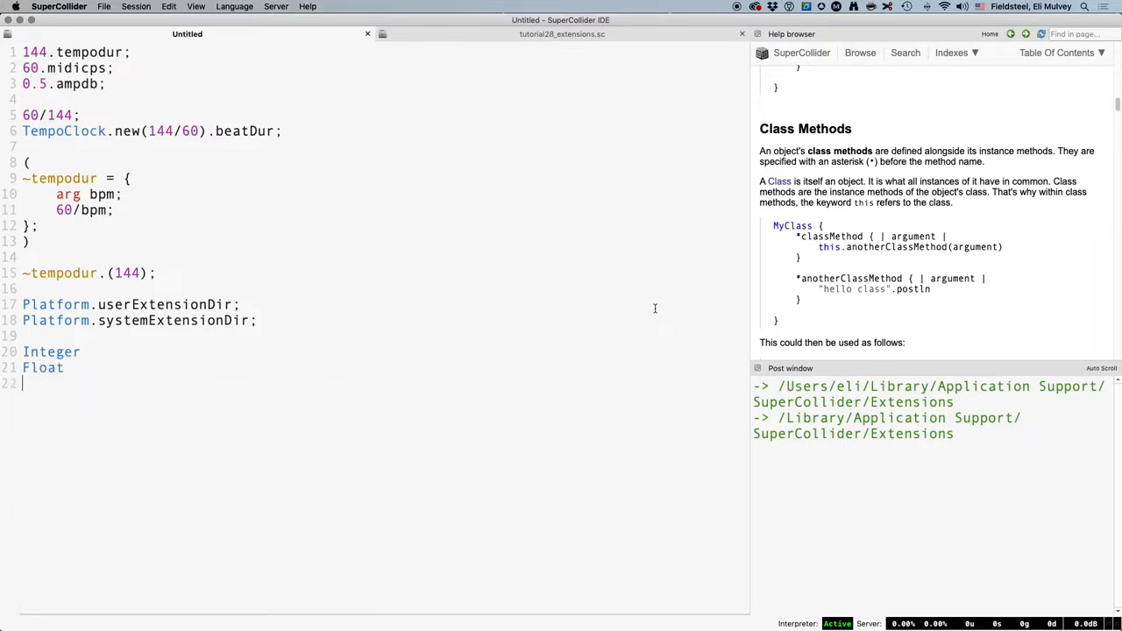
{"action": "type", "text": "Window"}
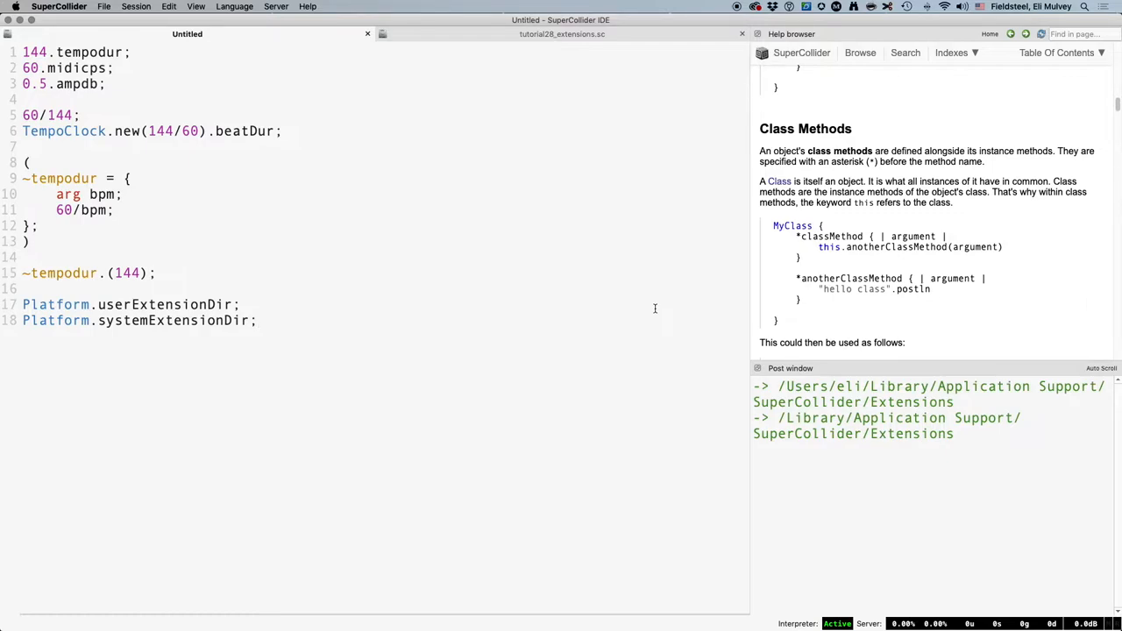
{"action": "left_click", "coordinate": [256, 319]}
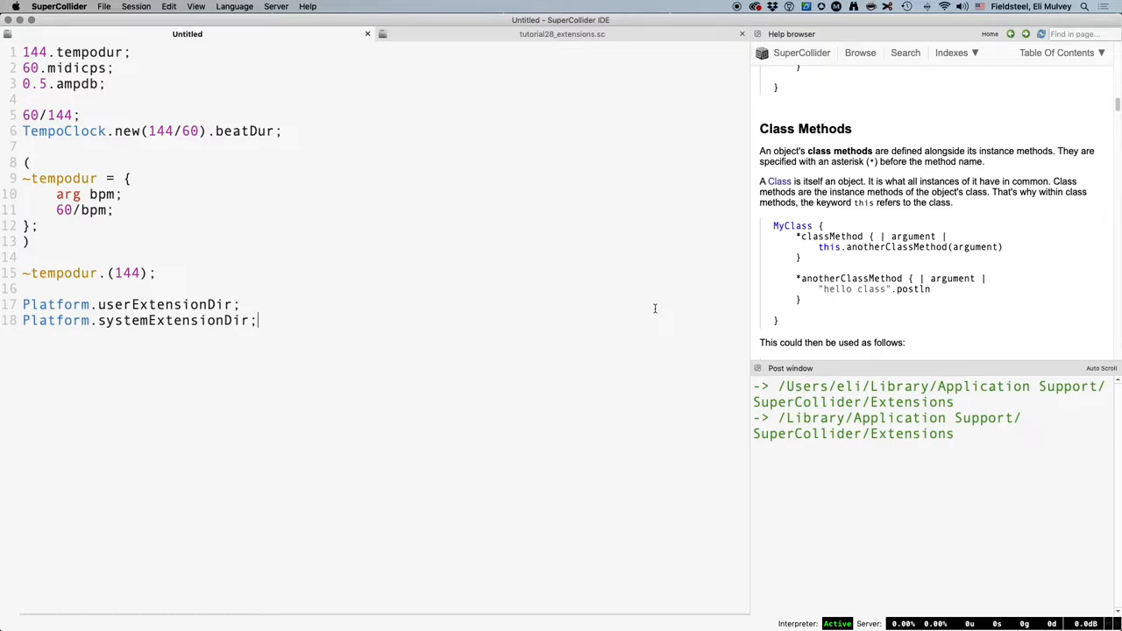
Step: Write and evaluate the a = Array.series and a.series(8,1,3); test lines
{"action": "type", "text": "a"}
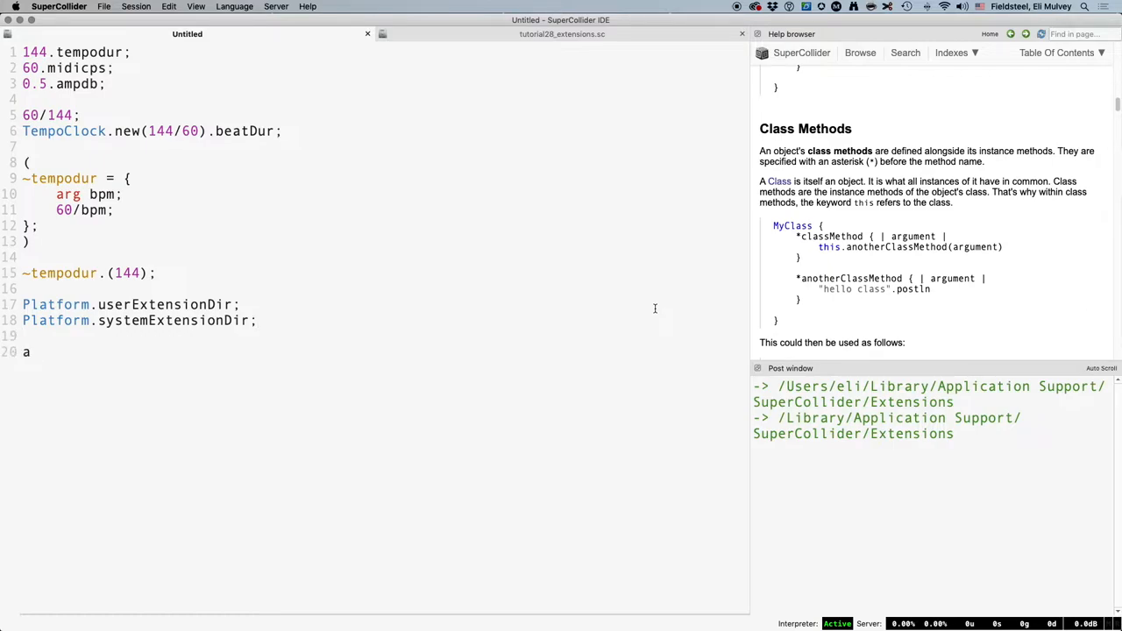
{"action": "type", "text": "= Array.series(8,1,"}
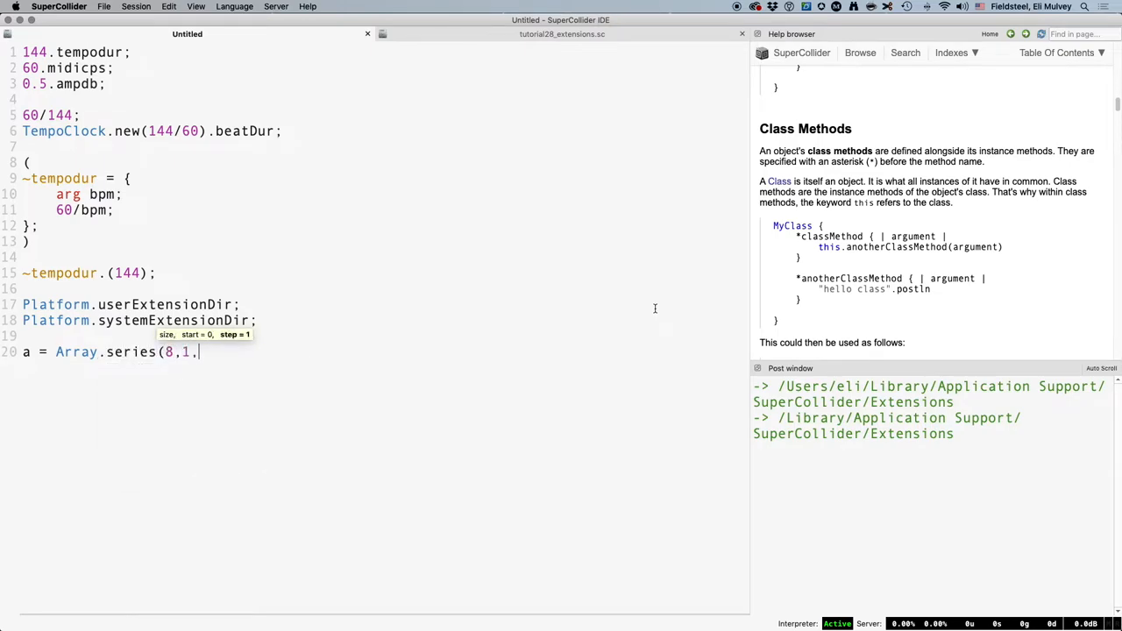
{"action": "type", "text": "3);"}
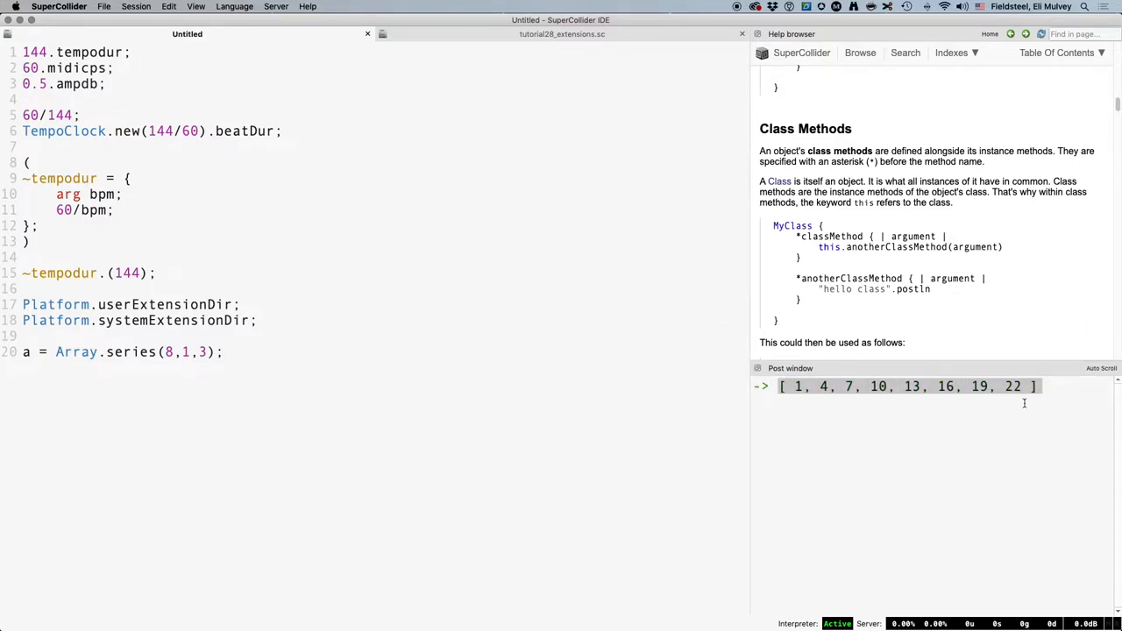
{"action": "mouse_move", "coordinate": [1013, 477]}
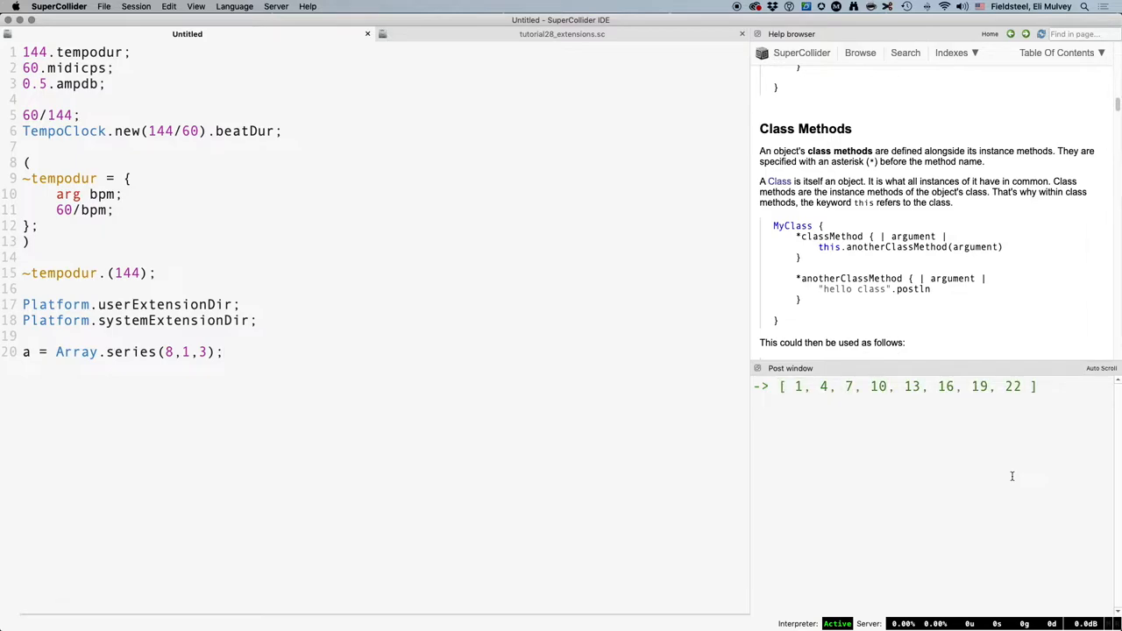
{"action": "left_click", "coordinate": [223, 350]}
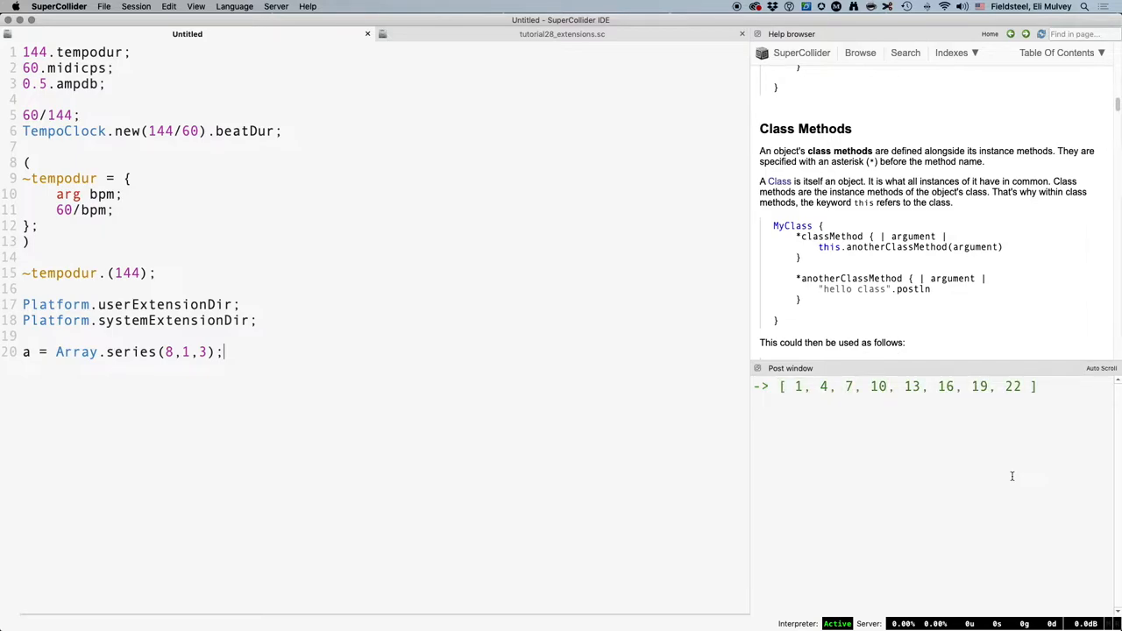
{"action": "type", "text": "a.series(8,1,3);"}
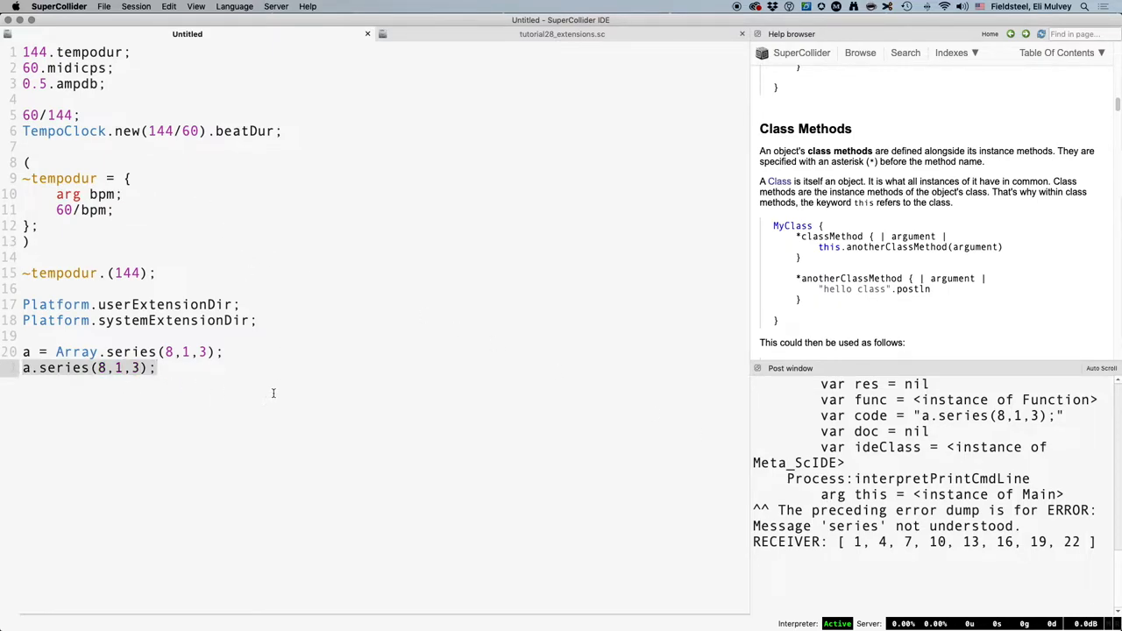
Step: Evaluate a = a.reverse; and Array.reverse; — the class call reports 'reverse' not understood
{"action": "type", "text": "a = a.r"}
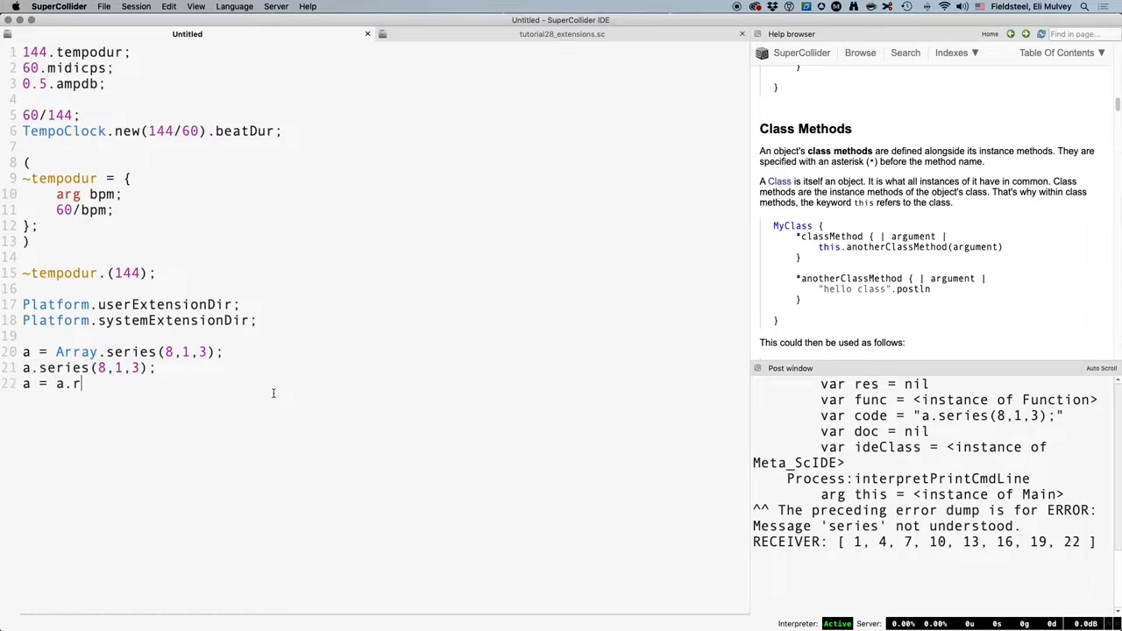
{"action": "type", "text": "everse;"}
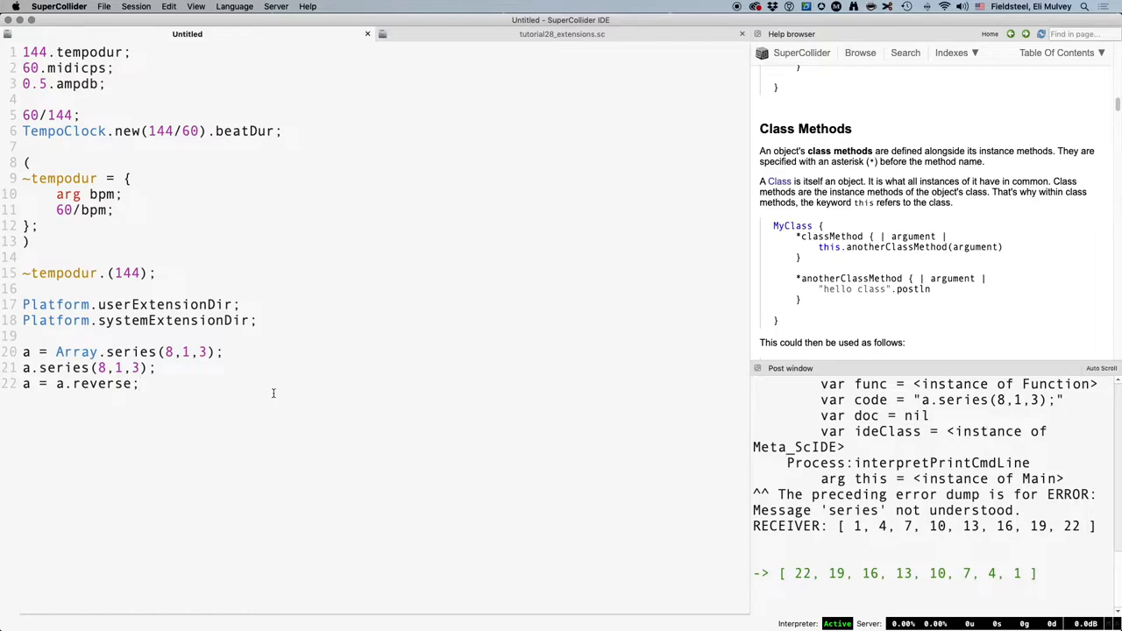
{"action": "type", "text": "A"}
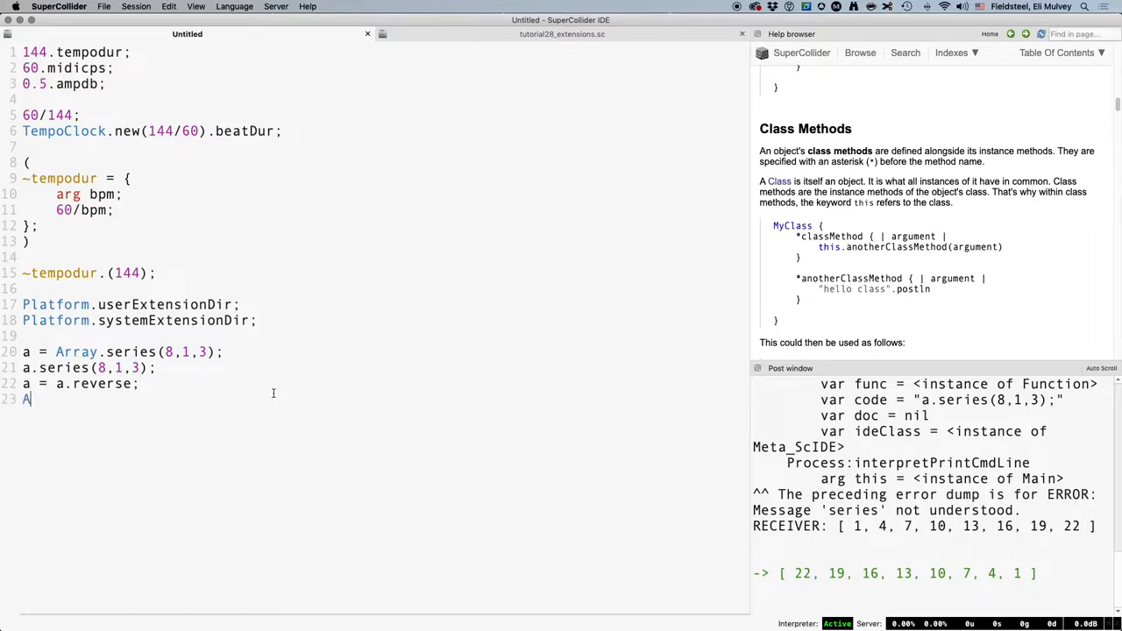
{"action": "type", "text": "rray.reverse;"}
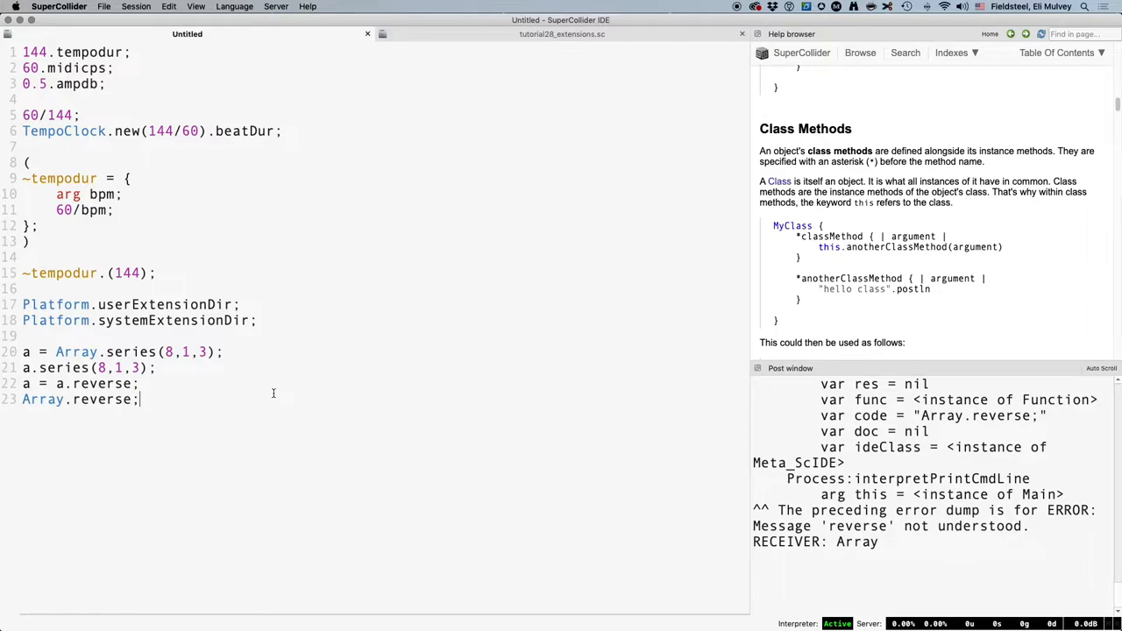
{"action": "mouse_move", "coordinate": [262, 393]}
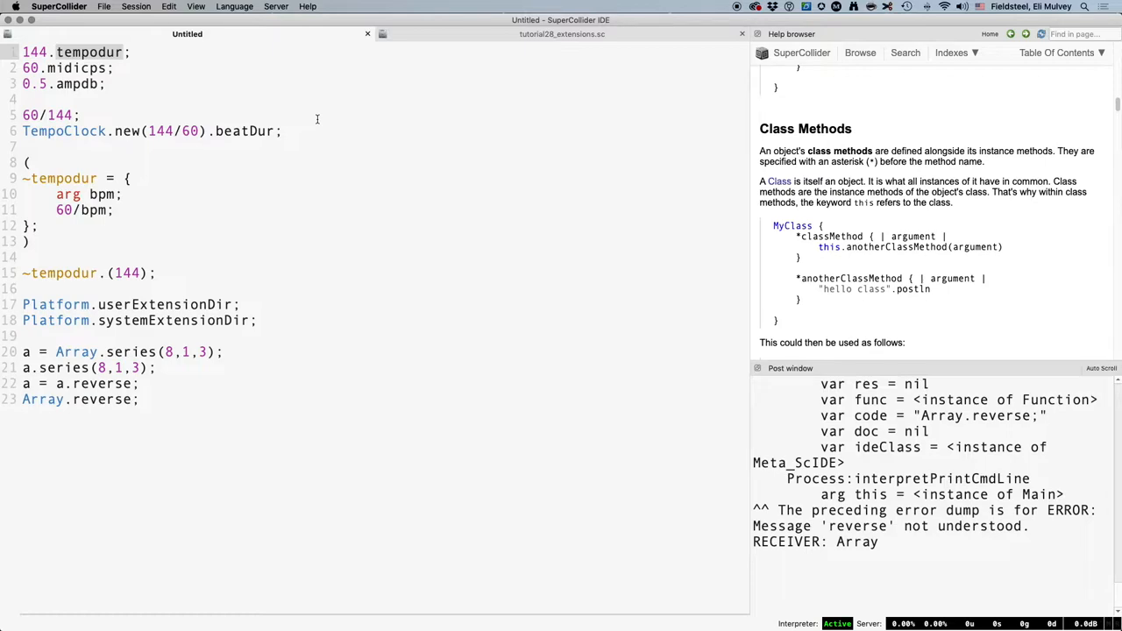
Step: Rename the Integer extension method to tempodur and begin its body with this, discarding a typed arg
{"action": "left_click", "coordinate": [561, 33]}
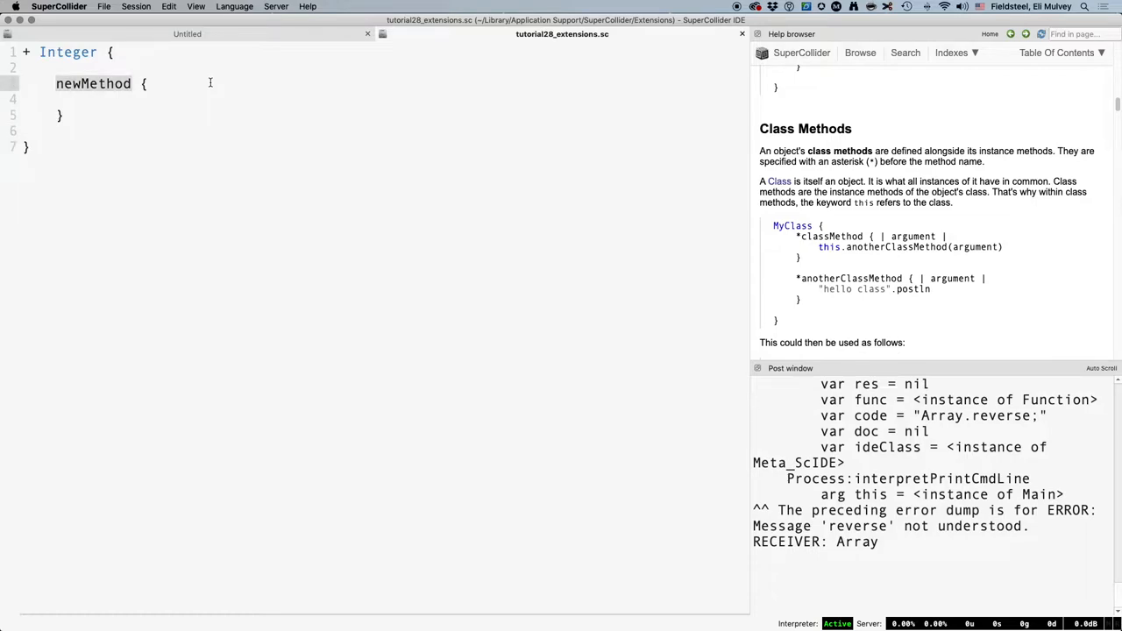
{"action": "type", "text": "tempodur {"}
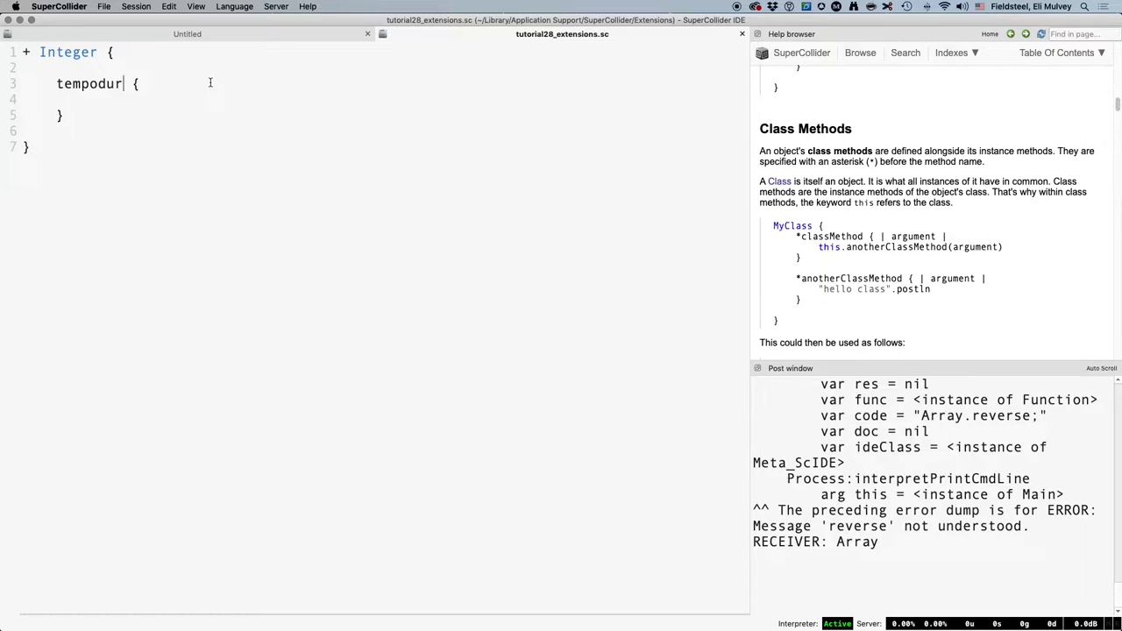
{"action": "key", "text": "Return"}
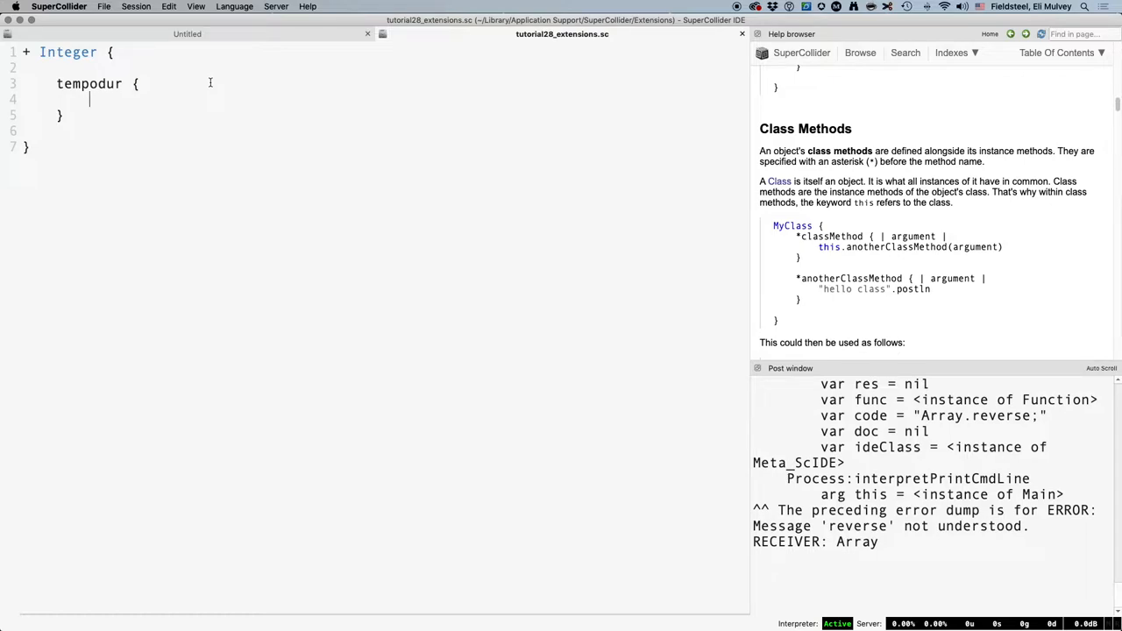
{"action": "type", "text": "arg"}
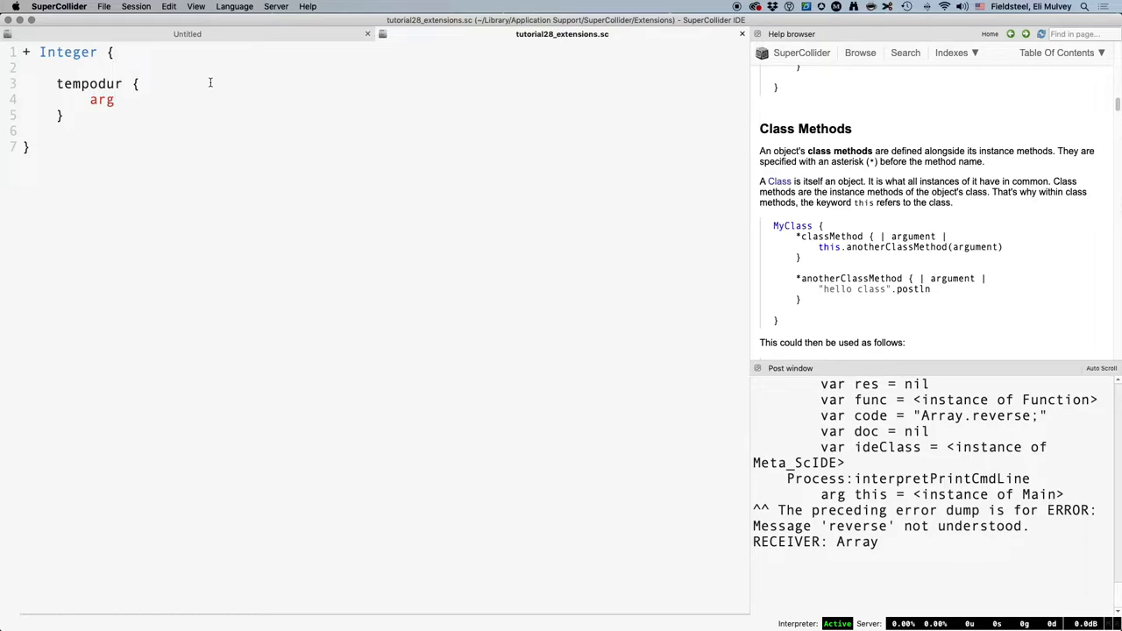
{"action": "key", "text": "Backspace"}
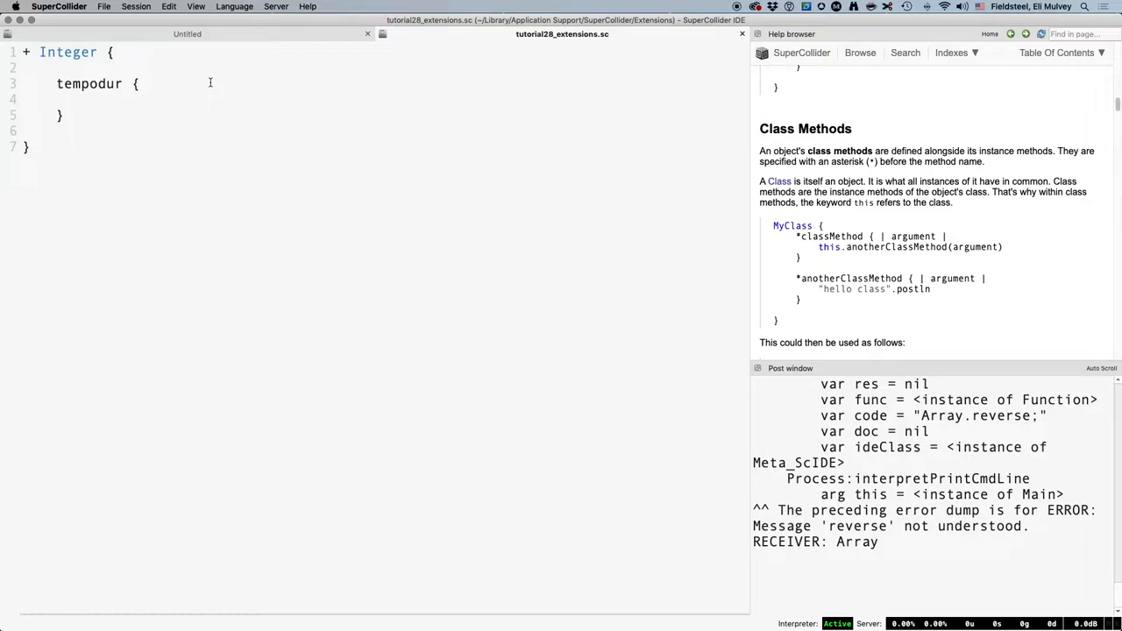
{"action": "type", "text": "this"}
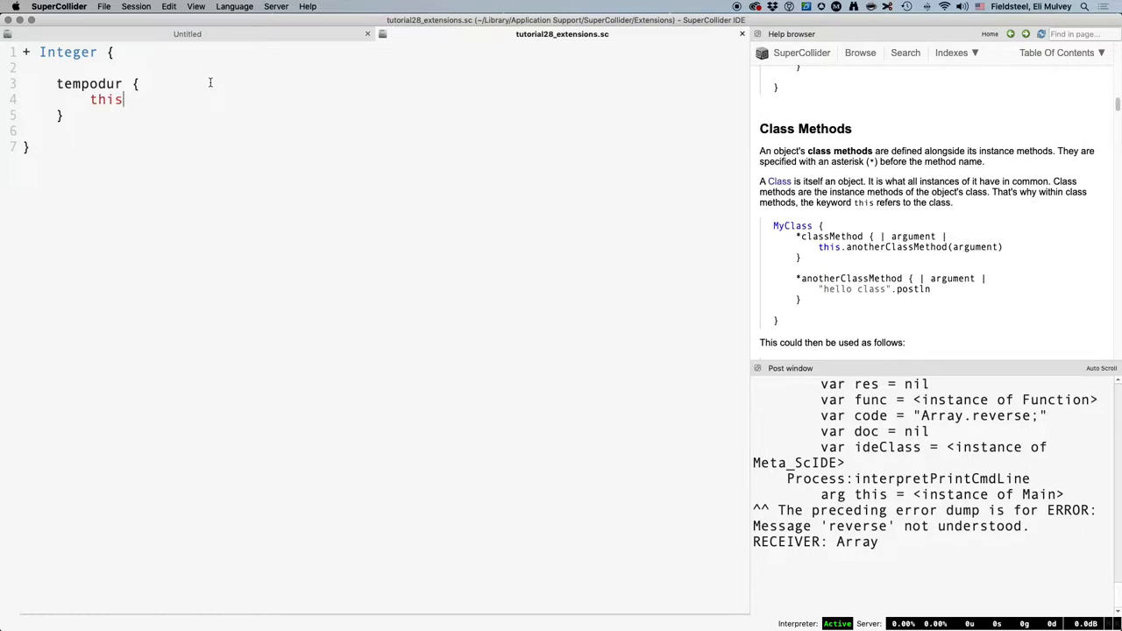
Step: Add the test line 108.tempodur; beneath 144.tempodur; in the Untitled document
{"action": "left_click", "coordinate": [185, 33]}
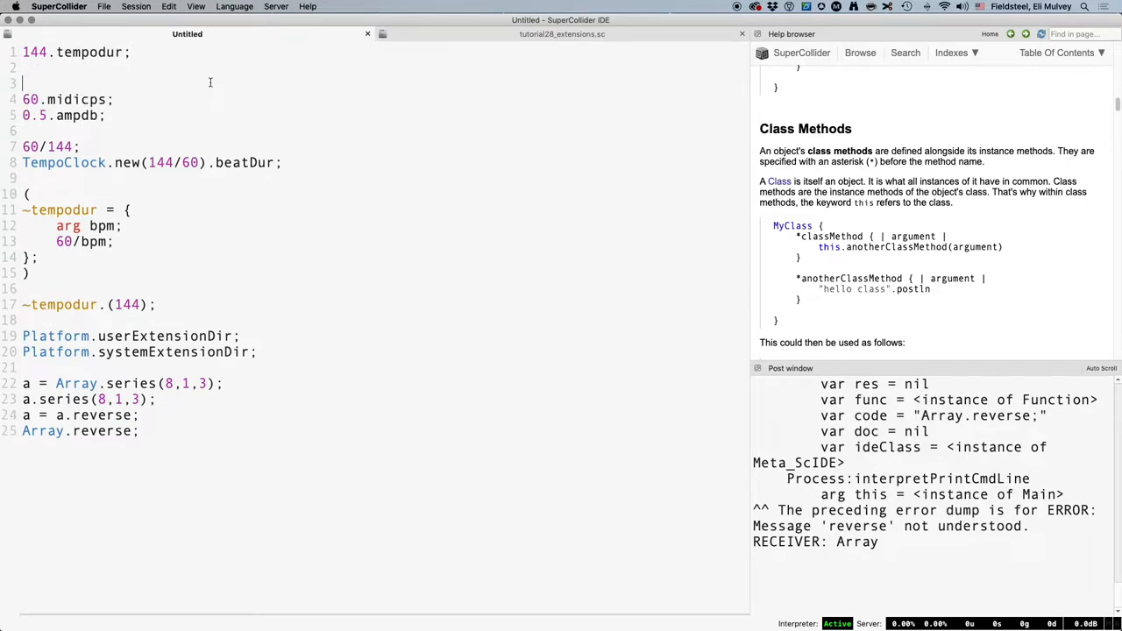
{"action": "type", "text": "108"}
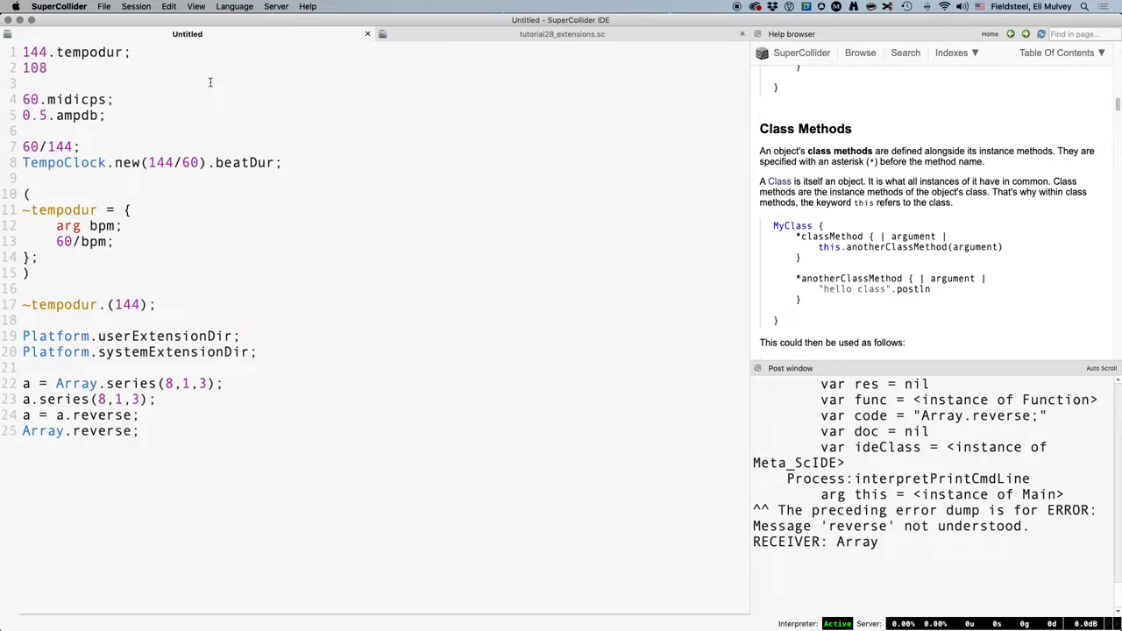
{"action": "type", "text": ".tempodur;"}
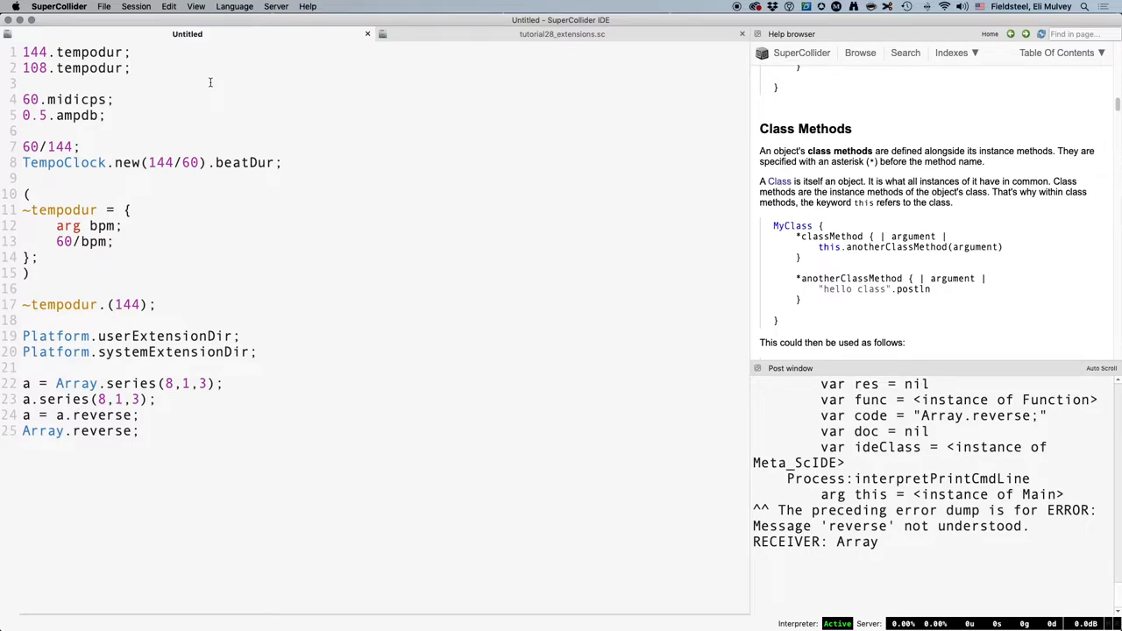
{"action": "left_click", "coordinate": [561, 34]}
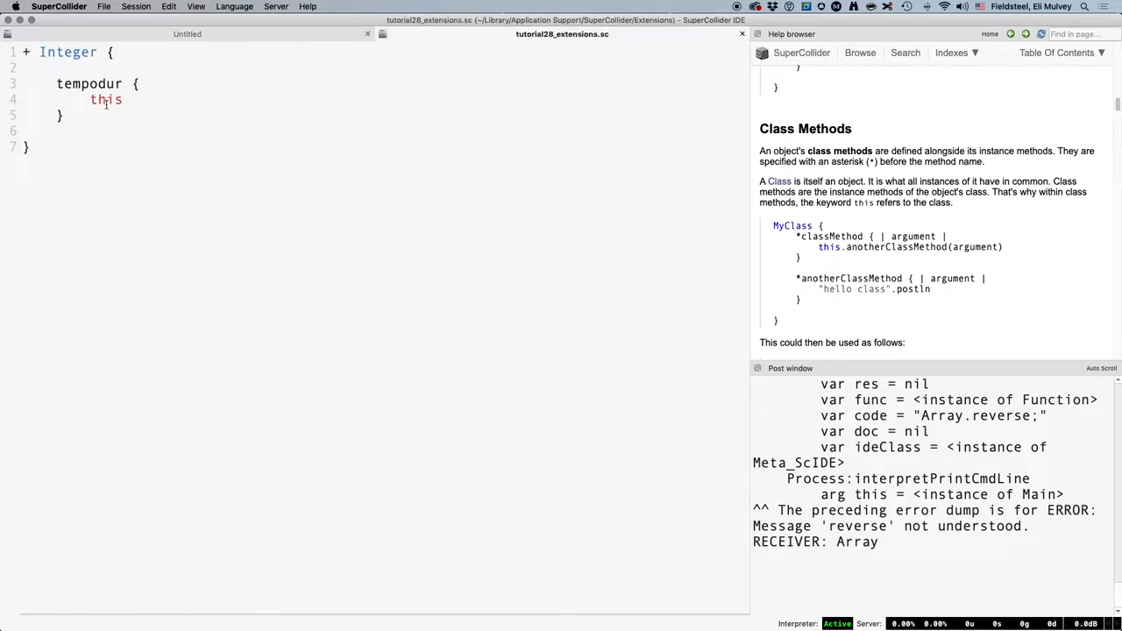
{"action": "left_click", "coordinate": [186, 33]}
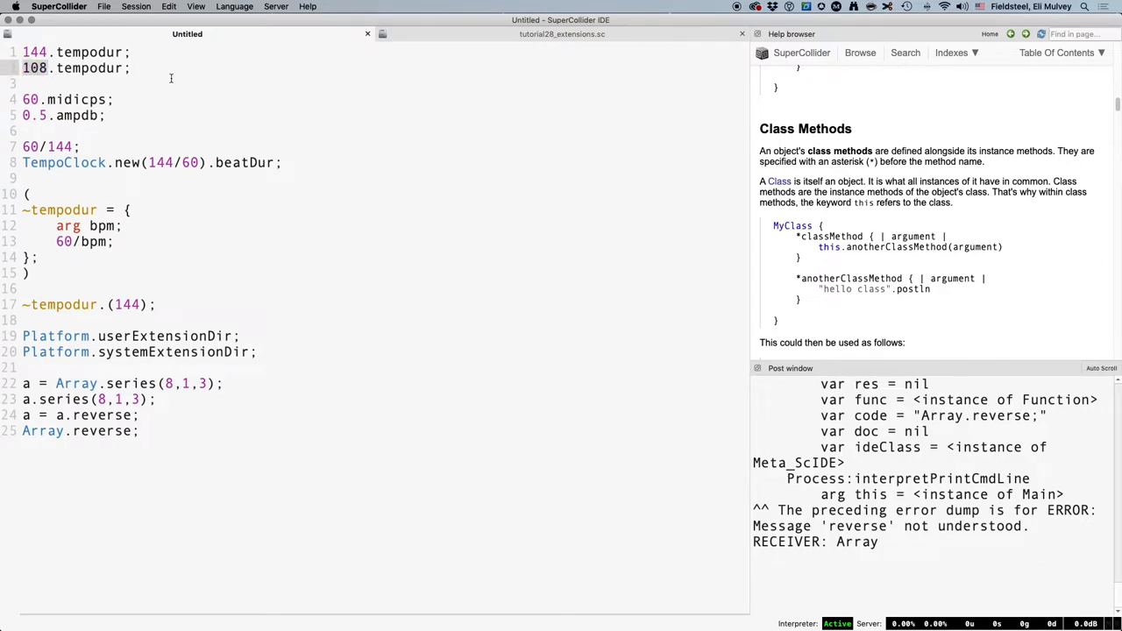
{"action": "left_click", "coordinate": [561, 33]}
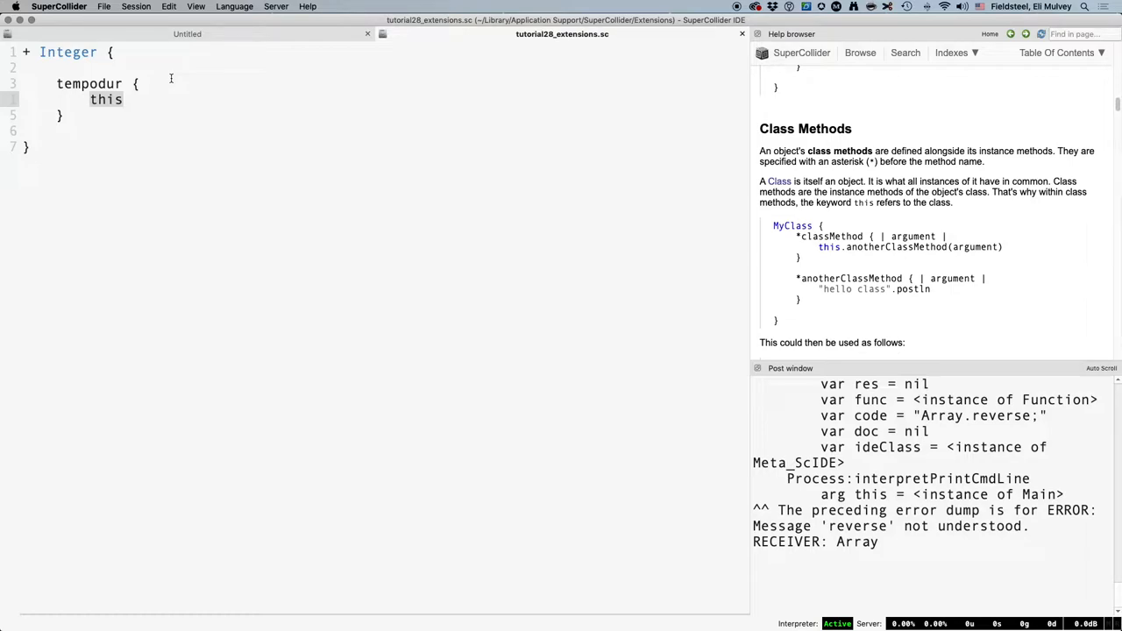
Step: Declare var tempo, beatdur; and set tempo = this; in the tempodur method
{"action": "type", "text": "var"}
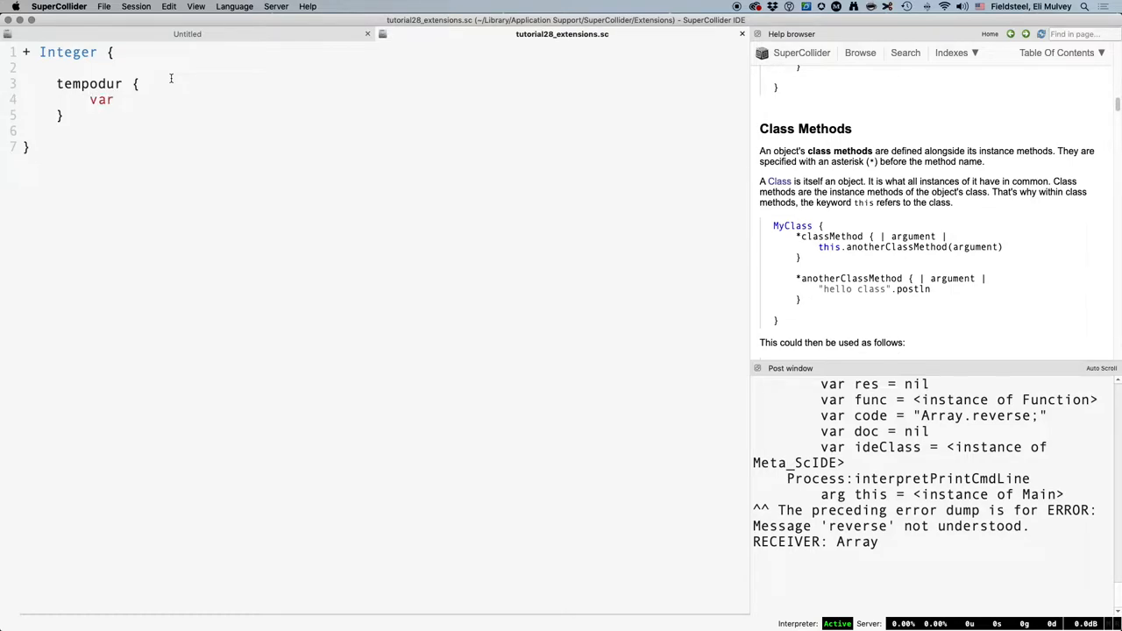
{"action": "type", "text": "tempo"}
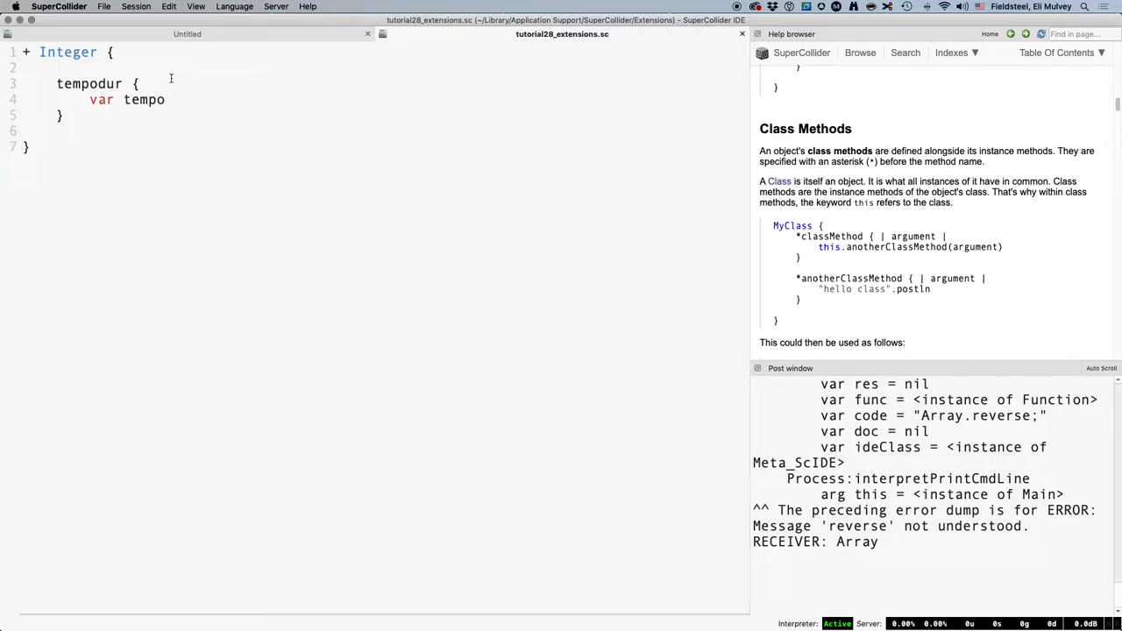
{"action": "type", "text": ", beatdur"}
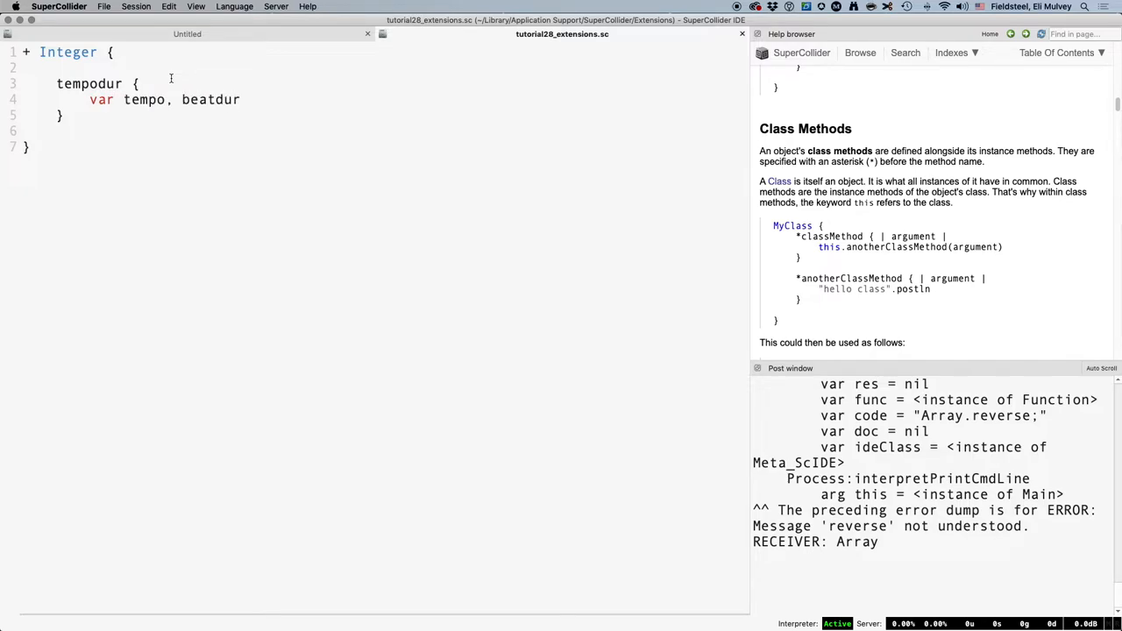
{"action": "type", "text": ";"}
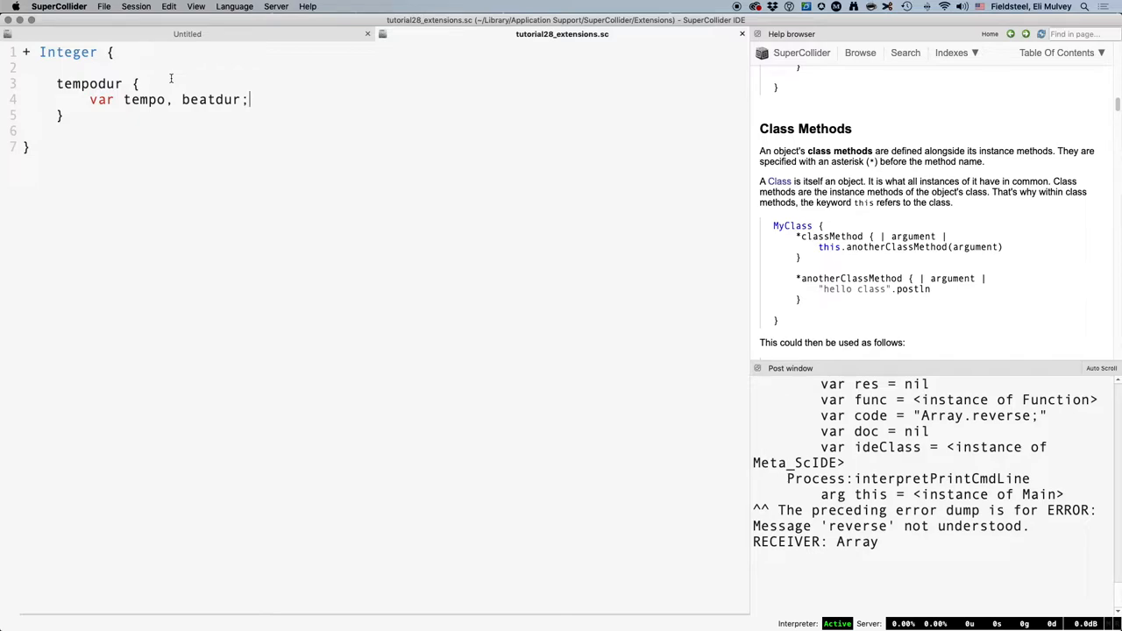
{"action": "key", "text": "Return"}
{"action": "type", "text": "tempo ="}
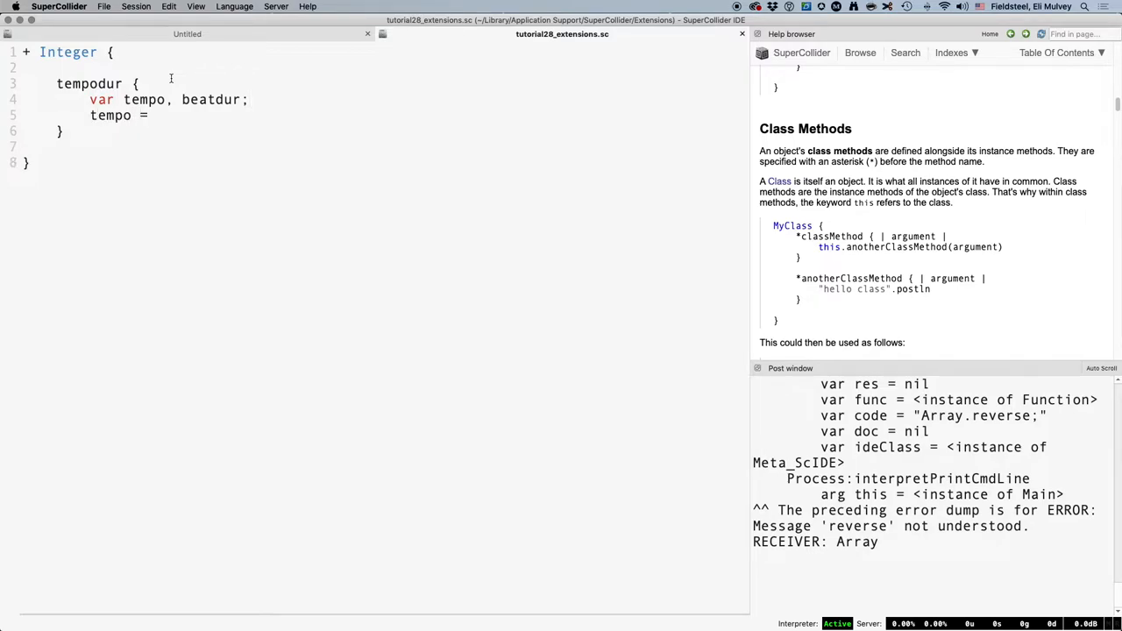
{"action": "type", "text": "this;"}
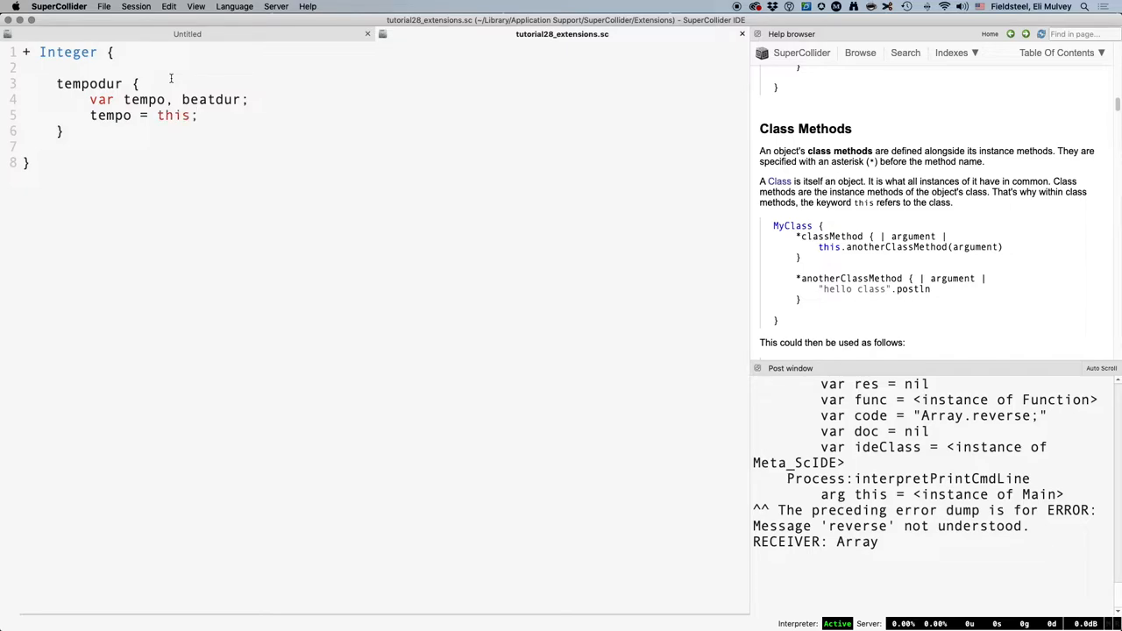
Step: Compute beatdur = 60/tempo; and return ^beatdur from the method
{"action": "type", "text": "beatdur ="}
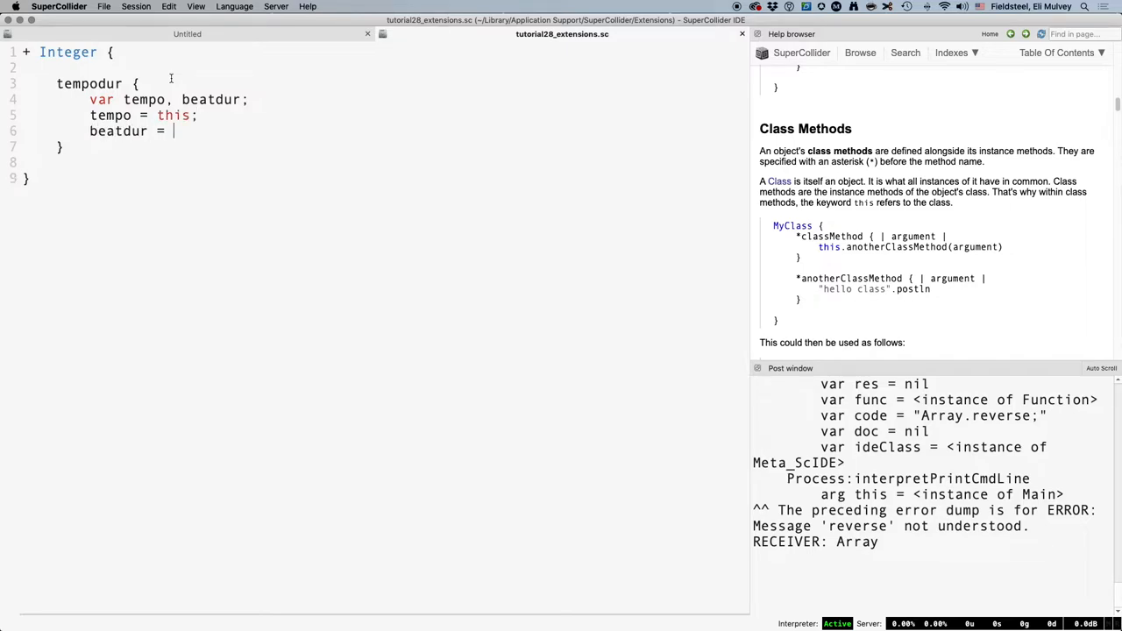
{"action": "type", "text": "60/tempo"}
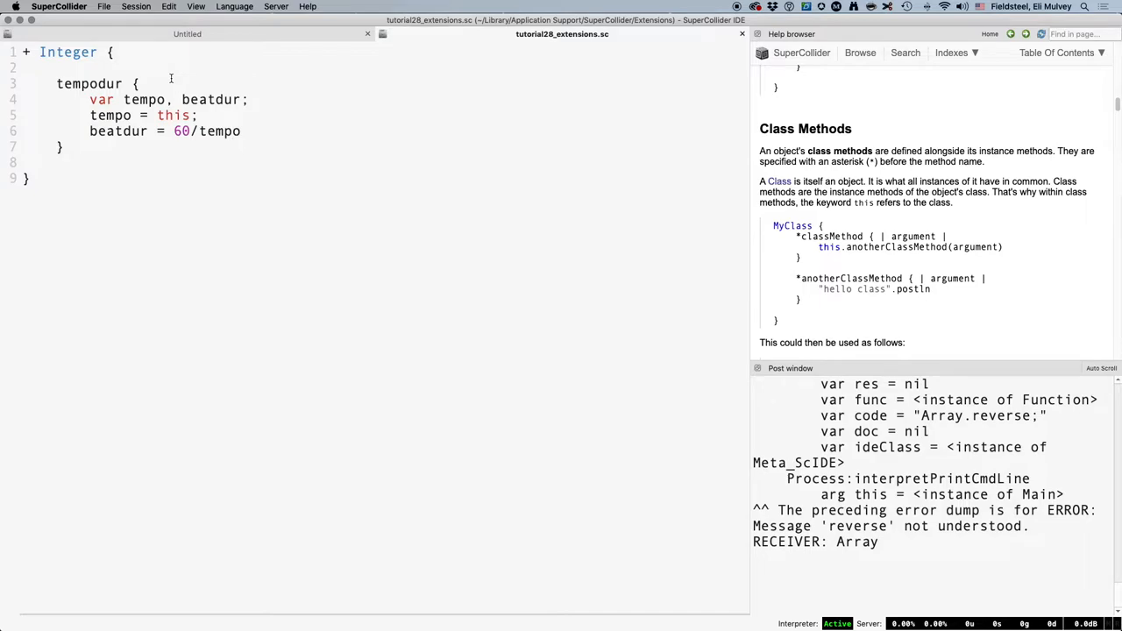
{"action": "type", "text": ";"}
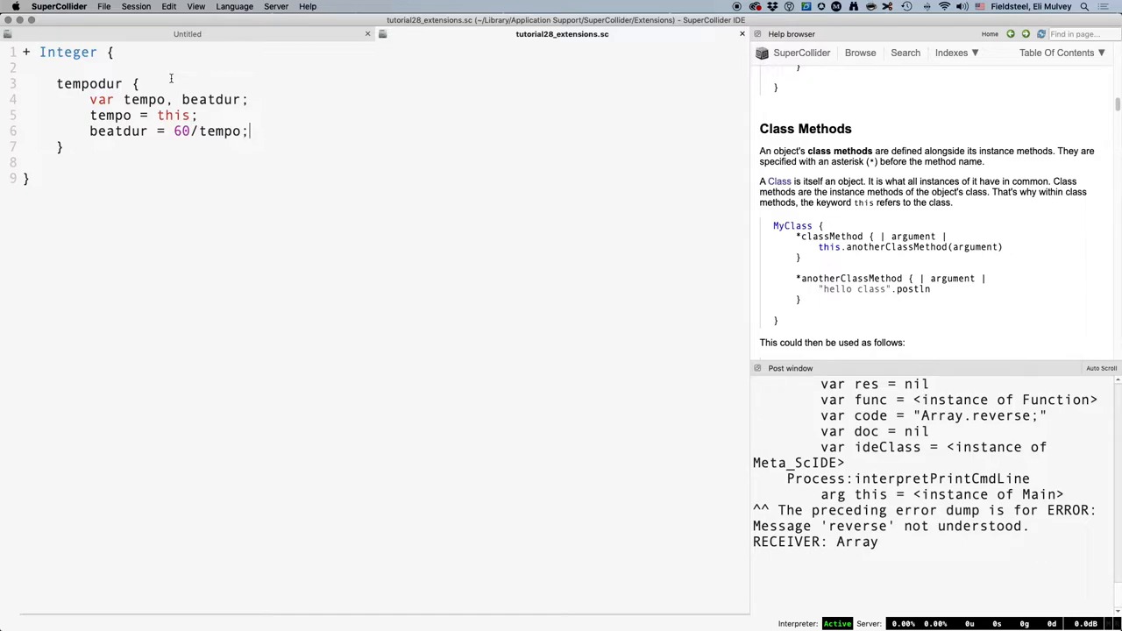
{"action": "key", "text": "Return"}
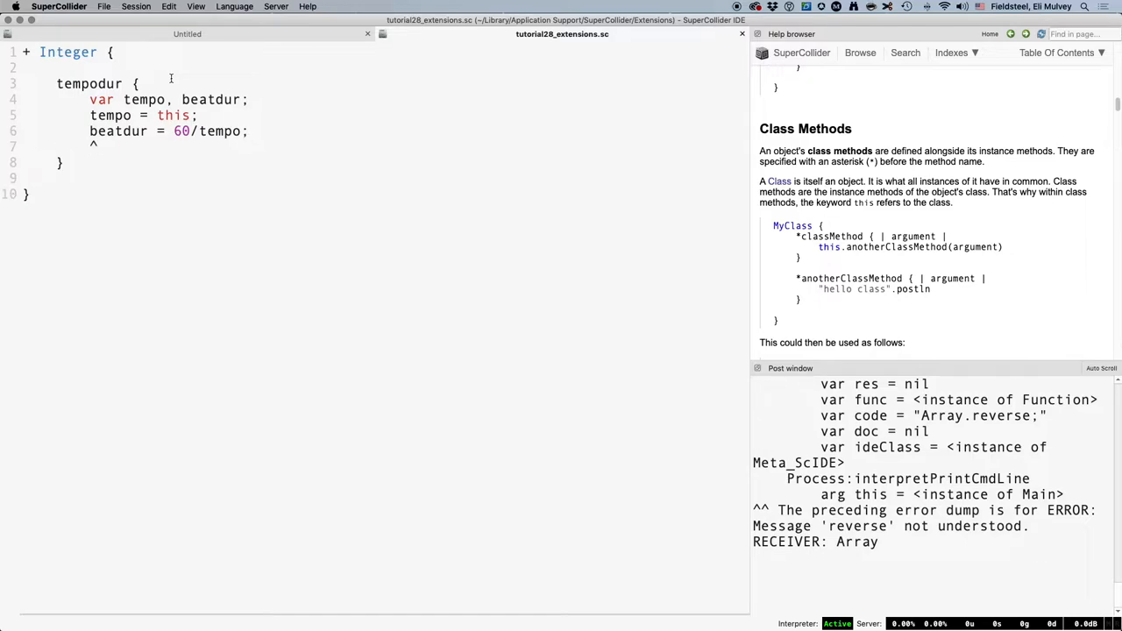
{"action": "type", "text": "beatdur;"}
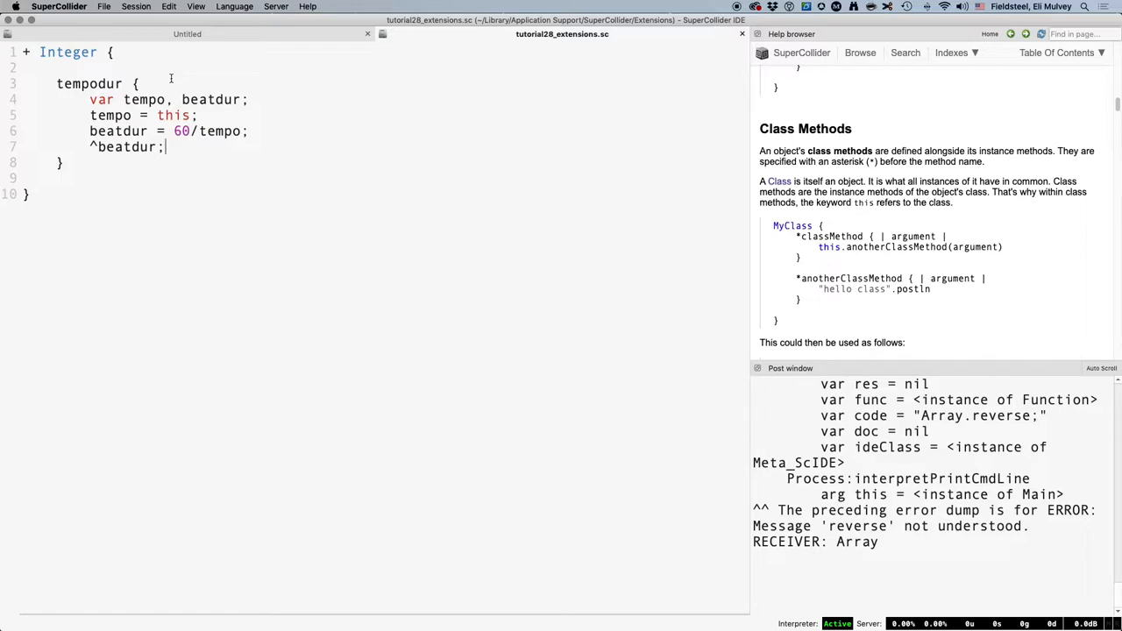
Step: Recompile the class library from the Language menu and evaluate 144.tempodur and 108.tempodur, posting 0.41667 and 0.55556
{"action": "left_click", "coordinate": [104, 7]}
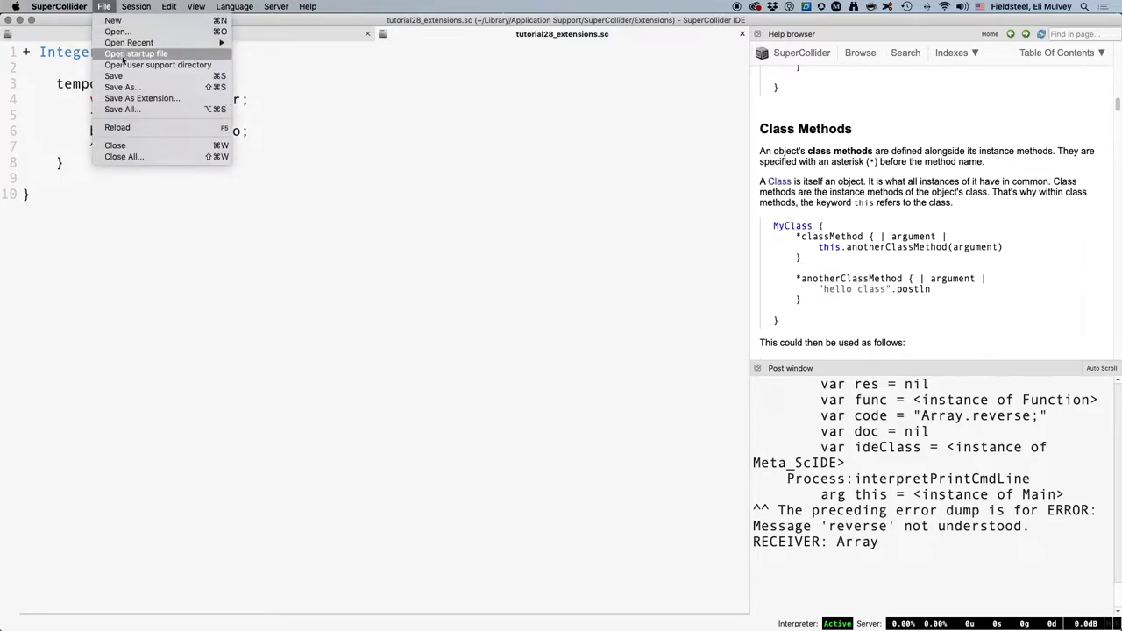
{"action": "left_click", "coordinate": [235, 7]}
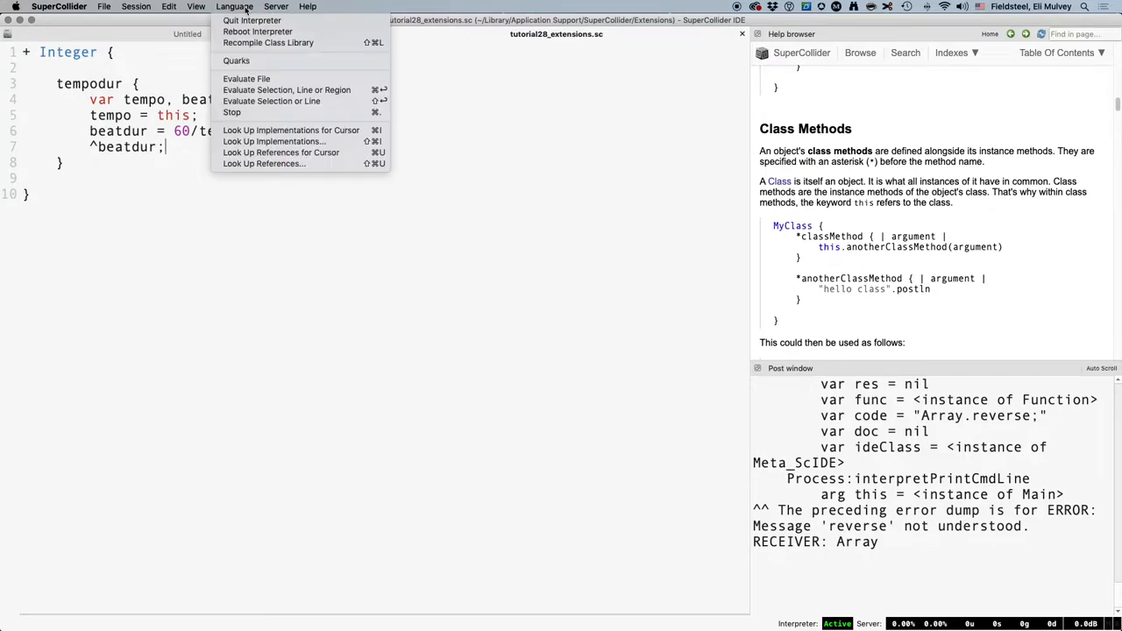
{"action": "mouse_move", "coordinate": [267, 43]}
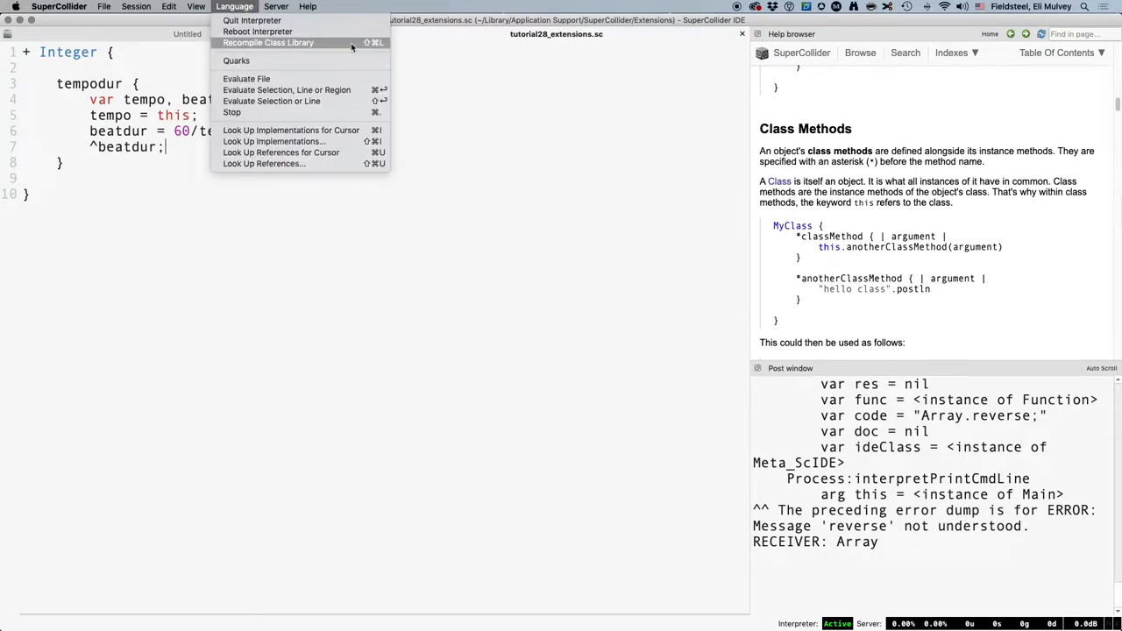
{"action": "left_click", "coordinate": [266, 42]}
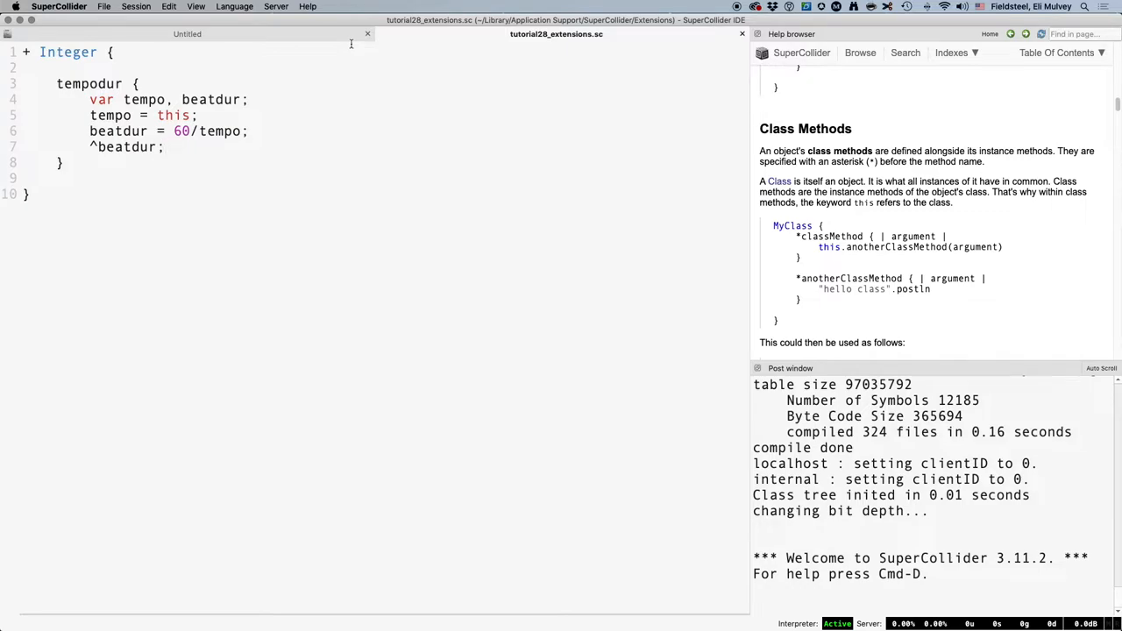
{"action": "left_click", "coordinate": [186, 33]}
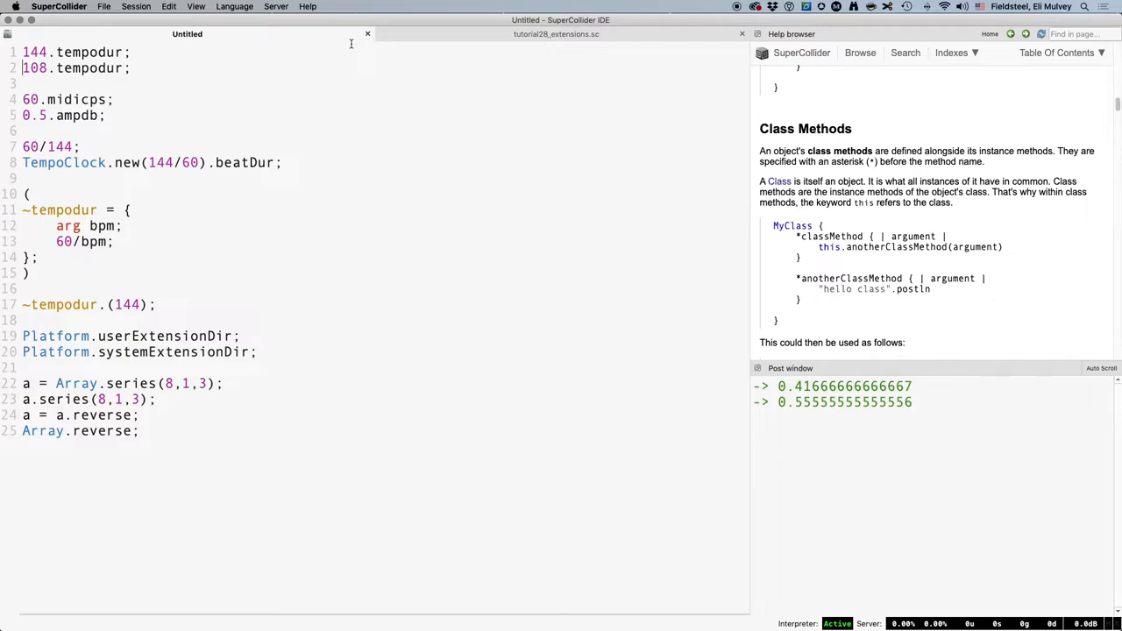
Step: Remove the comma from var tempo, beatdur; so recompiling fails with a parse error and tests report library not compiled
{"action": "left_click", "coordinate": [554, 33]}
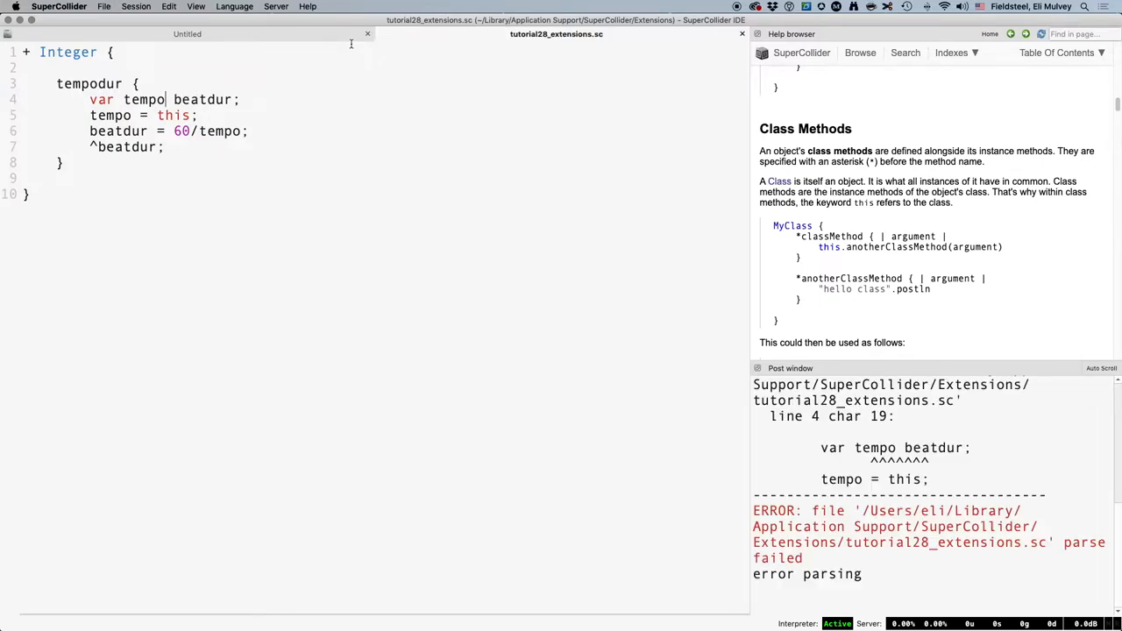
{"action": "left_click", "coordinate": [186, 33]}
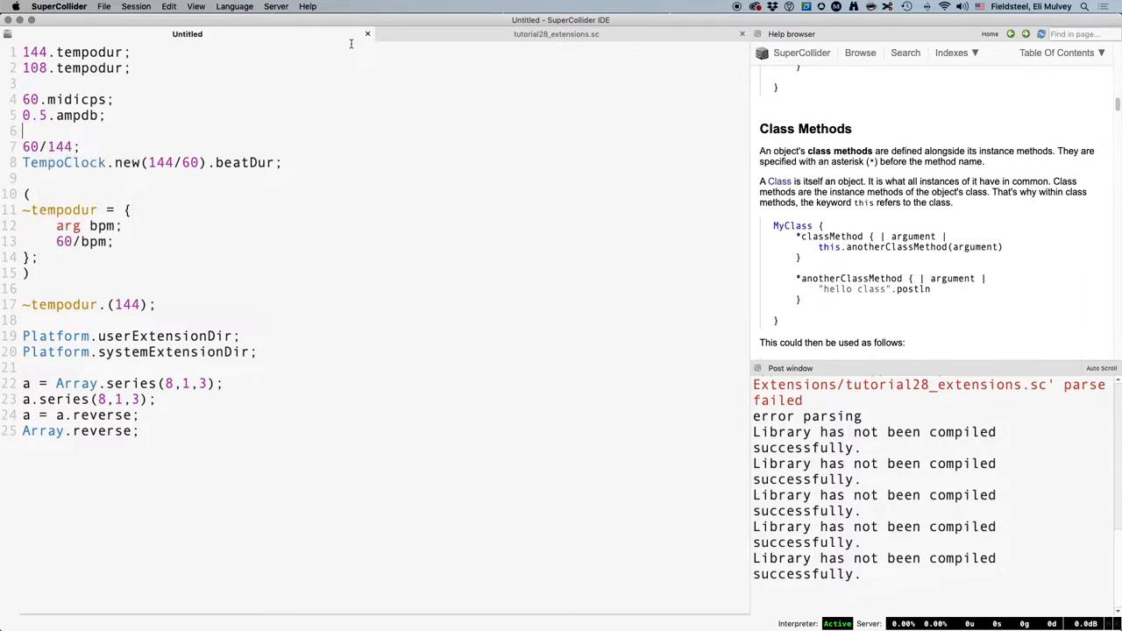
{"action": "mouse_move", "coordinate": [954, 435]}
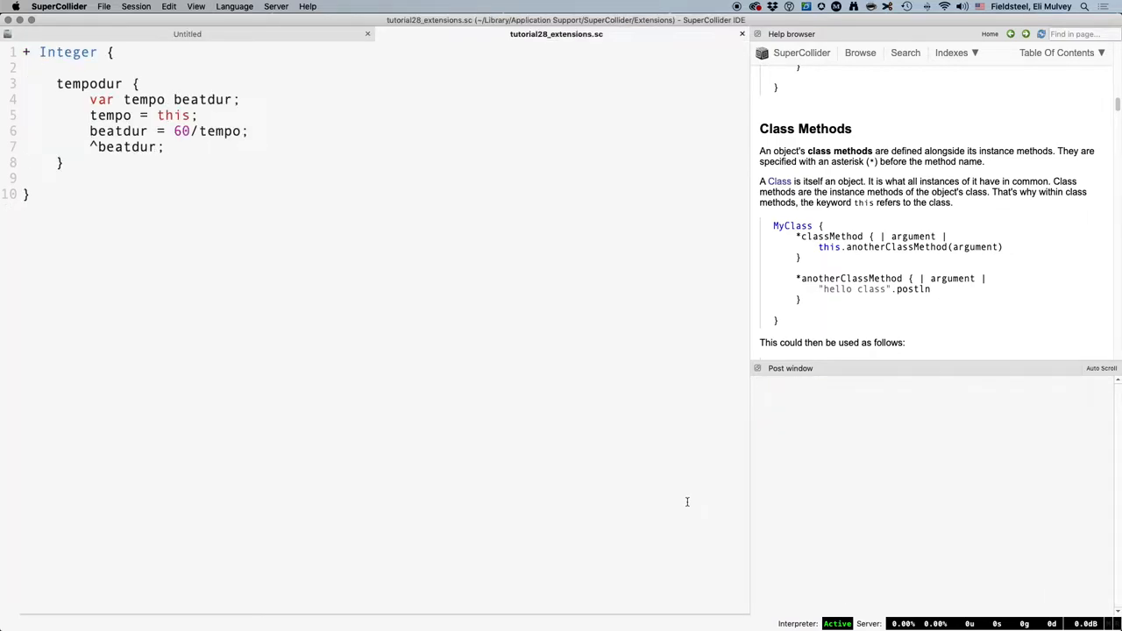
Step: Restore the comma, drop the ^beatdur line and recompile so tempodur posts 144 and 108, then bring the return line back
{"action": "type", "text": ","}
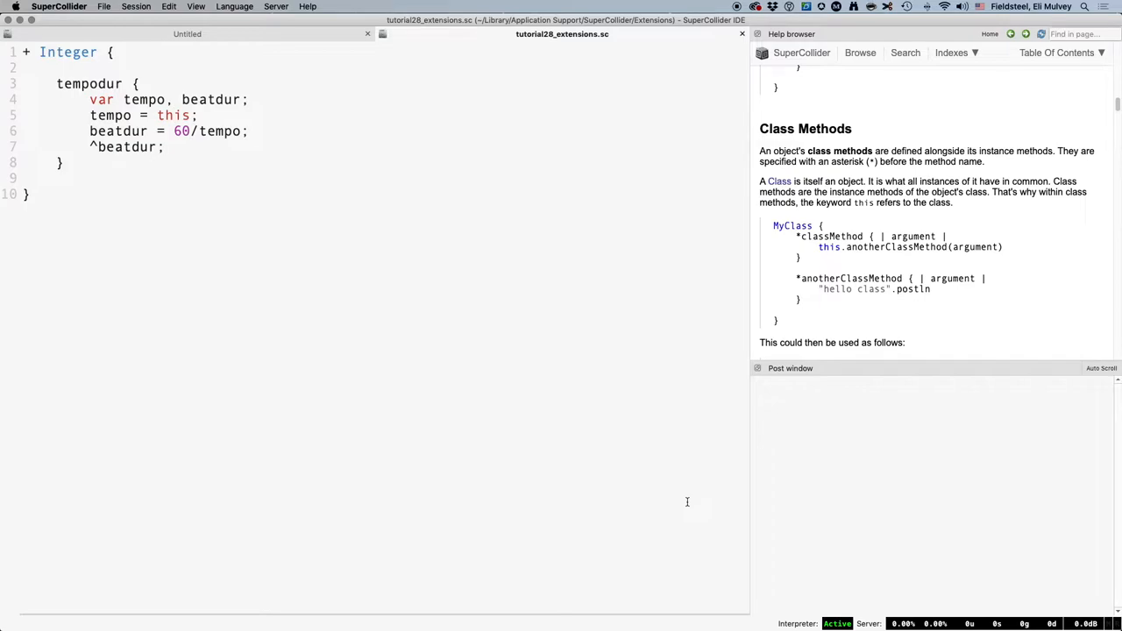
{"action": "key", "text": "Backspace"}
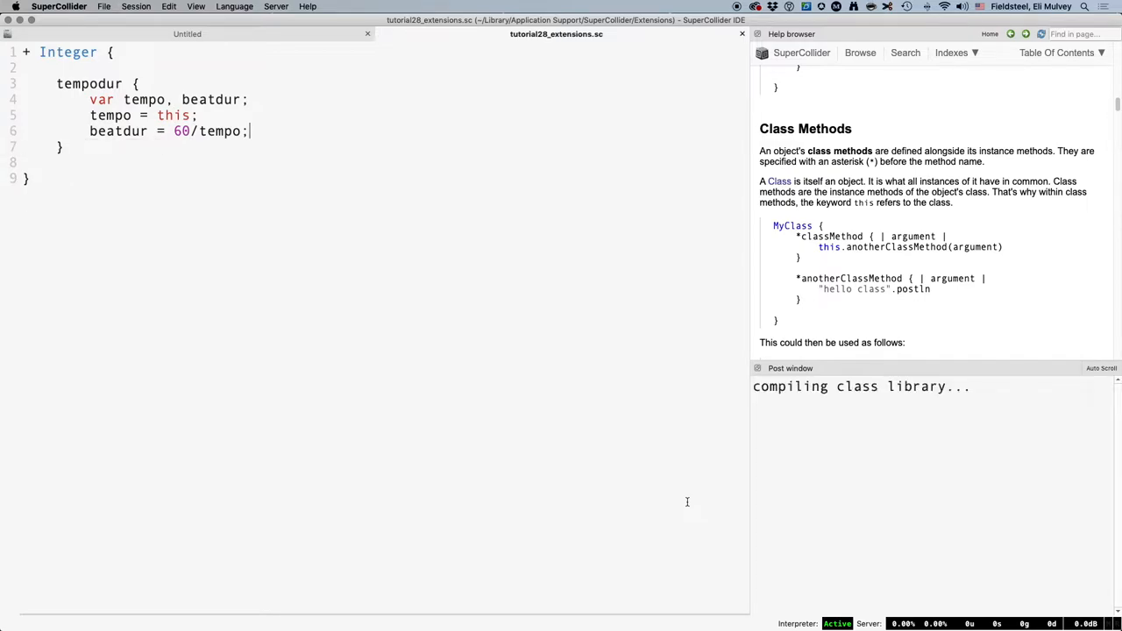
{"action": "left_click", "coordinate": [186, 34]}
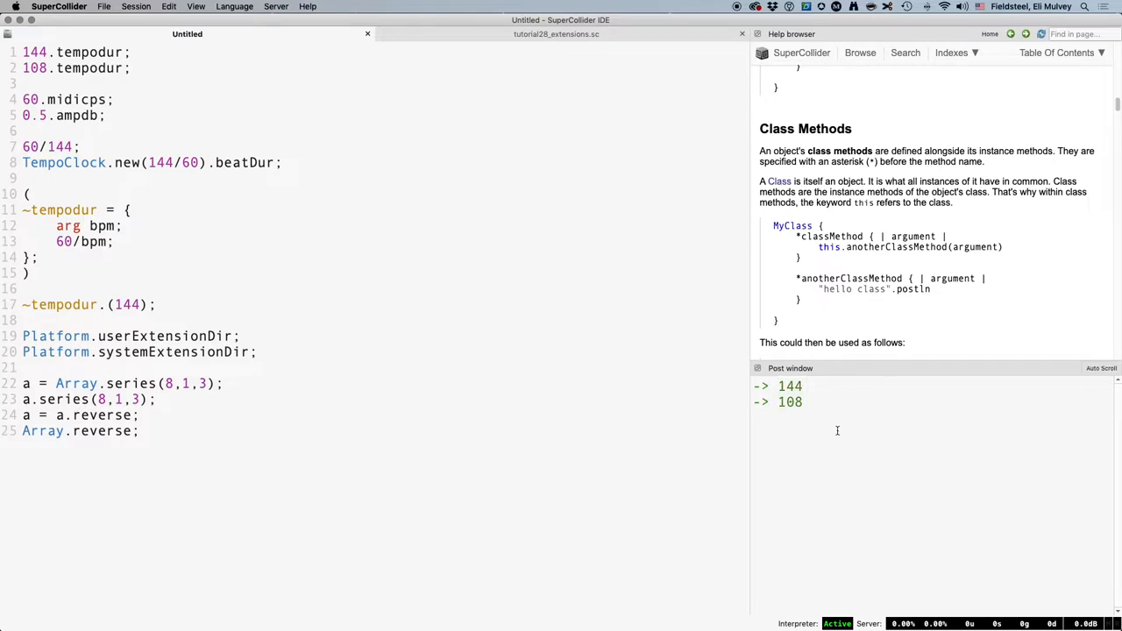
{"action": "left_click", "coordinate": [554, 33]}
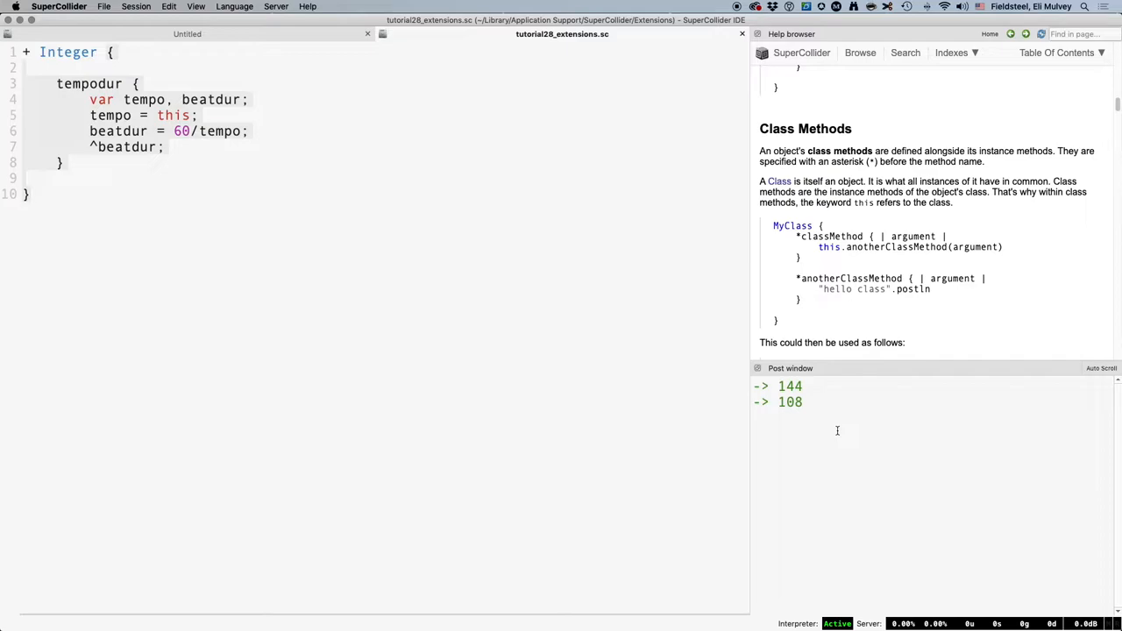
Step: Add a semicolon after the Integer block's closing brace to see the parse error, then remove it and recompile cleanly
{"action": "type", "text": ";"}
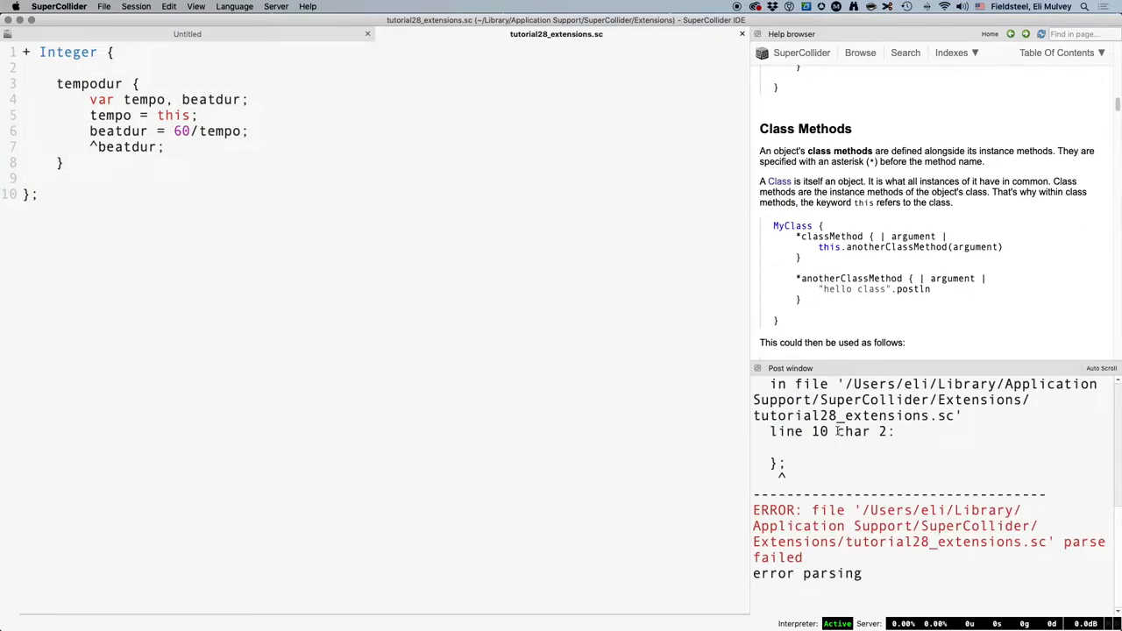
{"action": "double_click", "coordinate": [771, 573]}
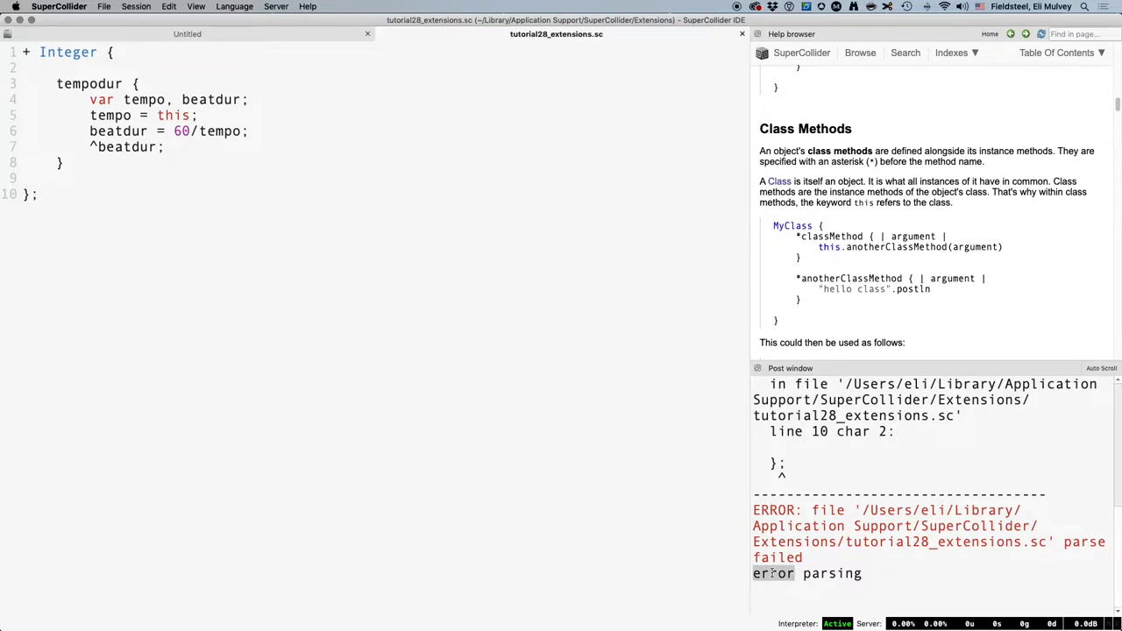
{"action": "key", "text": "Backspace"}
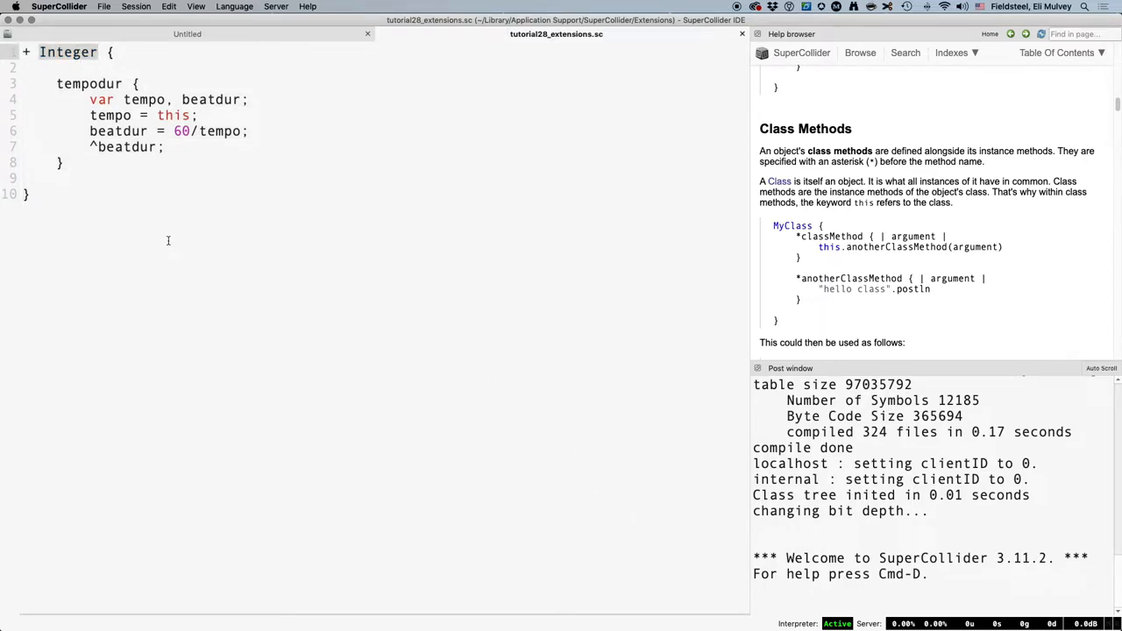
Step: Evaluate 112.5.tempodur;, 5.isPrime; and 5.1.isPrime; — only 5.isPrime works, returning true
{"action": "left_click", "coordinate": [186, 33]}
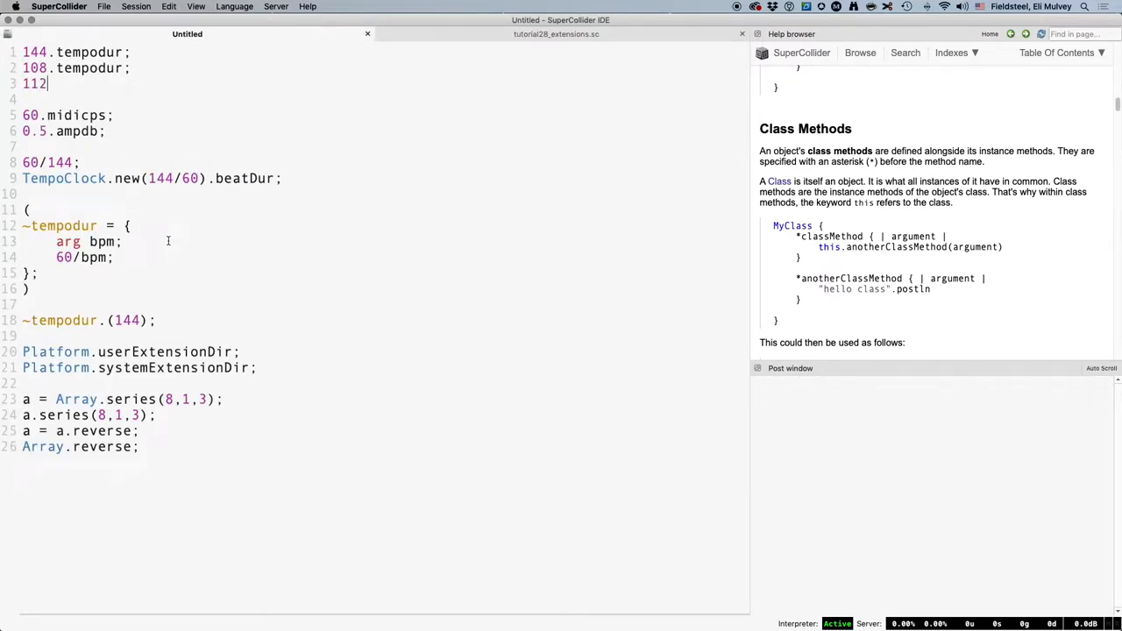
{"action": "type", "text": ".5.tempodur;"}
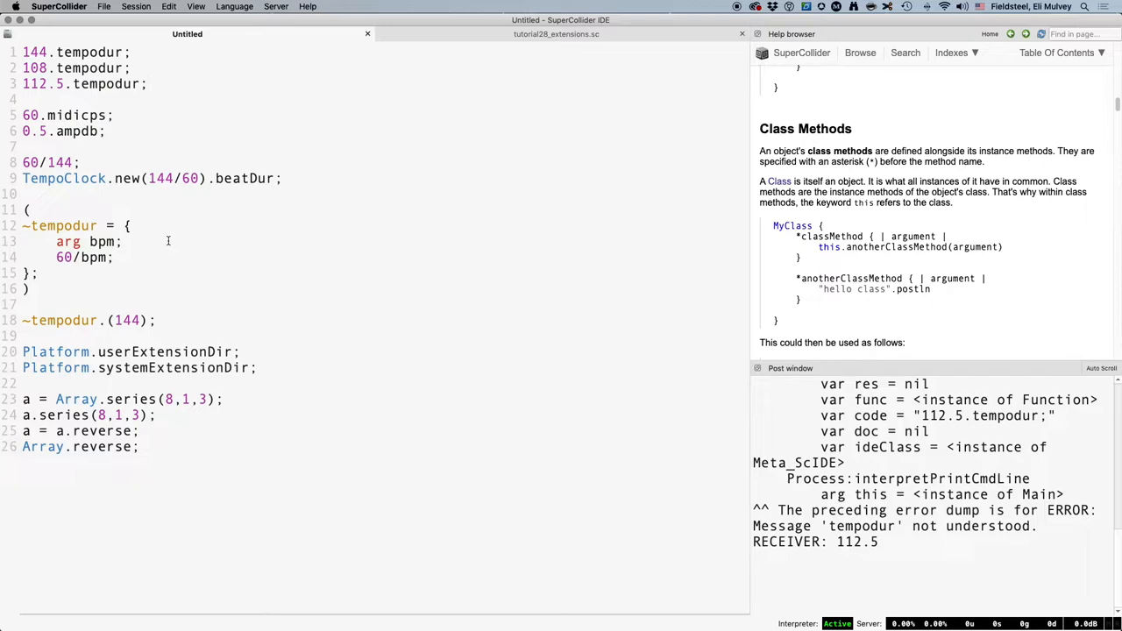
{"action": "type", "text": "5.isPrime;"}
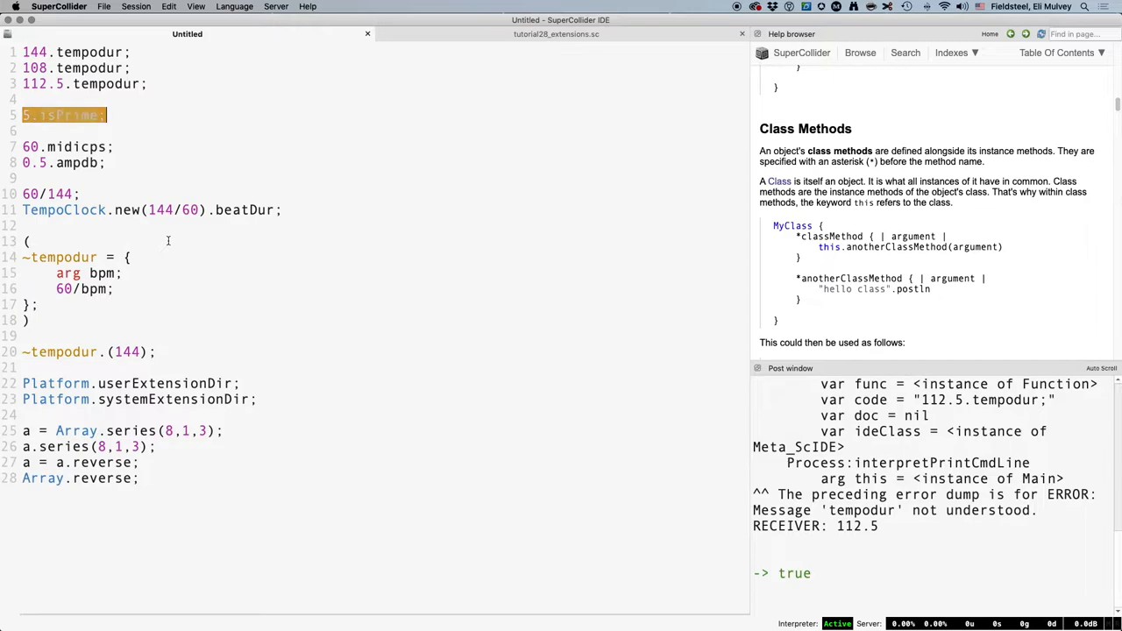
{"action": "key", "text": "Return"}
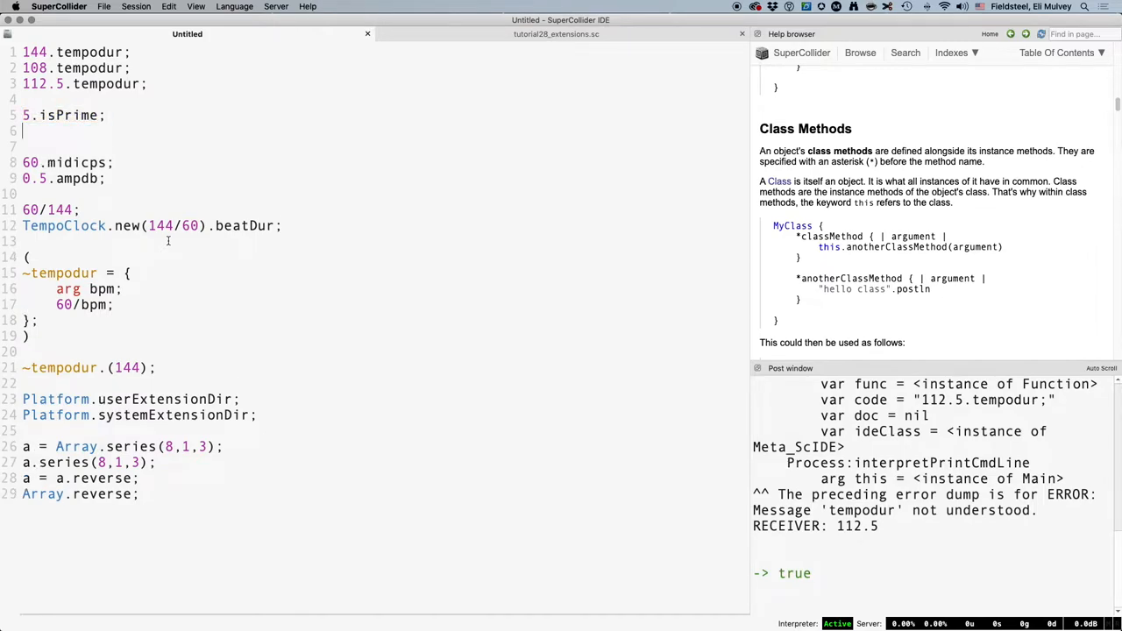
{"action": "type", "text": "5.1"}
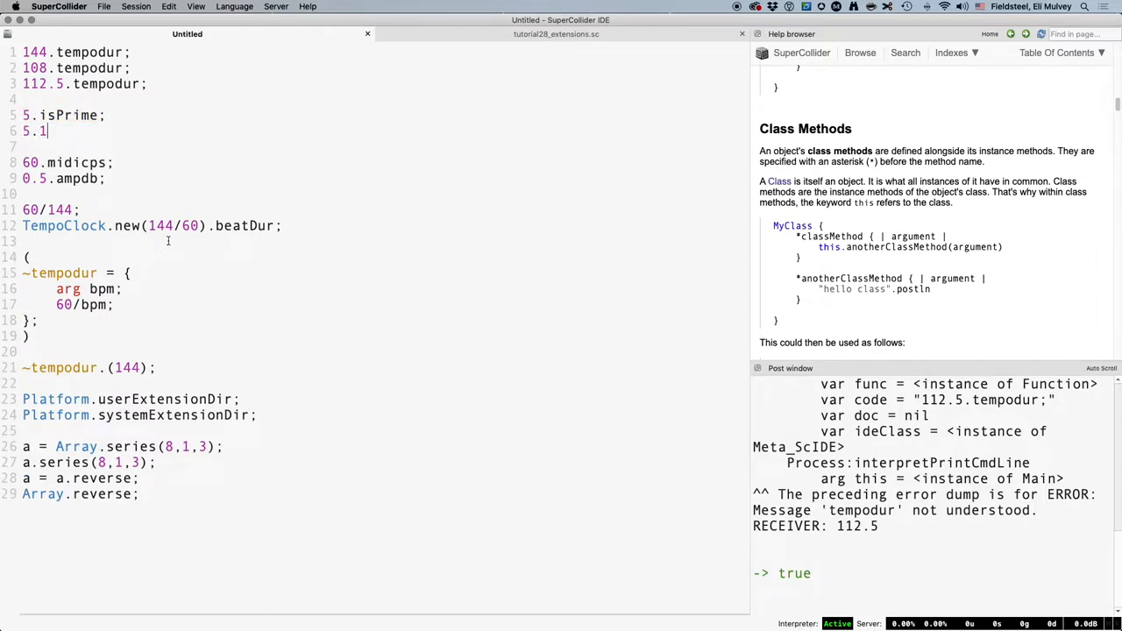
{"action": "type", "text": ".isPrime;"}
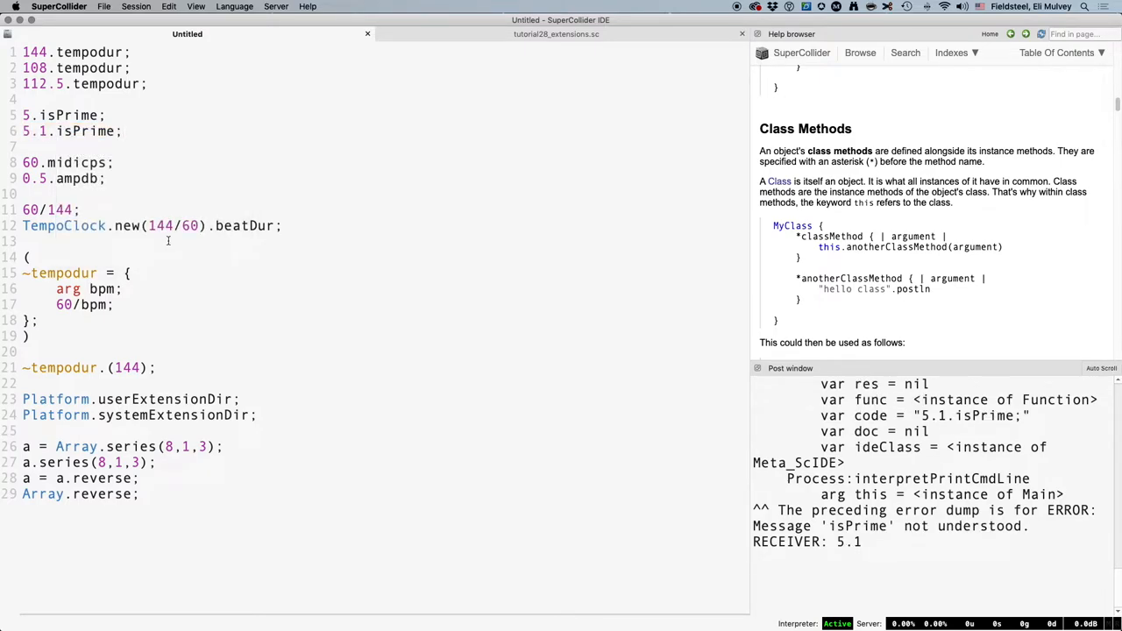
{"action": "left_click", "coordinate": [556, 33]}
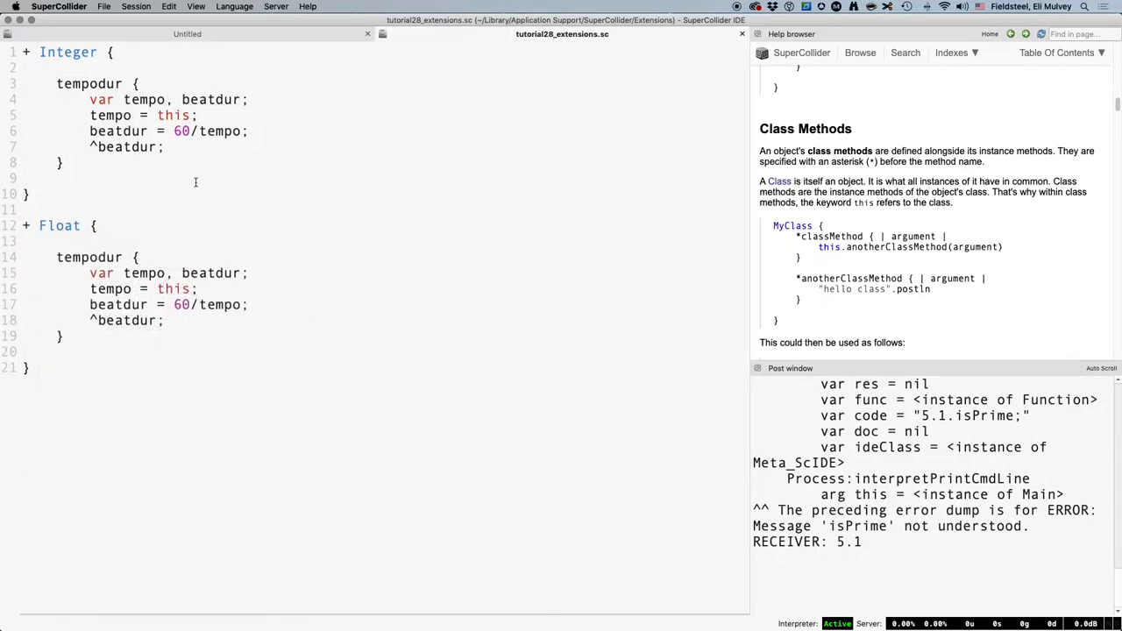
Step: With a '+ Float' copy of the tempodur extension recompiled, evaluate 112.5.tempodur; to post 0.53333333333333
{"action": "left_click", "coordinate": [186, 33]}
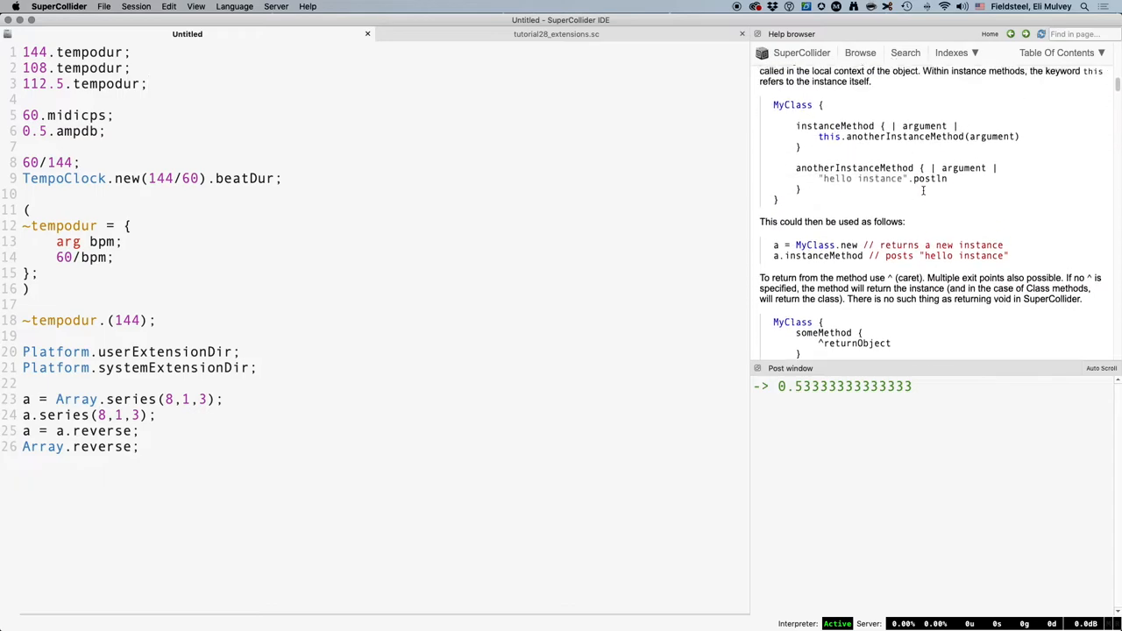
Step: Scroll the Writing Classes guide down to the Inheriting and Methods sections
{"action": "scroll", "scroll_direction": "down", "scroll_amount": 3}
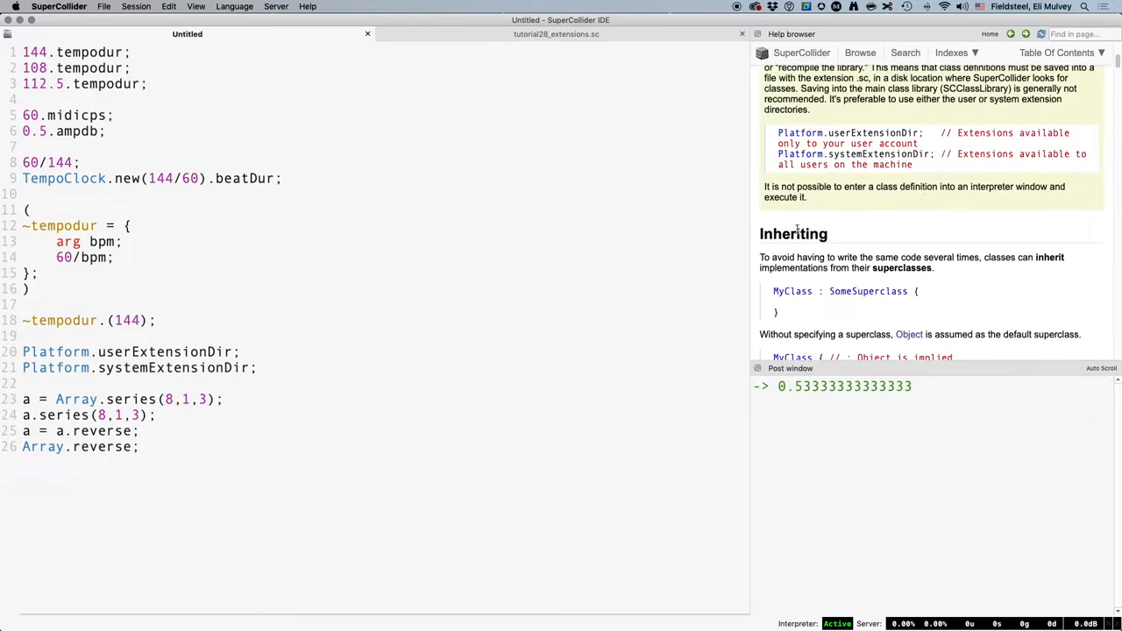
{"action": "scroll", "scroll_direction": "down", "scroll_amount": 3}
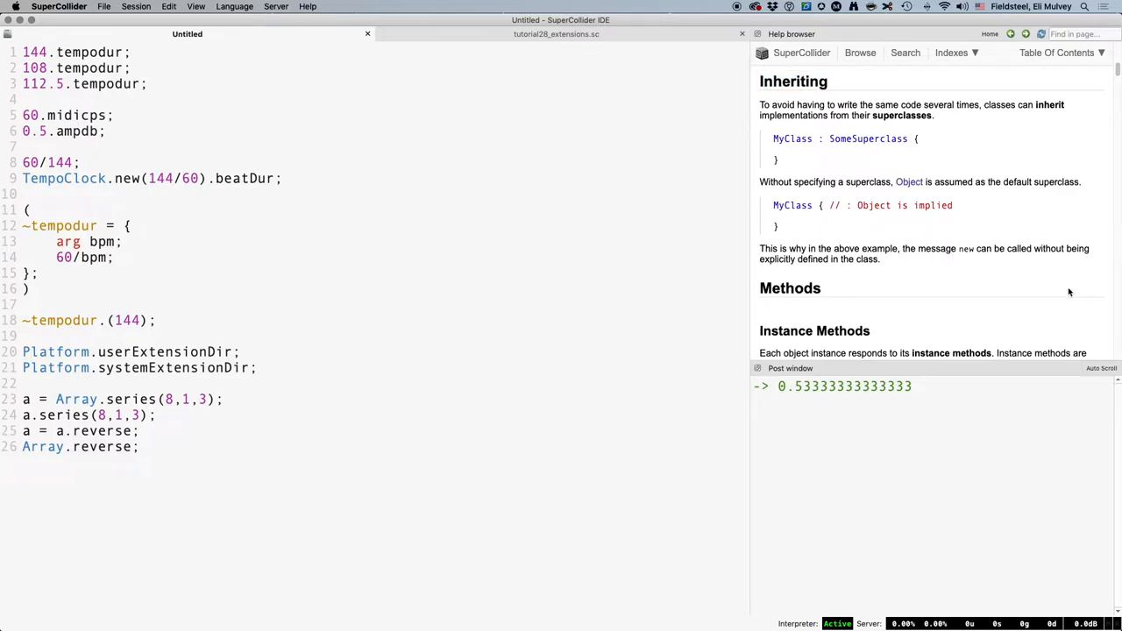
{"action": "mouse_move", "coordinate": [501, 416]}
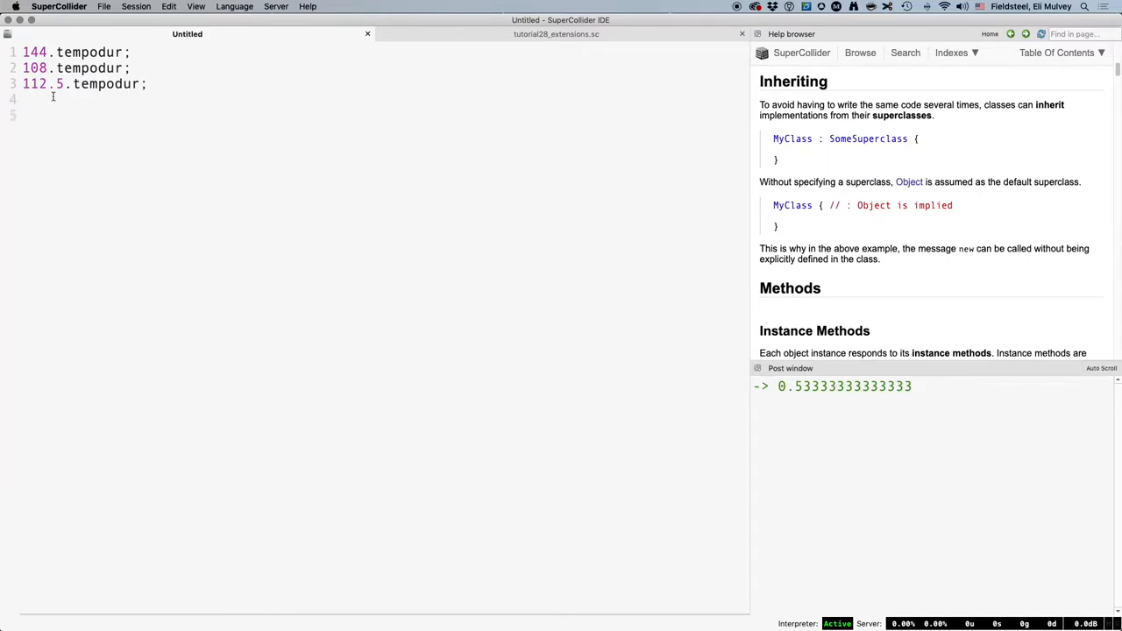
Step: Evaluate Object.browse; and navigate the class browser to the Collection class
{"action": "type", "text": "Object"}
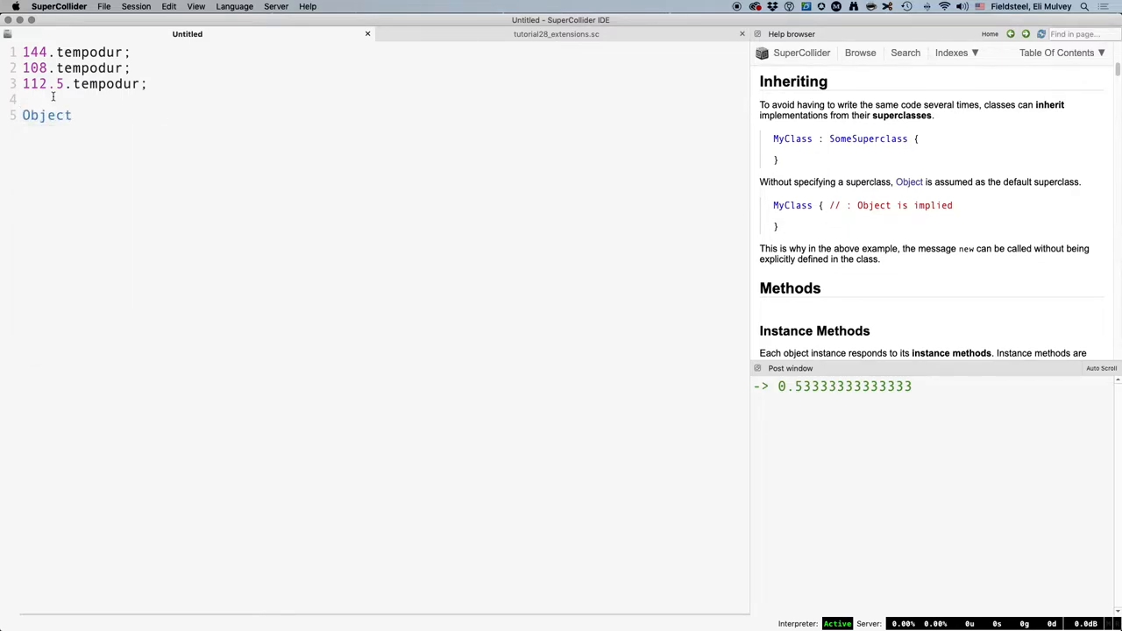
{"action": "type", "text": ".browse;"}
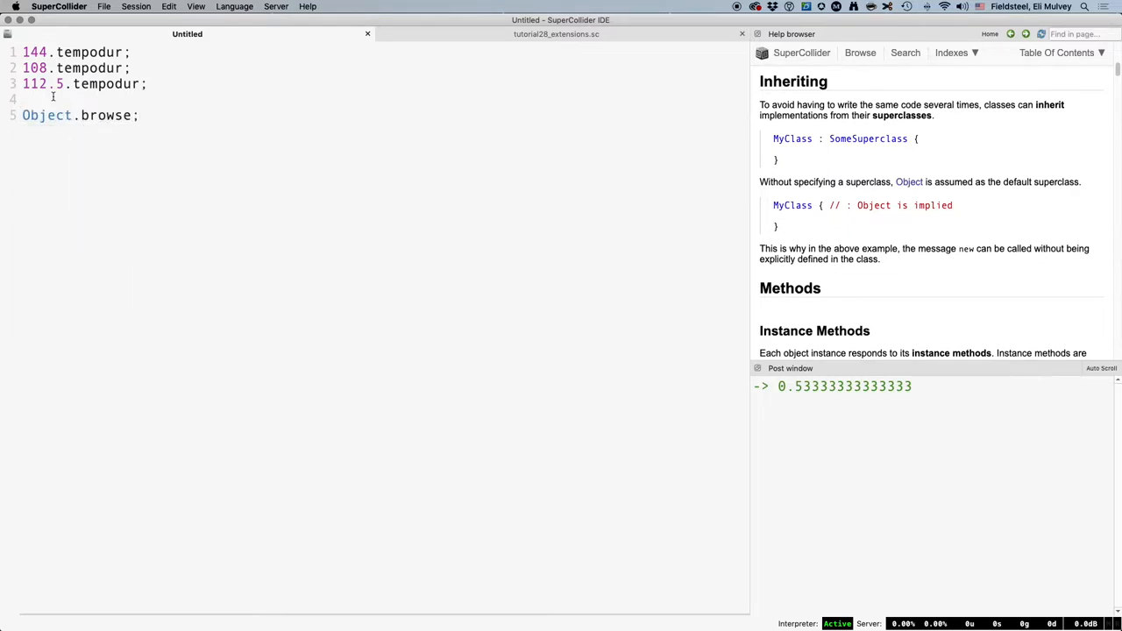
{"action": "left_click", "coordinate": [46, 116]}
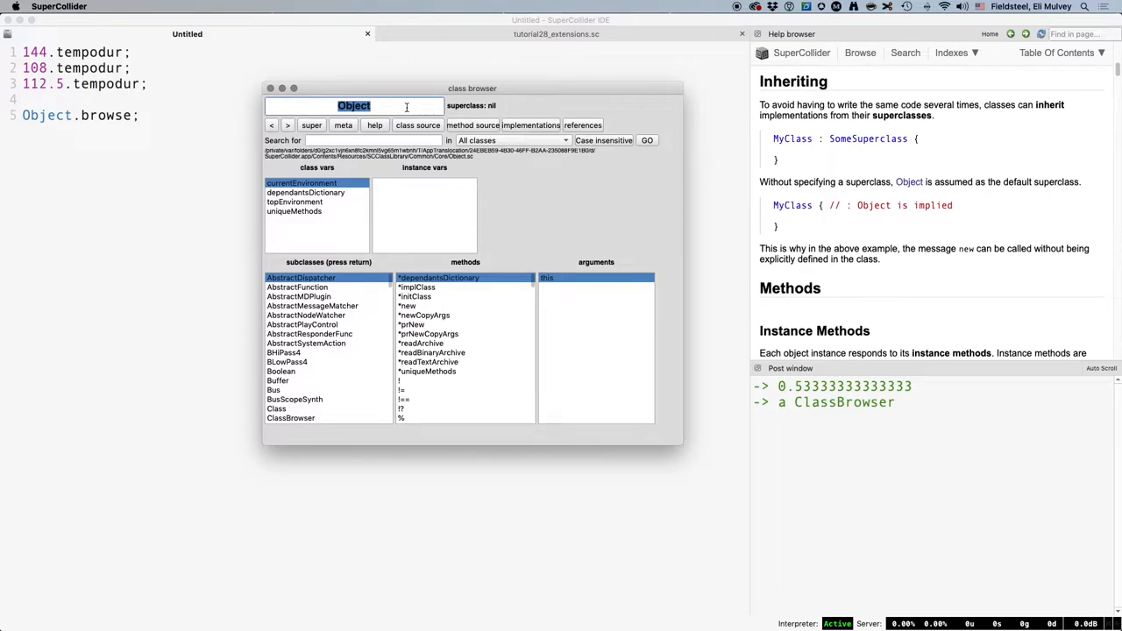
{"action": "type", "text": "Collection"}
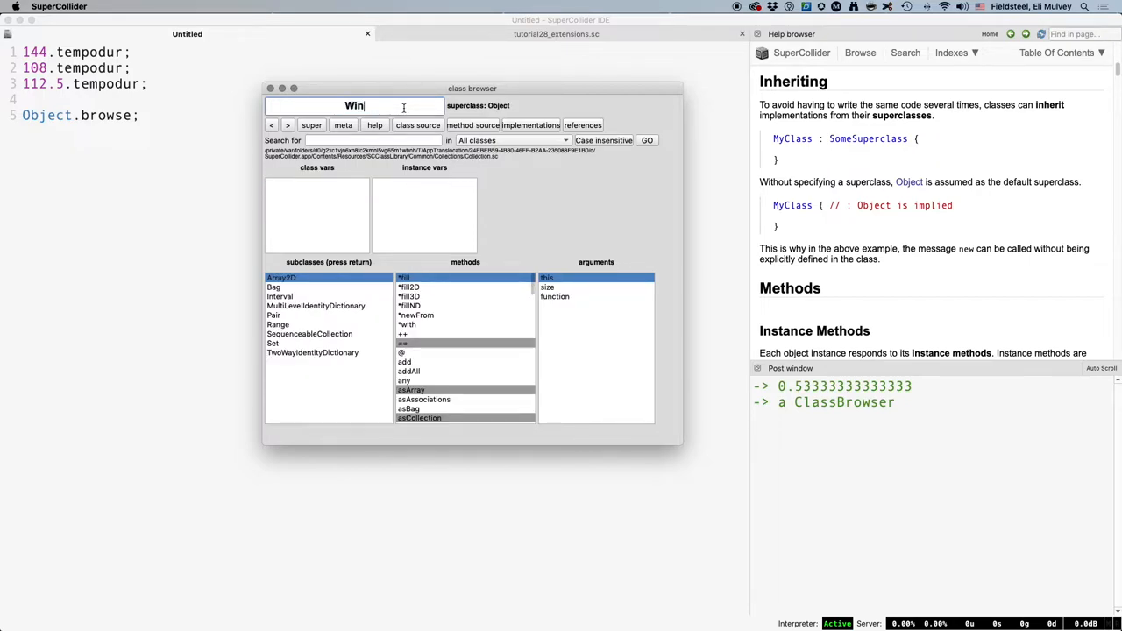
{"action": "type", "text": "dow"}
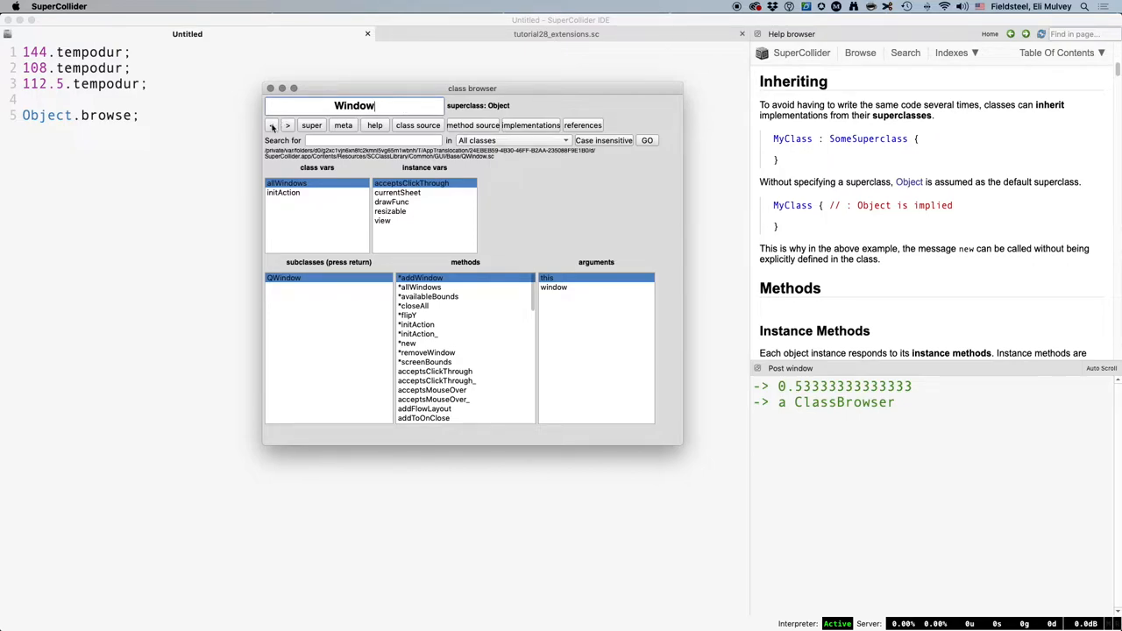
{"action": "left_click", "coordinate": [270, 124]}
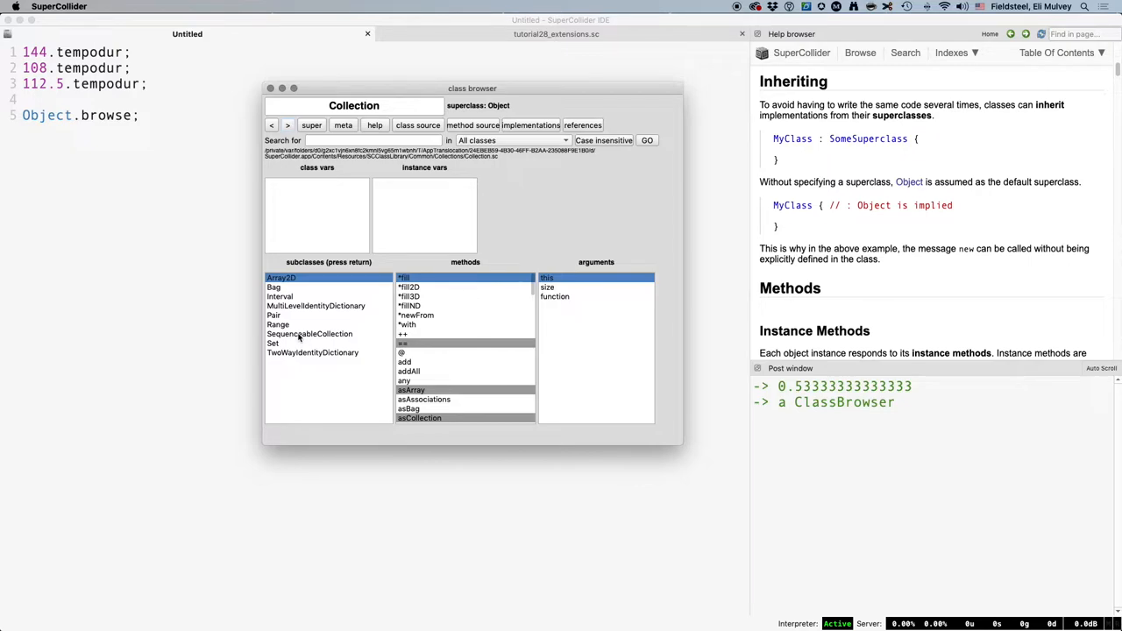
Step: Inspect SequenceableCollection's methods, return to superclass Collection and open its help page
{"action": "left_click", "coordinate": [309, 333]}
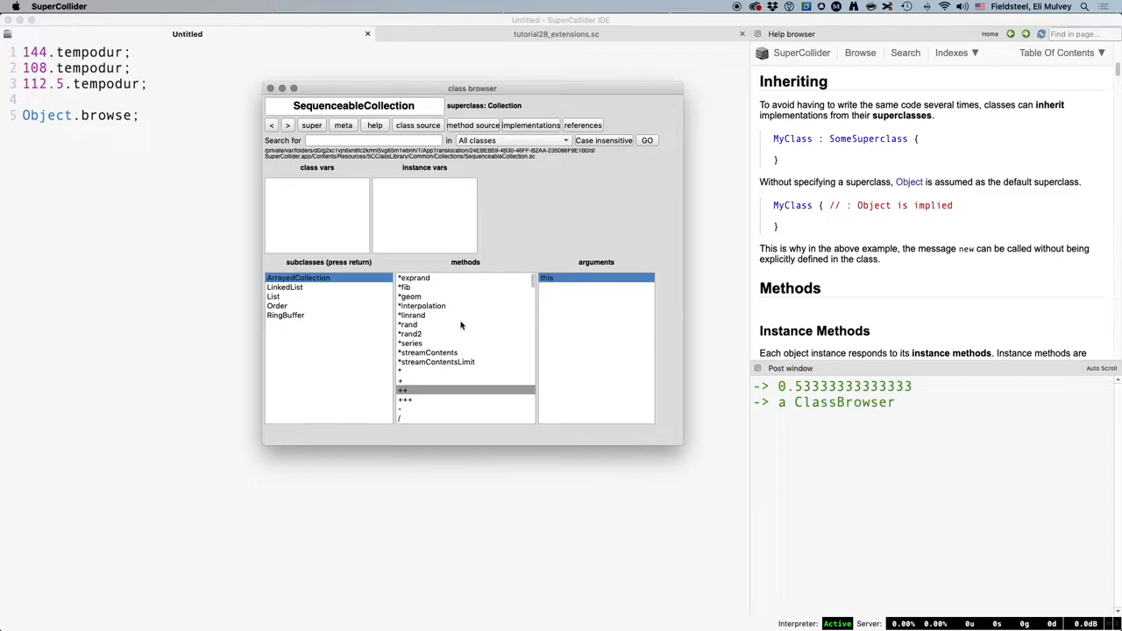
{"action": "mouse_move", "coordinate": [428, 291]}
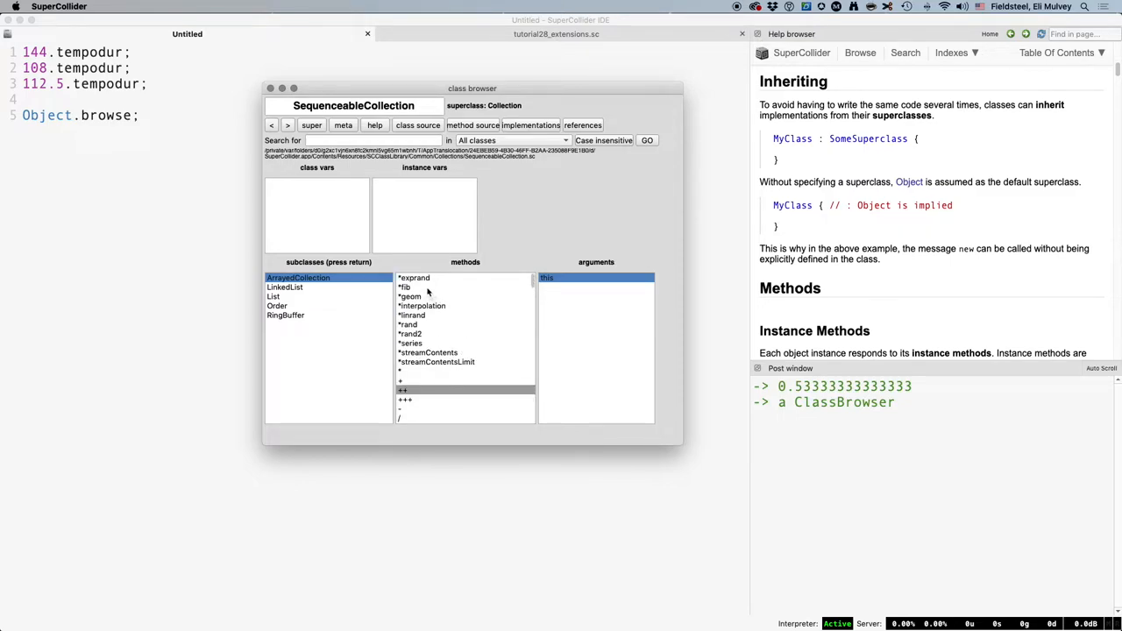
{"action": "left_click", "coordinate": [411, 297]}
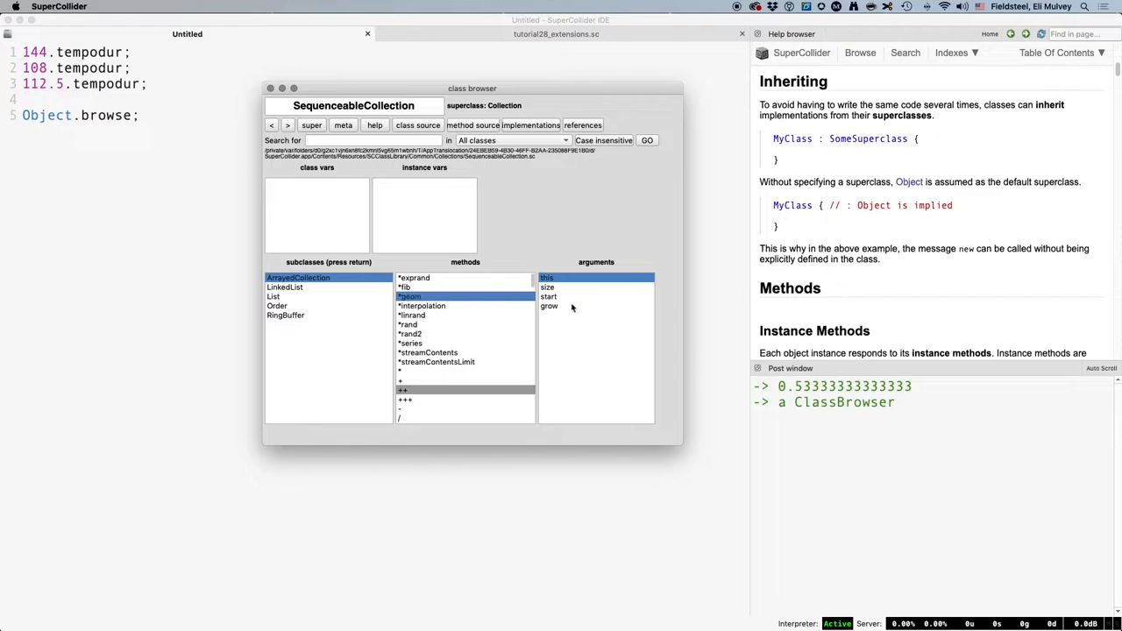
{"action": "left_click", "coordinate": [549, 305]}
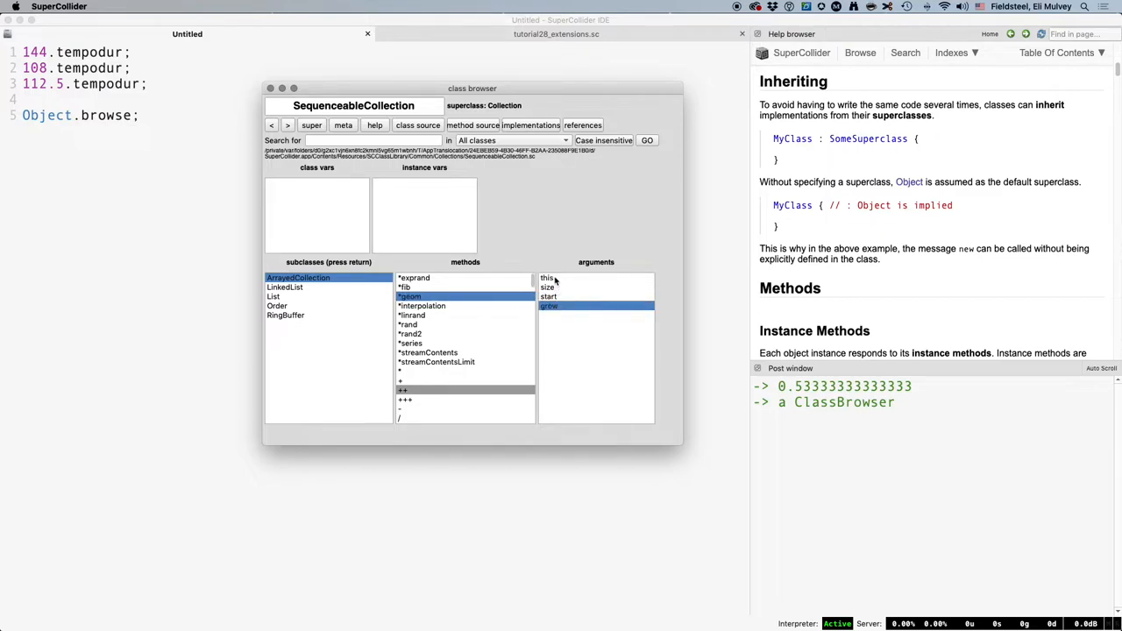
{"action": "left_click", "coordinate": [547, 277]}
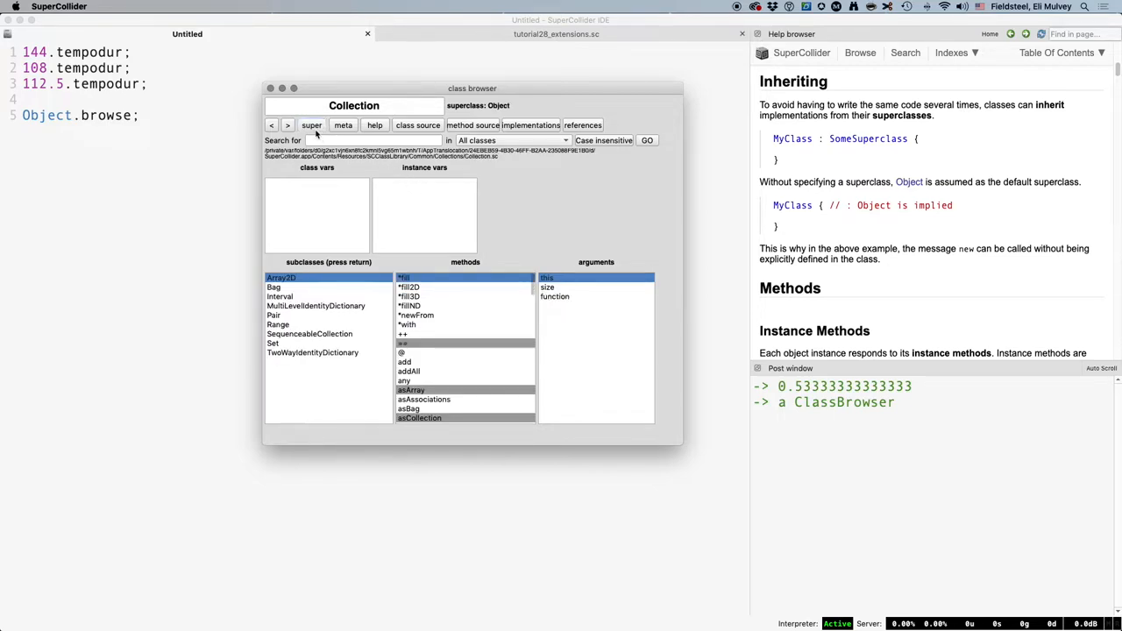
{"action": "mouse_move", "coordinate": [376, 125]}
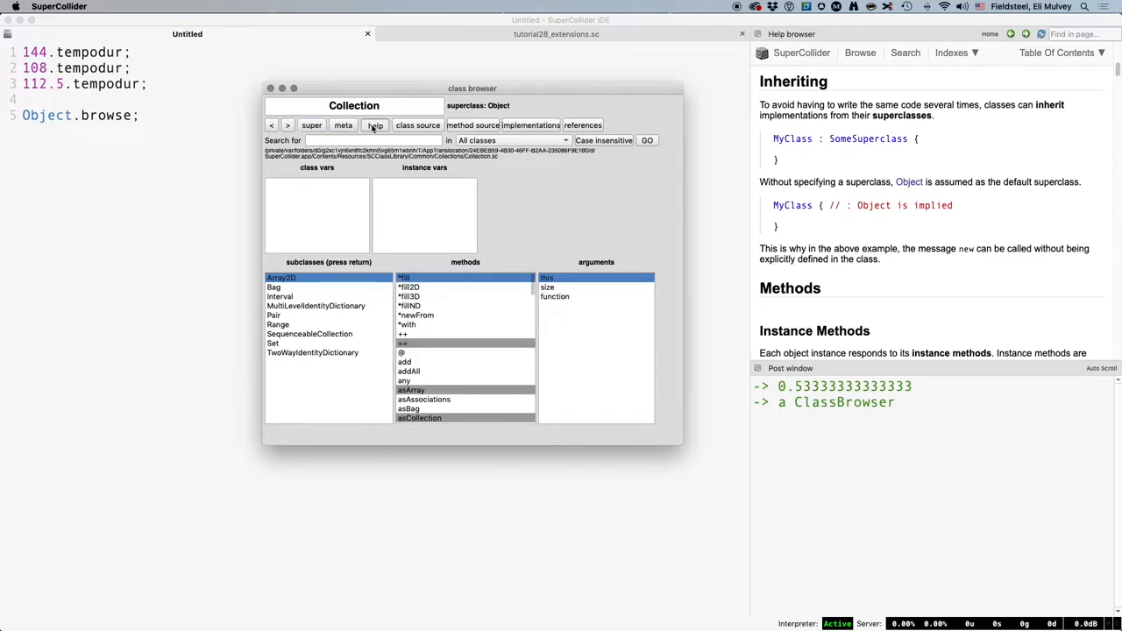
{"action": "left_click", "coordinate": [376, 125]}
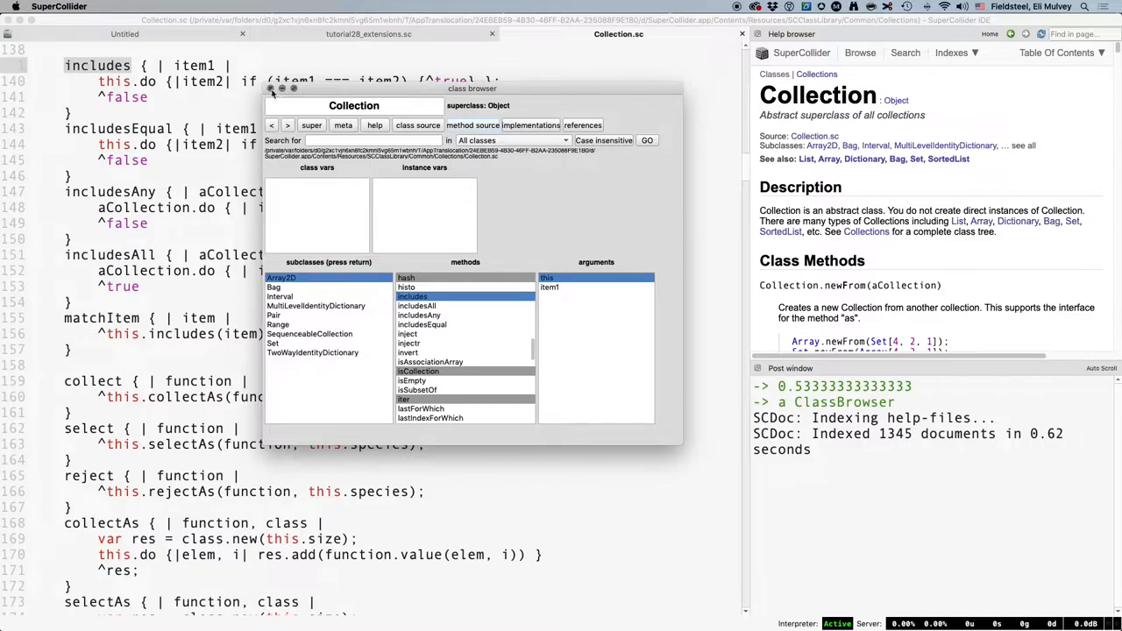
Step: Close the class browser and bring up Language > Look Up Implementations
{"action": "left_click", "coordinate": [272, 88]}
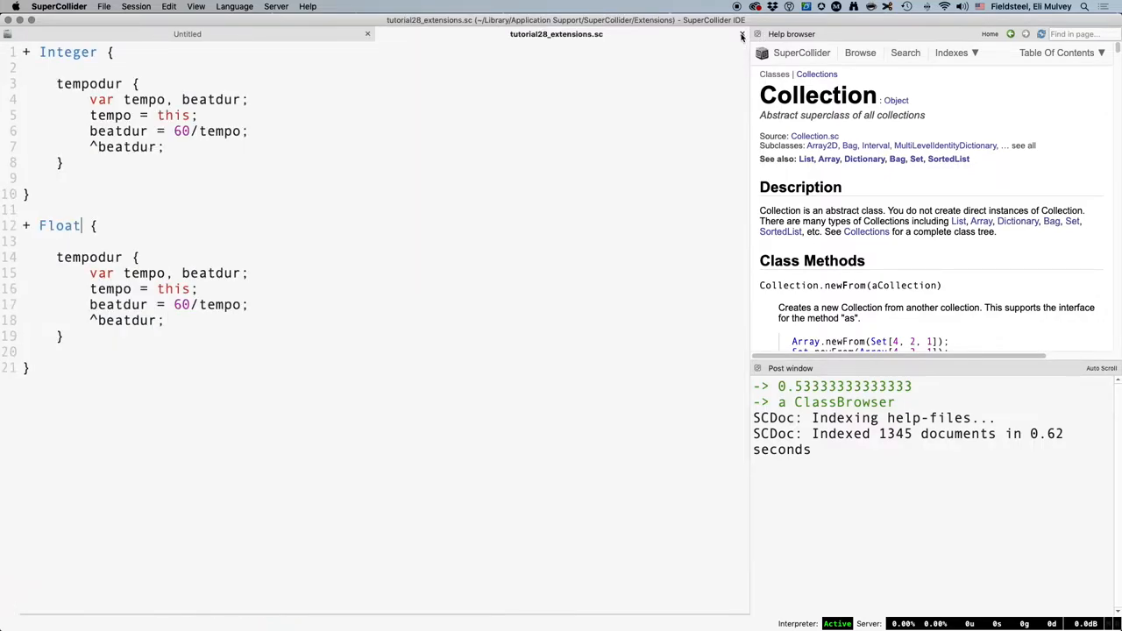
{"action": "left_click", "coordinate": [235, 7]}
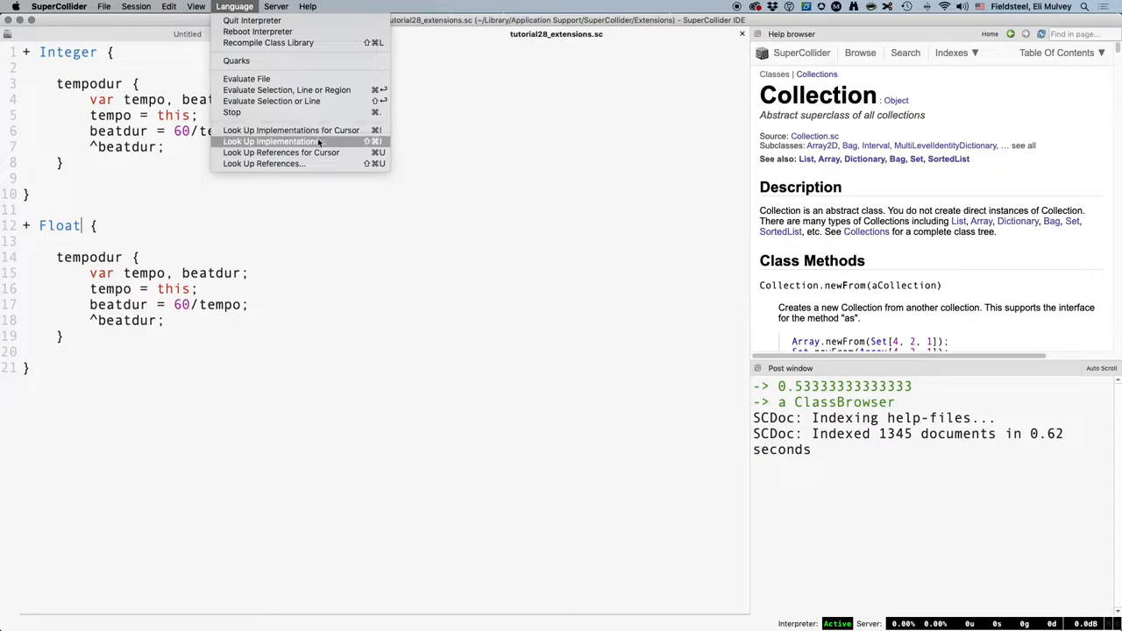
{"action": "left_click", "coordinate": [270, 140]}
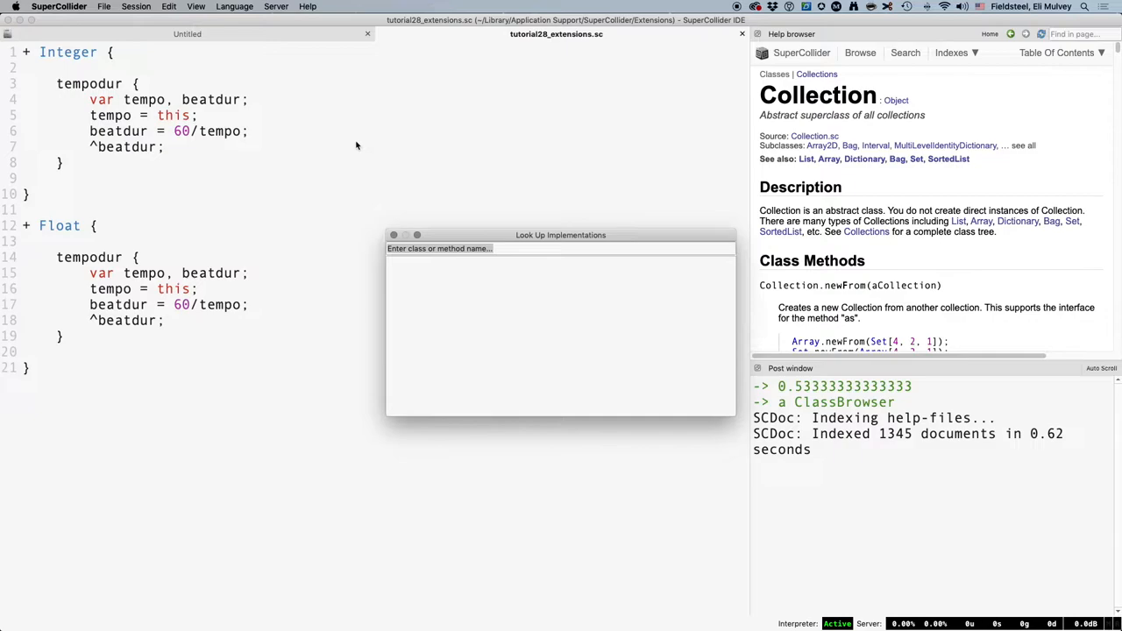
Step: Search for Array implementations and scroll through the results
{"action": "type", "text": "Array"}
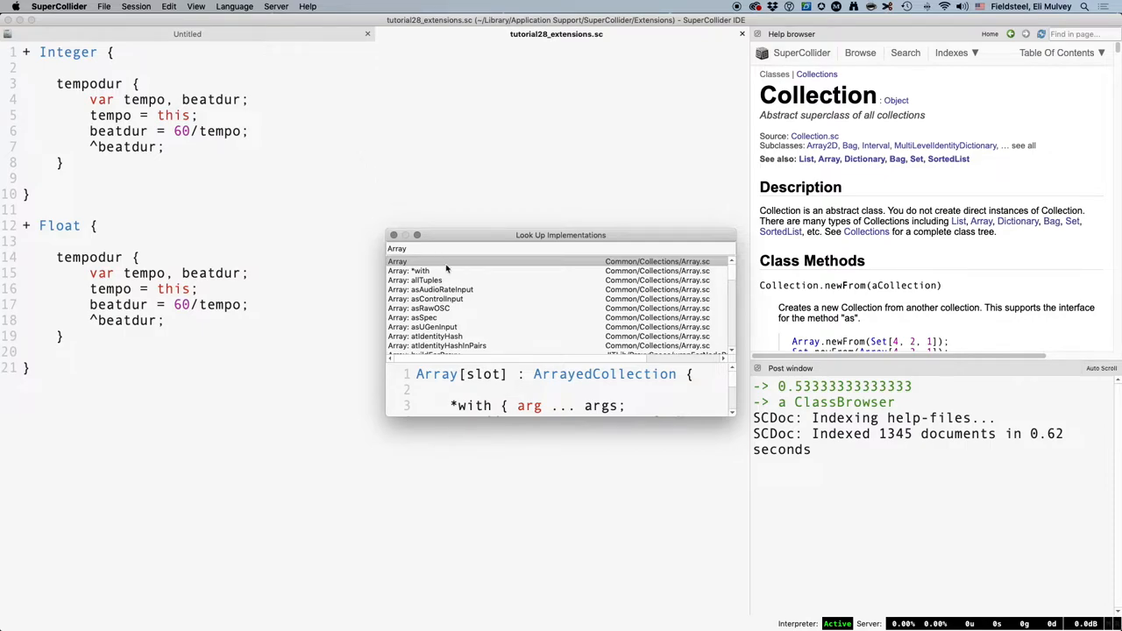
{"action": "scroll", "scroll_direction": "down", "scroll_amount": 3}
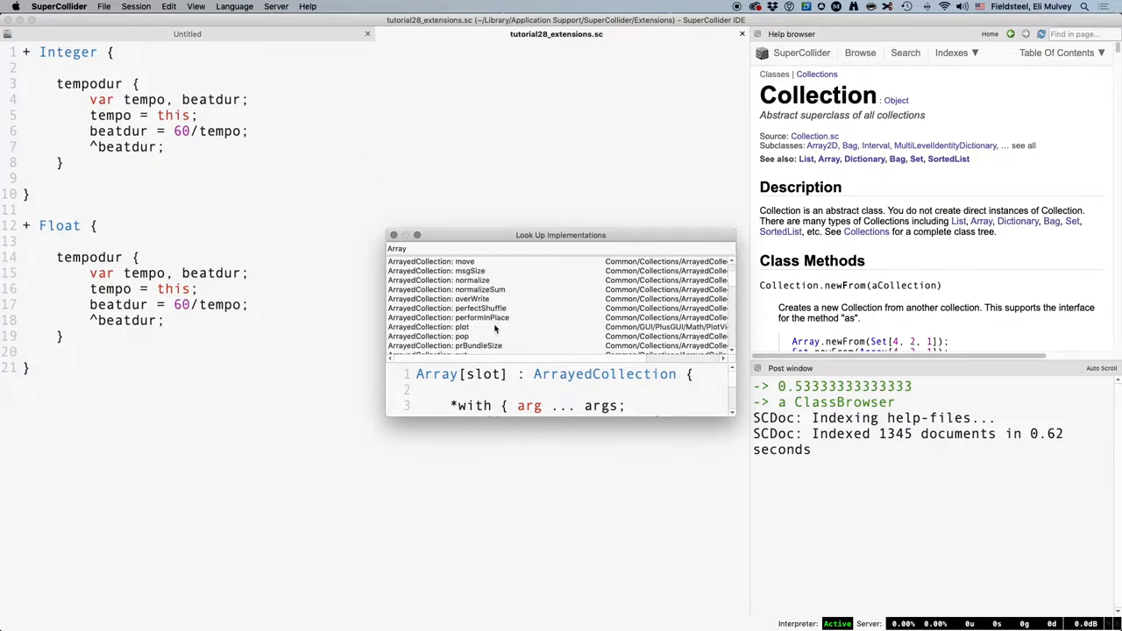
{"action": "scroll", "scroll_direction": "down", "scroll_amount": 3}
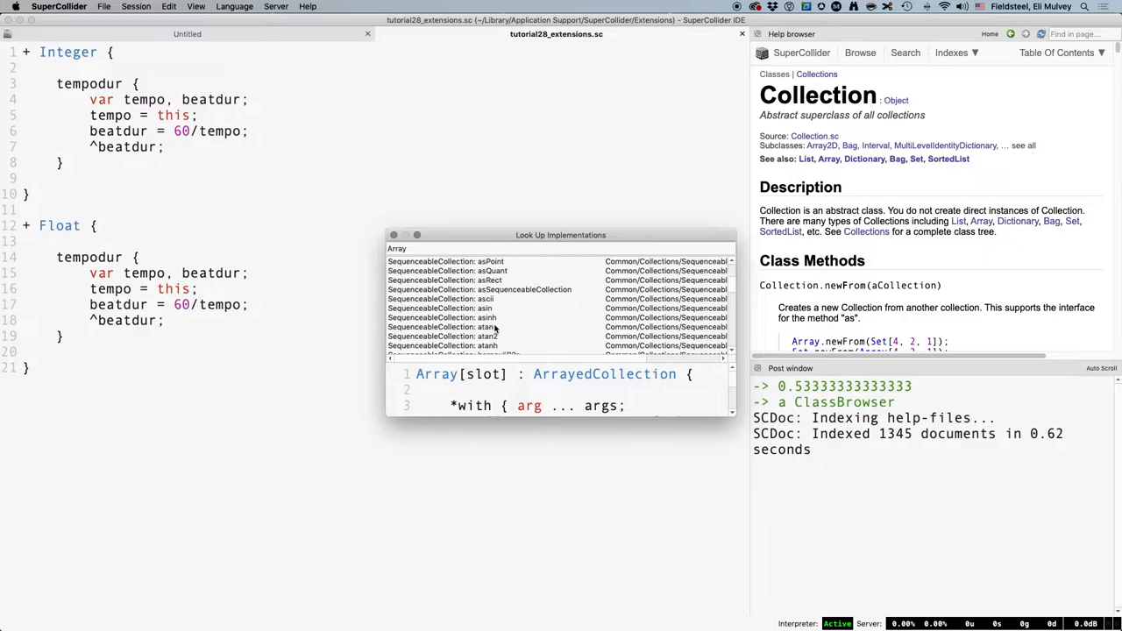
{"action": "scroll", "scroll_direction": "down", "scroll_amount": 3}
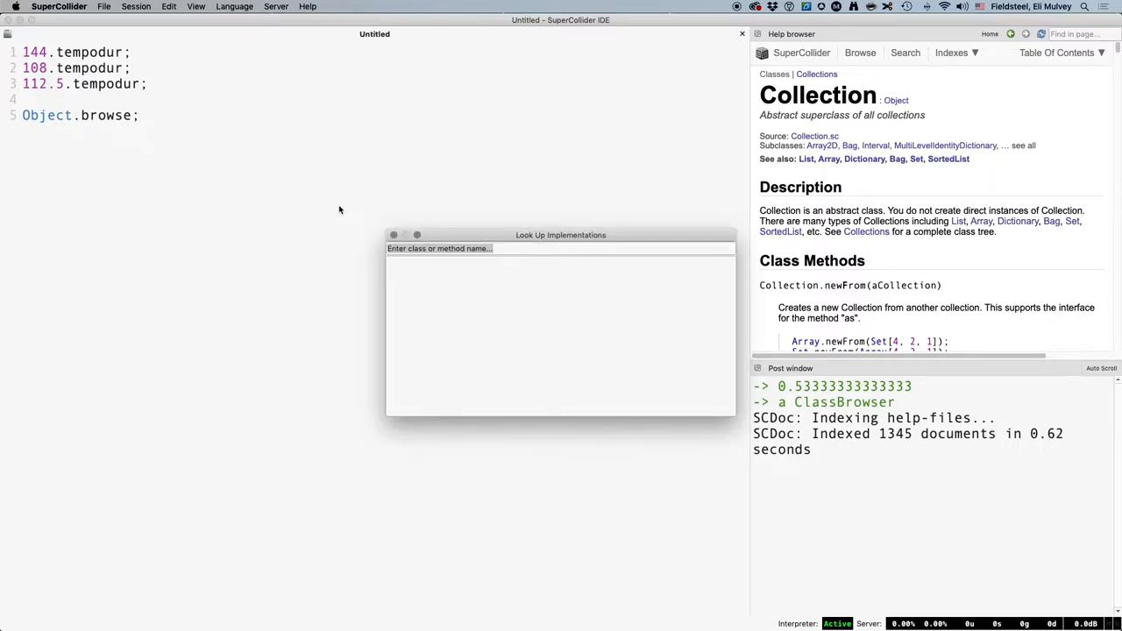
Step: Evaluate Float.browse and climb through SimpleNumber to Number, inspecting its subclasses
{"action": "type", "text": "tempodur"}
{"action": "left_click", "coordinate": [84, 116]}
{"action": "type", "text": "Float."}
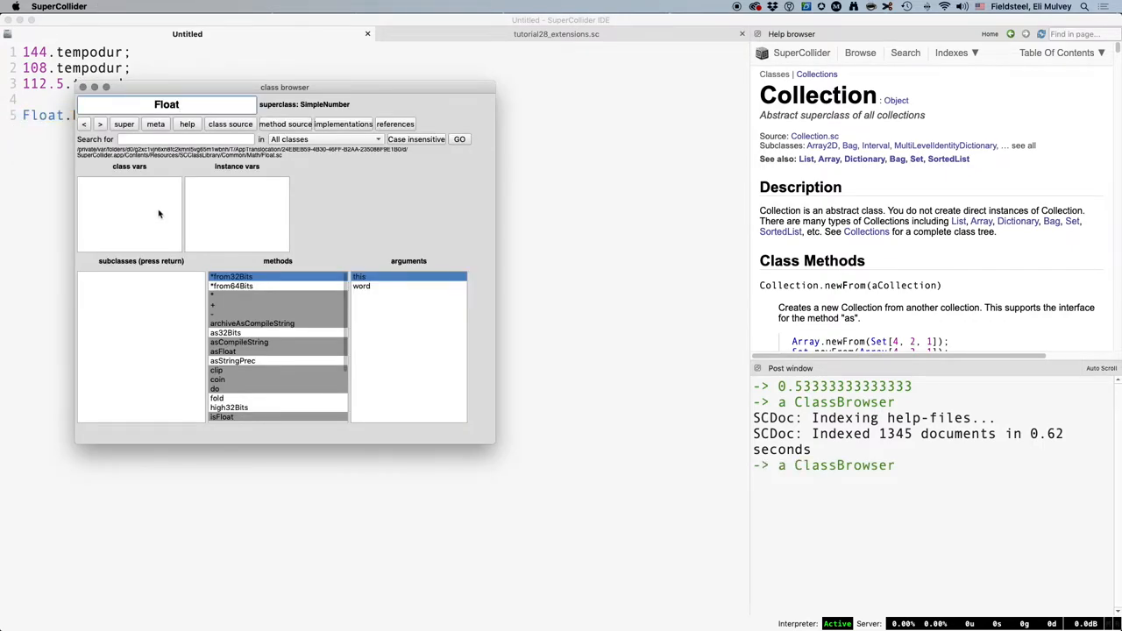
{"action": "left_click", "coordinate": [123, 122]}
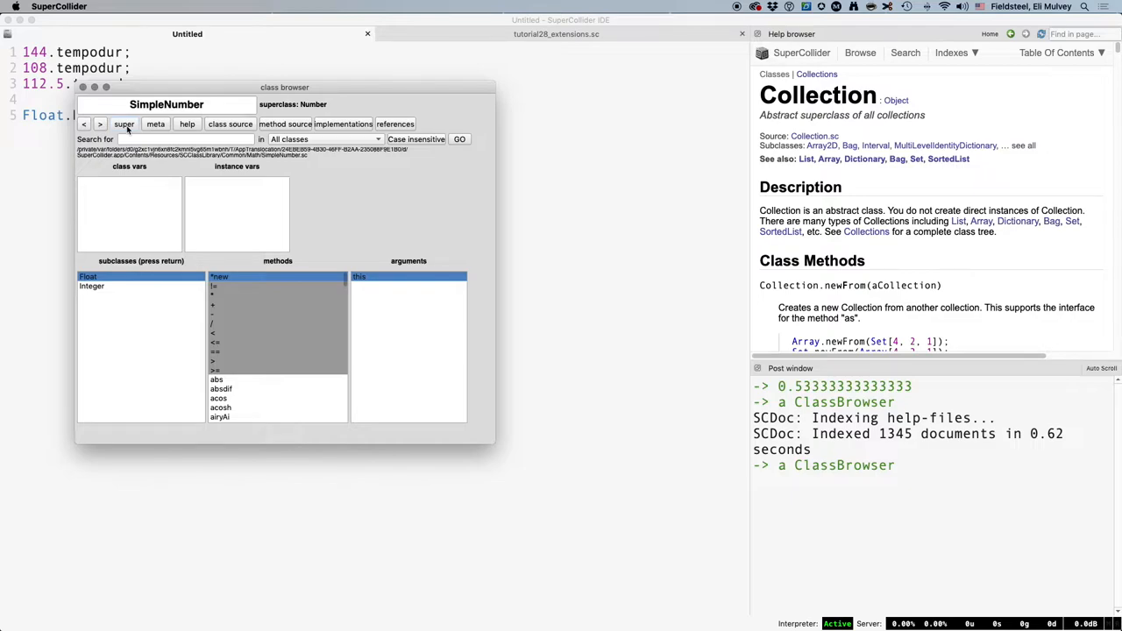
{"action": "mouse_move", "coordinate": [126, 293]}
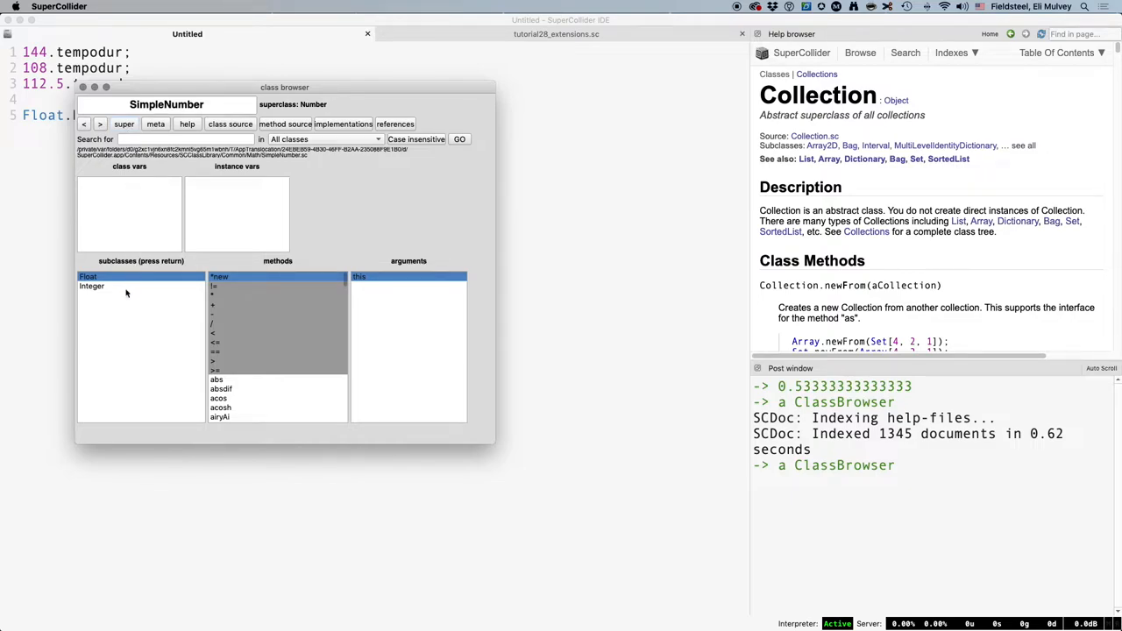
{"action": "left_click", "coordinate": [92, 286]}
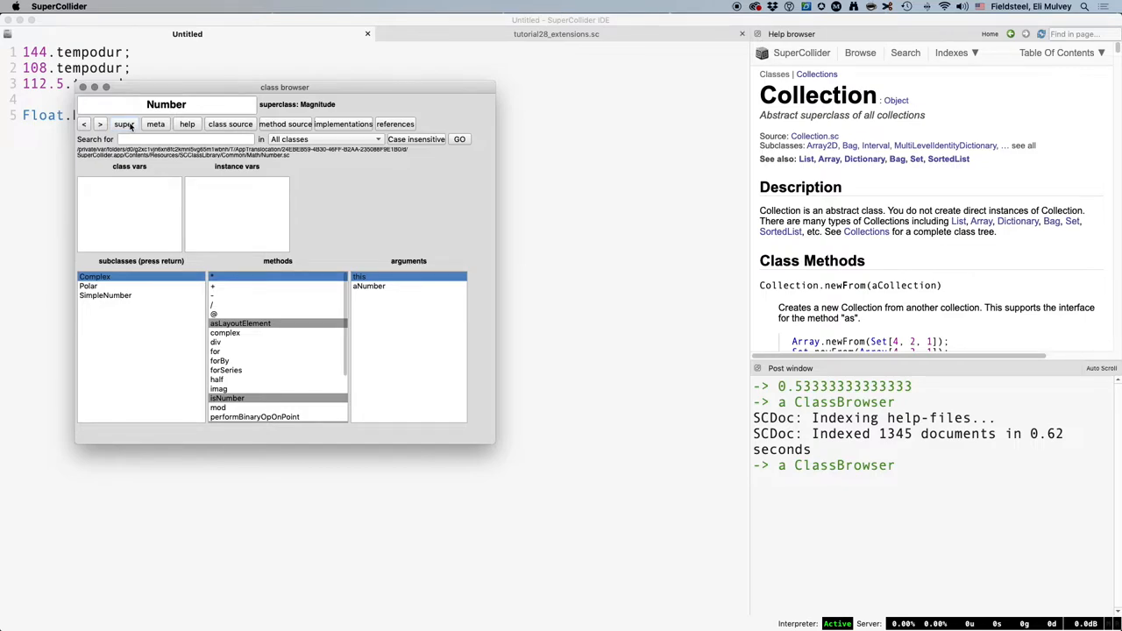
{"action": "left_click", "coordinate": [105, 295]}
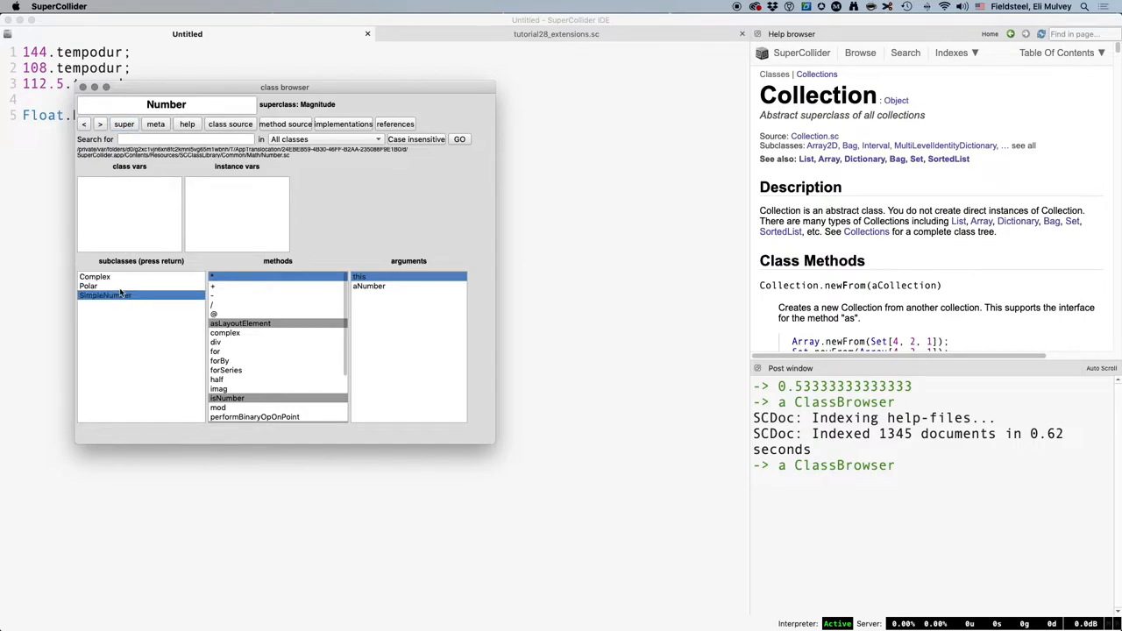
{"action": "left_click", "coordinate": [95, 277]}
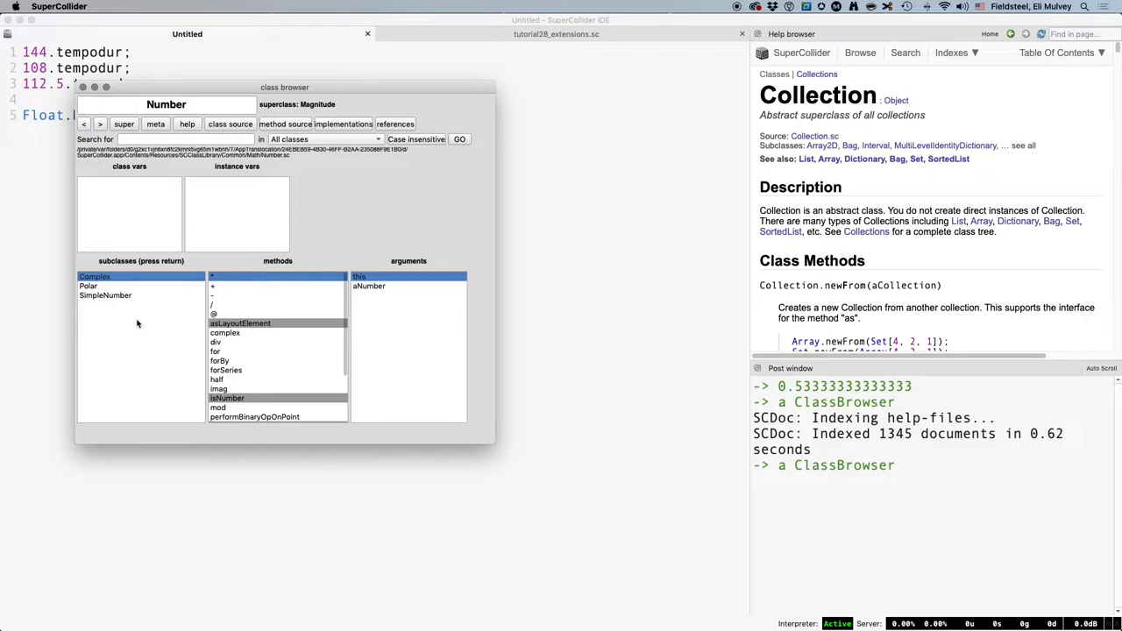
{"action": "mouse_move", "coordinate": [133, 323]}
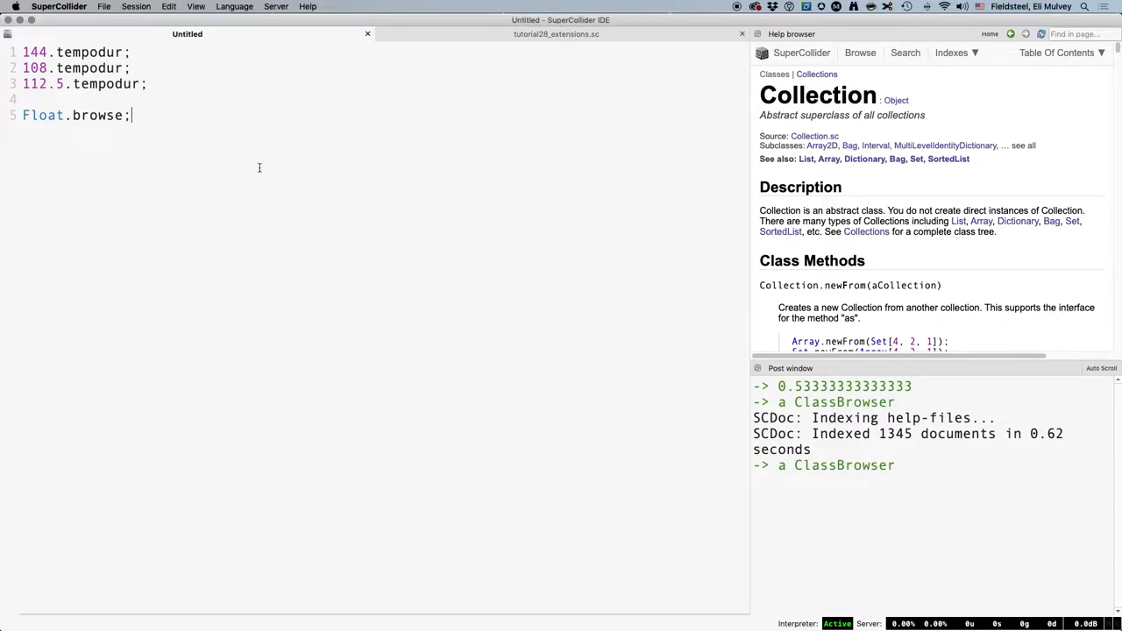
Step: Replace the Integer and Float extensions with a single + SimpleNumber tempodur in tutorial28_extensions.sc
{"action": "left_click", "coordinate": [555, 33]}
{"action": "type", "text": "+ SimpleN{"}
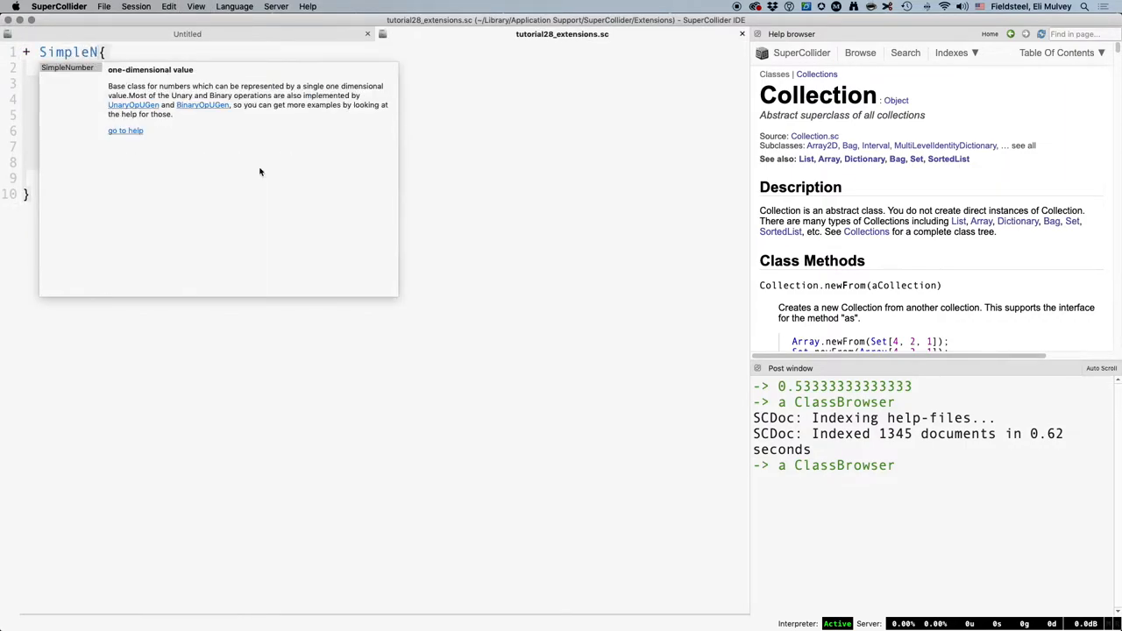
{"action": "left_click", "coordinate": [259, 169]}
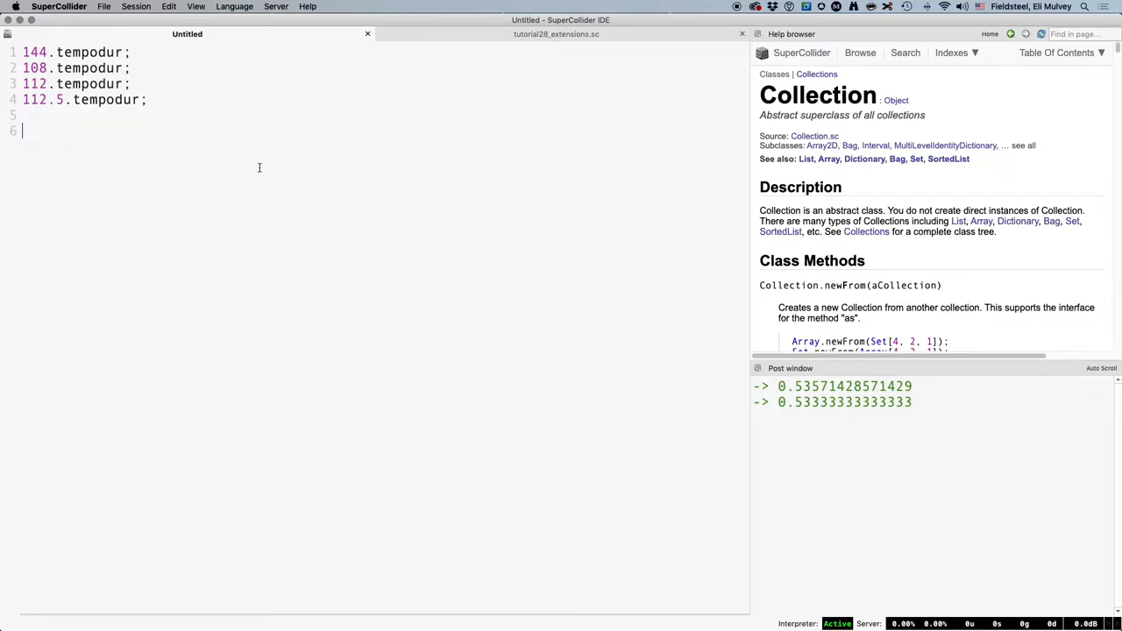
Step: Evaluate 440.cpsmidi; and 0.8.durtempo; tests in Untitled
{"action": "type", "text": "440.cpsmidi;"}
{"action": "type", "text": "-12.dbamp;"}
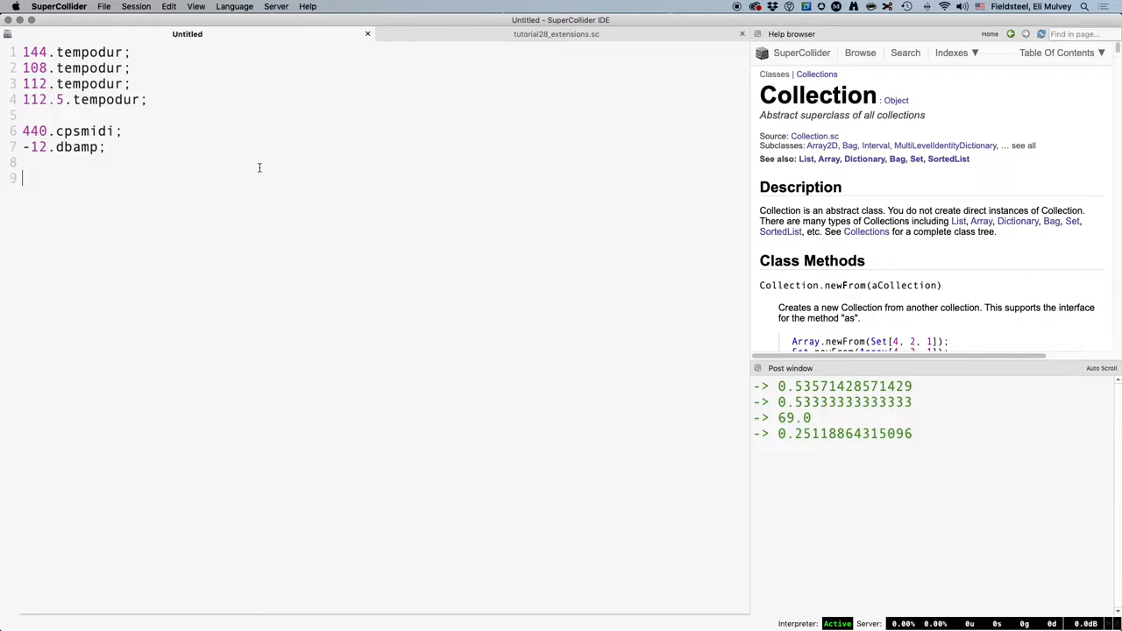
{"action": "type", "text": "0.8.durtempo;"}
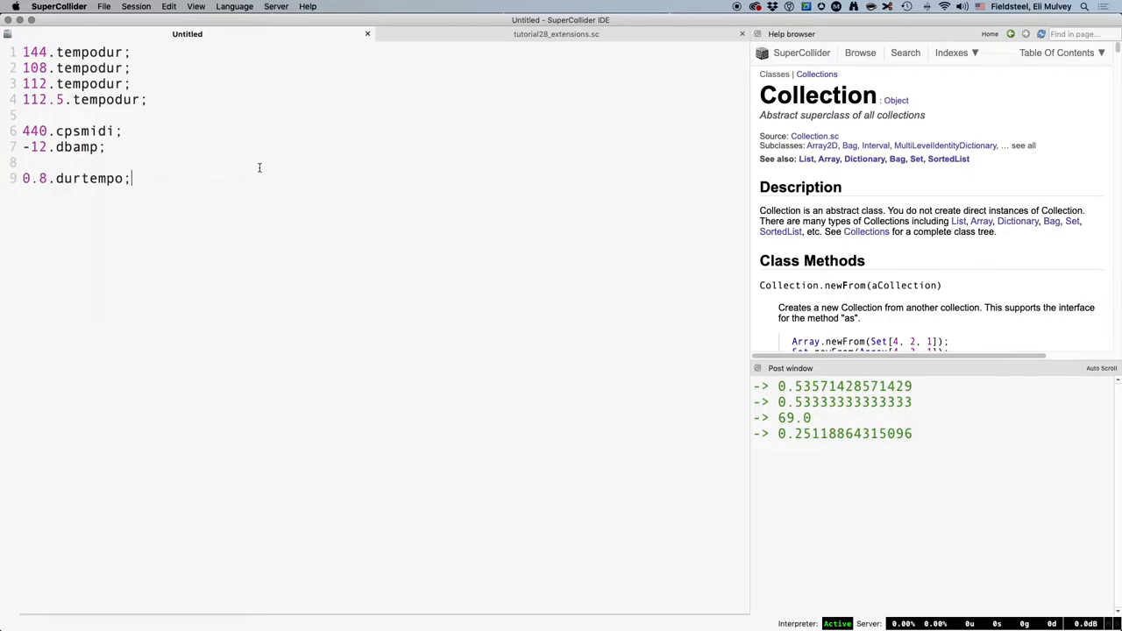
{"action": "left_click", "coordinate": [556, 34]}
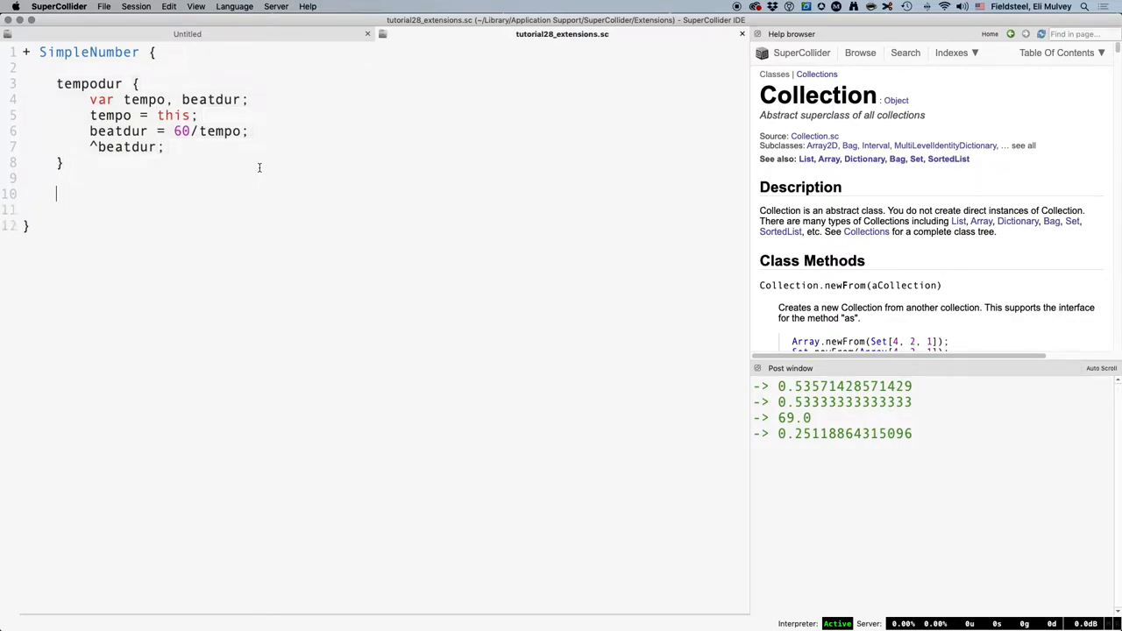
Step: Add a durtempo method to SimpleNumber computing tempo from beatdur = this
{"action": "type", "text": "durtempo {"}
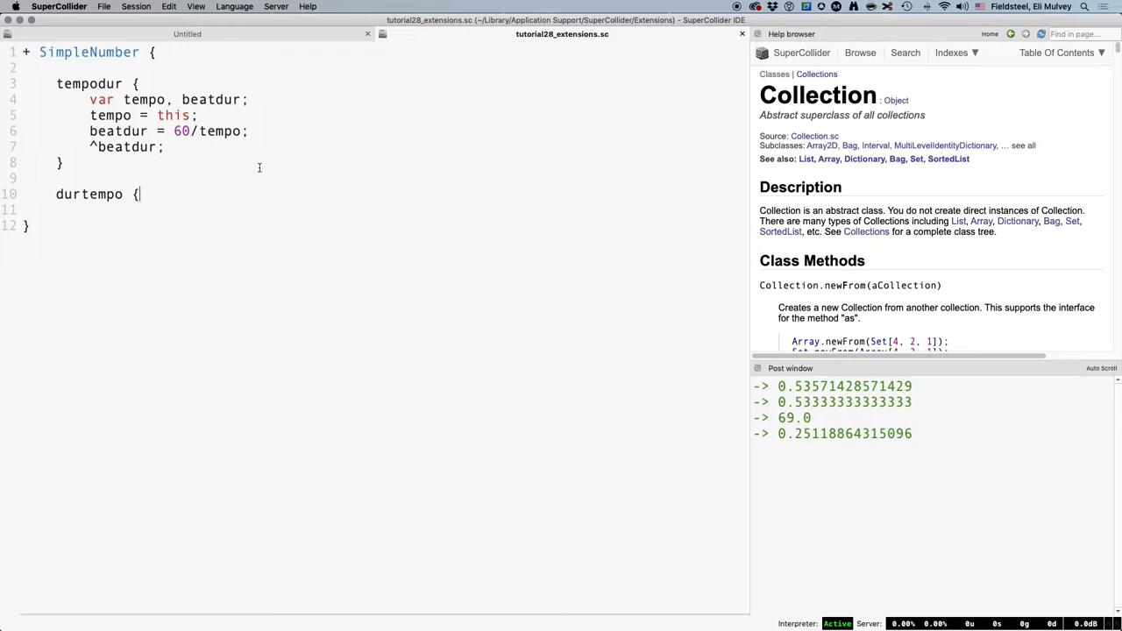
{"action": "type", "text": "var beatdu"}
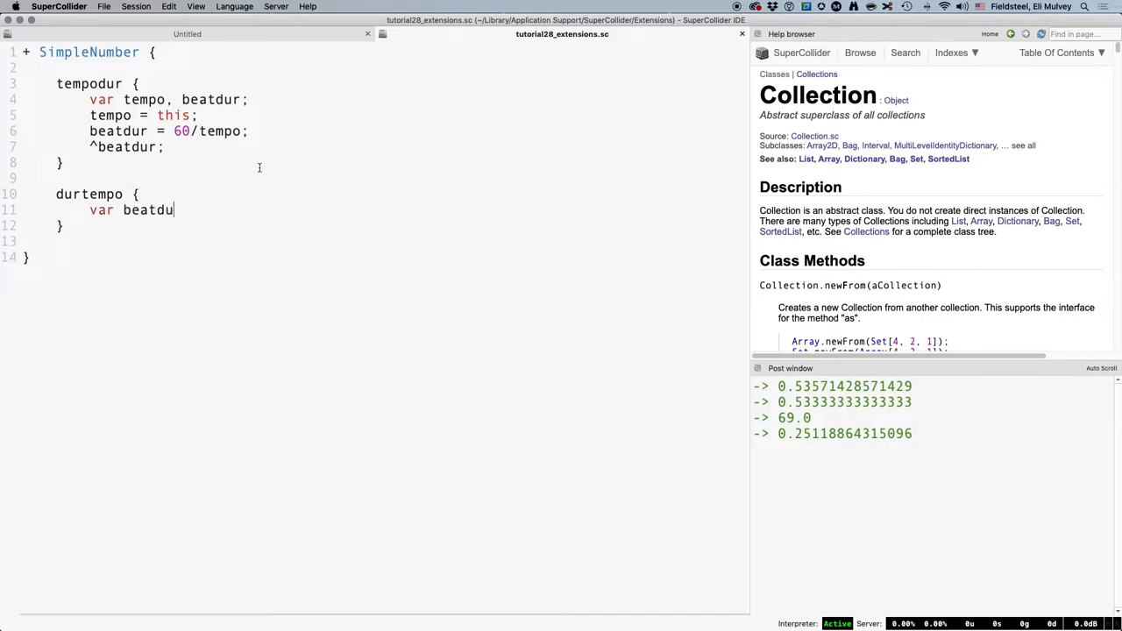
{"action": "type", "text": "r, tempo;"}
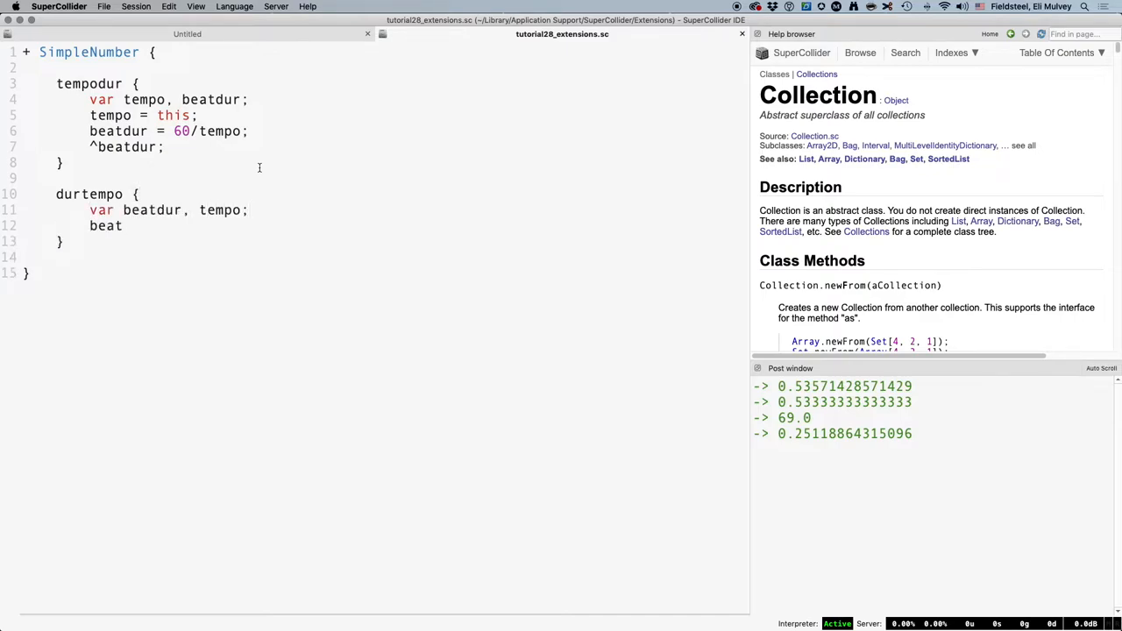
{"action": "type", "text": "dur = this;"}
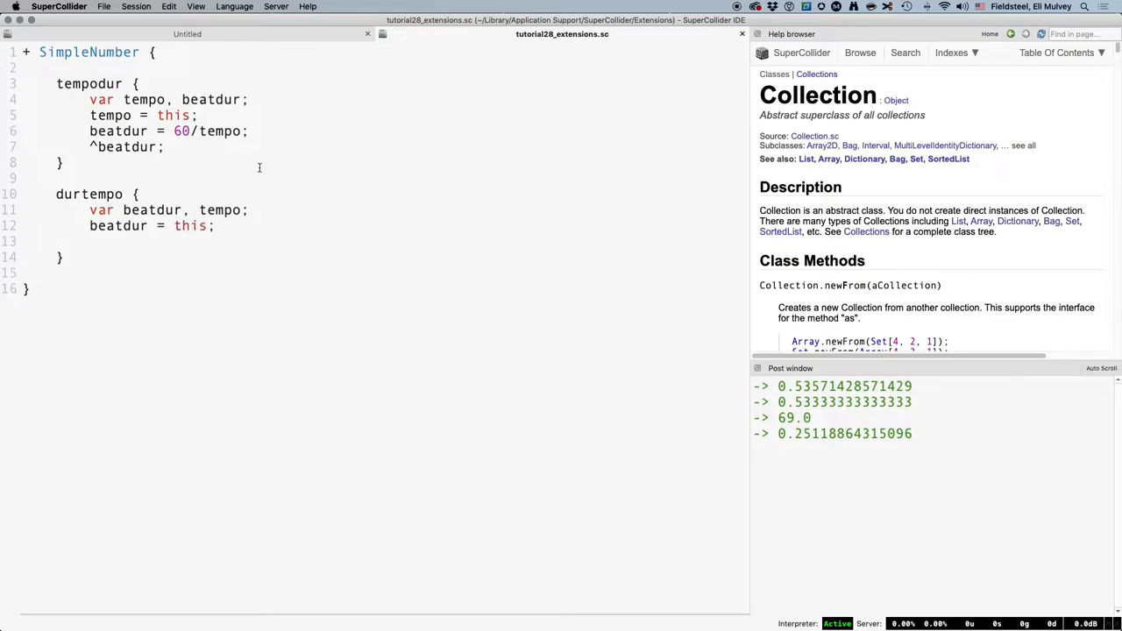
{"action": "type", "text": "tempo = 60"}
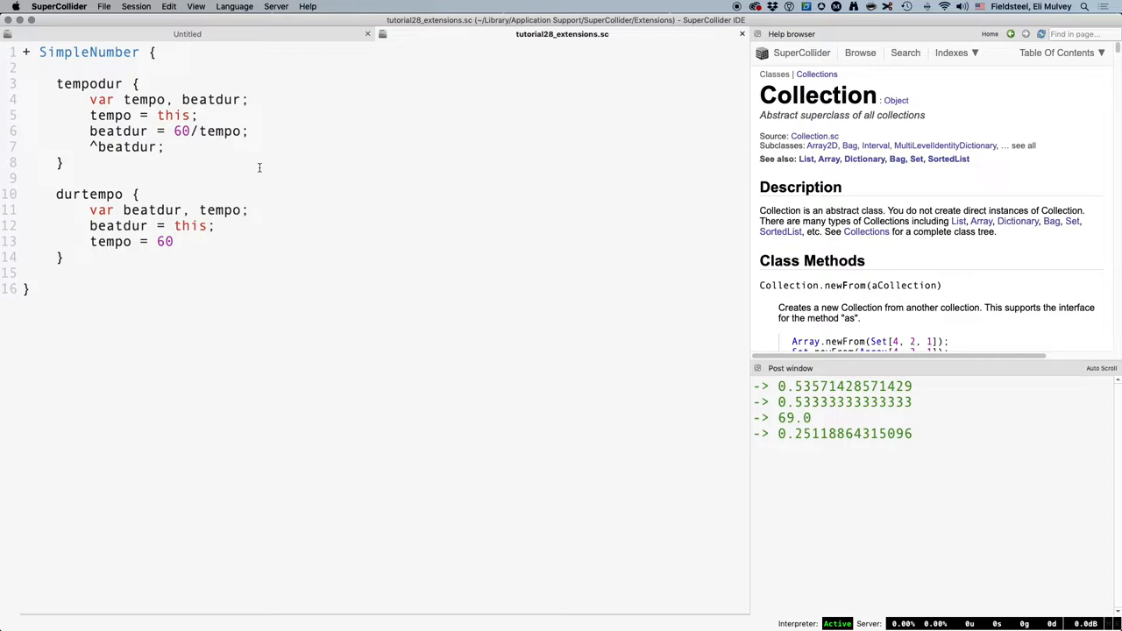
{"action": "type", "text": "/beatdur"}
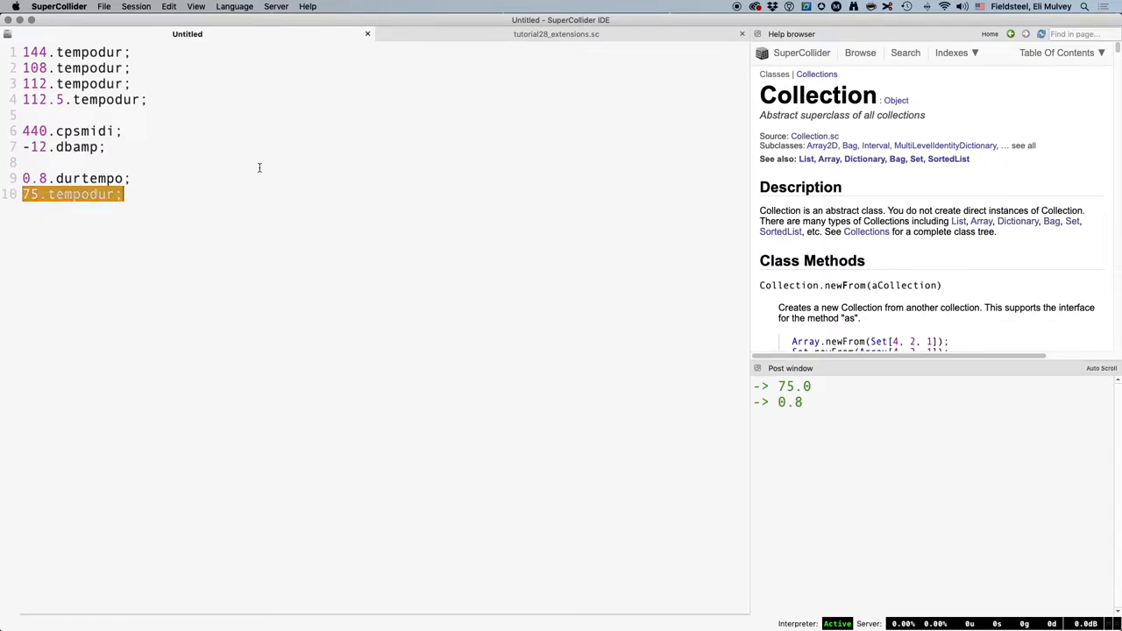
Step: Insert and evaluate the random-segment Env.new envelope plotting example
{"action": "left_click", "coordinate": [127, 193]}
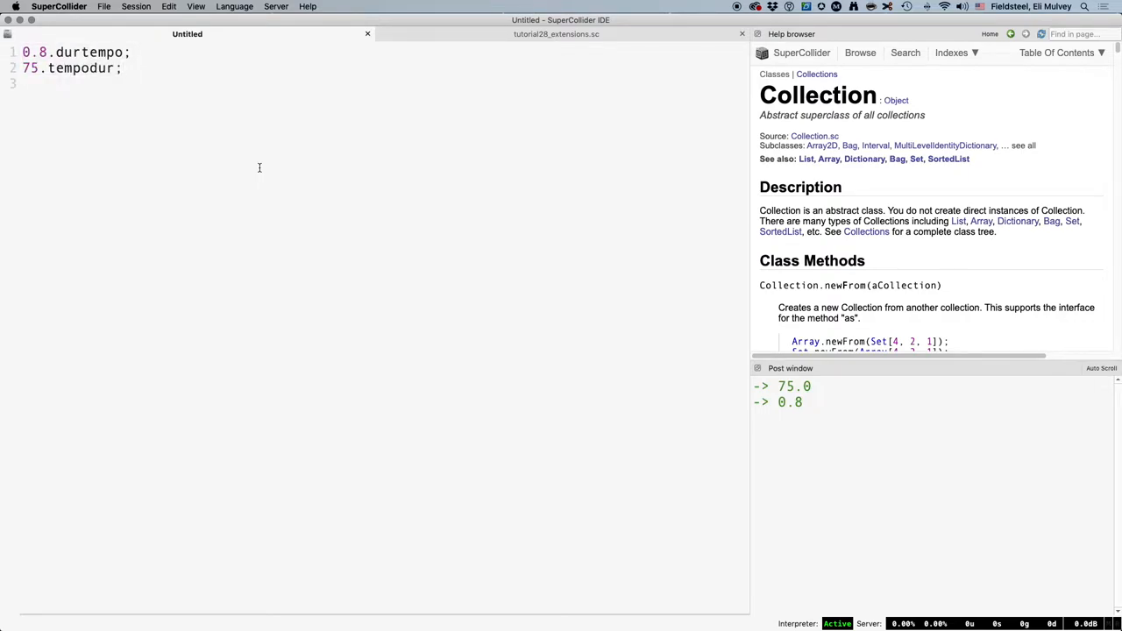
{"action": "key", "text": "Return"}
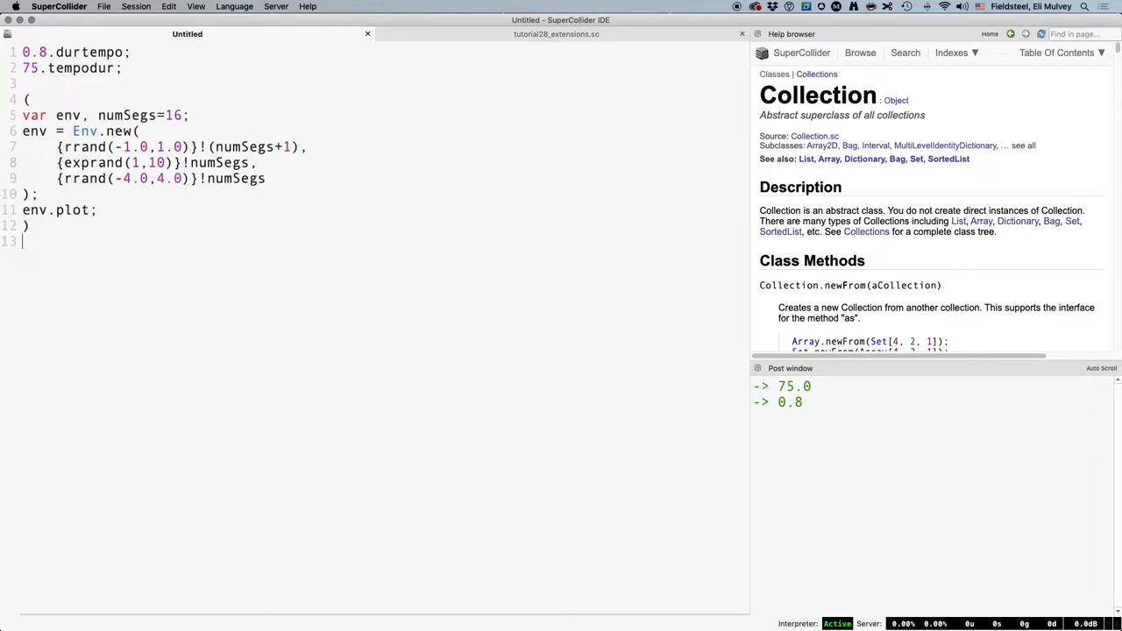
{"action": "key", "text": "backspace"}
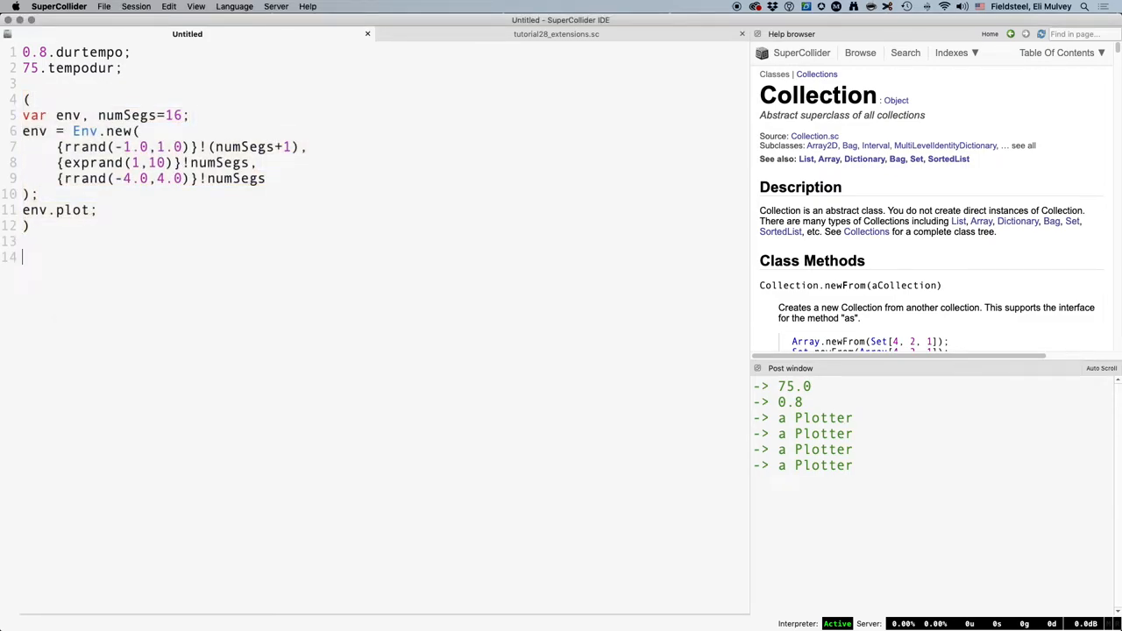
Step: Evaluate Env.rand(16); then Env.browse; and scroll through Env's methods
{"action": "type", "text": "Env.rand(16)"}
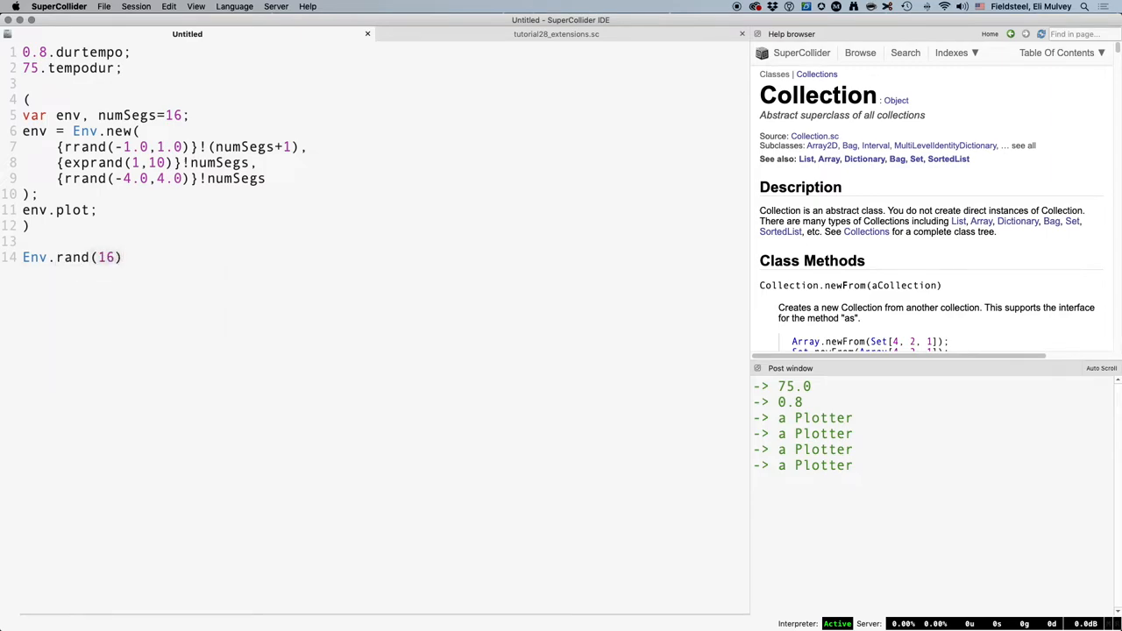
{"action": "type", "text": ";"}
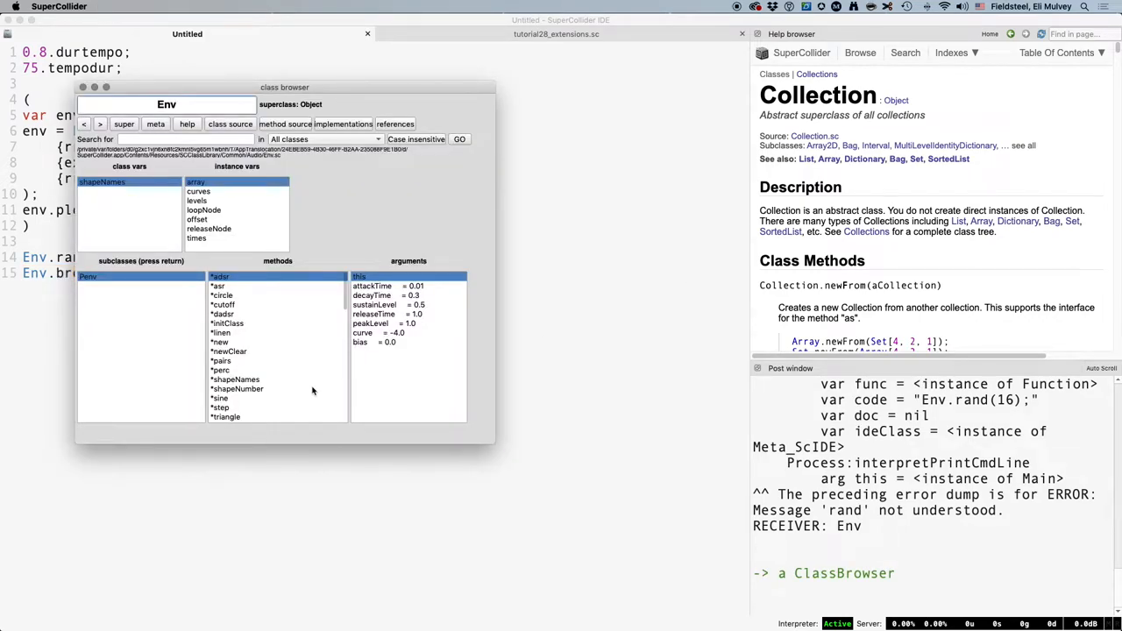
{"action": "scroll", "scroll_direction": "down", "scroll_amount": 3}
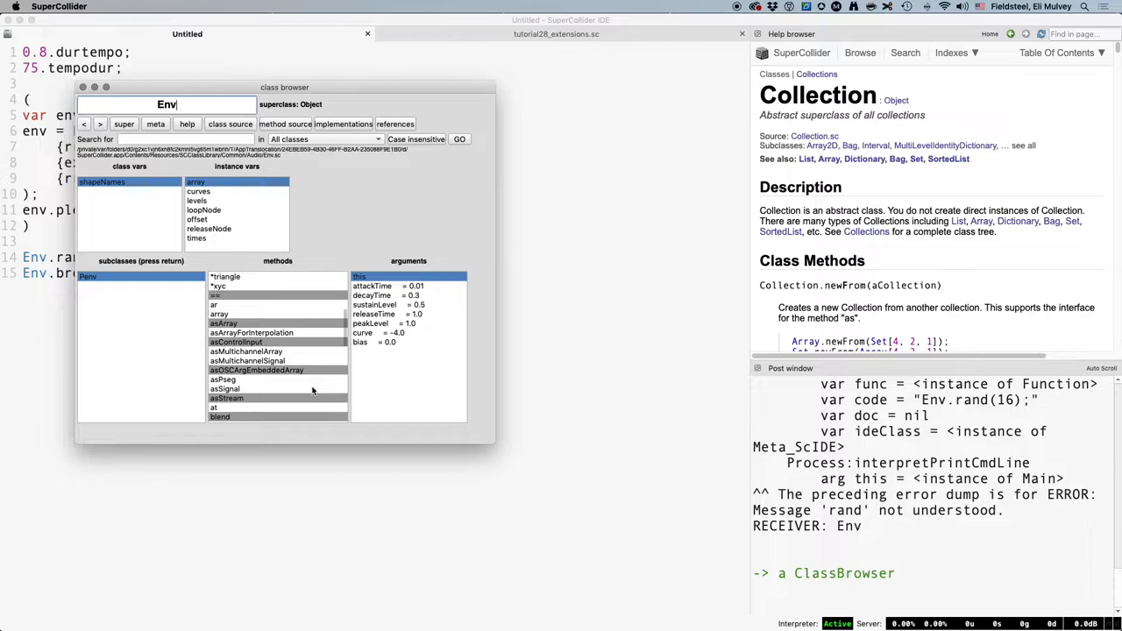
{"action": "scroll", "scroll_direction": "down", "scroll_amount": 3}
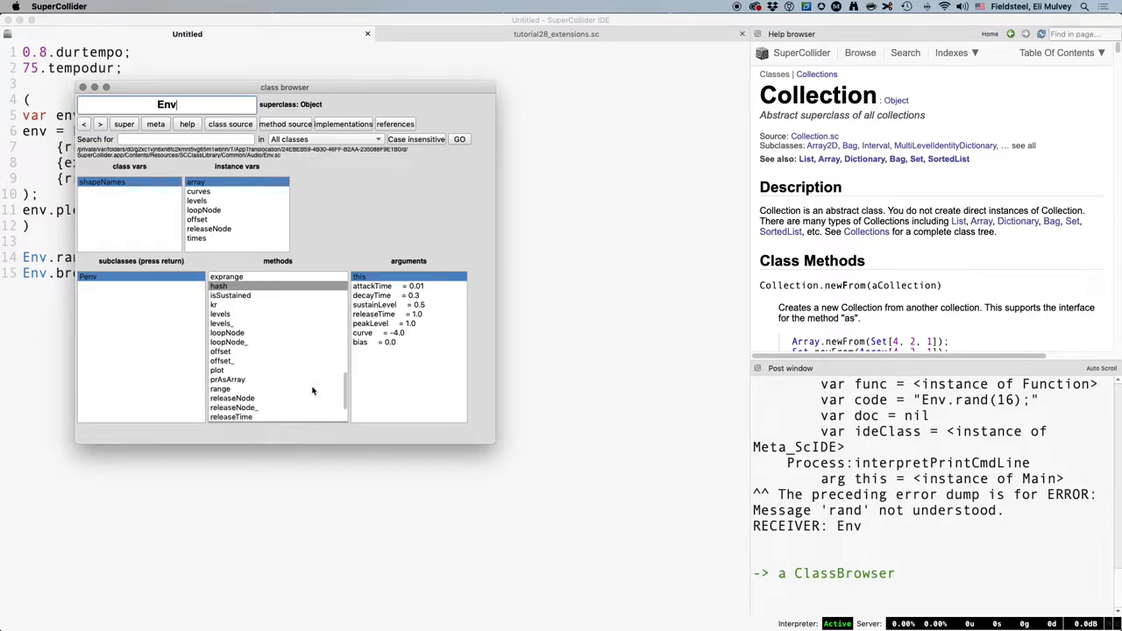
{"action": "scroll", "scroll_direction": "down", "scroll_amount": 3}
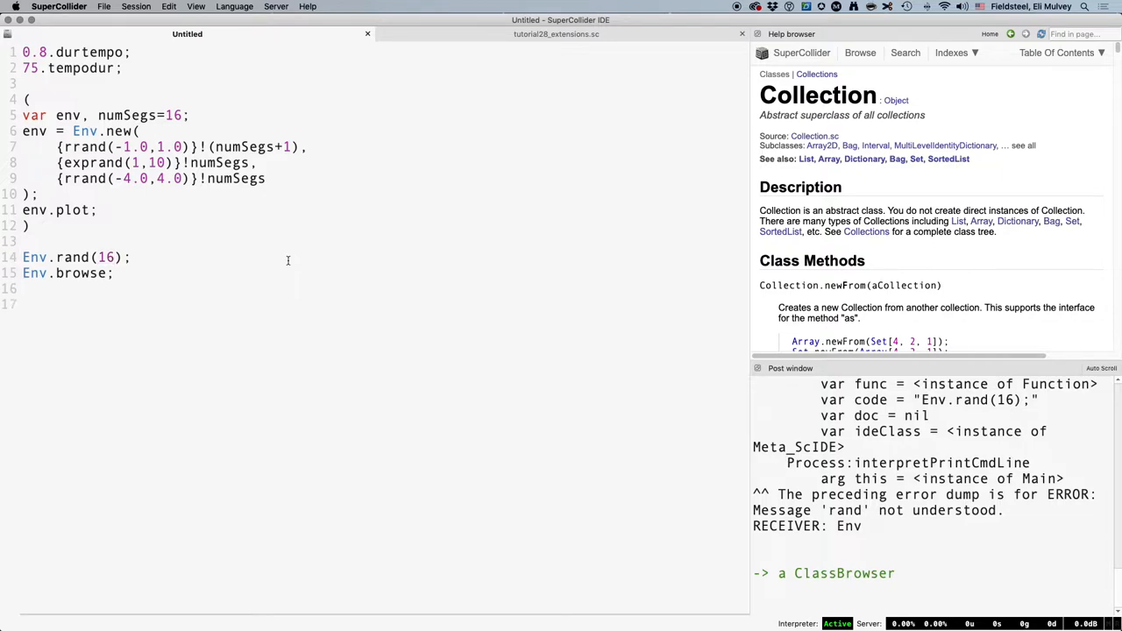
Step: Evaluate 3.squared; and 3.pow(4); in Untitled, the latter posting 81.0
{"action": "type", "text": "3.squared;"}
{"action": "type", "text": "3.pow;"}
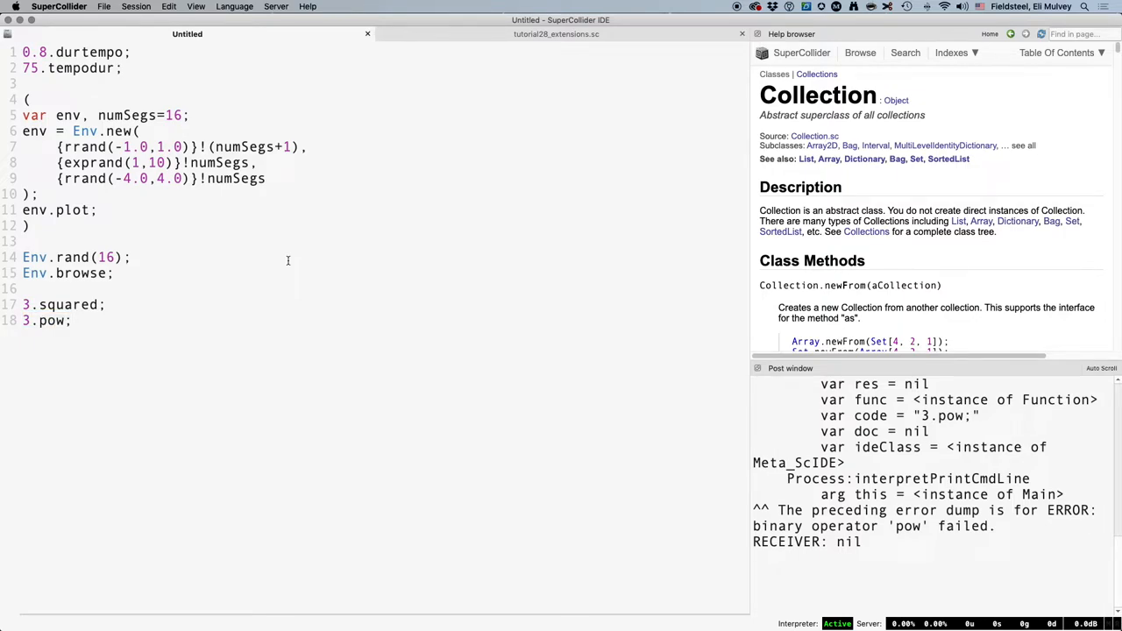
{"action": "type", "text": "(4)"}
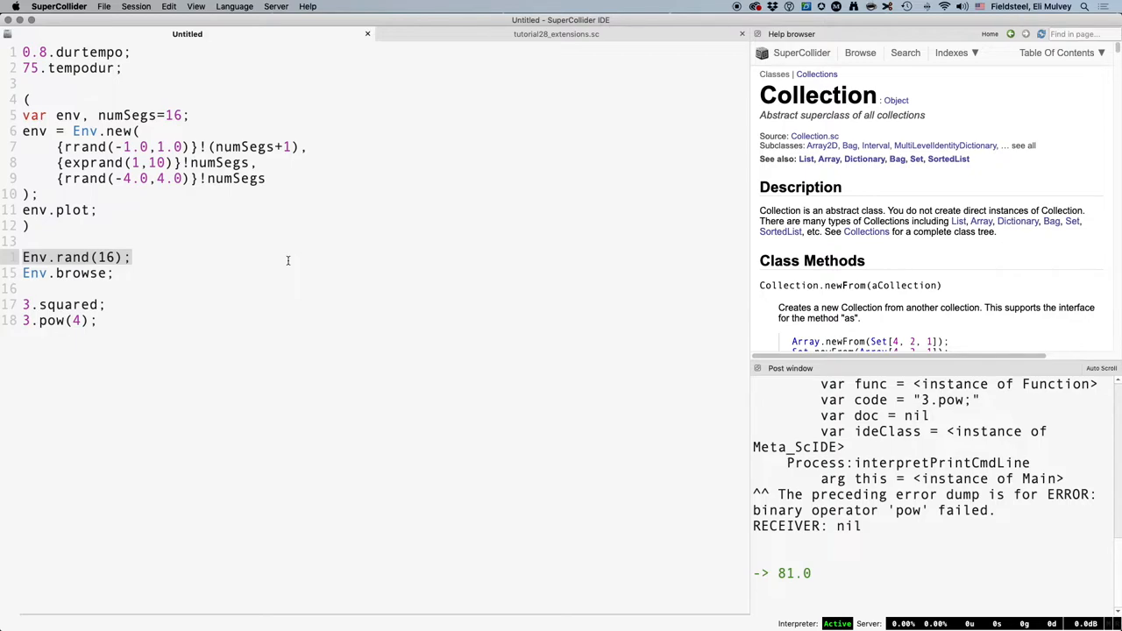
{"action": "left_click", "coordinate": [556, 33]}
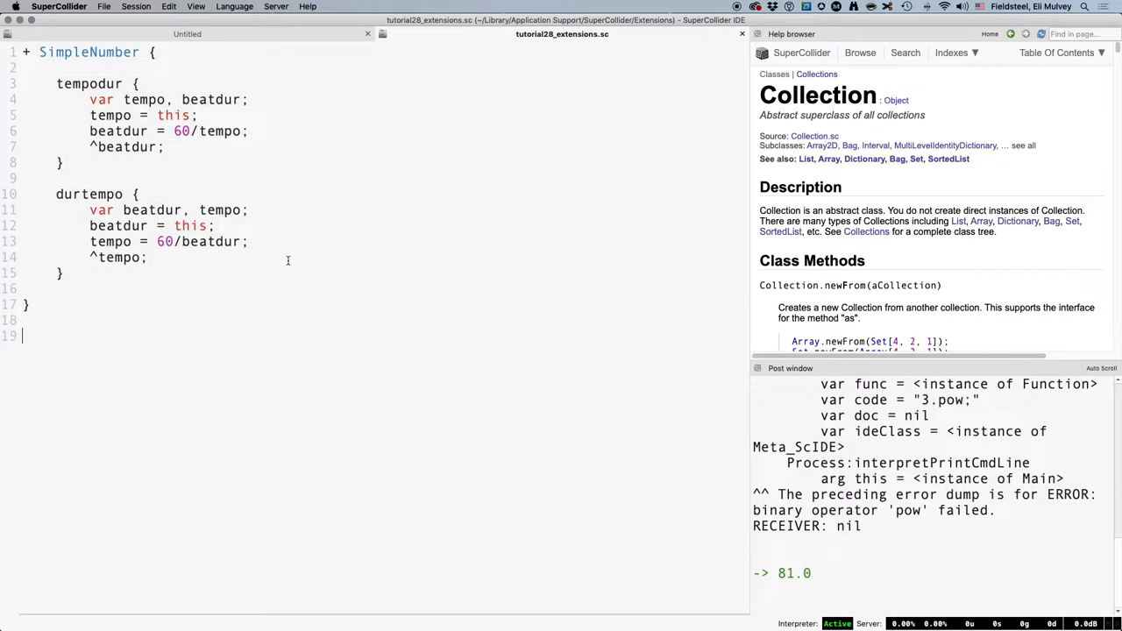
Step: Start a + Env extension with a *rand class method declaring var env, numSegs=16
{"action": "type", "text": "Env {"}
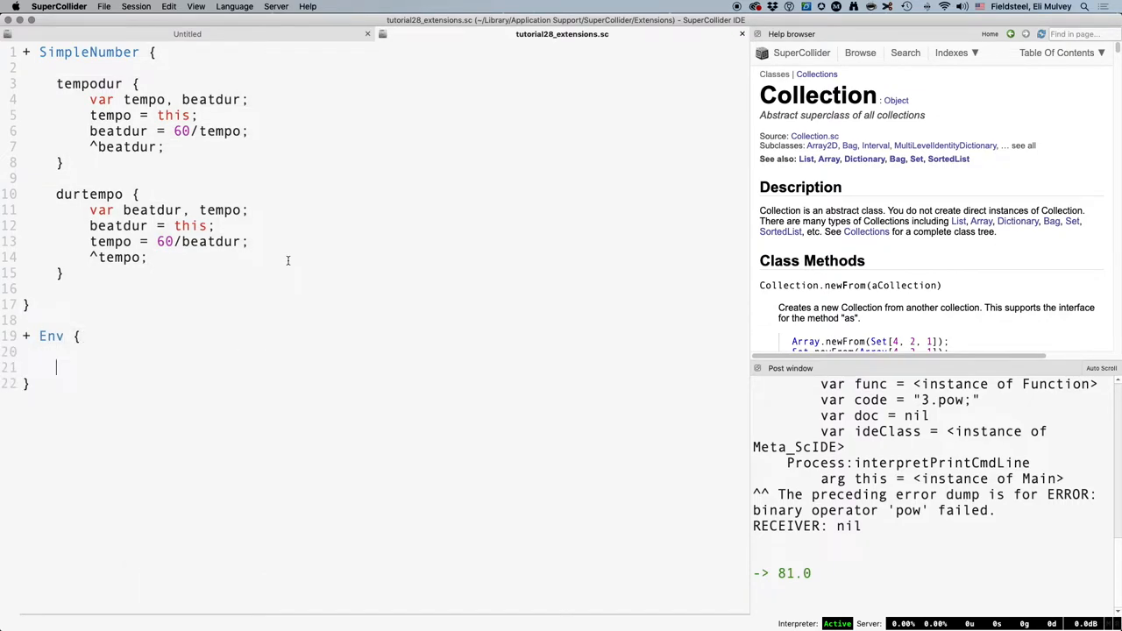
{"action": "type", "text": "*rand"}
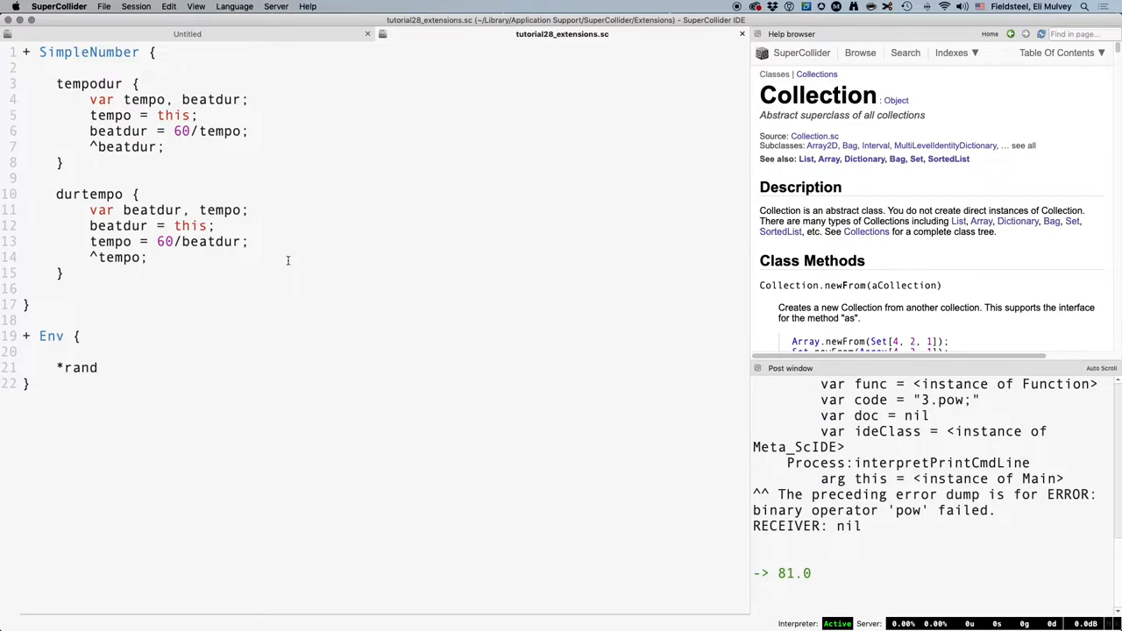
{"action": "type", "text": "{"}
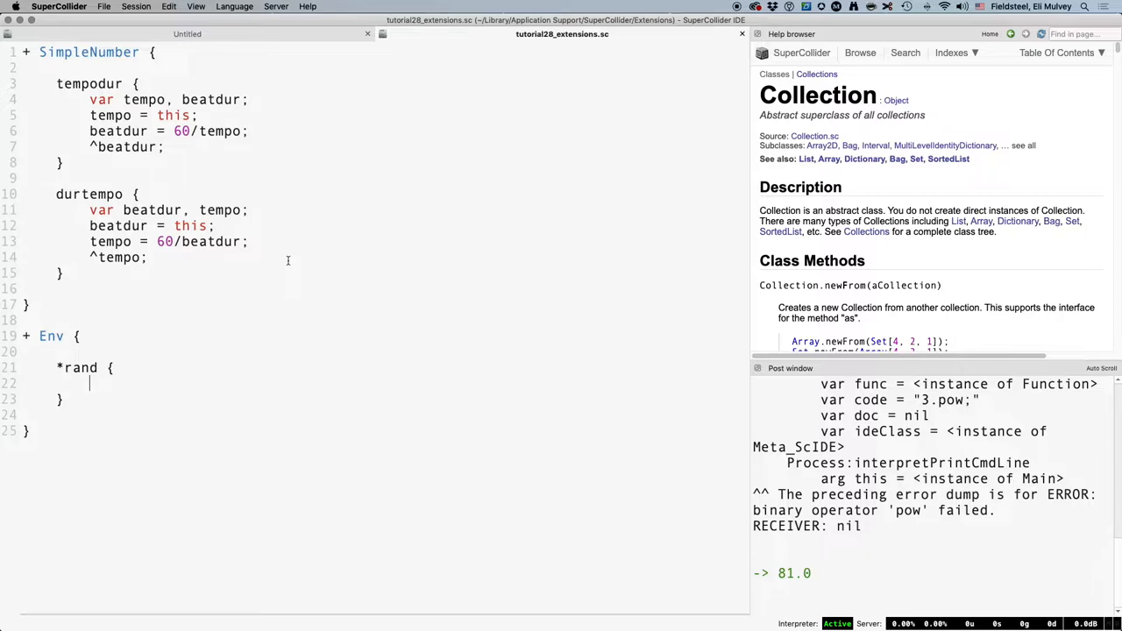
{"action": "left_click", "coordinate": [186, 33]}
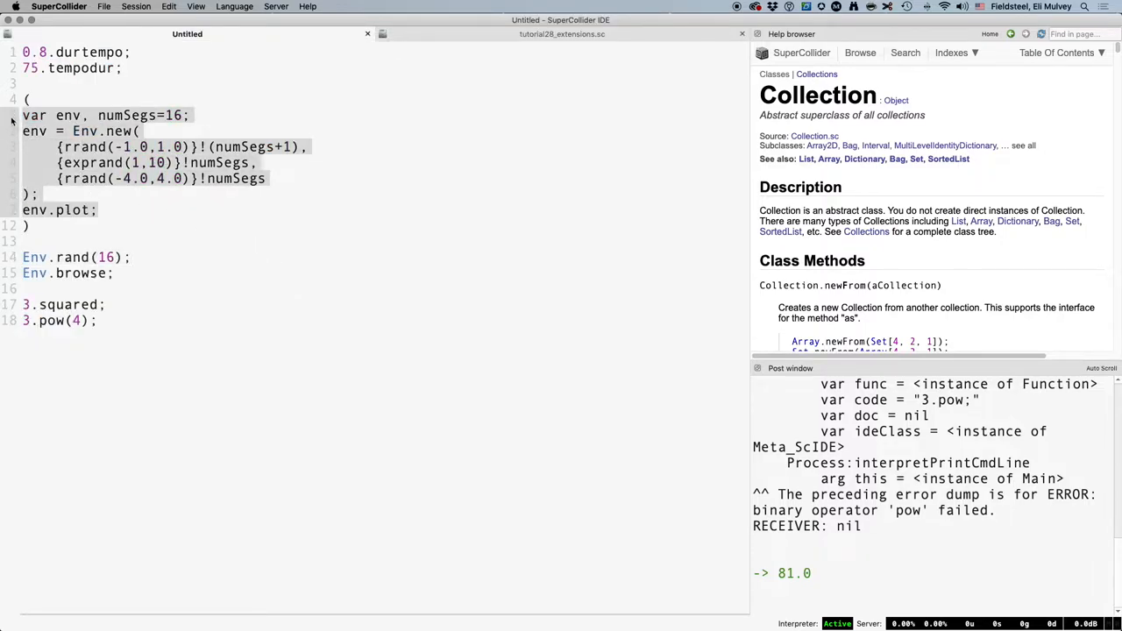
{"action": "left_click", "coordinate": [561, 34]}
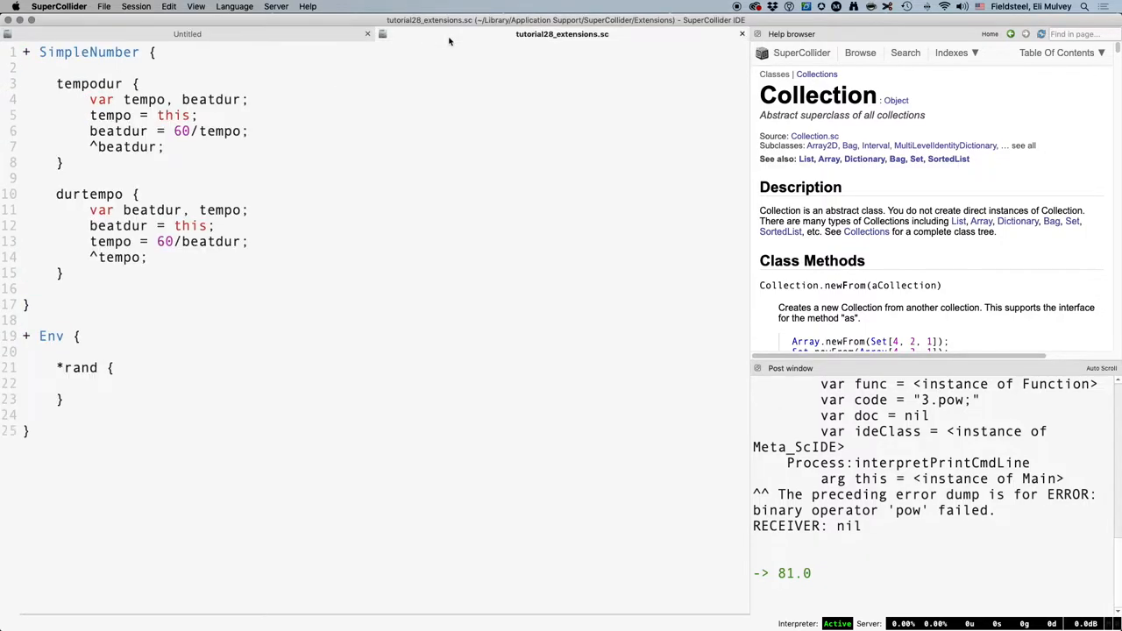
{"action": "type", "text": "var env, numSegs=16;"}
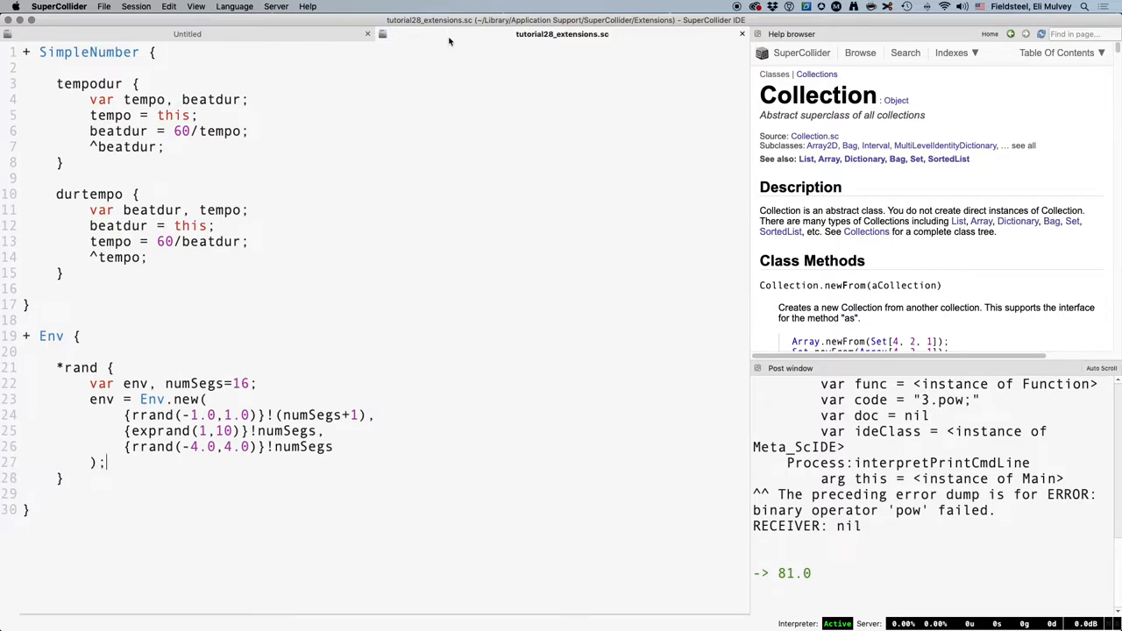
Step: Paste the envelope code from Untitled, make numSegs an arg, build via this.new and return ^env
{"action": "left_click", "coordinate": [186, 34]}
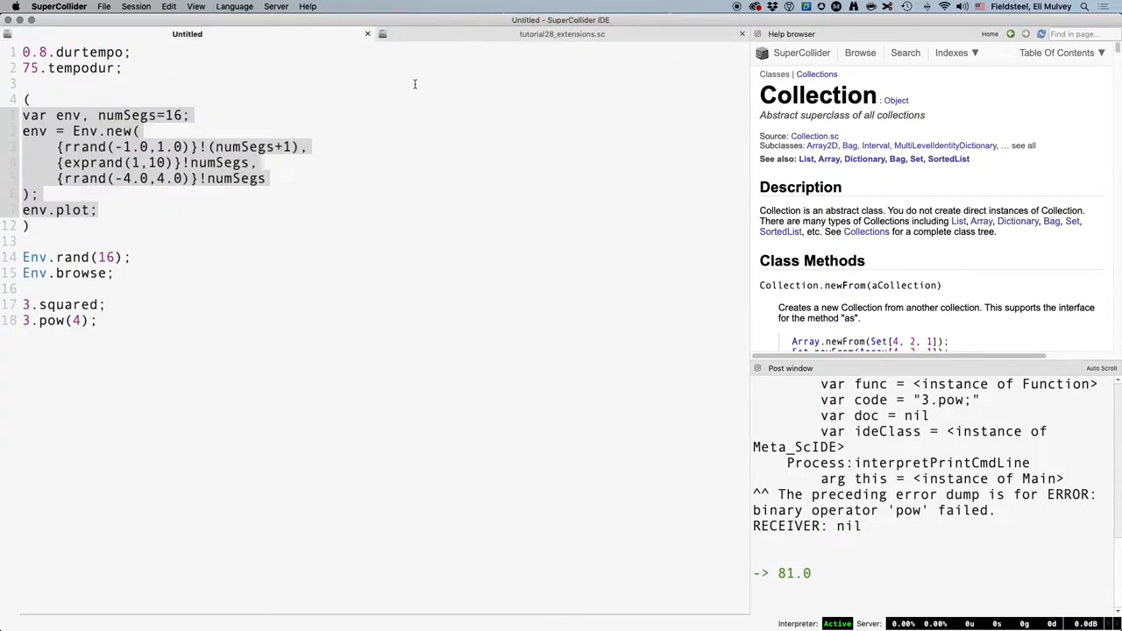
{"action": "left_click", "coordinate": [172, 256]}
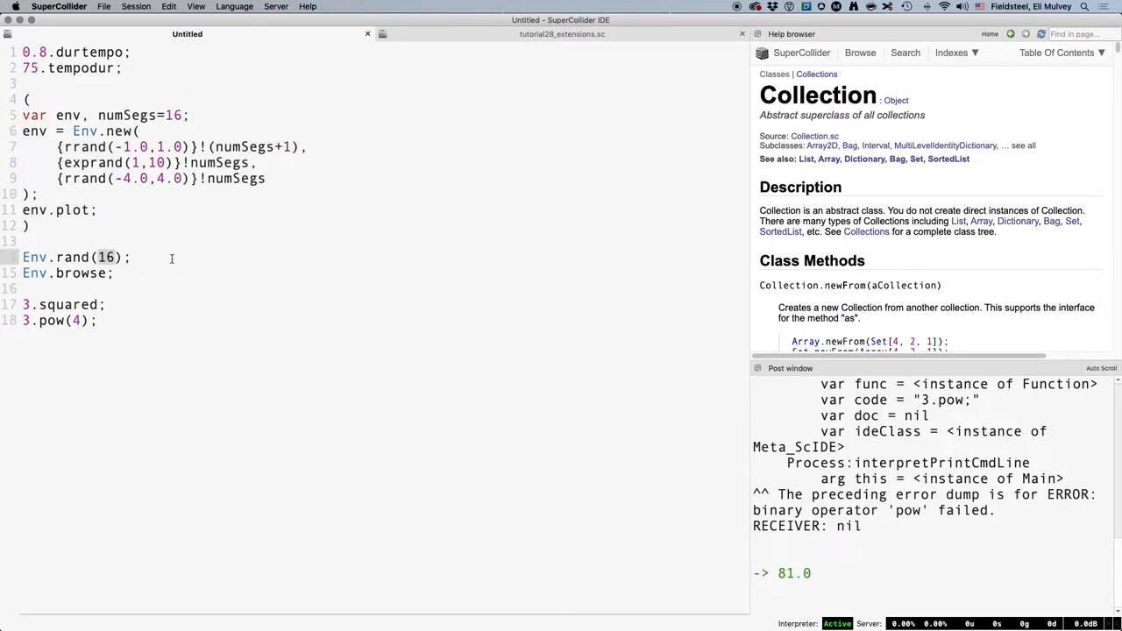
{"action": "left_click", "coordinate": [562, 33]}
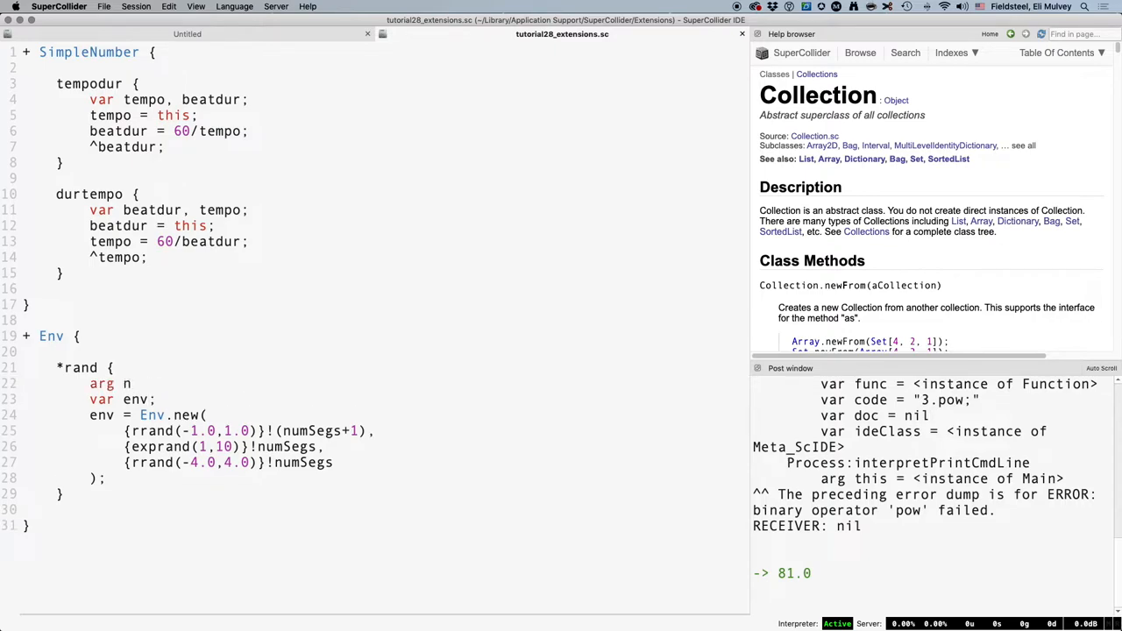
{"action": "type", "text": "umSegs"}
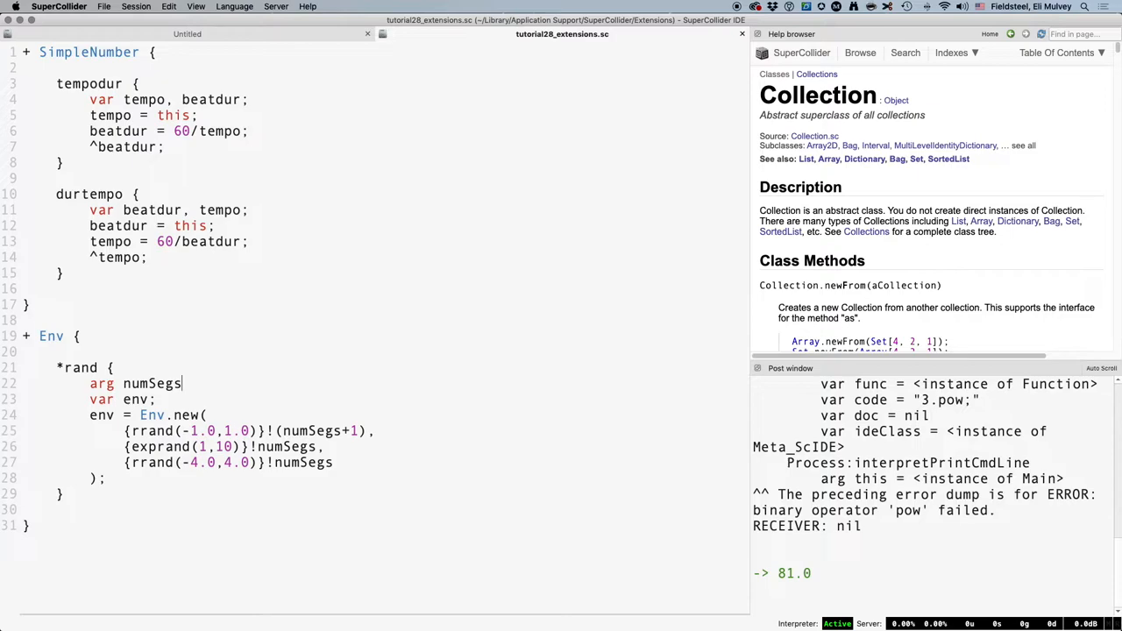
{"action": "type", "text": ";"}
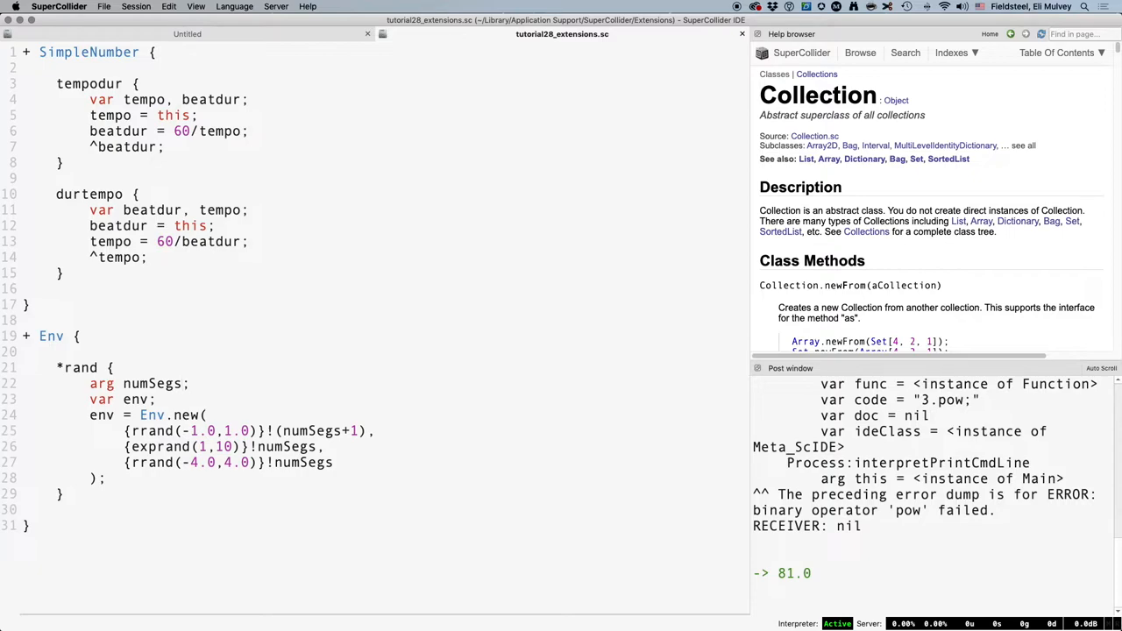
{"action": "type", "text": "=16"}
{"action": "type", "text": "^"}
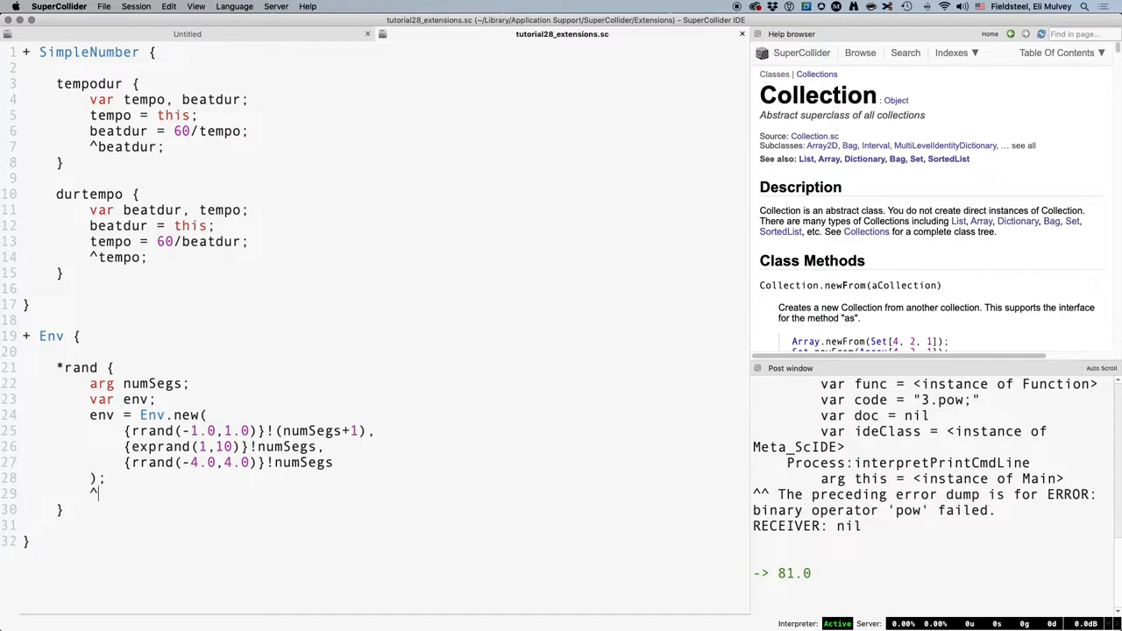
{"action": "type", "text": "env;"}
{"action": "left_click", "coordinate": [152, 414]}
{"action": "type", "text": "this"}
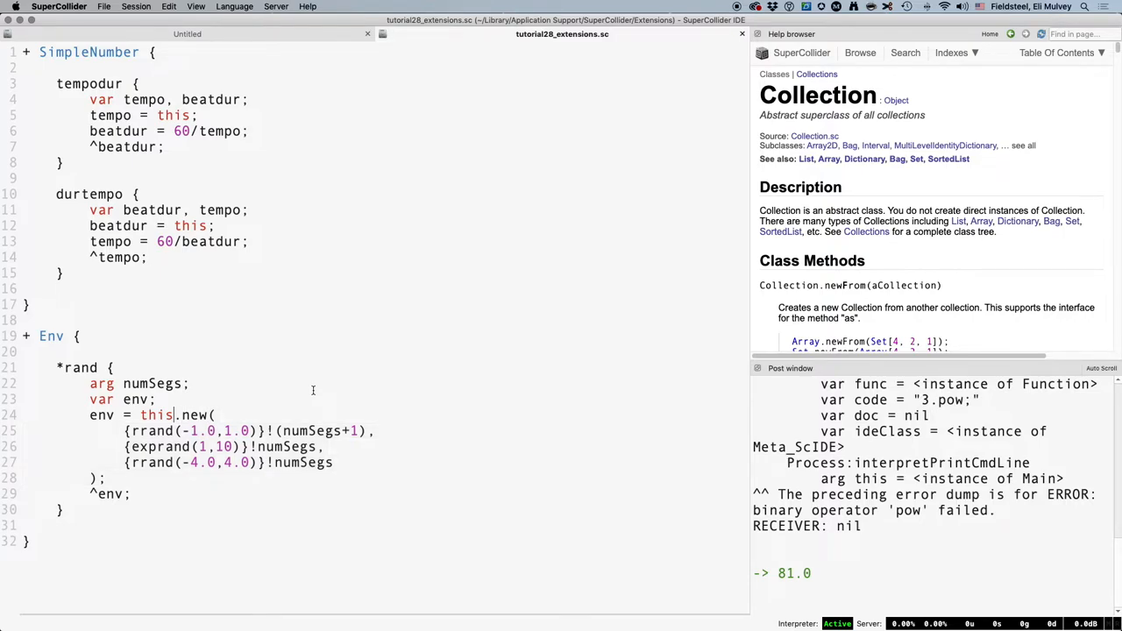
{"action": "type", "text": "Env"}
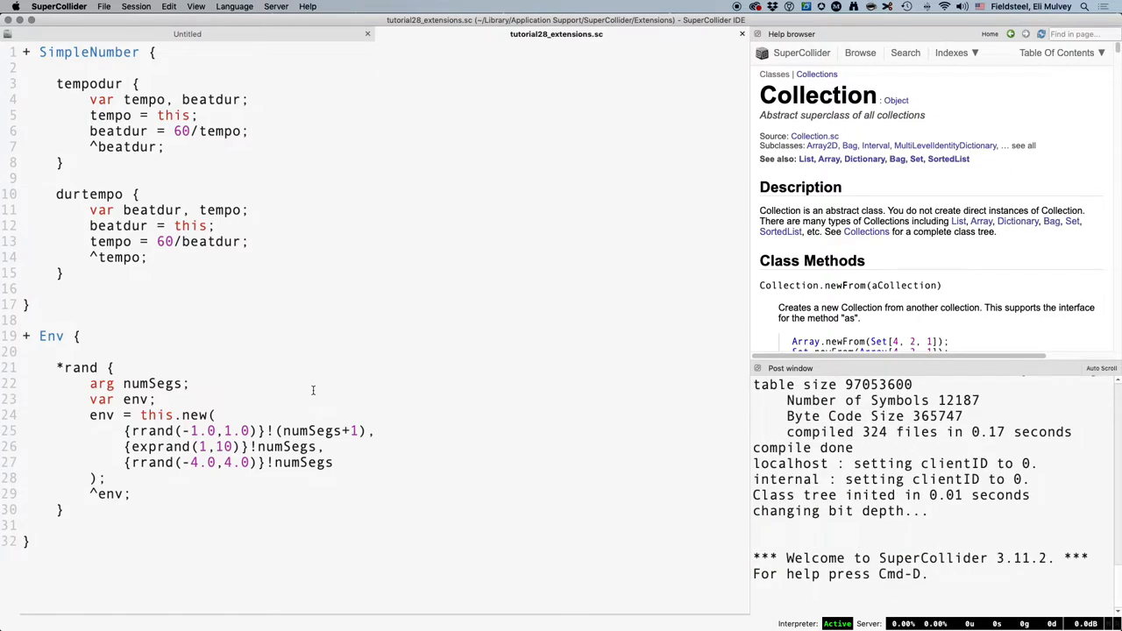
Step: Evaluate Env.rand(16) in Untitled and change the test line to Env.rand().plot;
{"action": "left_click", "coordinate": [186, 34]}
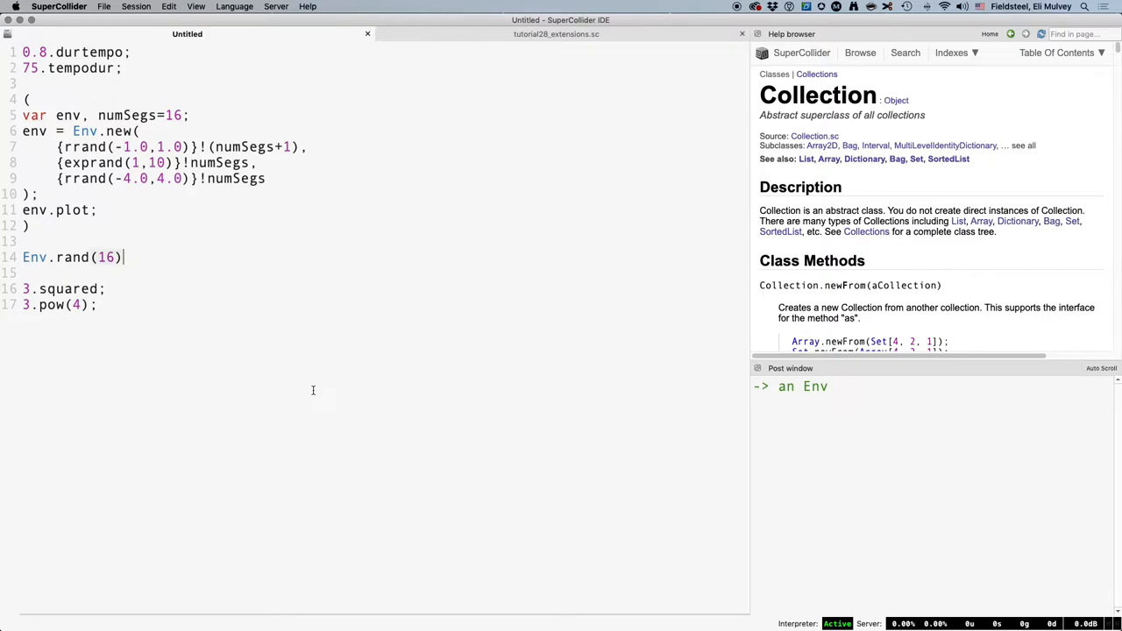
{"action": "type", "text": ".plot;"}
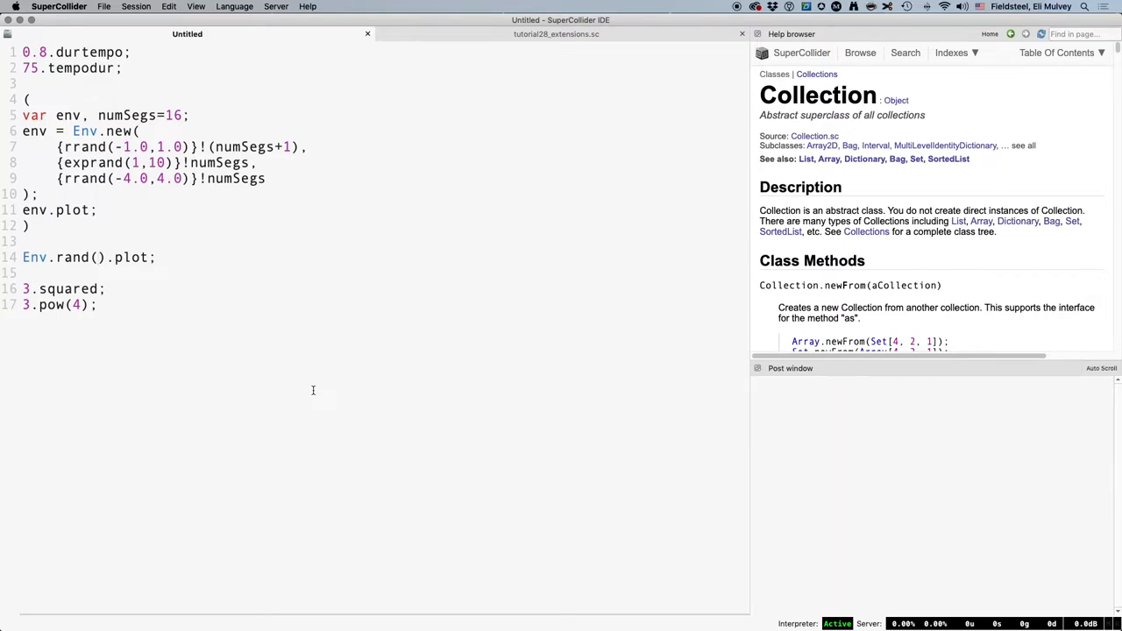
{"action": "left_click", "coordinate": [554, 34]}
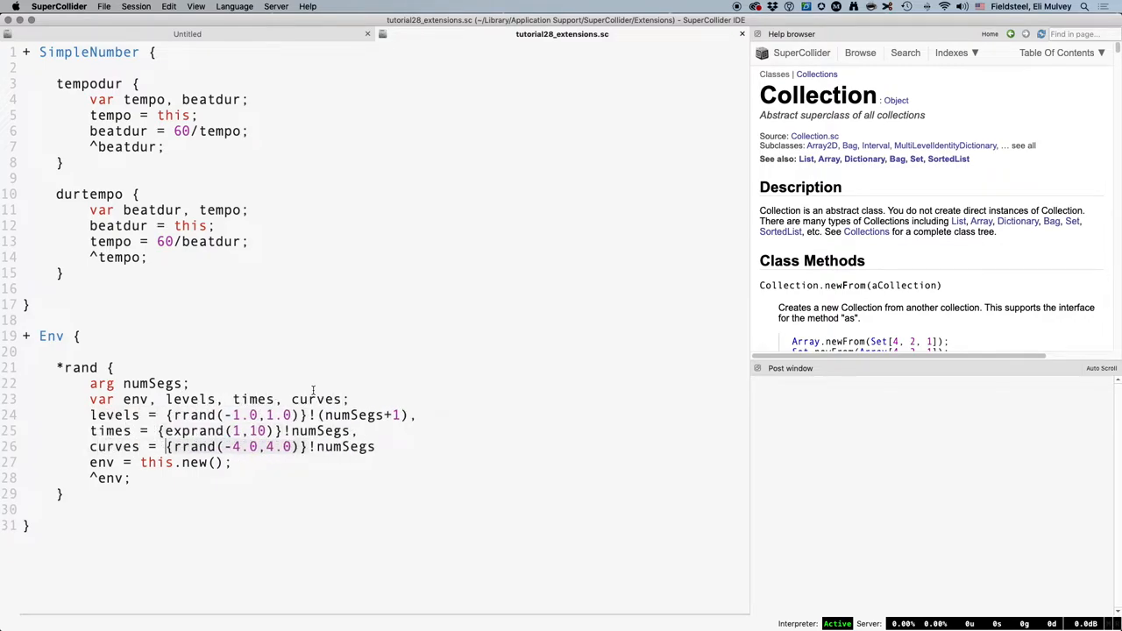
Step: Pass levels, times, curves to this.new and evaluate Env.rand(20).duration repeatedly, seeing durations around 70–96
{"action": "type", "text": "levels"}
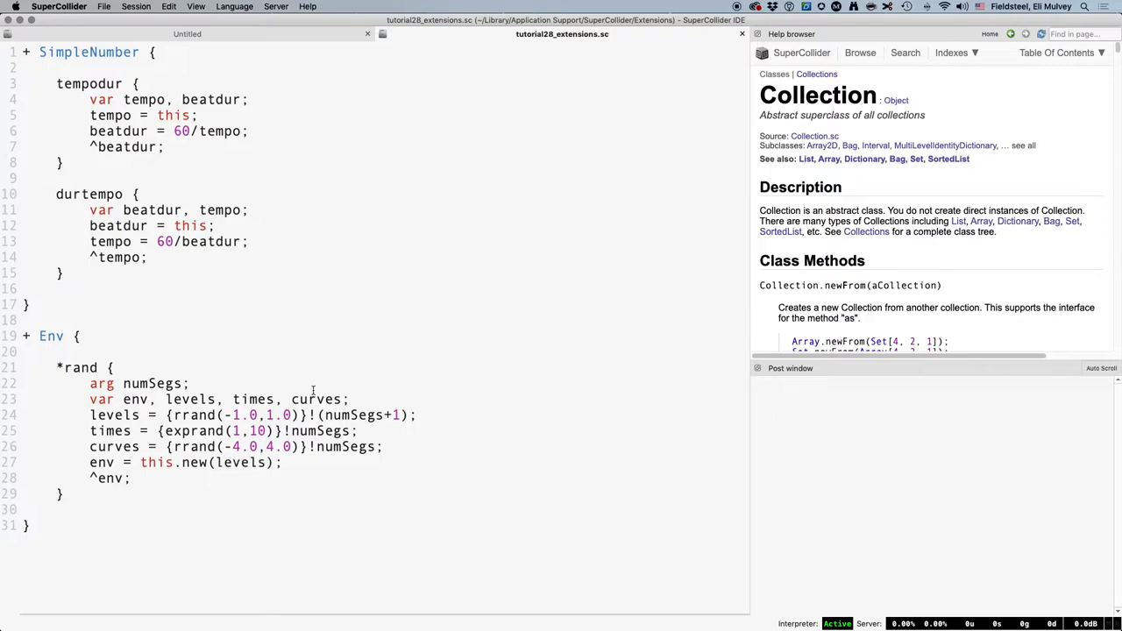
{"action": "type", "text": ", times, curves"}
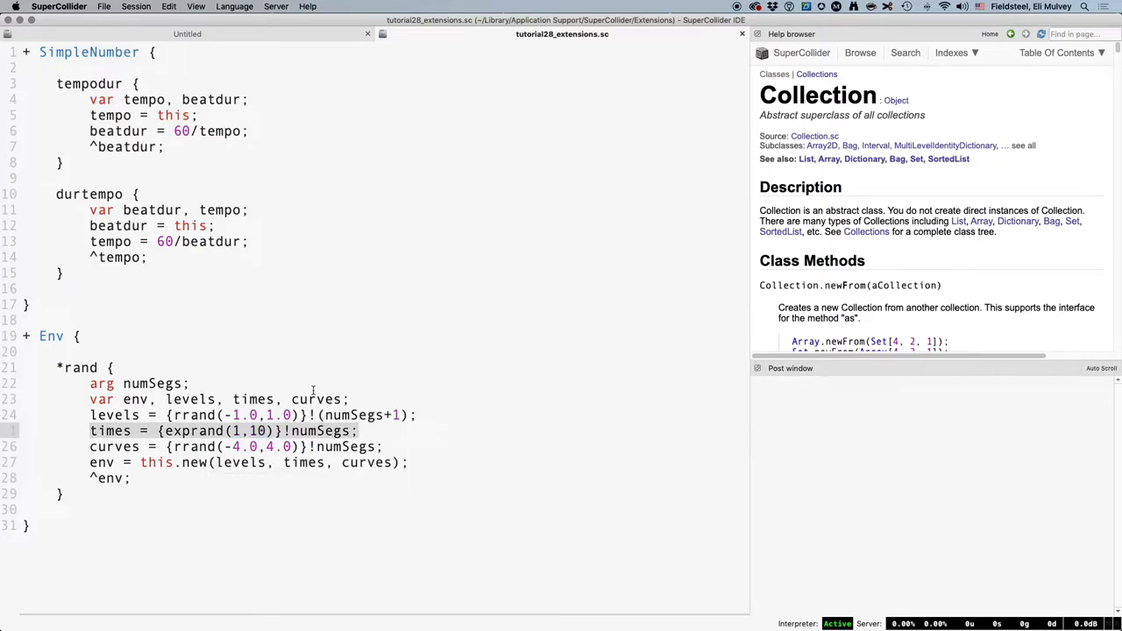
{"action": "left_click", "coordinate": [185, 33]}
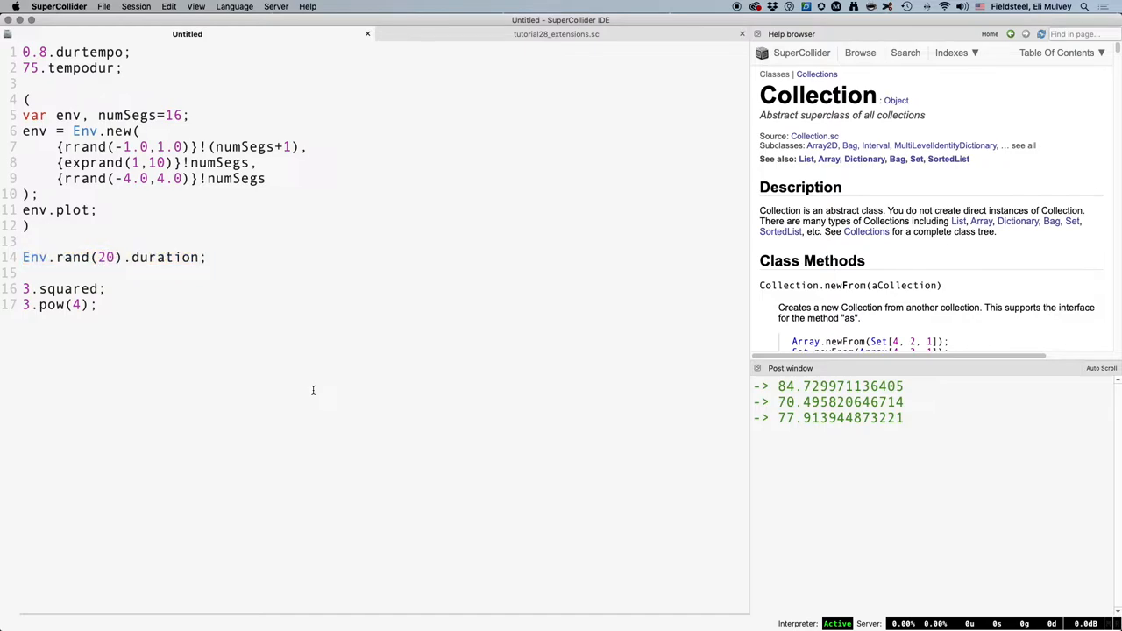
{"action": "left_click", "coordinate": [114, 256]}
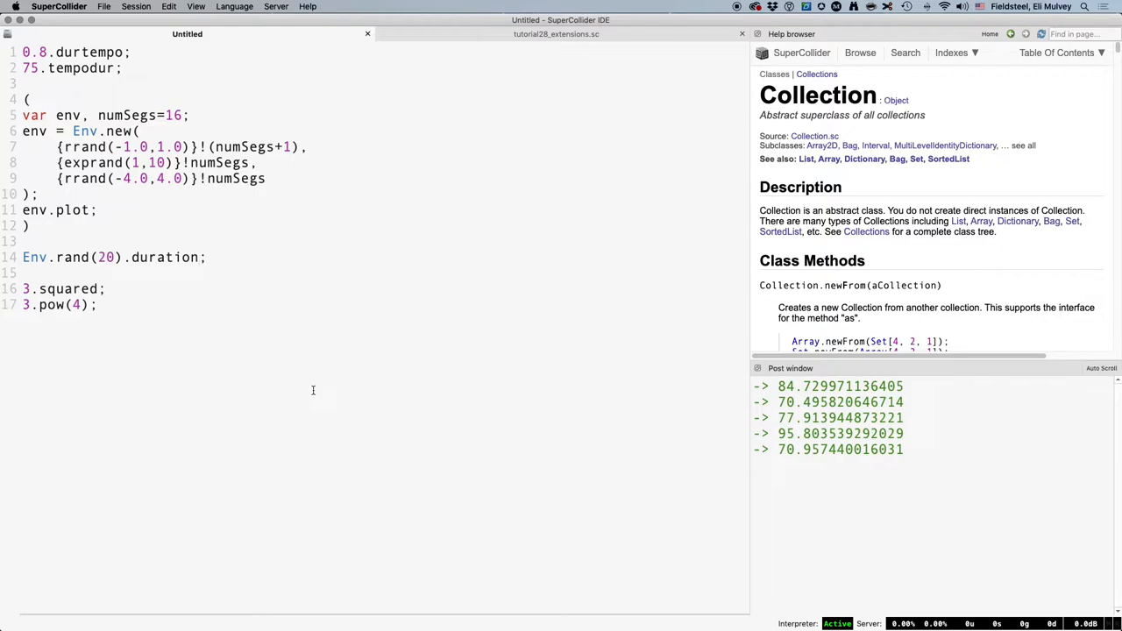
{"action": "left_click", "coordinate": [555, 34]}
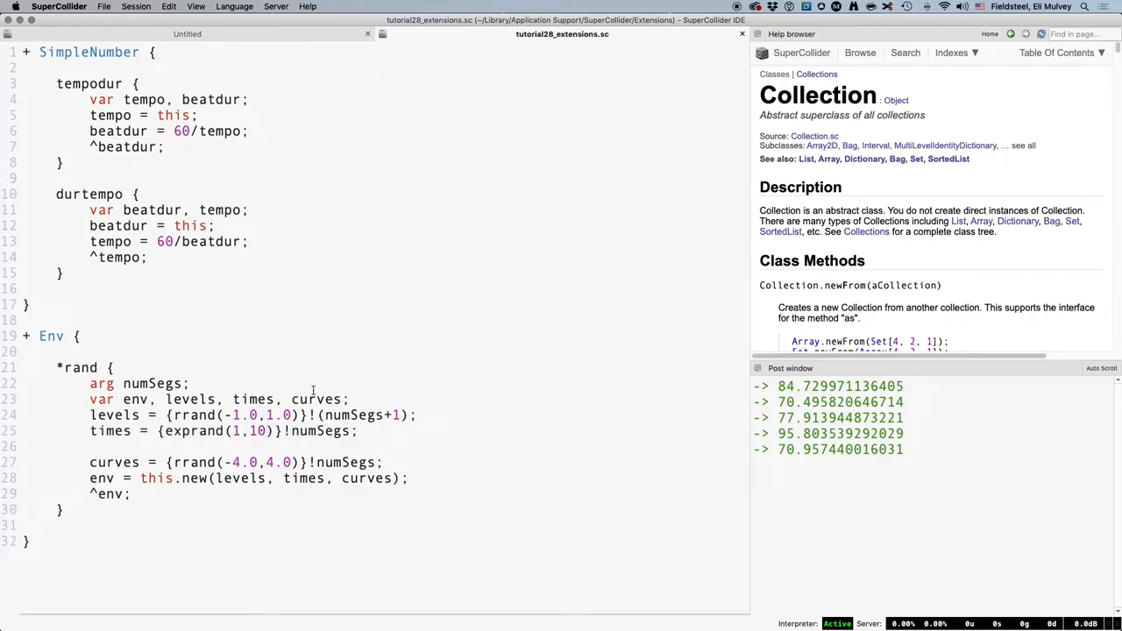
Step: Add a dur=1 argument and scale times with times.normalizeSum * dur, then recompile
{"action": "type", "text": "times = times"}
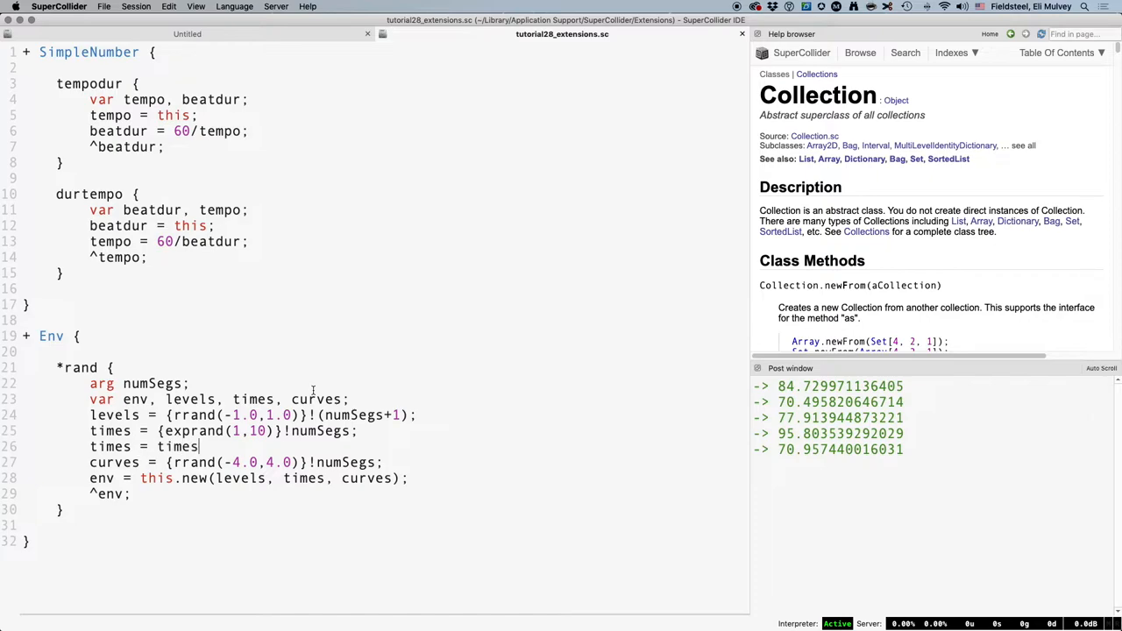
{"action": "type", "text": ".normalizeSum;"}
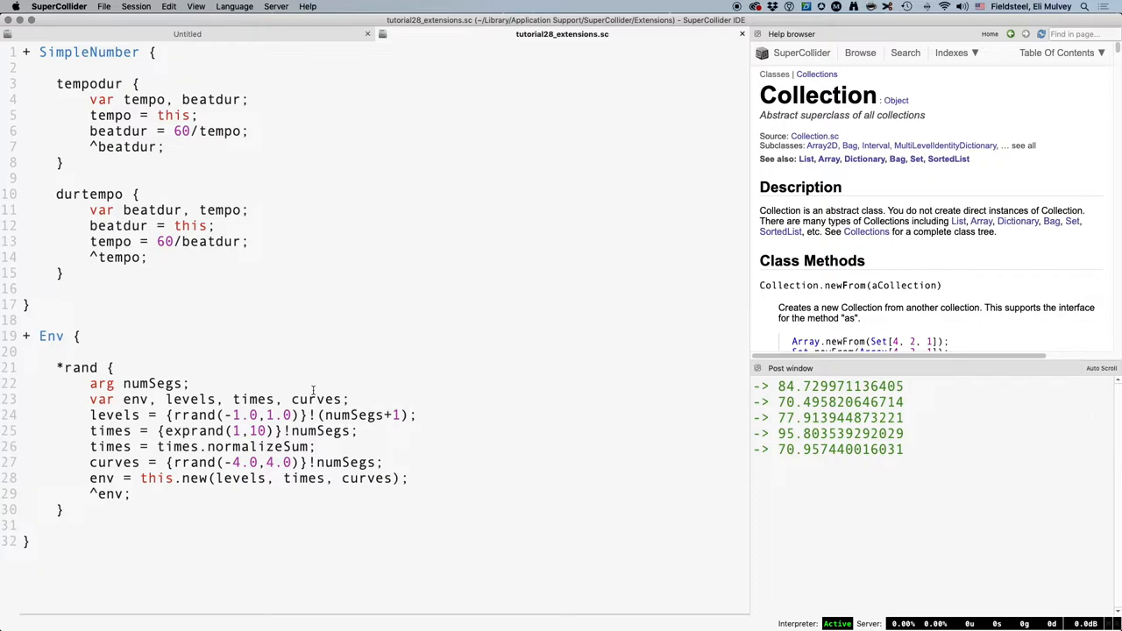
{"action": "type", "text": ", dur"}
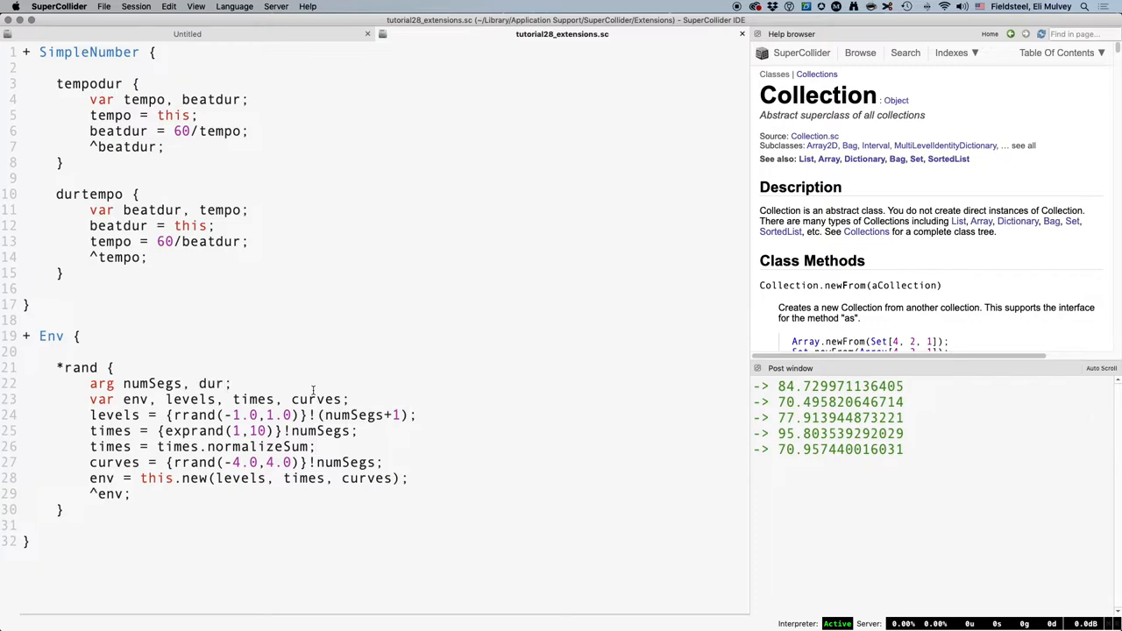
{"action": "type", "text": "=1"}
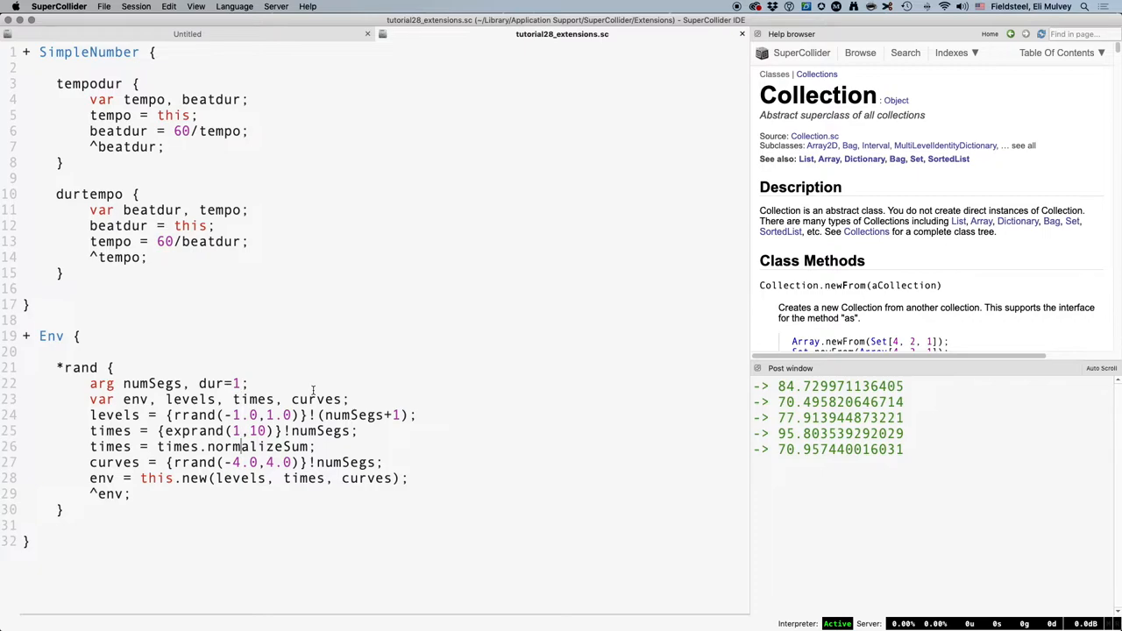
{"action": "type", "text": "* d"}
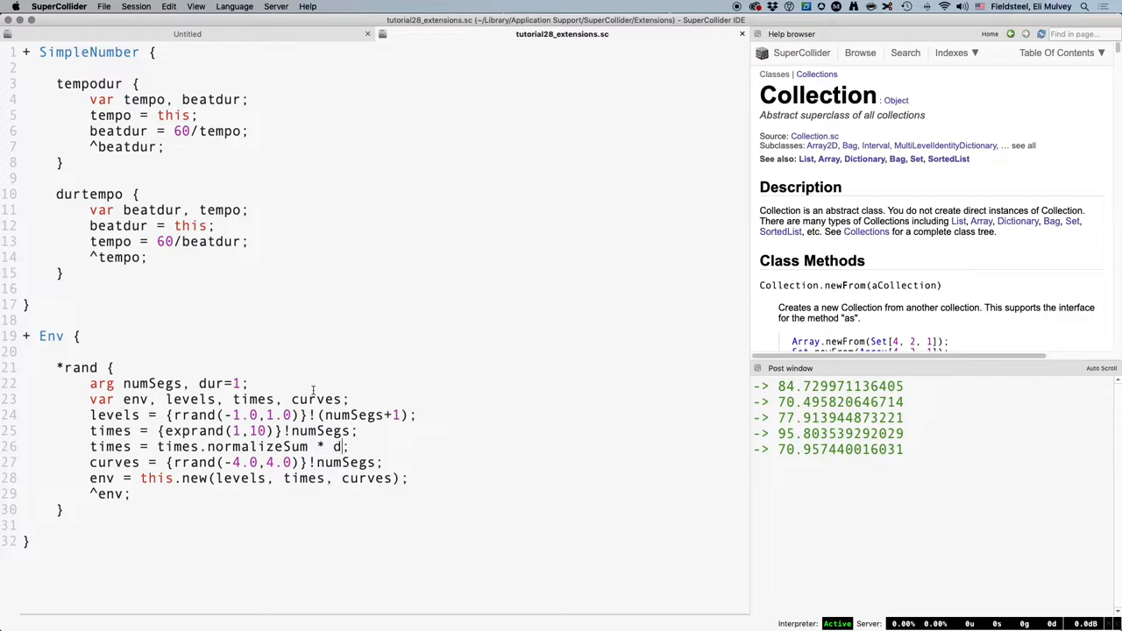
{"action": "type", "text": "ur;"}
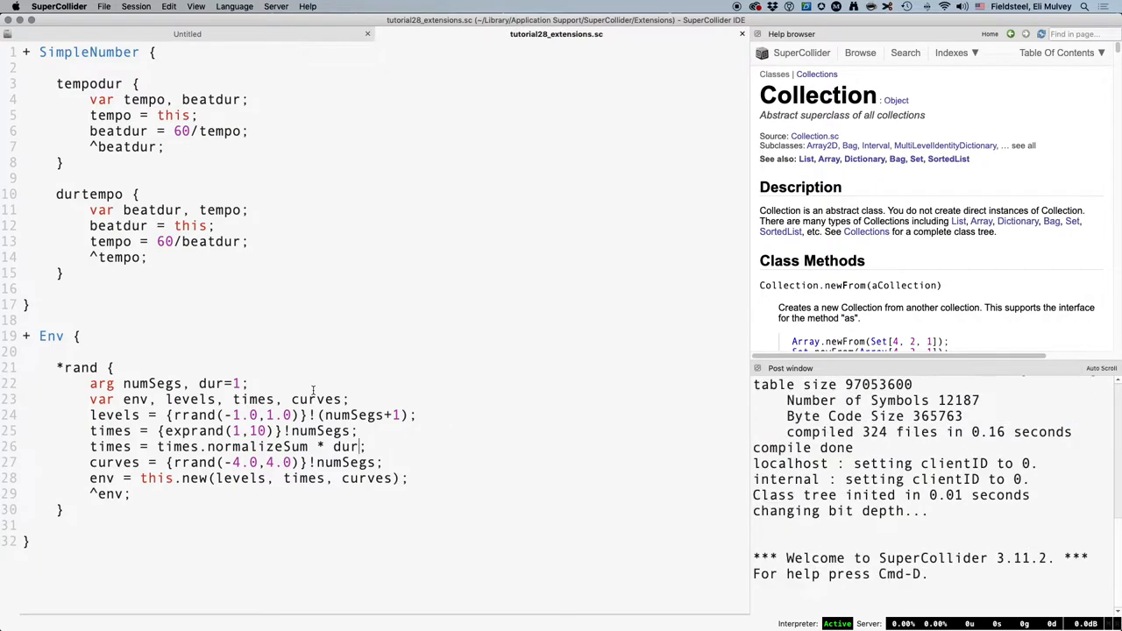
Step: Evaluate Env.rand(2).duration, then Env.rand(12,5).duration giving 5.0 and Env.rand(12,5).plot
{"action": "left_click", "coordinate": [185, 33]}
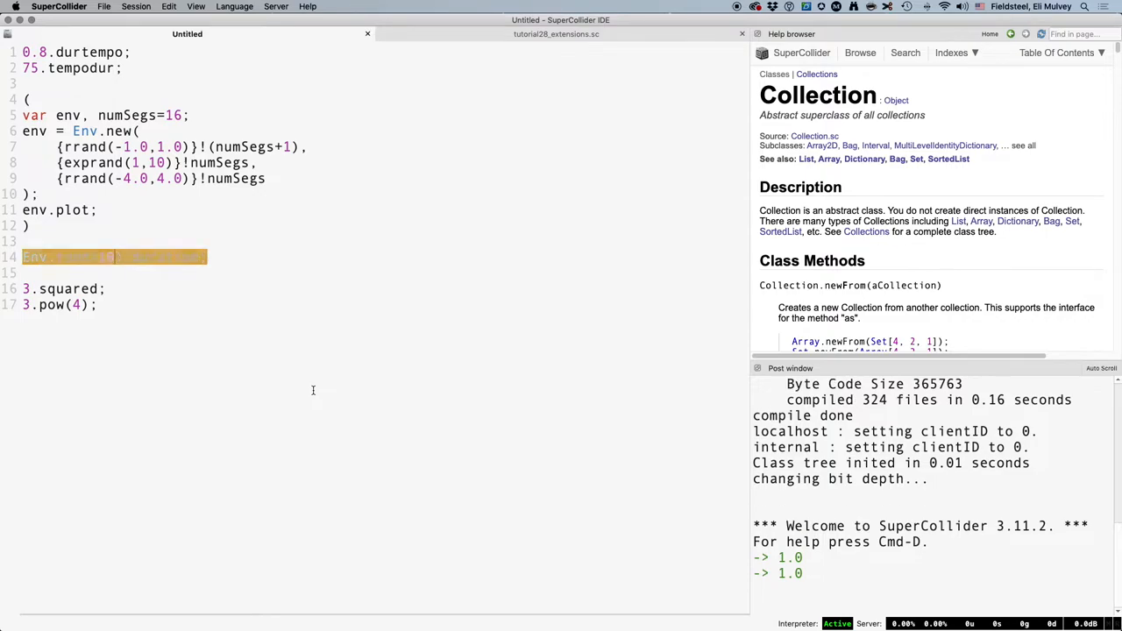
{"action": "type", "text": "Env.rand(2).duration;"}
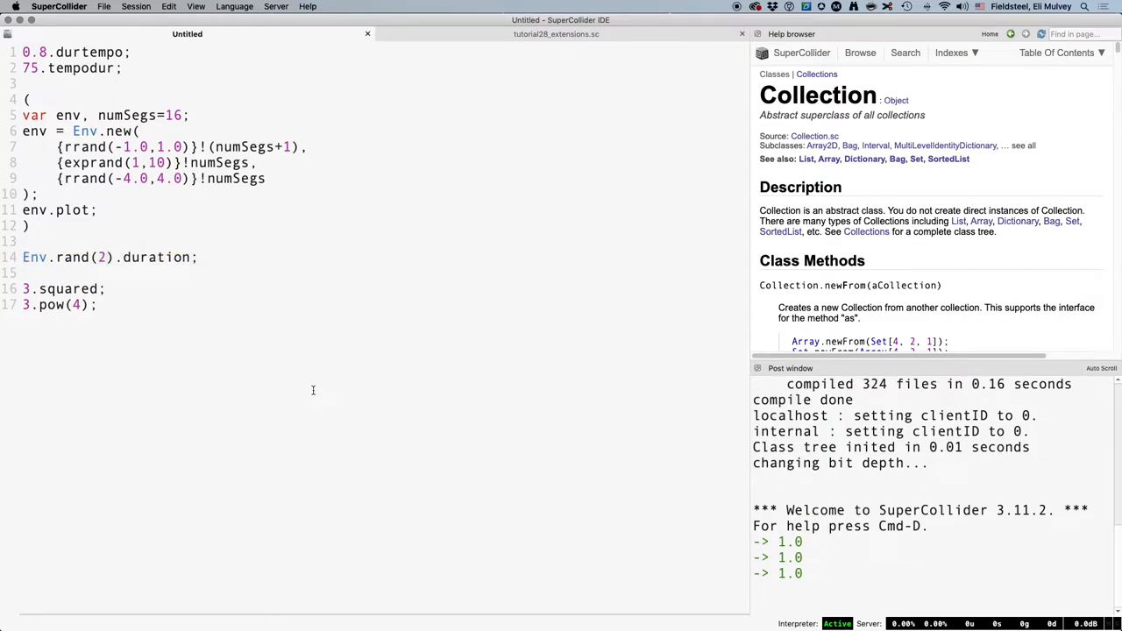
{"action": "type", "text": "00"}
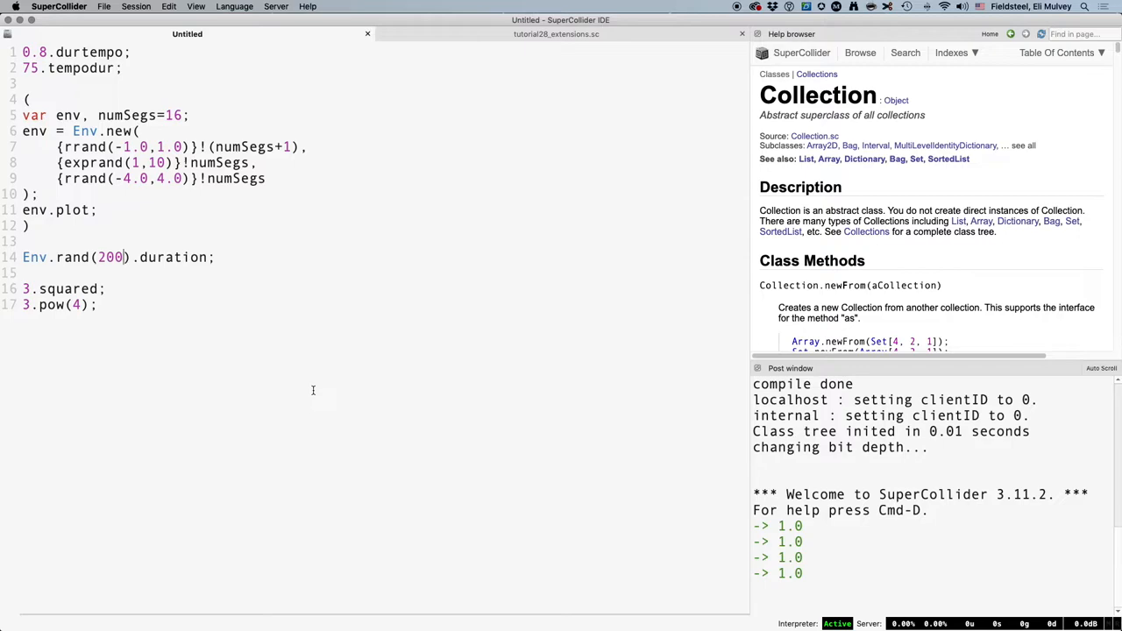
{"action": "key", "text": "BackSpace"}
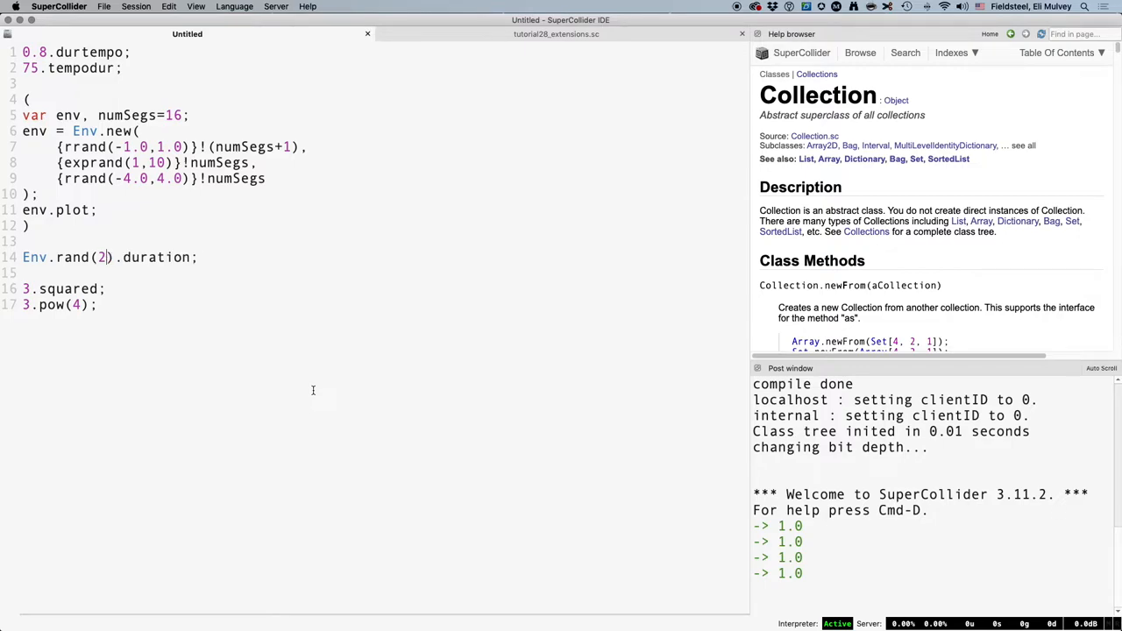
{"action": "type", "text": "12,5"}
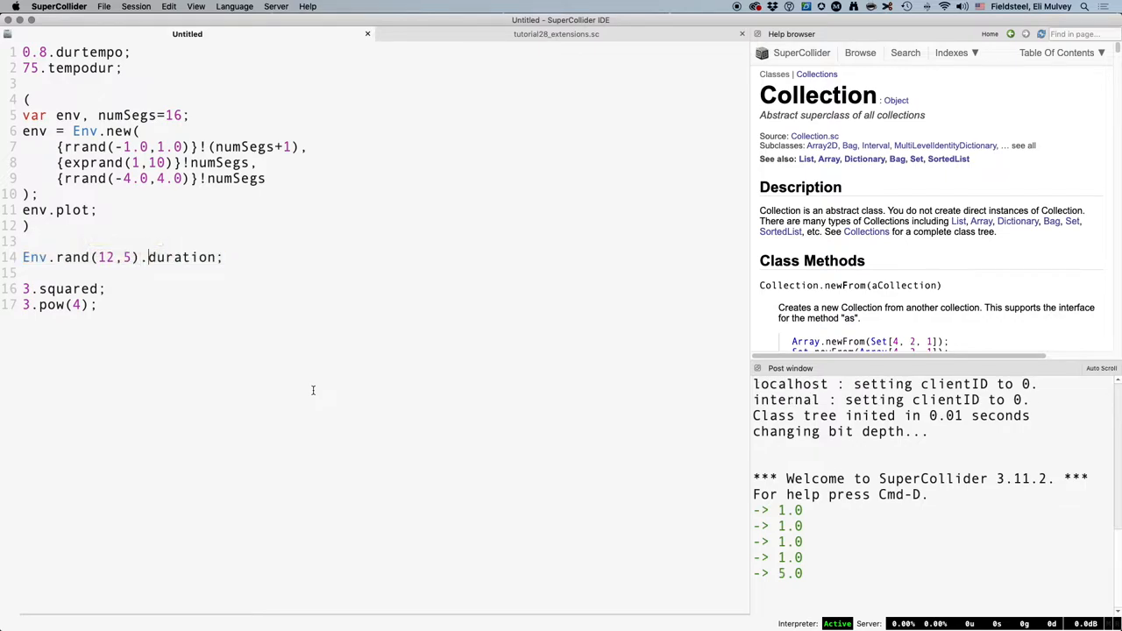
{"action": "type", "text": "plot"}
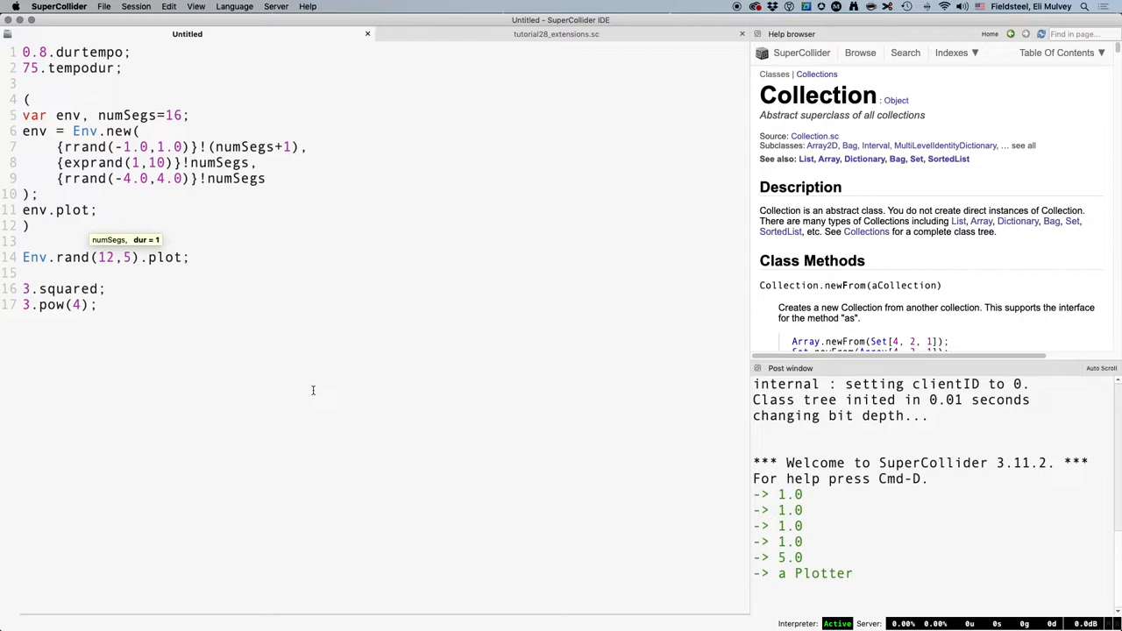
{"action": "left_click", "coordinate": [555, 33]}
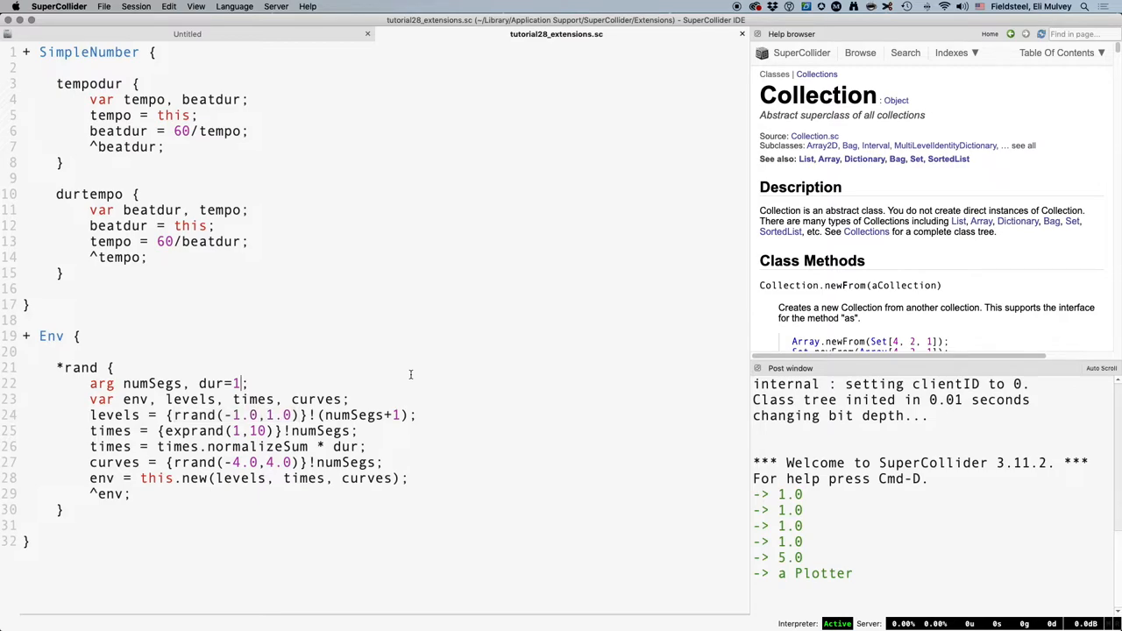
Step: Add a bipolar=true argument to rand and declare a minLevel variable
{"action": "type", "text": ", bipol"}
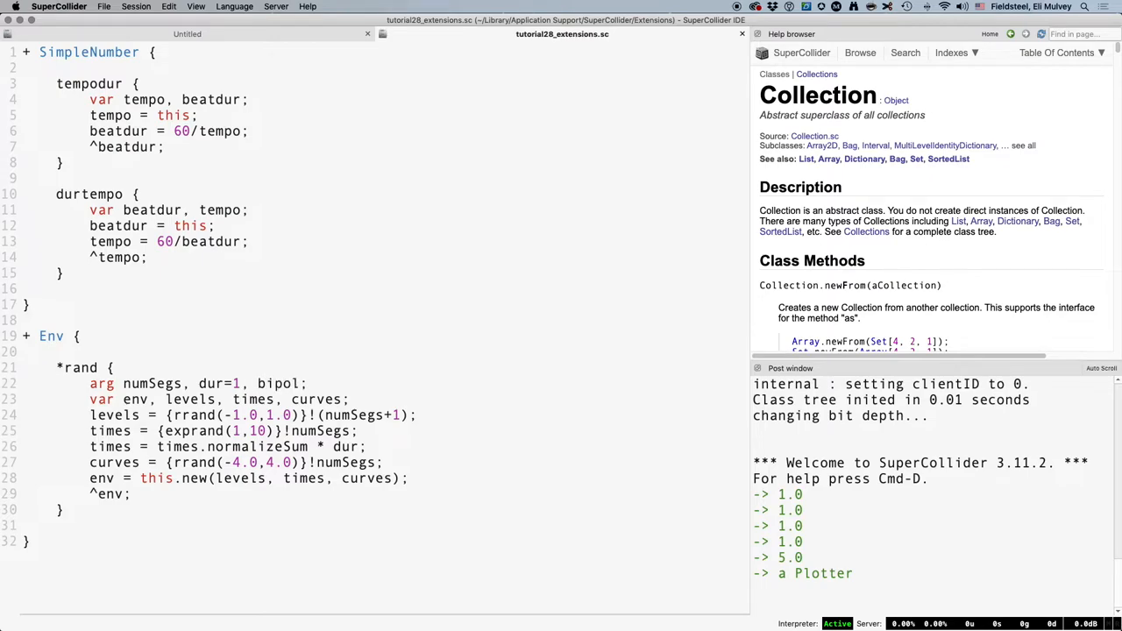
{"action": "type", "text": "ar"}
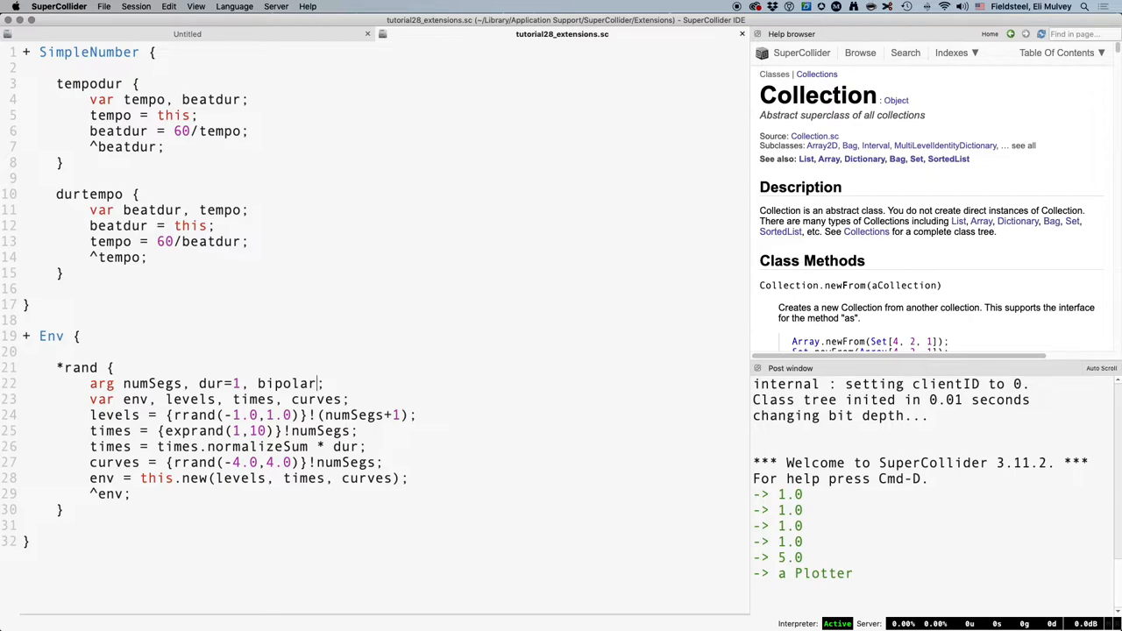
{"action": "type", "text": "=t"}
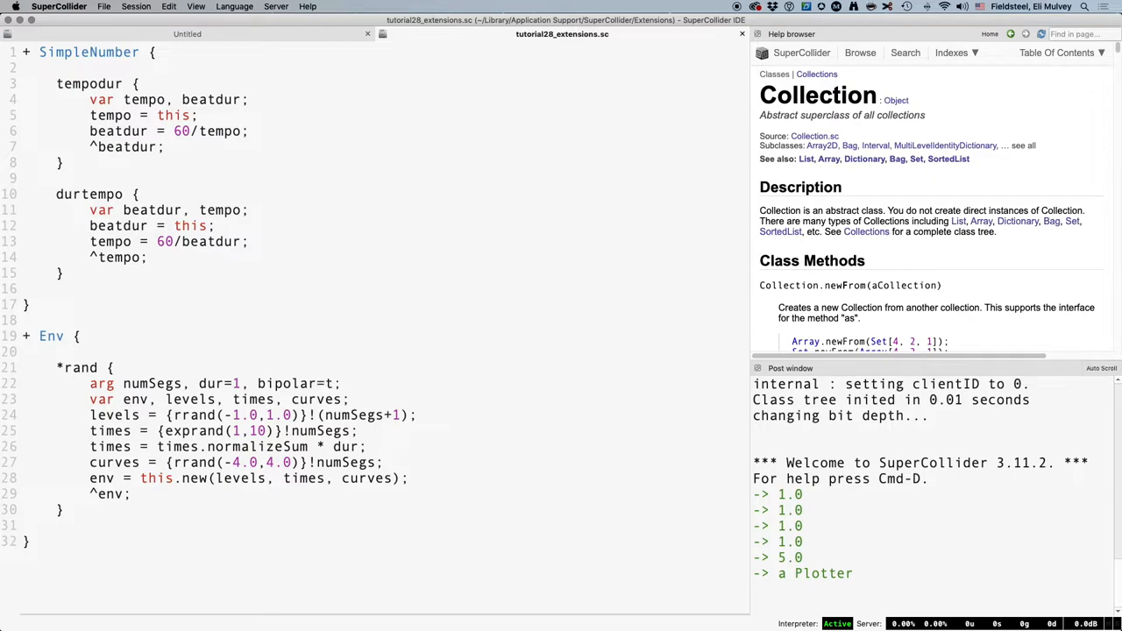
{"action": "type", "text": "true"}
{"action": "type", "text": ","}
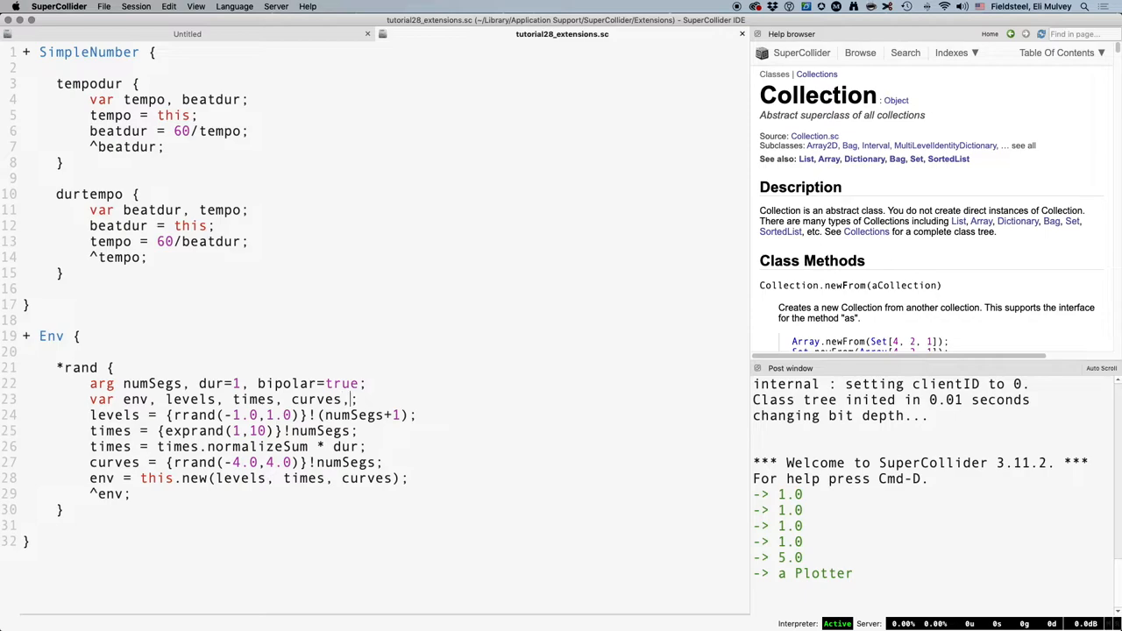
{"action": "type", "text": "minLevel"}
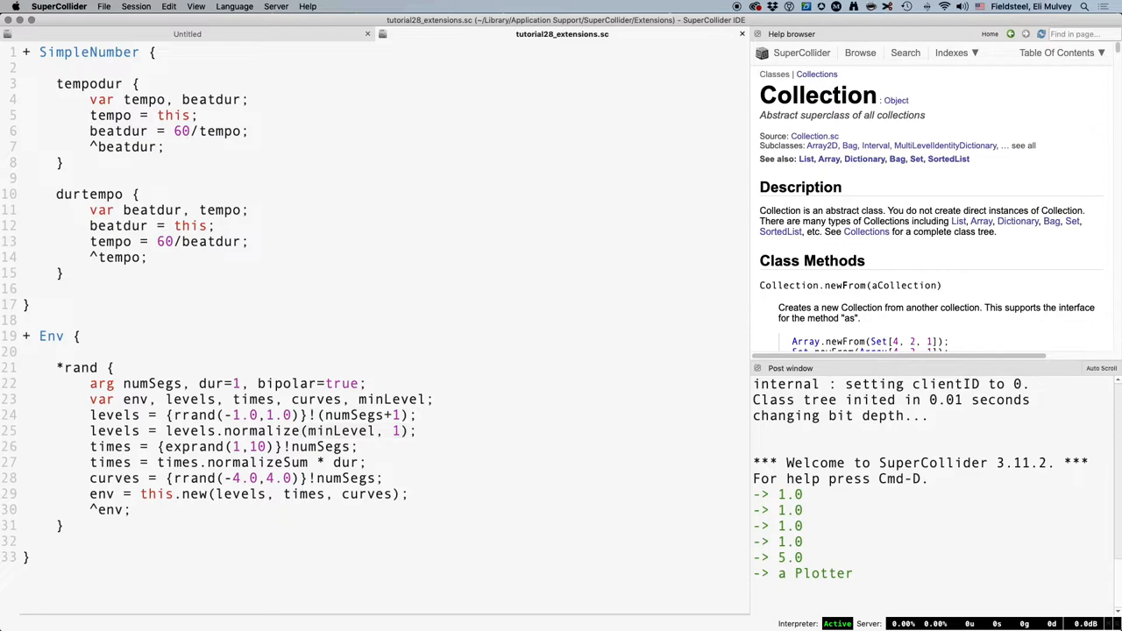
Step: Set minLevel = bipolar.asInteger.neg so levels normalize between minLevel and 1
{"action": "key", "text": "Return"}
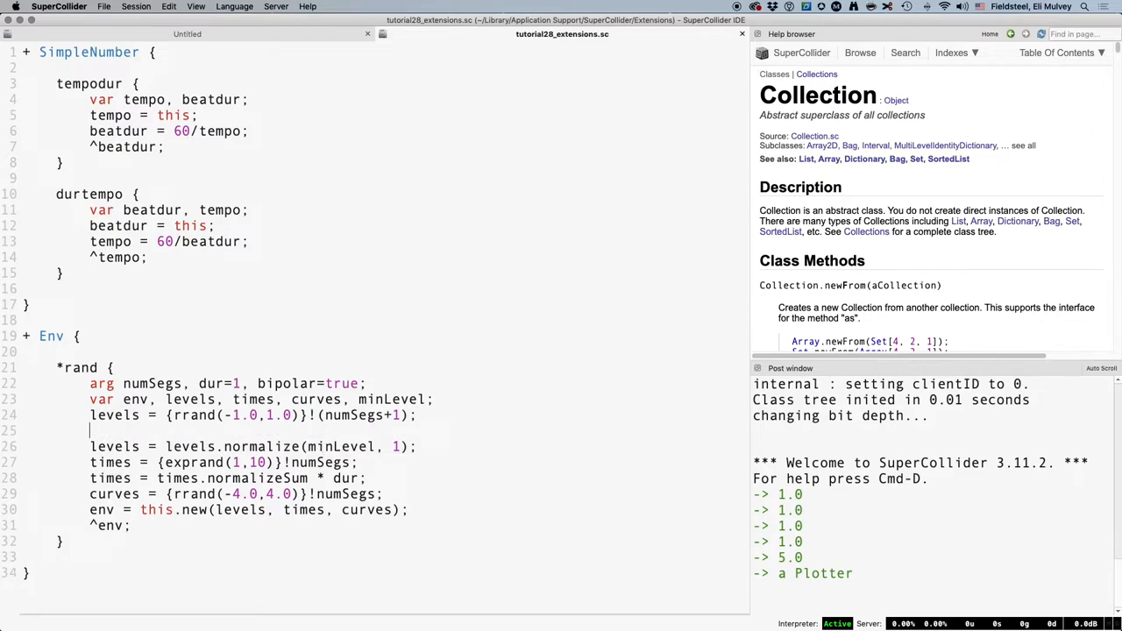
{"action": "type", "text": "minLevel"}
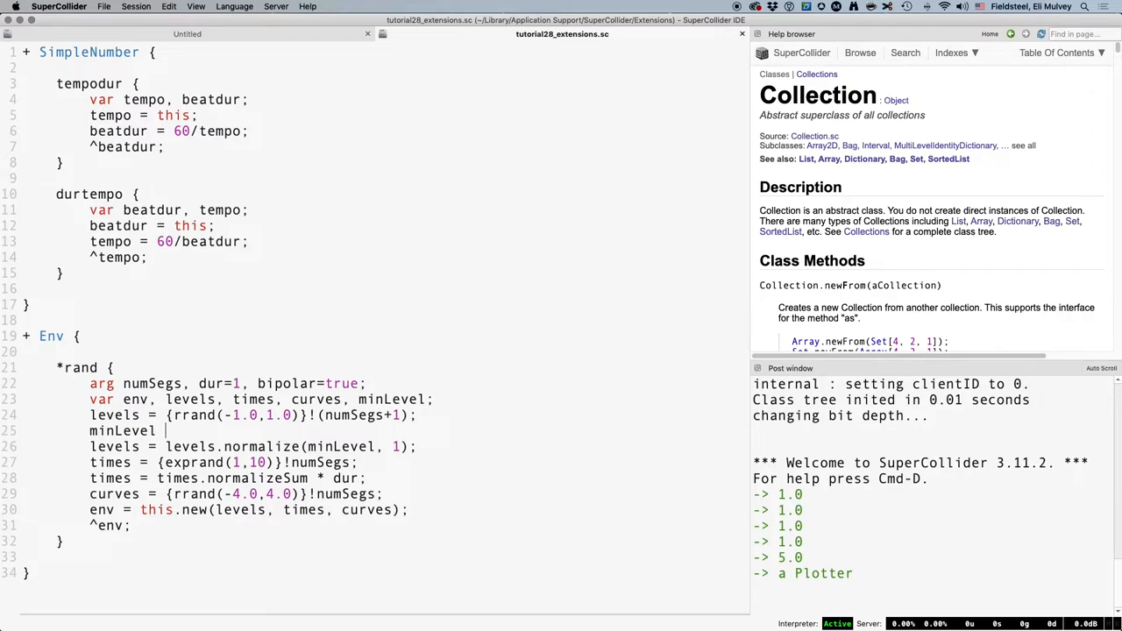
{"action": "type", "text": "= bipolar"}
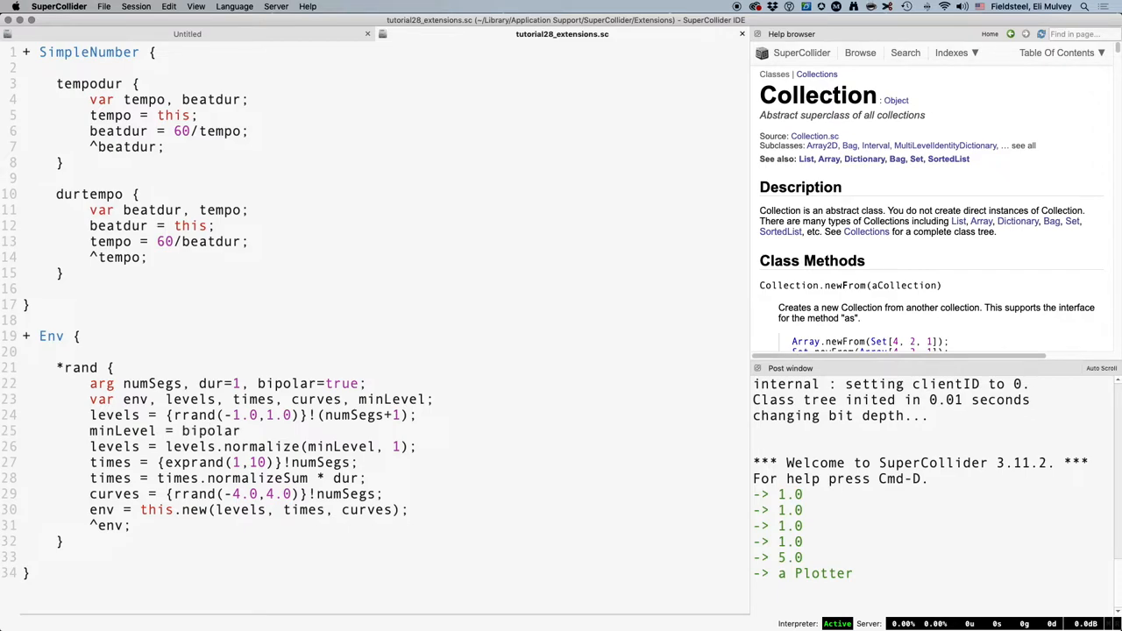
{"action": "type", "text": "asInteger"}
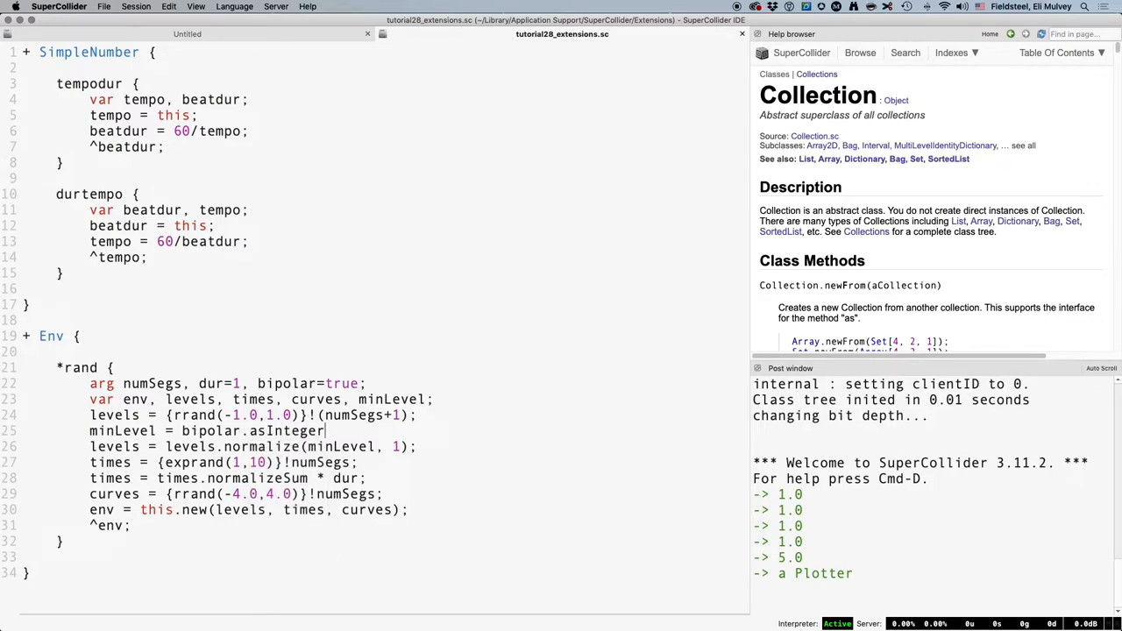
{"action": "type", "text": ".neg;"}
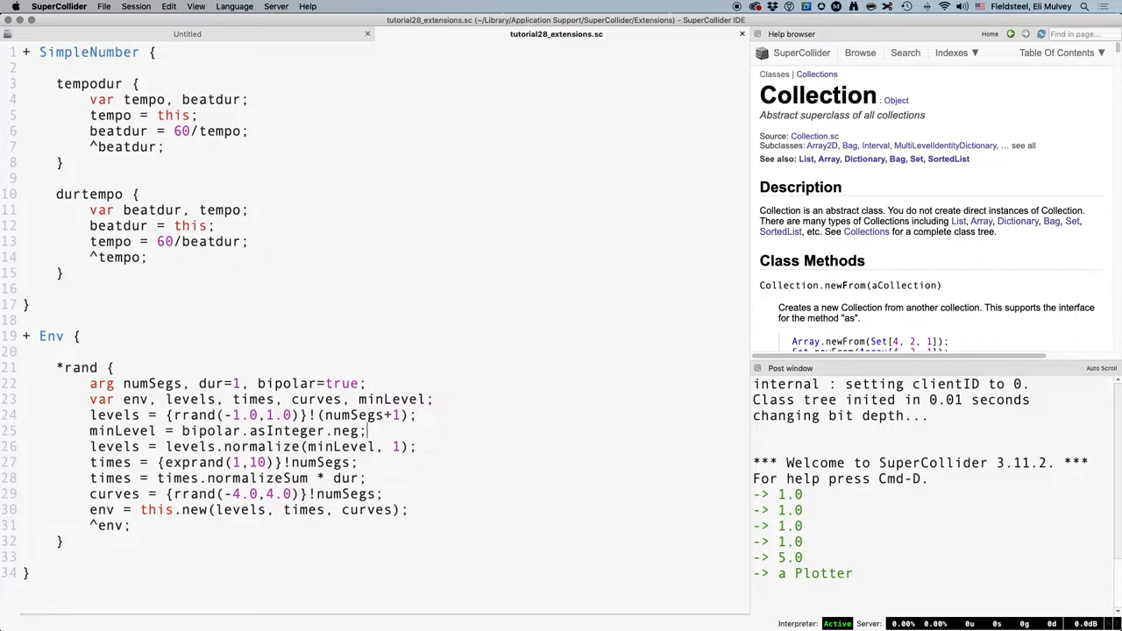
{"action": "left_click", "coordinate": [186, 33]}
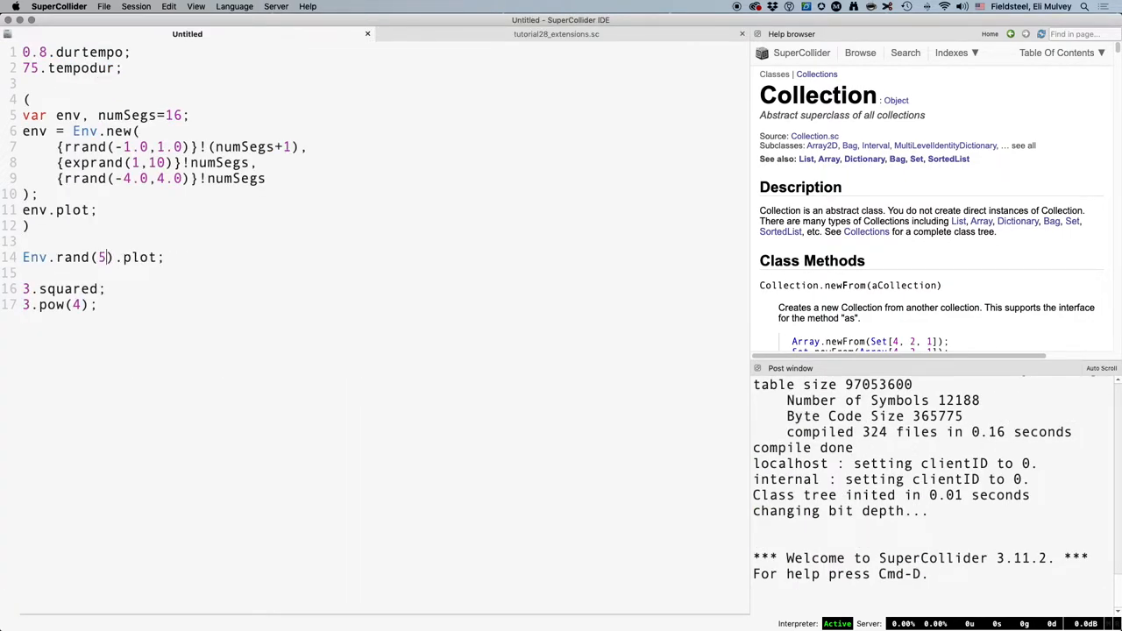
Step: Evaluate Env.rand with ,2,true then with false as Env.rand(7,3,false).plot, posting Plotters
{"action": "type", "text": ",2,true"}
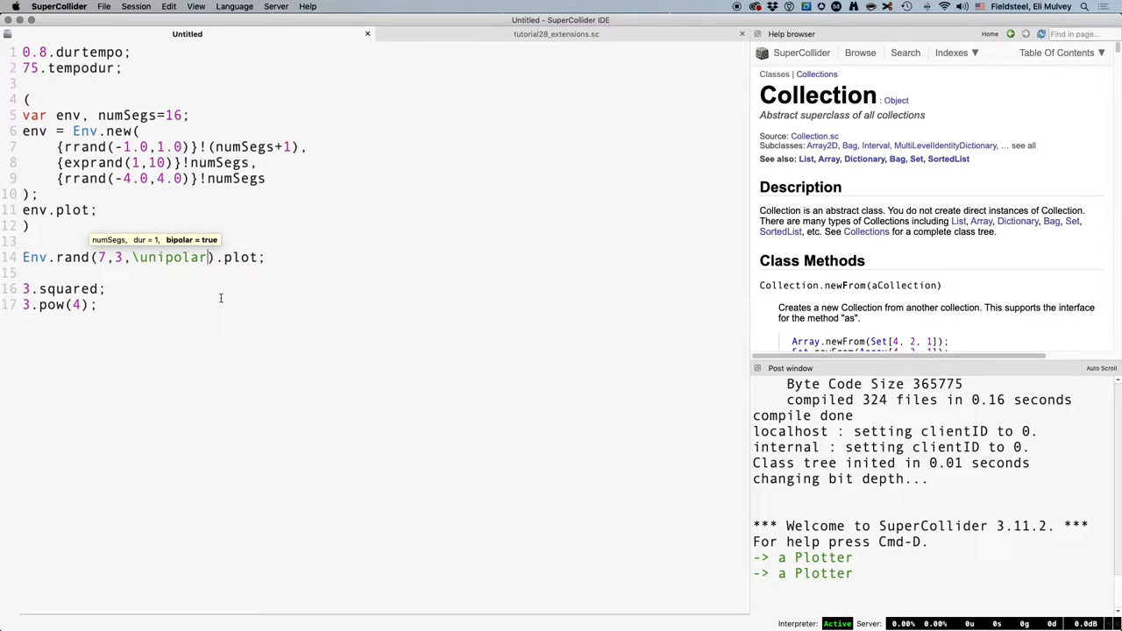
{"action": "type", "text": "false"}
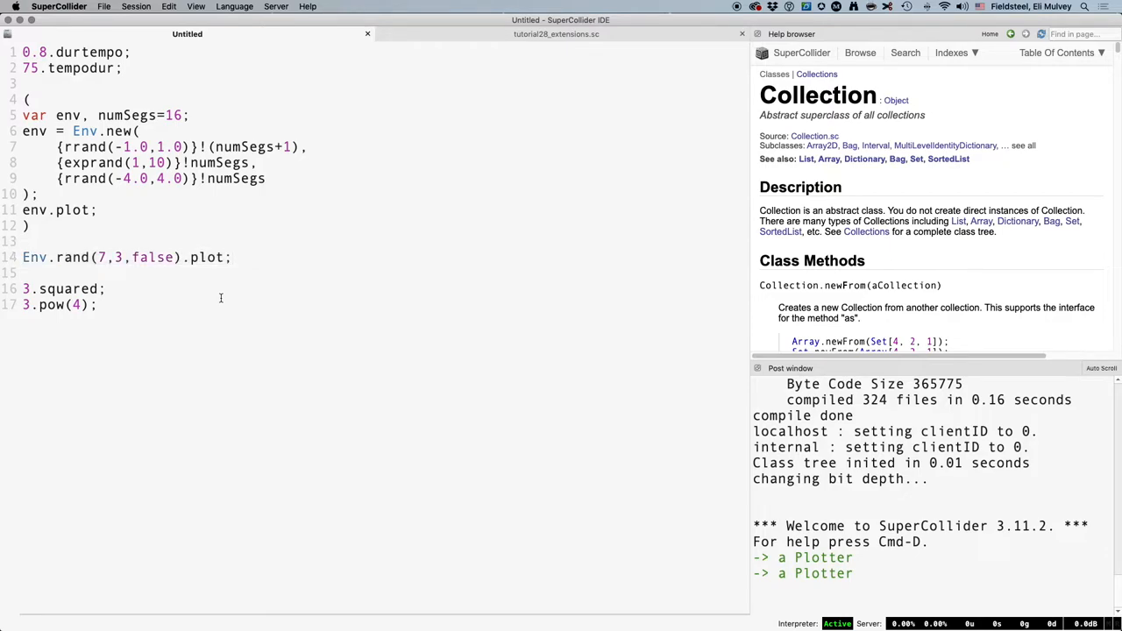
{"action": "mouse_move", "coordinate": [221, 301]}
{"action": "type", "text": "s.b"}
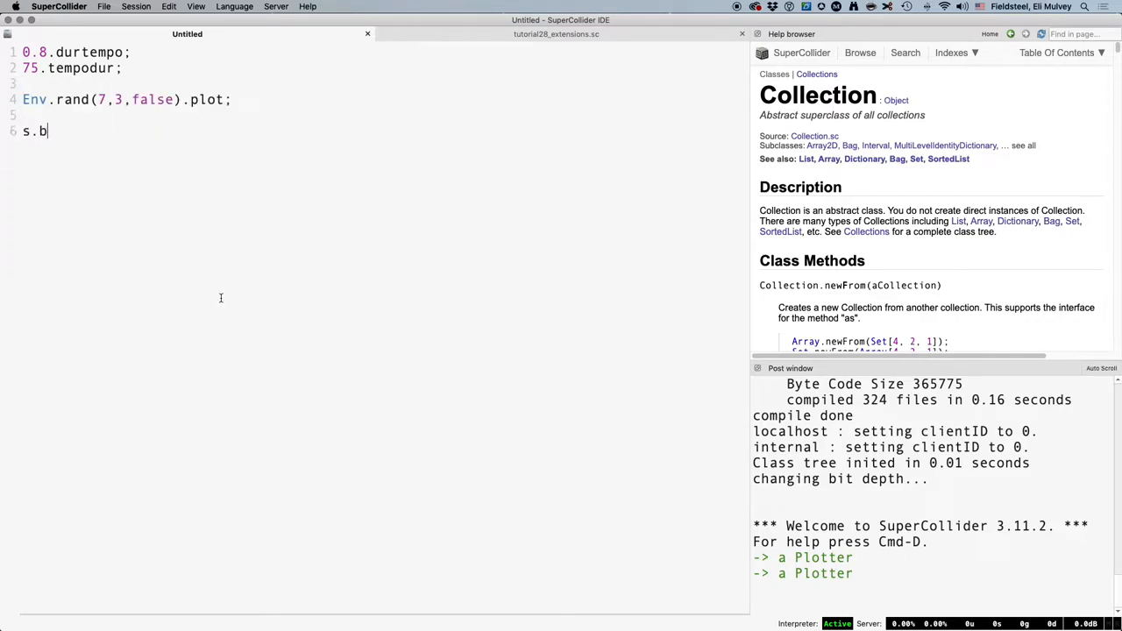
Step: Boot the server, play {SinOsc.ar(60.midicps) * EnvGen.ar(Env.perc(0.001,0.2), doneAction:2) * 0.5!2}, then try 60.play
{"action": "type", "text": "oot;"}
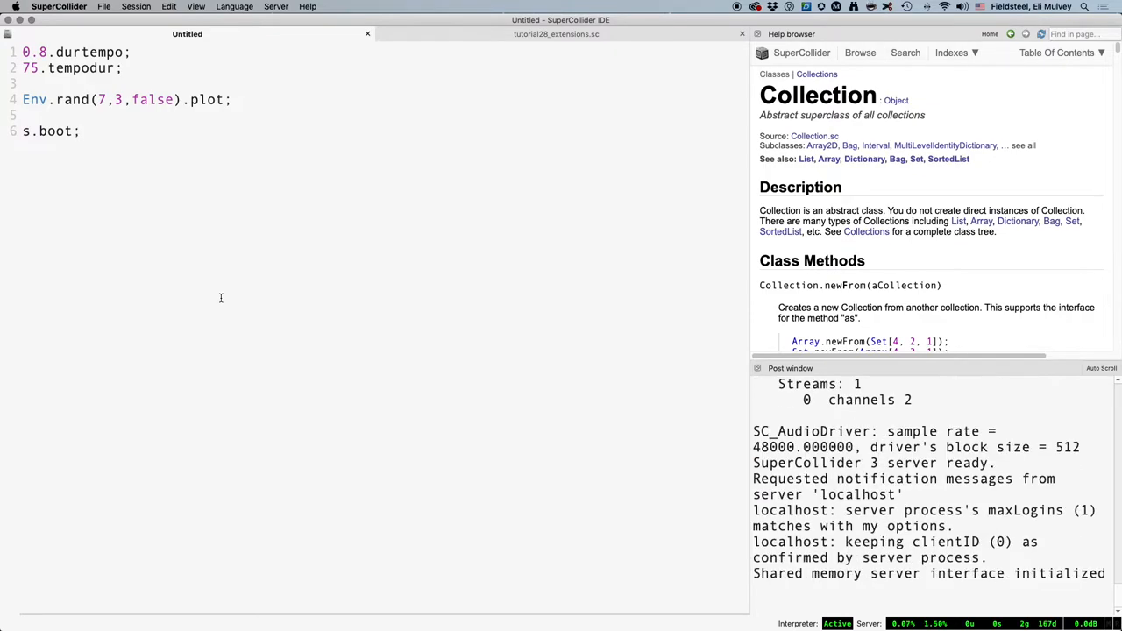
{"action": "type", "text": "{SinOsc.ar(60.midicps) * E"}
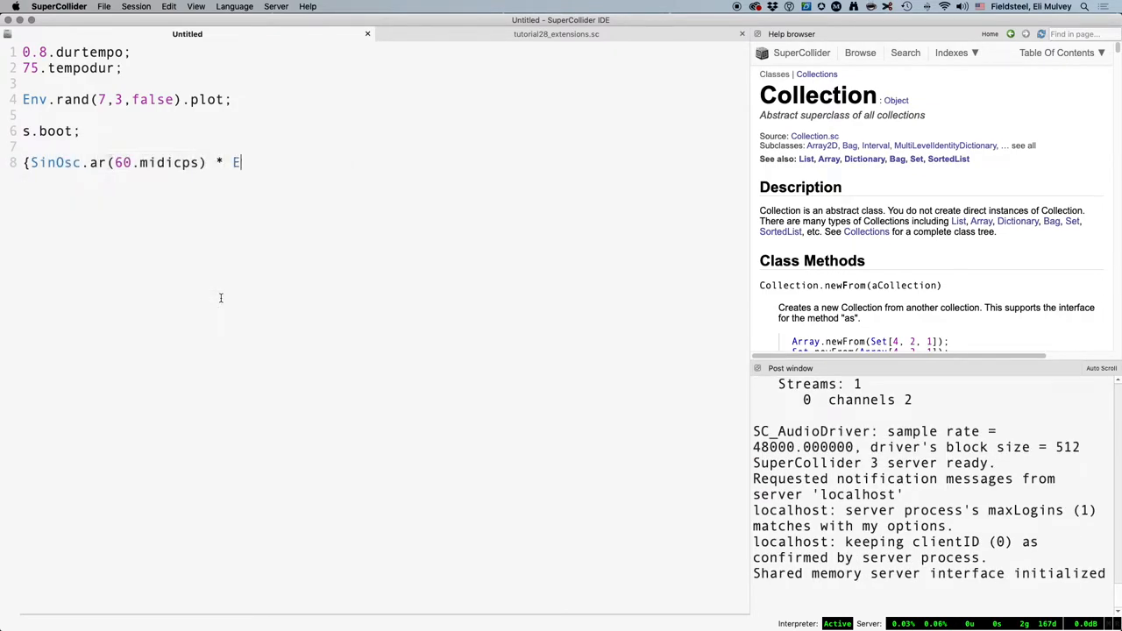
{"action": "type", "text": "nvGen.ar(Env.perc(0.001,"}
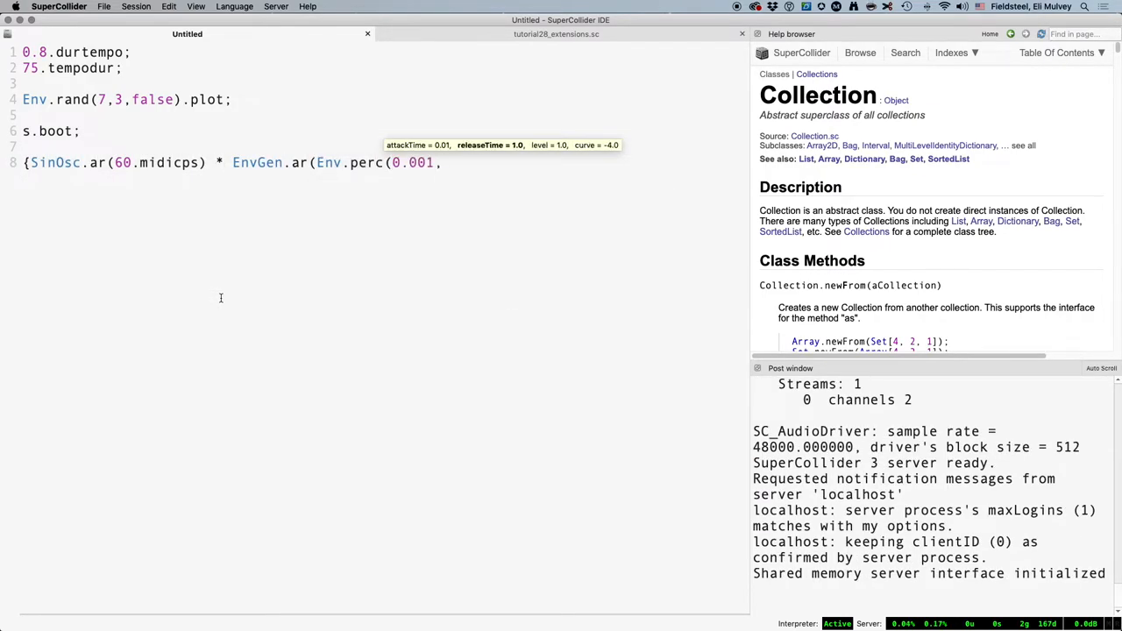
{"action": "type", "text": ",0.2), doneAction:2) * 0."}
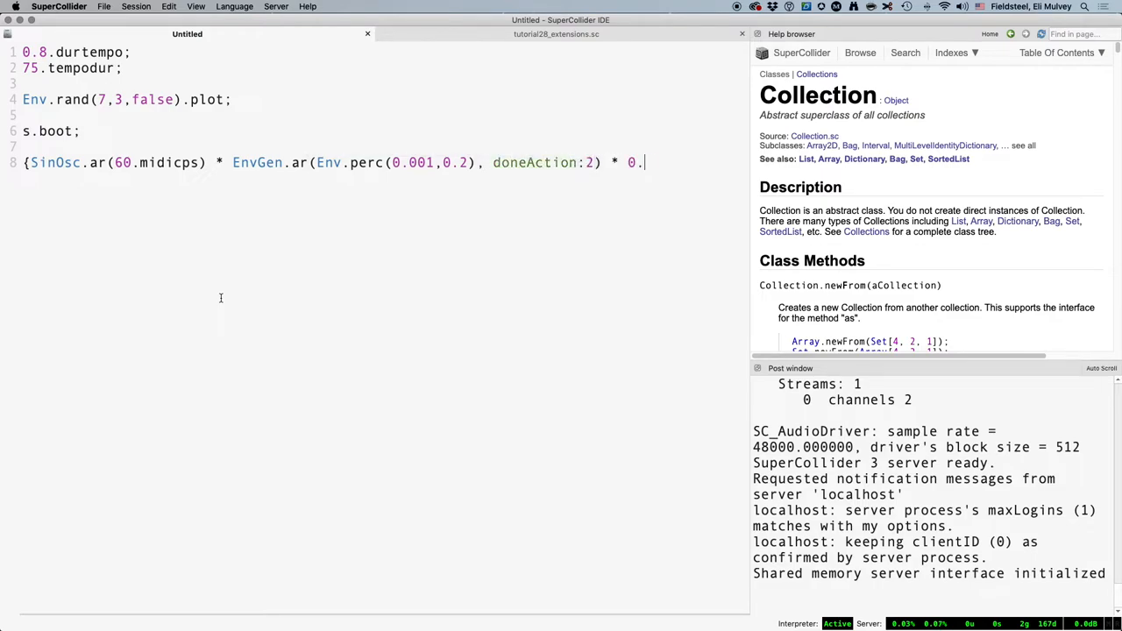
{"action": "type", "text": "5!2}.play;"}
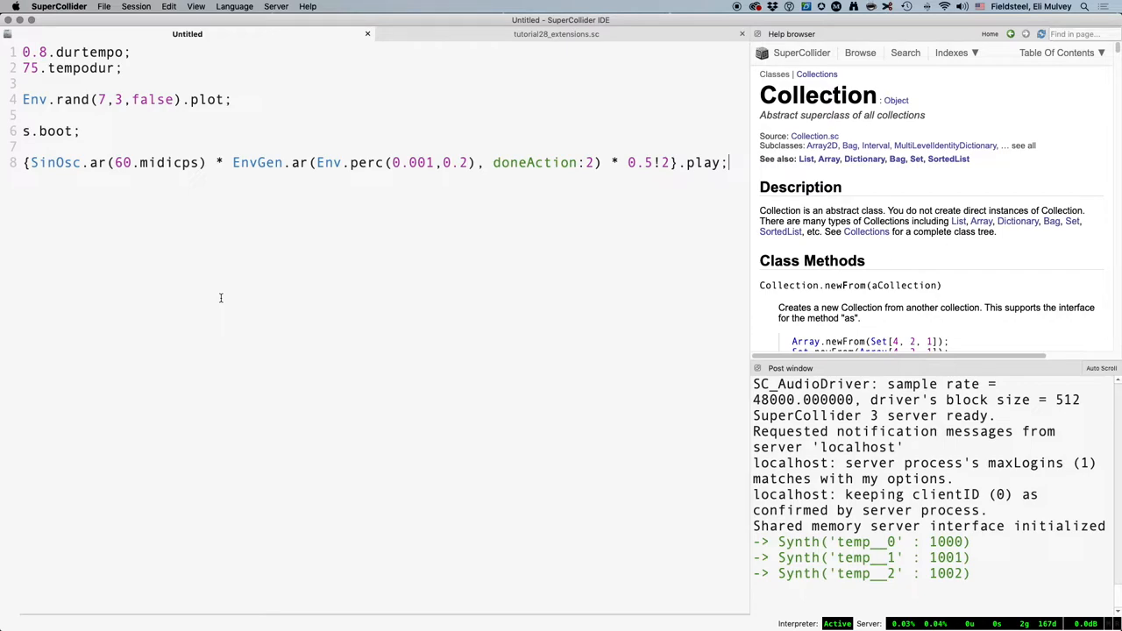
{"action": "type", "text": "60.play;"}
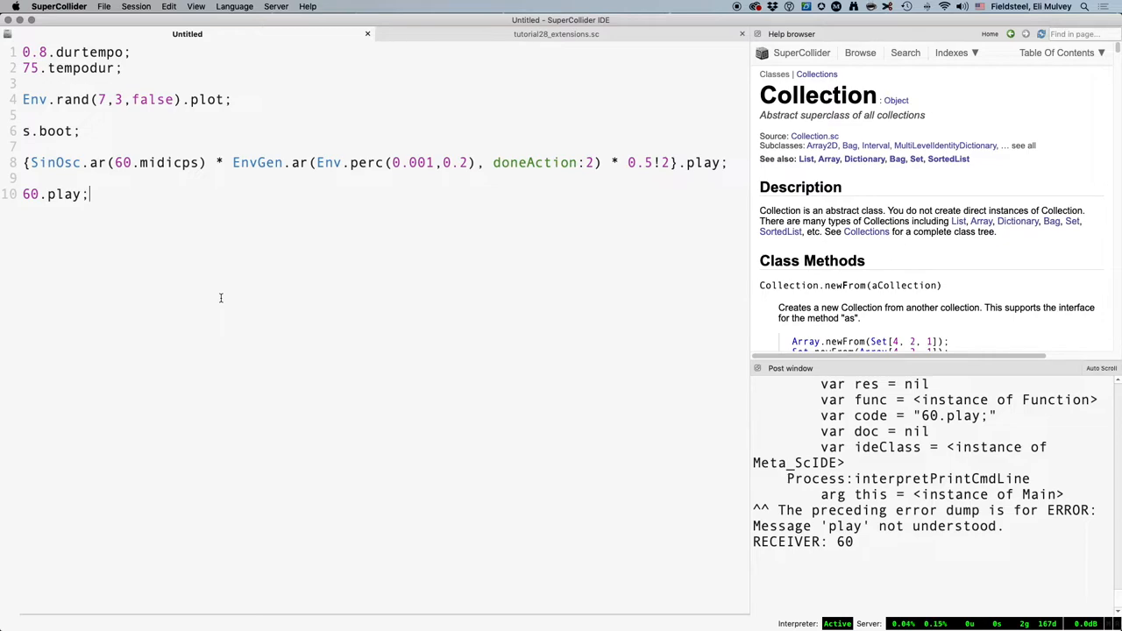
Step: Add a play method to SimpleNumber wrapping the SinOsc EnvGen perc tone at this.midicps, recompile and run 60.play
{"action": "left_click", "coordinate": [554, 34]}
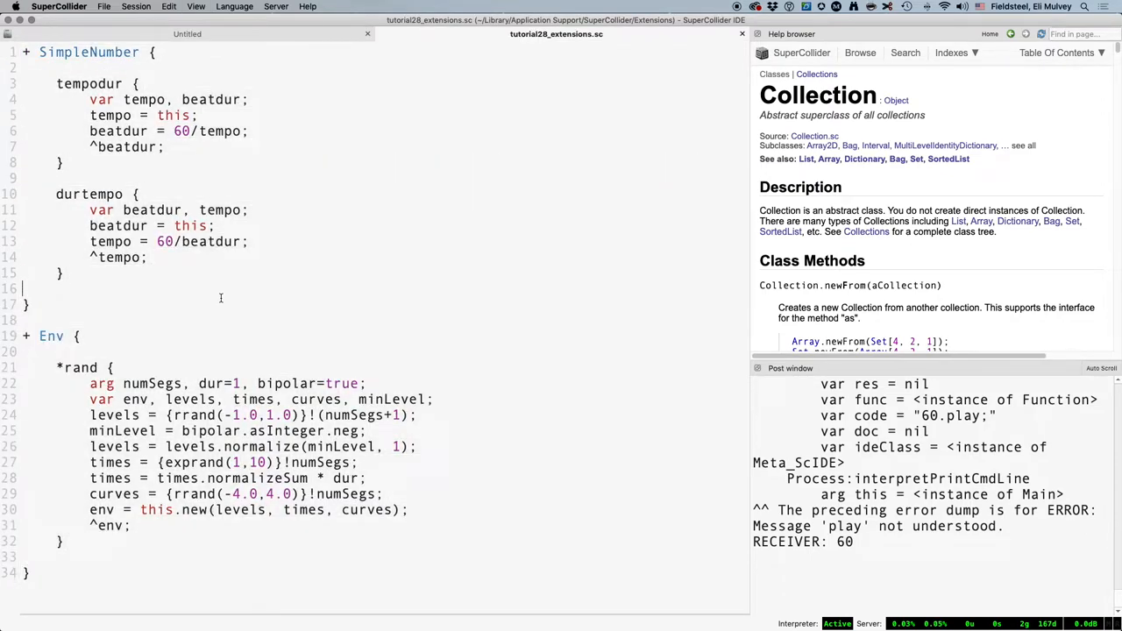
{"action": "key", "text": "Return"}
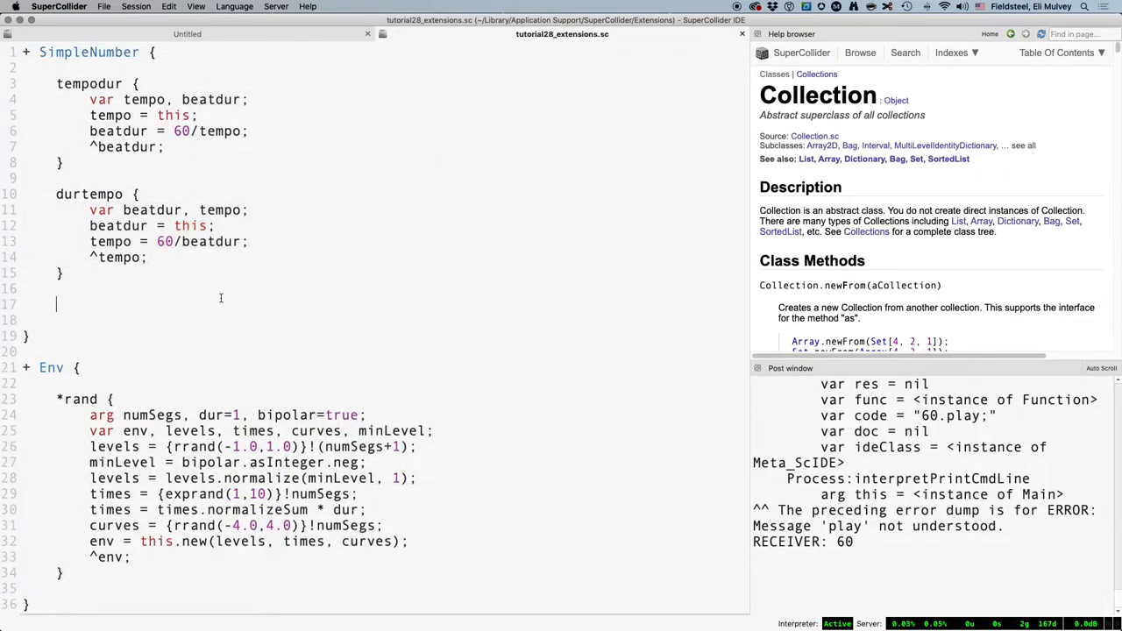
{"action": "type", "text": "play {}"}
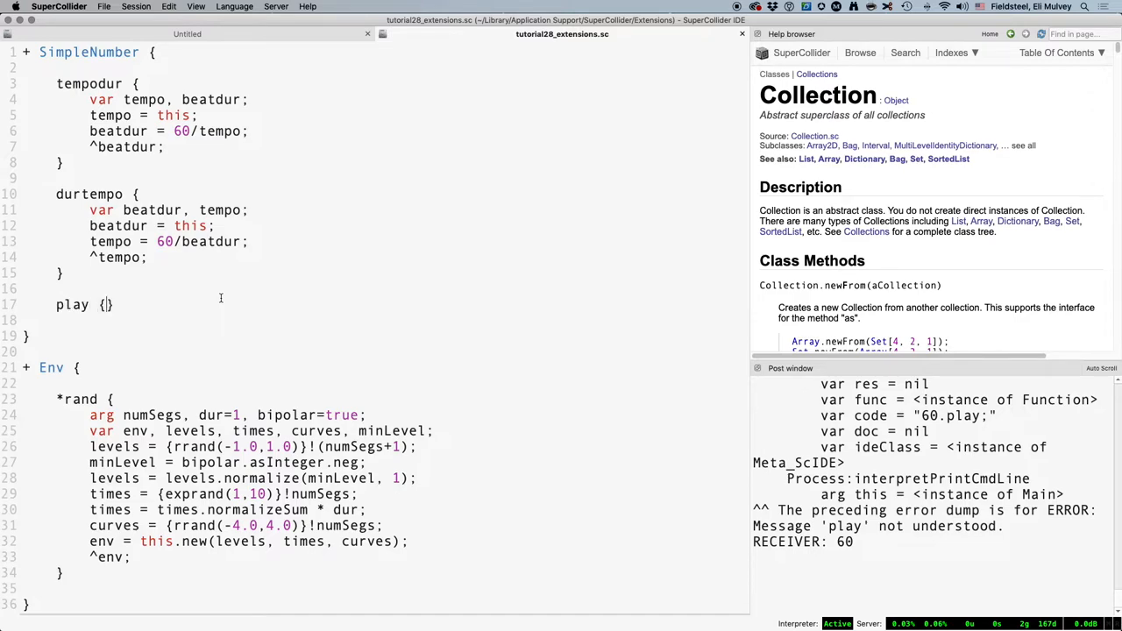
{"action": "left_click", "coordinate": [186, 34]}
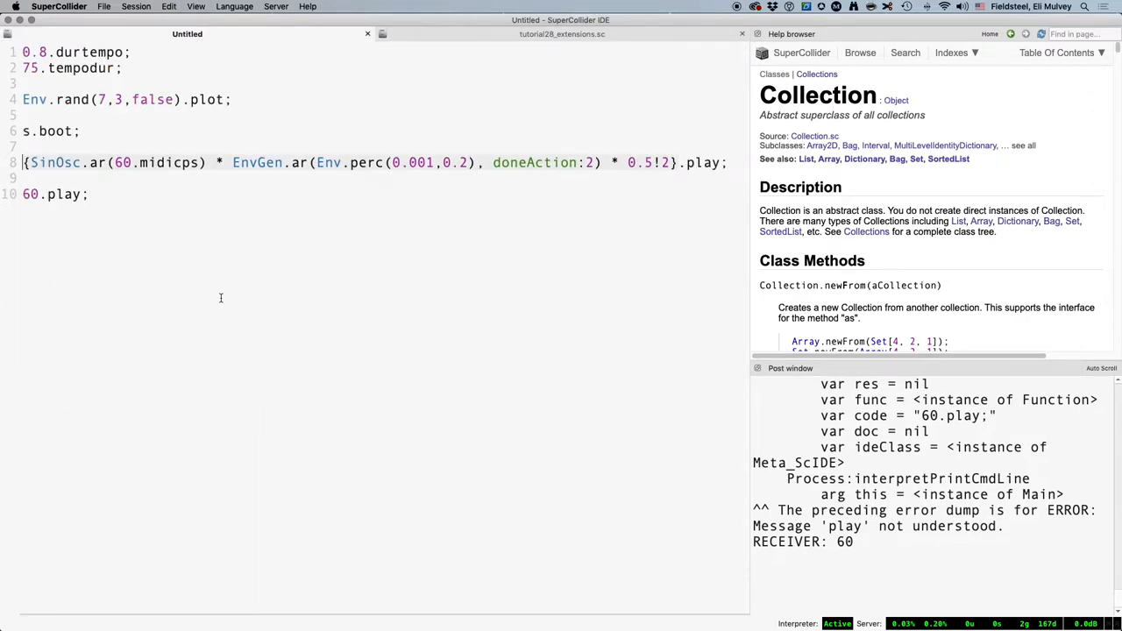
{"action": "left_click", "coordinate": [561, 33]}
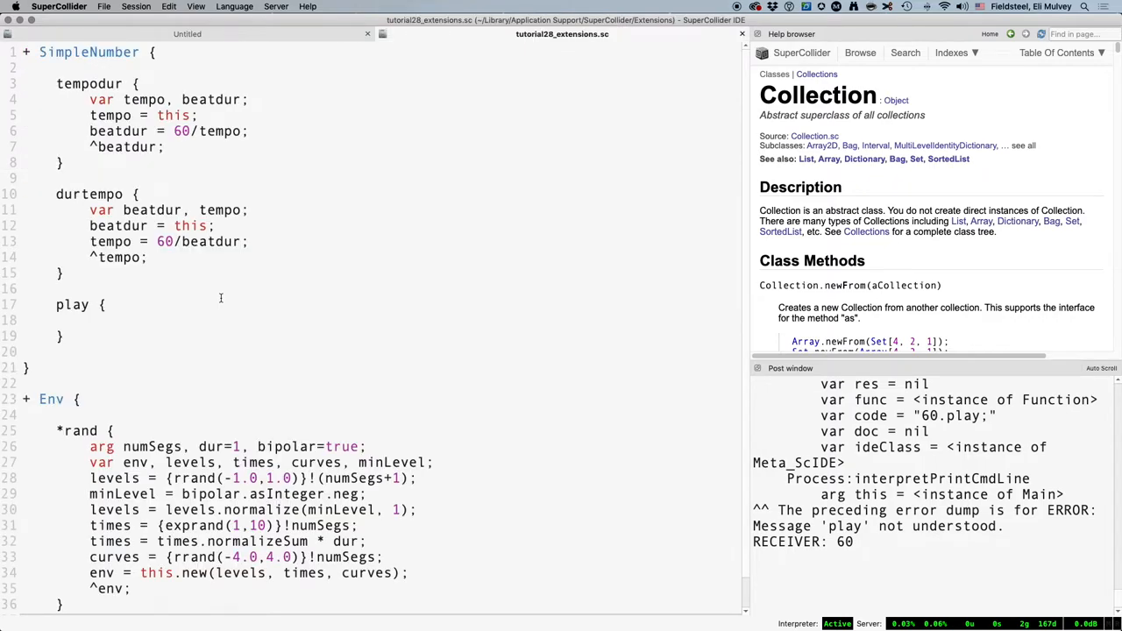
{"action": "type", "text": "{SinOsc.ar(6.midicps) * EnvGen.ar(Env.perc(0.001,0.2), doneAction:2) * 0.5!2}.play;"}
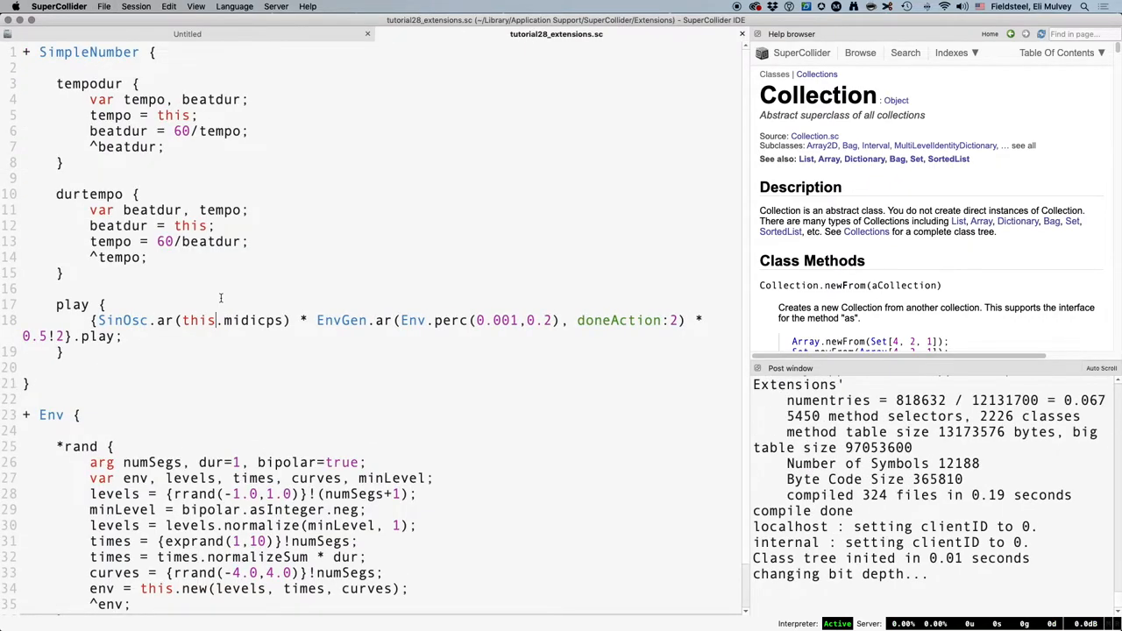
{"action": "left_click", "coordinate": [186, 33]}
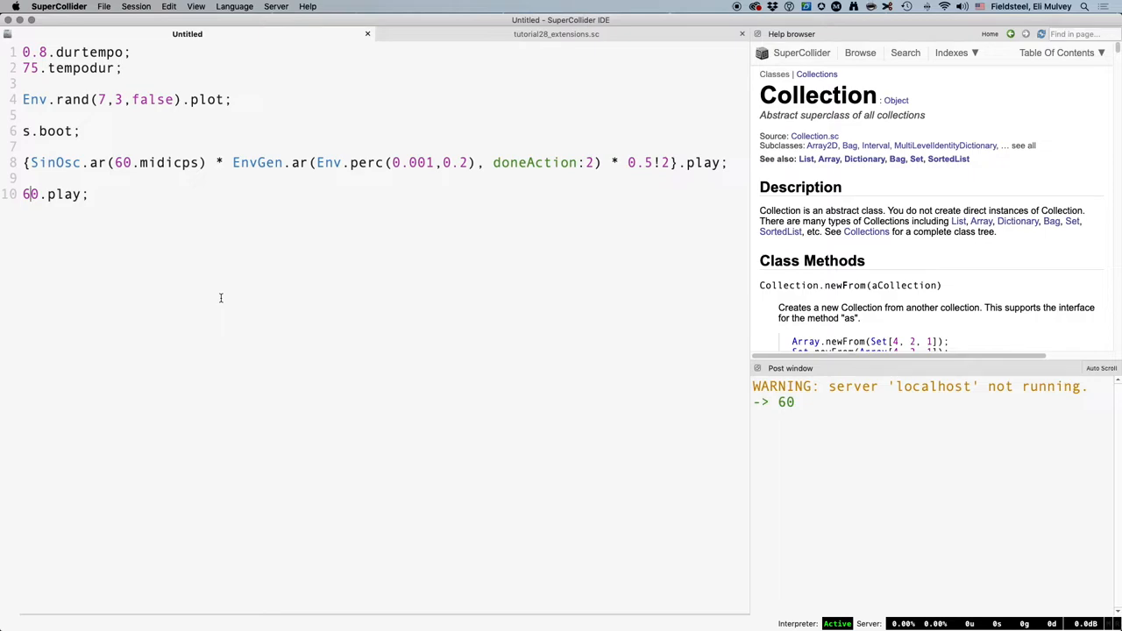
Step: Reboot the server and evaluate 60.play, 67.play and 72.play, checking the play method source
{"action": "left_click", "coordinate": [555, 33]}
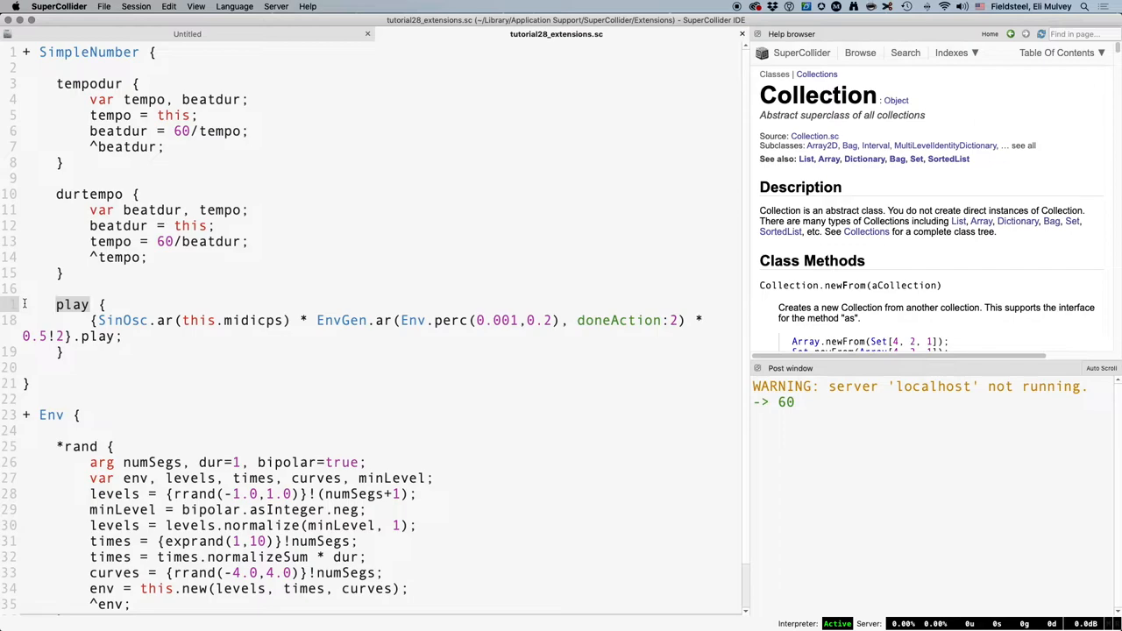
{"action": "left_click", "coordinate": [186, 33]}
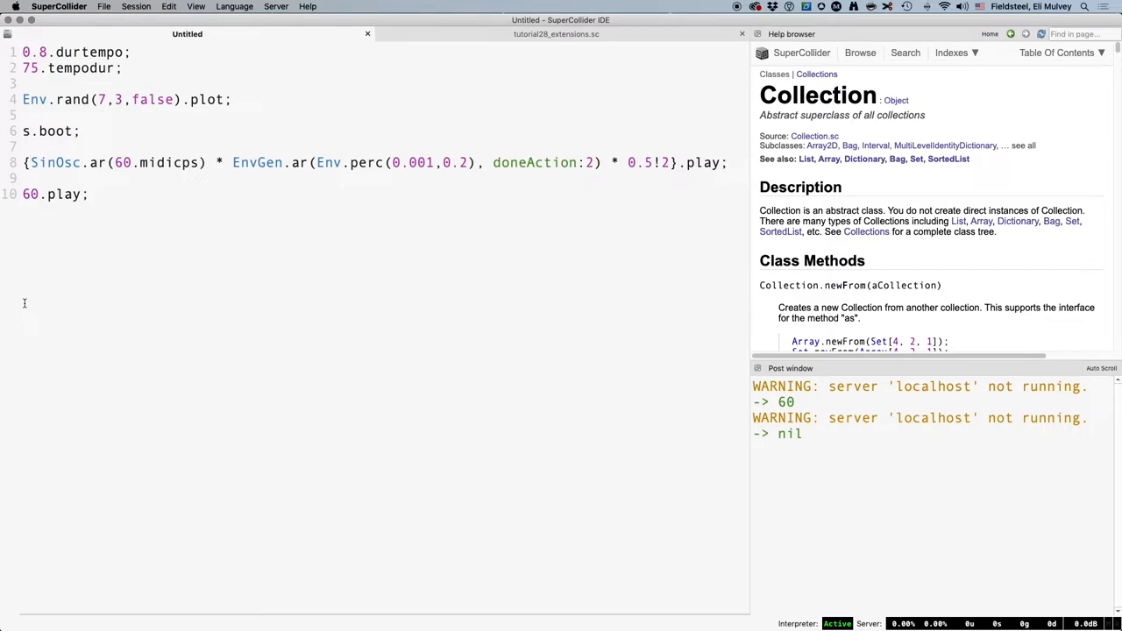
{"action": "left_click", "coordinate": [30, 161]}
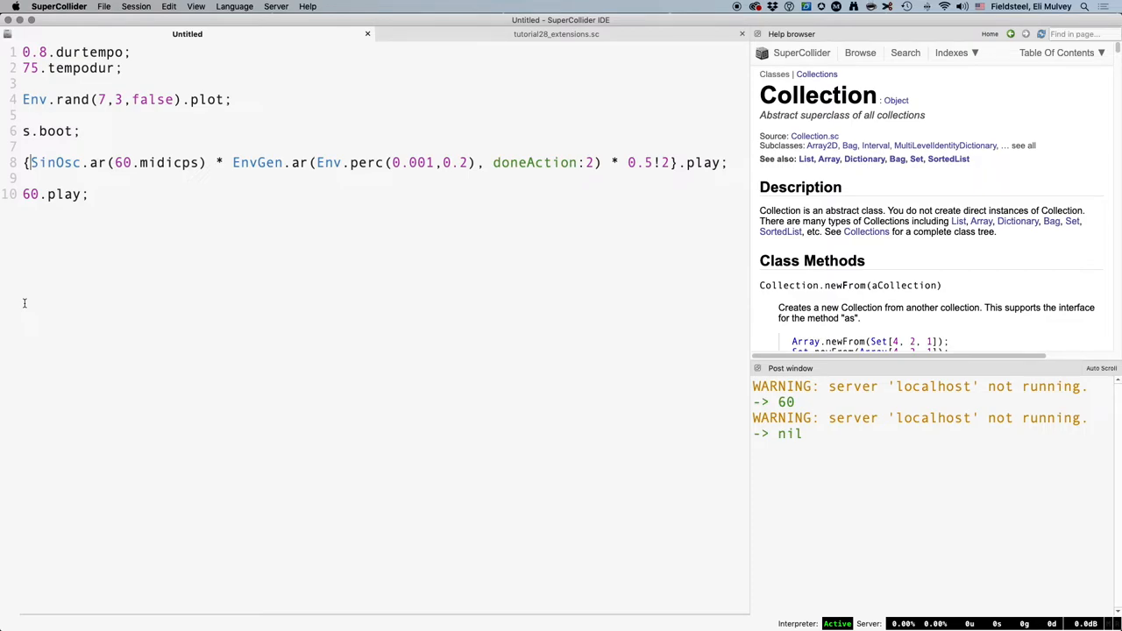
{"action": "left_click", "coordinate": [49, 130]}
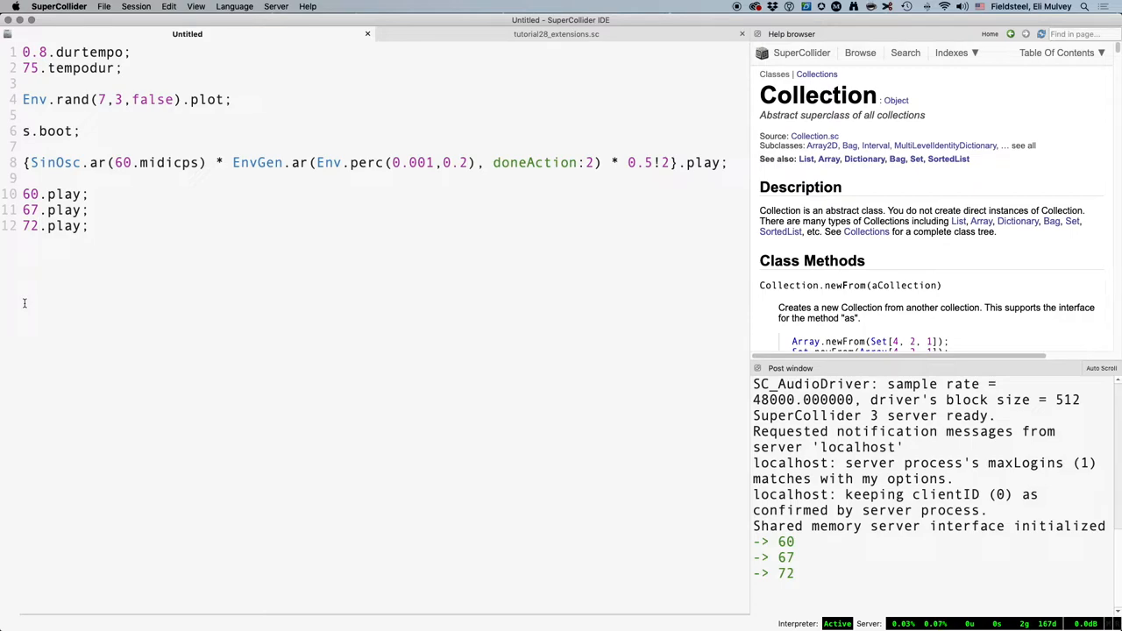
{"action": "left_click", "coordinate": [554, 33]}
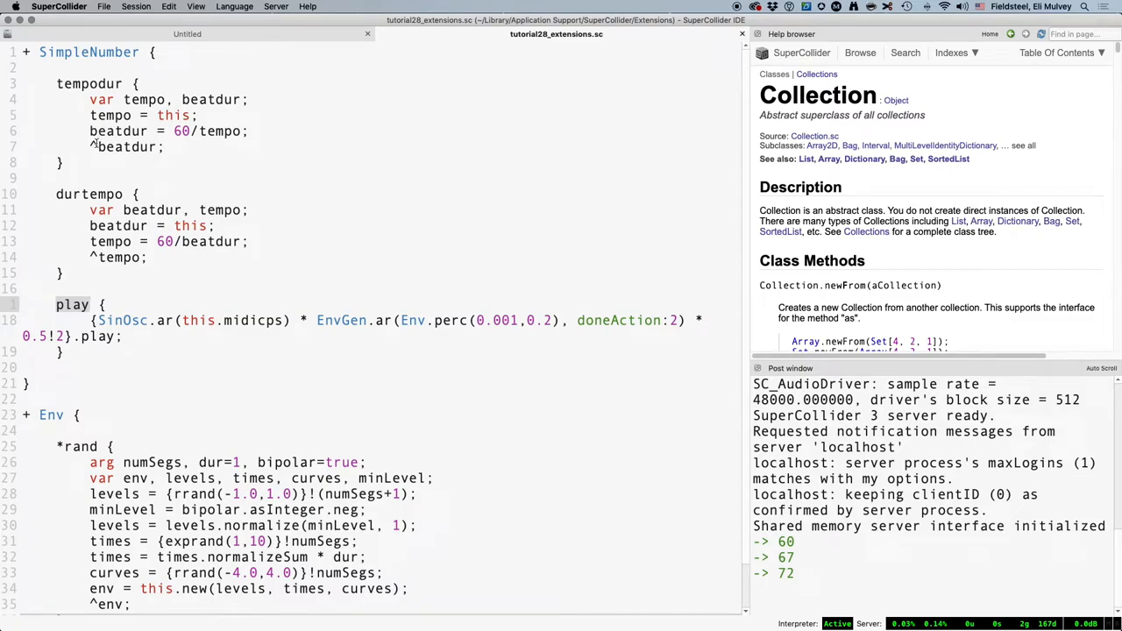
{"action": "scroll", "scroll_direction": "down", "scroll_amount": 3}
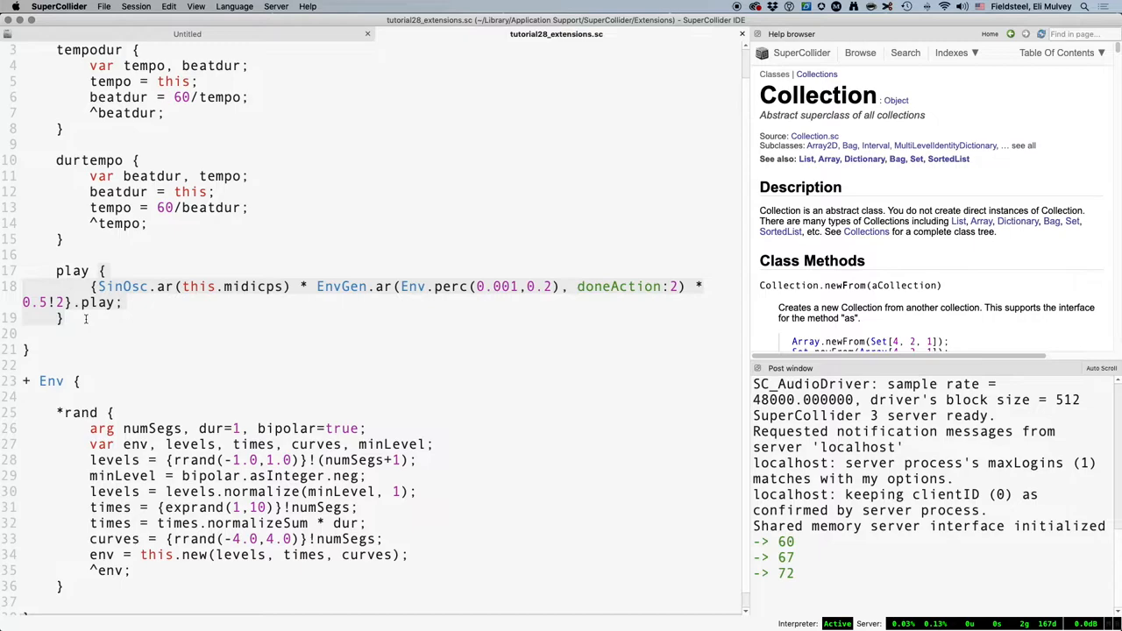
{"action": "left_click", "coordinate": [186, 34]}
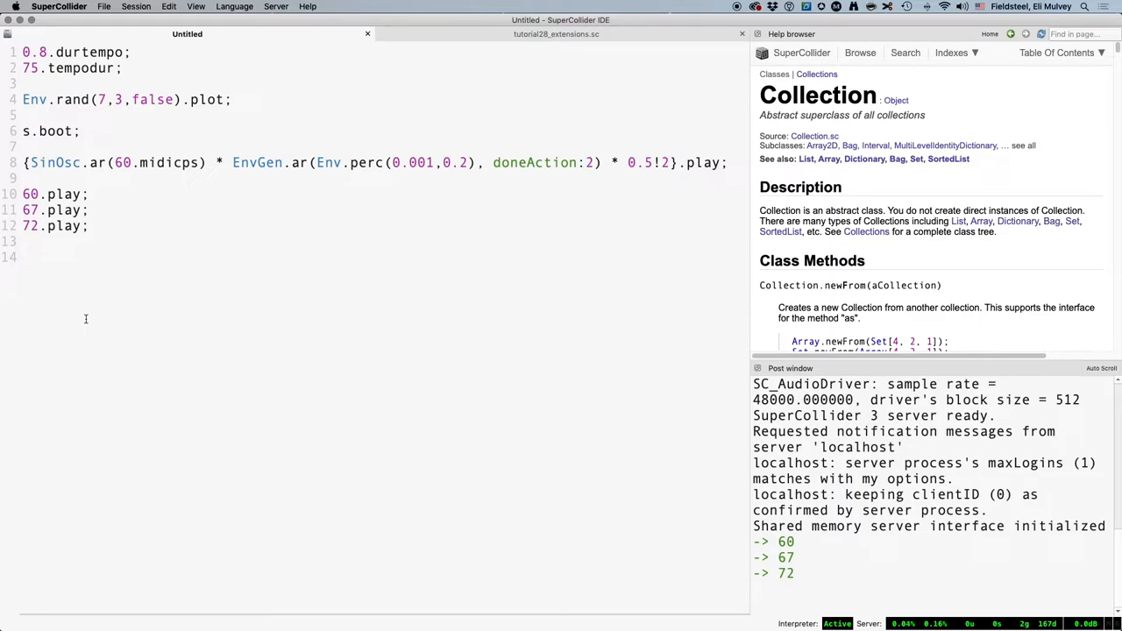
Step: Add Window.new; and Window.closeAll lines, browse the QWindow.sc source and close it
{"action": "type", "text": "Wi"}
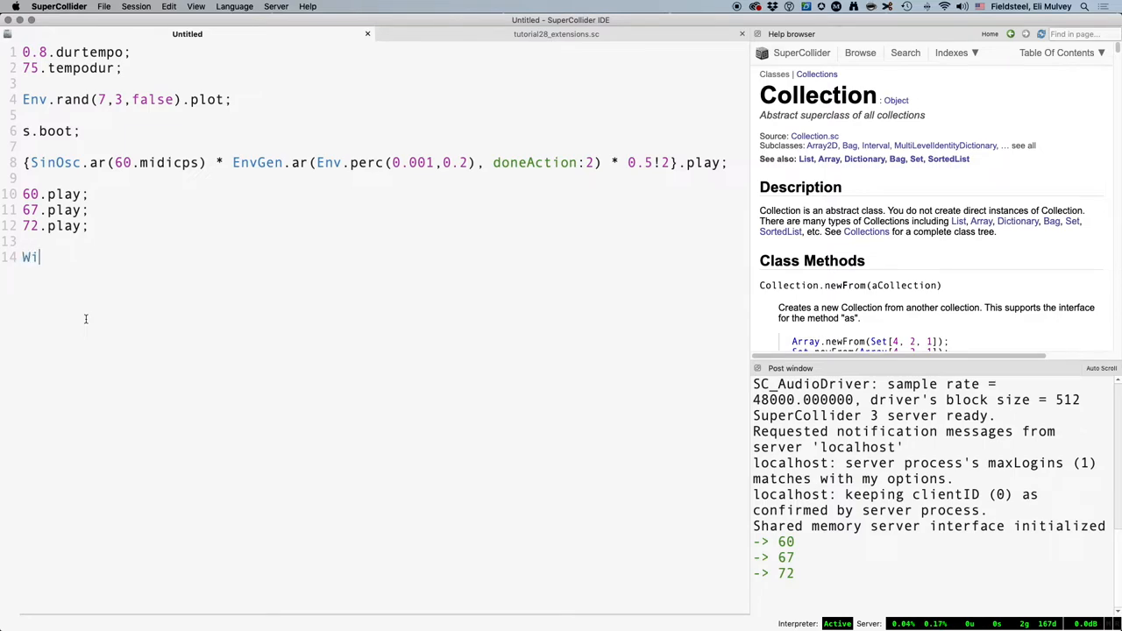
{"action": "type", "text": "ndow.new;"}
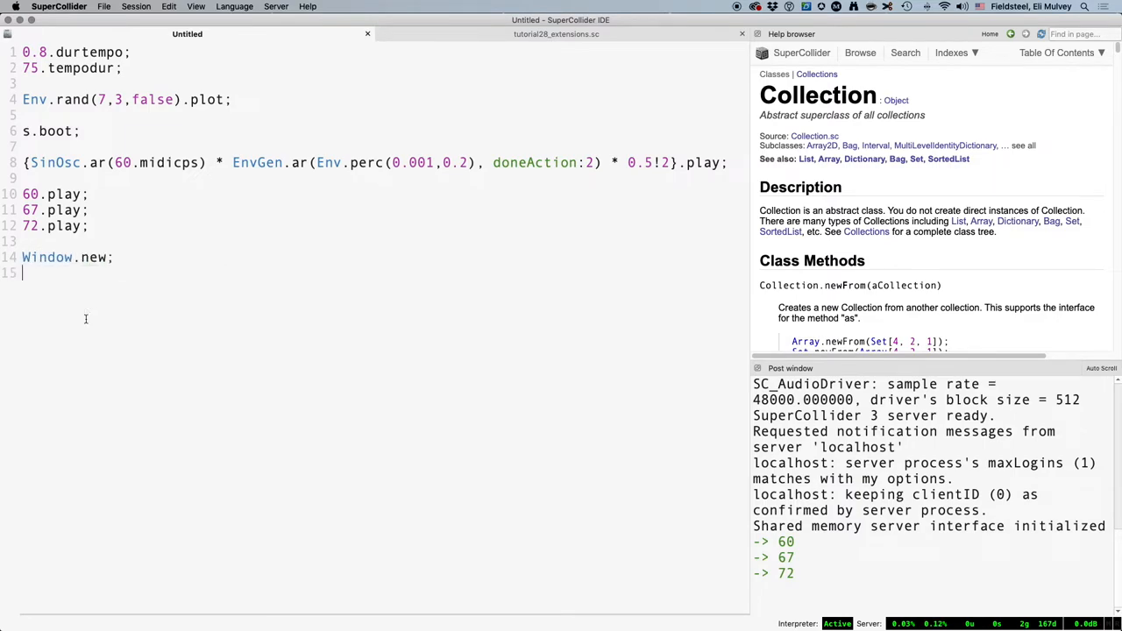
{"action": "type", "text": "Window.closeA"}
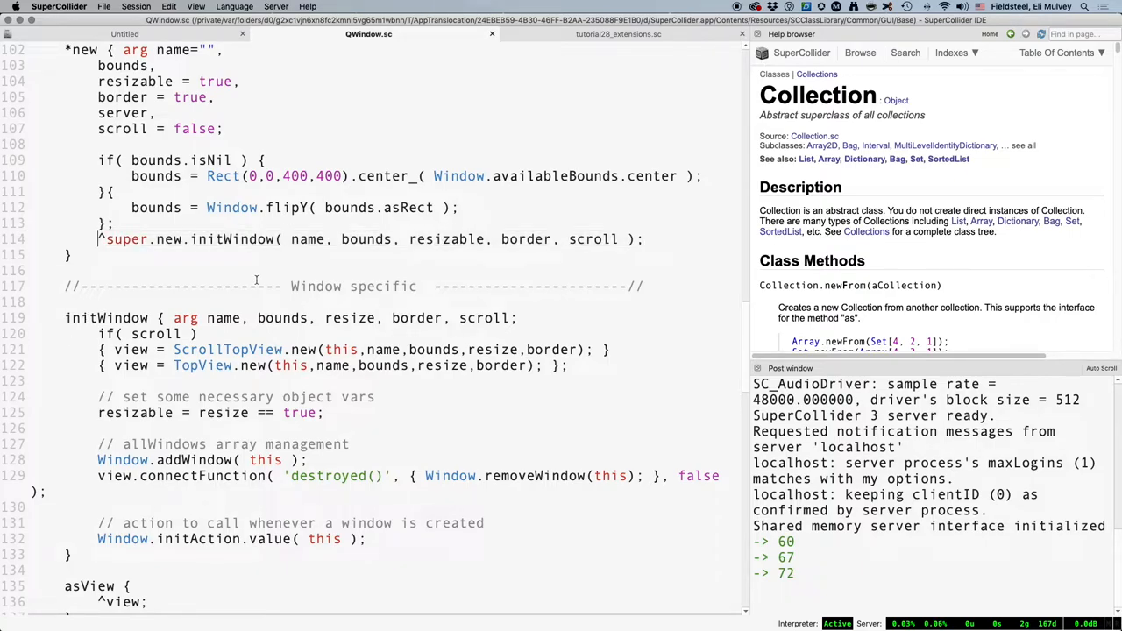
{"action": "scroll", "scroll_direction": "up", "scroll_amount": 3}
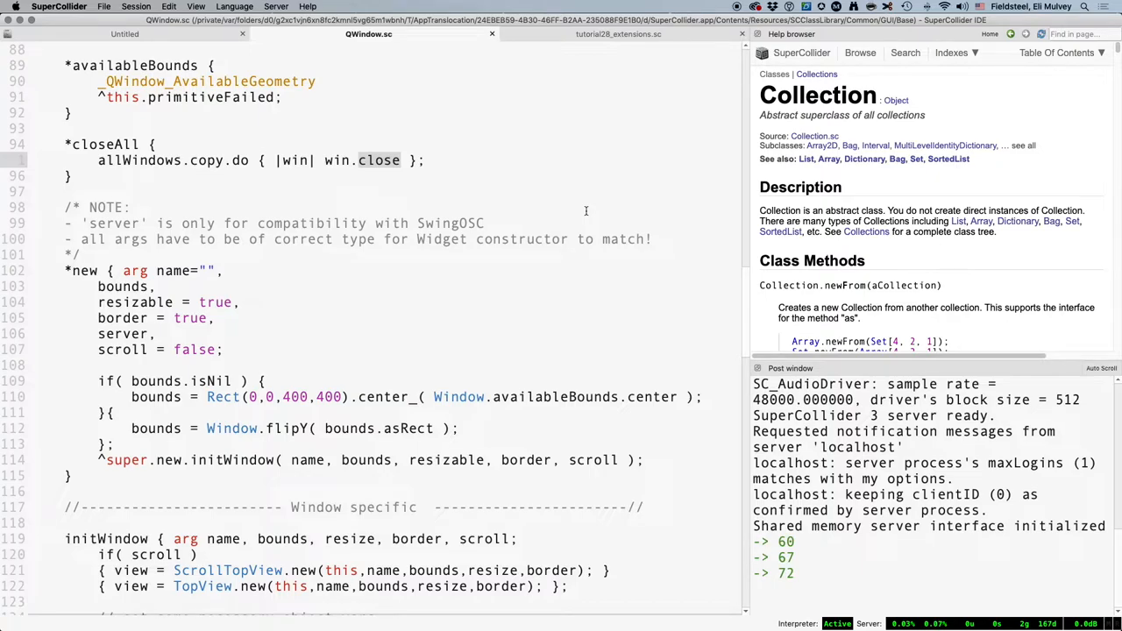
{"action": "left_click", "coordinate": [491, 34]}
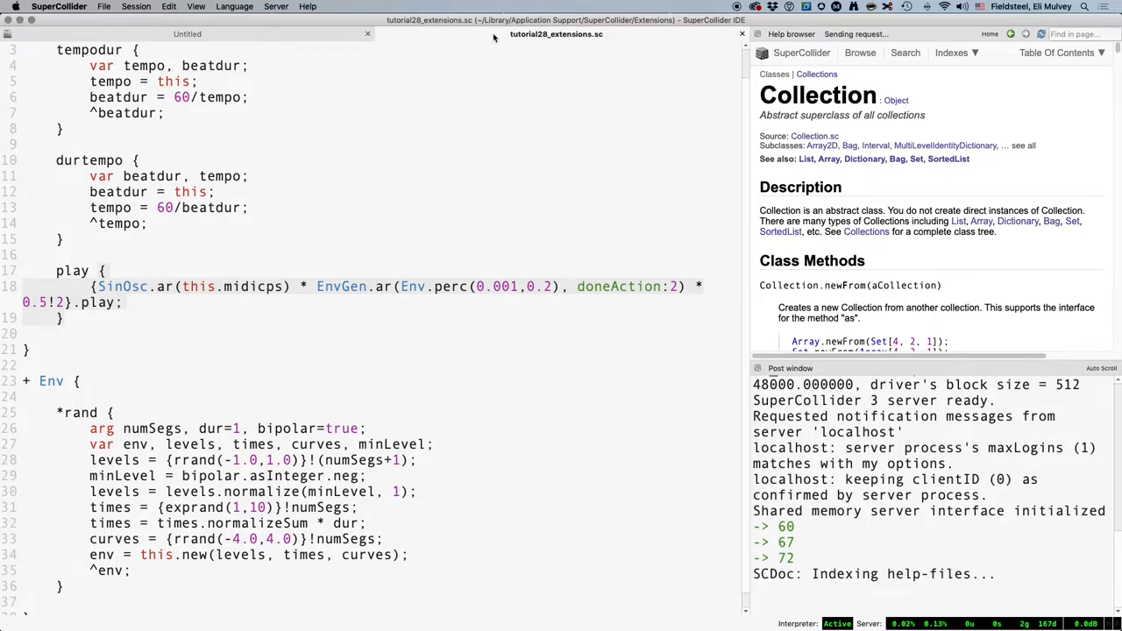
Step: Find the Writing Unit Generators guide and follow its GitHub links to the cookiecutter-supercollider-plugin repository
{"action": "left_click", "coordinate": [904, 53]}
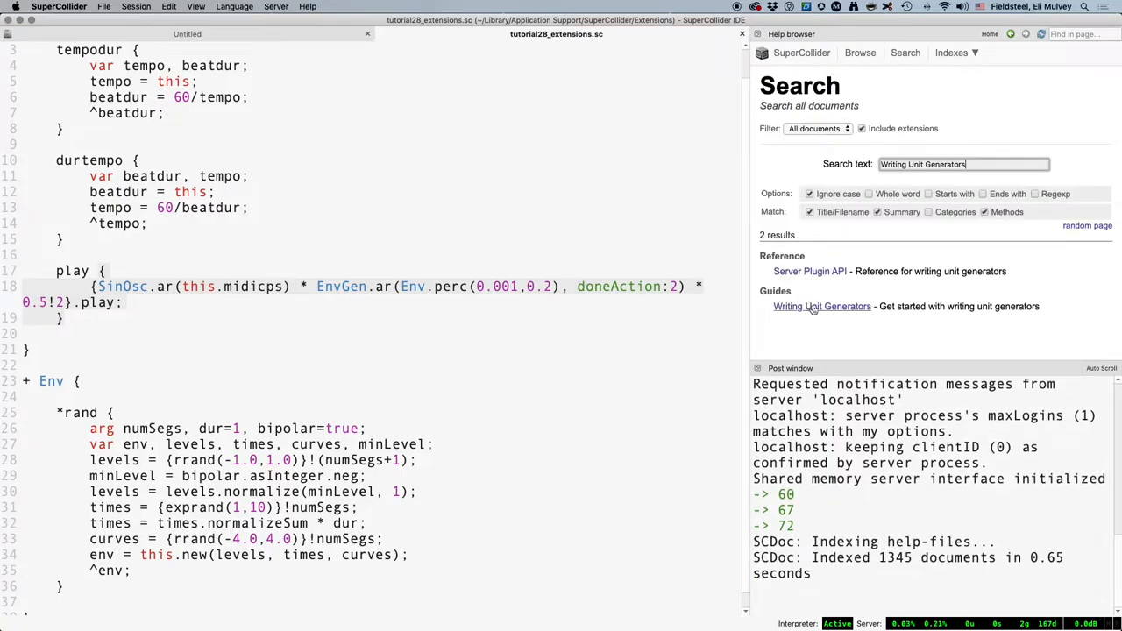
{"action": "left_click", "coordinate": [820, 305]}
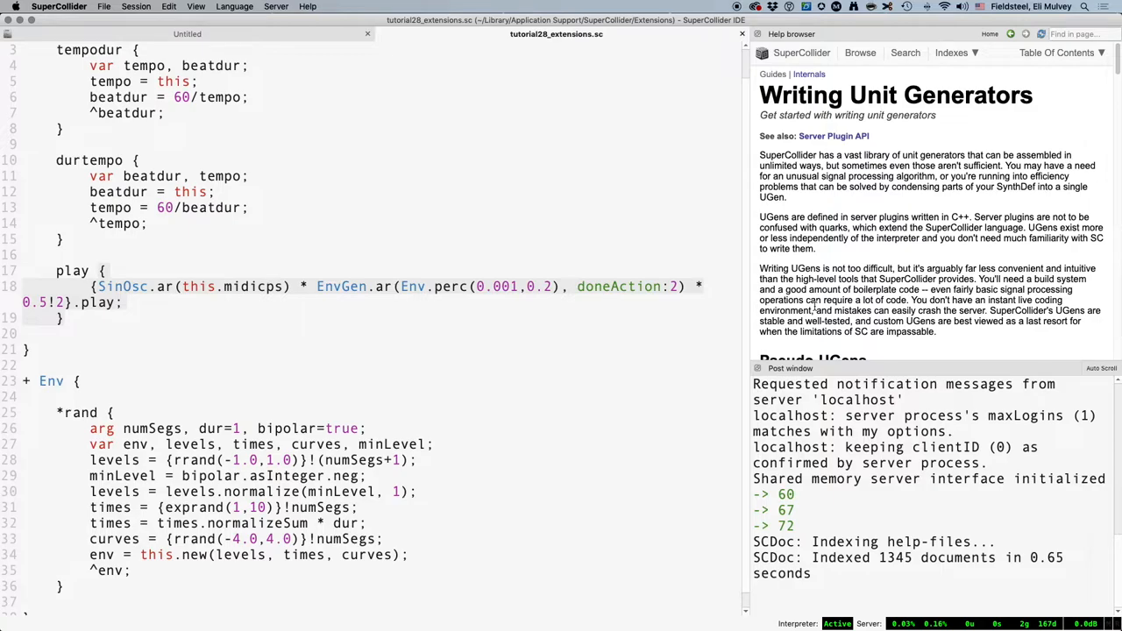
{"action": "mouse_move", "coordinate": [952, 343]}
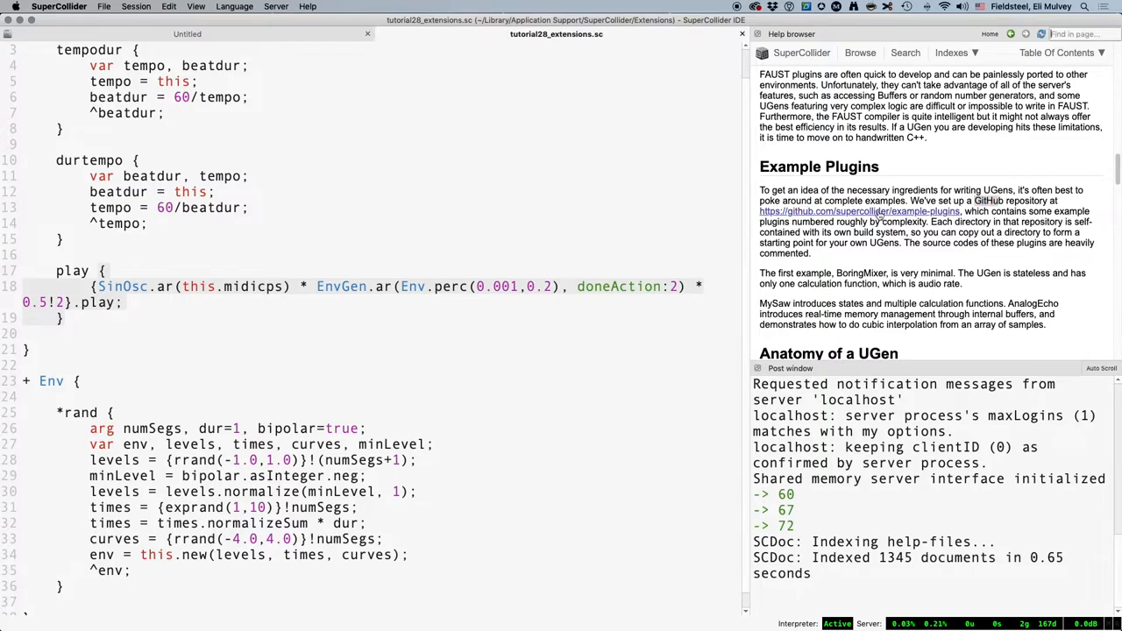
{"action": "left_click", "coordinate": [859, 210]}
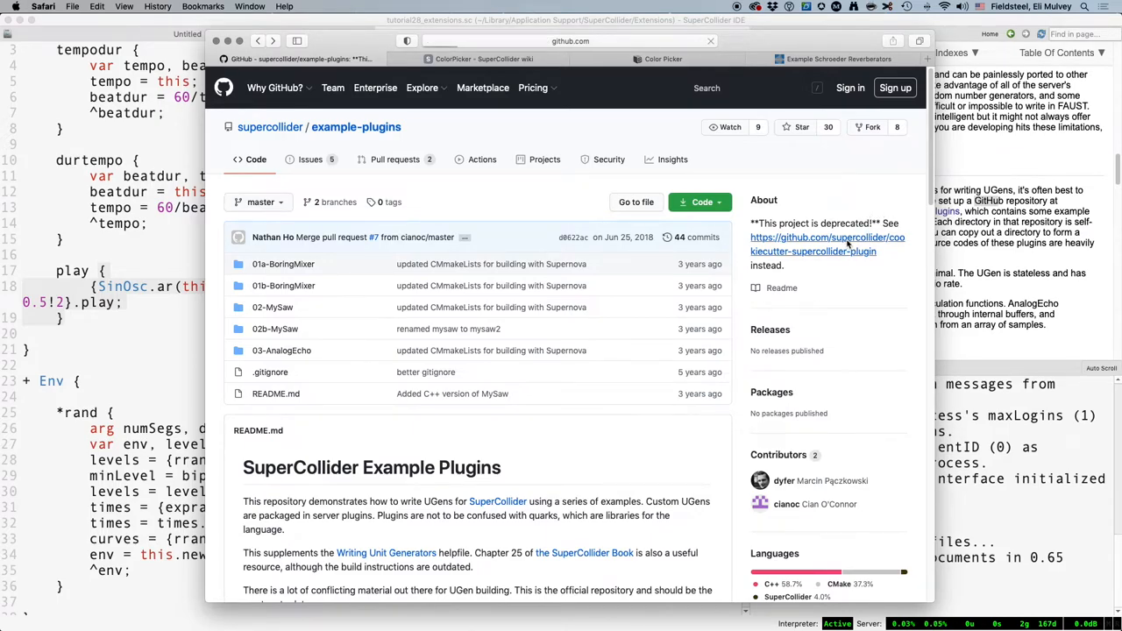
{"action": "left_click", "coordinate": [815, 243]}
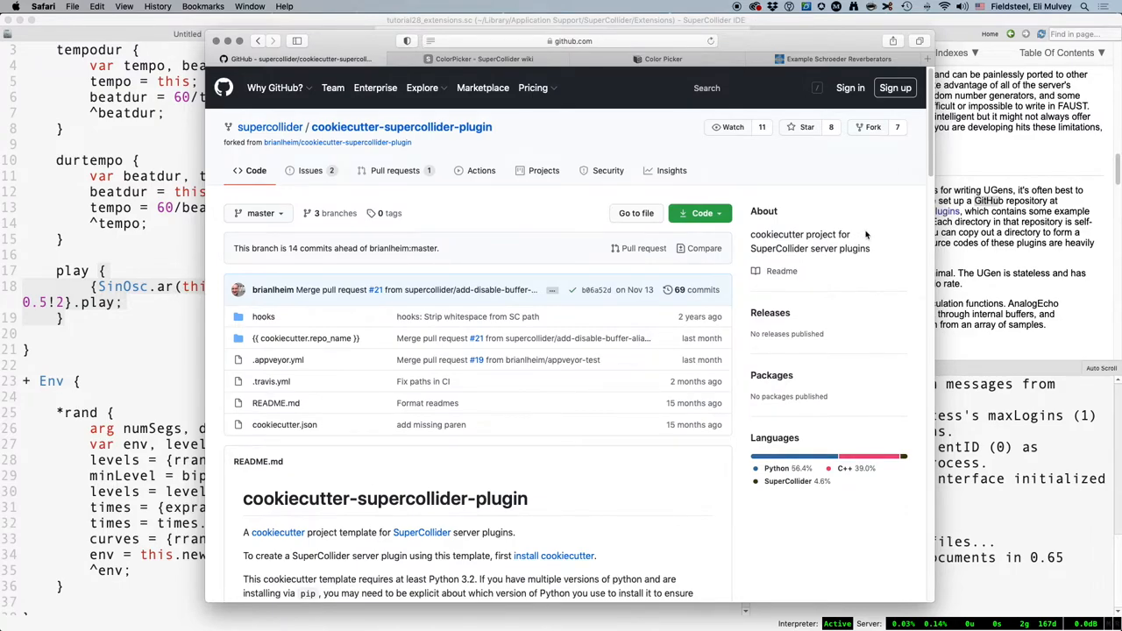
{"action": "mouse_move", "coordinate": [875, 228]}
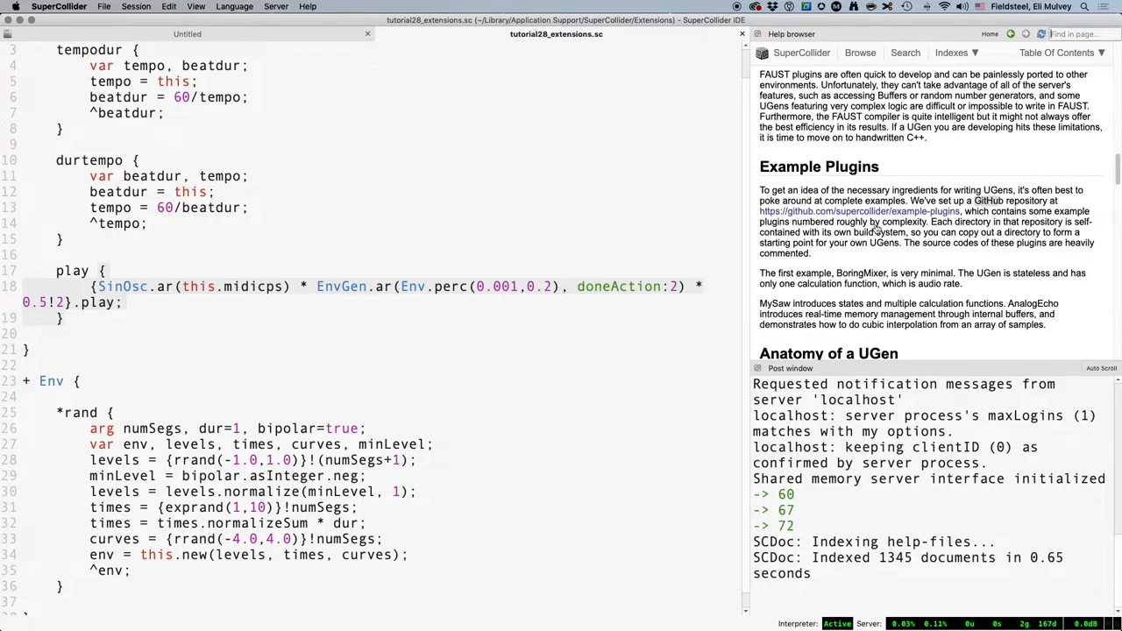
Step: Search the help page for 'pseu' and highlight the sentence defining a pseudo-UGen
{"action": "type", "text": "pseu"}
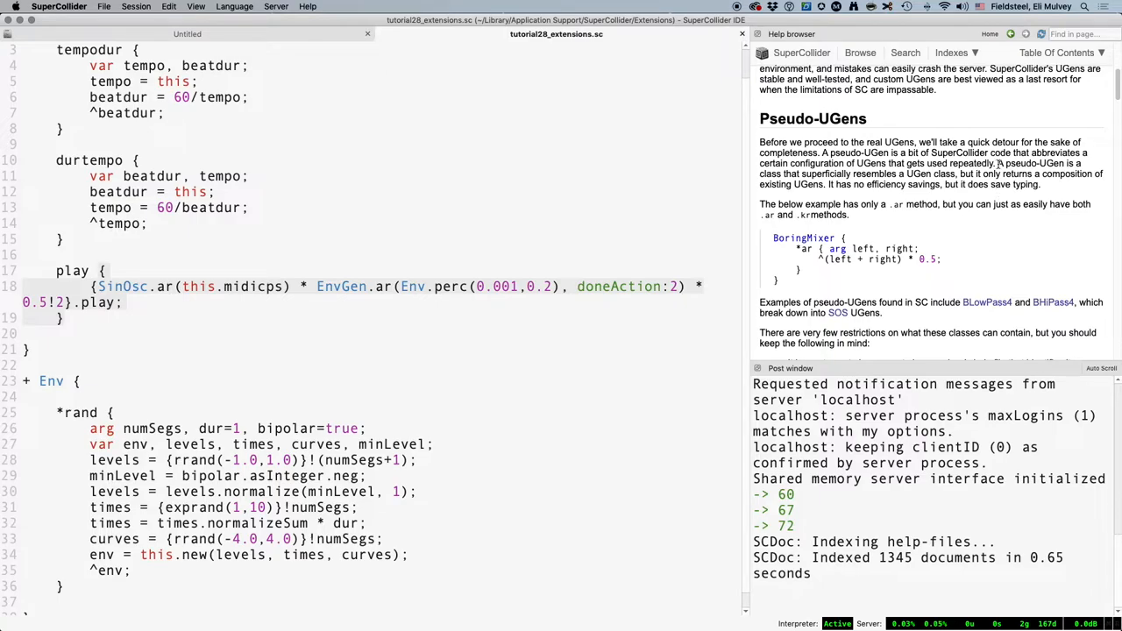
{"action": "left_click_drag", "start_coordinate": [998, 163], "coordinate": [824, 184]}
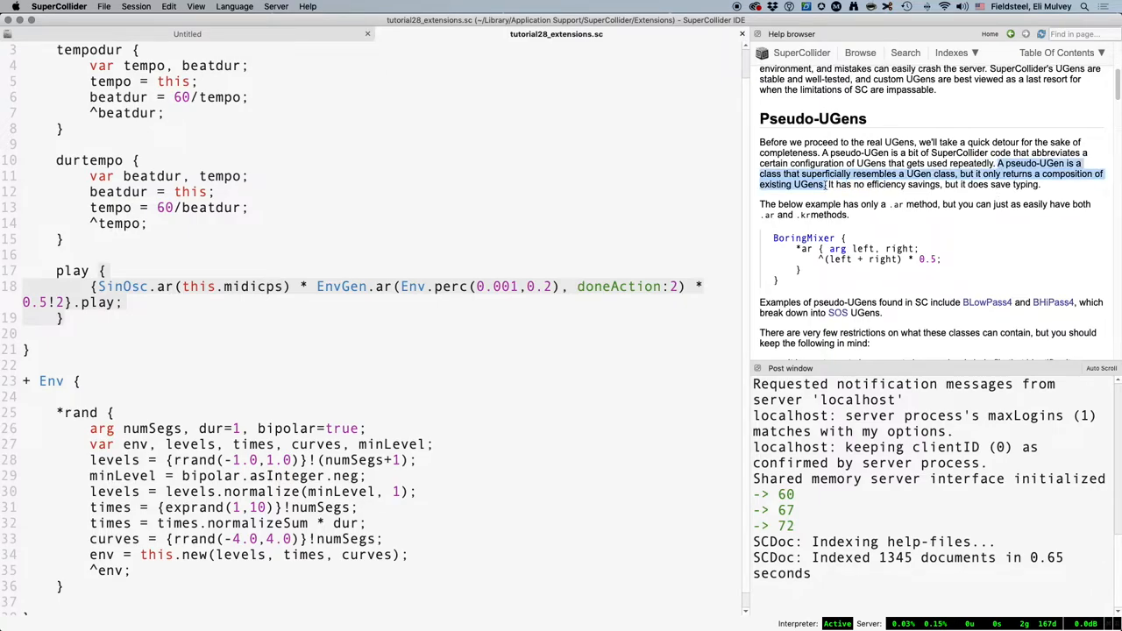
{"action": "mouse_move", "coordinate": [940, 227]}
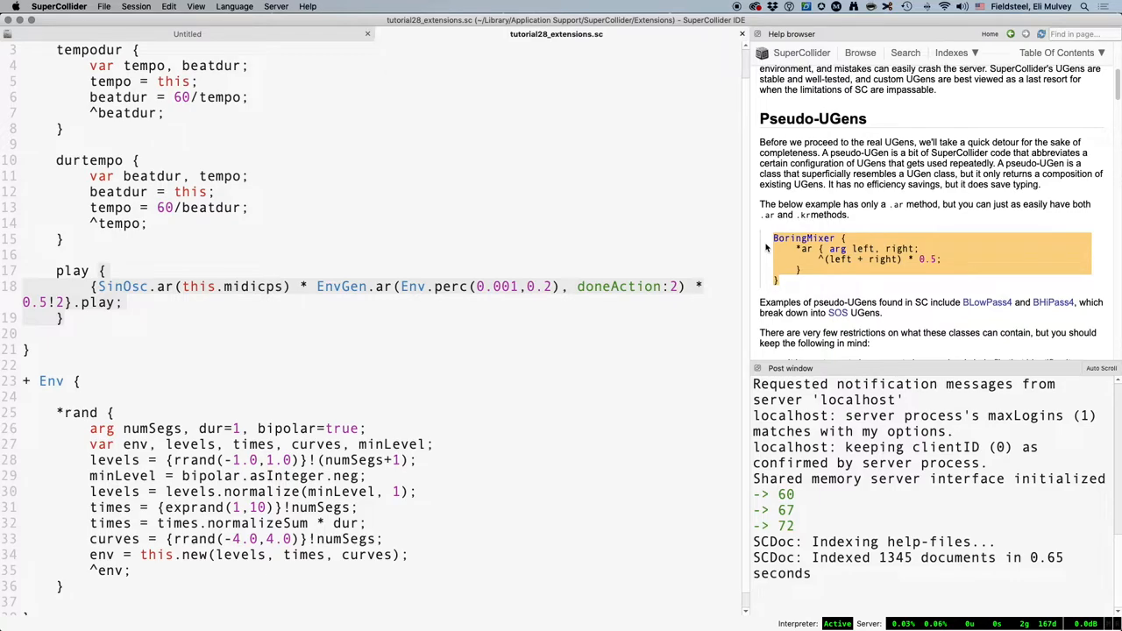
{"action": "mouse_move", "coordinate": [733, 239]}
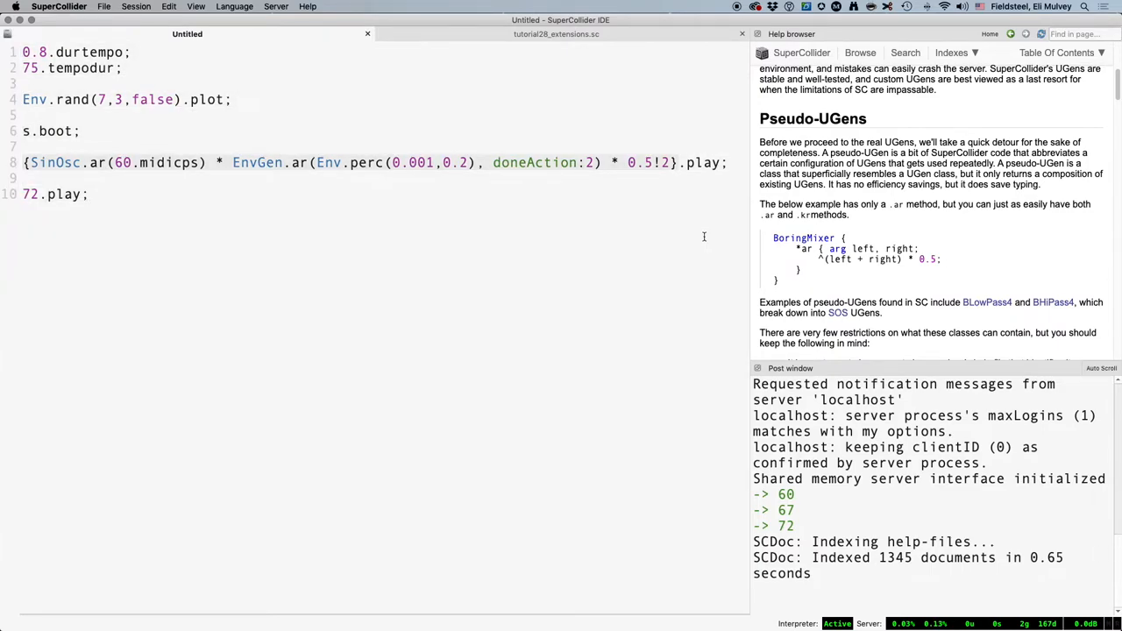
Step: Review the pasted \reverb SynthDef in Untitled and select the word DelayN
{"action": "scroll", "scroll_direction": "down", "scroll_amount": 3}
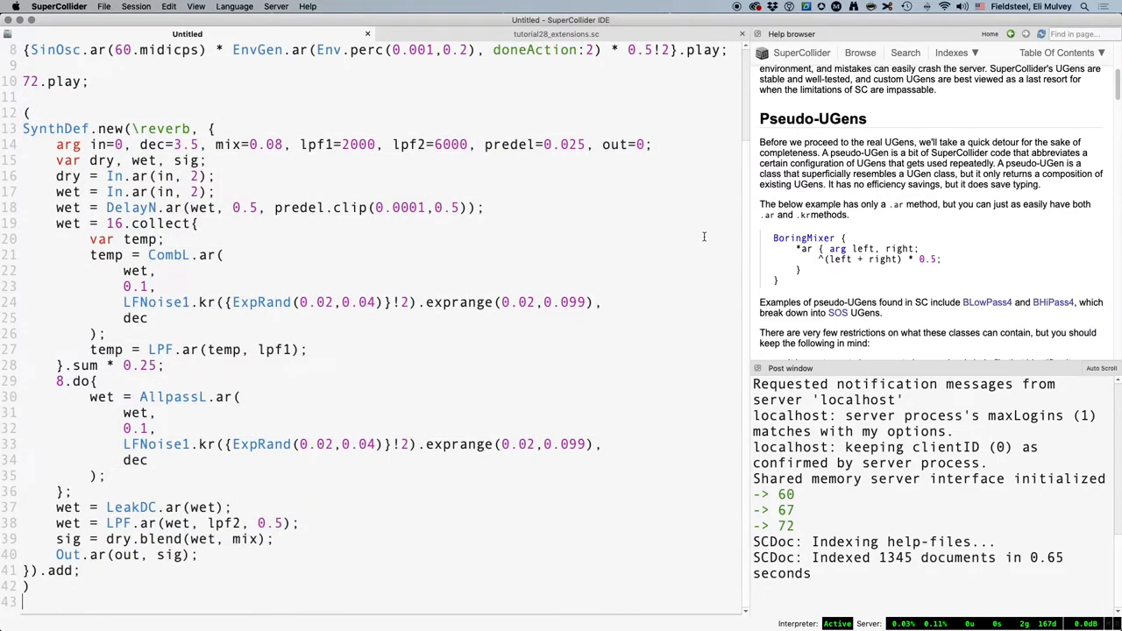
{"action": "scroll", "scroll_direction": "up", "scroll_amount": 3}
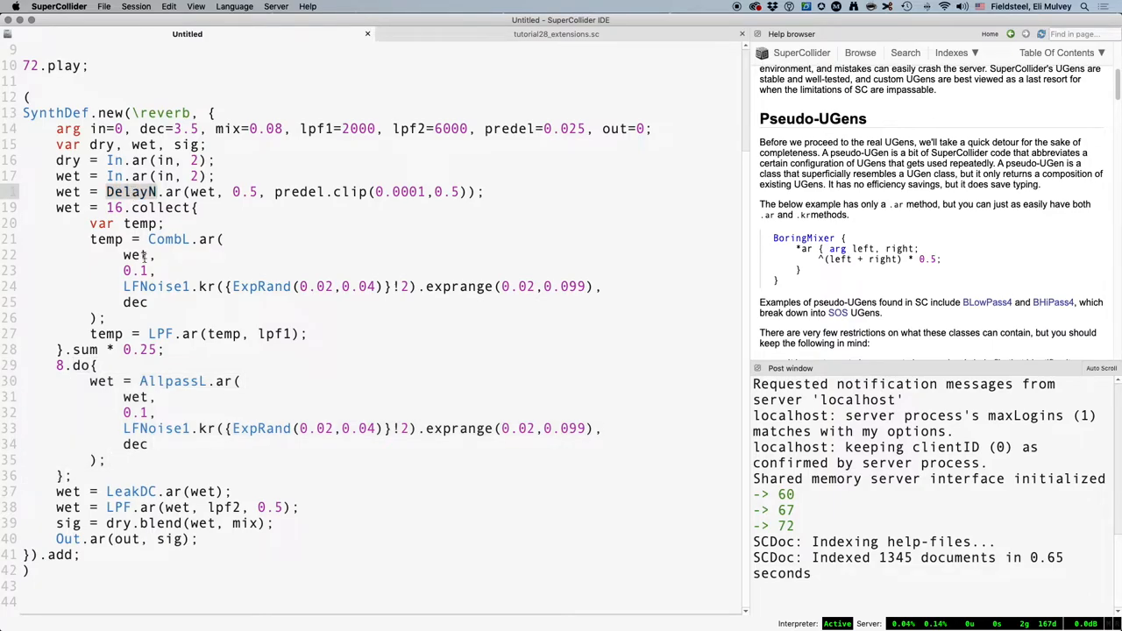
{"action": "double_click", "coordinate": [154, 428]}
{"action": "type", "text": "b = Bus.audio(s,2);"}
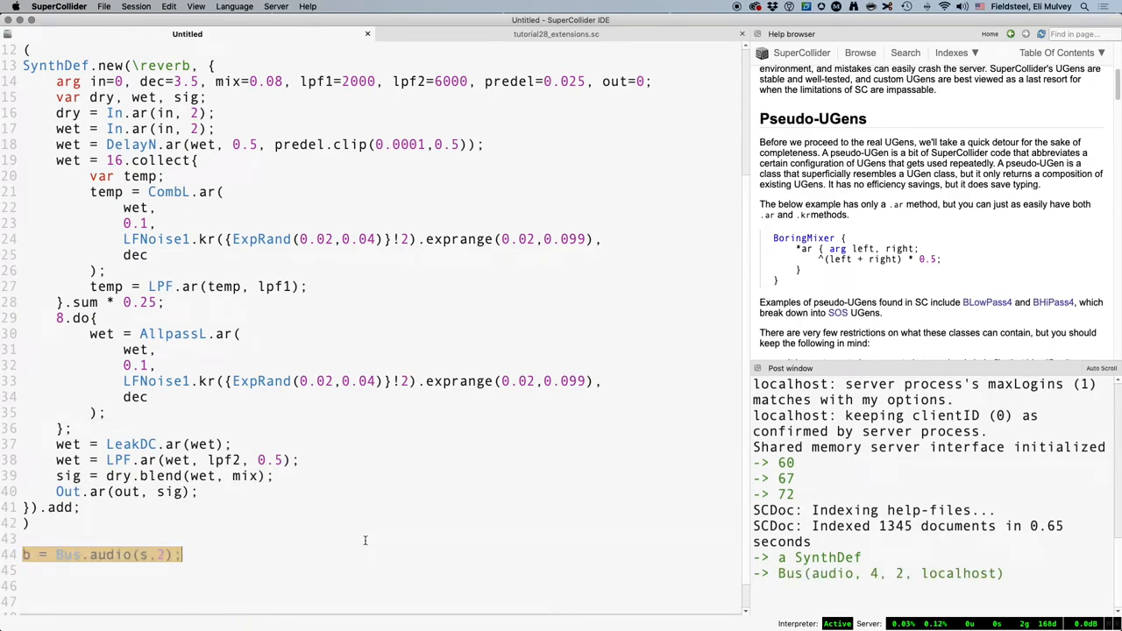
Step: Add r = Synth.new(\reverb) and an 86.play; line in Untitled, then show tutorial28_extensions.sc
{"action": "type", "text": "r = Synth.new(\\reverb, [\\in, b]);"}
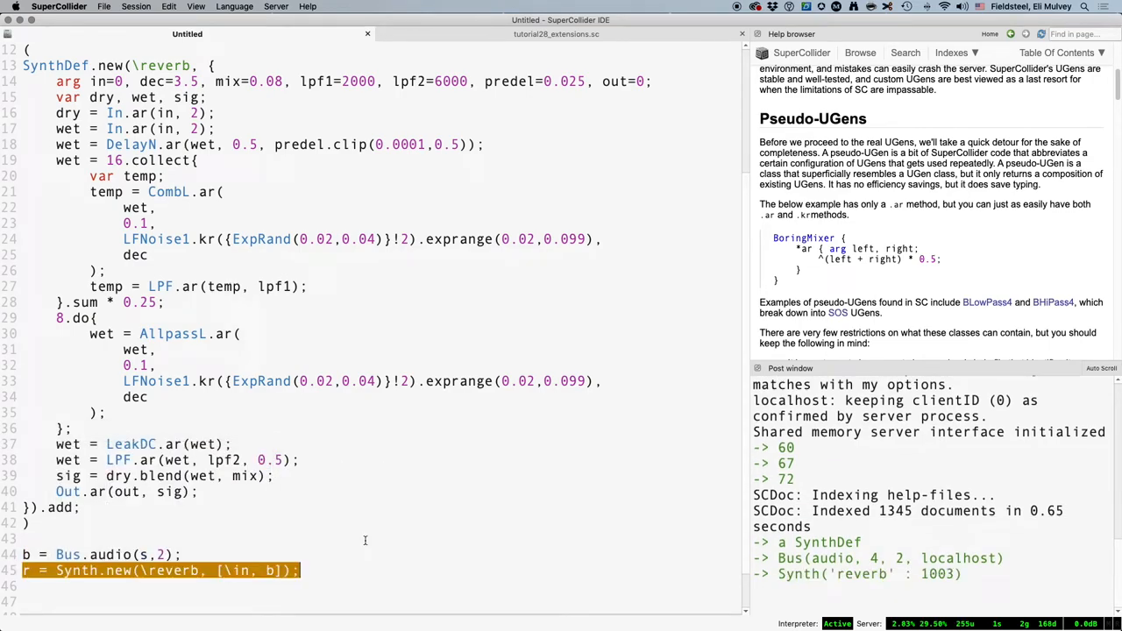
{"action": "type", "text": "8"}
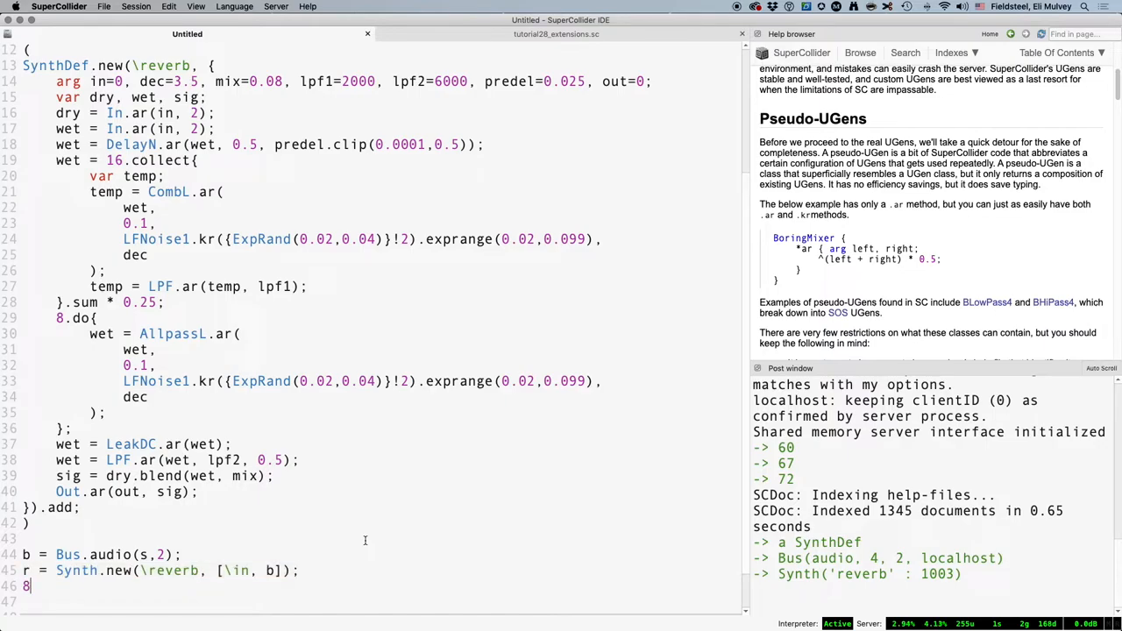
{"action": "type", "text": "6.play;"}
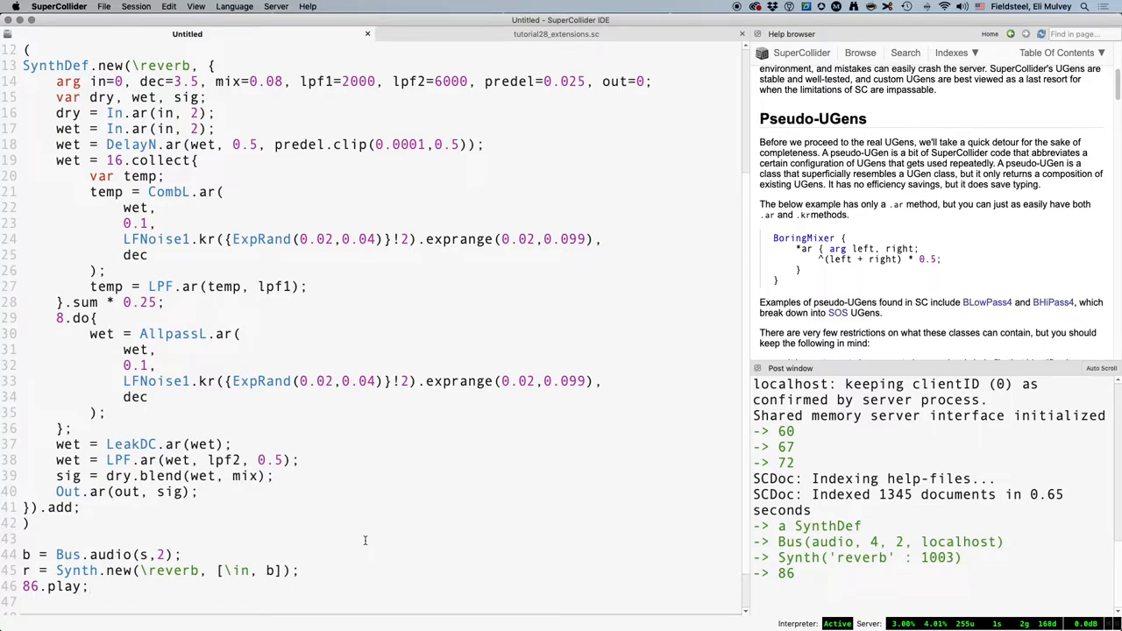
{"action": "left_click", "coordinate": [556, 33]}
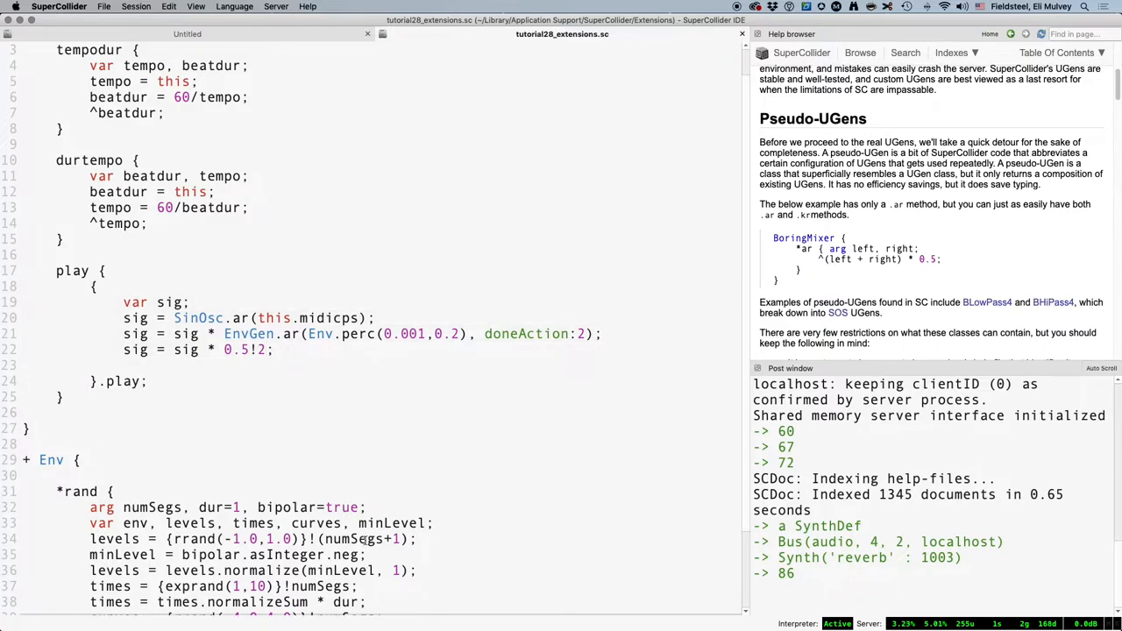
Step: Give SimpleNumber's play method arg out=0; and Out.ar(out, sig);, then return to Untitled
{"action": "type", "text": "Out.ar(out, sig);"}
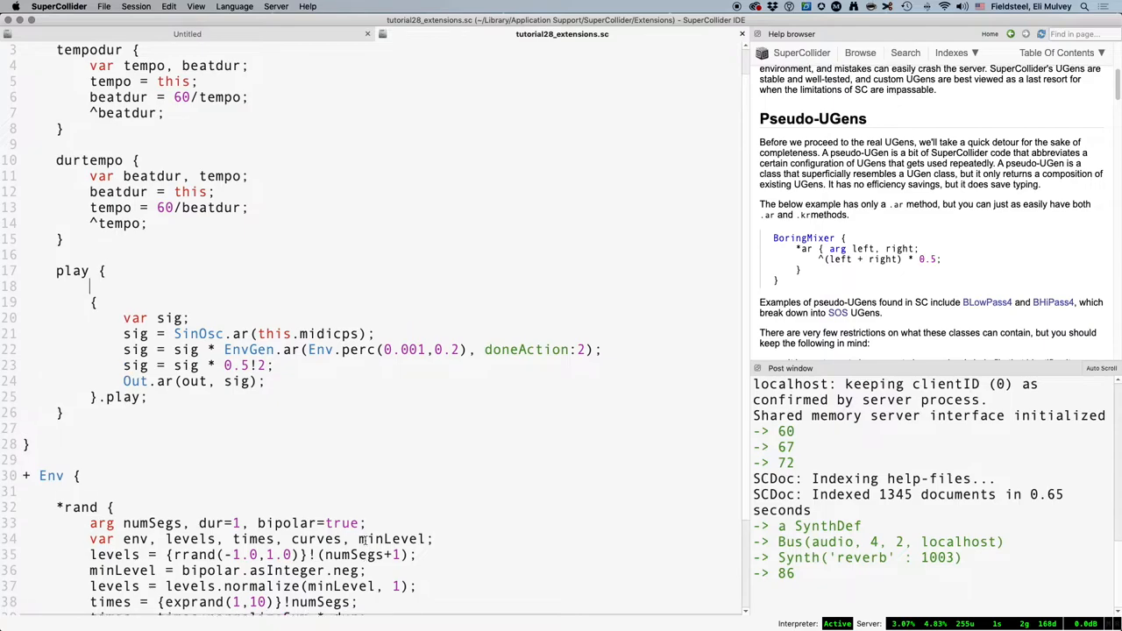
{"action": "type", "text": "arg out"}
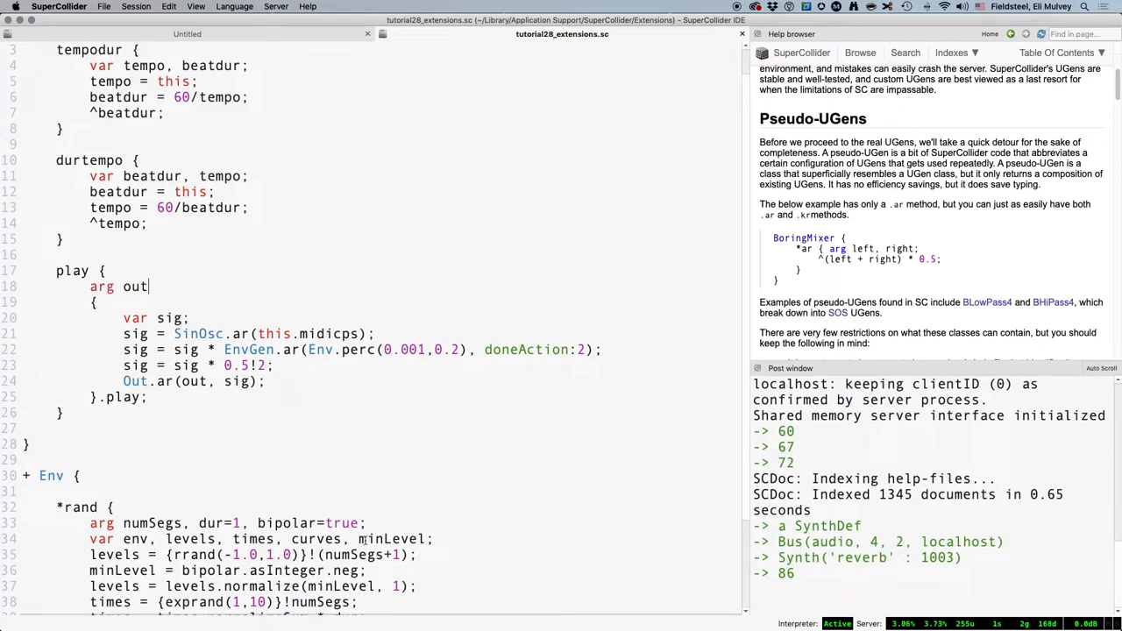
{"action": "type", "text": "=0;"}
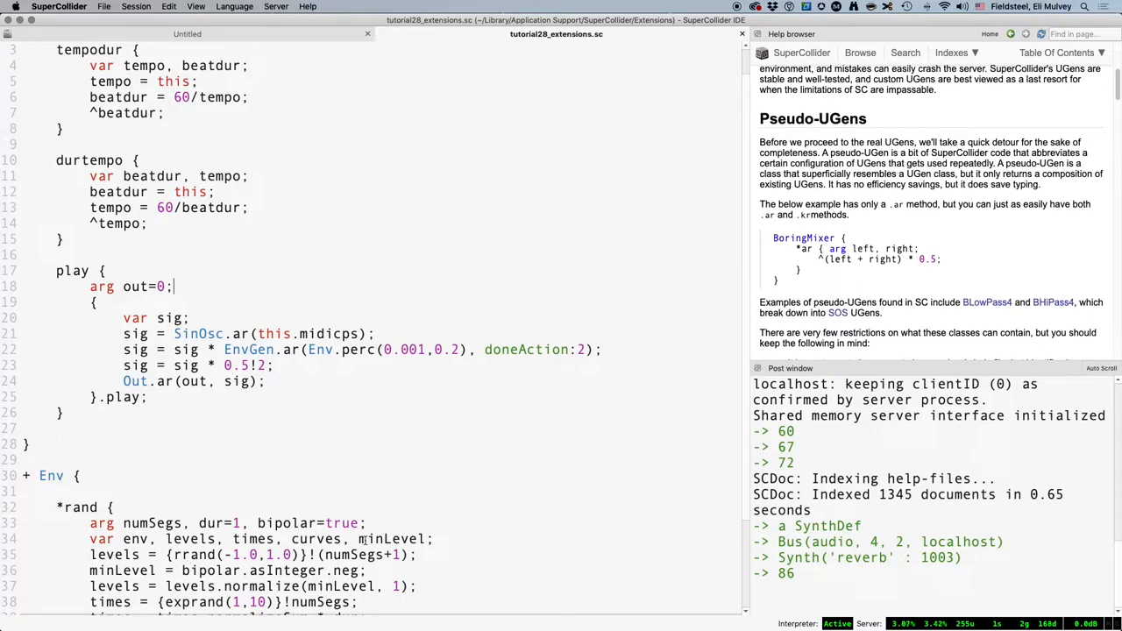
{"action": "left_click", "coordinate": [186, 33]}
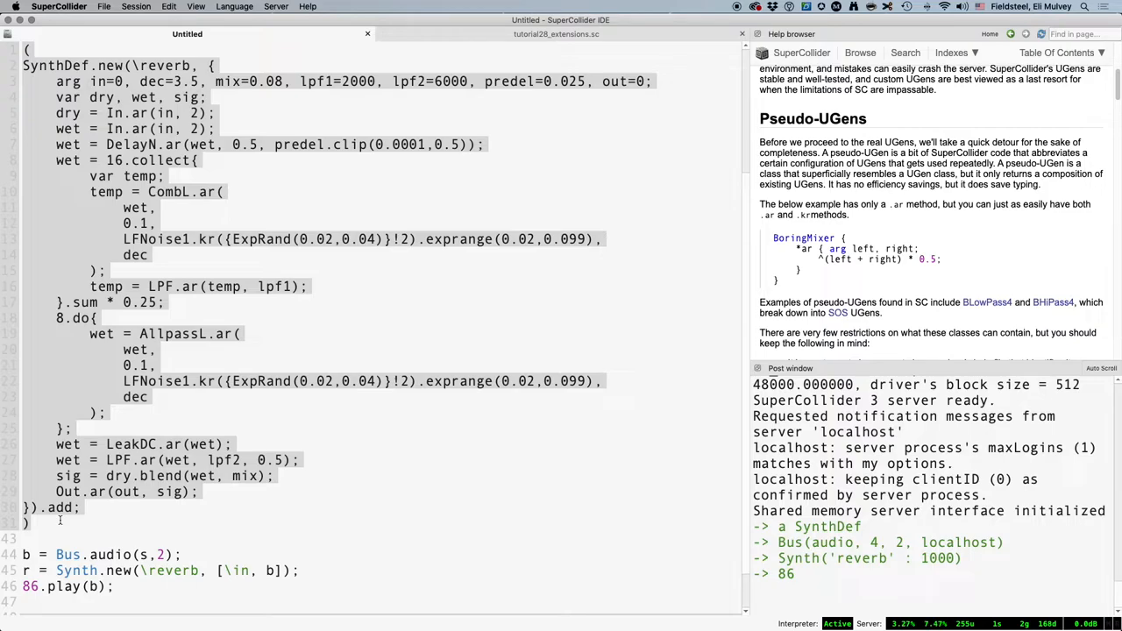
Step: Add an empty Dummy {} class at the end of tutorial28_extensions.sc
{"action": "left_click", "coordinate": [556, 34]}
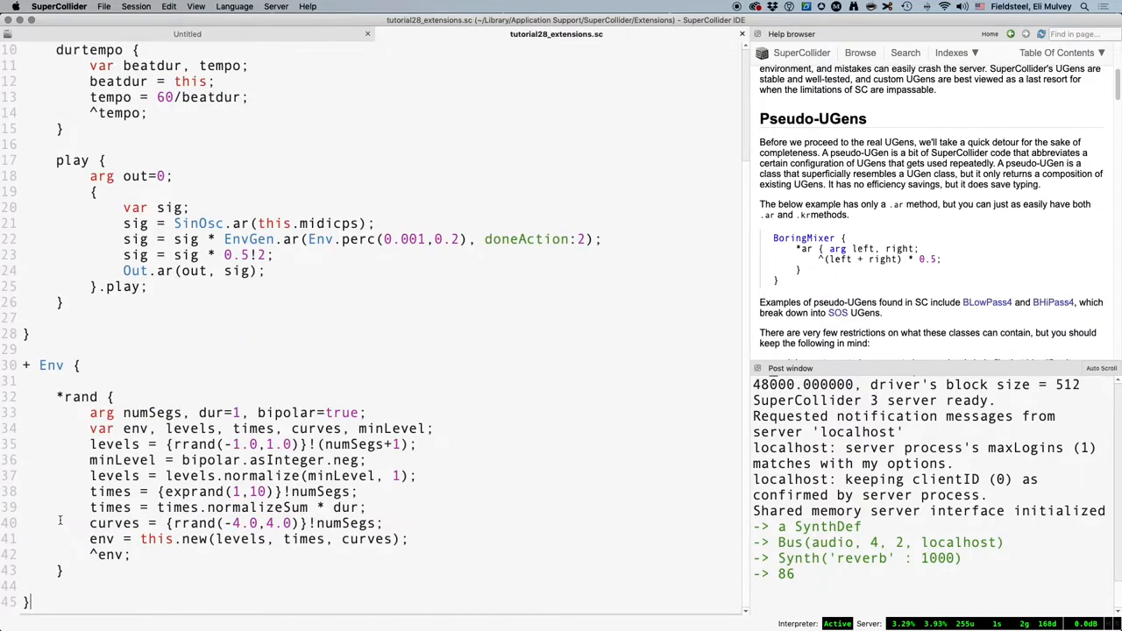
{"action": "scroll", "scroll_direction": "down", "scroll_amount": 3}
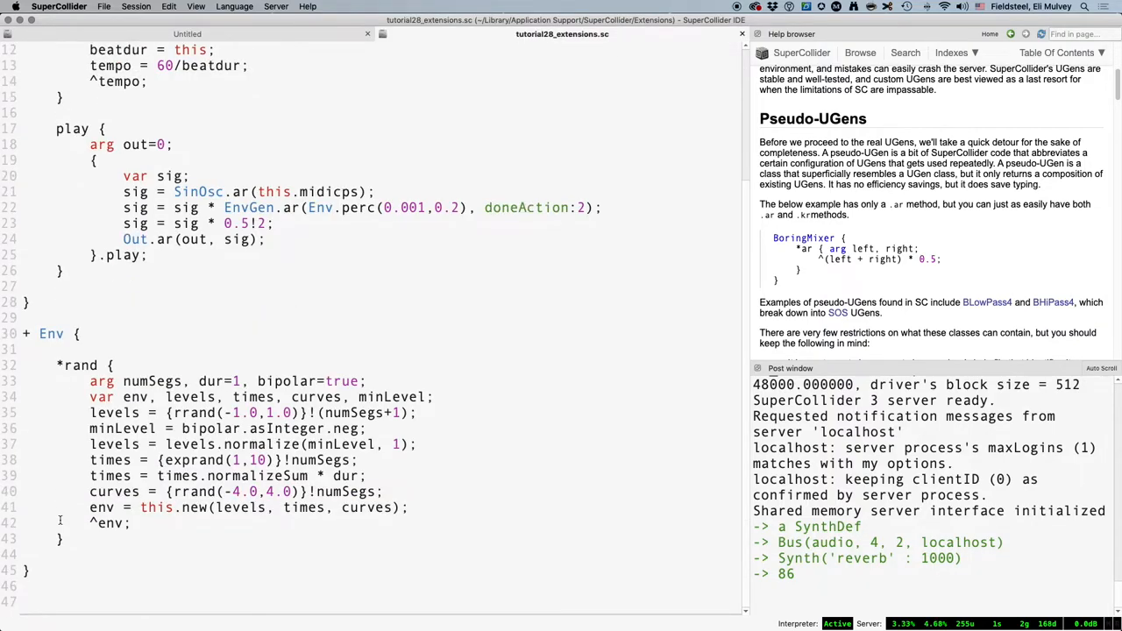
{"action": "type", "text": "Dummy {}"}
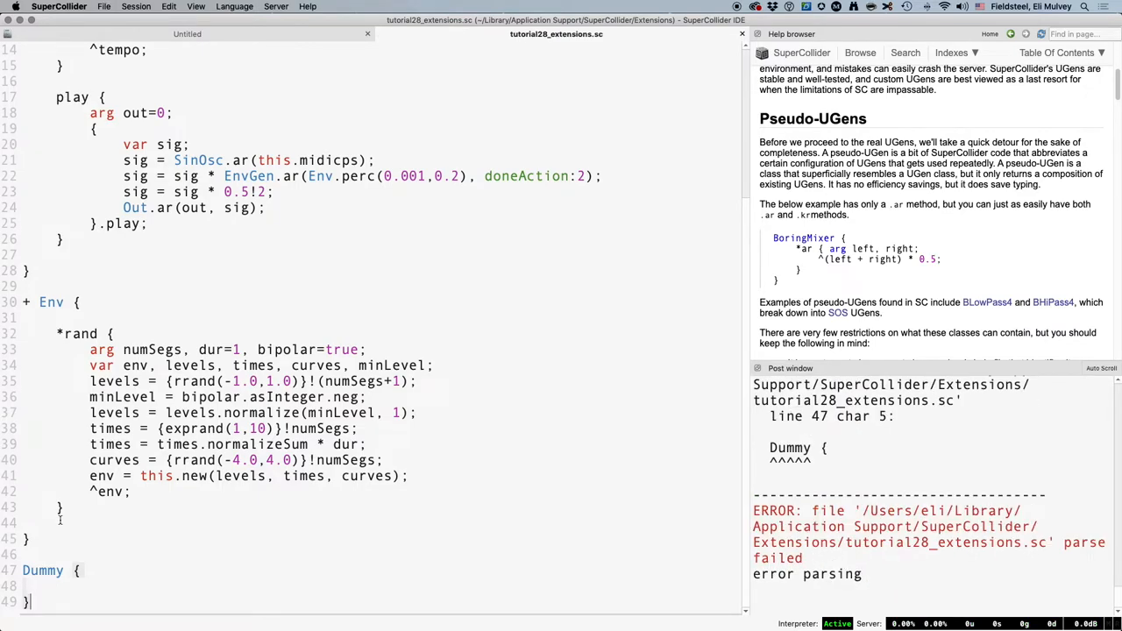
{"action": "scroll", "scroll_direction": "up", "scroll_amount": 3}
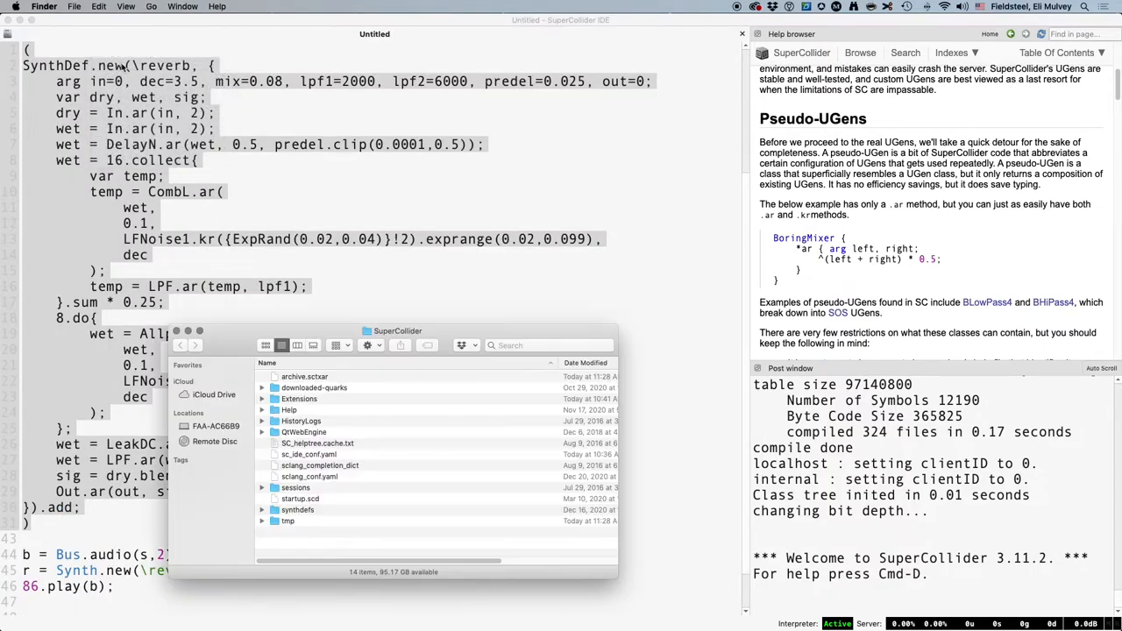
Step: In Finder, enter the Extensions folder and open tutorial28_classes.sc in the editor
{"action": "double_click", "coordinate": [298, 398]}
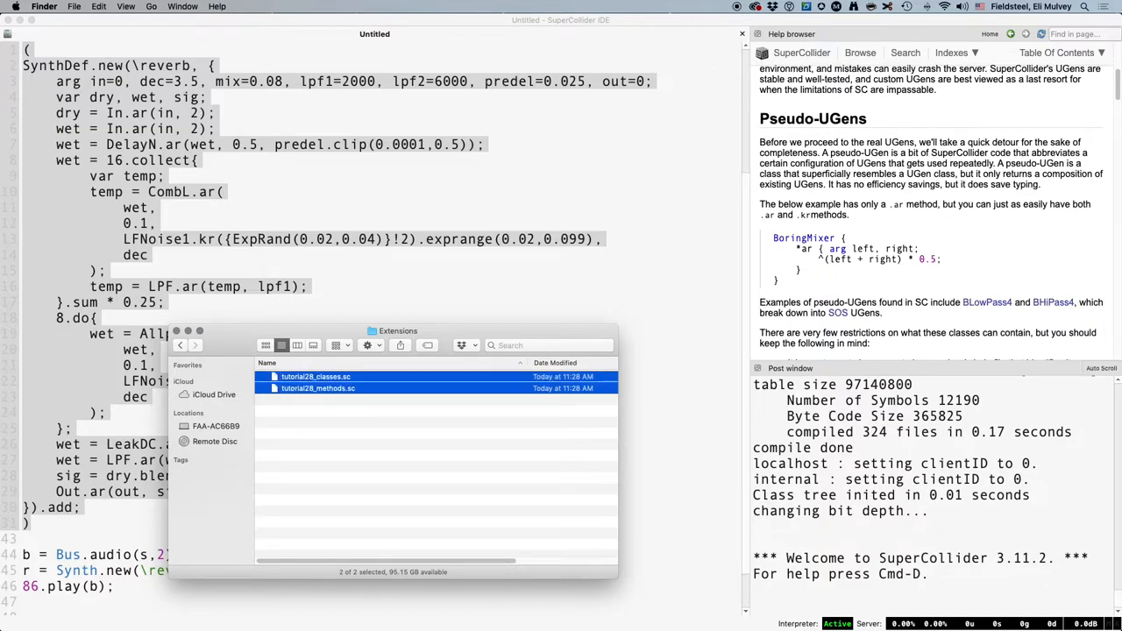
{"action": "double_click", "coordinate": [315, 376]}
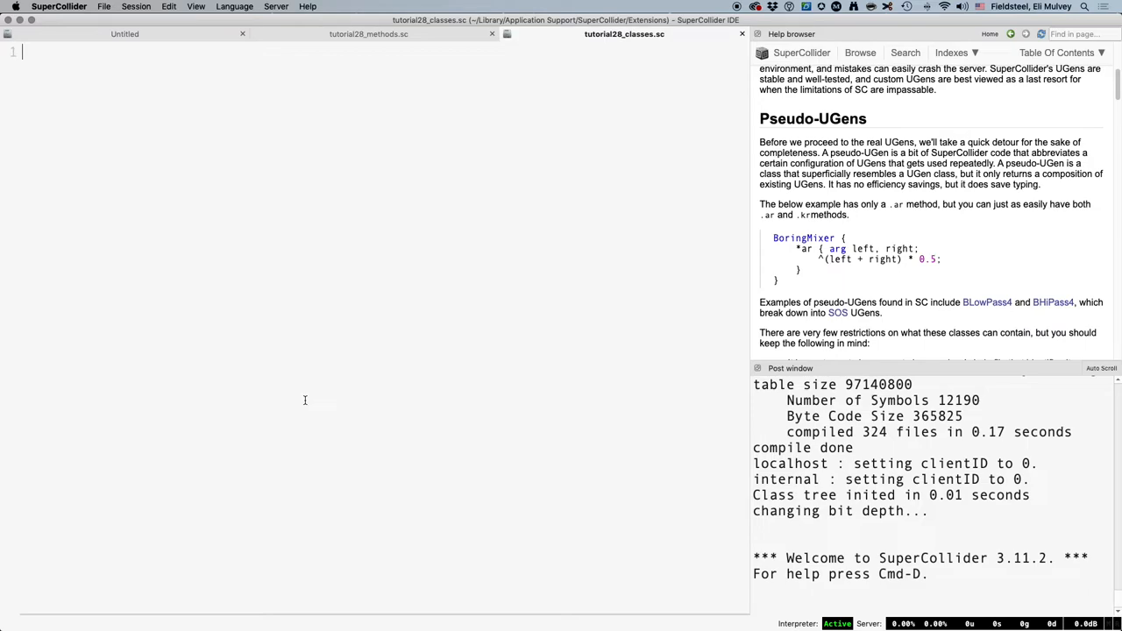
Step: Define VerbEF {} with an empty *ar { method, then return to the Untitled reverb code
{"action": "type", "text": "VerbEF"}
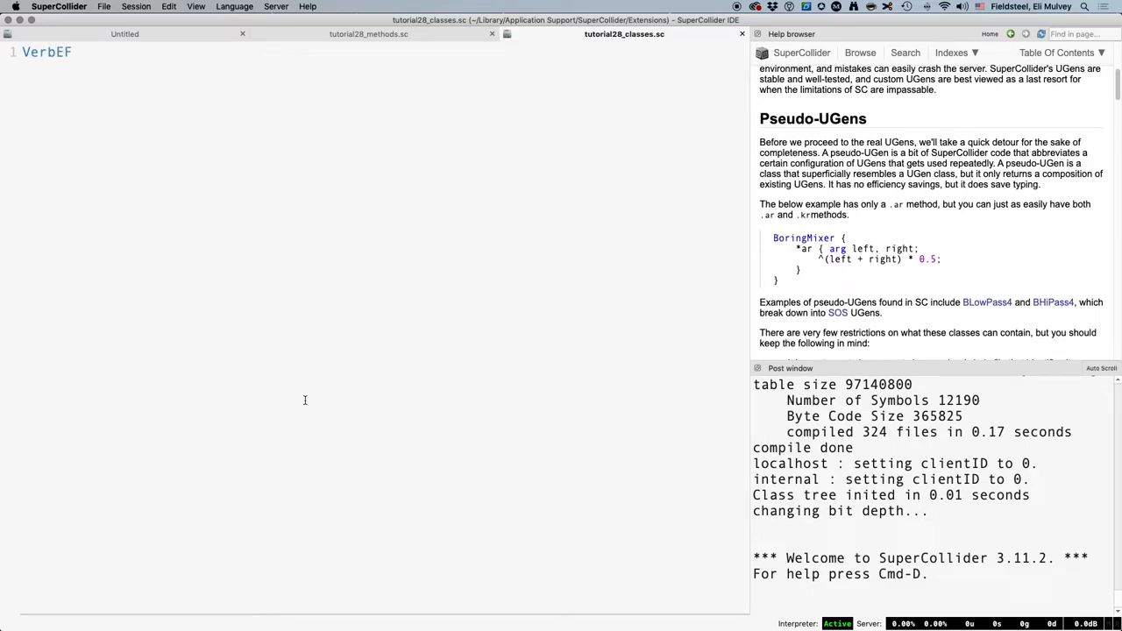
{"action": "type", "text": "{}"}
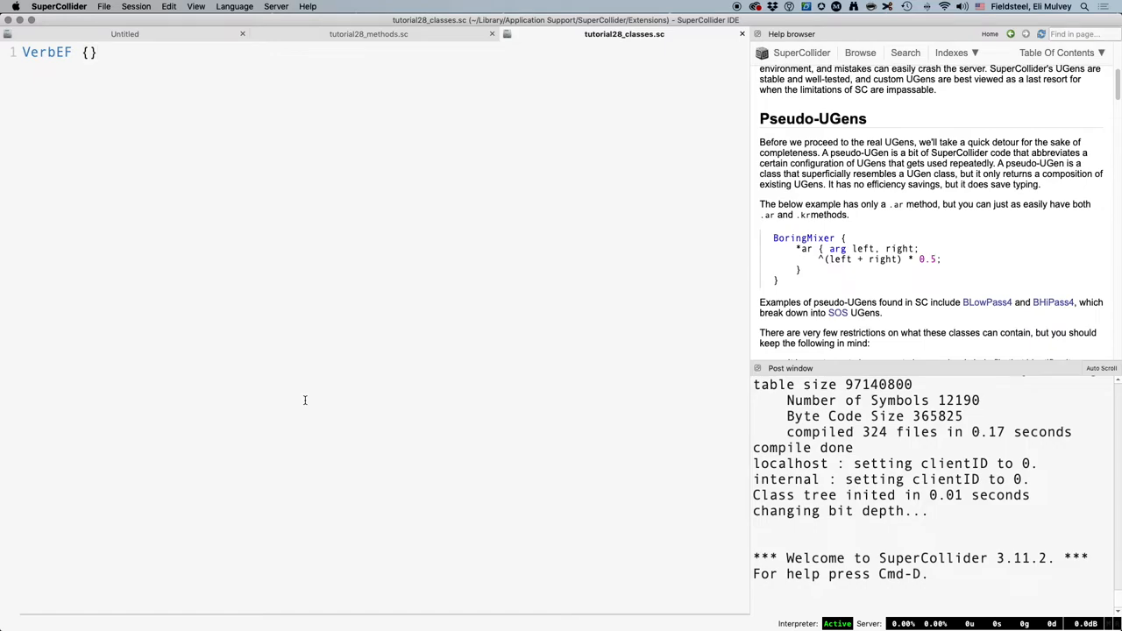
{"action": "key", "text": "Return"}
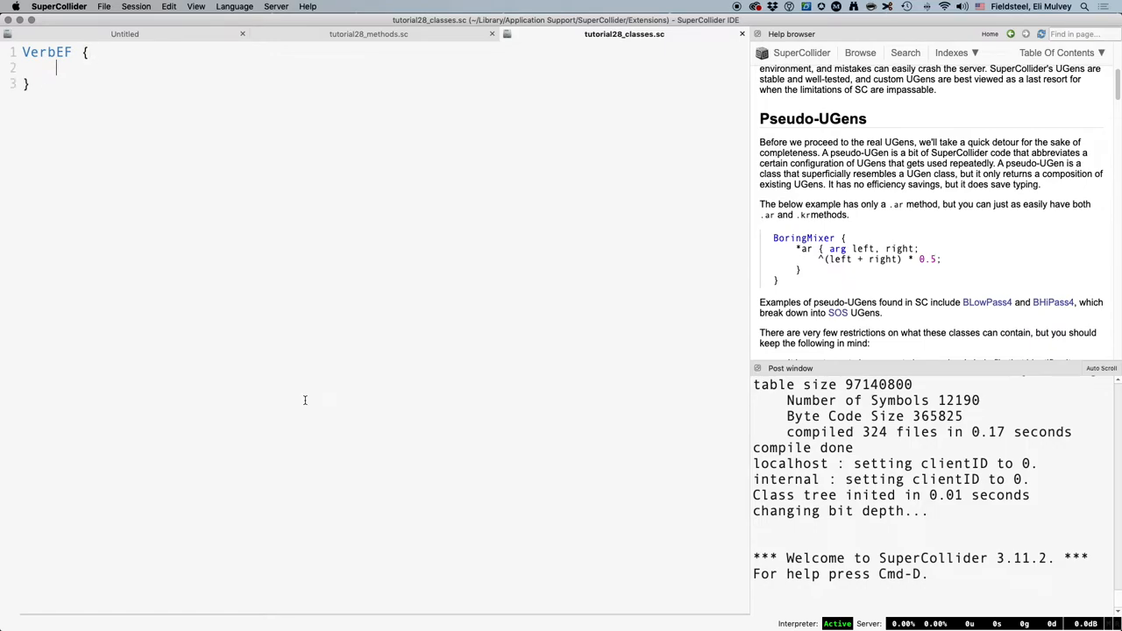
{"action": "type", "text": "*ar {"}
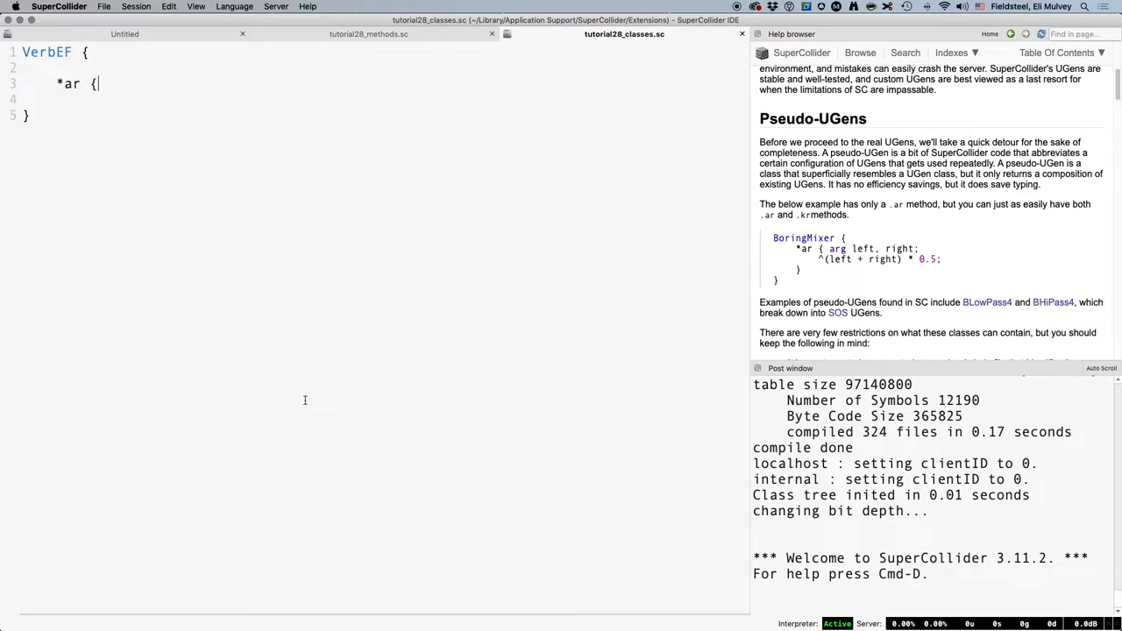
{"action": "key", "text": "Return"}
{"action": "type", "text": "}"}
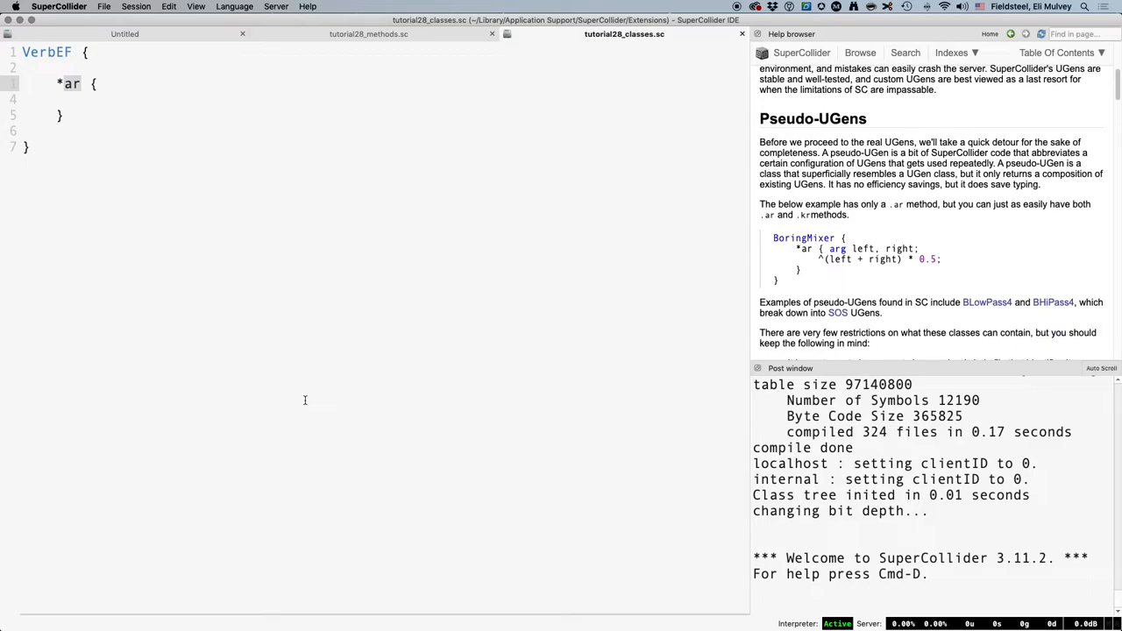
{"action": "left_click", "coordinate": [124, 33]}
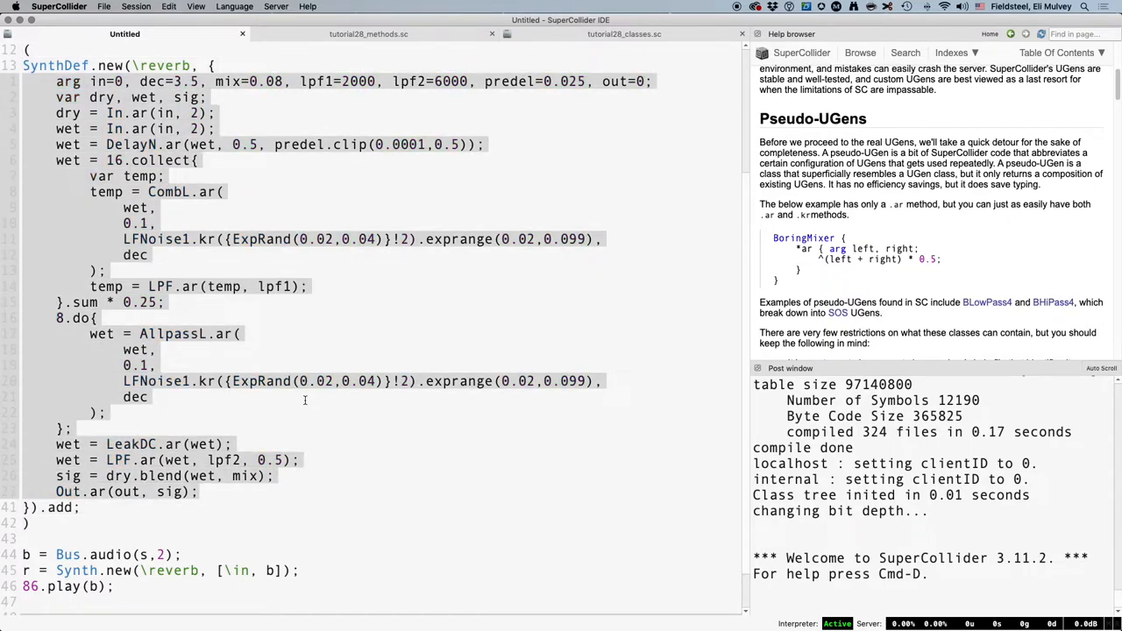
Step: Copy the reverb SynthDef body into *ar, checking the LPF.ar( line against Untitled
{"action": "left_click", "coordinate": [625, 34]}
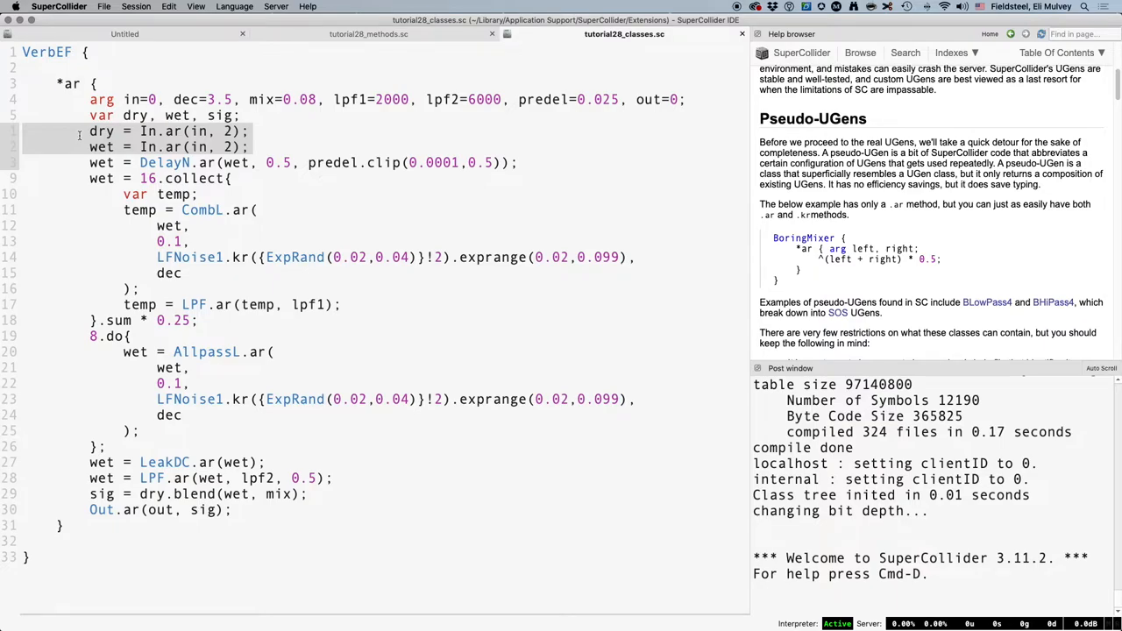
{"action": "left_click", "coordinate": [124, 34]}
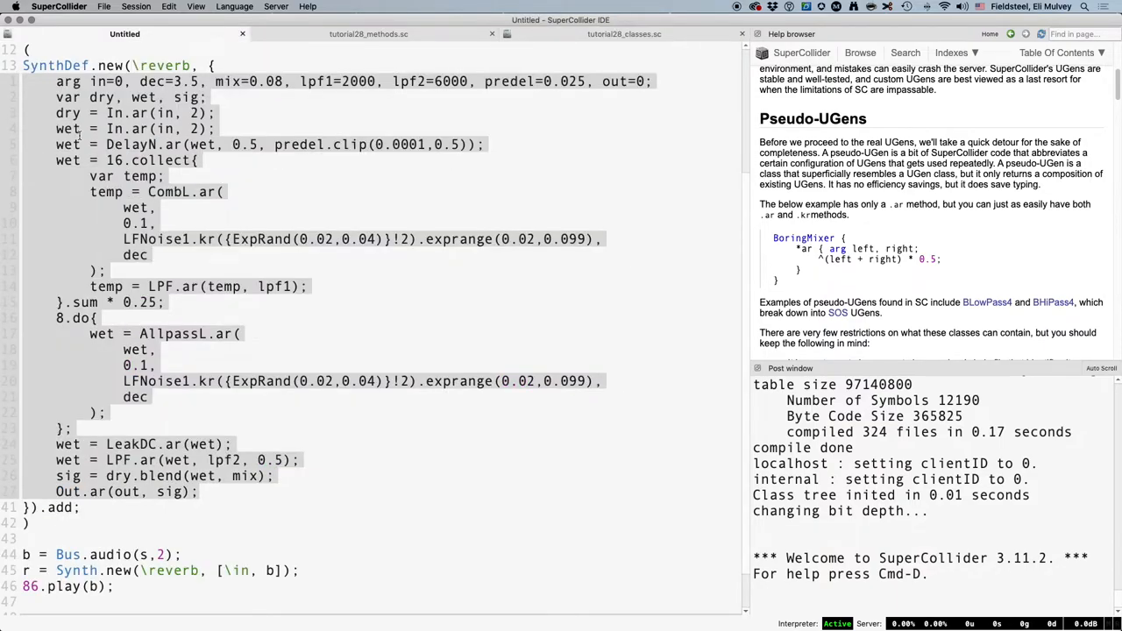
{"action": "scroll", "scroll_direction": "down", "scroll_amount": 3}
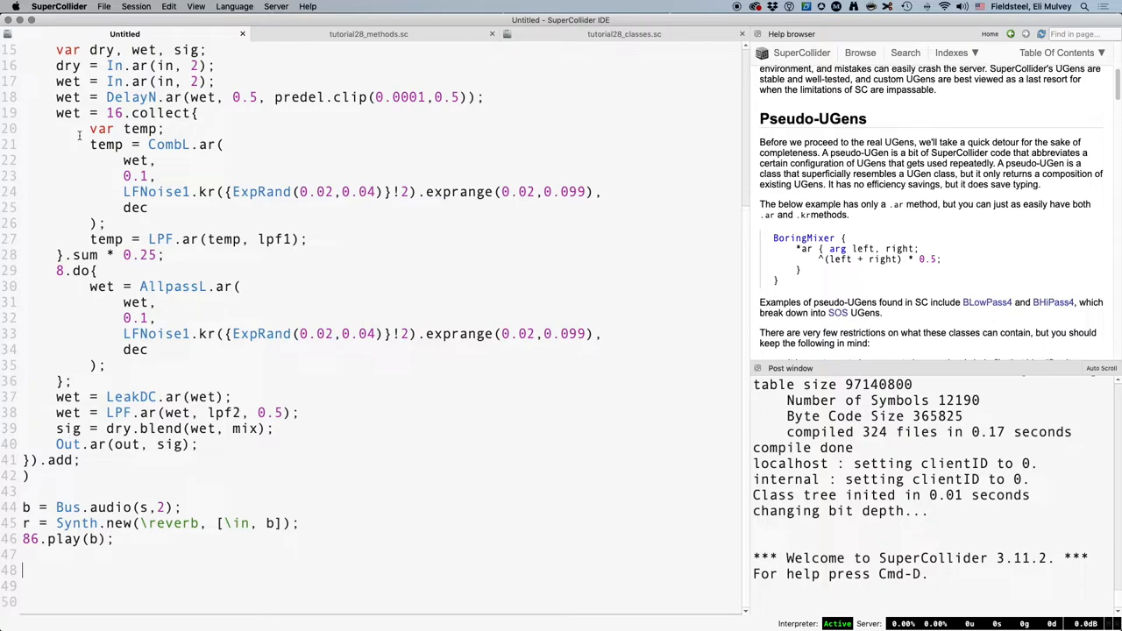
{"action": "type", "text": "LPF.ar("}
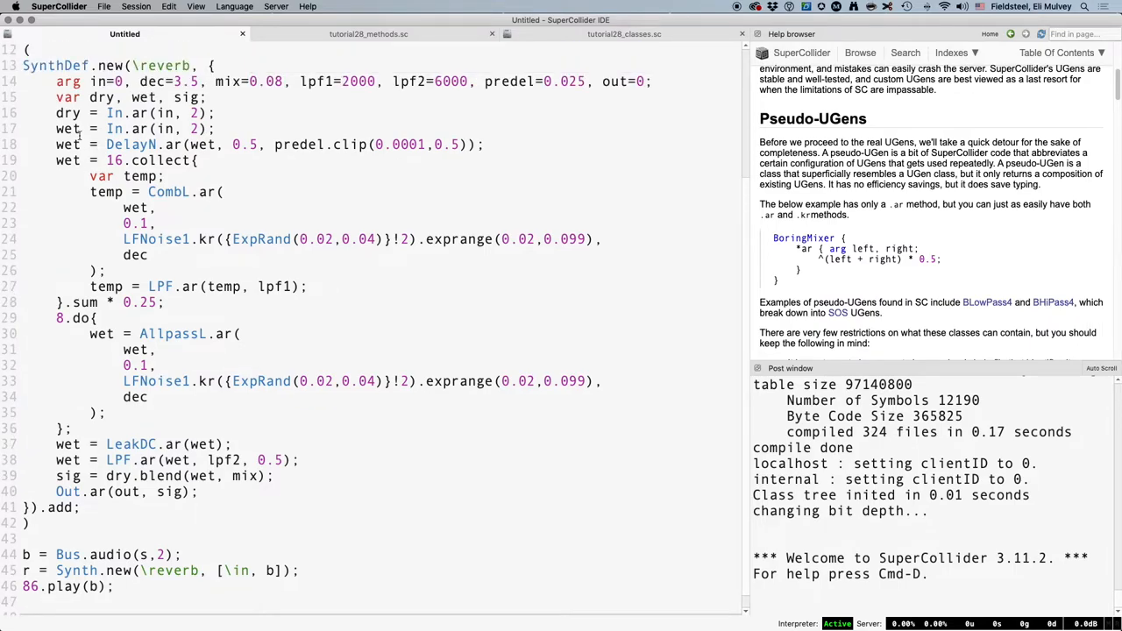
Step: Take dry and wet from in directly and return ^sig instead of Out.ar in VerbEF's *ar
{"action": "left_click", "coordinate": [624, 33]}
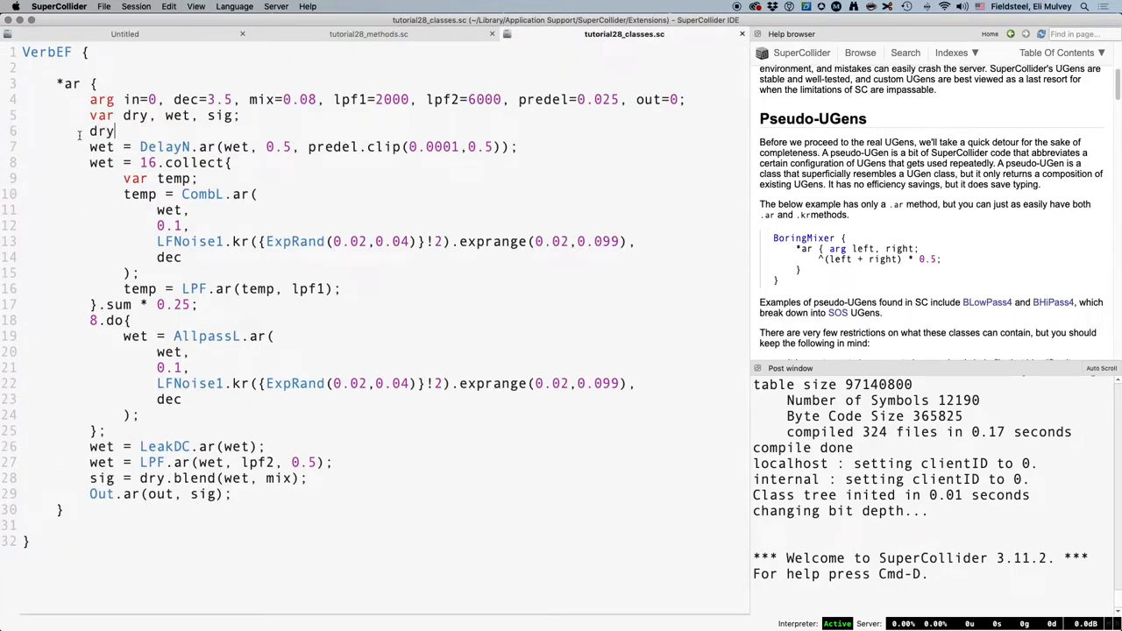
{"action": "type", "text": "= in;"}
{"action": "type", "text": "wet ="}
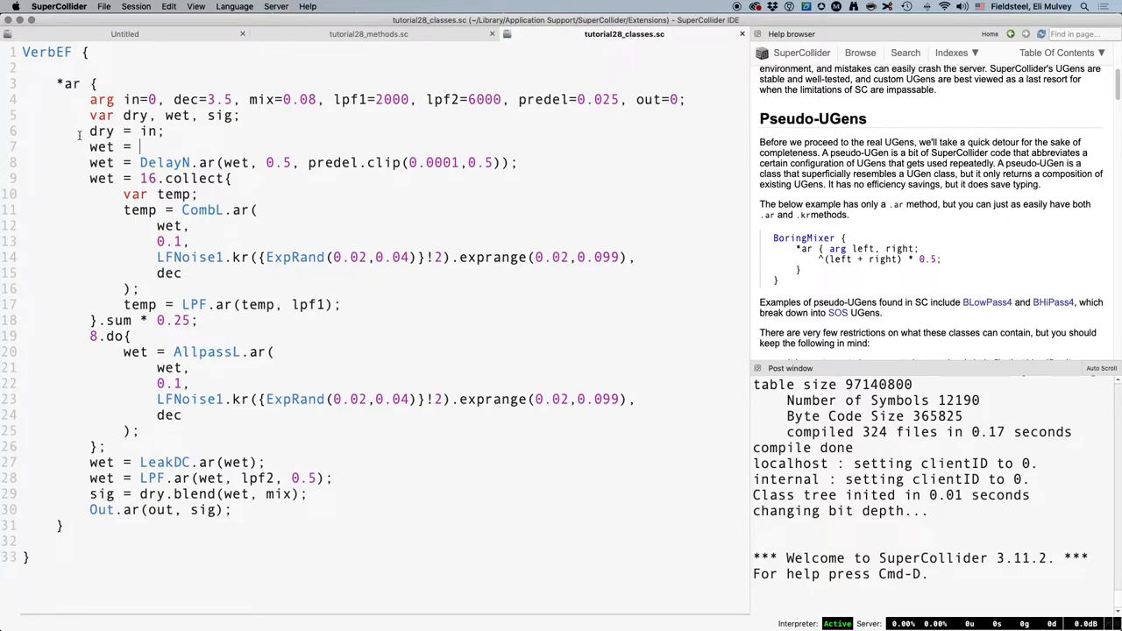
{"action": "type", "text": "in;"}
{"action": "left_click", "coordinate": [162, 509]}
{"action": "type", "text": "^"}
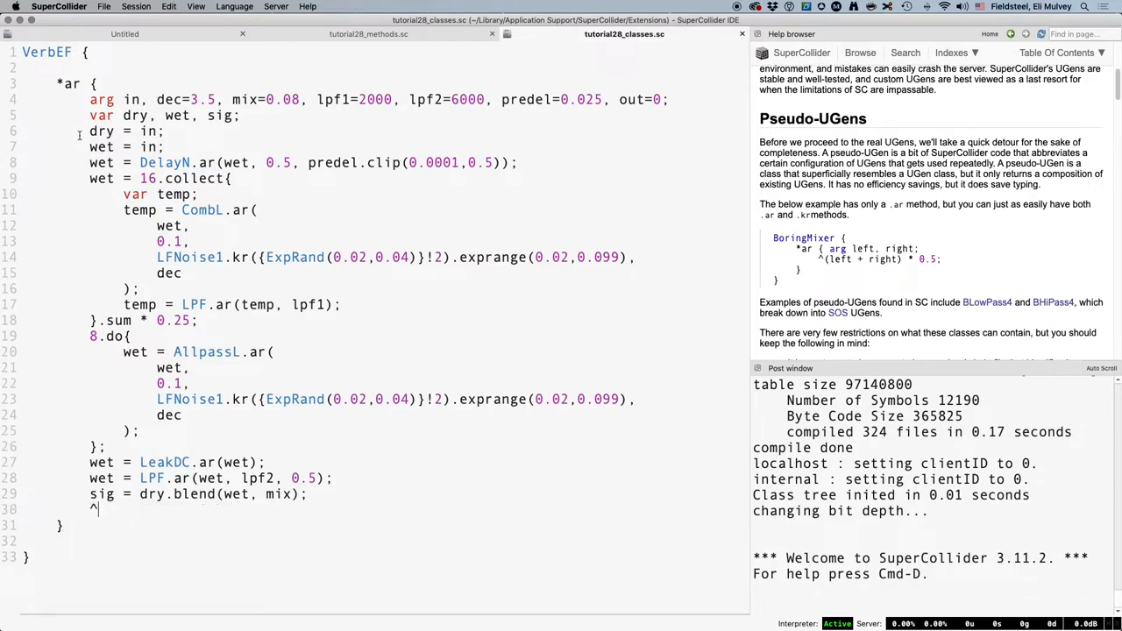
{"action": "type", "text": "sig;"}
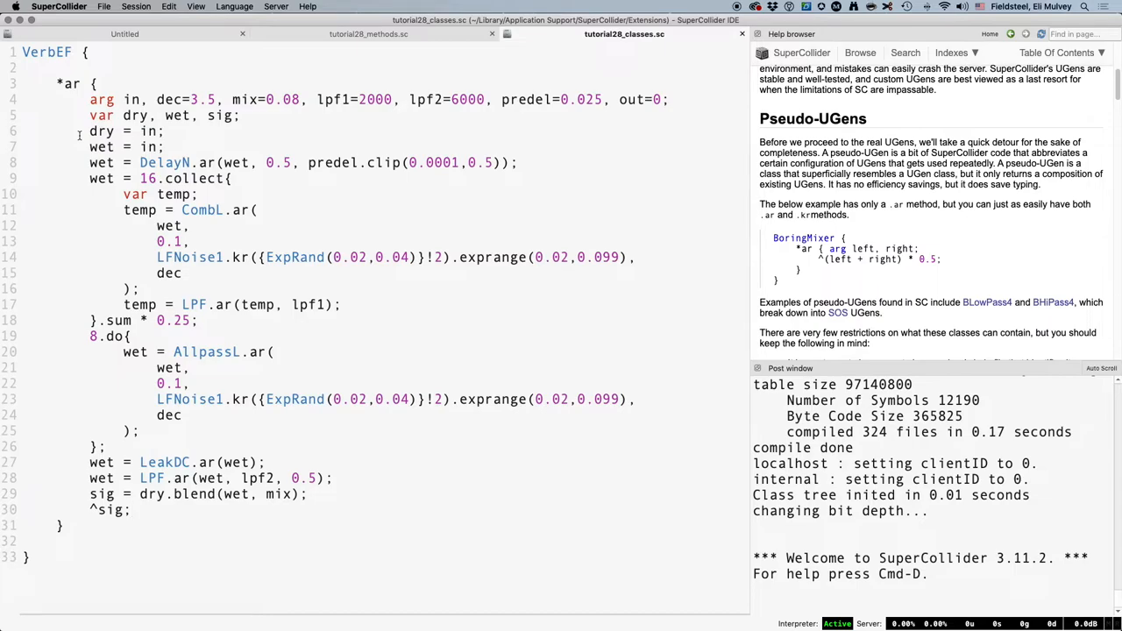
{"action": "left_click", "coordinate": [88, 53]}
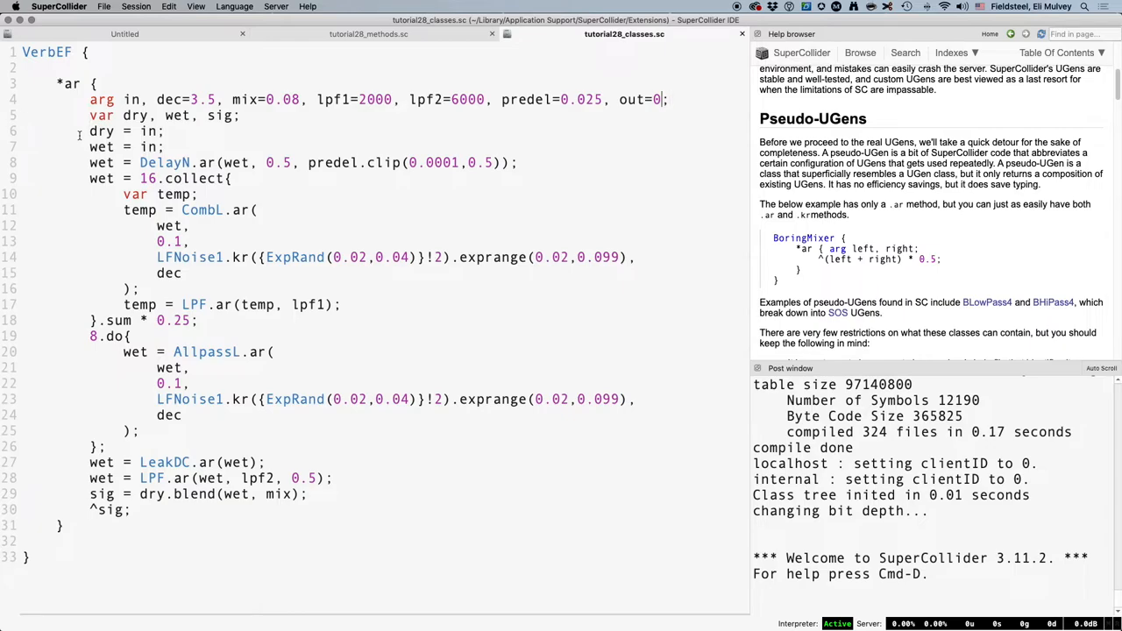
Step: Replace out with mul=1, add=0 and add sig = sig * mul + add; before returning sig
{"action": "key", "text": "Backspace"}
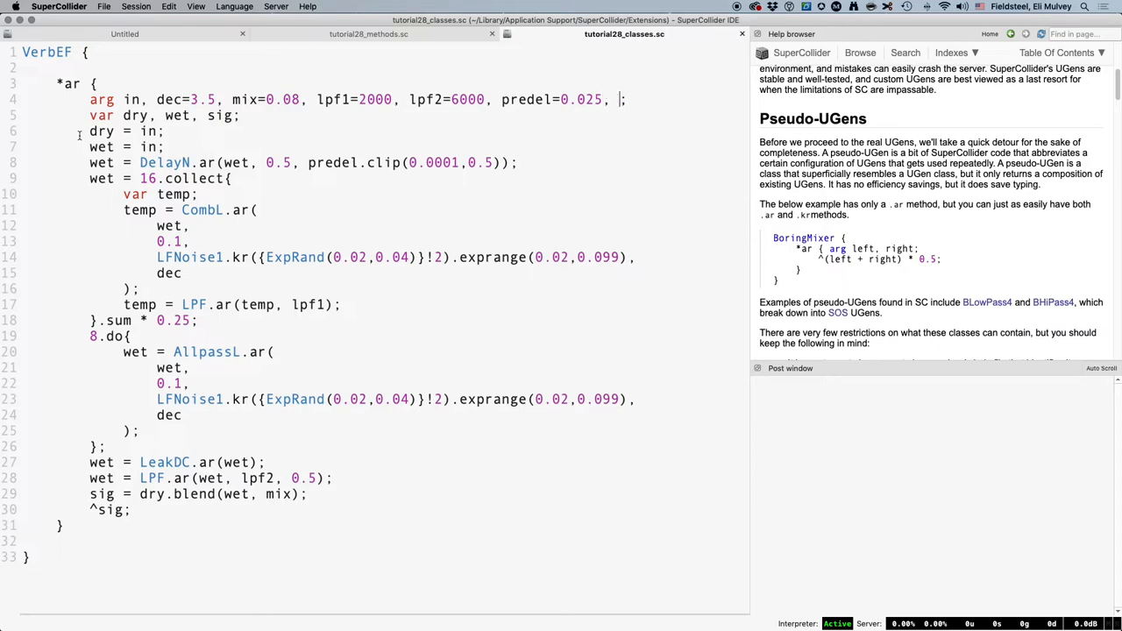
{"action": "type", "text": "mul="}
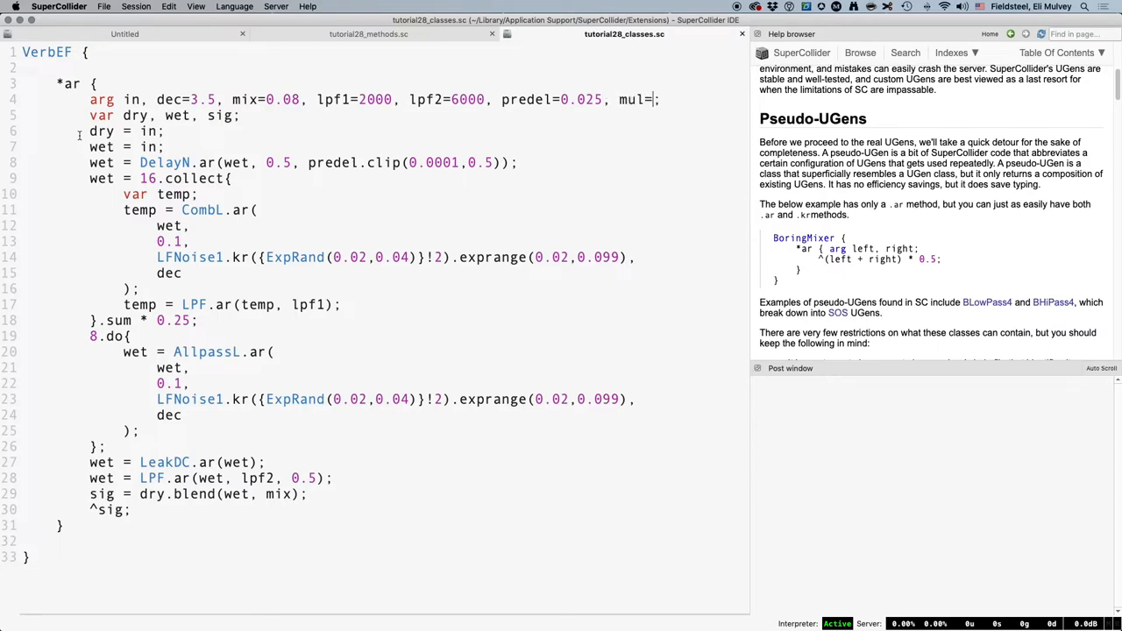
{"action": "type", "text": "1, add=0"}
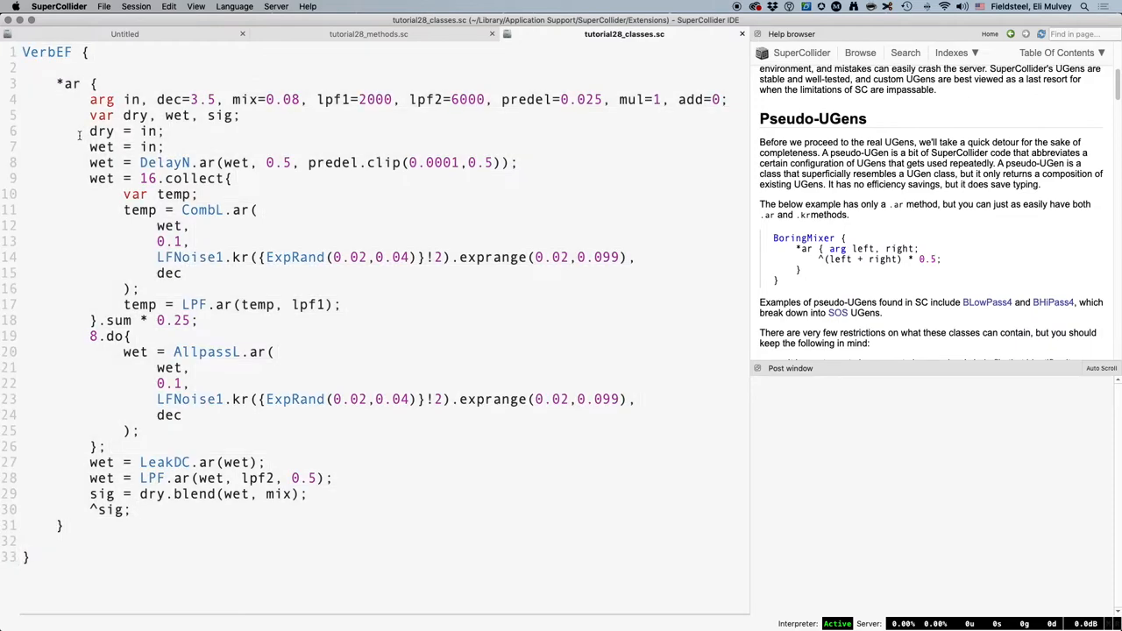
{"action": "type", "text": "sig = sig * mul + a"}
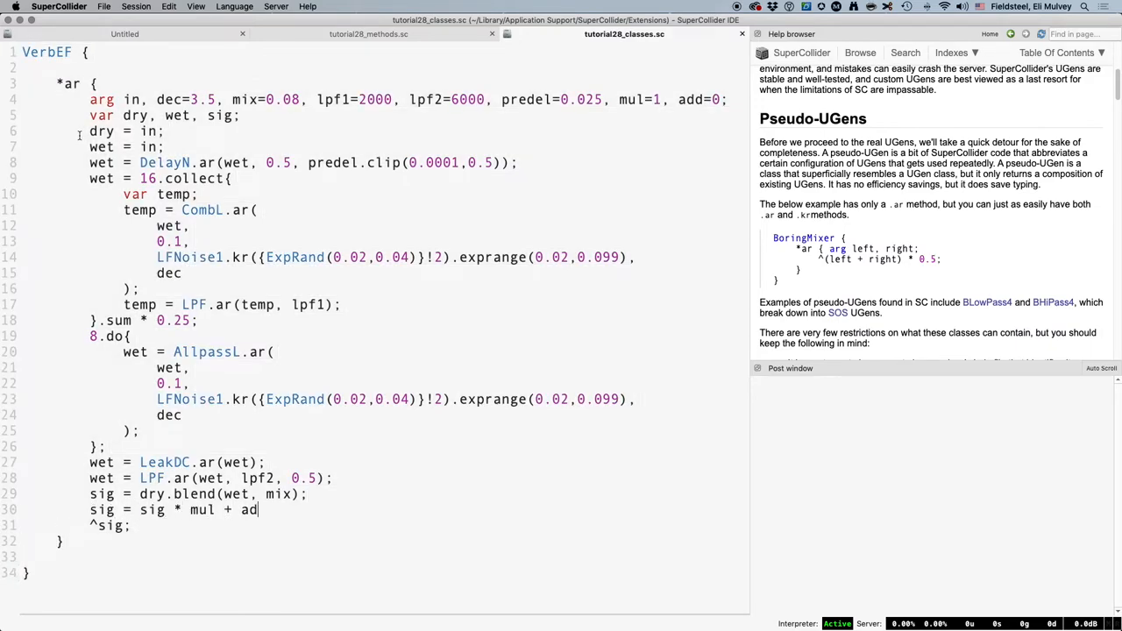
{"action": "type", "text": "d;"}
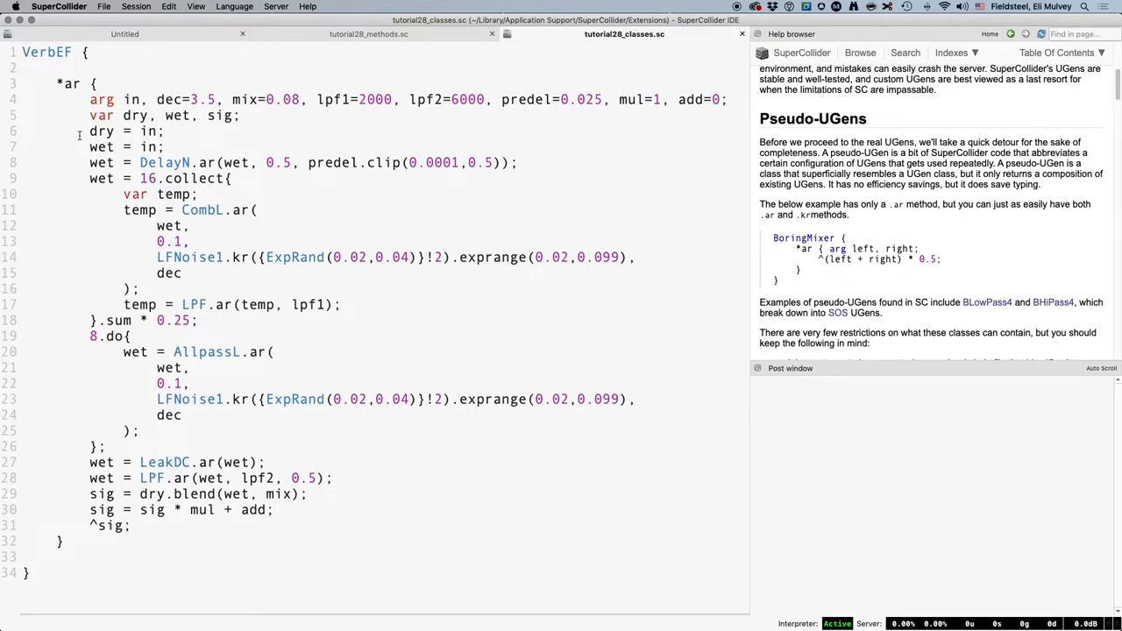
Step: Rewrite the Untitled reverb SynthDef to use sig = VerbEF.ar(sig, dec, mix, lpf1, lpf2, predel)
{"action": "left_click", "coordinate": [124, 34]}
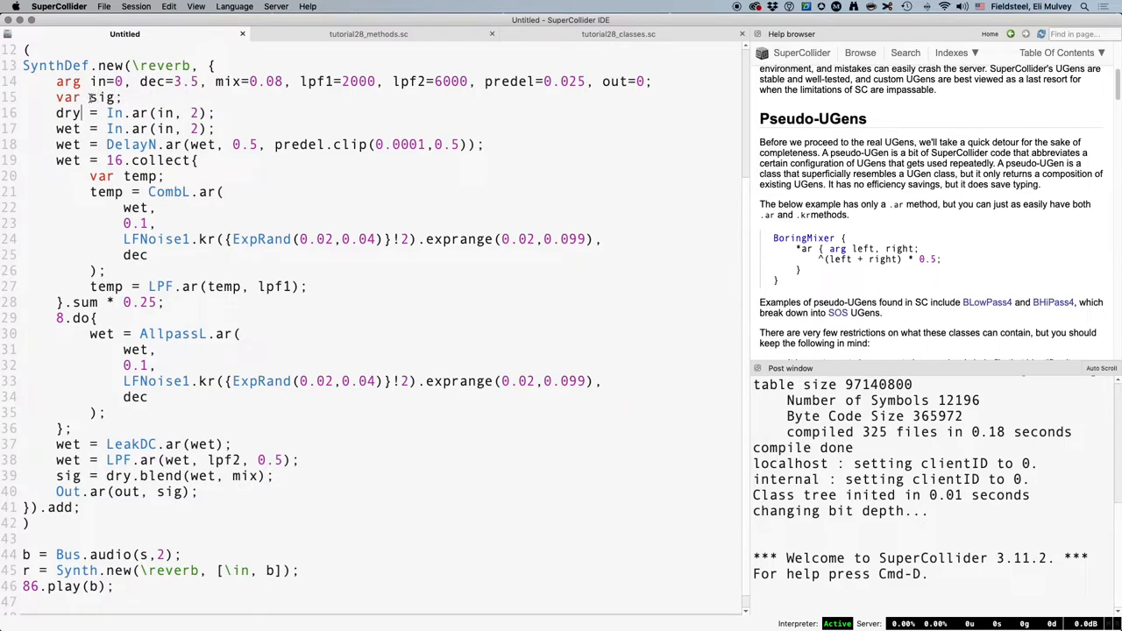
{"action": "type", "text": "sig = VerbEF"}
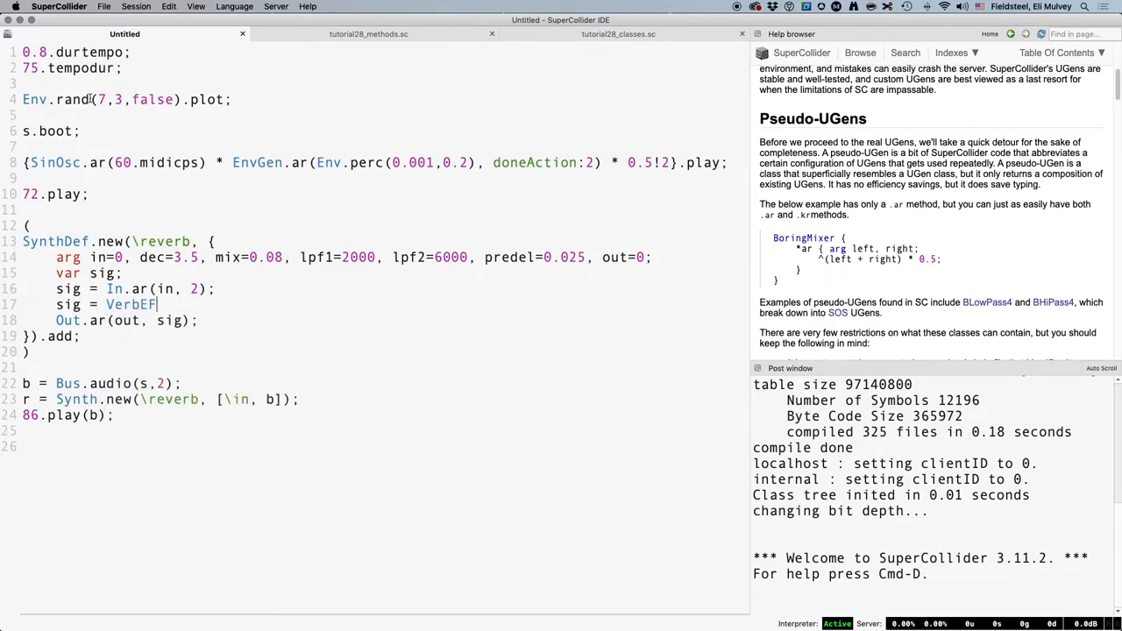
{"action": "type", "text": ".ar(sig, dec,"}
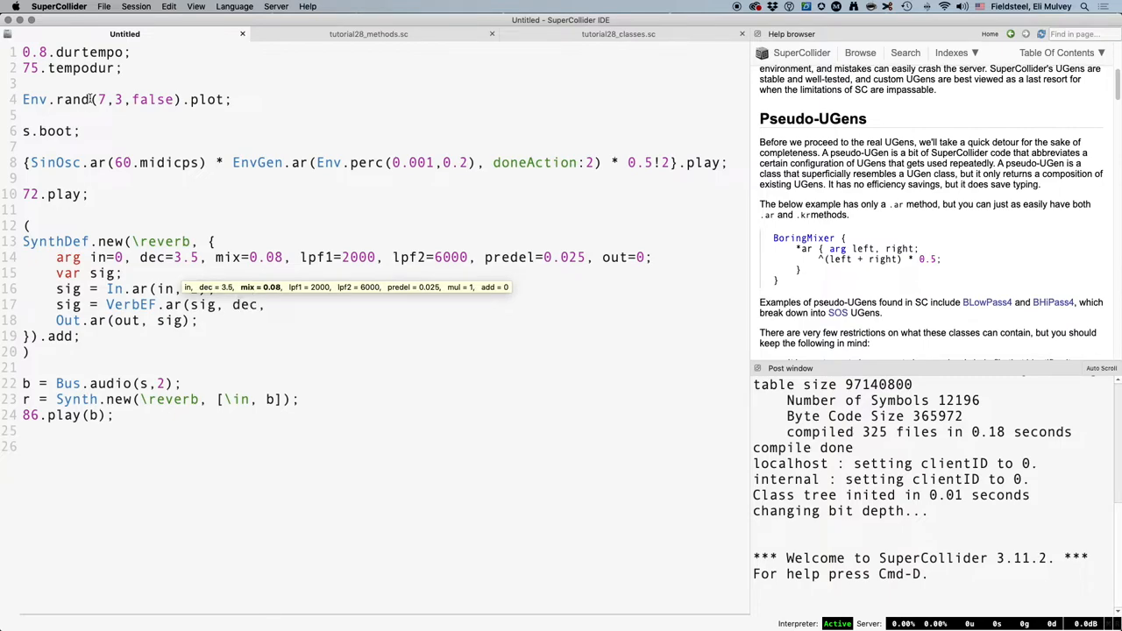
{"action": "type", "text": "mix, lpf1, lpf2, predel);"}
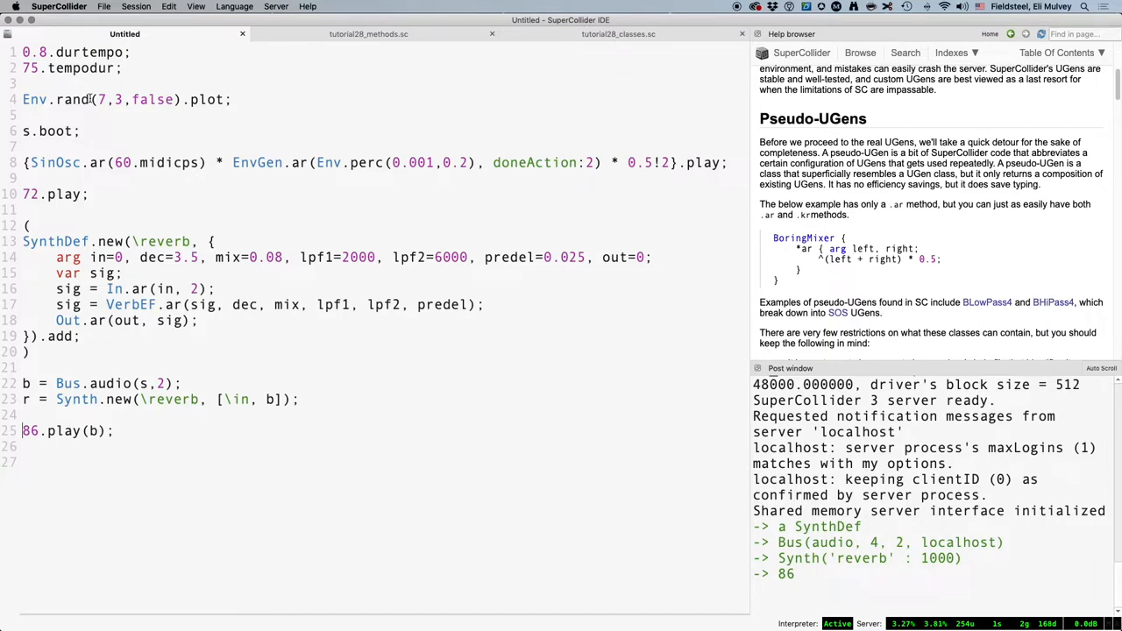
Step: Add and run r.set(\lpf2, 400); above 86.play(b) to lower the reverb's low-pass filter
{"action": "type", "text": "r.set(\\dec, 10);"}
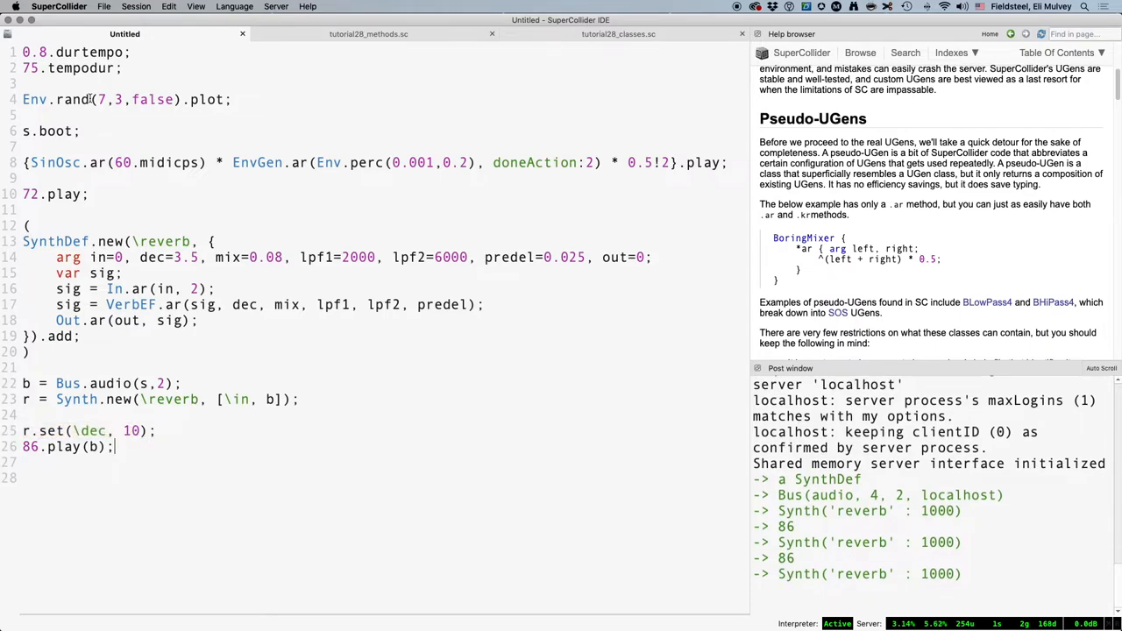
{"action": "scroll", "scroll_direction": "down", "scroll_amount": 3}
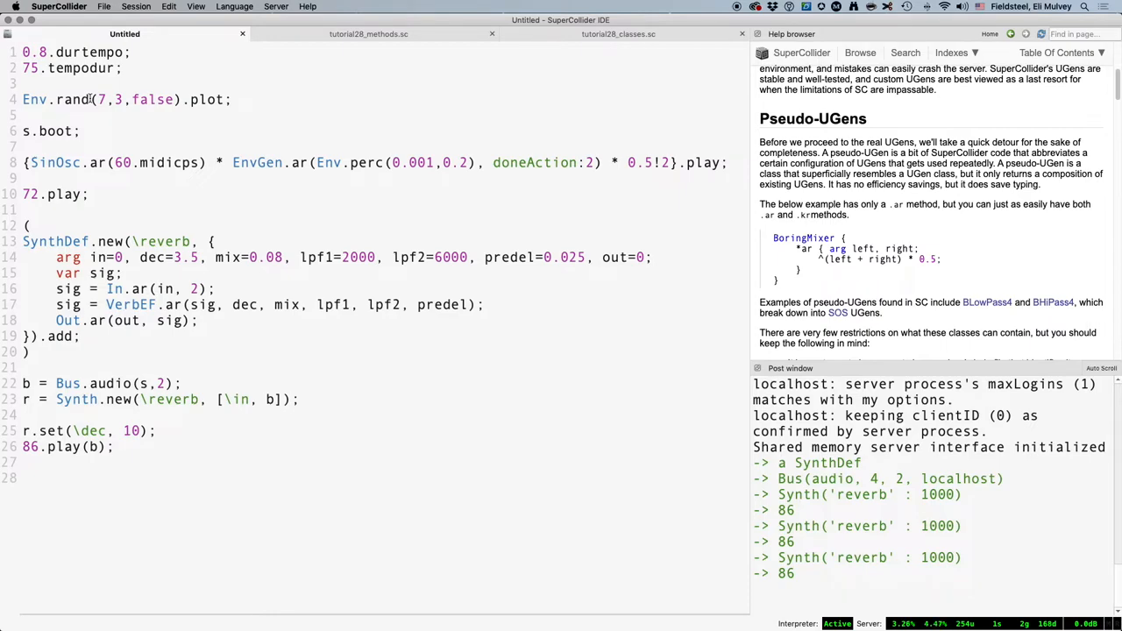
{"action": "type", "text": "lpf2"}
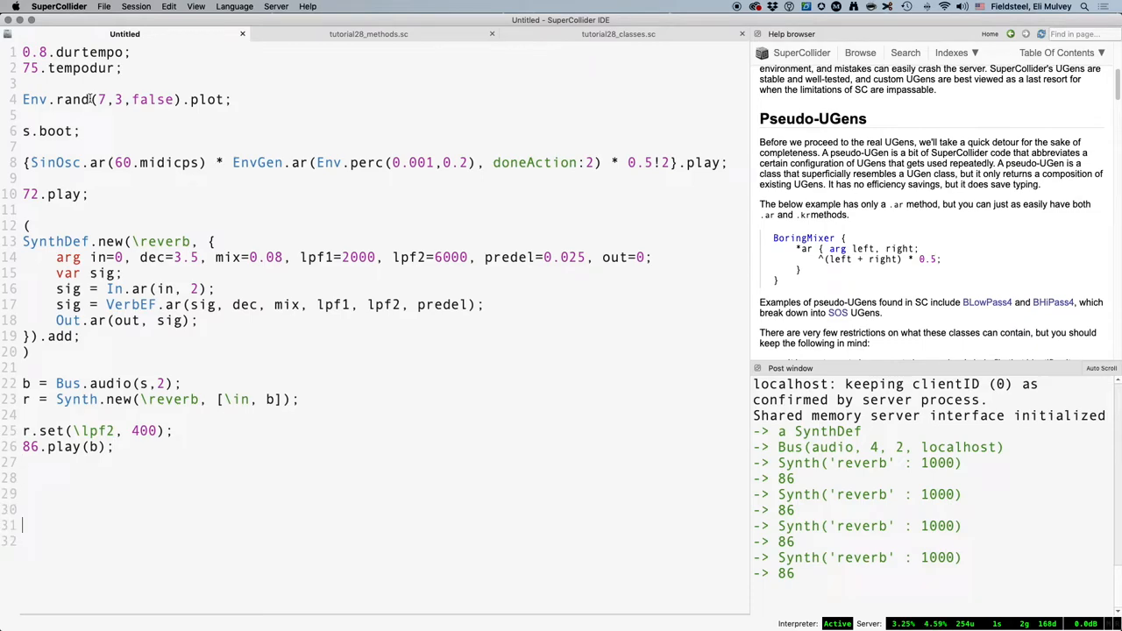
{"action": "scroll", "scroll_direction": "down", "scroll_amount": 3}
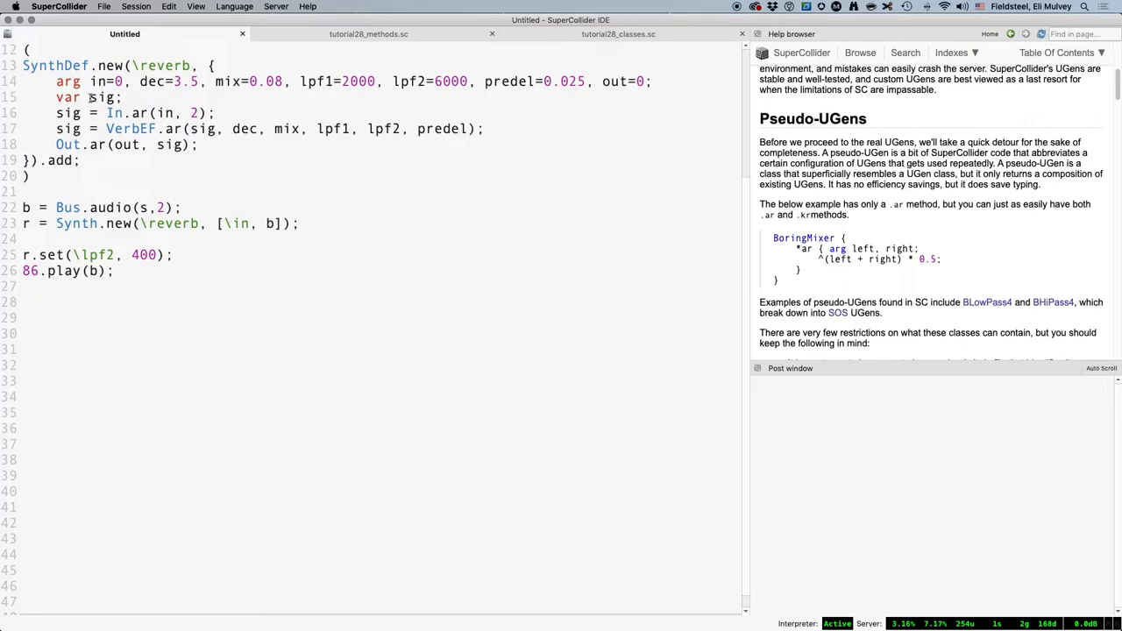
Step: Write var win; win = Window.new("", Window.screenBounds, false, false); win.view.background_(Color.black);
{"action": "type", "text": "(\"\", Window.screenBounds"}
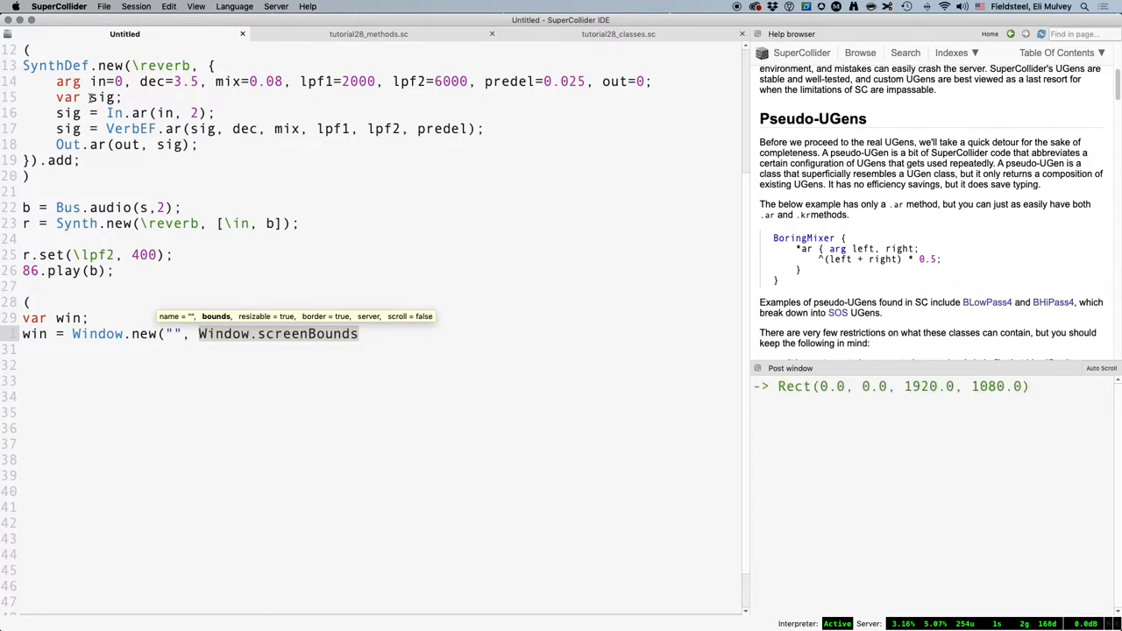
{"action": "type", "text": ", fa"}
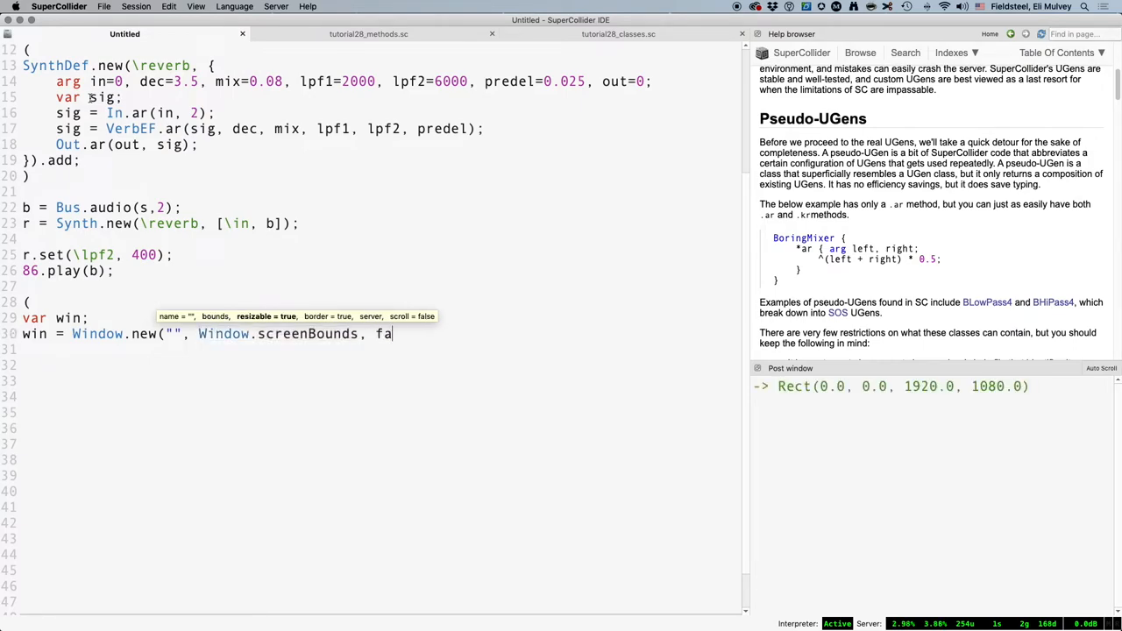
{"action": "type", "text": "lse, false);"}
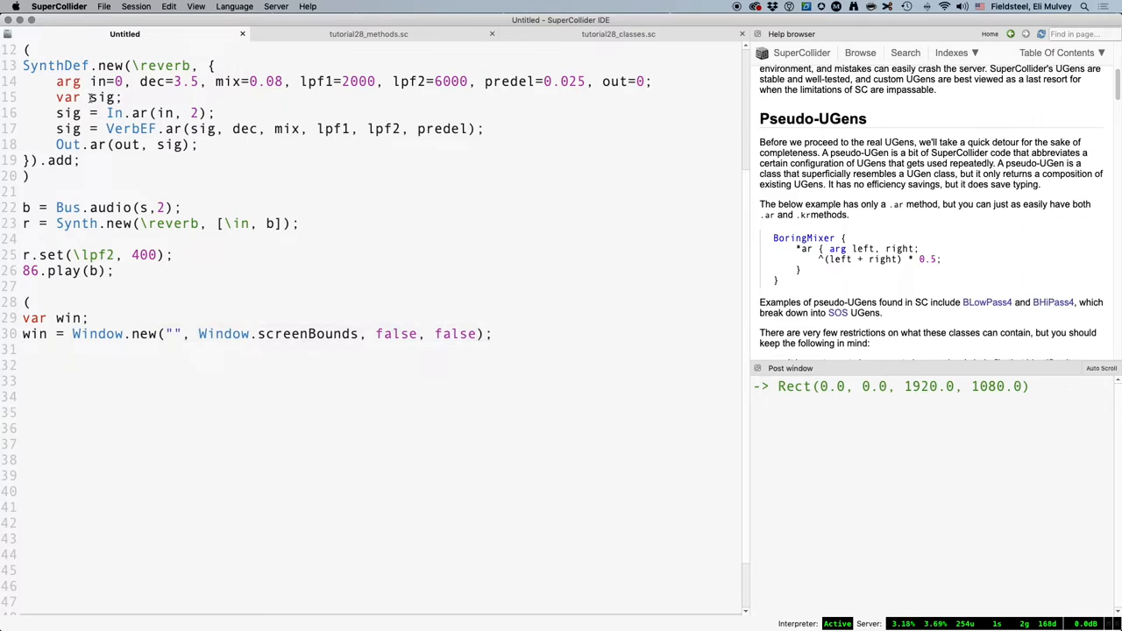
{"action": "type", "text": "win.view.background_(C"}
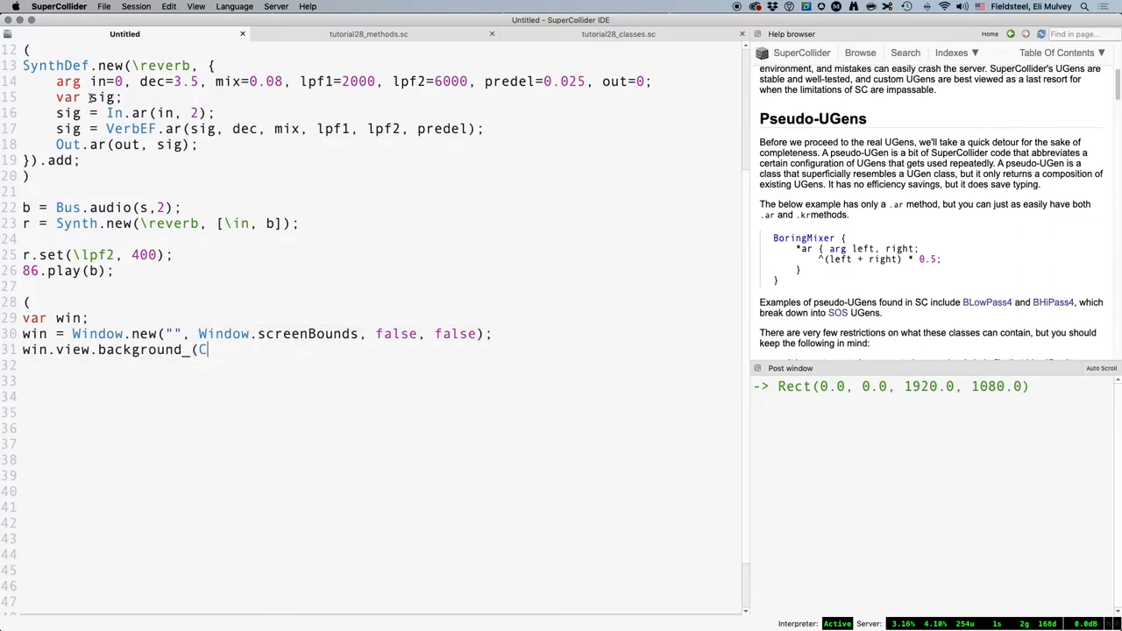
{"action": "type", "text": "olor.black);"}
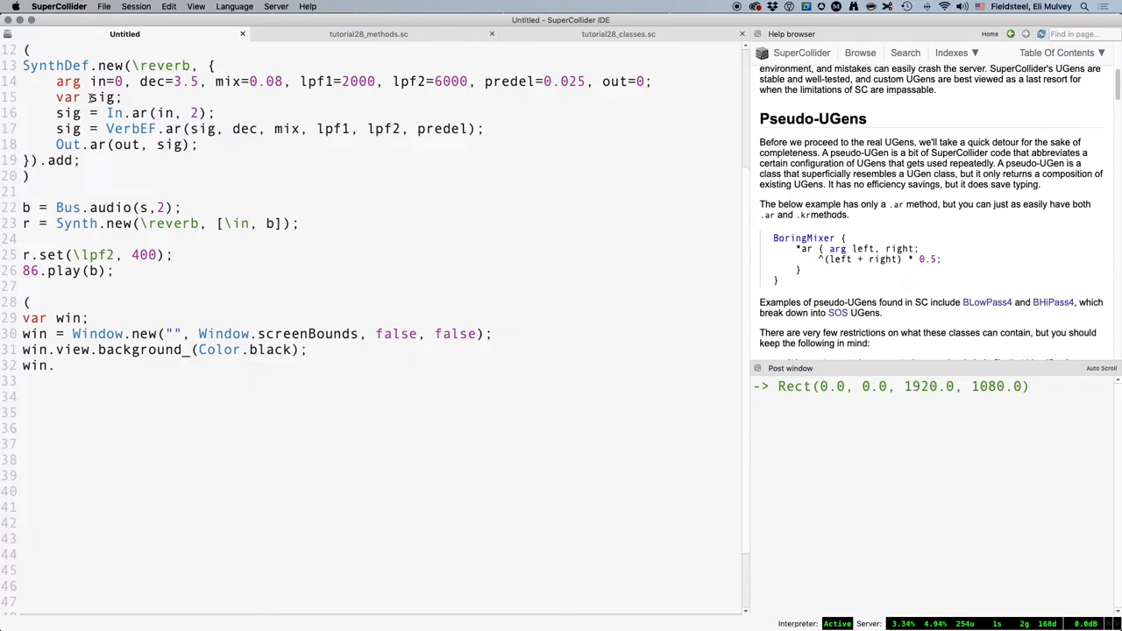
Step: Start win.view.keyDownAction_ with a function taking arg view, char, mod, uni;
{"action": "type", "text": "keyDownAction_({"}
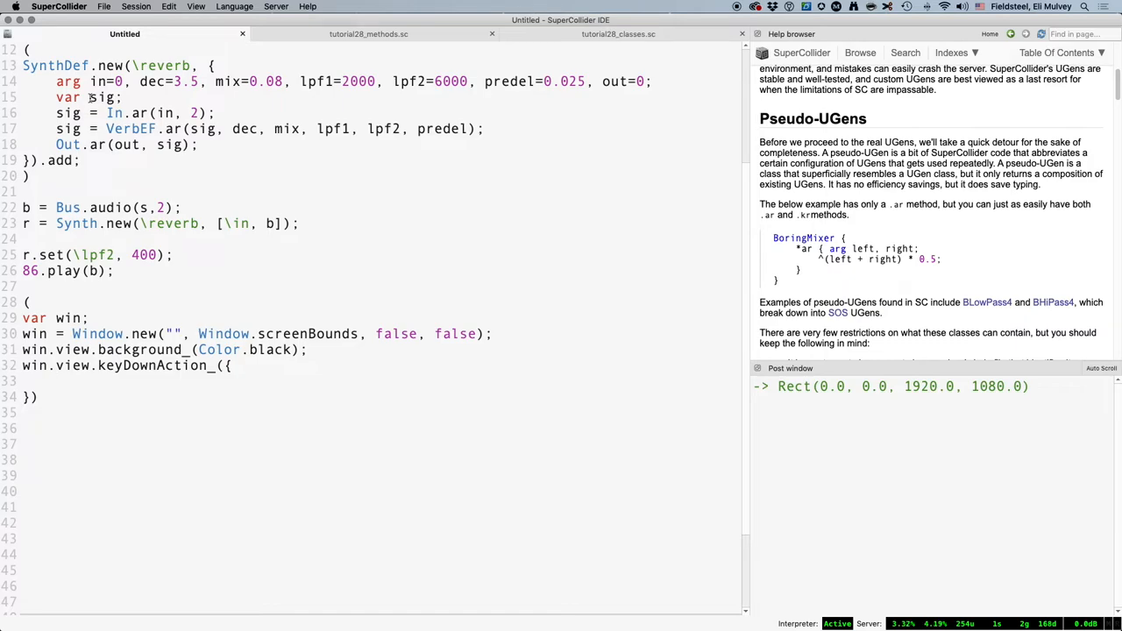
{"action": "type", "text": "arg"}
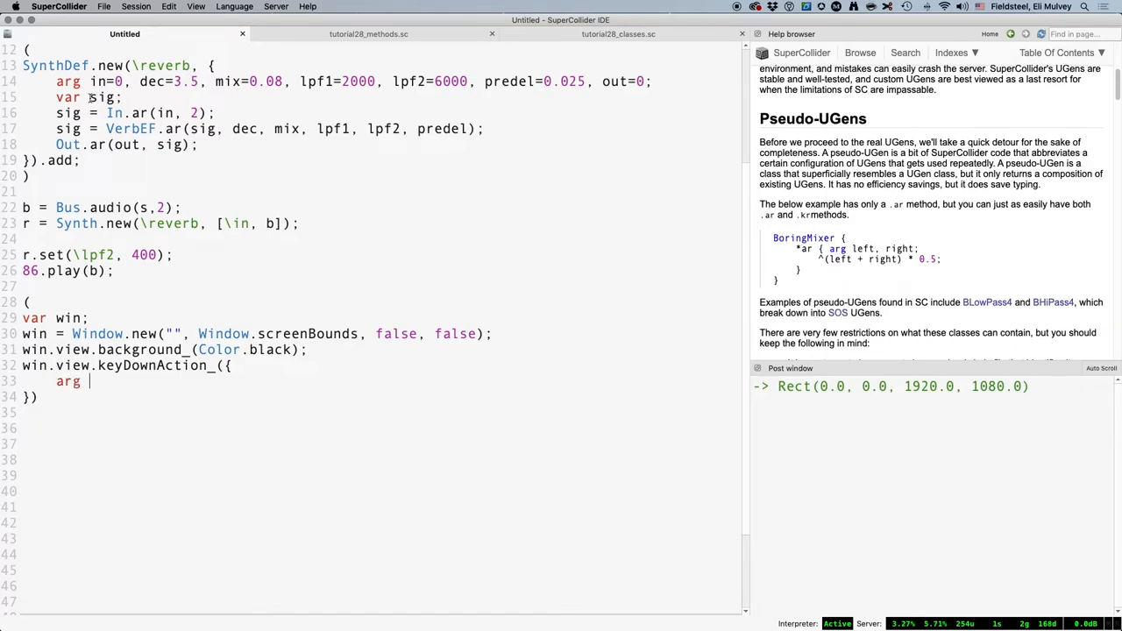
{"action": "type", "text": "view,"}
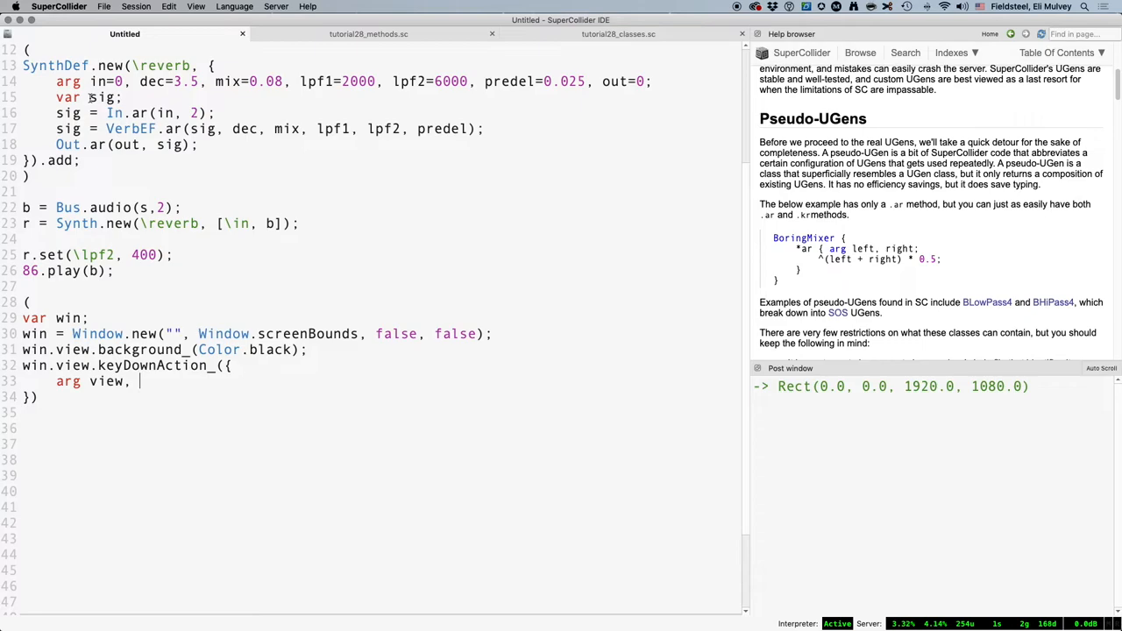
{"action": "type", "text": "char,"}
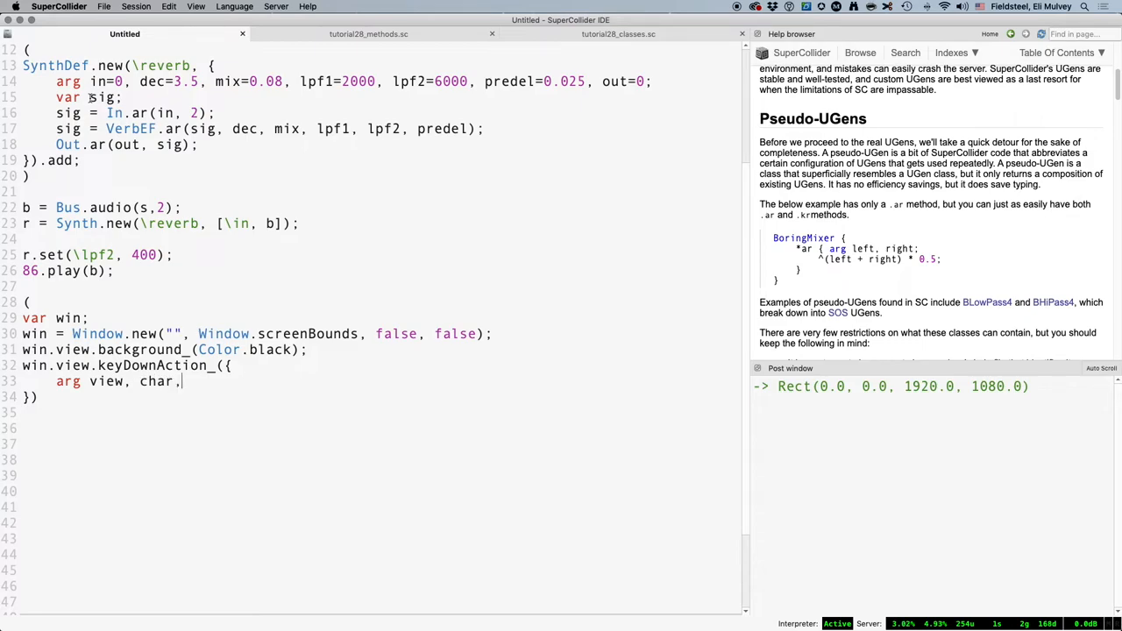
{"action": "type", "text": "mod"}
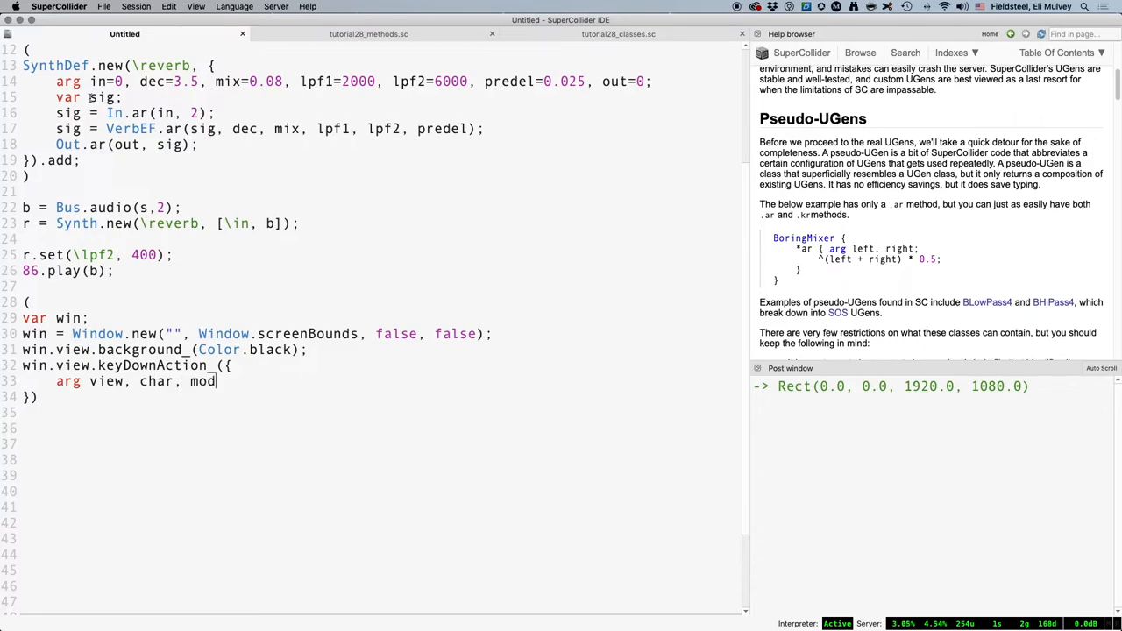
{"action": "type", "text": ", uni"}
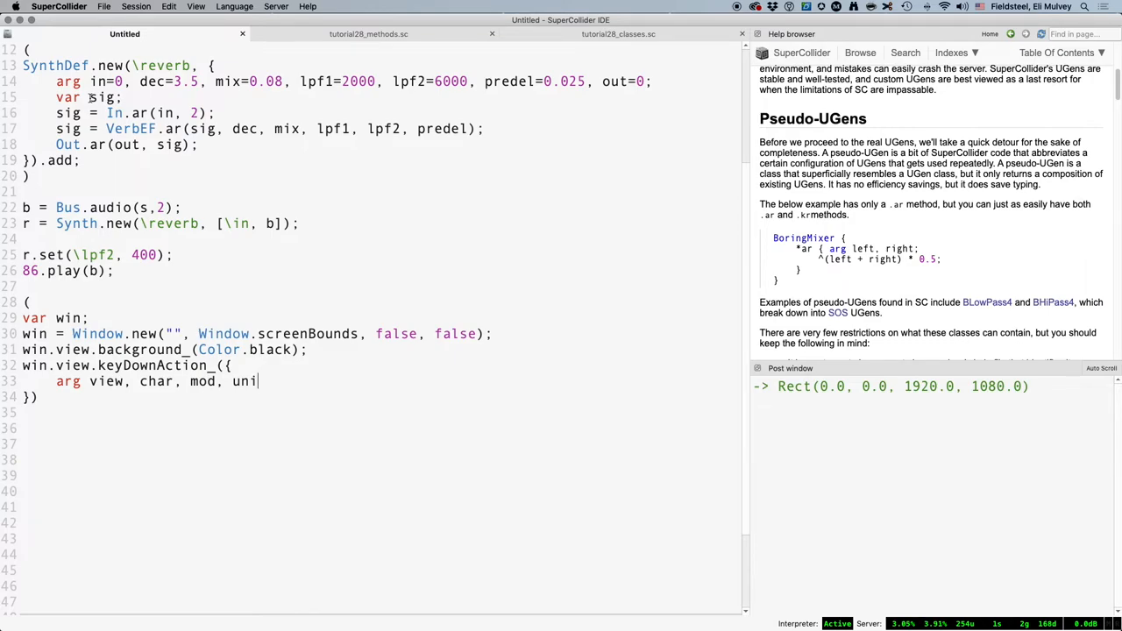
{"action": "type", "text": ";"}
{"action": "type", "text": "if"}
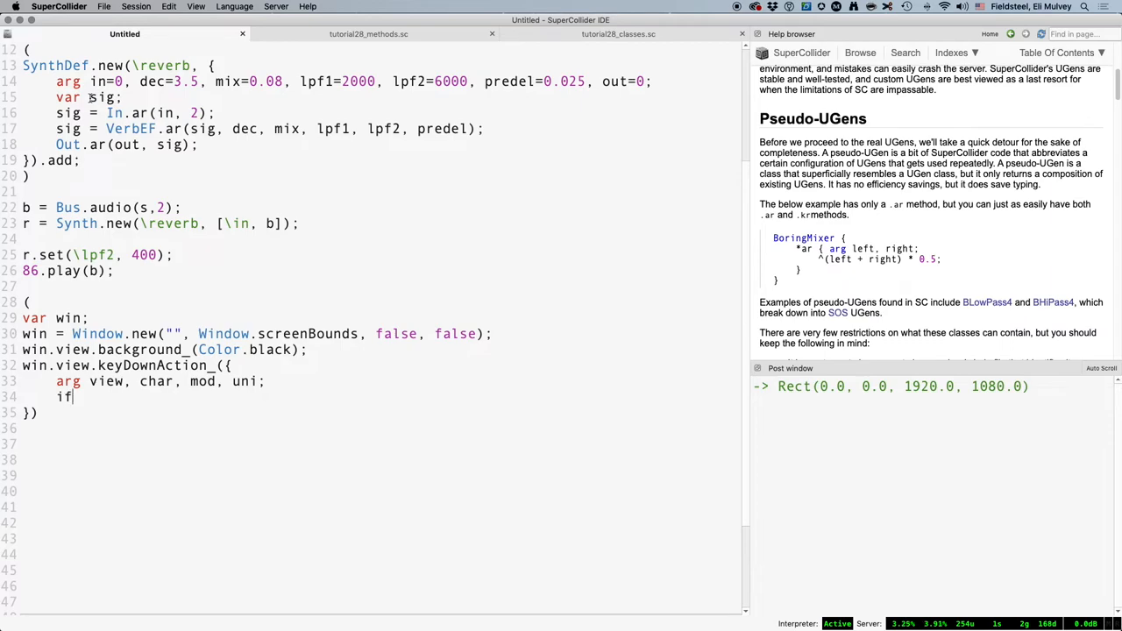
Step: Close the window inside if(uni == 27, {win.close}), add win.front; and evaluate the block
{"action": "type", "text": "(uni =="}
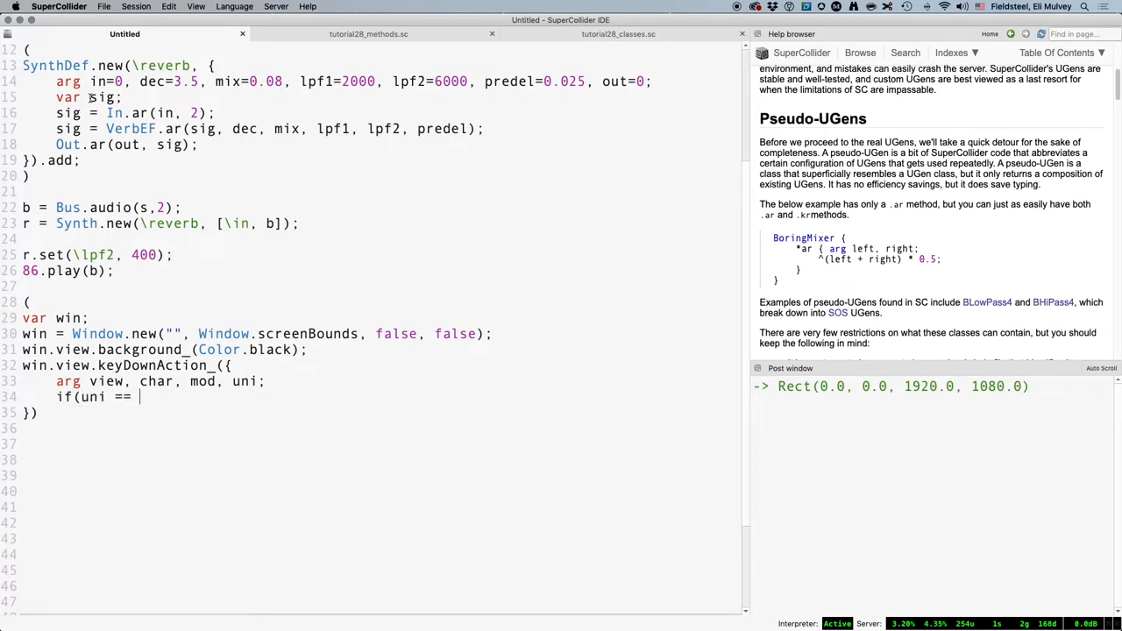
{"action": "type", "text": "27, {})"}
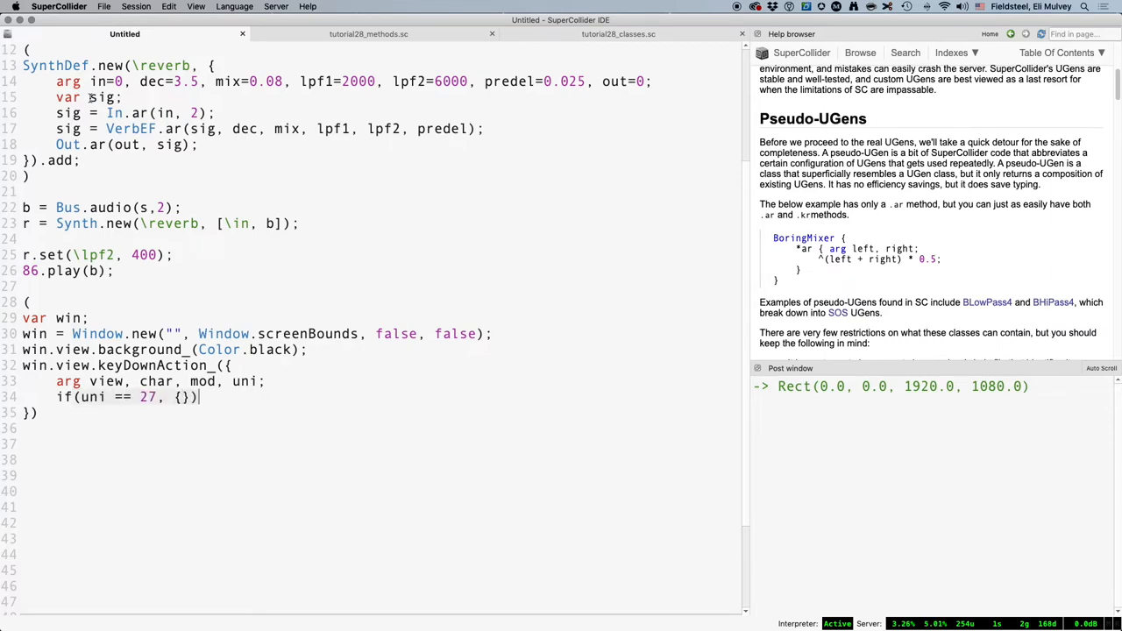
{"action": "type", "text": "win."}
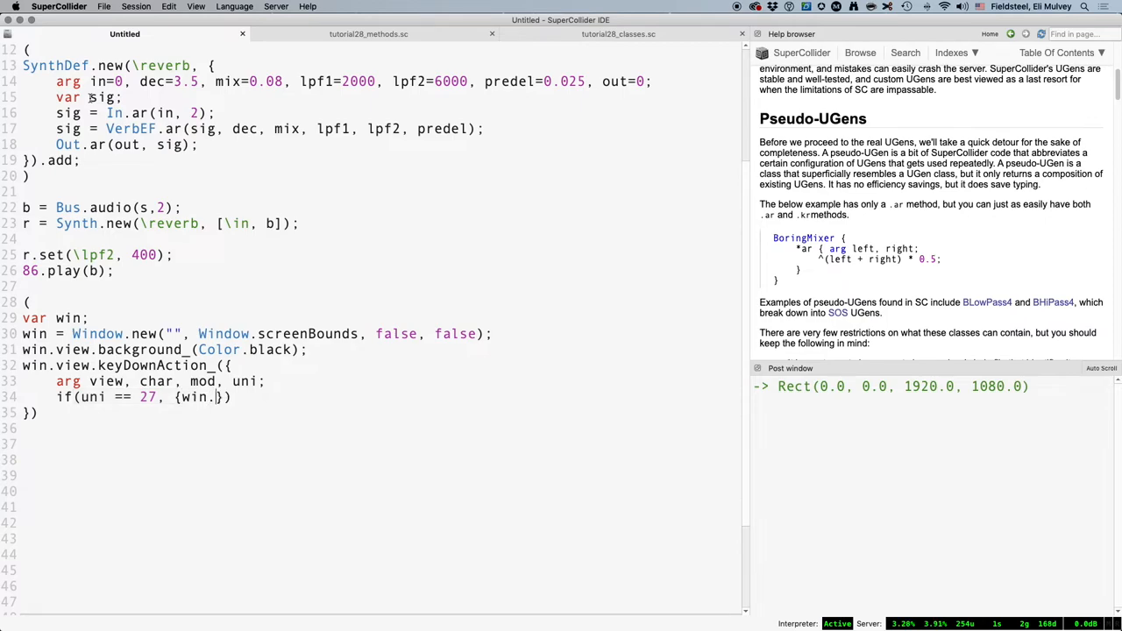
{"action": "type", "text": "close"}
{"action": "left_click", "coordinate": [379, 428]}
{"action": "type", "text": "w"}
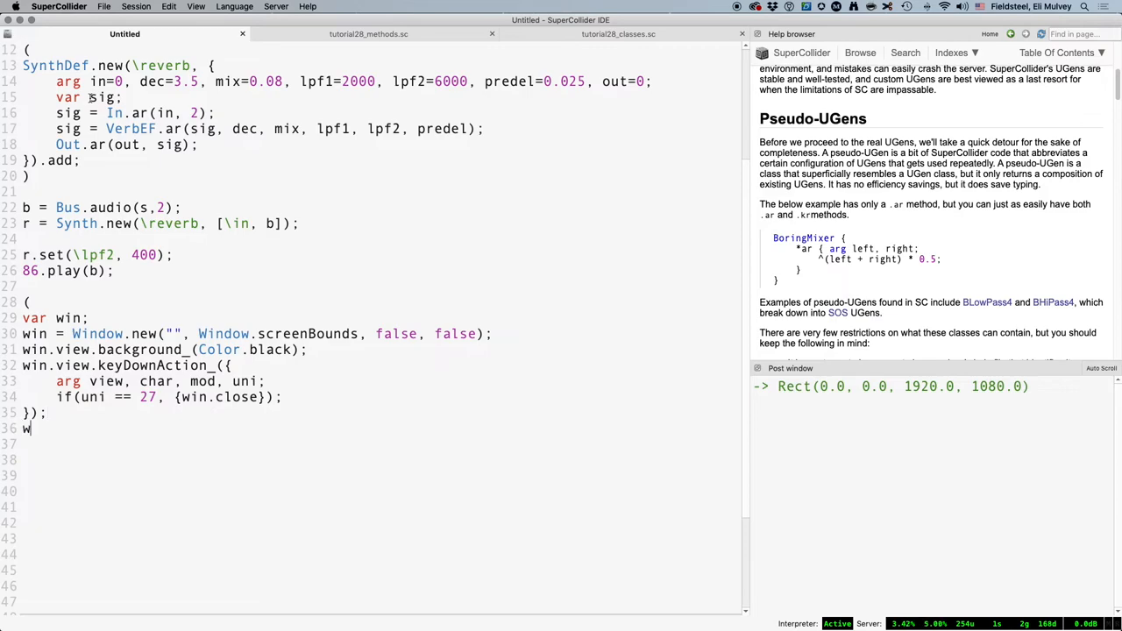
{"action": "type", "text": "in.front;"}
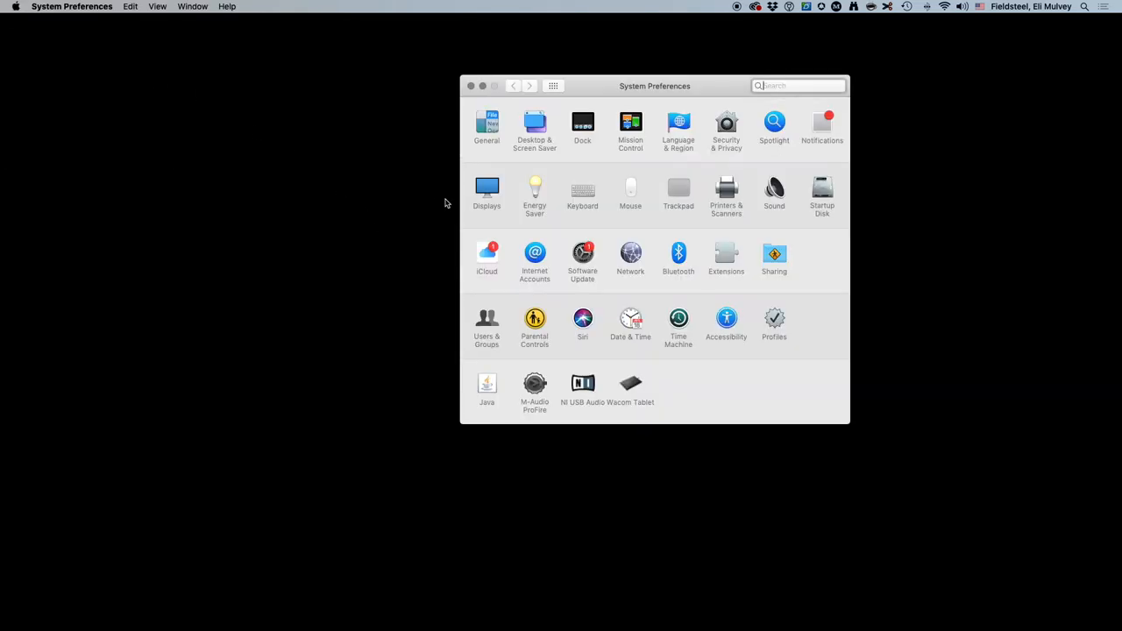
Step: In General preferences tick 'Automatically hide and show the menu bar' and close System Preferences
{"action": "left_click", "coordinate": [488, 123]}
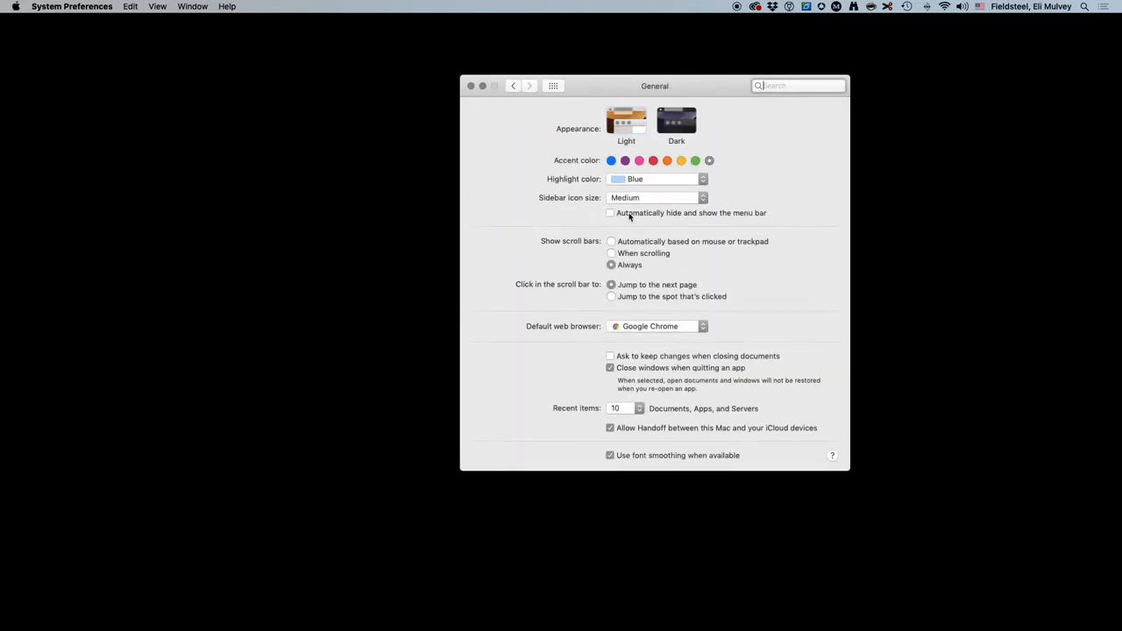
{"action": "left_click", "coordinate": [610, 214]}
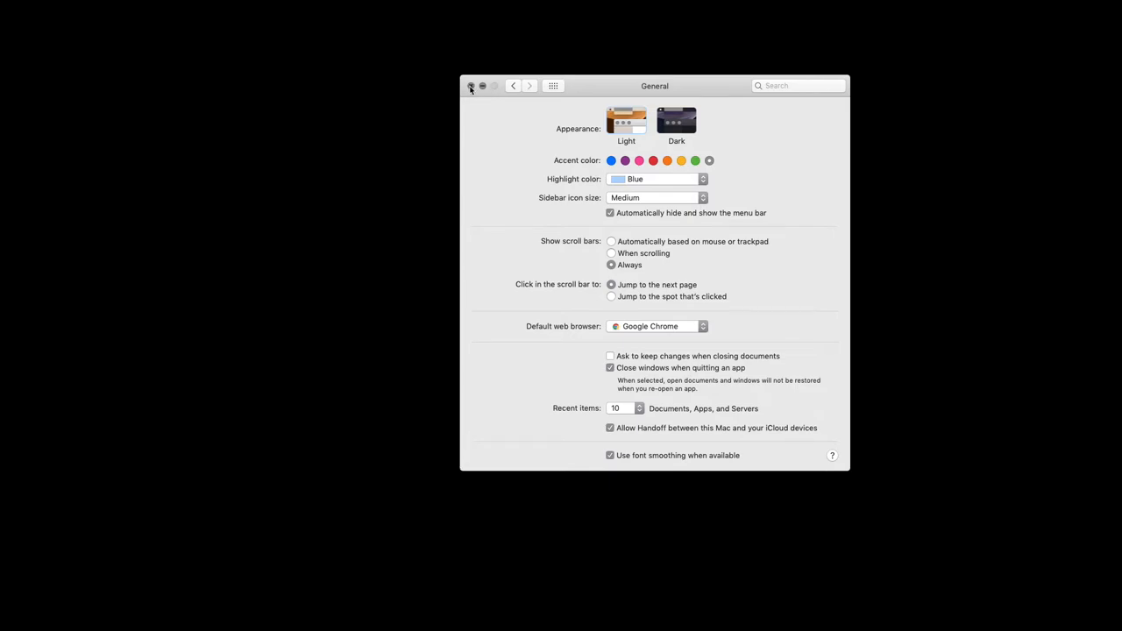
{"action": "left_click", "coordinate": [470, 86]}
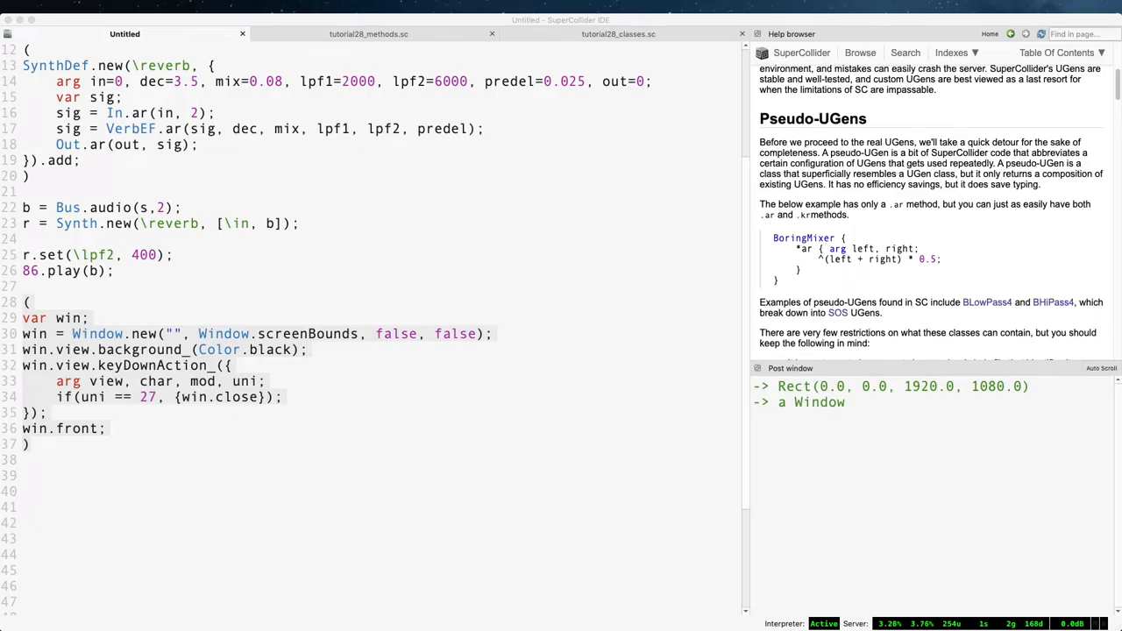
Step: Try Window.blackout; (not understood), then show the tutorial28_methods.sc extension file
{"action": "left_click", "coordinate": [540, 470]}
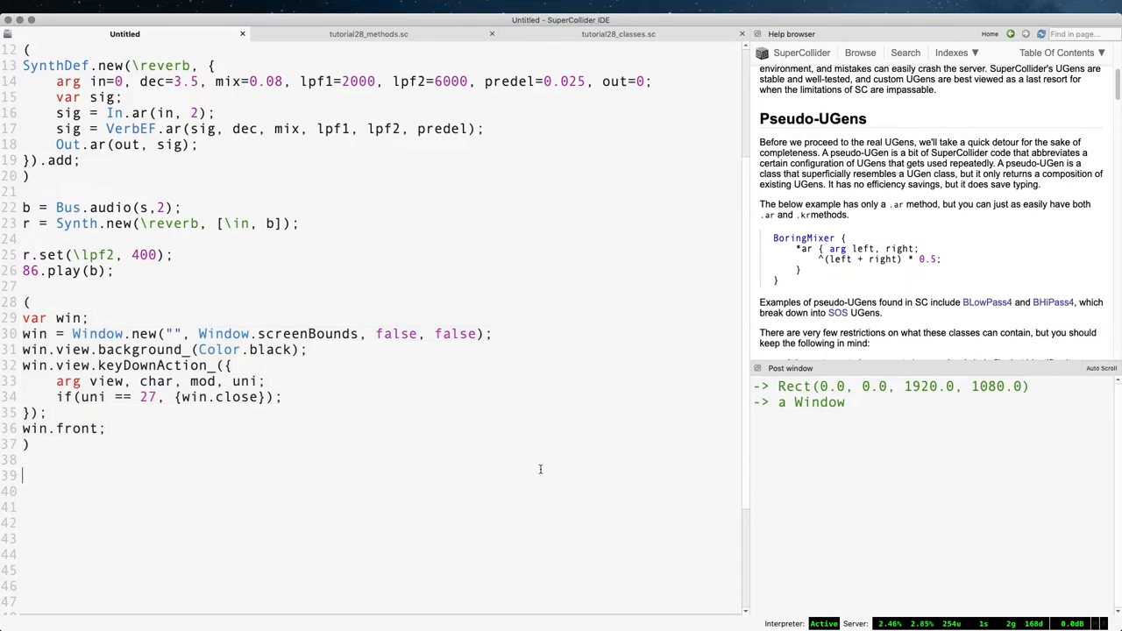
{"action": "type", "text": "W"}
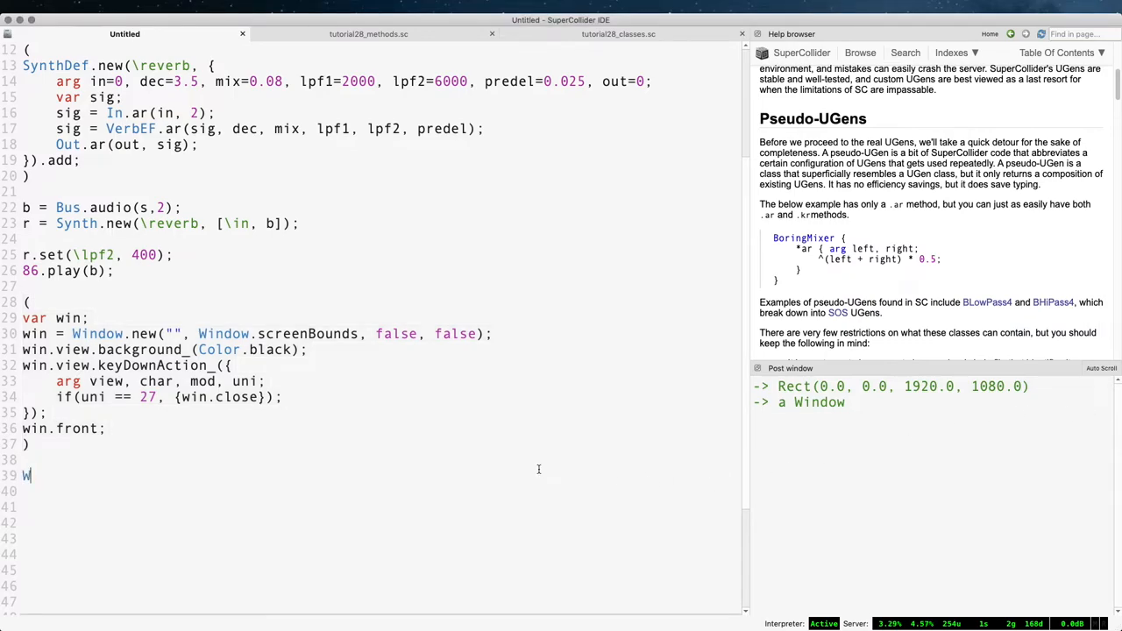
{"action": "type", "text": "indow.blackout;"}
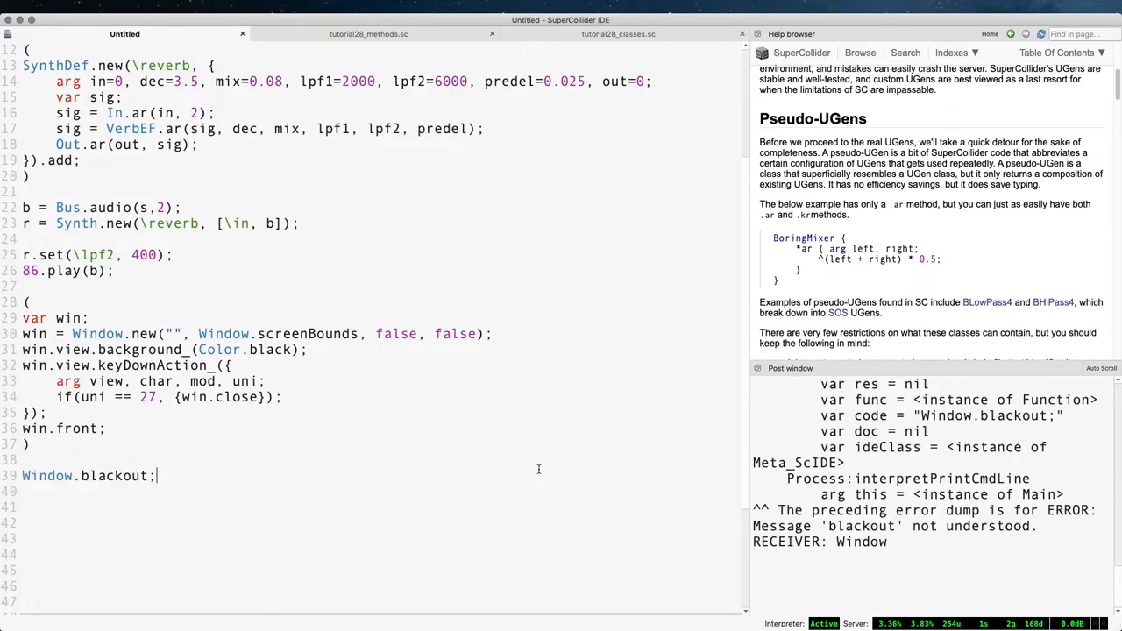
{"action": "left_click", "coordinate": [368, 33]}
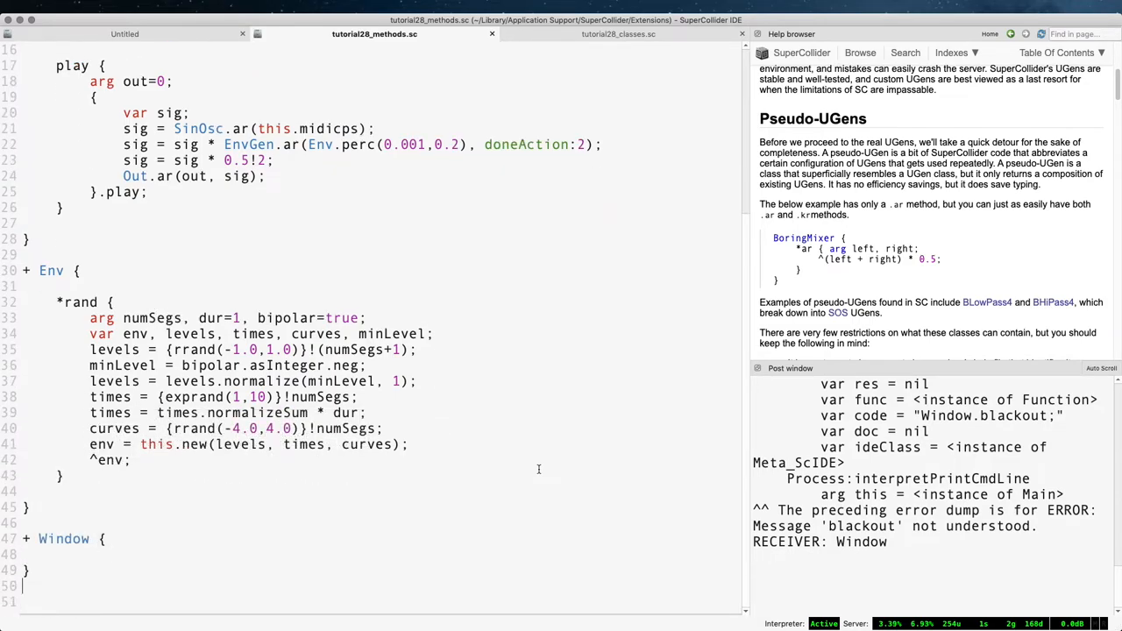
Step: Add a *blackout class method to Window holding the copied full-screen window code and recompile
{"action": "type", "text": "*blackout {"}
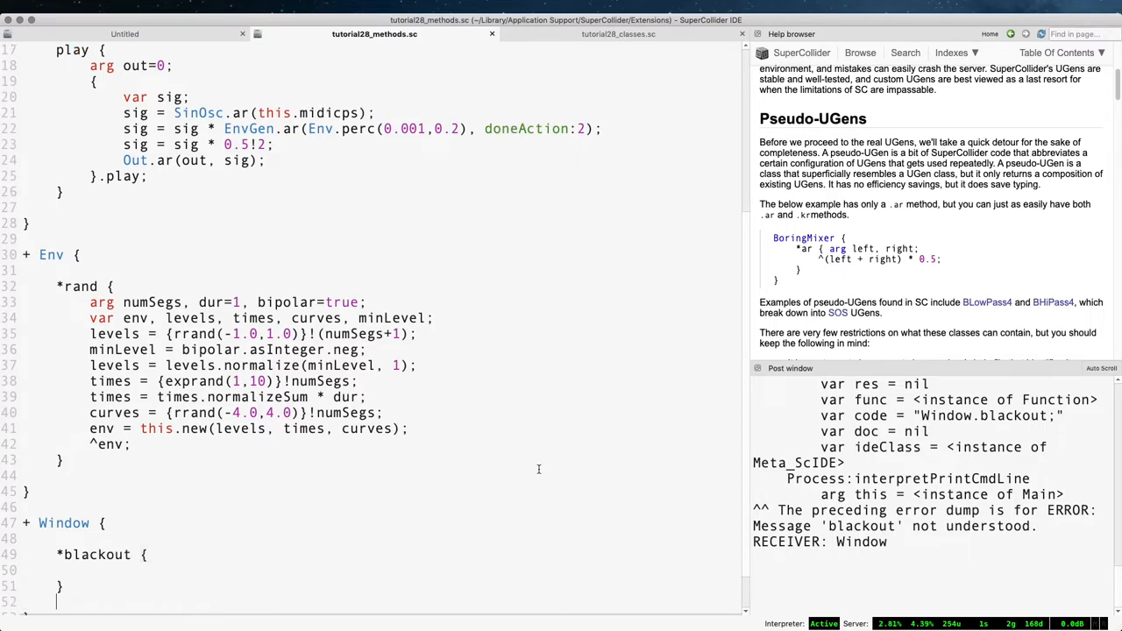
{"action": "left_click", "coordinate": [125, 33]}
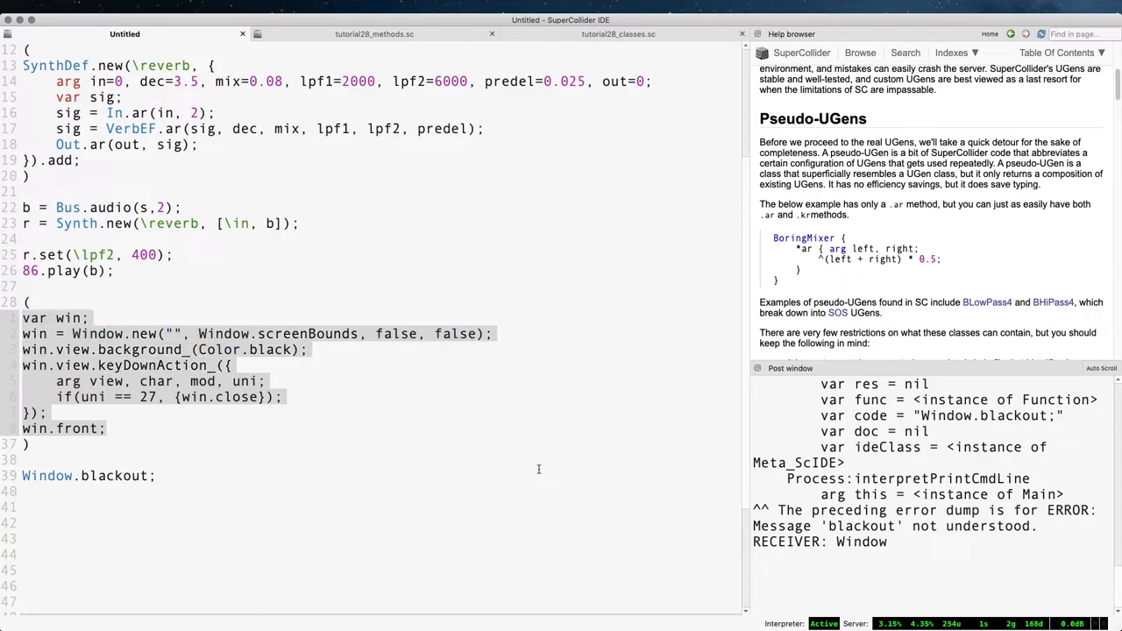
{"action": "left_click", "coordinate": [375, 33]}
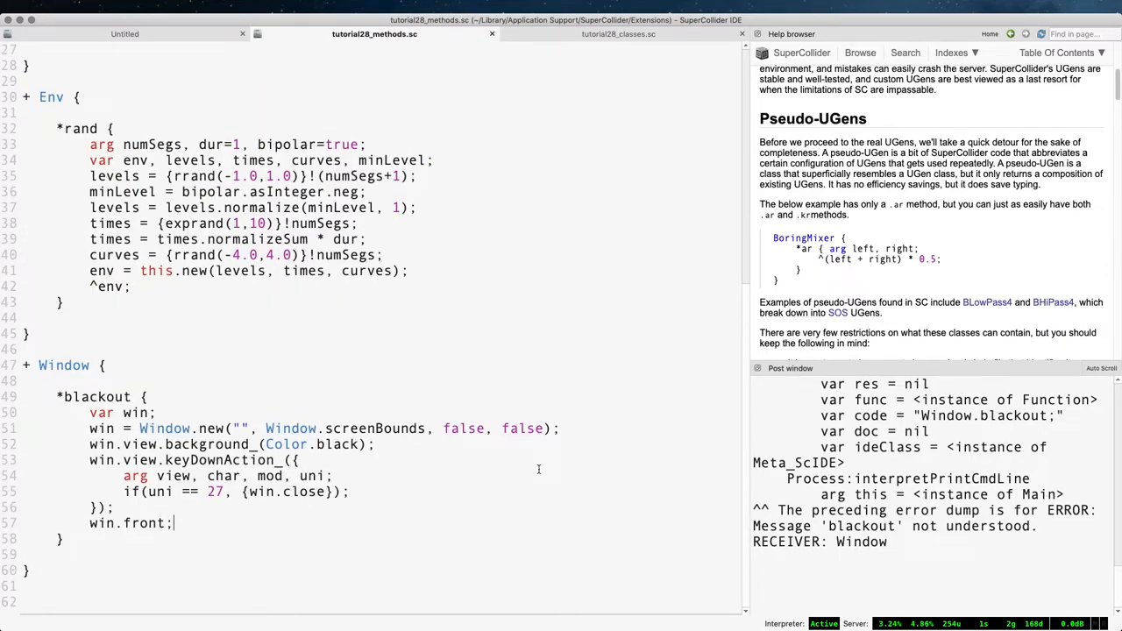
{"action": "left_click", "coordinate": [124, 33]}
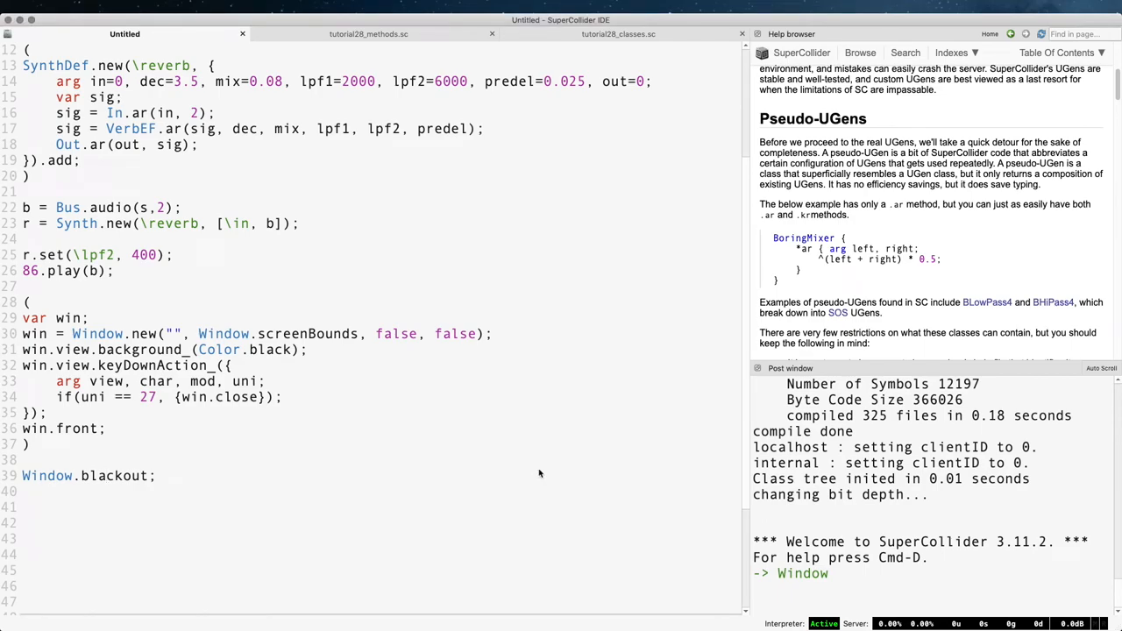
Step: Try ~win in blackout, evaluate ~win = 5 and ~win in Untitled, then restore local var win and recompile
{"action": "left_click", "coordinate": [369, 34]}
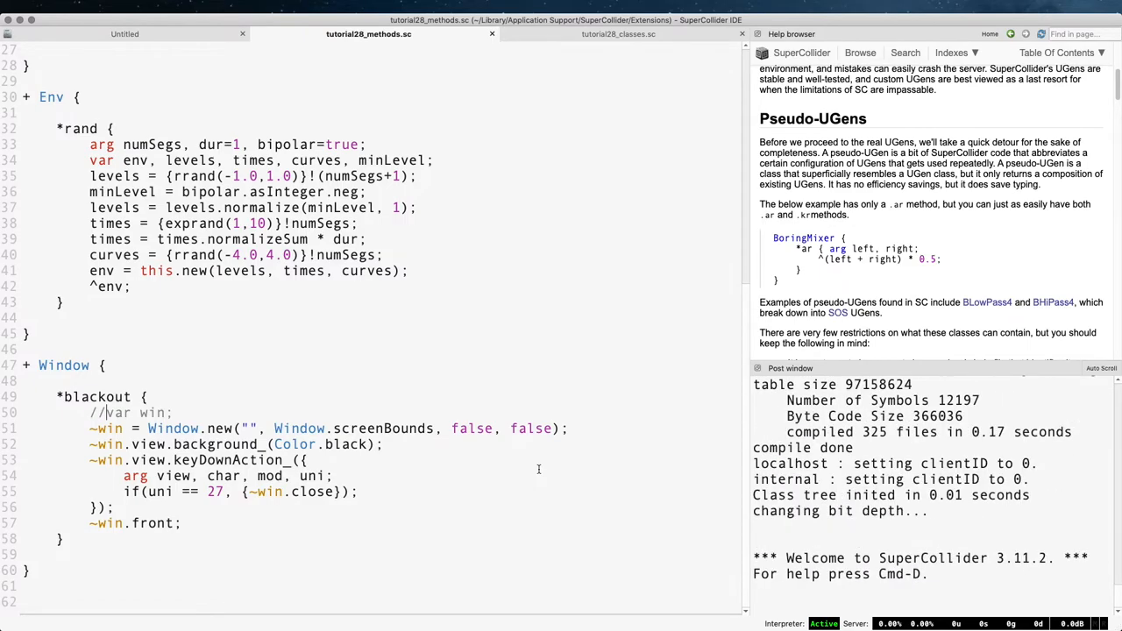
{"action": "left_click", "coordinate": [125, 33]}
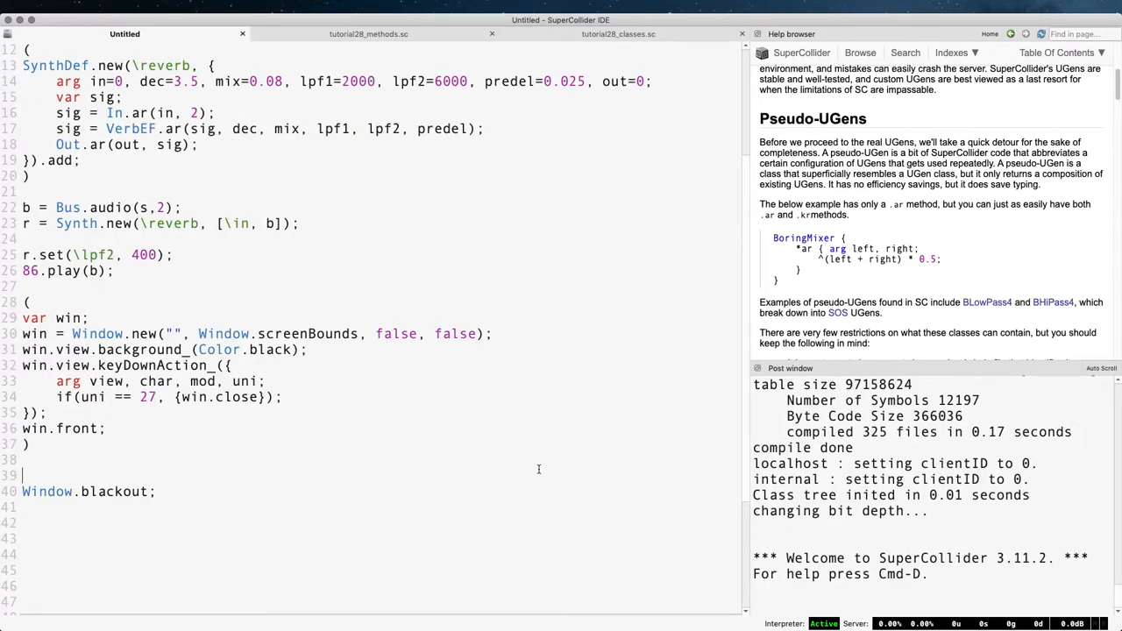
{"action": "type", "text": "~win = 5;"}
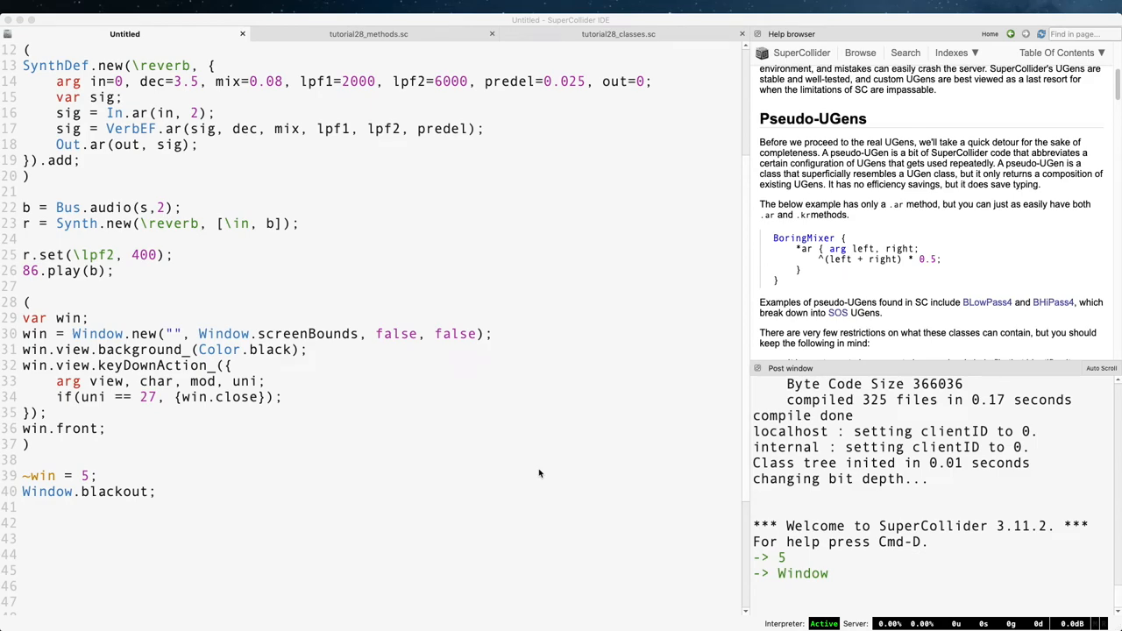
{"action": "type", "text": "~win"}
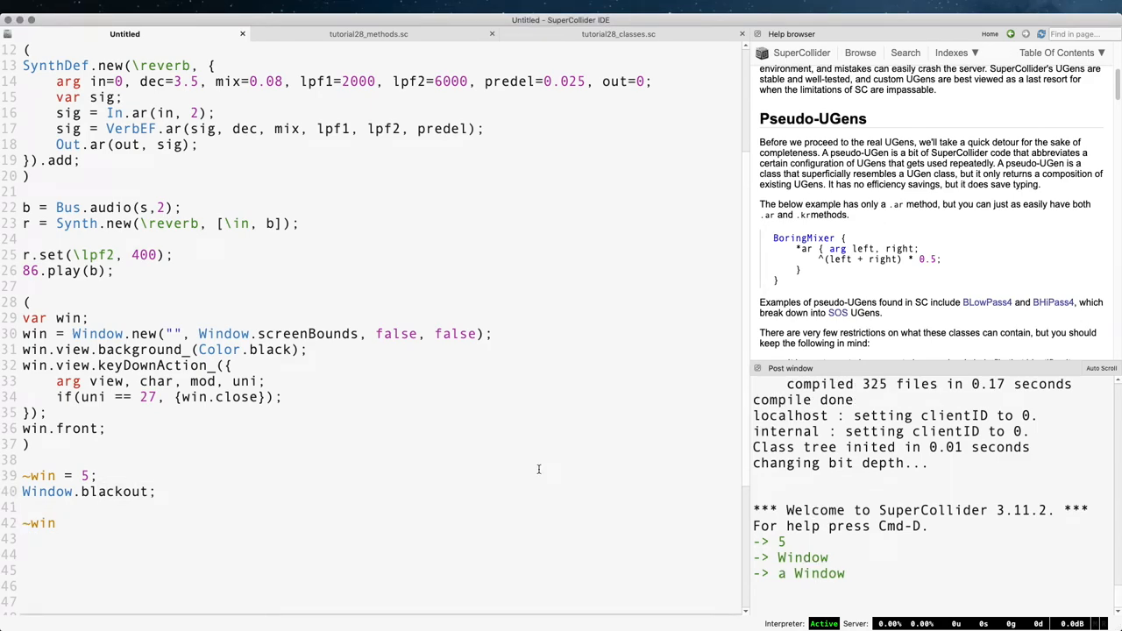
{"action": "double_click", "coordinate": [819, 573]}
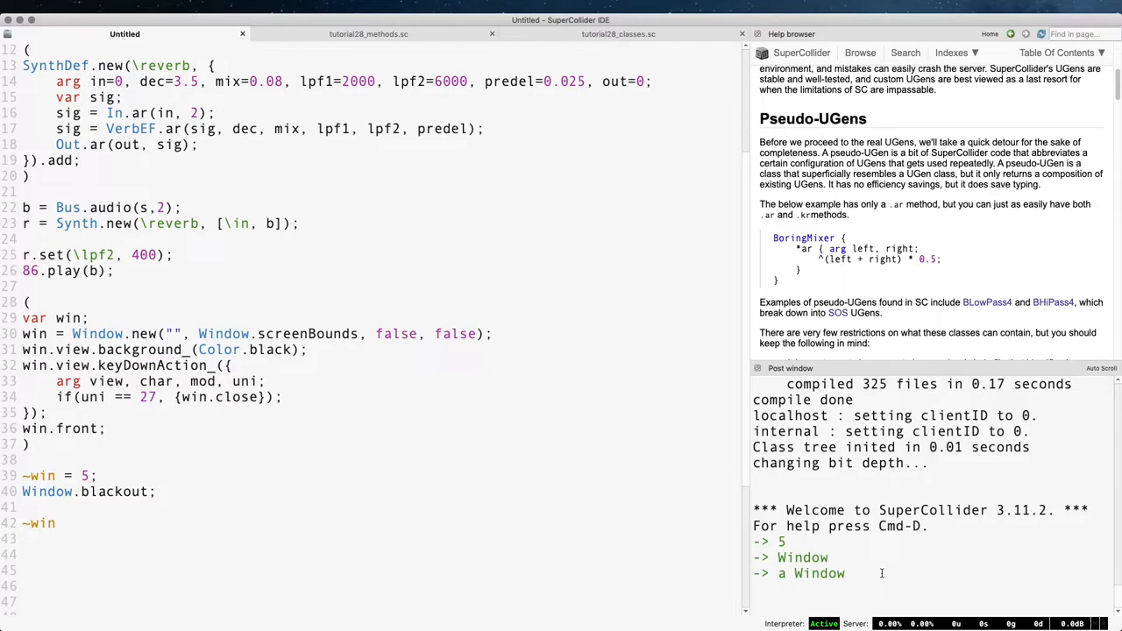
{"action": "left_click", "coordinate": [368, 34]}
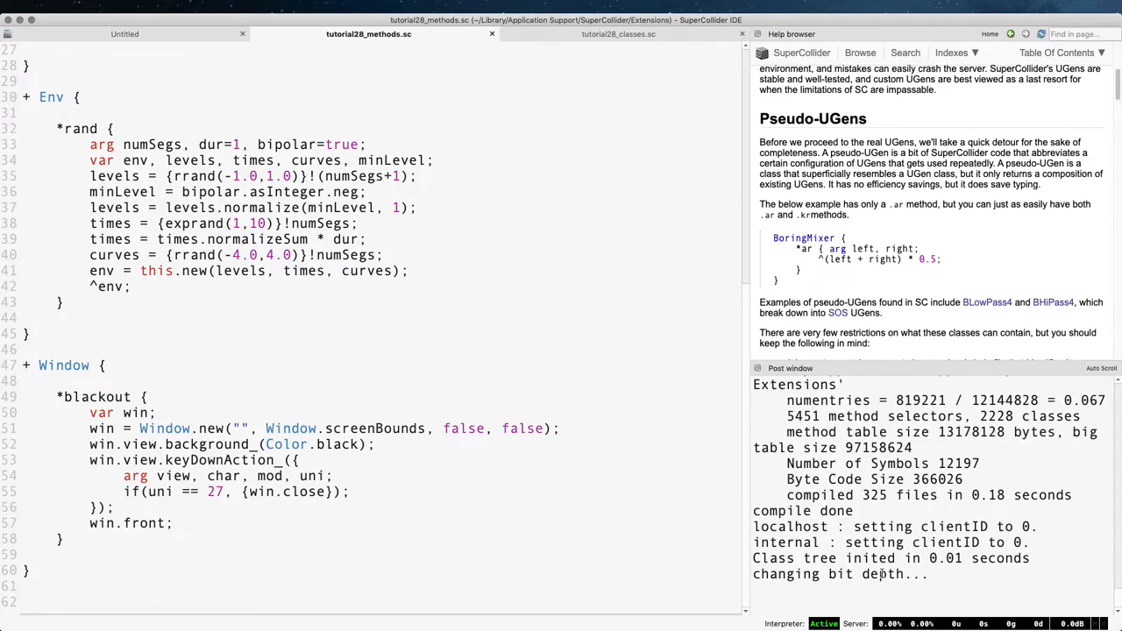
Step: Reduce Untitled's window test to Window.blackout; and look up Color in the help browser
{"action": "left_click", "coordinate": [125, 33]}
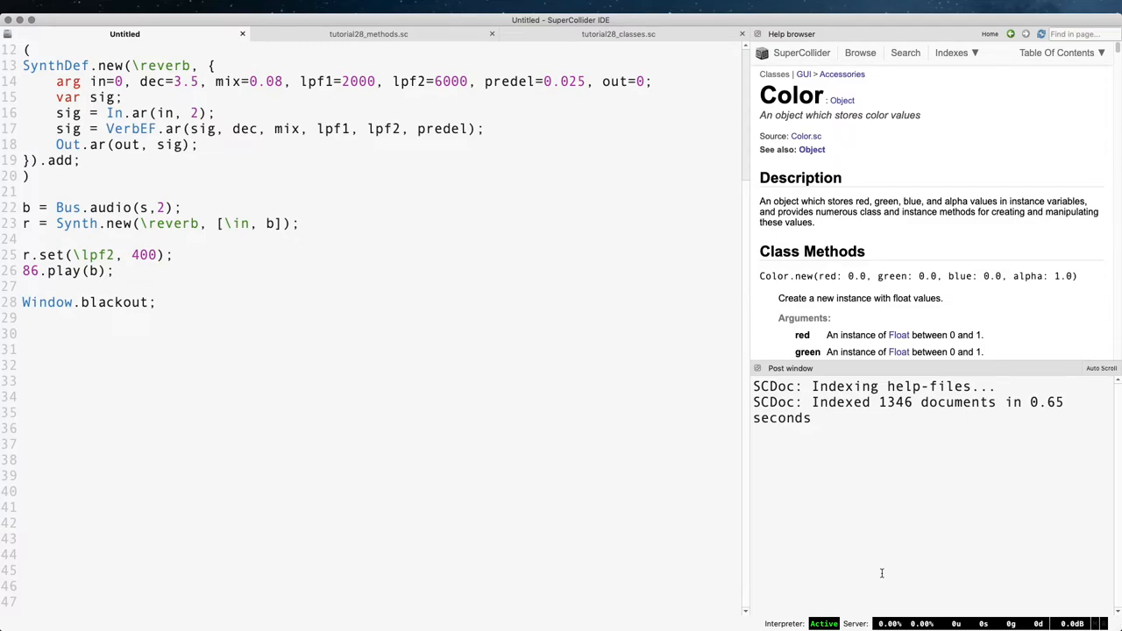
{"action": "key", "text": "cmd+space"}
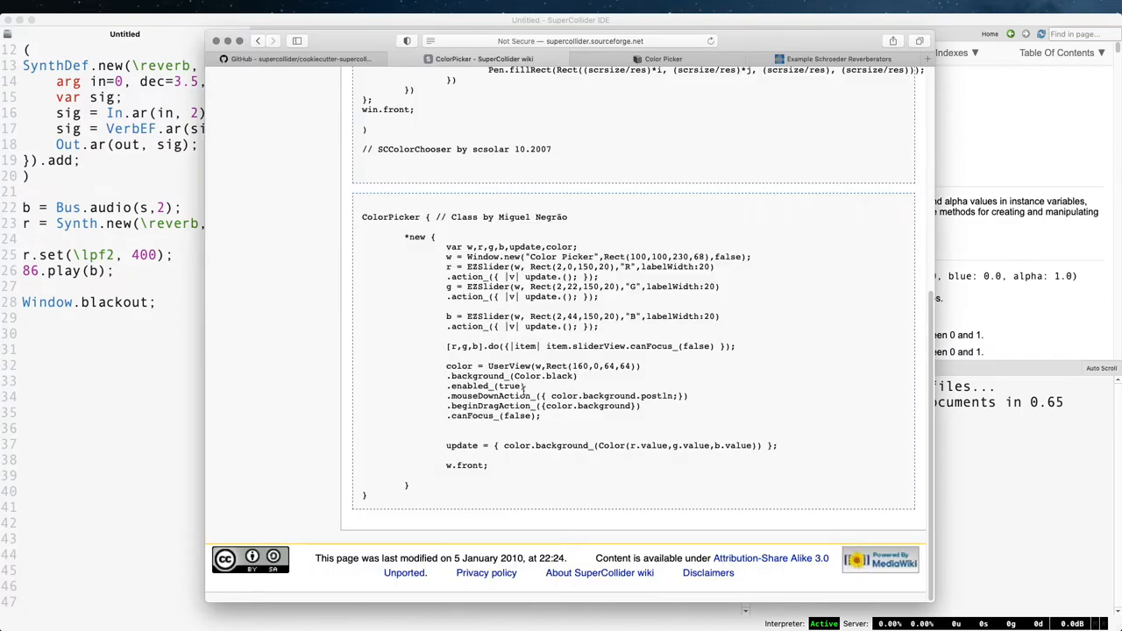
{"action": "scroll", "scroll_direction": "up", "scroll_amount": 3}
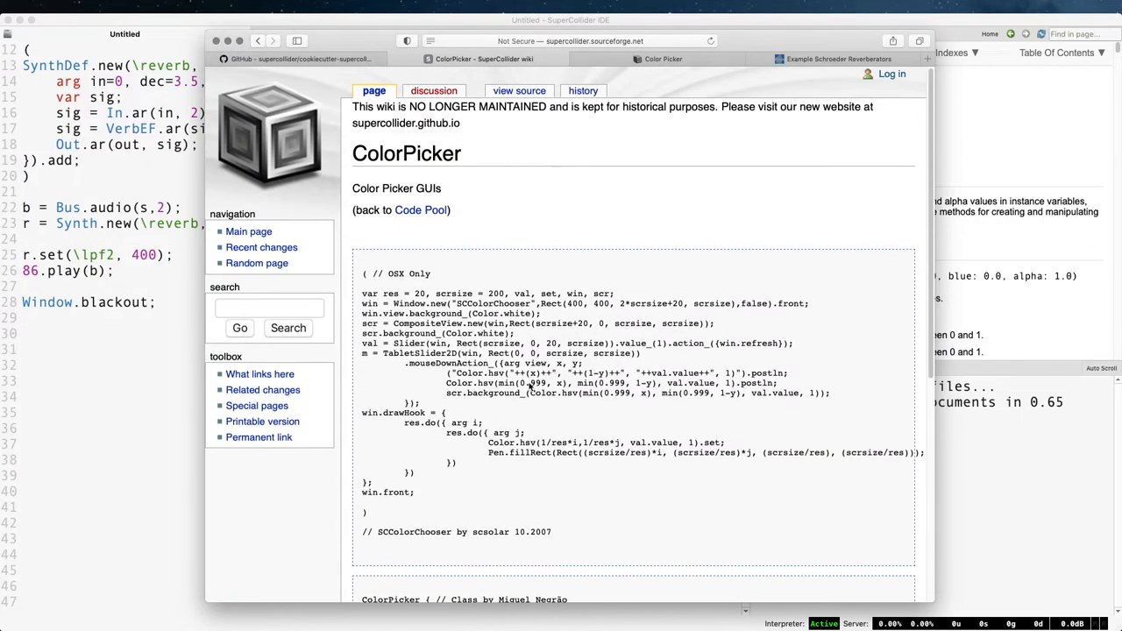
{"action": "mouse_move", "coordinate": [837, 516]}
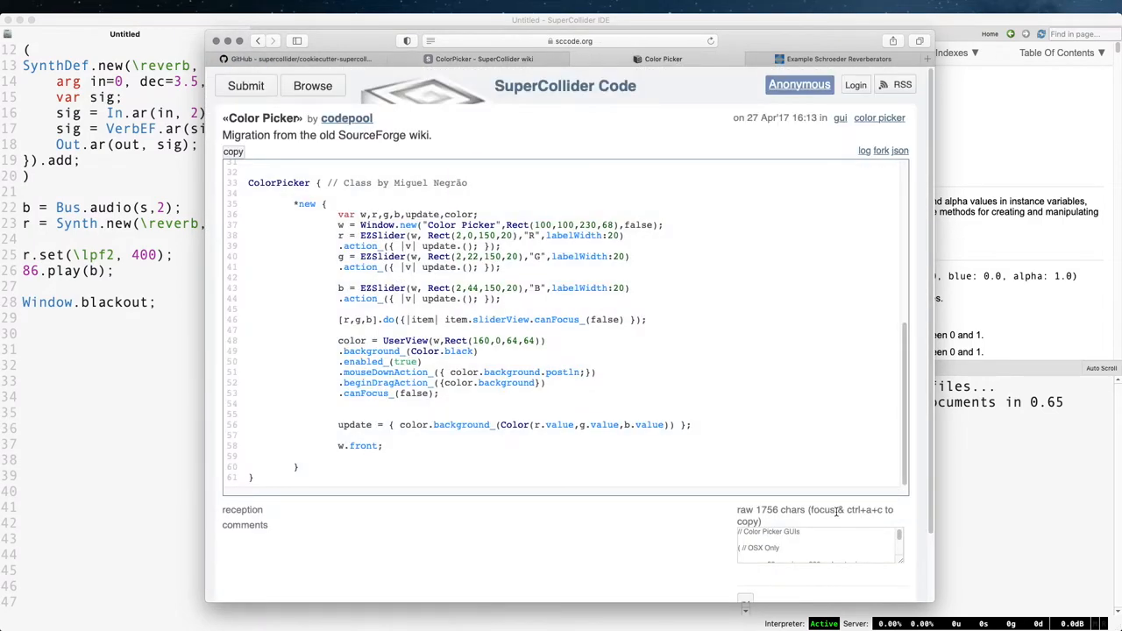
{"action": "mouse_move", "coordinate": [824, 442]}
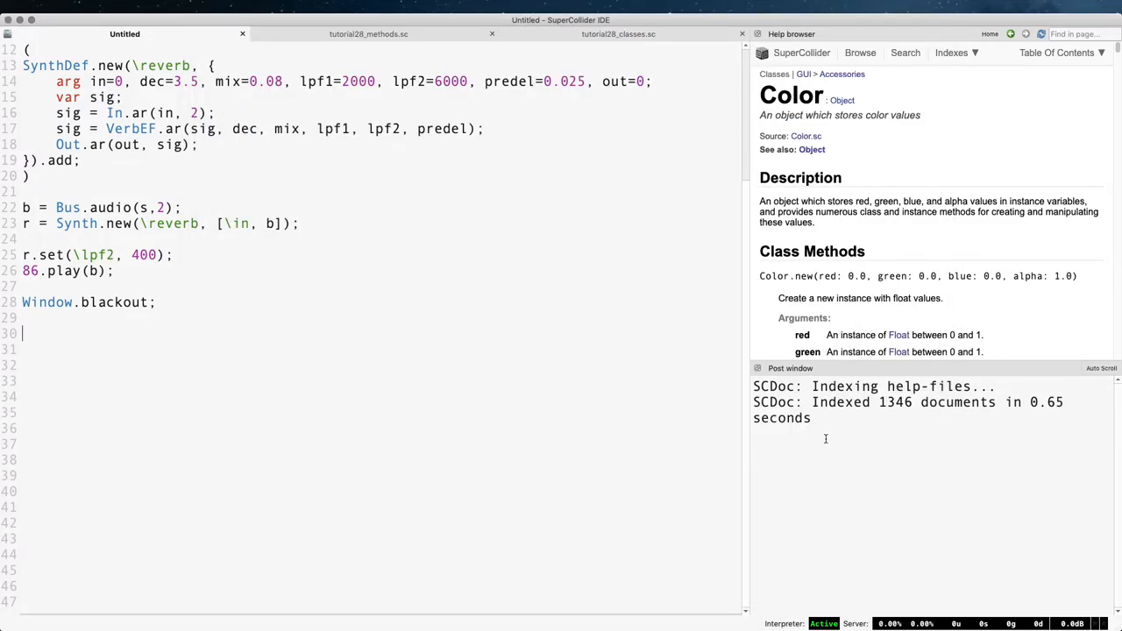
Step: Evaluate the ColorEF red/green/blue knob window code in Untitled, then show tutorial28_classes.sc
{"action": "scroll", "scroll_direction": "down", "scroll_amount": 3}
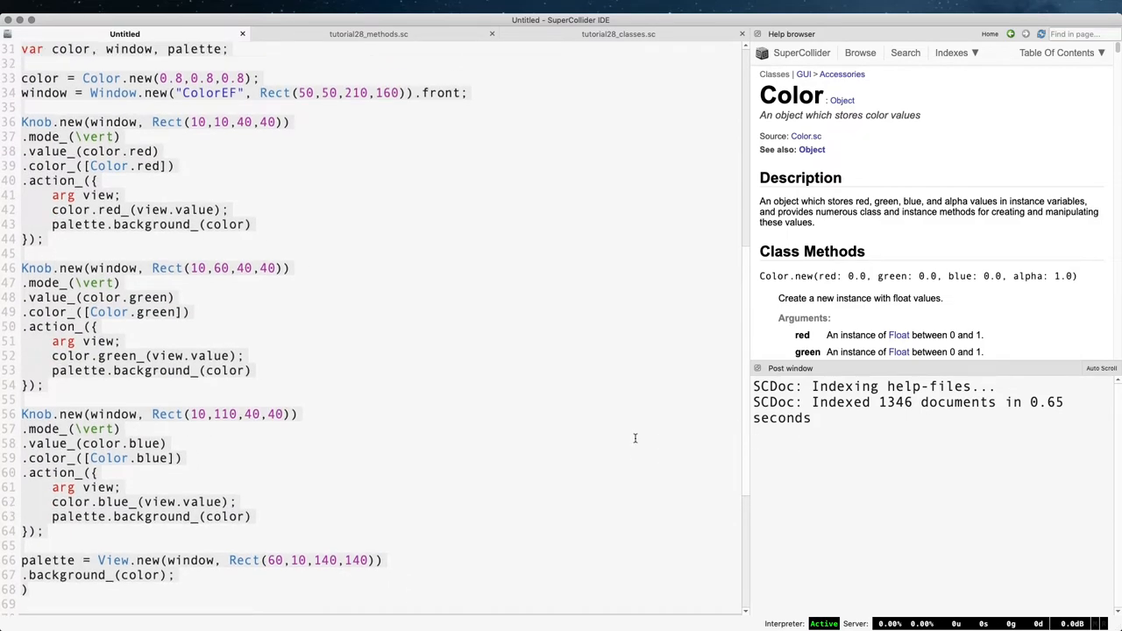
{"action": "scroll", "scroll_direction": "up", "scroll_amount": 3}
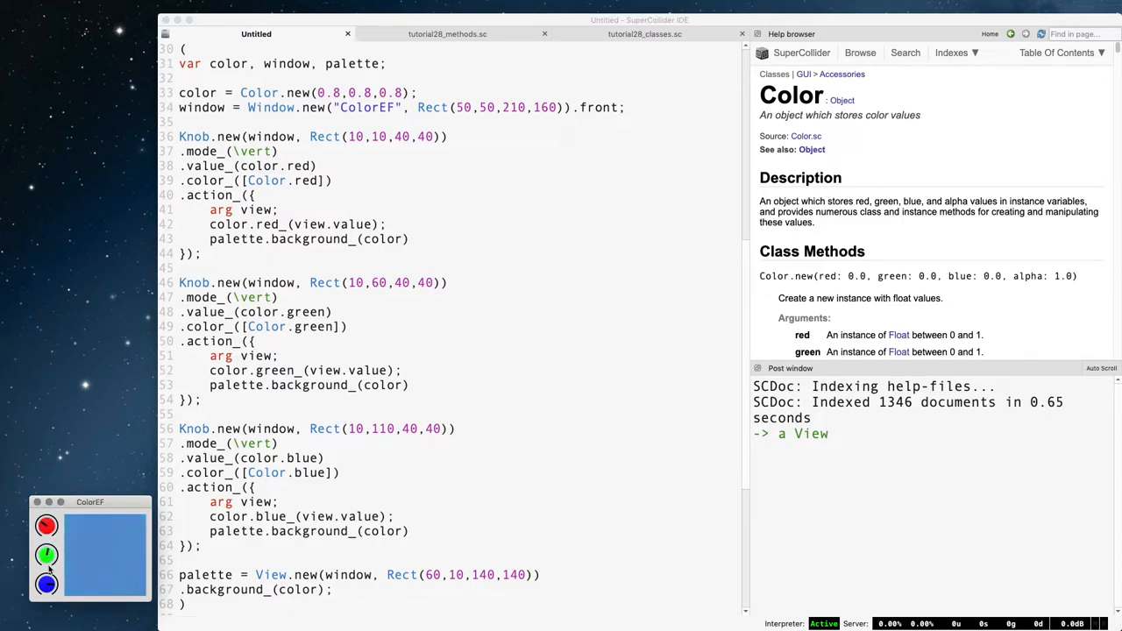
{"action": "left_click", "coordinate": [45, 585]}
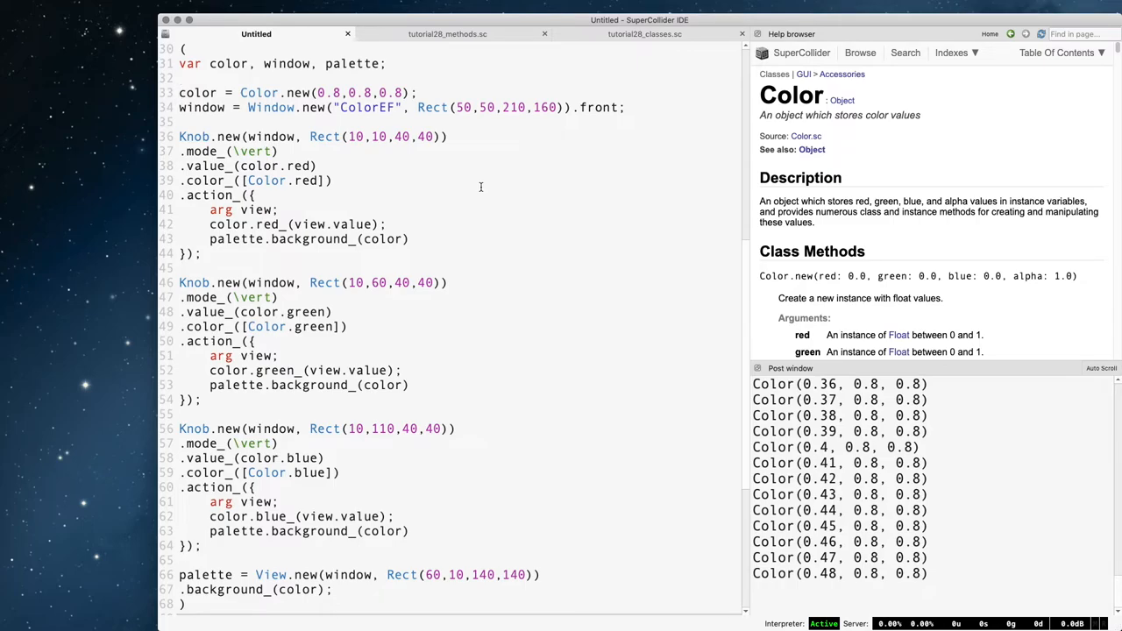
{"action": "left_click", "coordinate": [646, 33]}
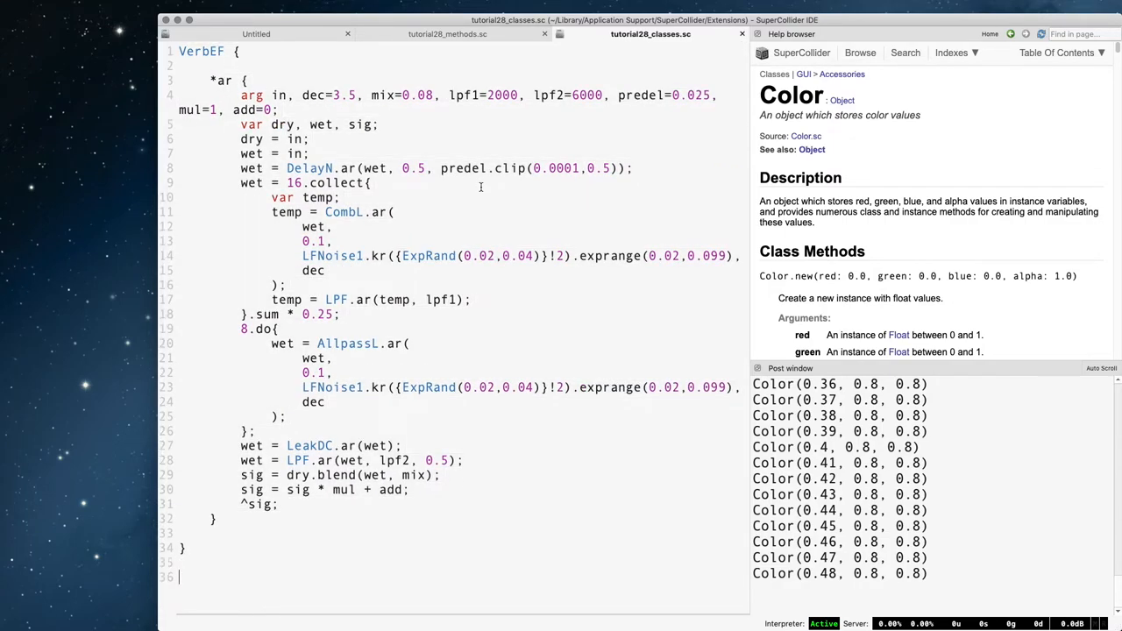
Step: Define ColorEF { *make { ...knob GUI code... ^window } }, recompile, and run c = ColorEF.make;
{"action": "type", "text": "ColorEF {}"}
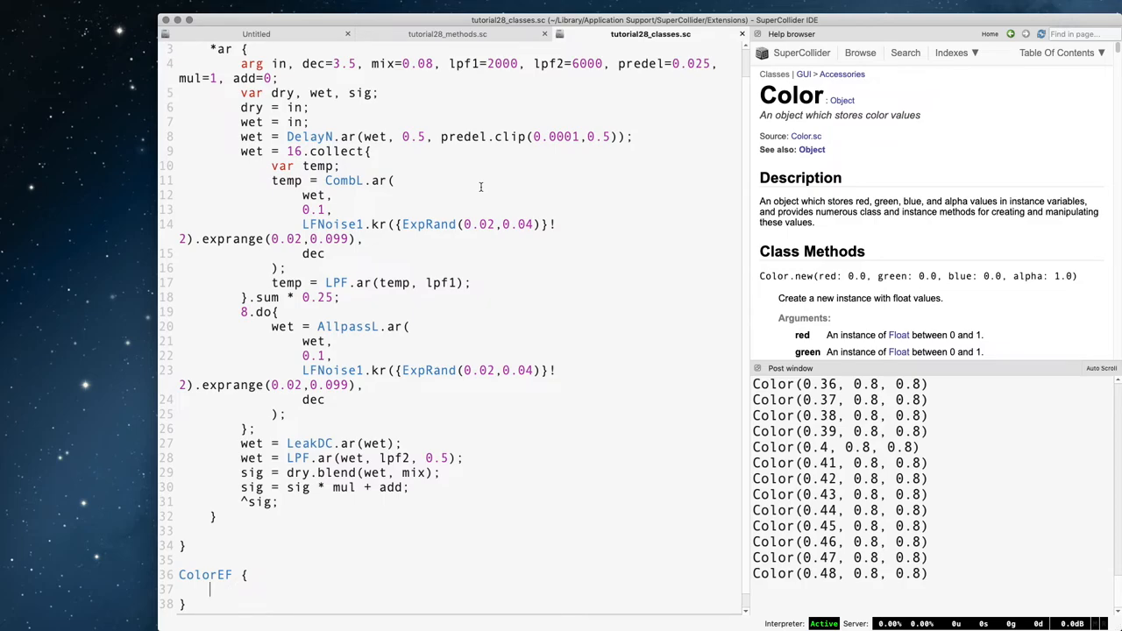
{"action": "scroll", "scroll_direction": "down", "scroll_amount": 3}
{"action": "type", "text": "*make {"}
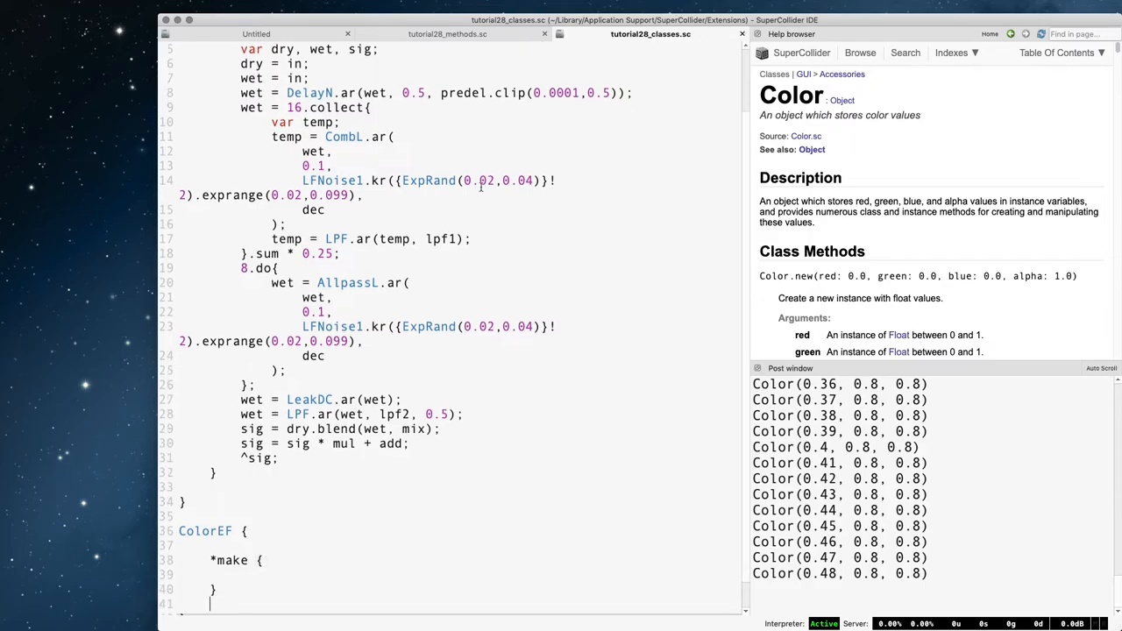
{"action": "left_click", "coordinate": [256, 33]}
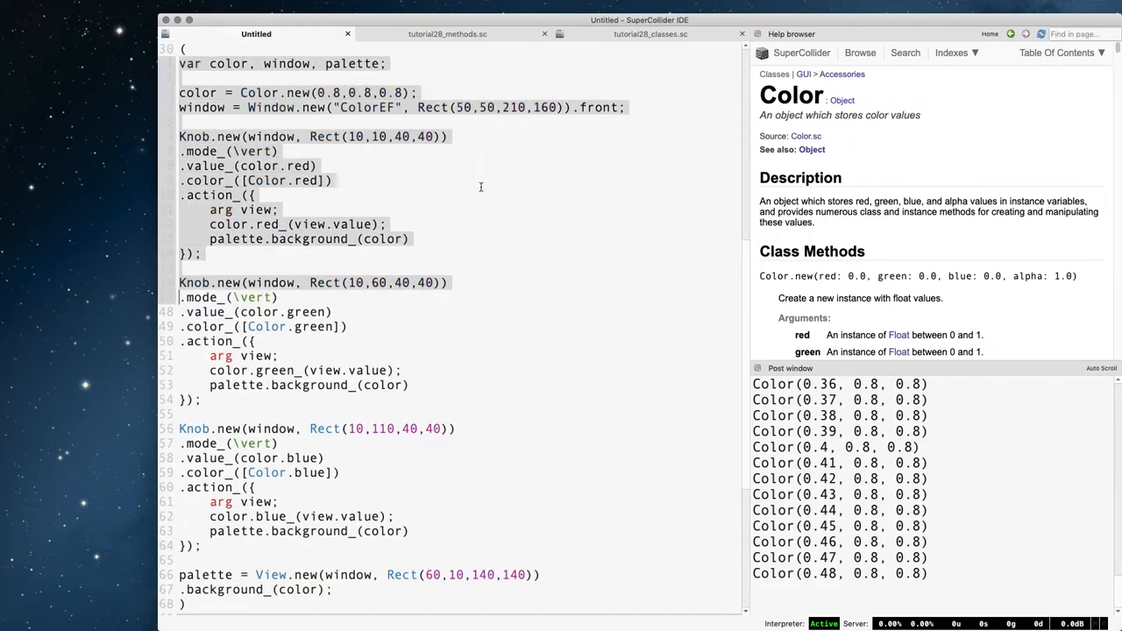
{"action": "left_click", "coordinate": [650, 34]}
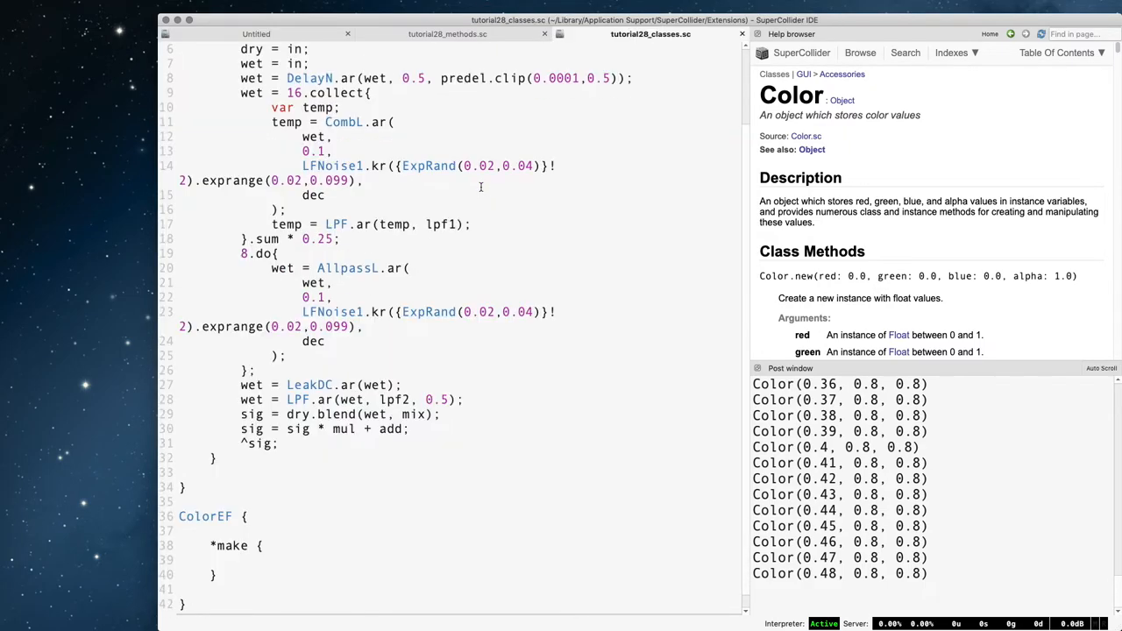
{"action": "scroll", "scroll_direction": "down", "scroll_amount": 3}
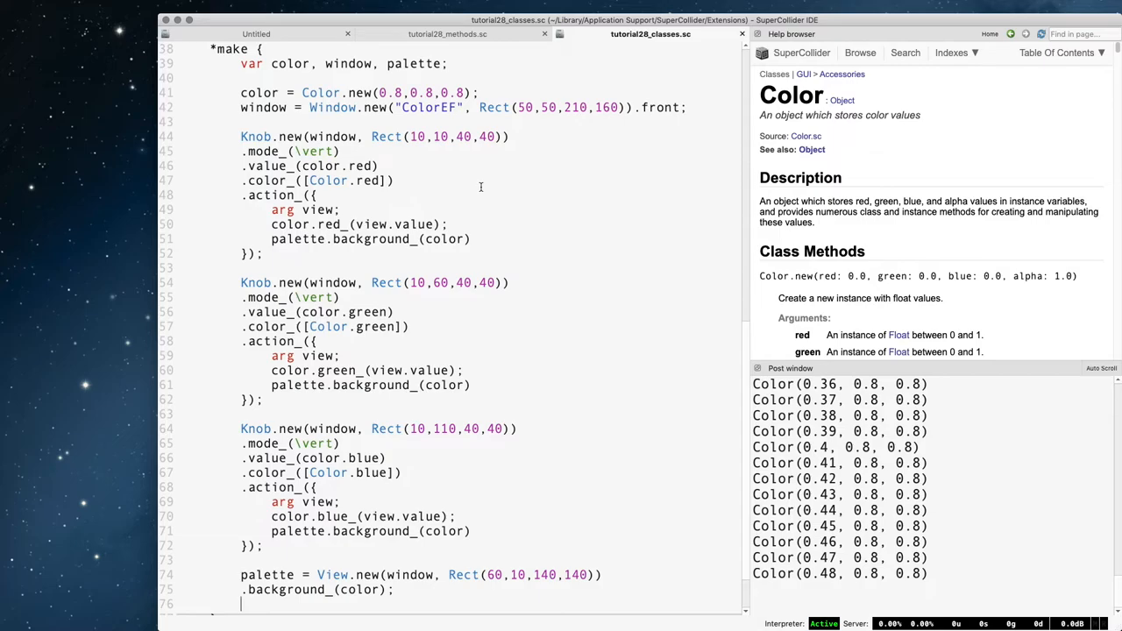
{"action": "type", "text": "^window;"}
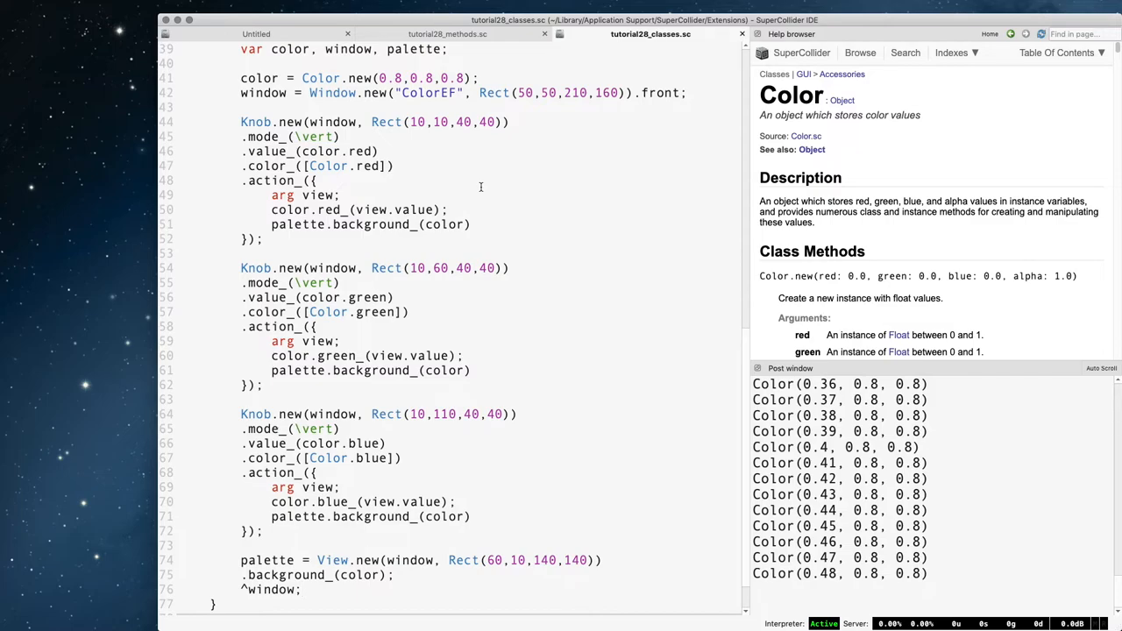
{"action": "left_click", "coordinate": [256, 34]}
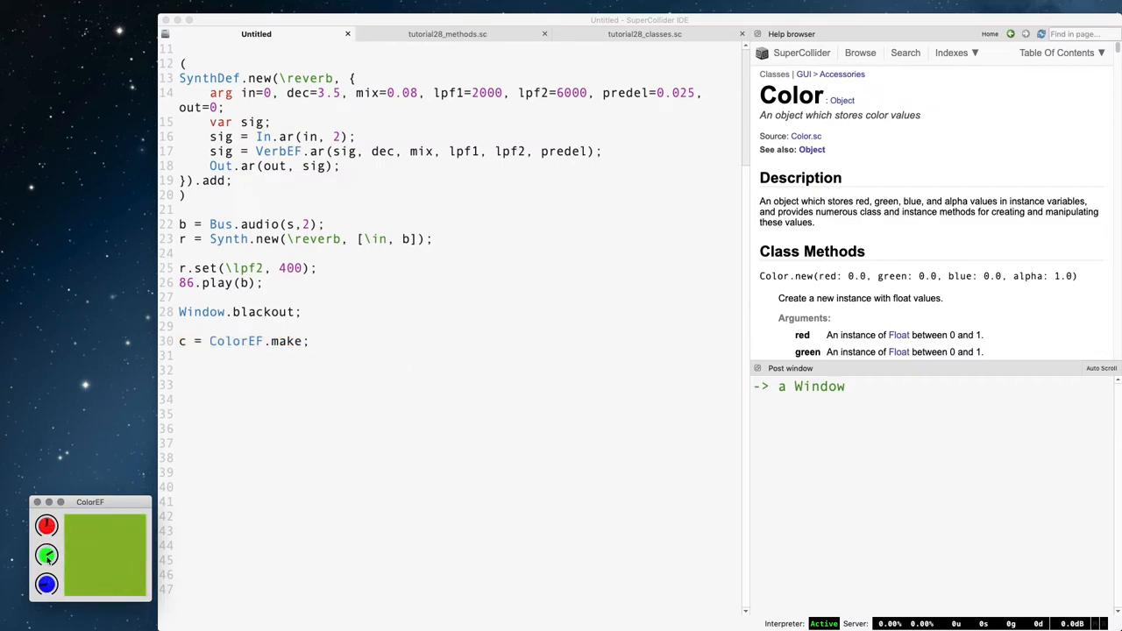
Step: Evaluate c.close; to close the ColorEF window, then start a ColorEF.browse line below it
{"action": "left_click", "coordinate": [382, 354]}
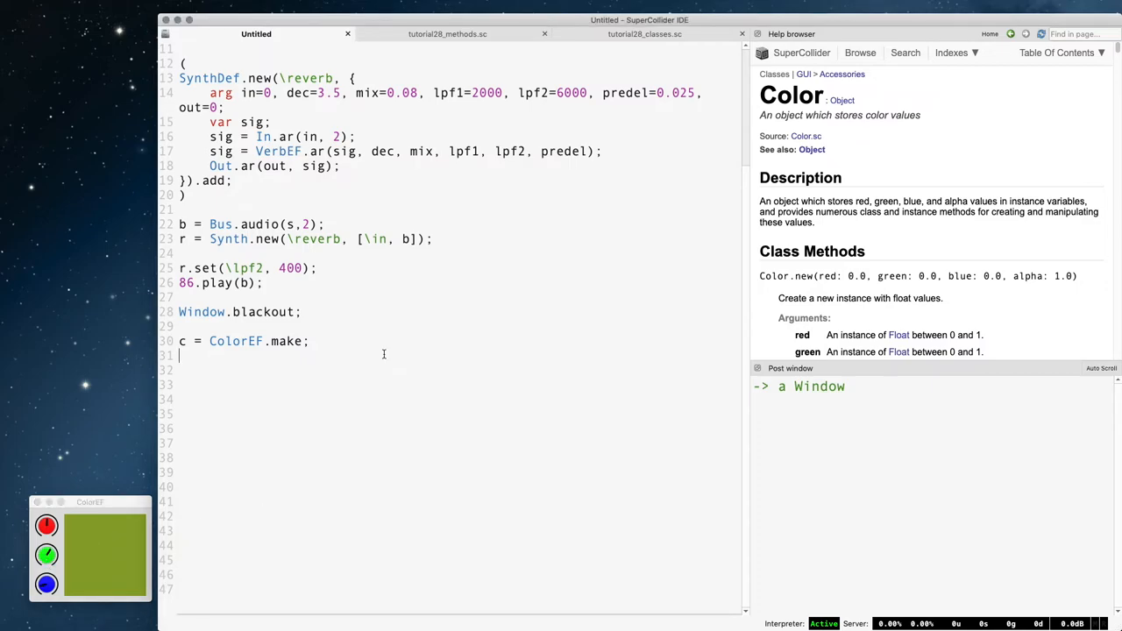
{"action": "type", "text": ".close;"}
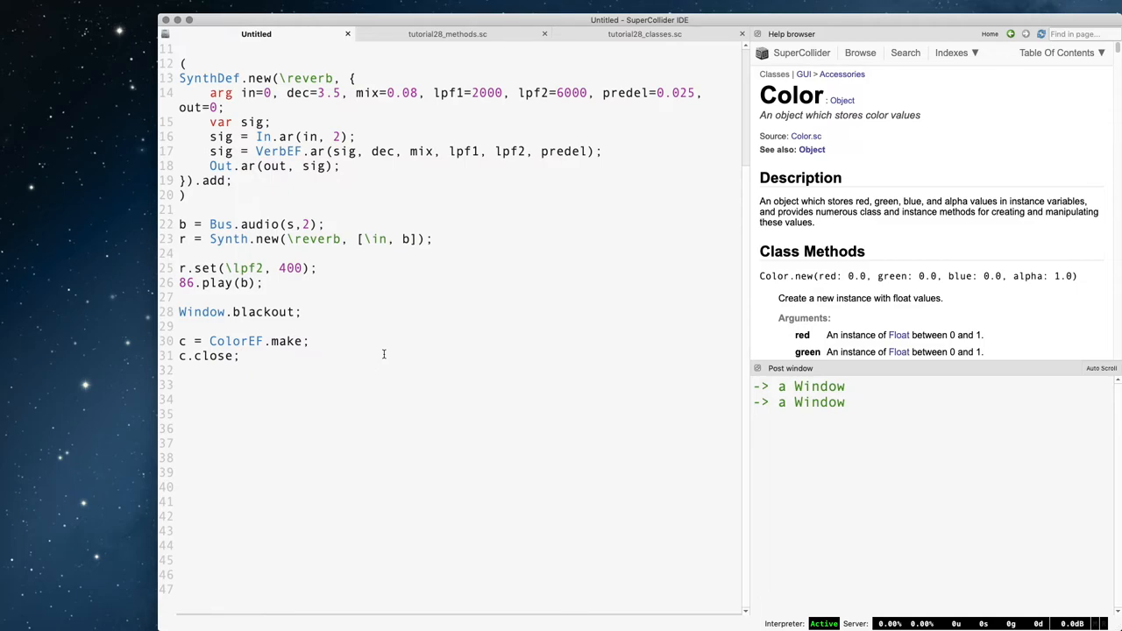
{"action": "type", "text": "ColorEF.browse"}
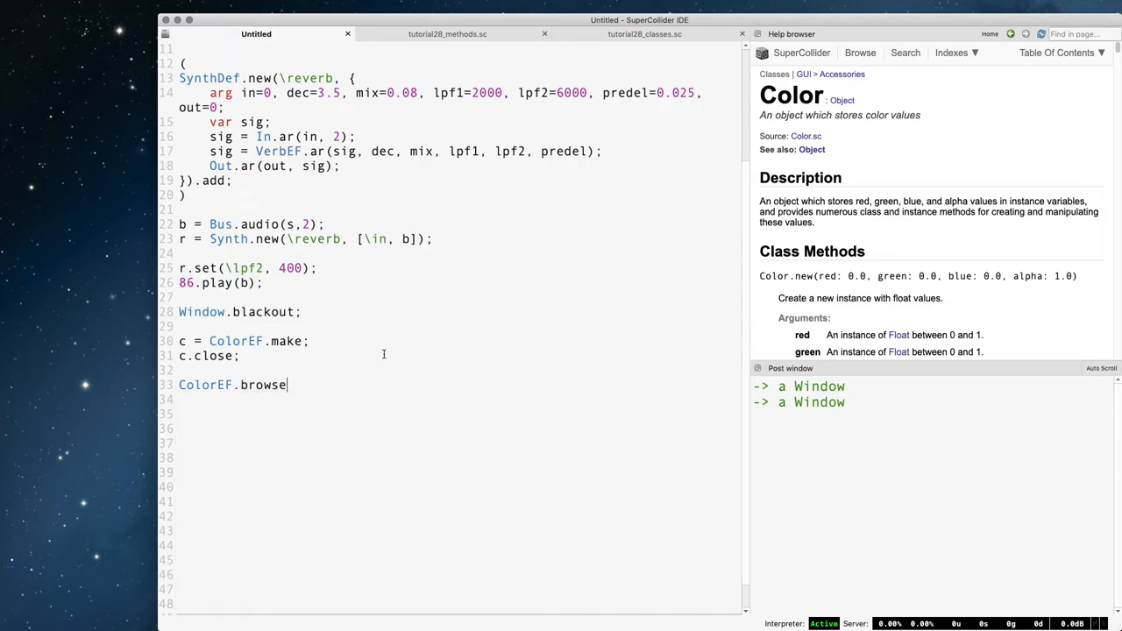
Step: Browse ColorEF's class hierarchy, then temporarily declare ColorEF : Window in the class file
{"action": "left_click", "coordinate": [234, 385]}
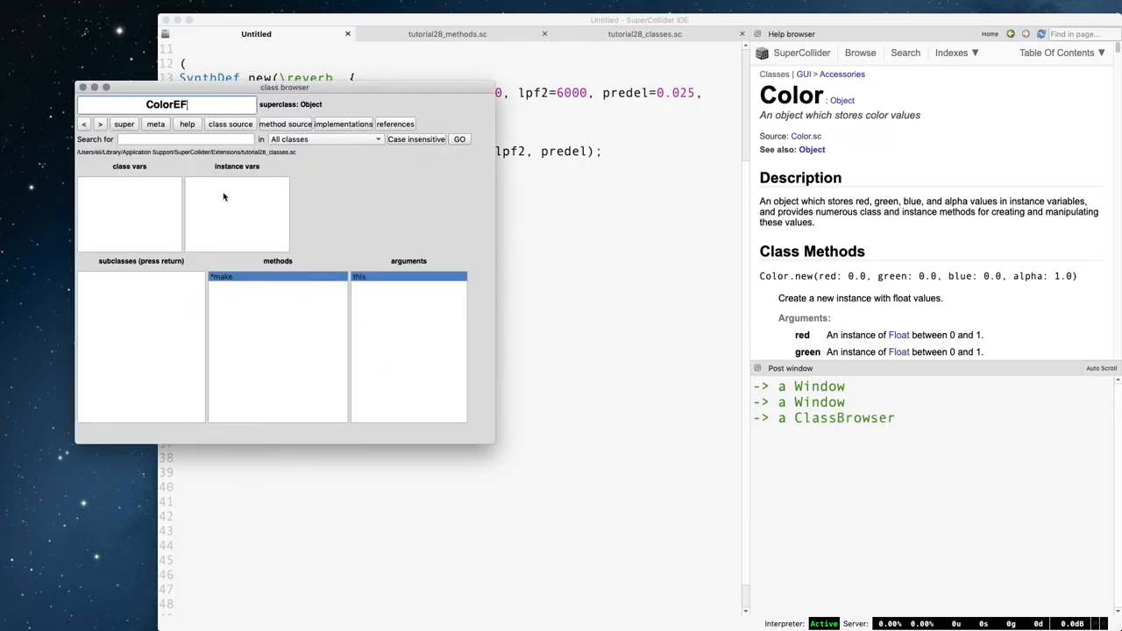
{"action": "left_click", "coordinate": [122, 123]}
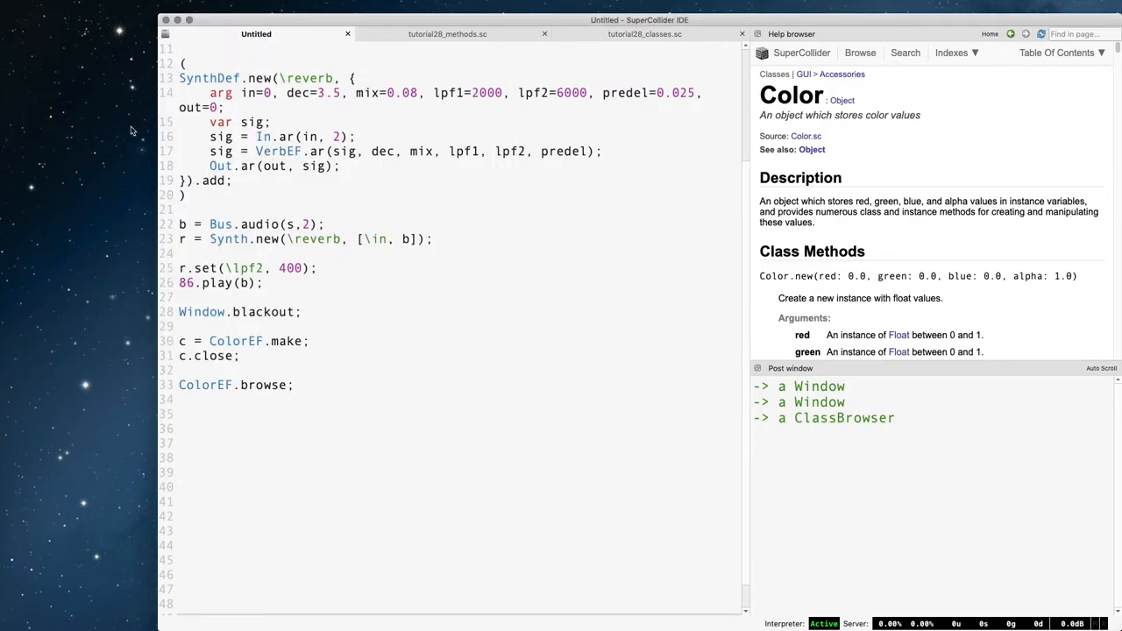
{"action": "left_click", "coordinate": [645, 33]}
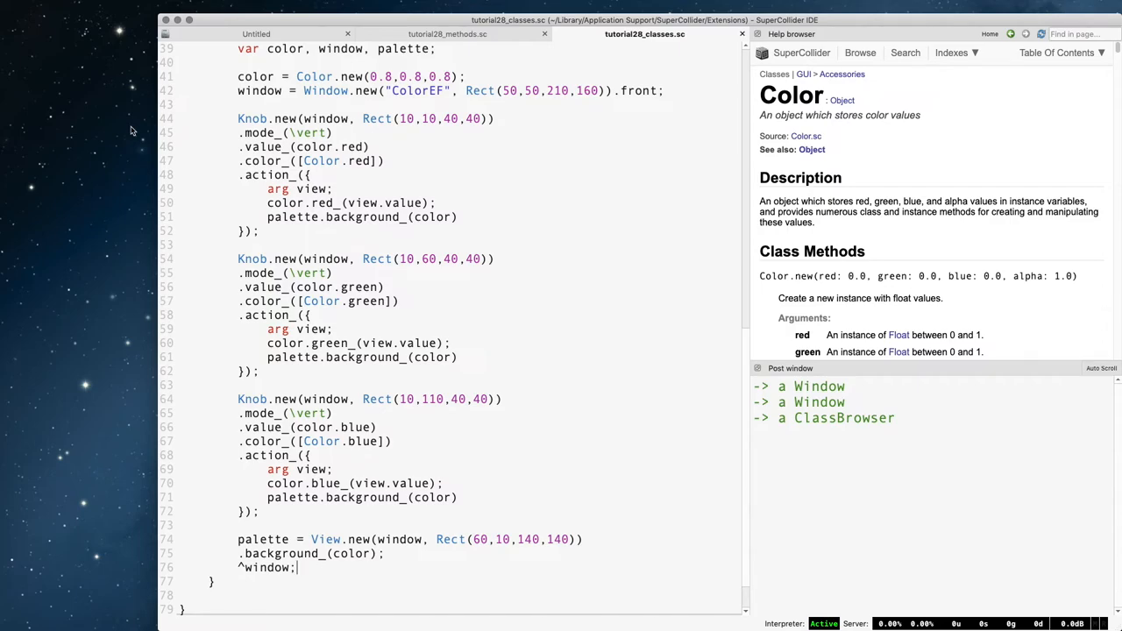
{"action": "scroll", "scroll_direction": "up", "scroll_amount": 3}
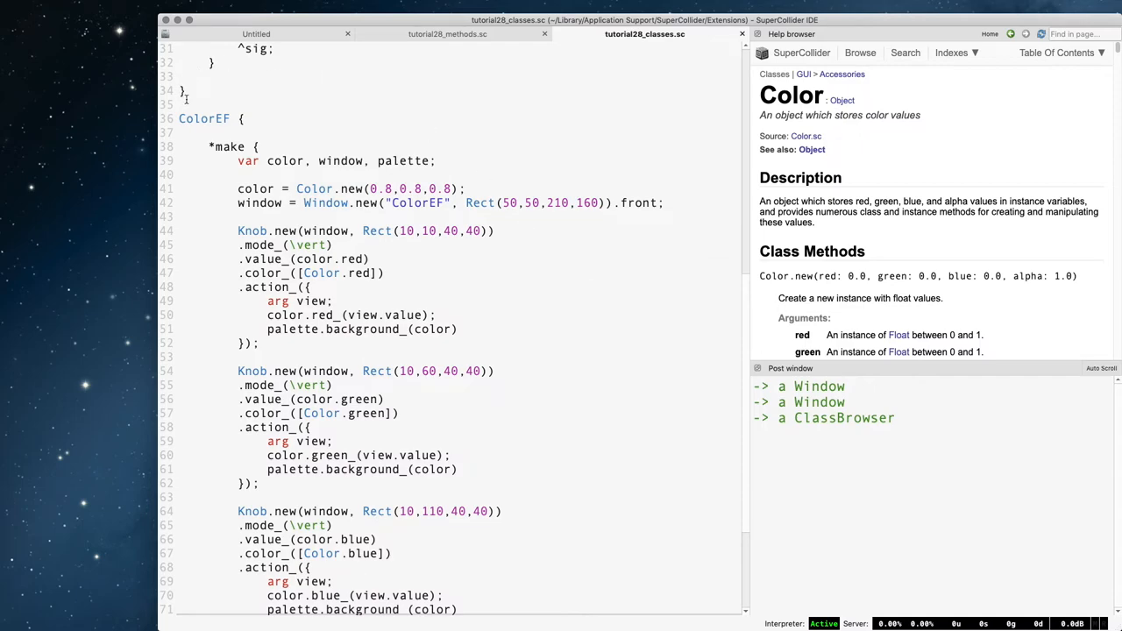
{"action": "mouse_move", "coordinate": [404, 69]}
{"action": "type", "text": ":  "}
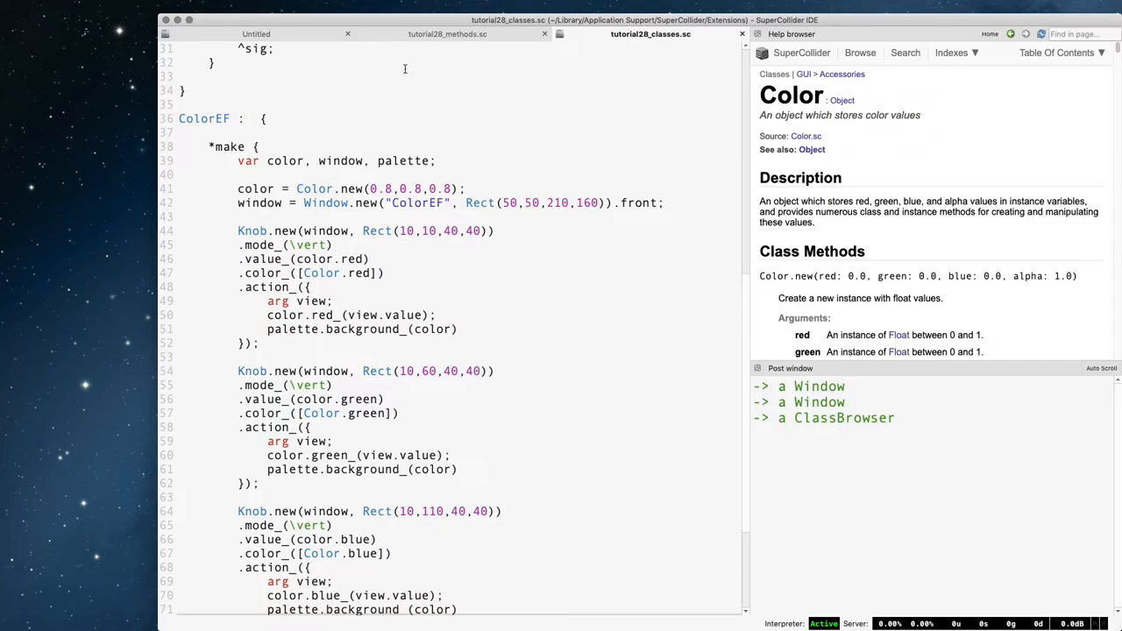
{"action": "type", "text": "Window"}
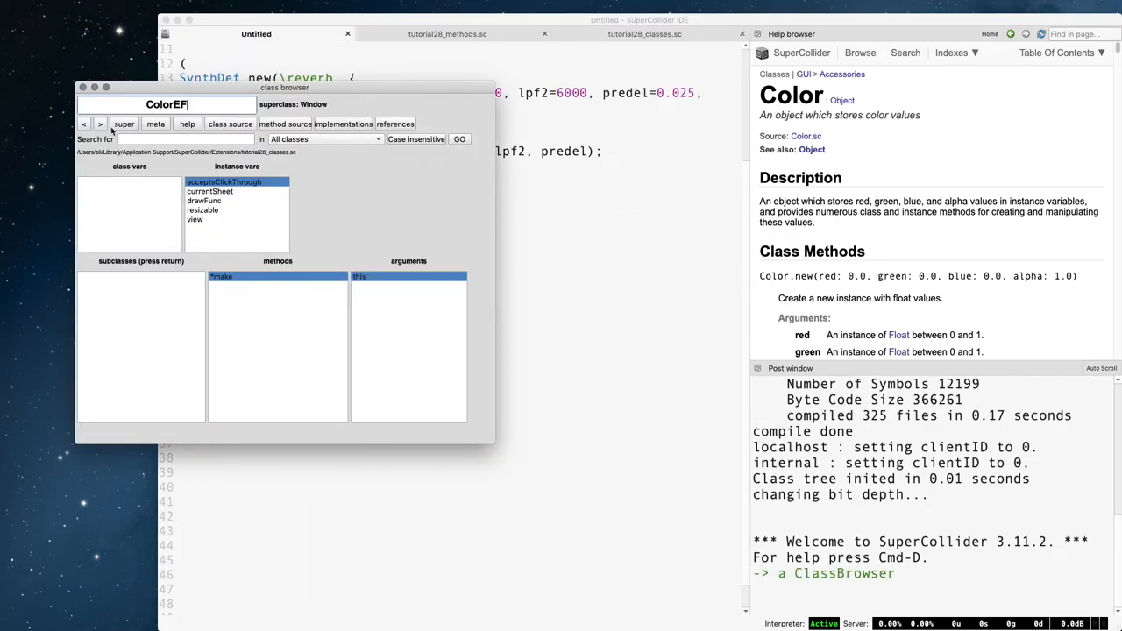
Step: Browse up the hierarchy, close the browser, remove the superclass and return to Untitled
{"action": "left_click", "coordinate": [123, 123]}
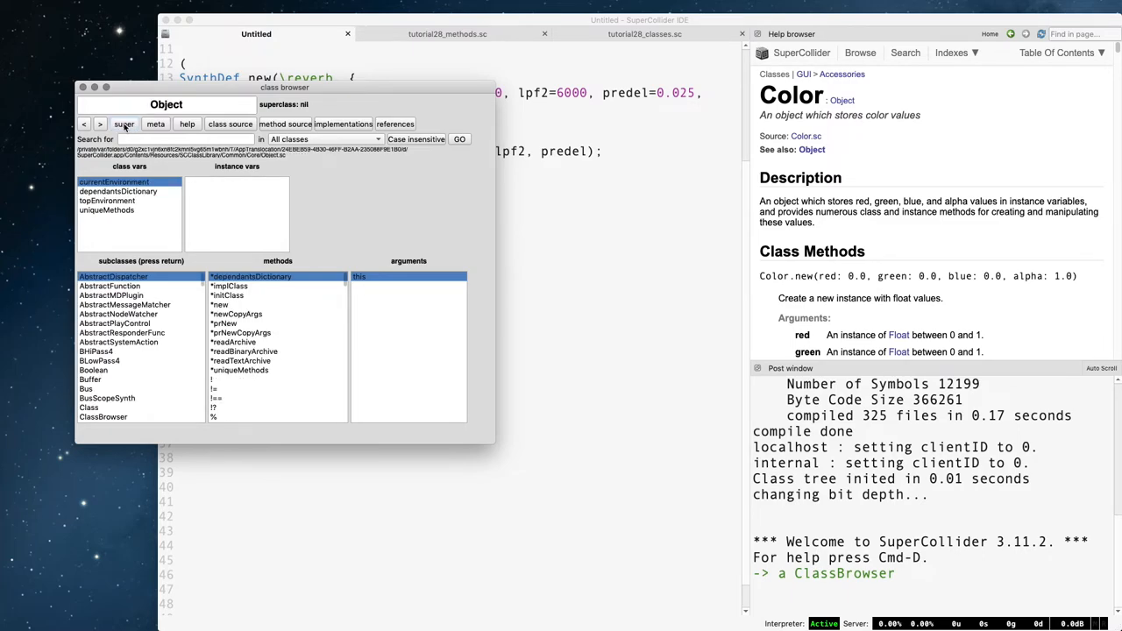
{"action": "left_click", "coordinate": [82, 88]}
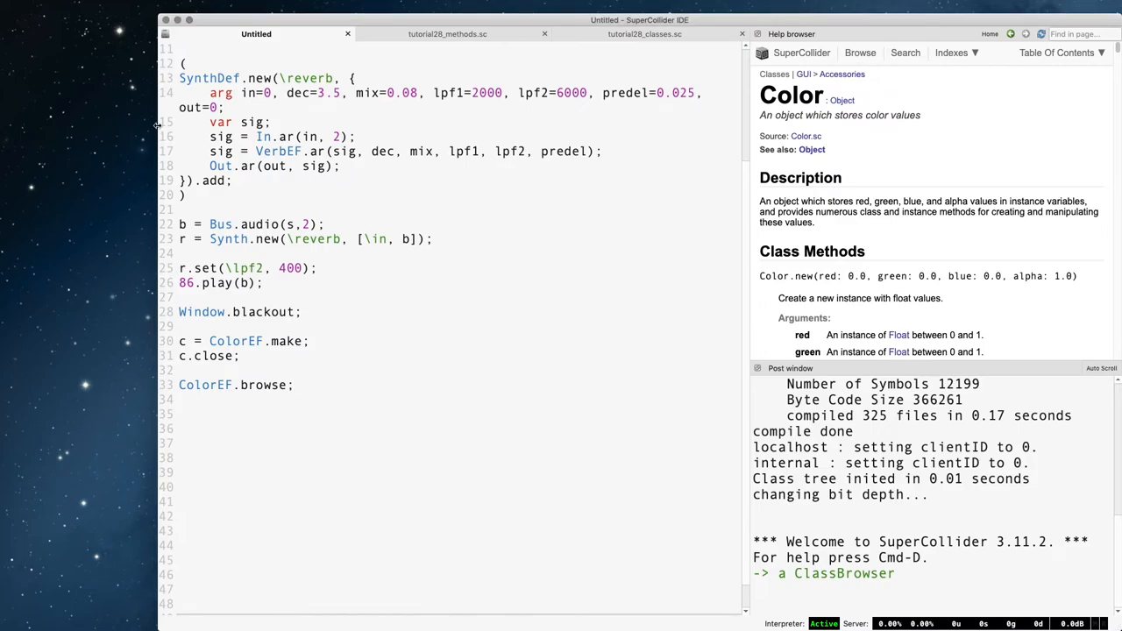
{"action": "left_click", "coordinate": [645, 34]}
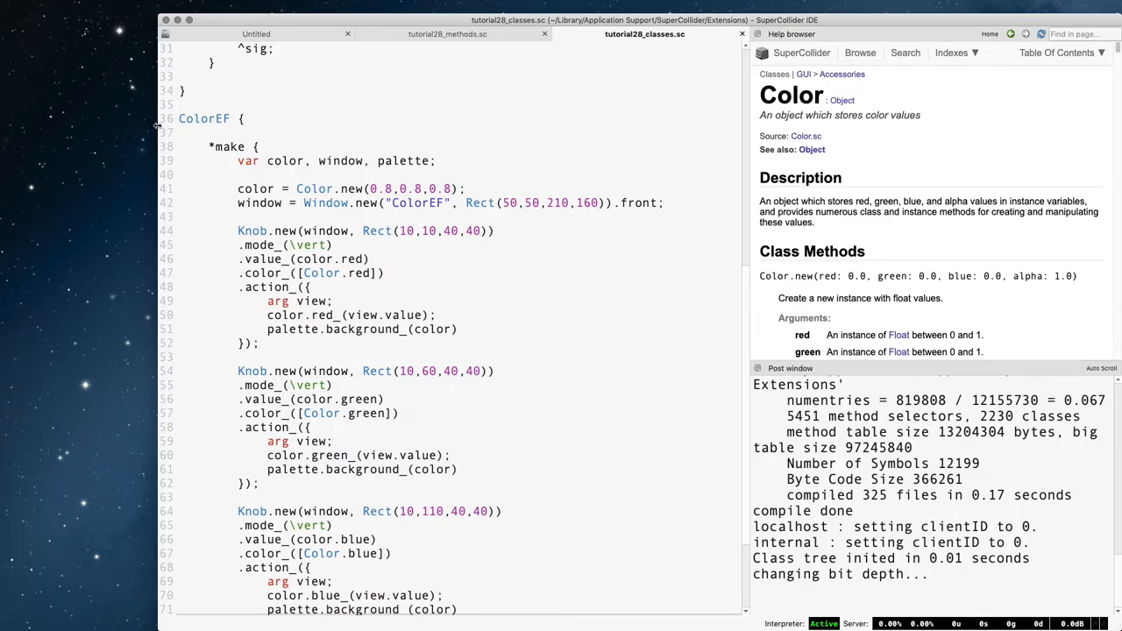
{"action": "left_click", "coordinate": [256, 33]}
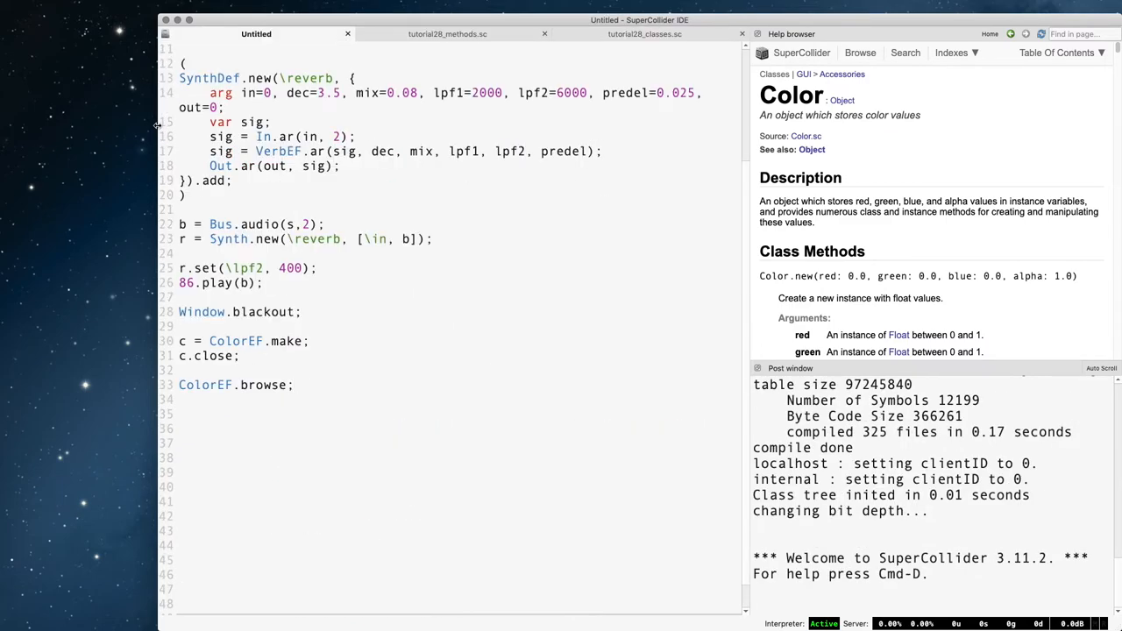
Step: Add Object.browse;, change to c = ColorEF.new; with c.make;, which posts 'make' not understood
{"action": "type", "text": "Object.br"}
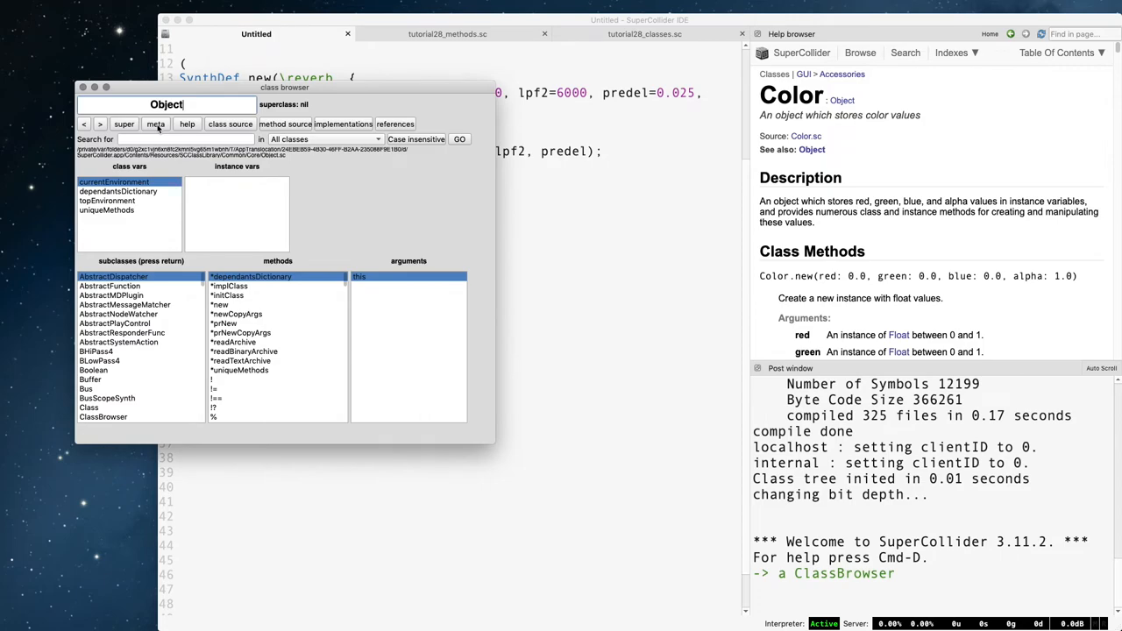
{"action": "left_click", "coordinate": [219, 305]}
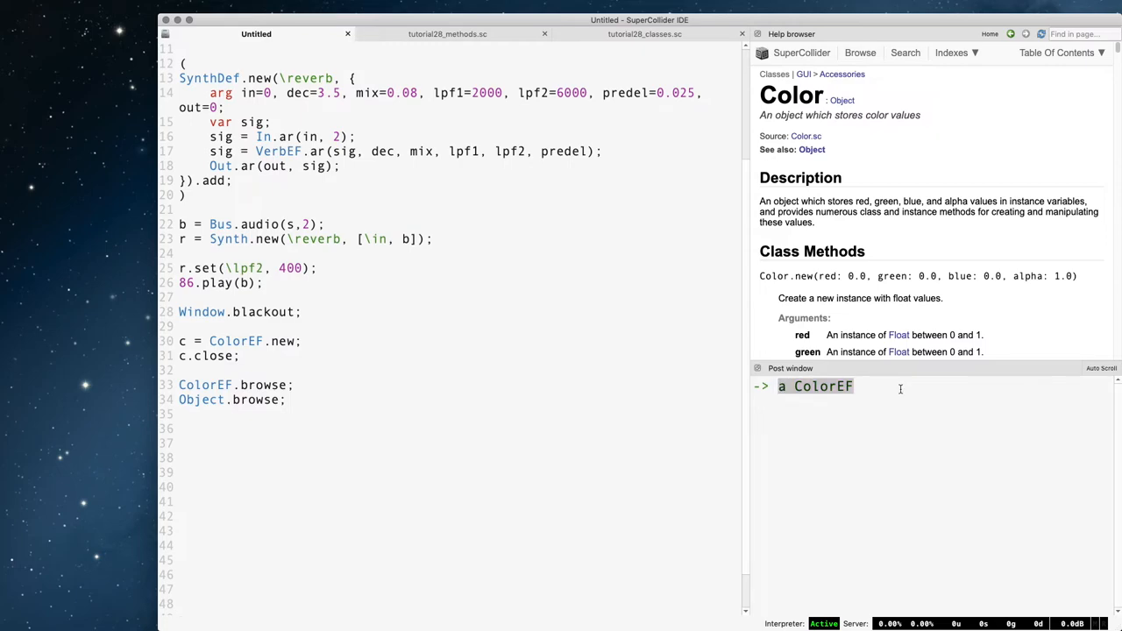
{"action": "left_click", "coordinate": [302, 340]}
{"action": "type", "text": "c.make;"}
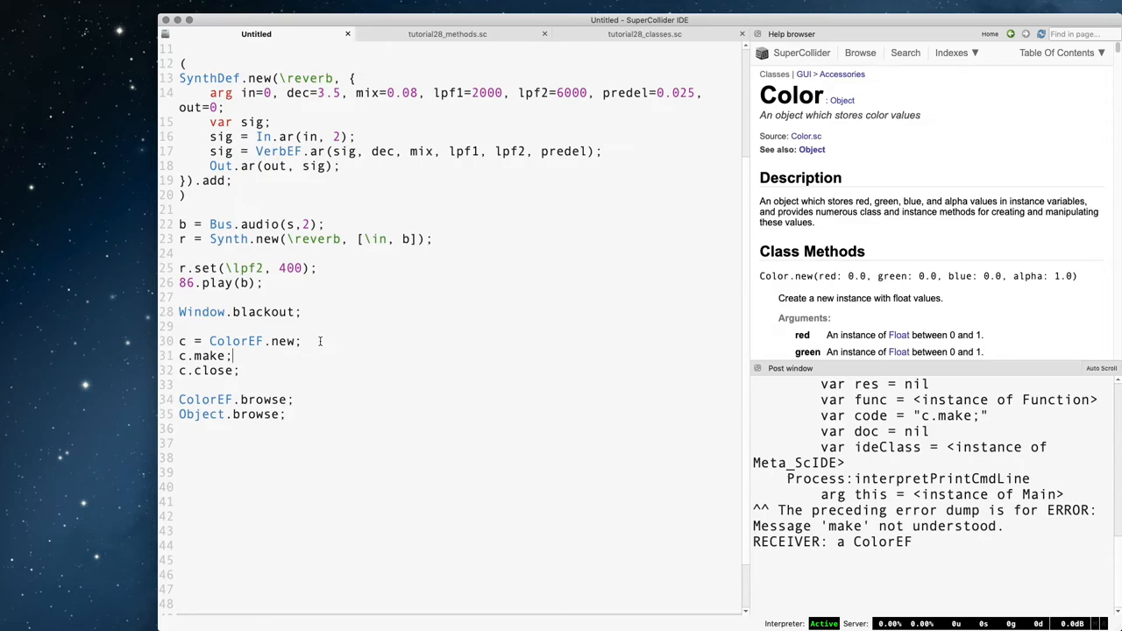
{"action": "left_click", "coordinate": [645, 34]}
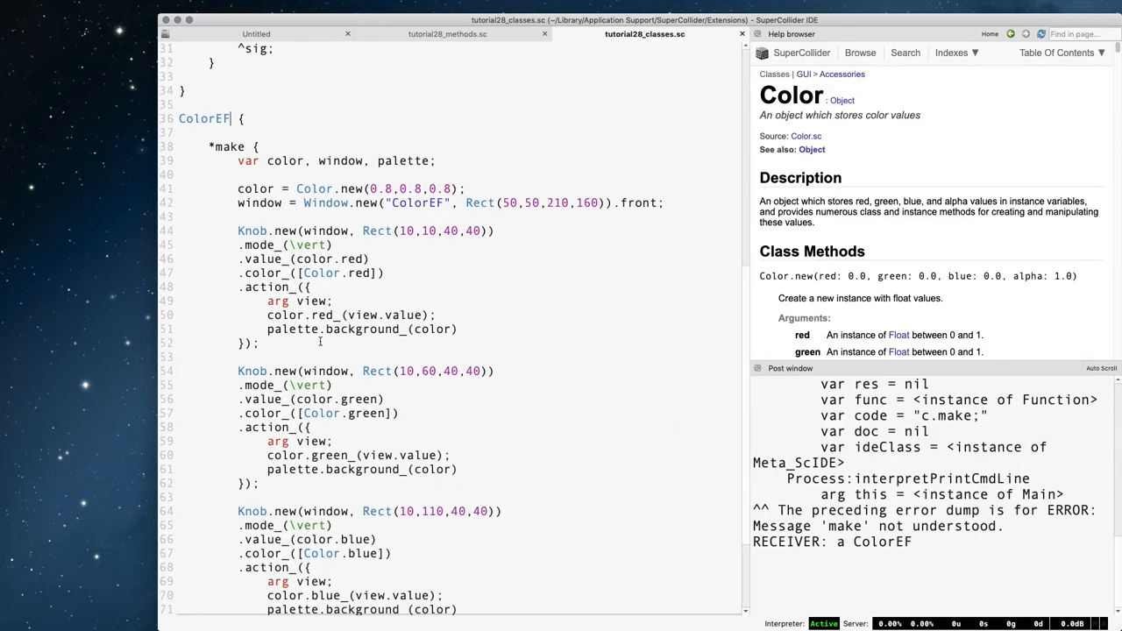
Step: Add a class method *new { ^super.new.make; } to ColorEF, making make an instance method
{"action": "scroll", "scroll_direction": "up", "scroll_amount": 3}
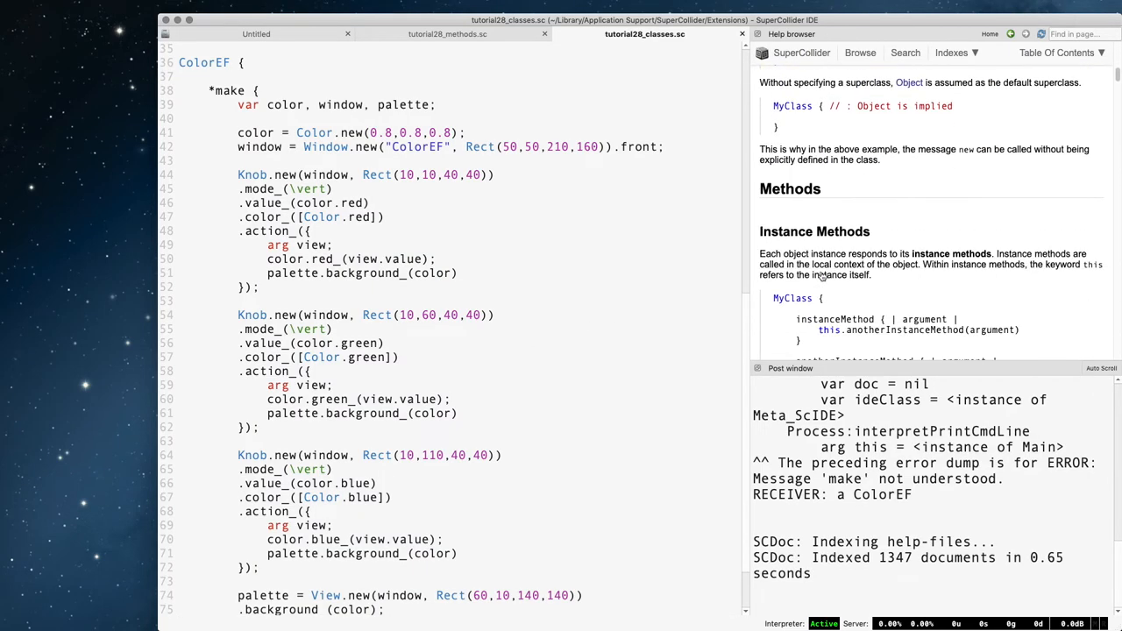
{"action": "scroll", "scroll_direction": "down", "scroll_amount": 3}
{"action": "type", "text": "*new"}
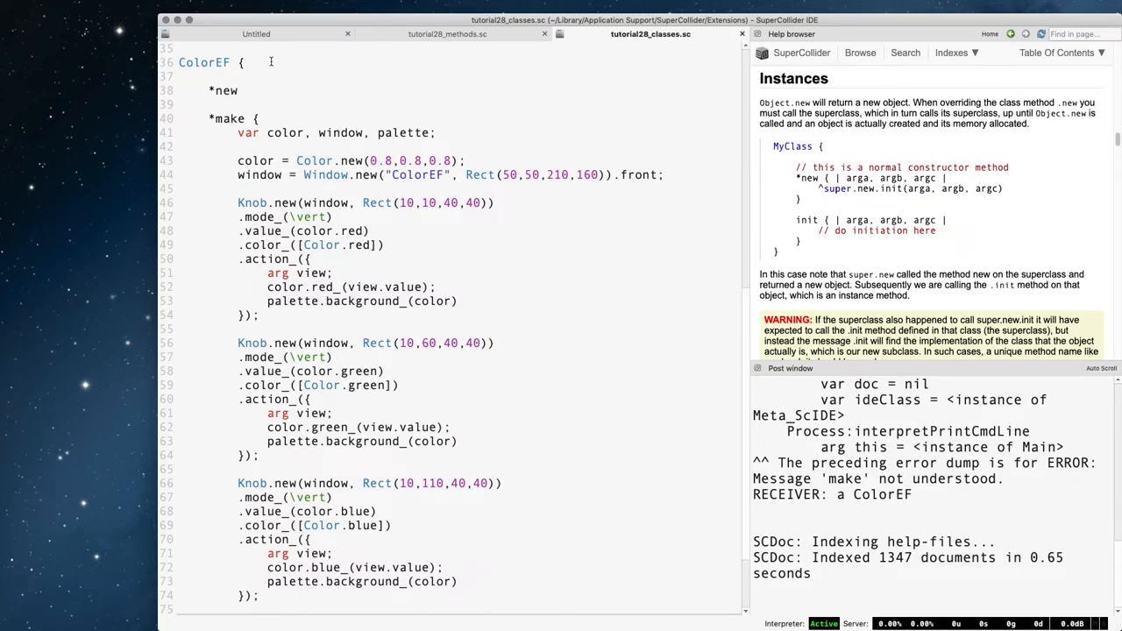
{"action": "type", "text": "{"}
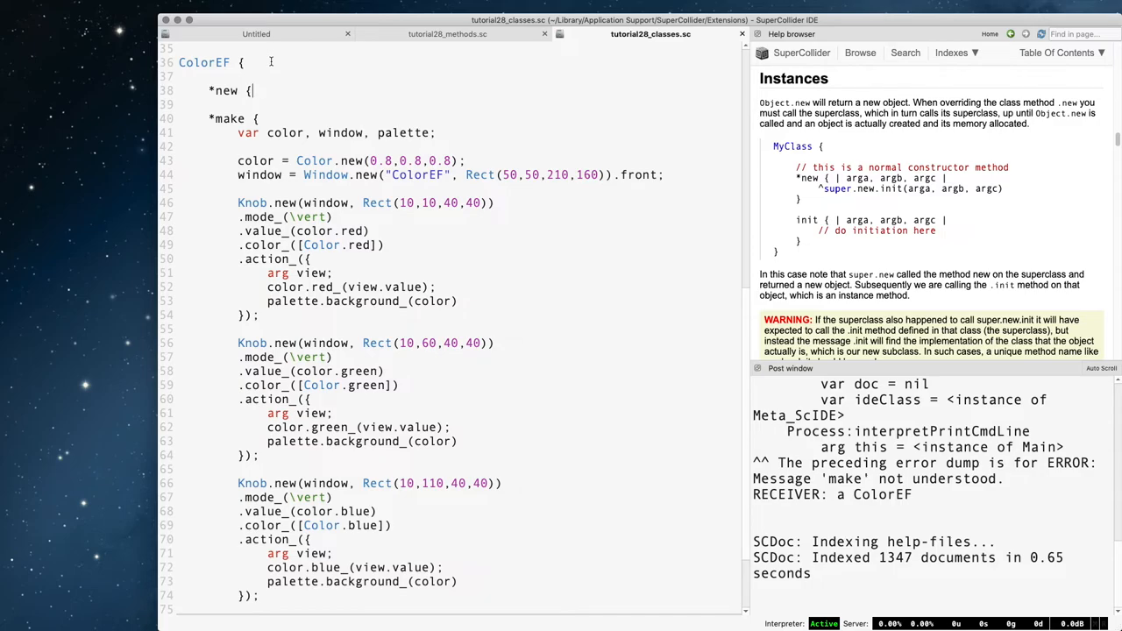
{"action": "type", "text": "^super.new"}
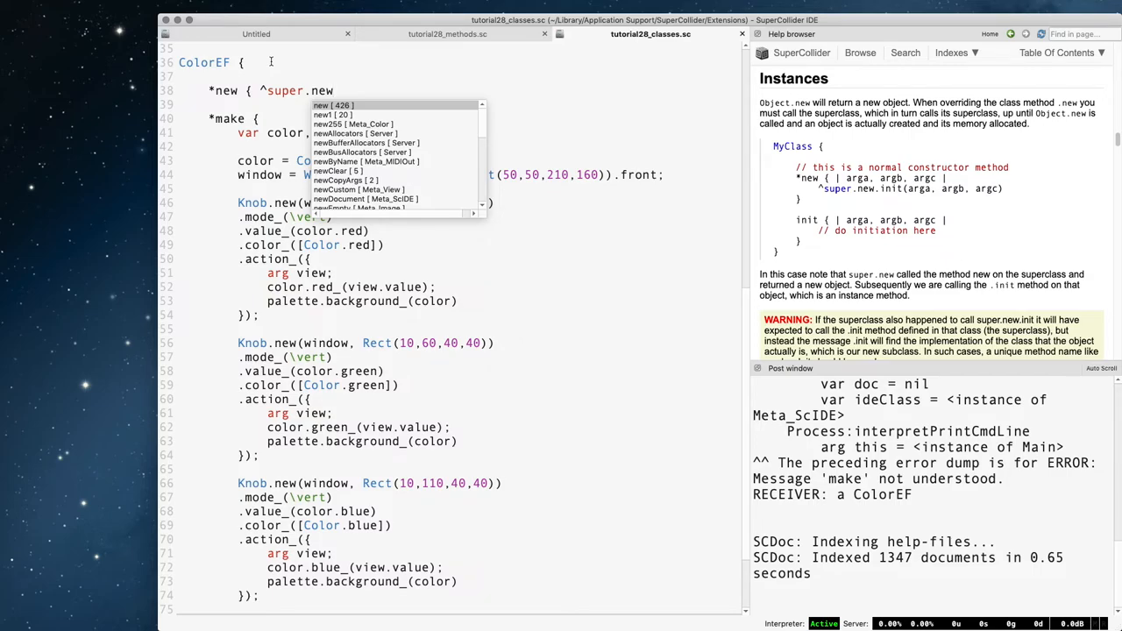
{"action": "type", "text": ".make;"}
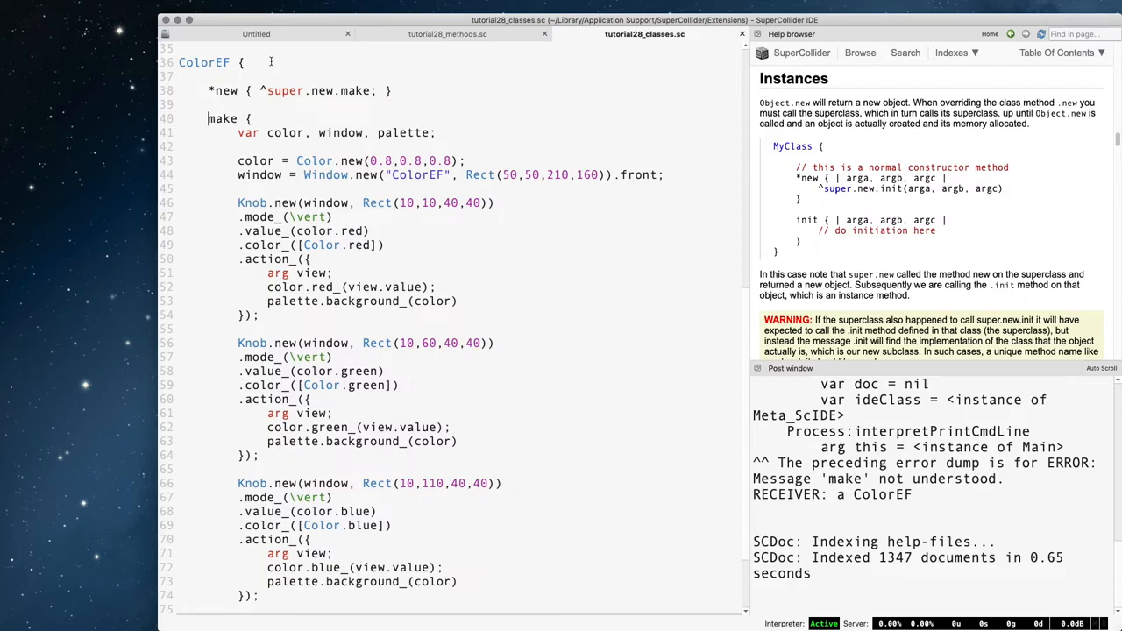
Step: Run ColorEF.new from Untitled to open the knob window, then delete ^window; from make
{"action": "left_click", "coordinate": [256, 33]}
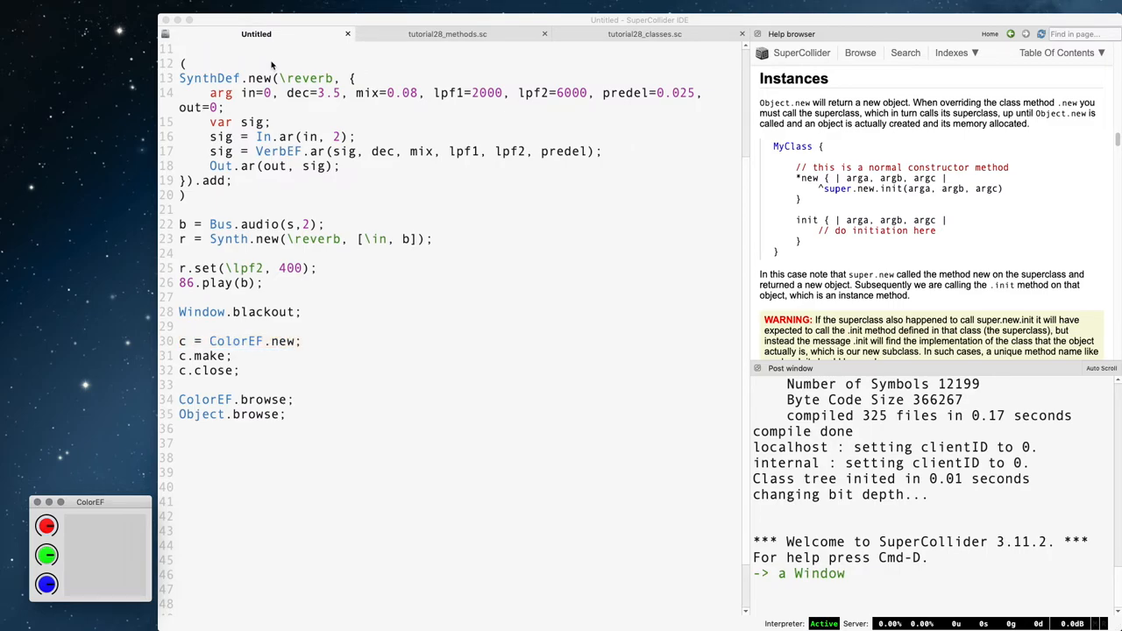
{"action": "left_click", "coordinate": [231, 356]}
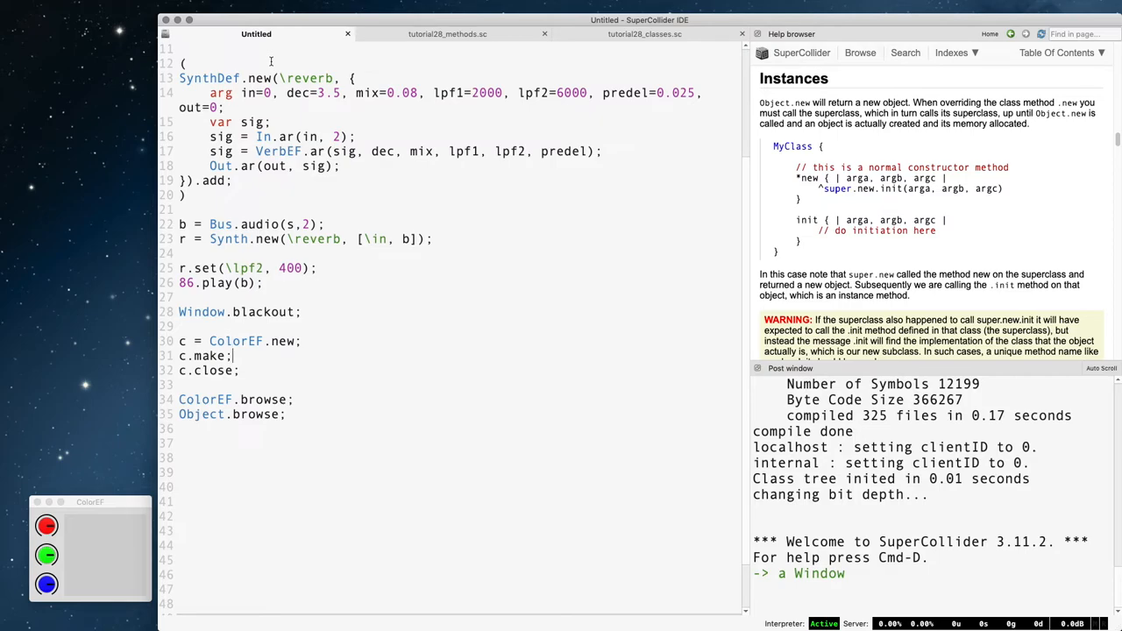
{"action": "left_click", "coordinate": [239, 370]}
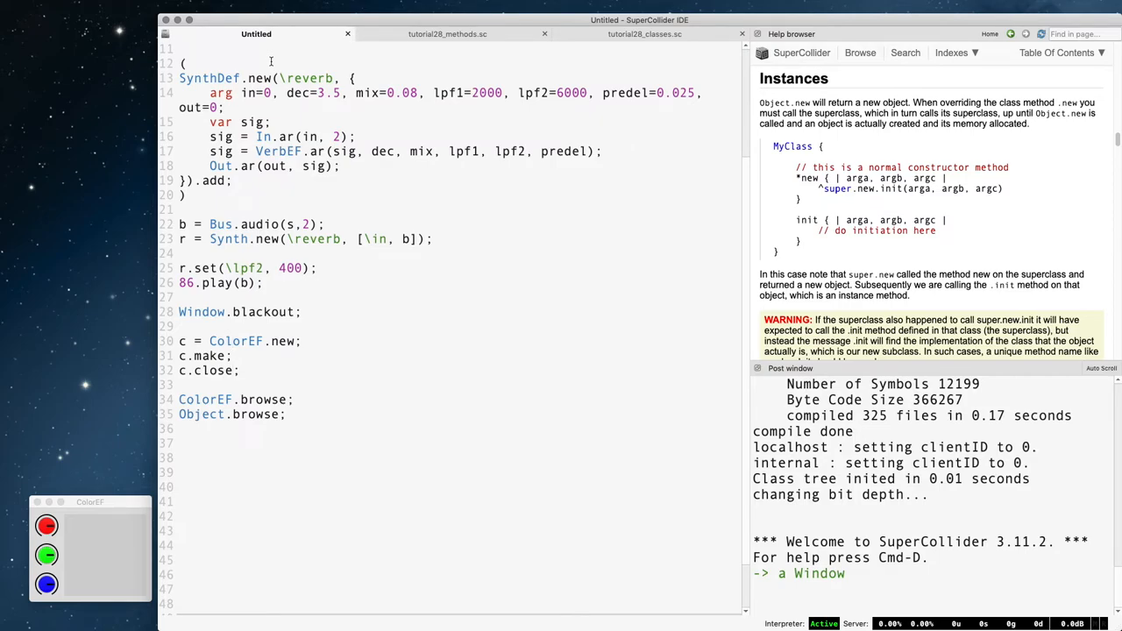
{"action": "left_click", "coordinate": [645, 34]}
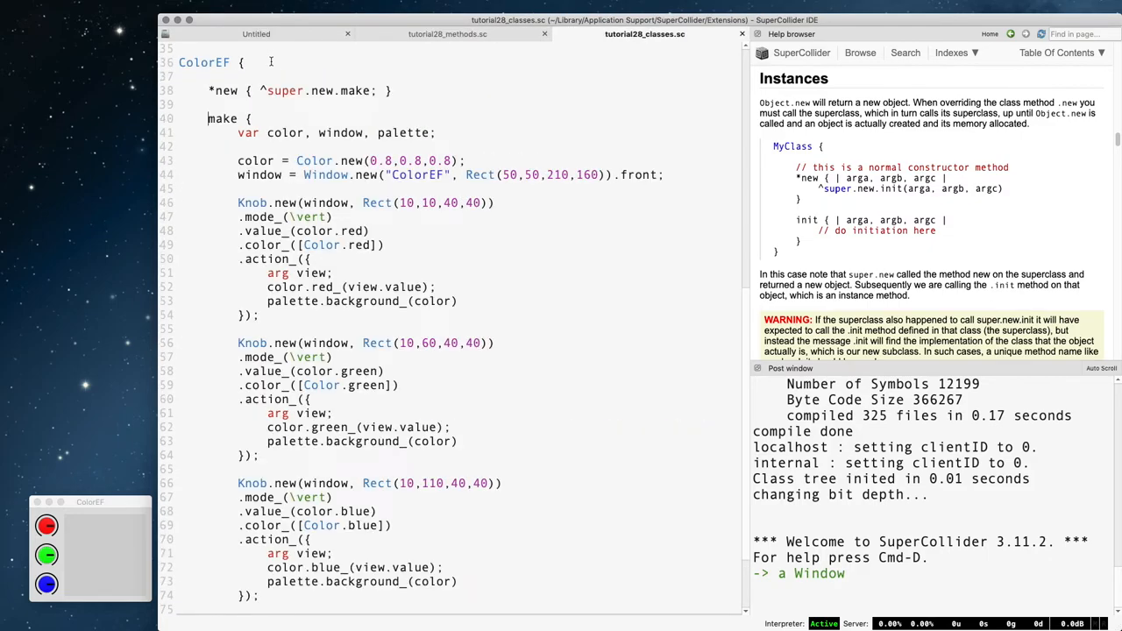
{"action": "scroll", "scroll_direction": "down", "scroll_amount": 3}
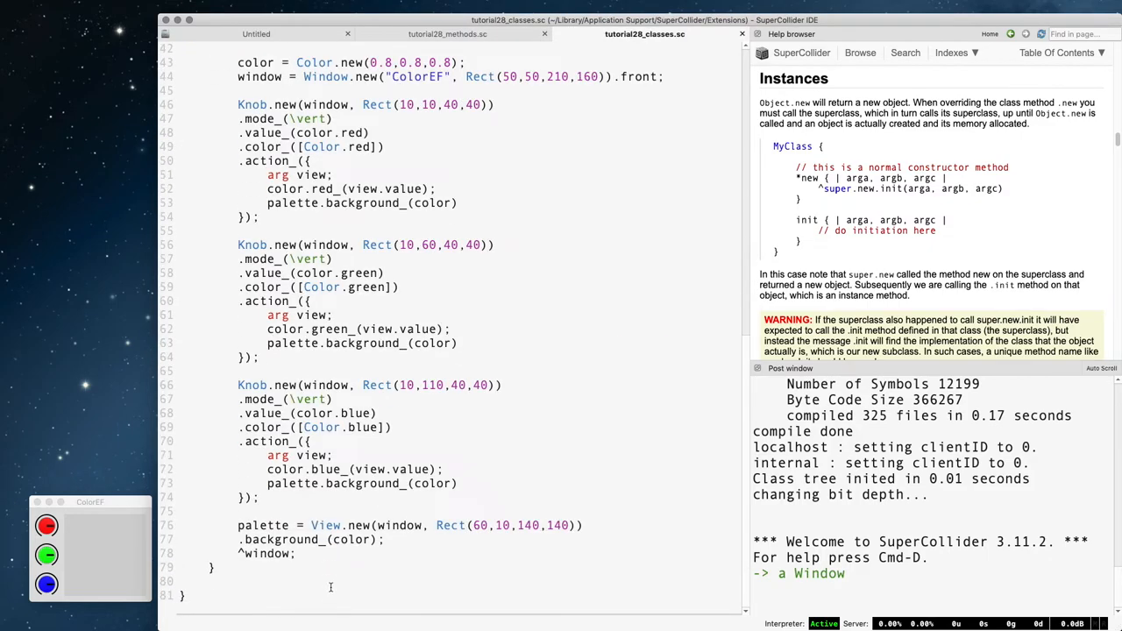
{"action": "scroll", "scroll_direction": "up", "scroll_amount": 3}
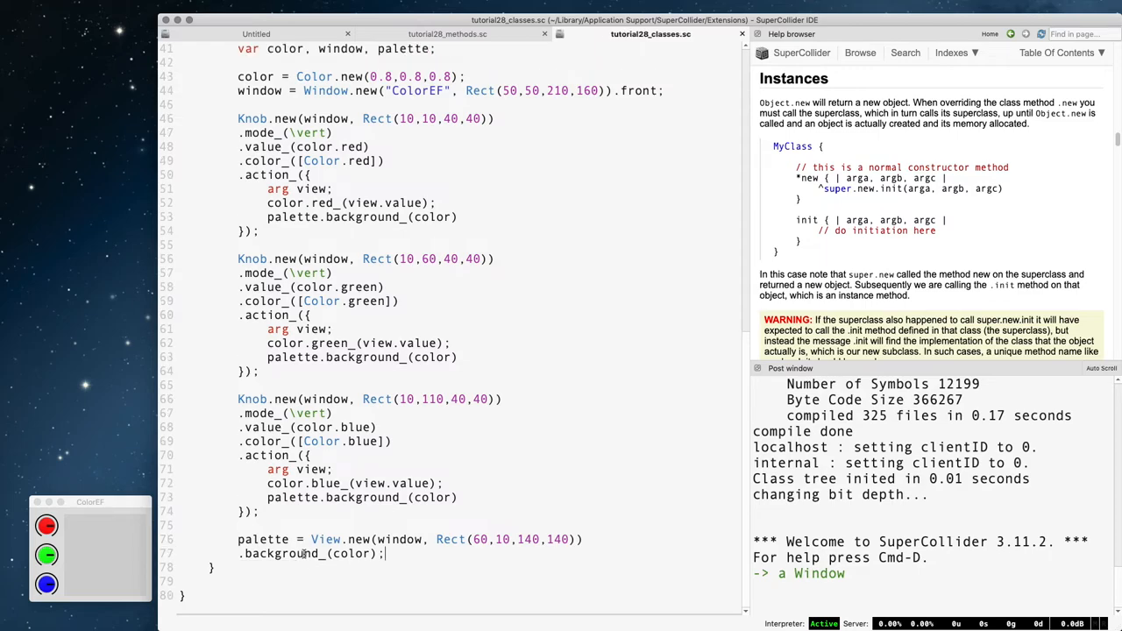
{"action": "left_click", "coordinate": [256, 34]}
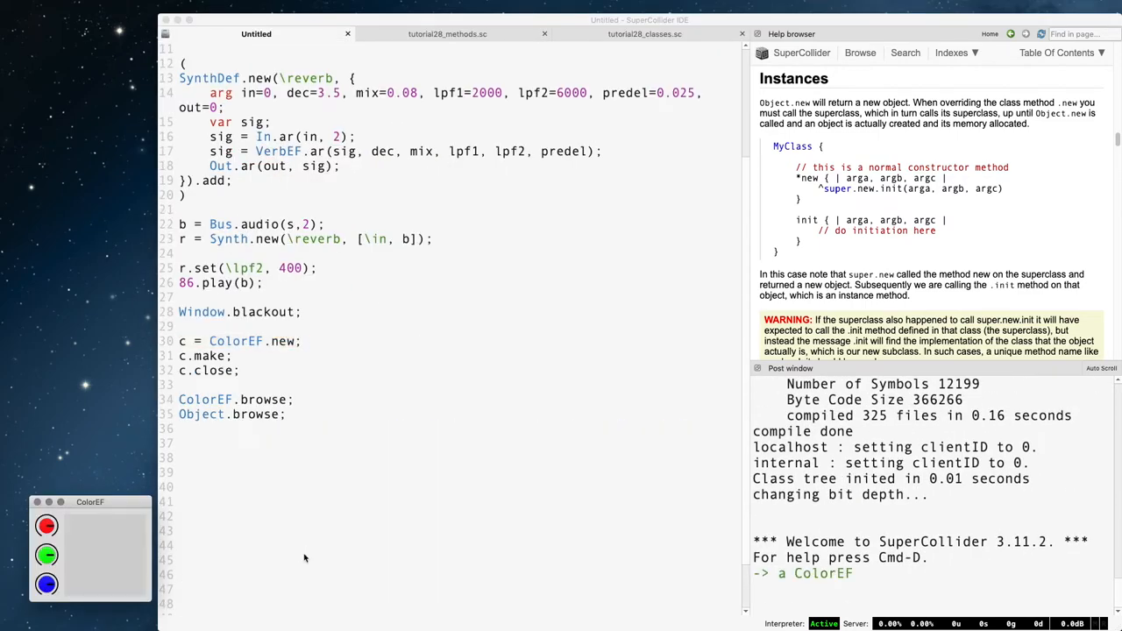
Step: Evaluate c.class; posting ColorEF, bring the knob window forward and return to the class file
{"action": "key", "text": "Return"}
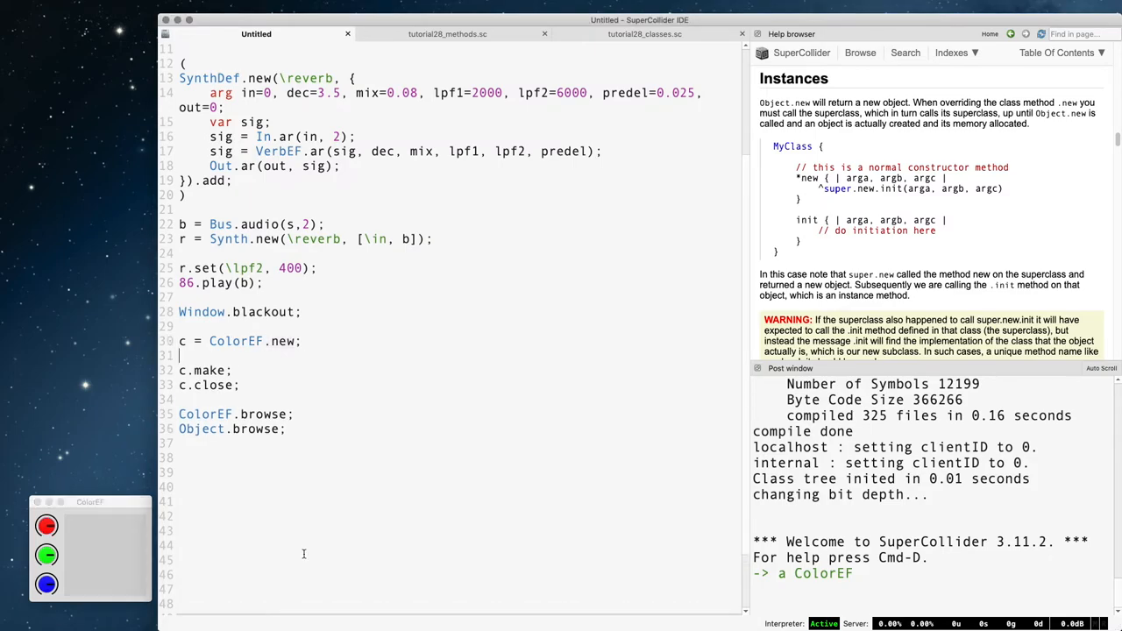
{"action": "type", "text": "c.class;"}
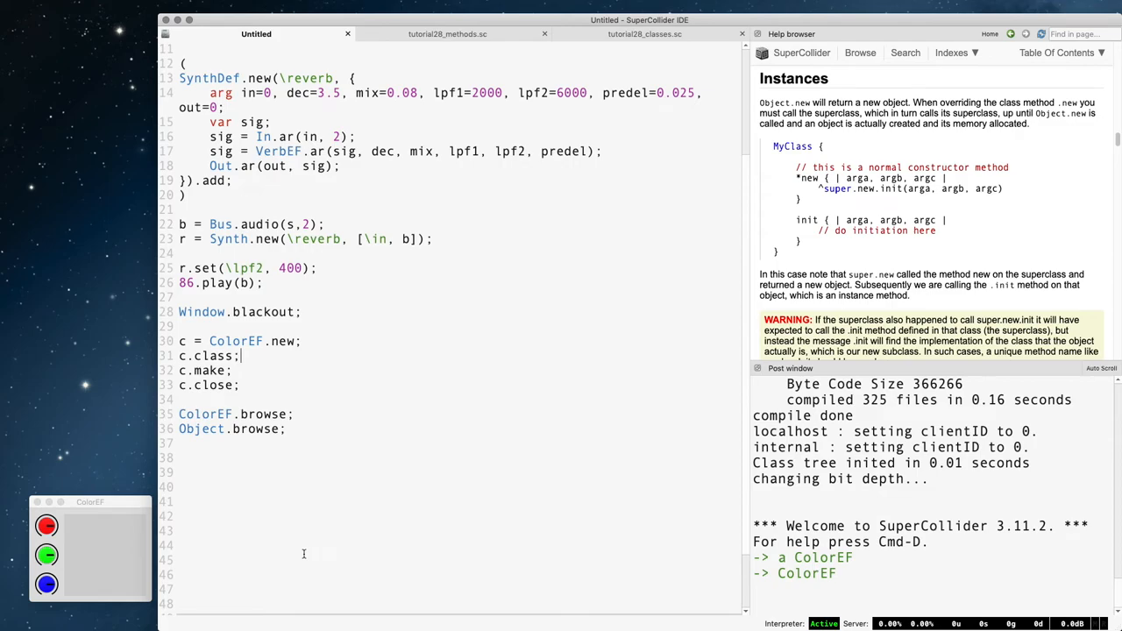
{"action": "mouse_move", "coordinate": [197, 572]}
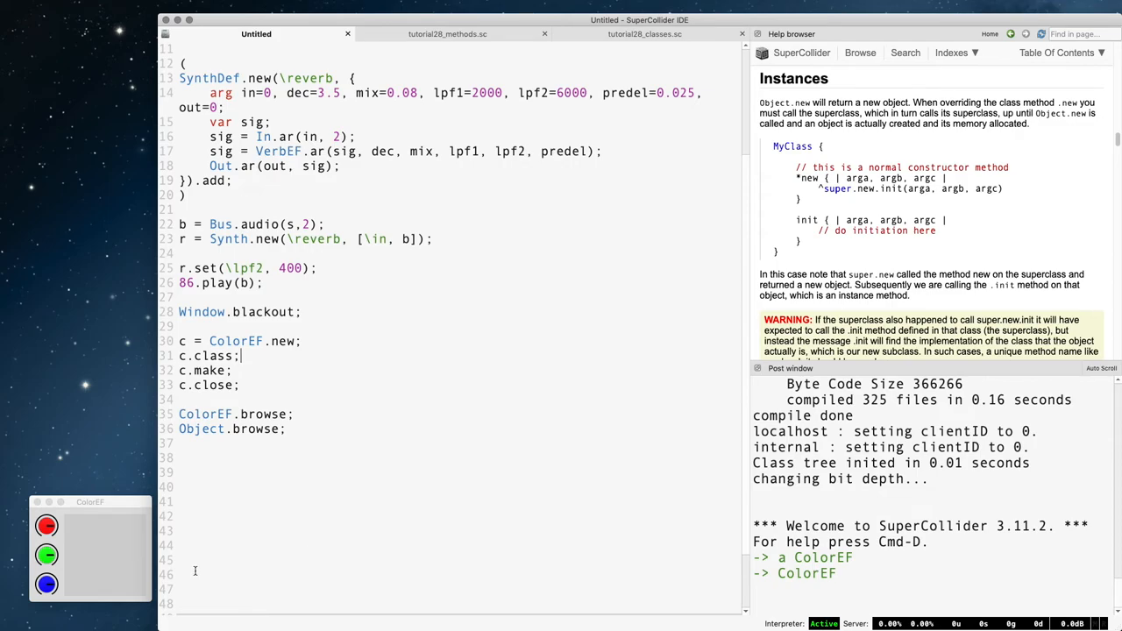
{"action": "left_click", "coordinate": [46, 554]}
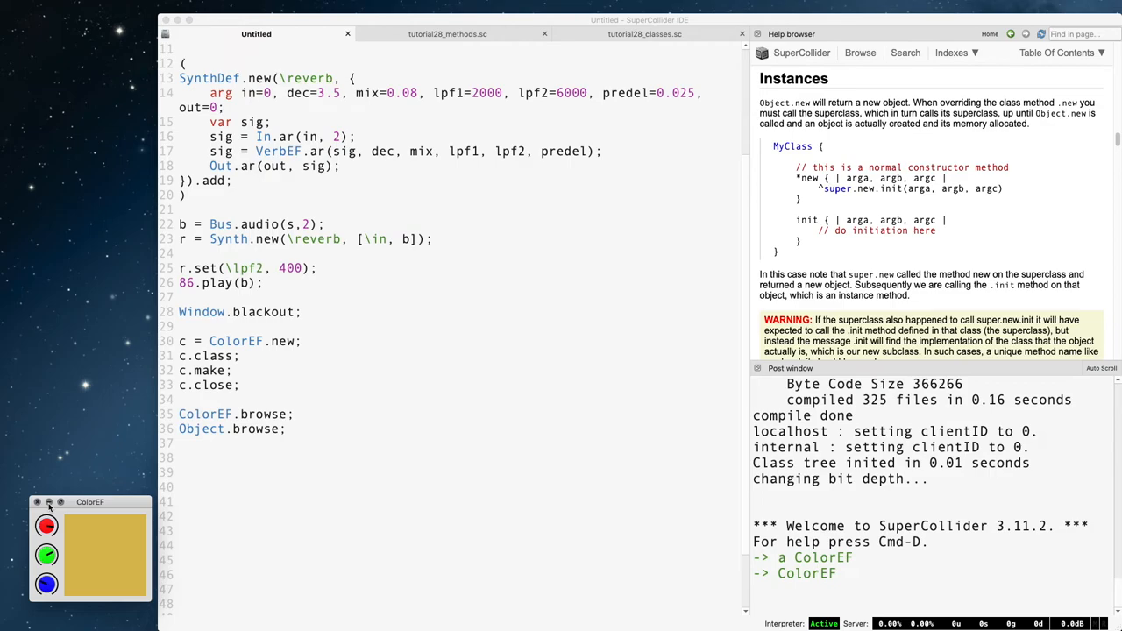
{"action": "left_click", "coordinate": [646, 33]}
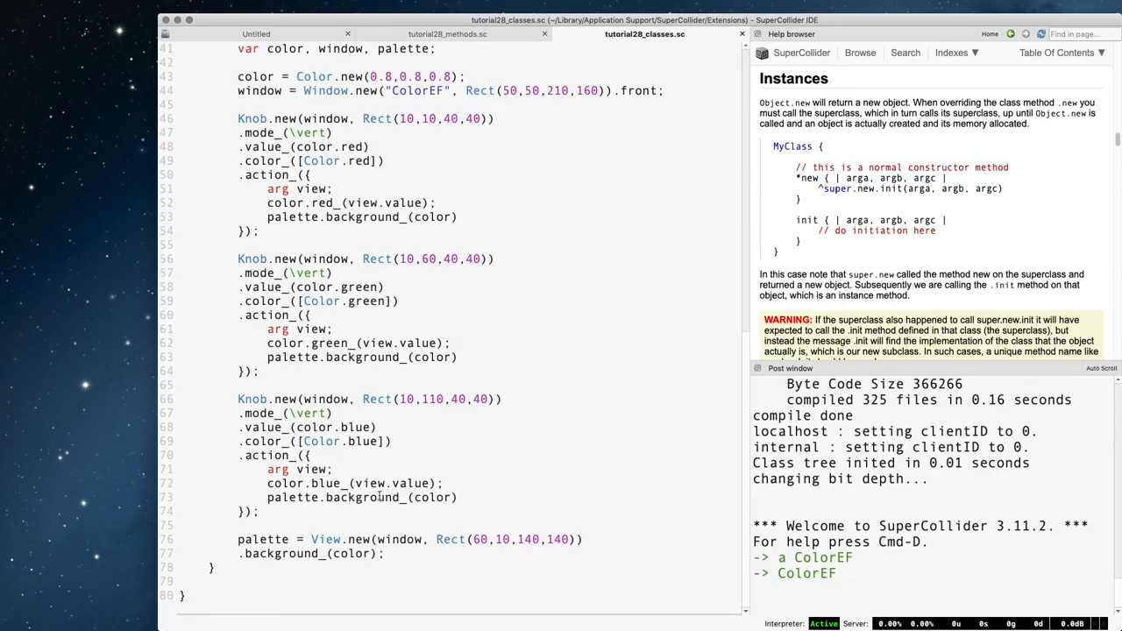
{"action": "scroll", "scroll_direction": "up", "scroll_amount": 3}
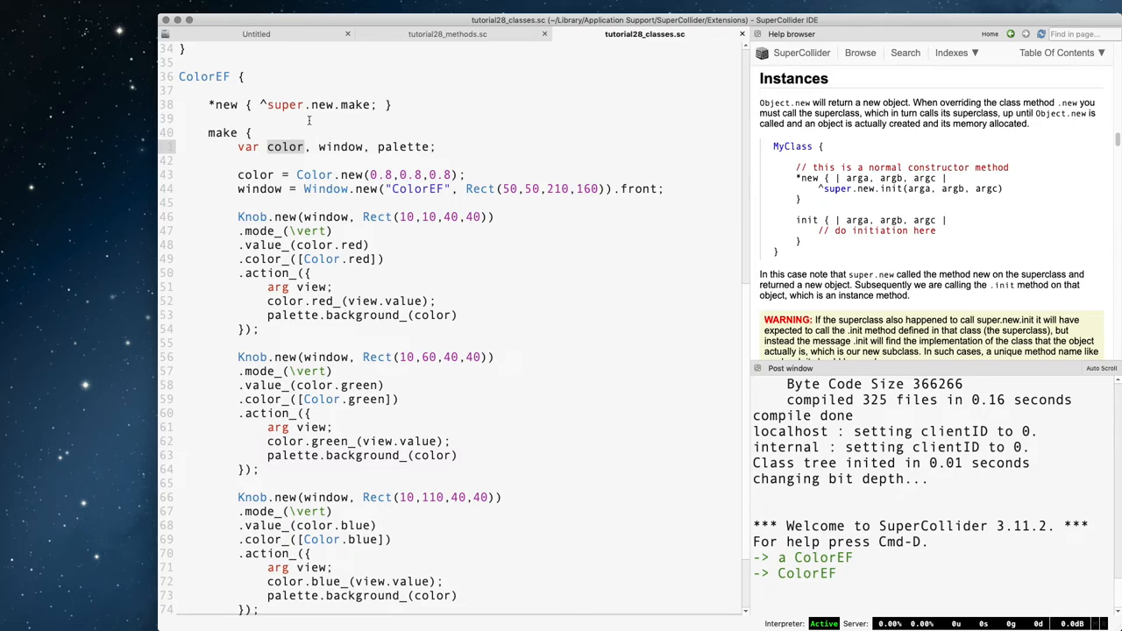
Step: Declare var color; and a getColor { ^color; } method in ColorEF, then recompile
{"action": "key", "text": "Backspace"}
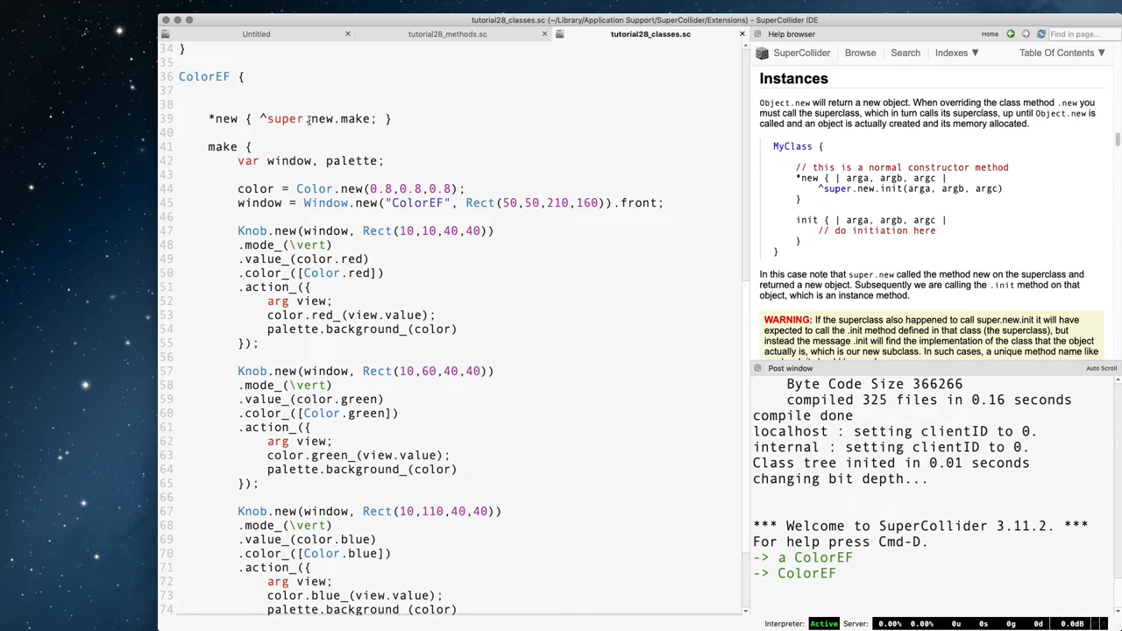
{"action": "type", "text": "var"}
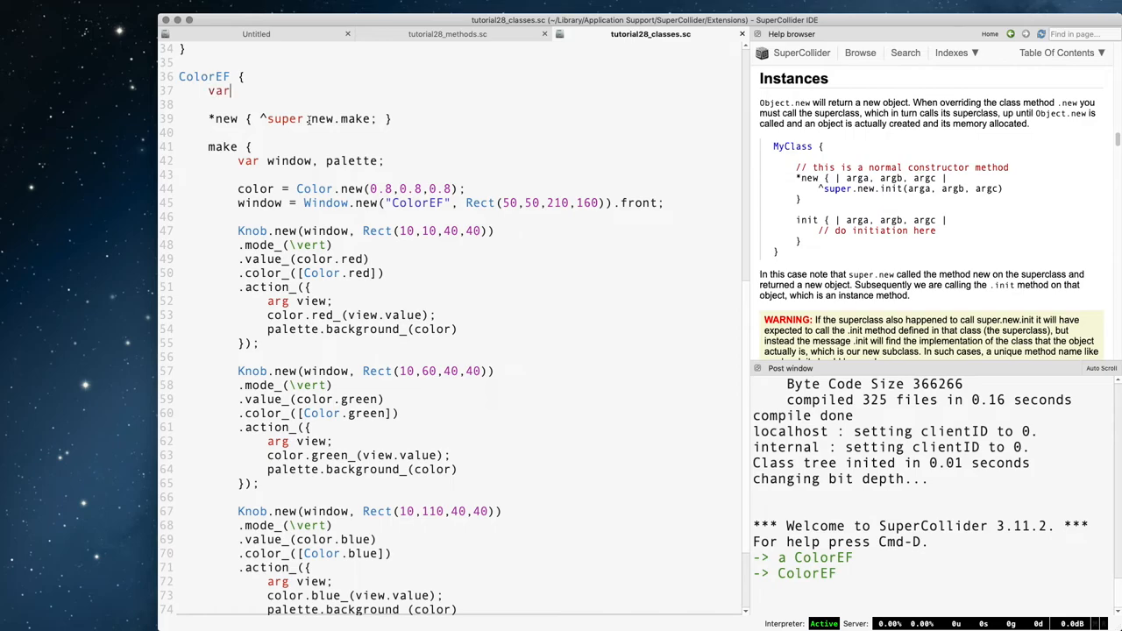
{"action": "type", "text": "color;"}
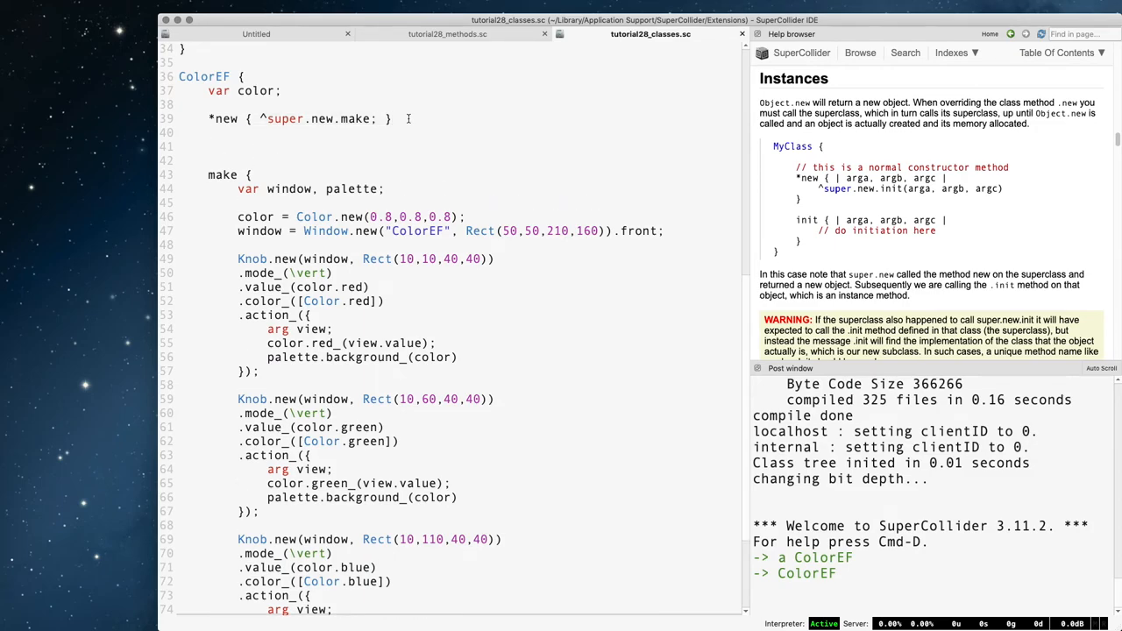
{"action": "type", "text": "getColor{"}
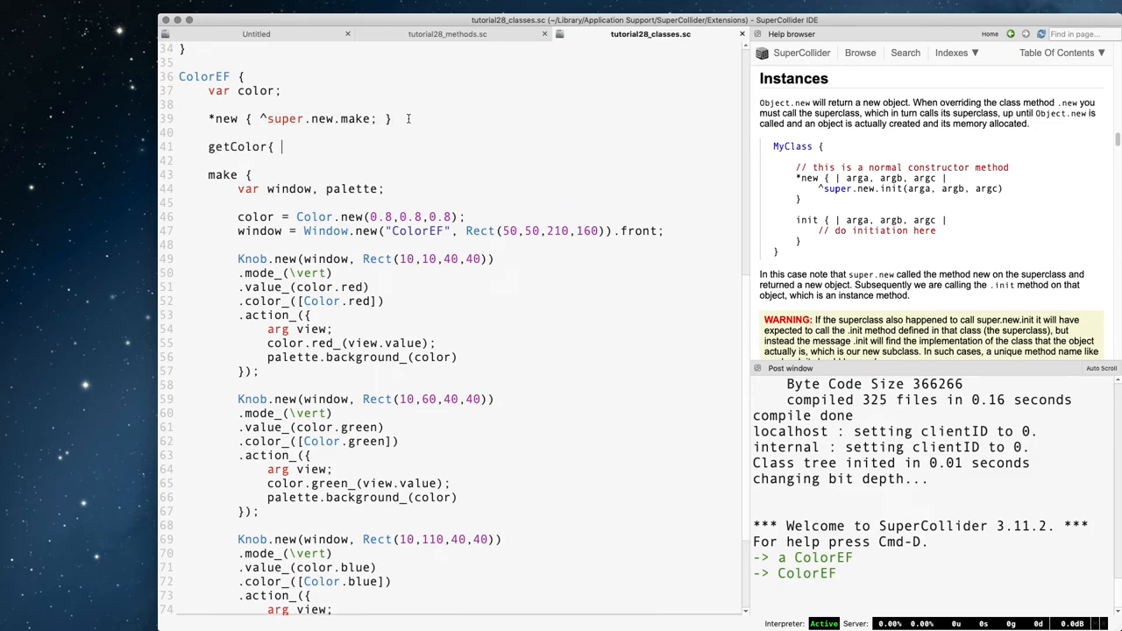
{"action": "type", "text": "^color; }"}
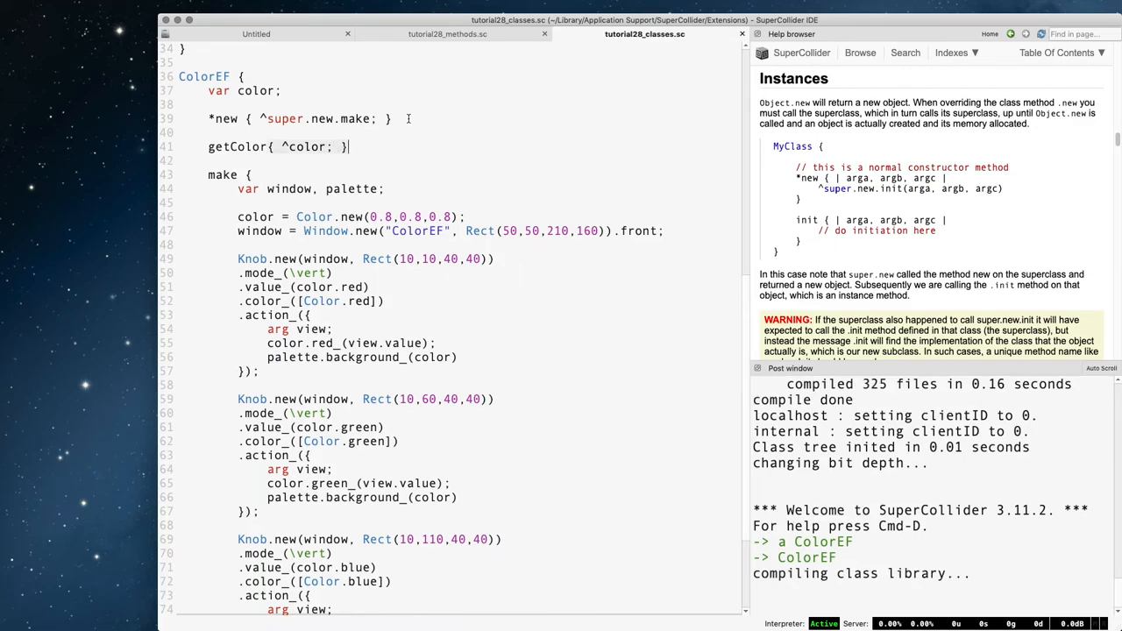
{"action": "left_click", "coordinate": [256, 34]}
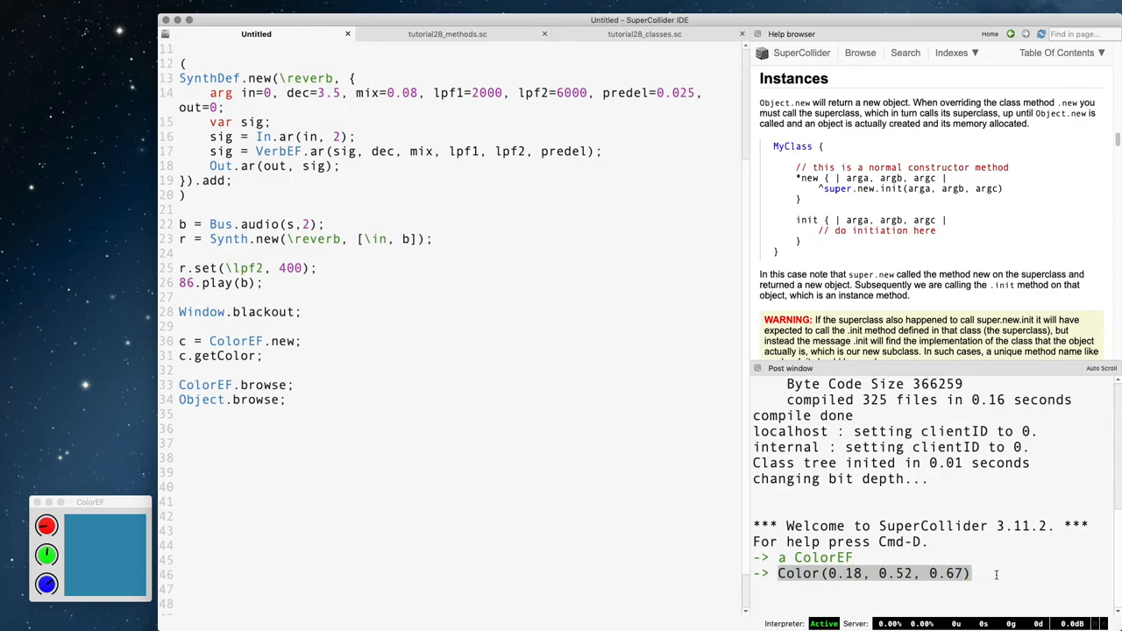
Step: Evaluate c.getColor posting Color(0.18, 0.52, 0.67), then return to the ColorEF source
{"action": "left_click", "coordinate": [643, 34]}
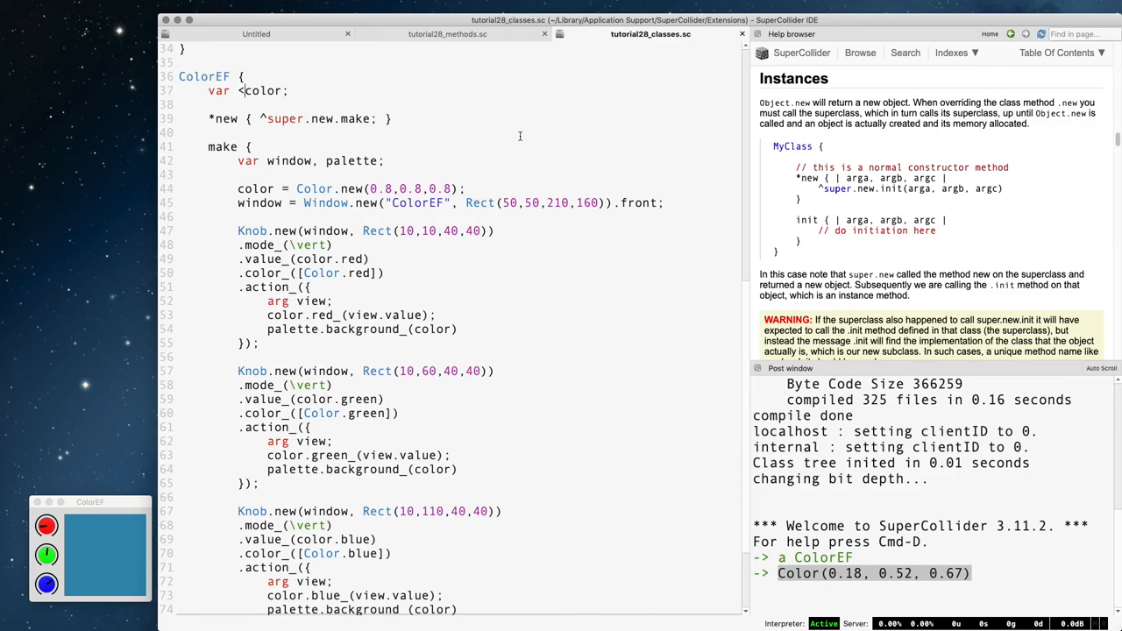
Step: With var <color replacing getColor, evaluate c.color; posting Color(0.5, 0.6, 0.98)
{"action": "left_click", "coordinate": [256, 33]}
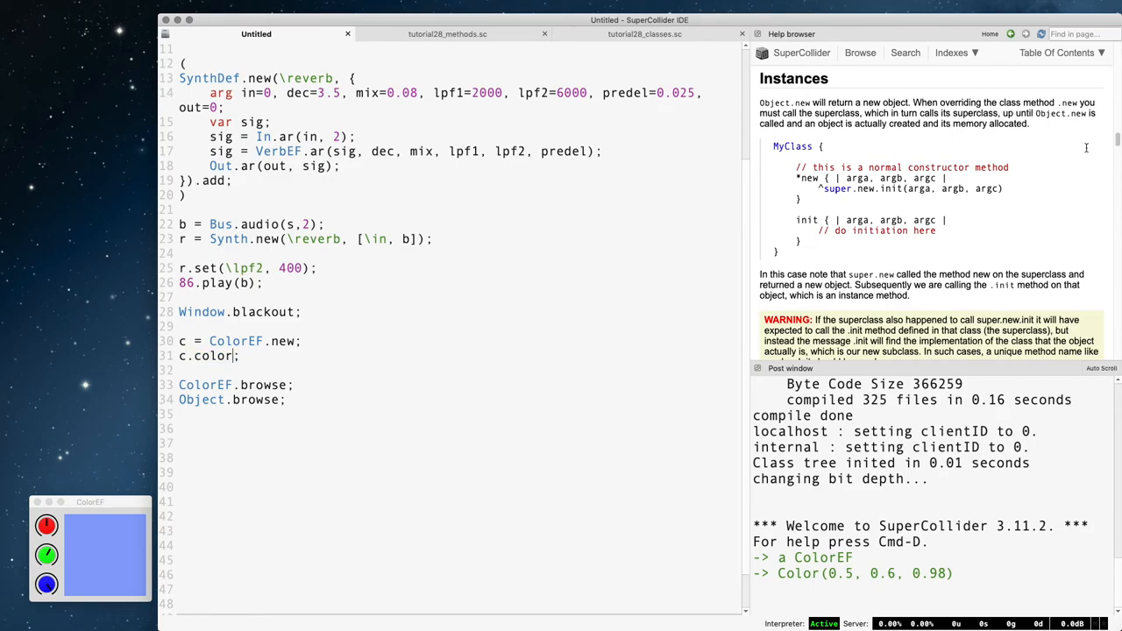
Step: Scroll the Writing Classes help to the Getters and Setters section
{"action": "scroll", "scroll_direction": "down", "scroll_amount": 3}
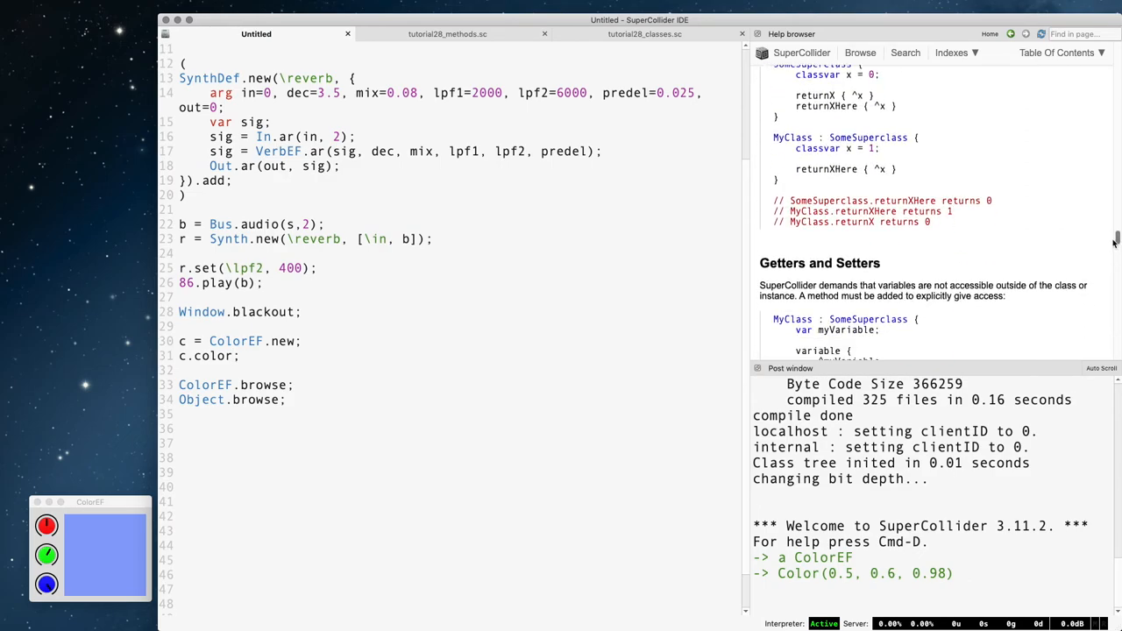
{"action": "scroll", "scroll_direction": "down", "scroll_amount": 3}
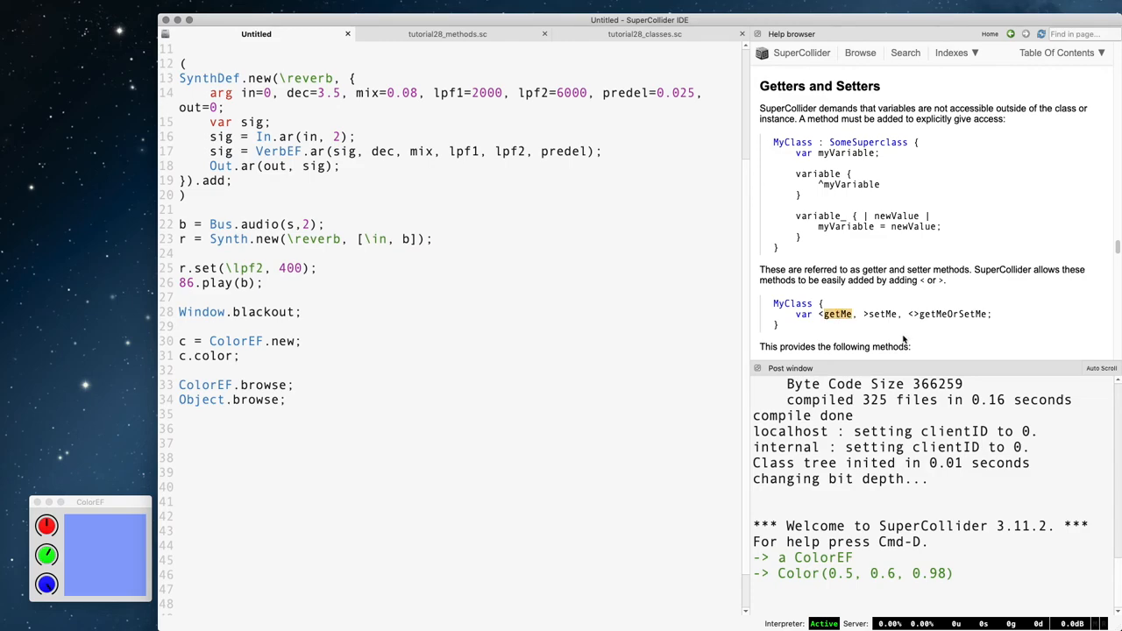
{"action": "mouse_move", "coordinate": [889, 319]}
{"action": "type", "text": "_(Color.rand)"}
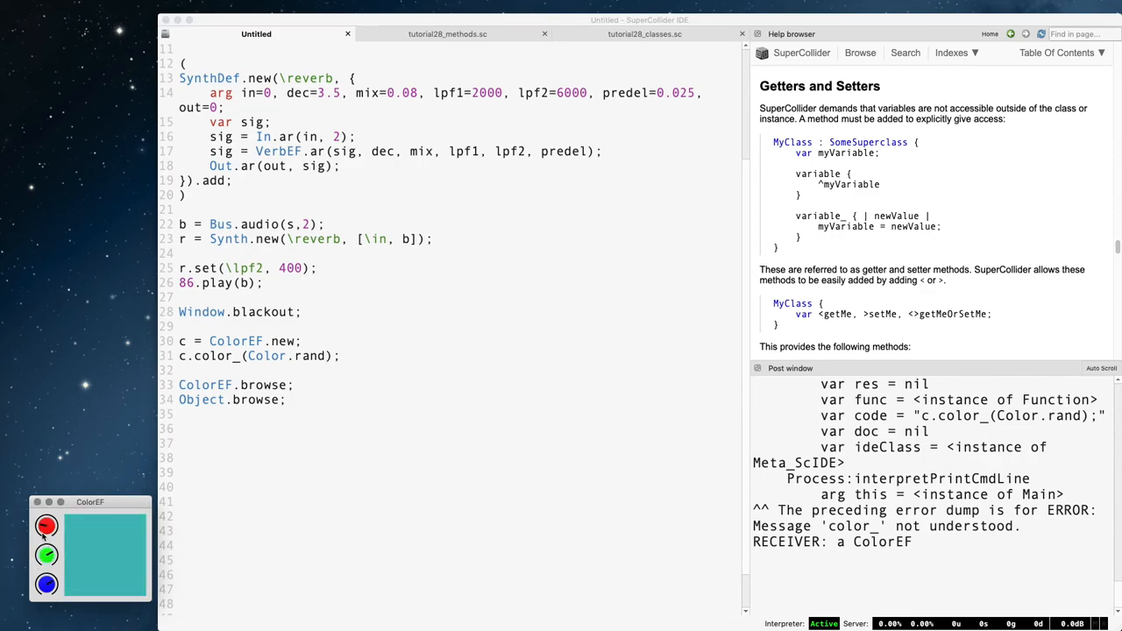
Step: Try a > setter on color, evaluate c.close; which fails, and remove window from make's locals
{"action": "left_click", "coordinate": [646, 34]}
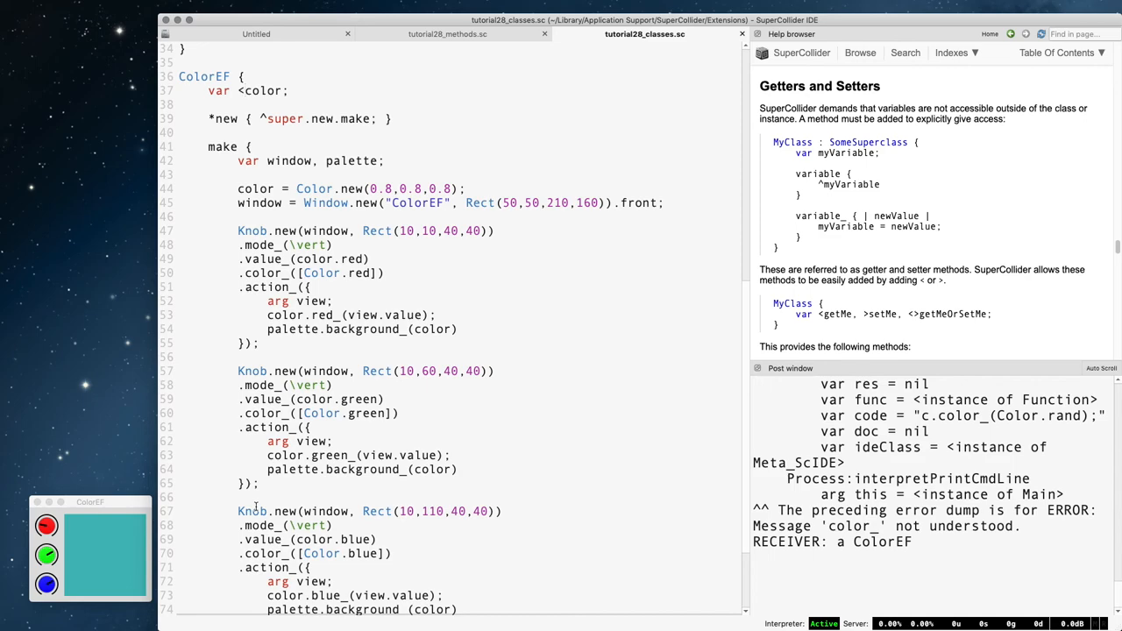
{"action": "type", "text": ">"}
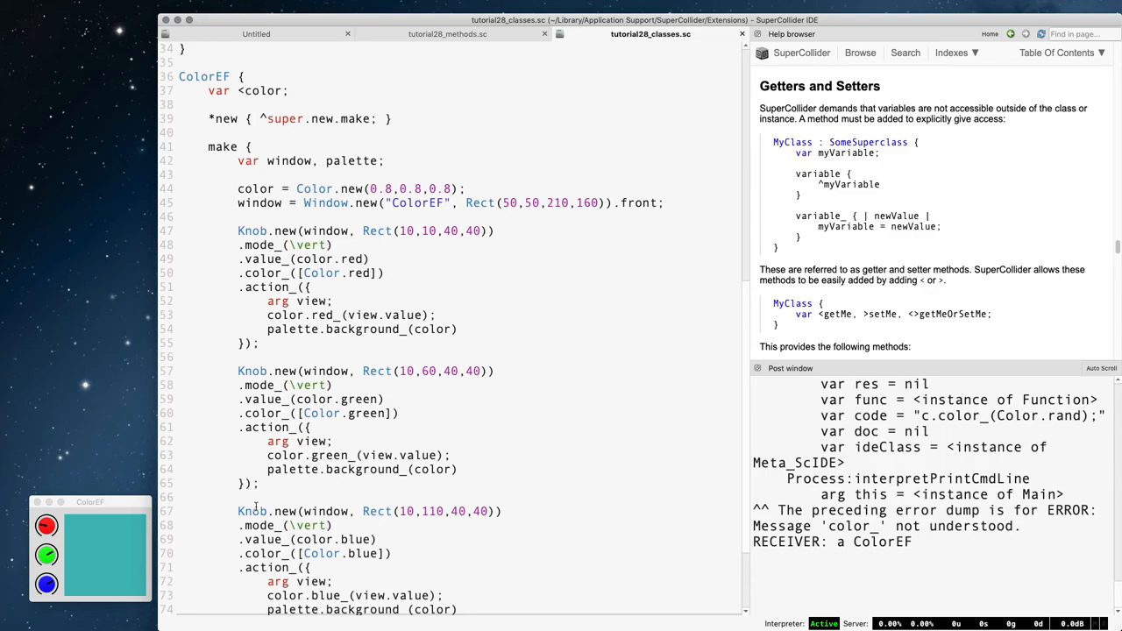
{"action": "left_click", "coordinate": [256, 33]}
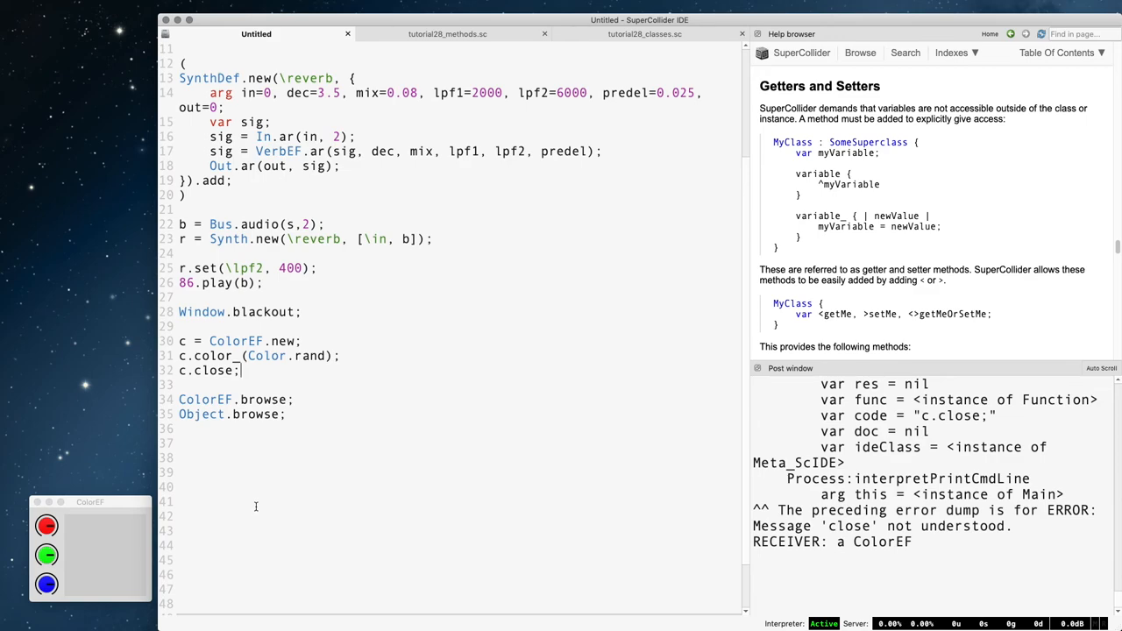
{"action": "left_click", "coordinate": [645, 33]}
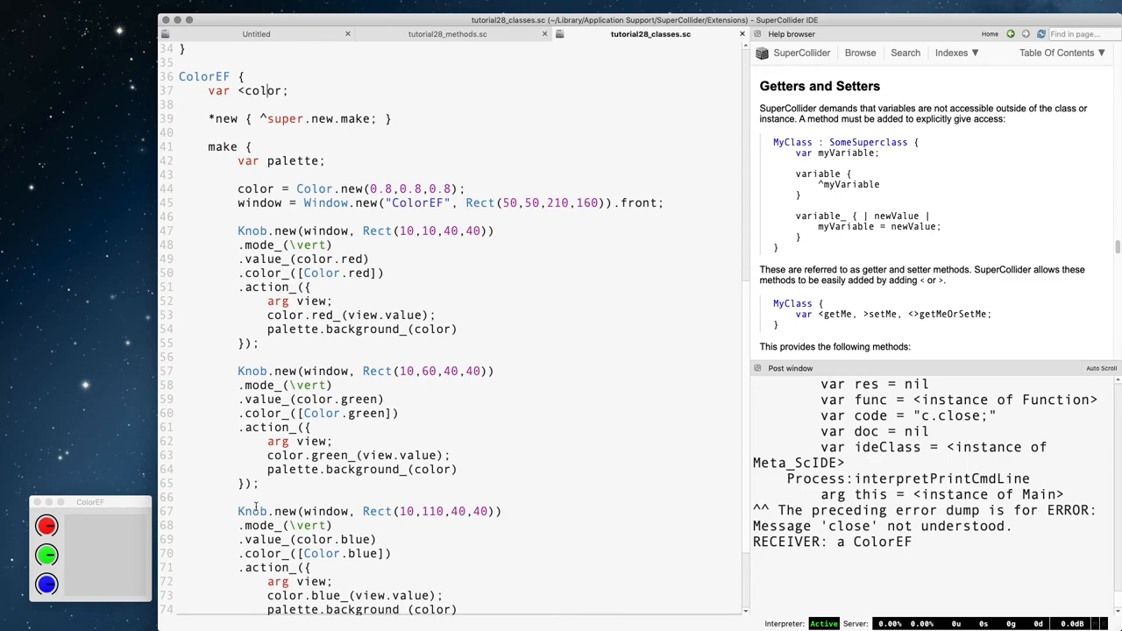
Step: Declare 'var <color, <window;' in ColorEF, recompile, and evaluate c.window.close; from Untitled
{"action": "type", "text": ", window"}
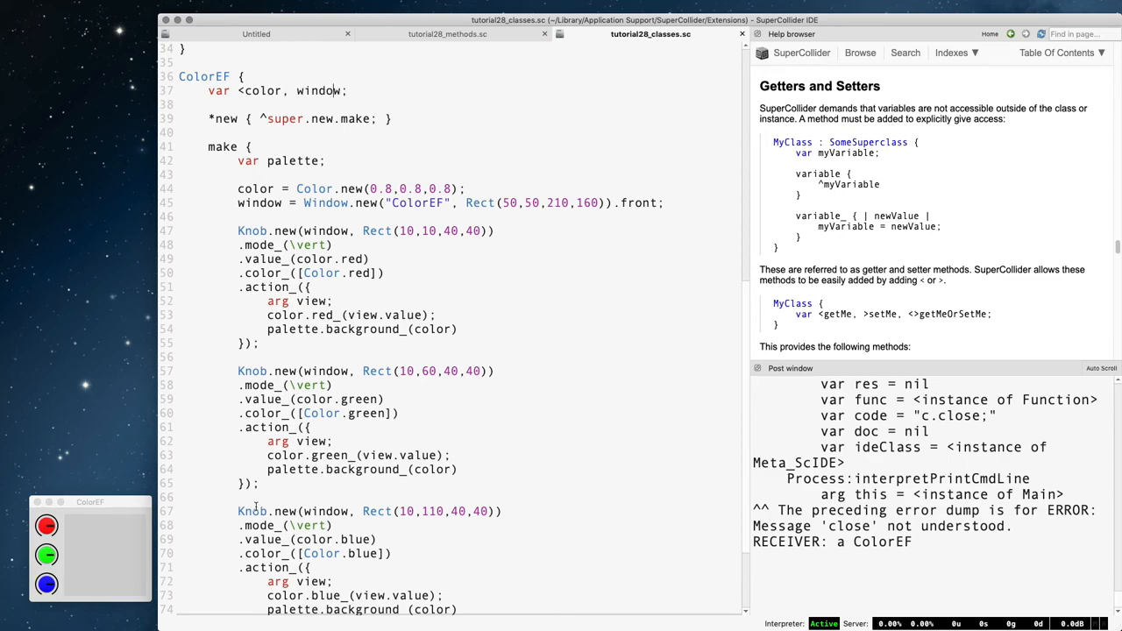
{"action": "type", "text": "<"}
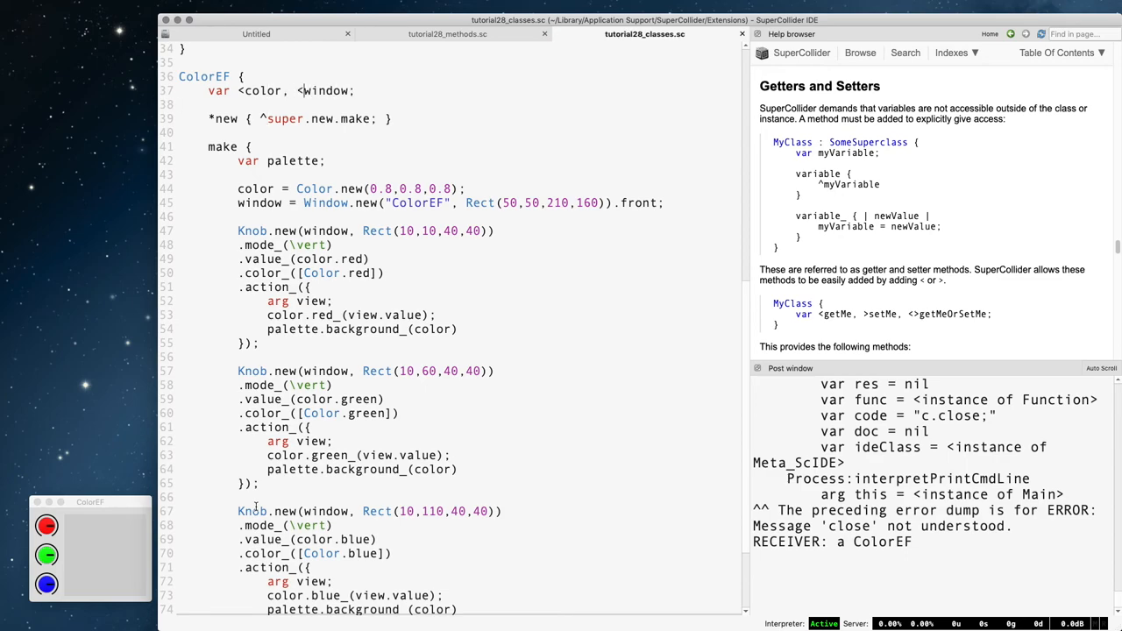
{"action": "left_click", "coordinate": [256, 33]}
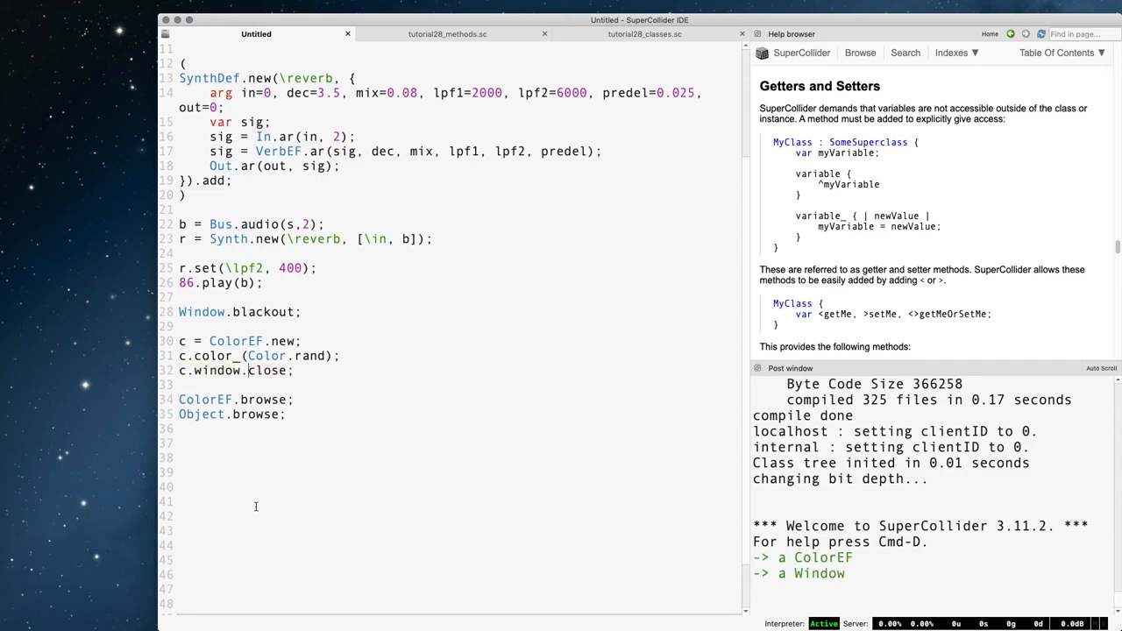
{"action": "left_click", "coordinate": [644, 33]}
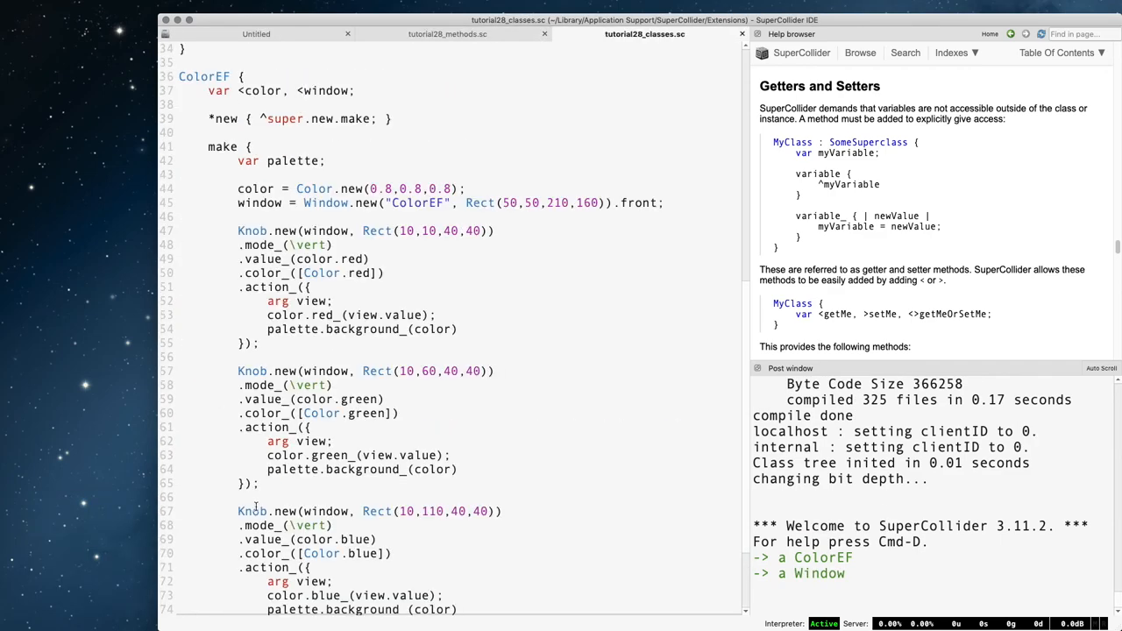
Step: Add 'close { this.window.close }' to ColorEF and evaluate c.close; from Untitled
{"action": "key", "text": "Return"}
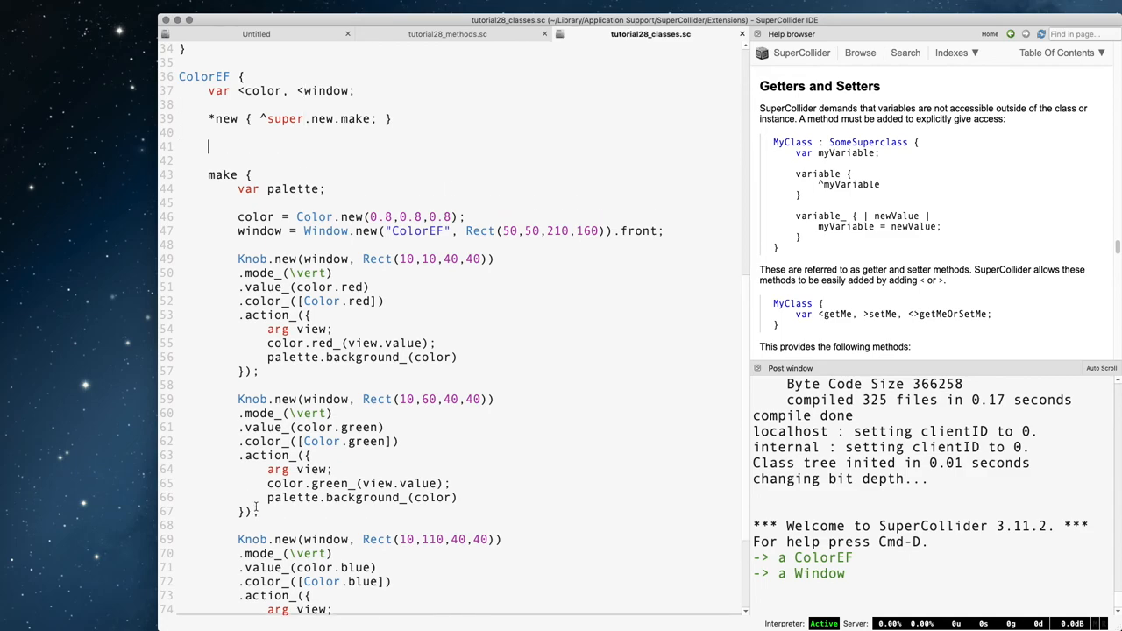
{"action": "type", "text": "close {"}
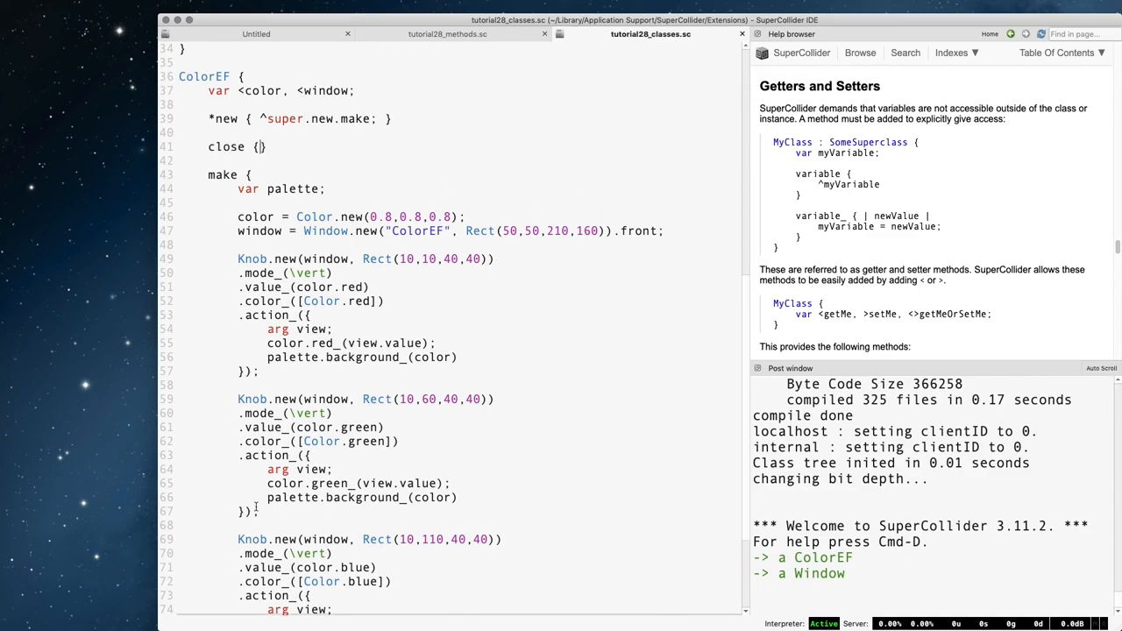
{"action": "type", "text": "this."}
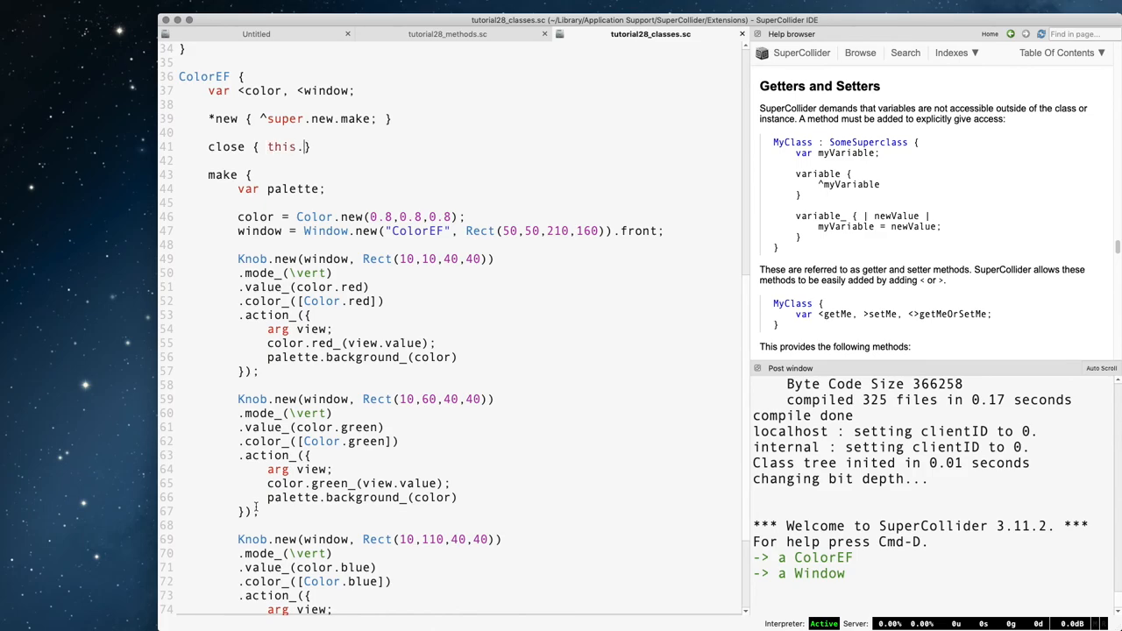
{"action": "type", "text": "window.close}"}
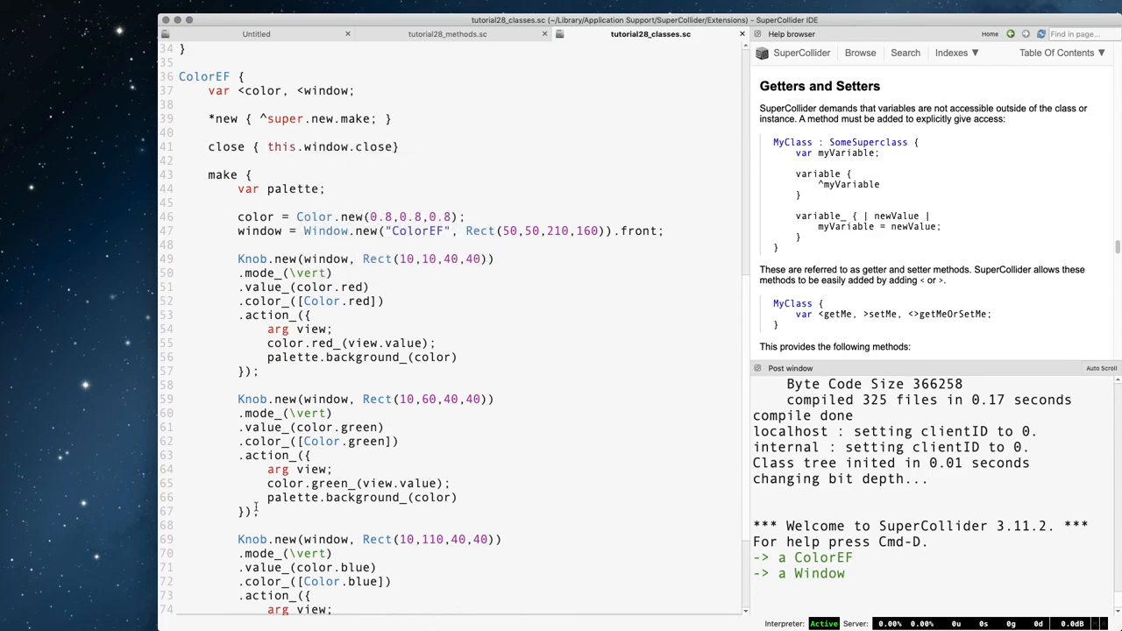
{"action": "left_click", "coordinate": [256, 33]}
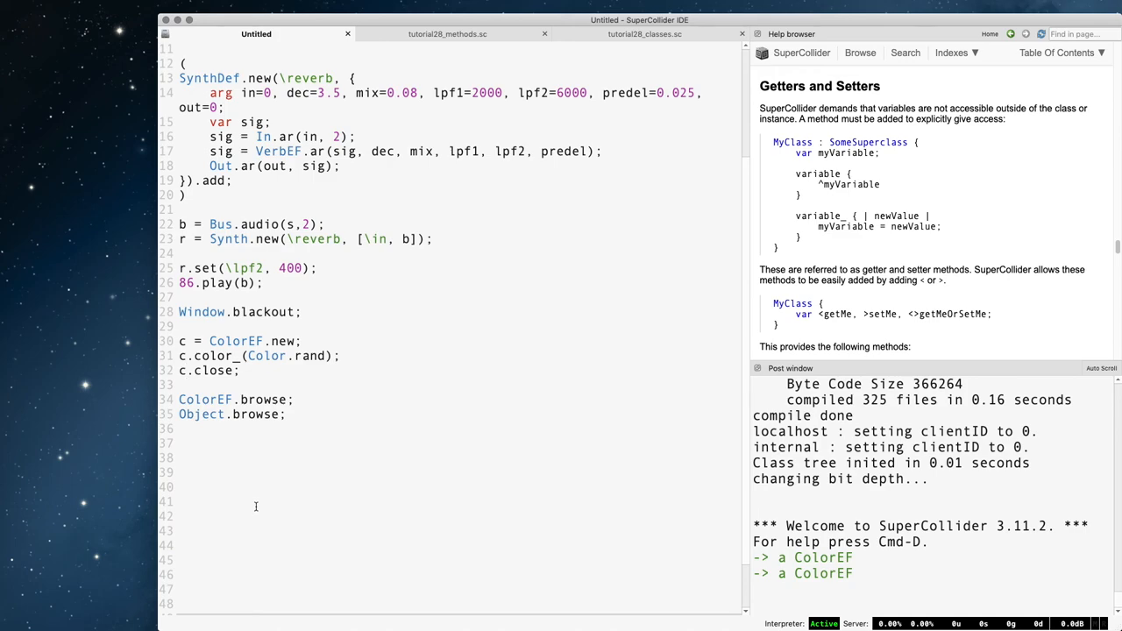
Step: Scroll the Untitled document up and browse the Writing Classes help guide
{"action": "scroll", "scroll_direction": "up", "scroll_amount": 3}
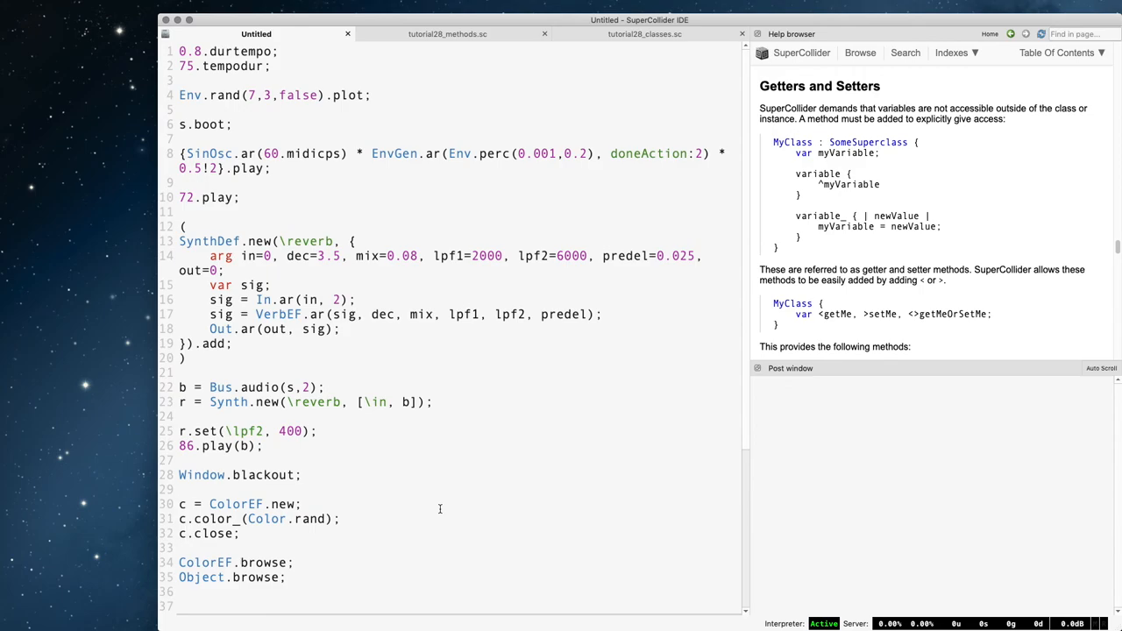
{"action": "mouse_move", "coordinate": [1026, 205]}
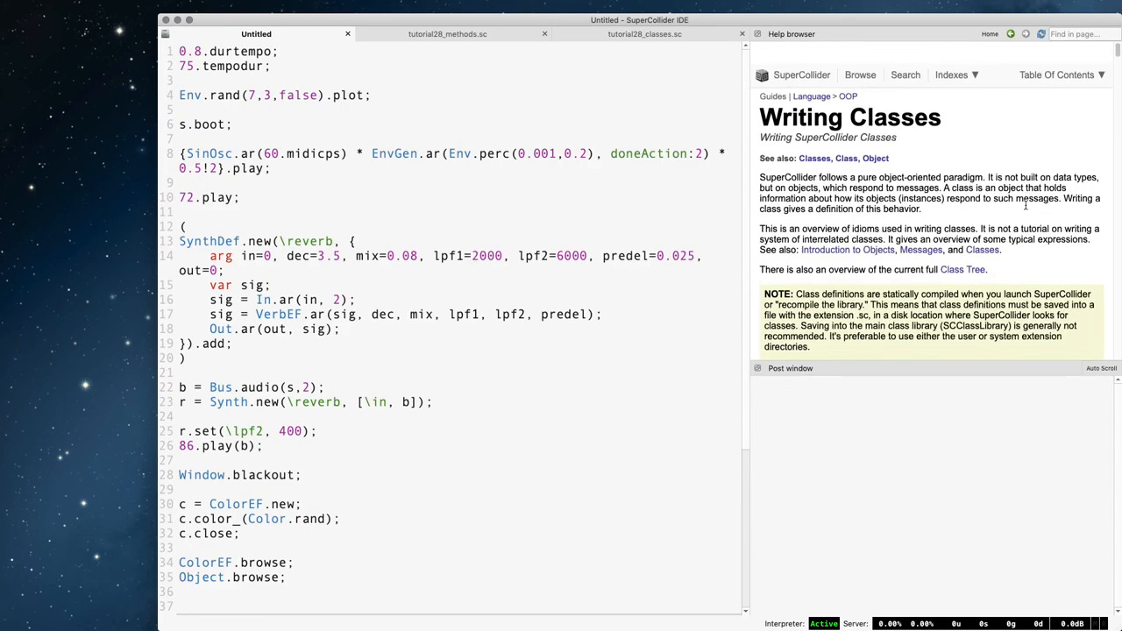
{"action": "scroll", "scroll_direction": "down", "scroll_amount": 3}
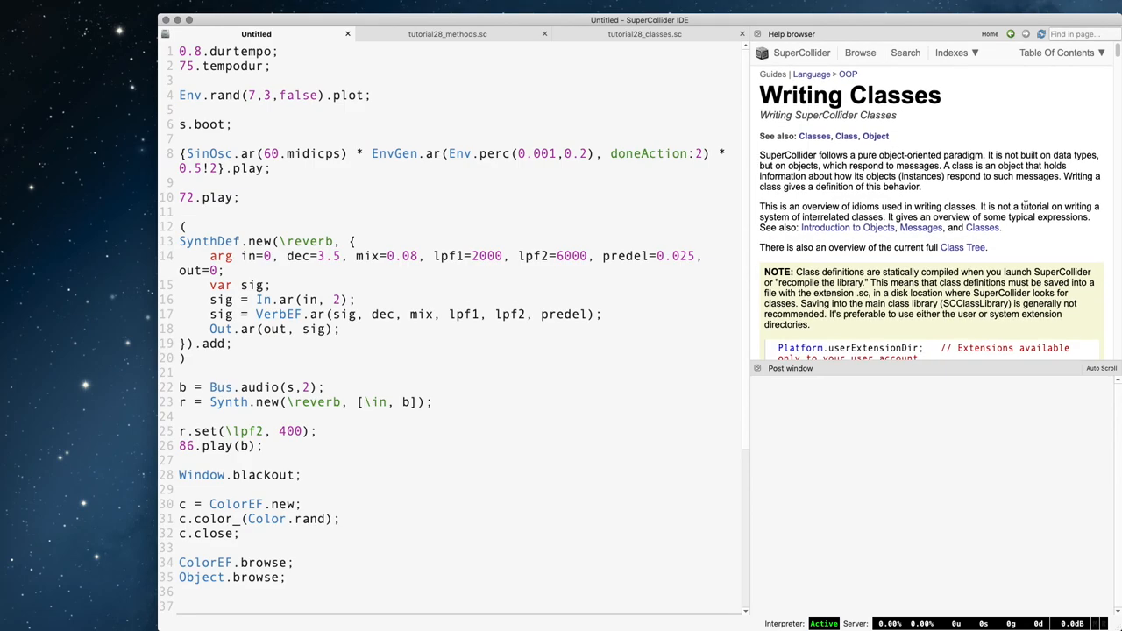